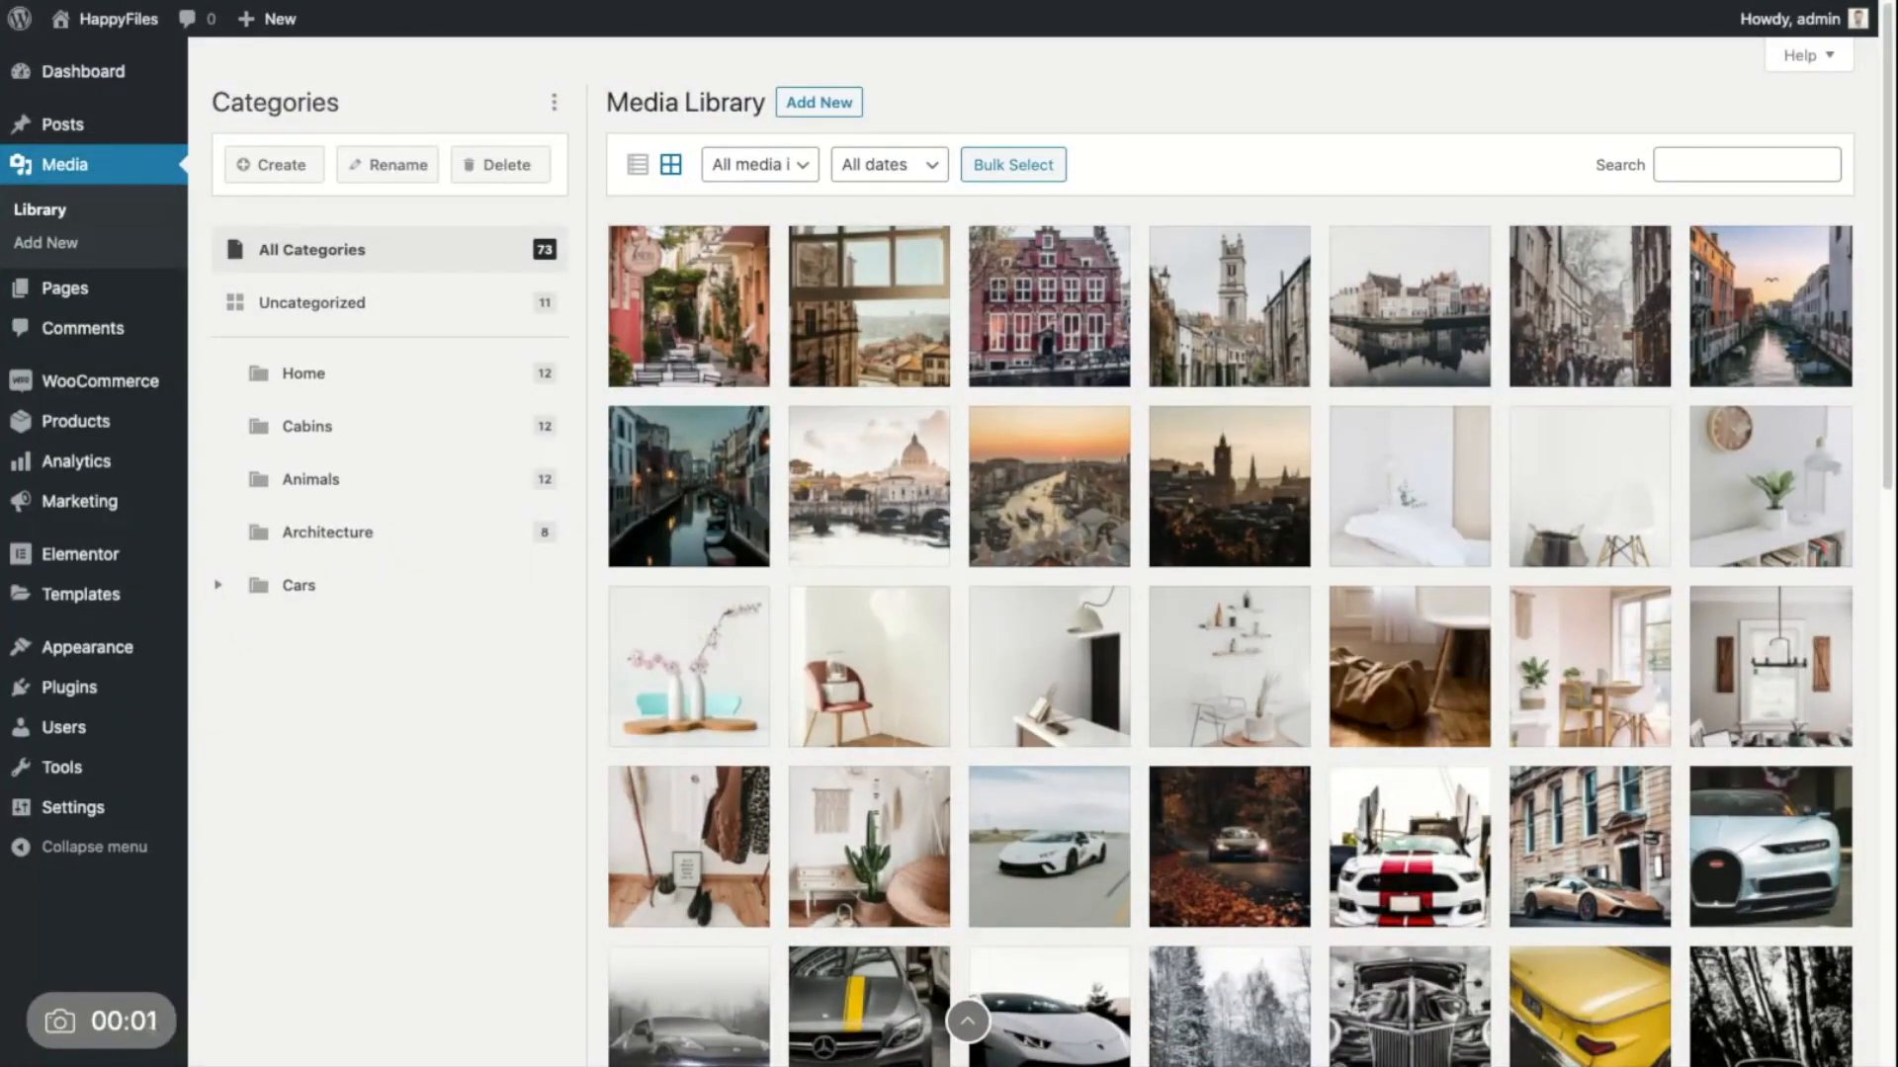
mouse_move(452, 635)
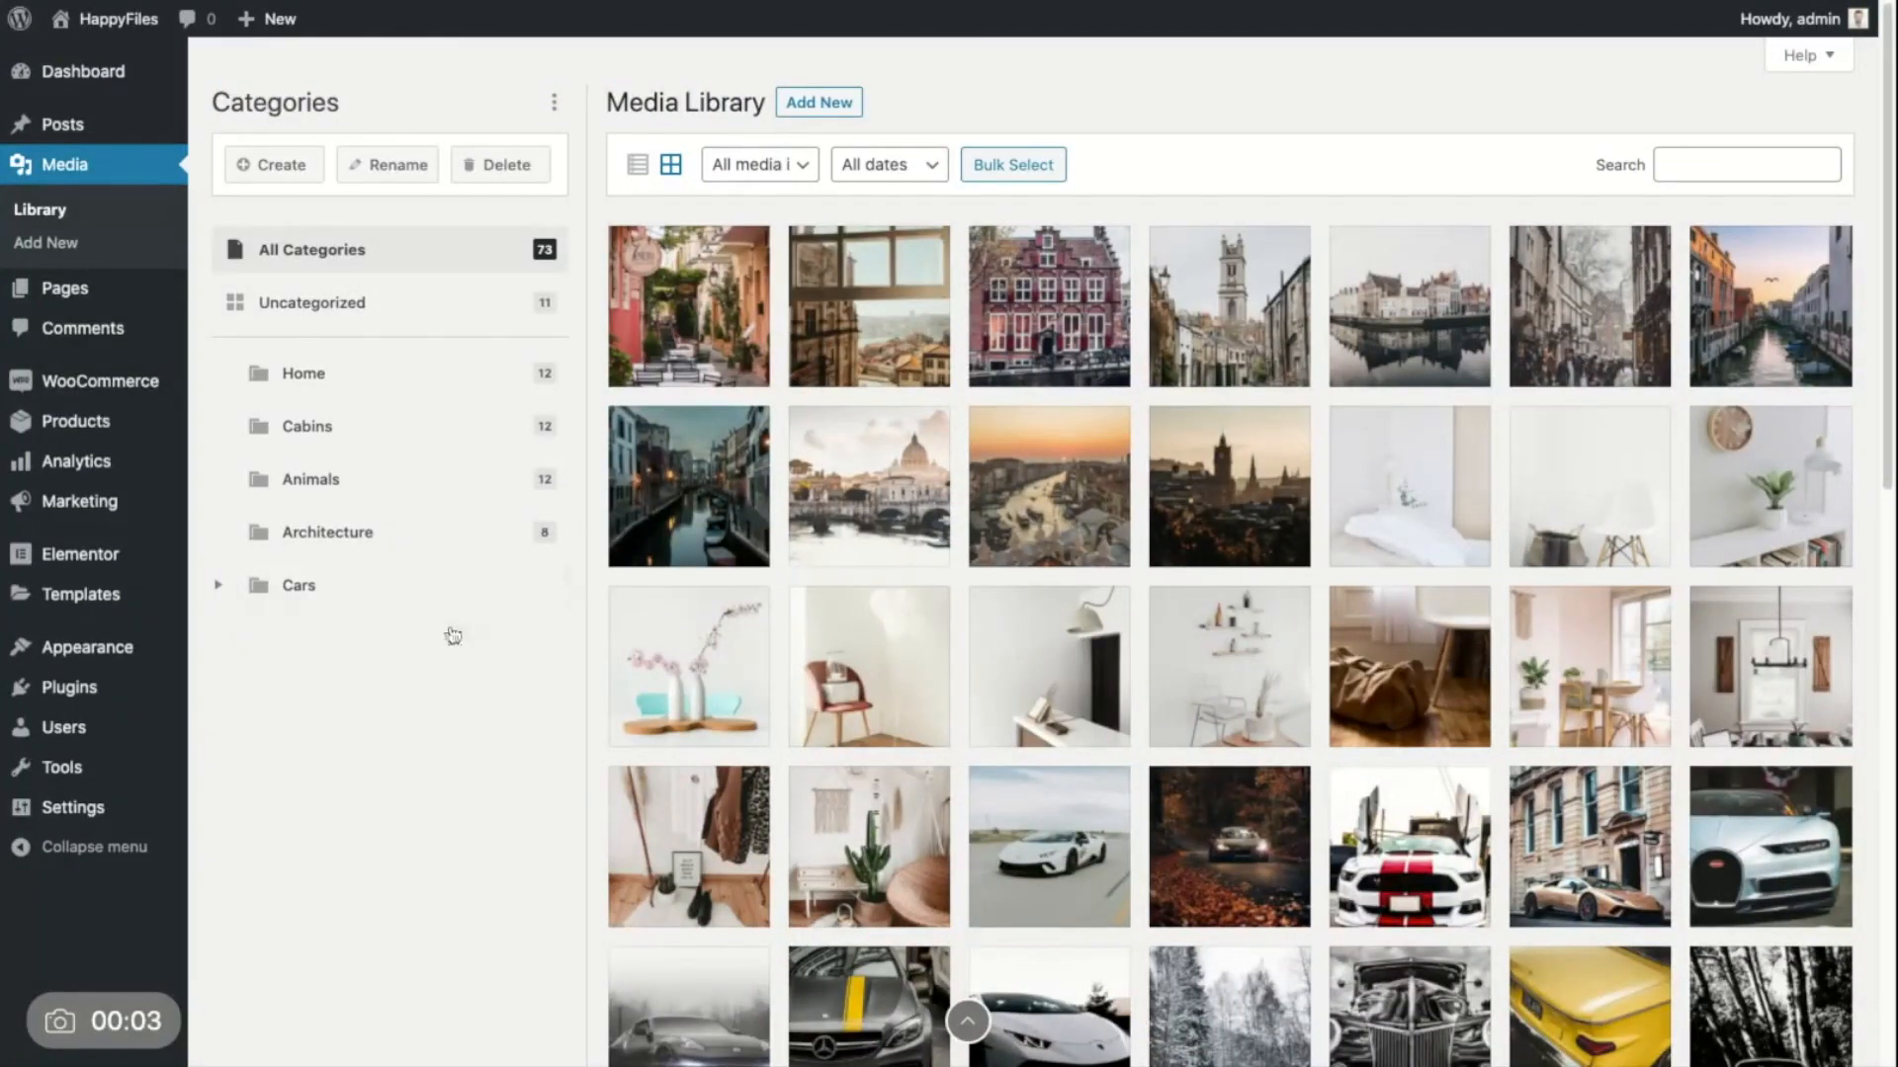
mouse_move(505, 815)
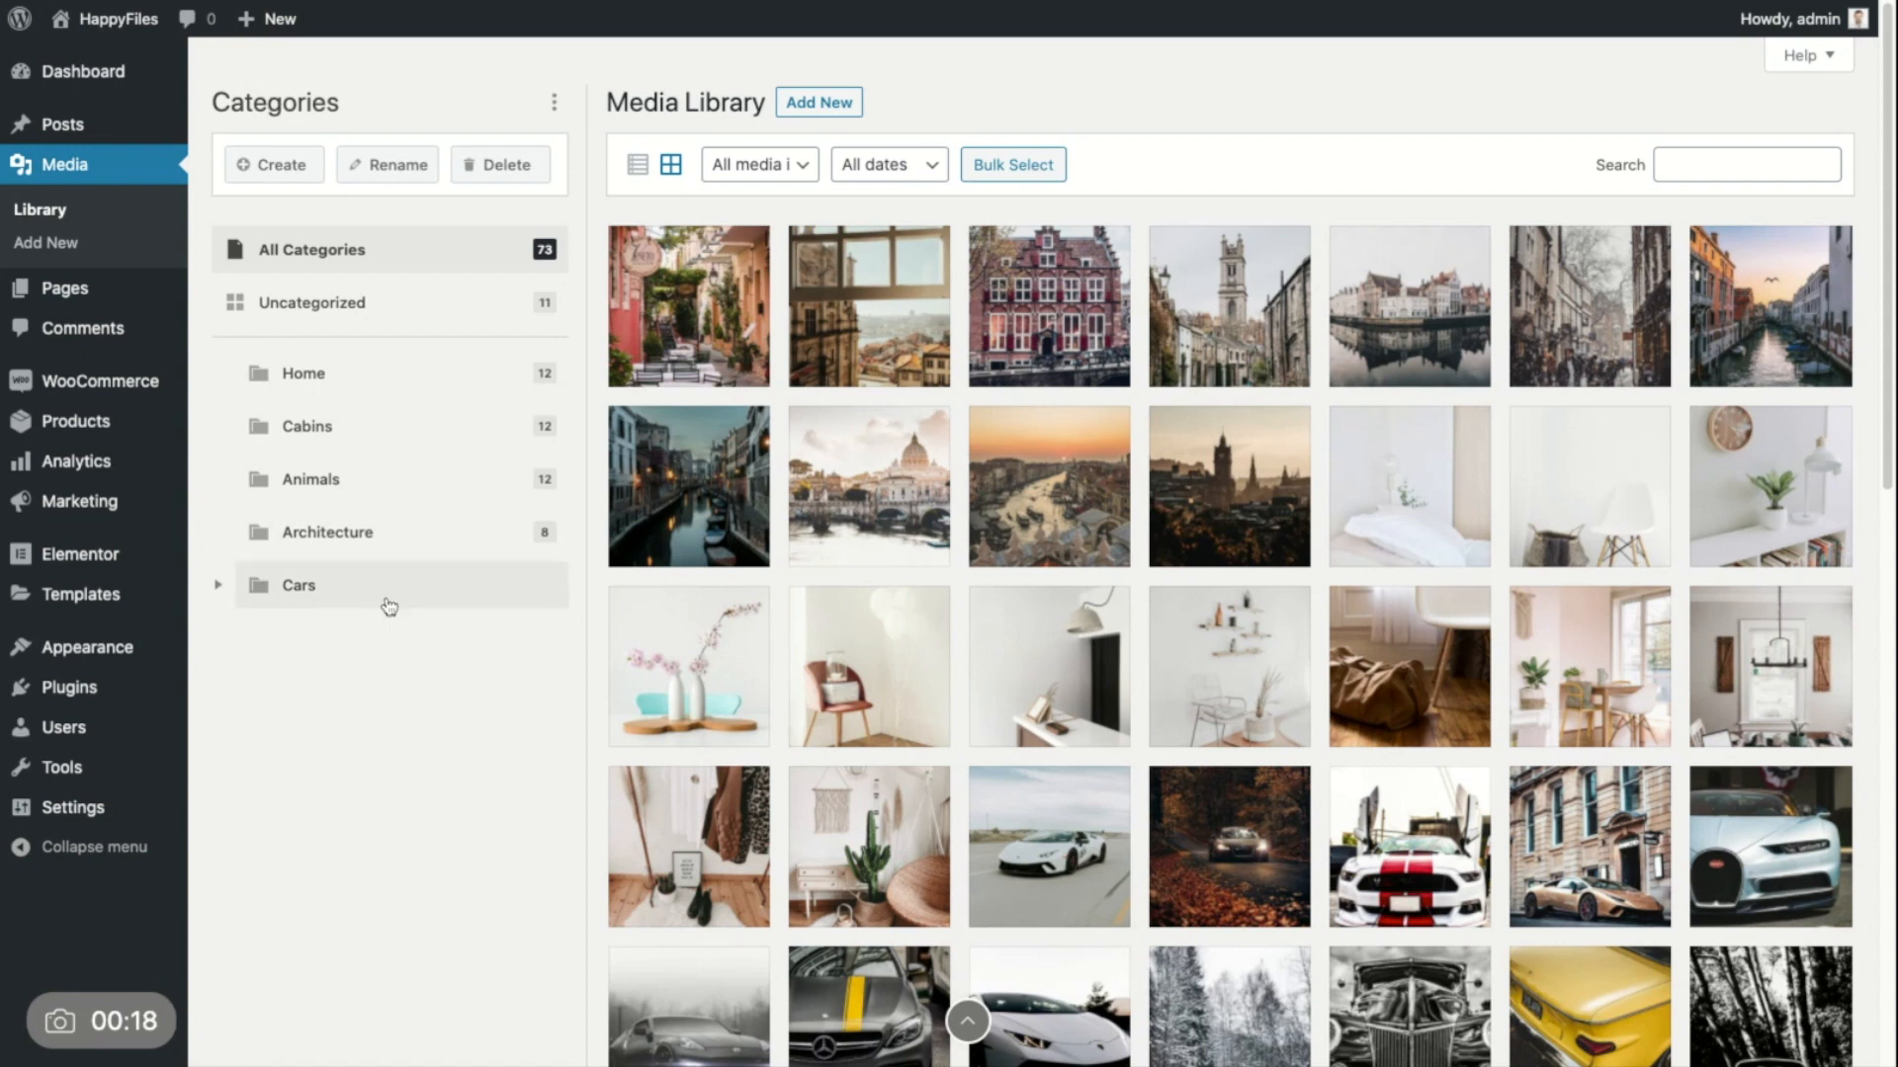
mouse_move(354, 60)
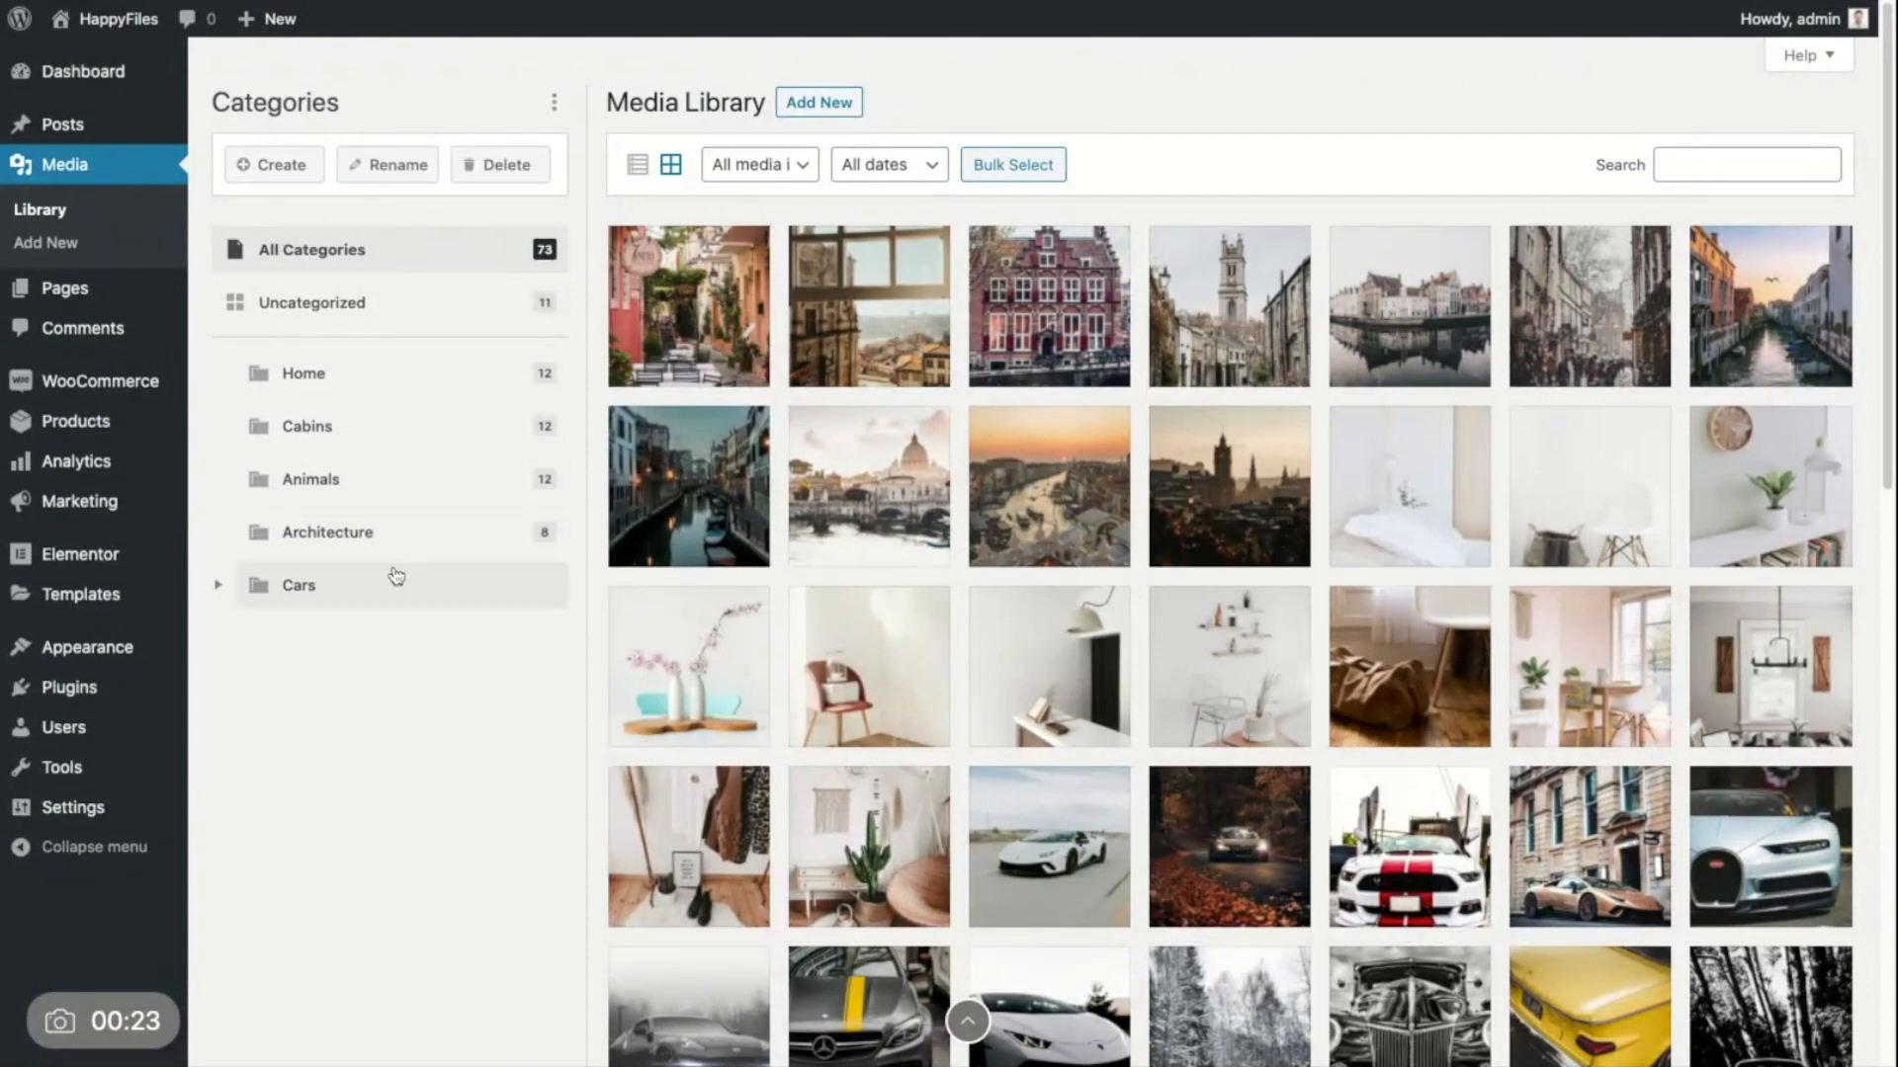
mouse_move(356, 101)
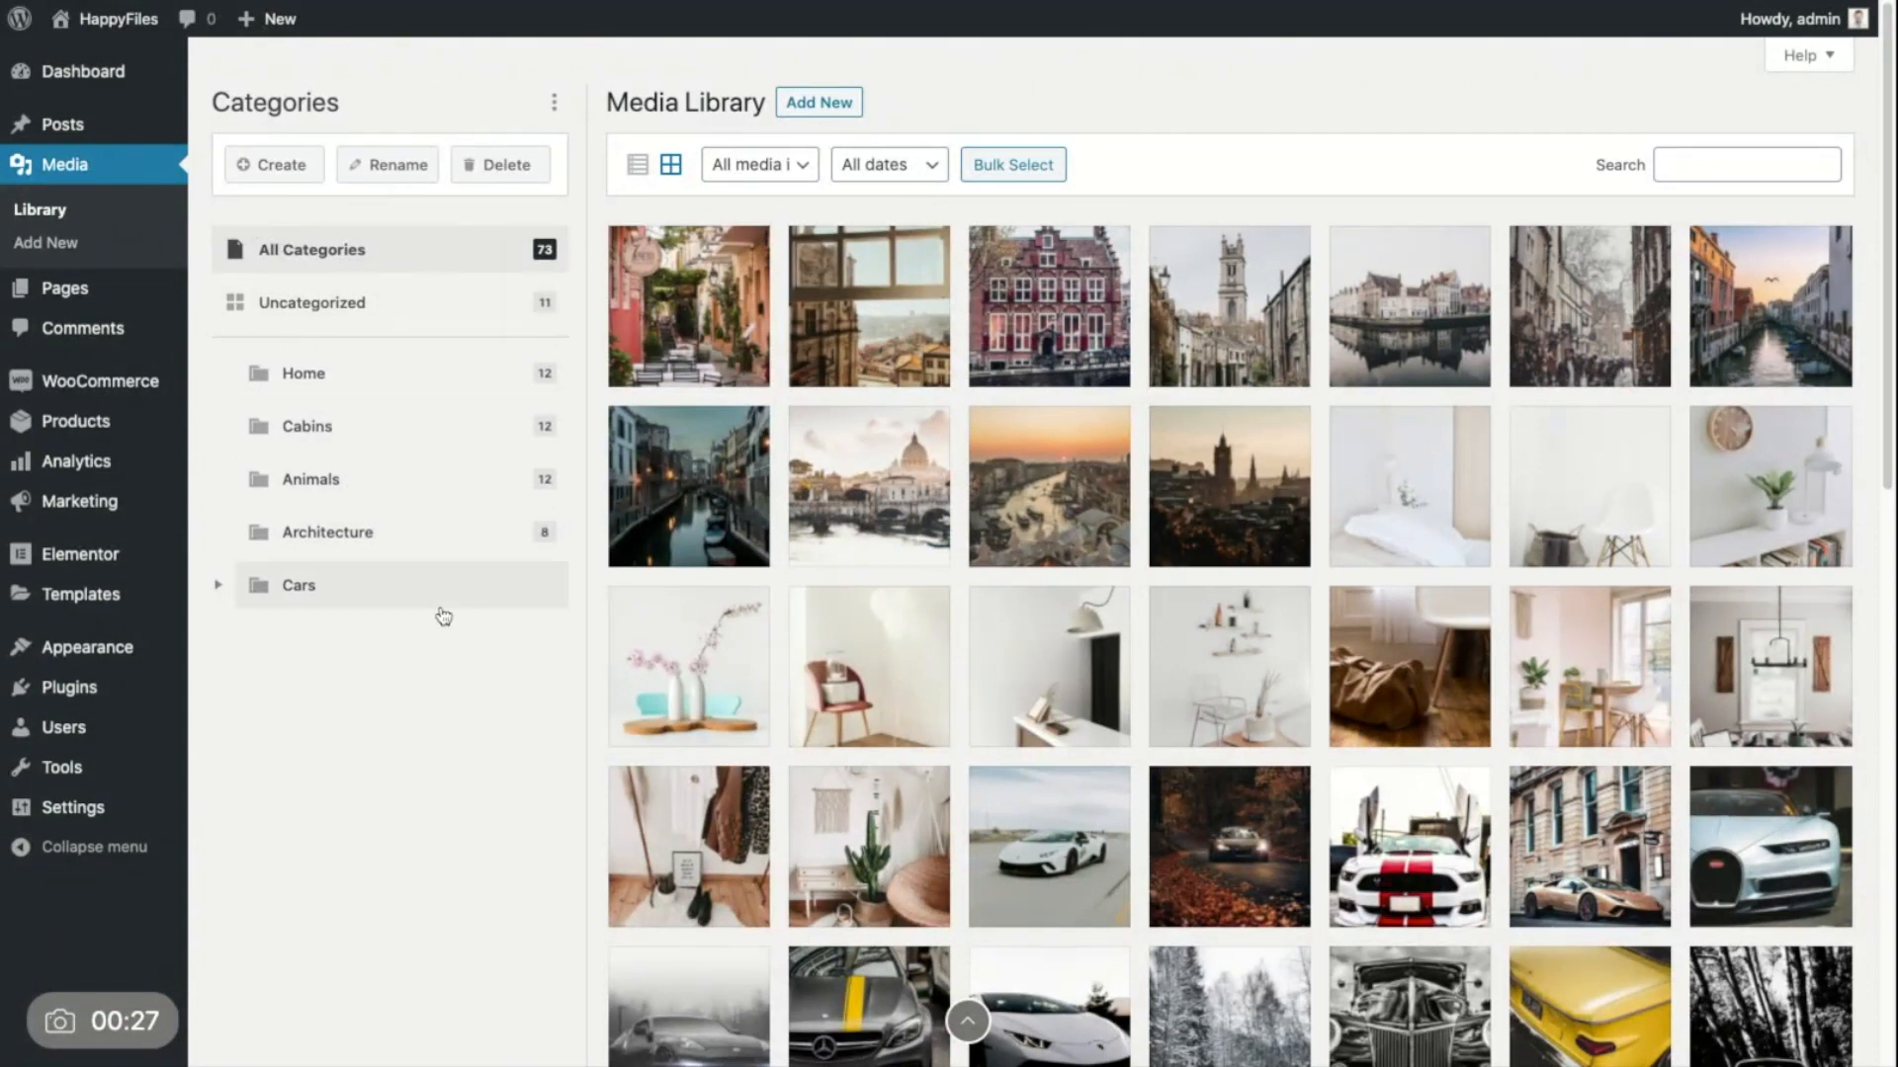
mouse_move(430, 710)
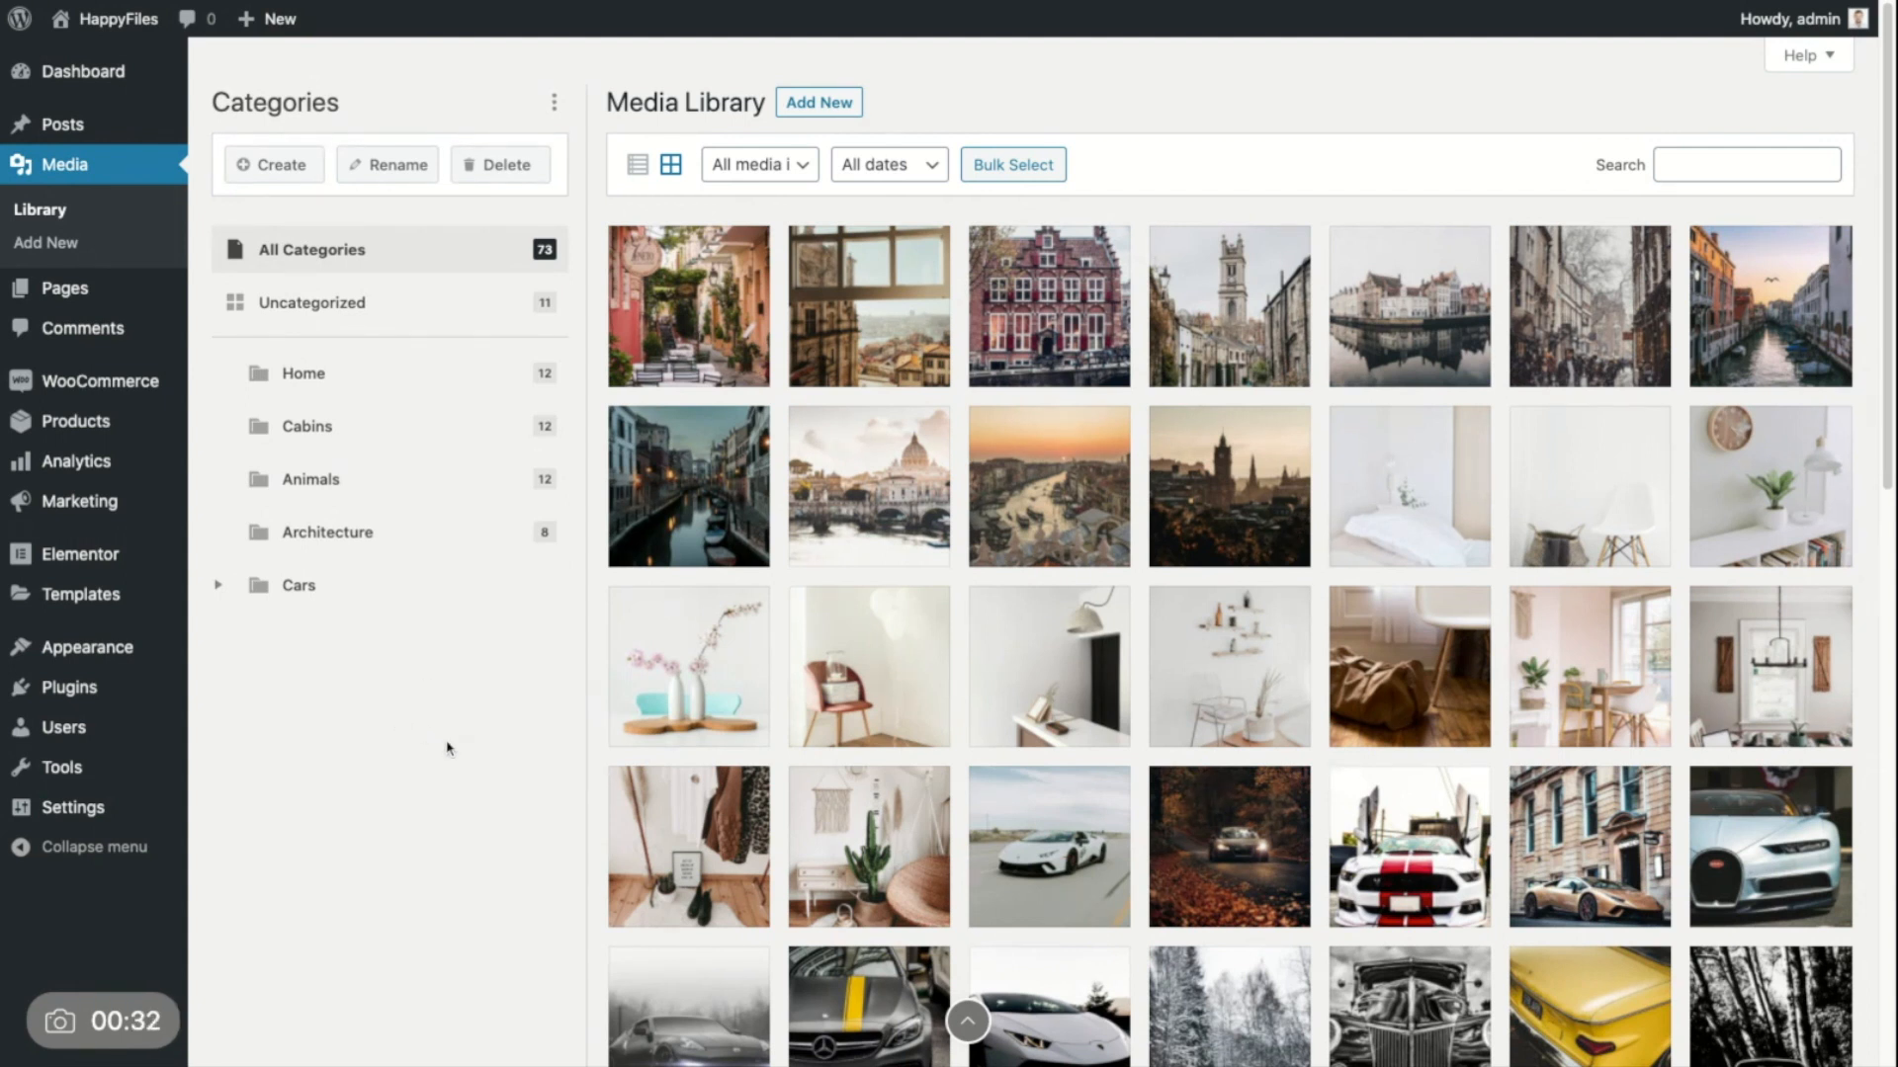
mouse_move(554, 101)
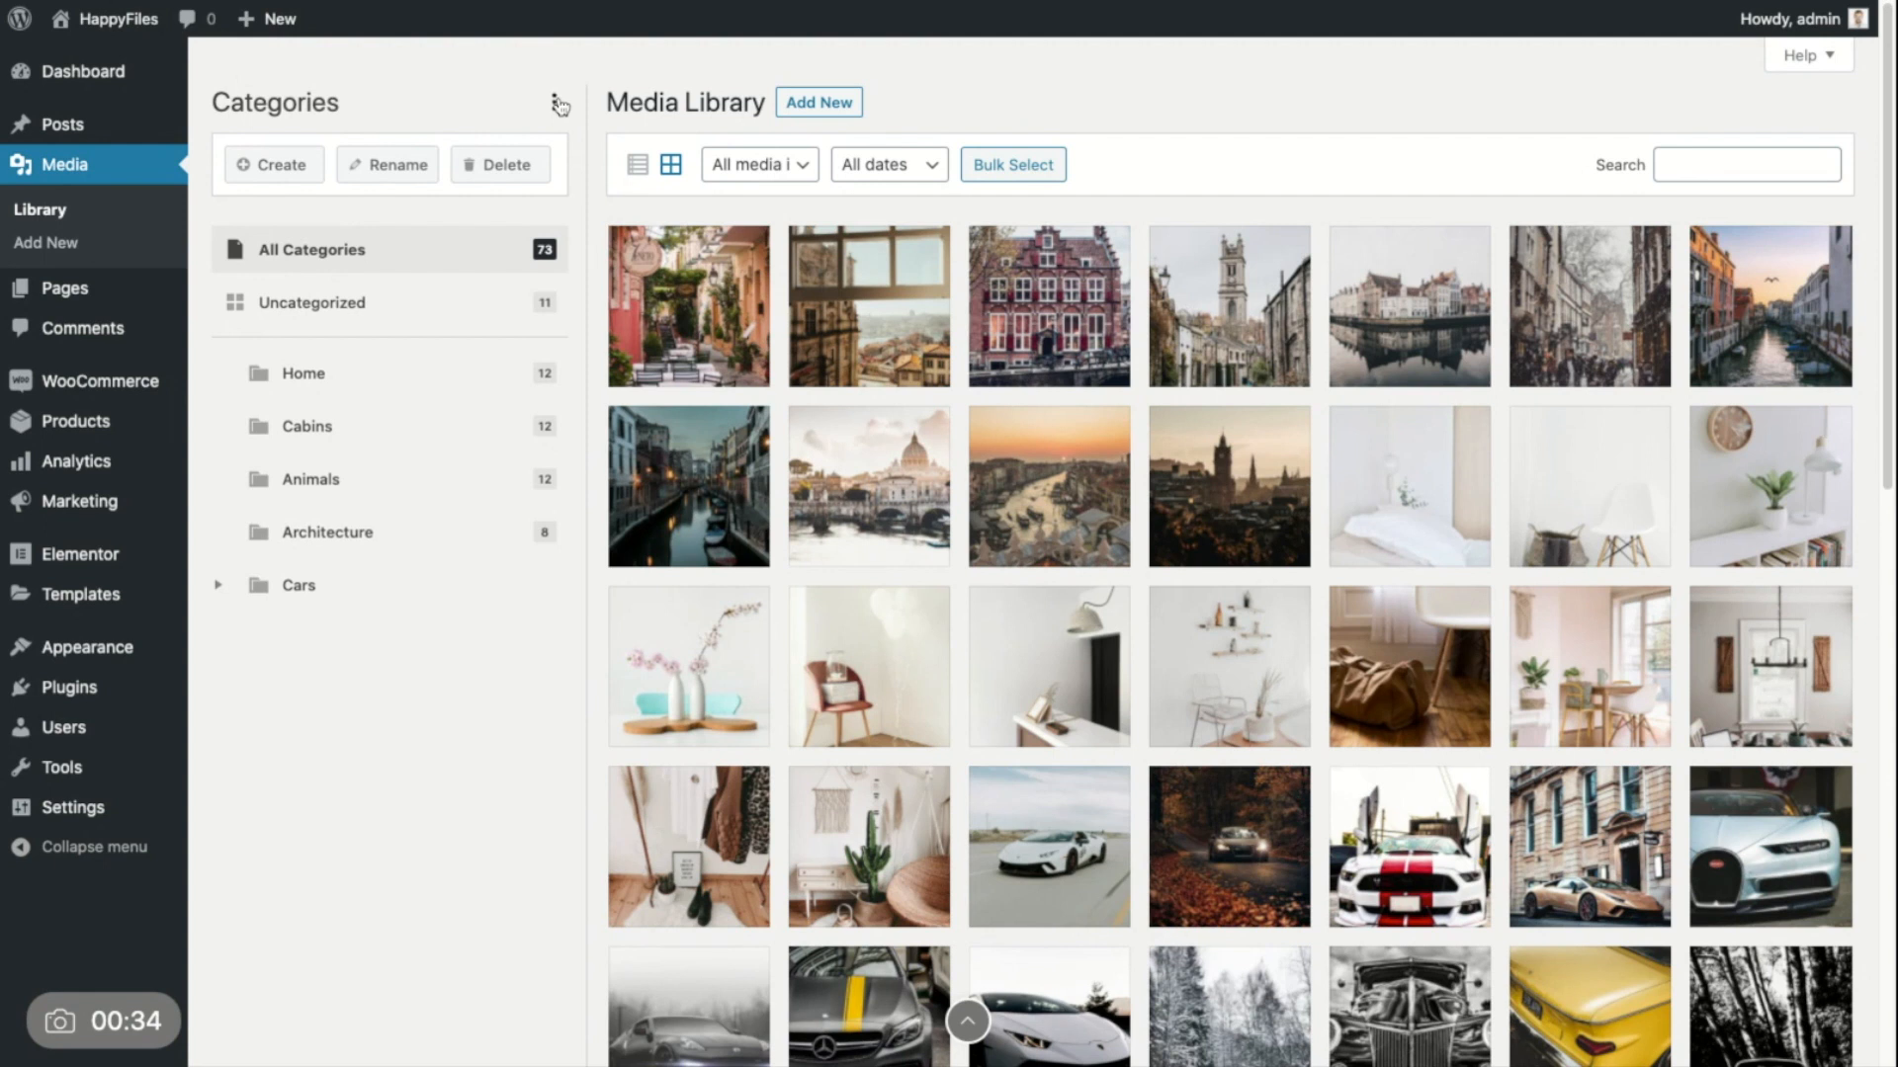
mouse_move(560, 186)
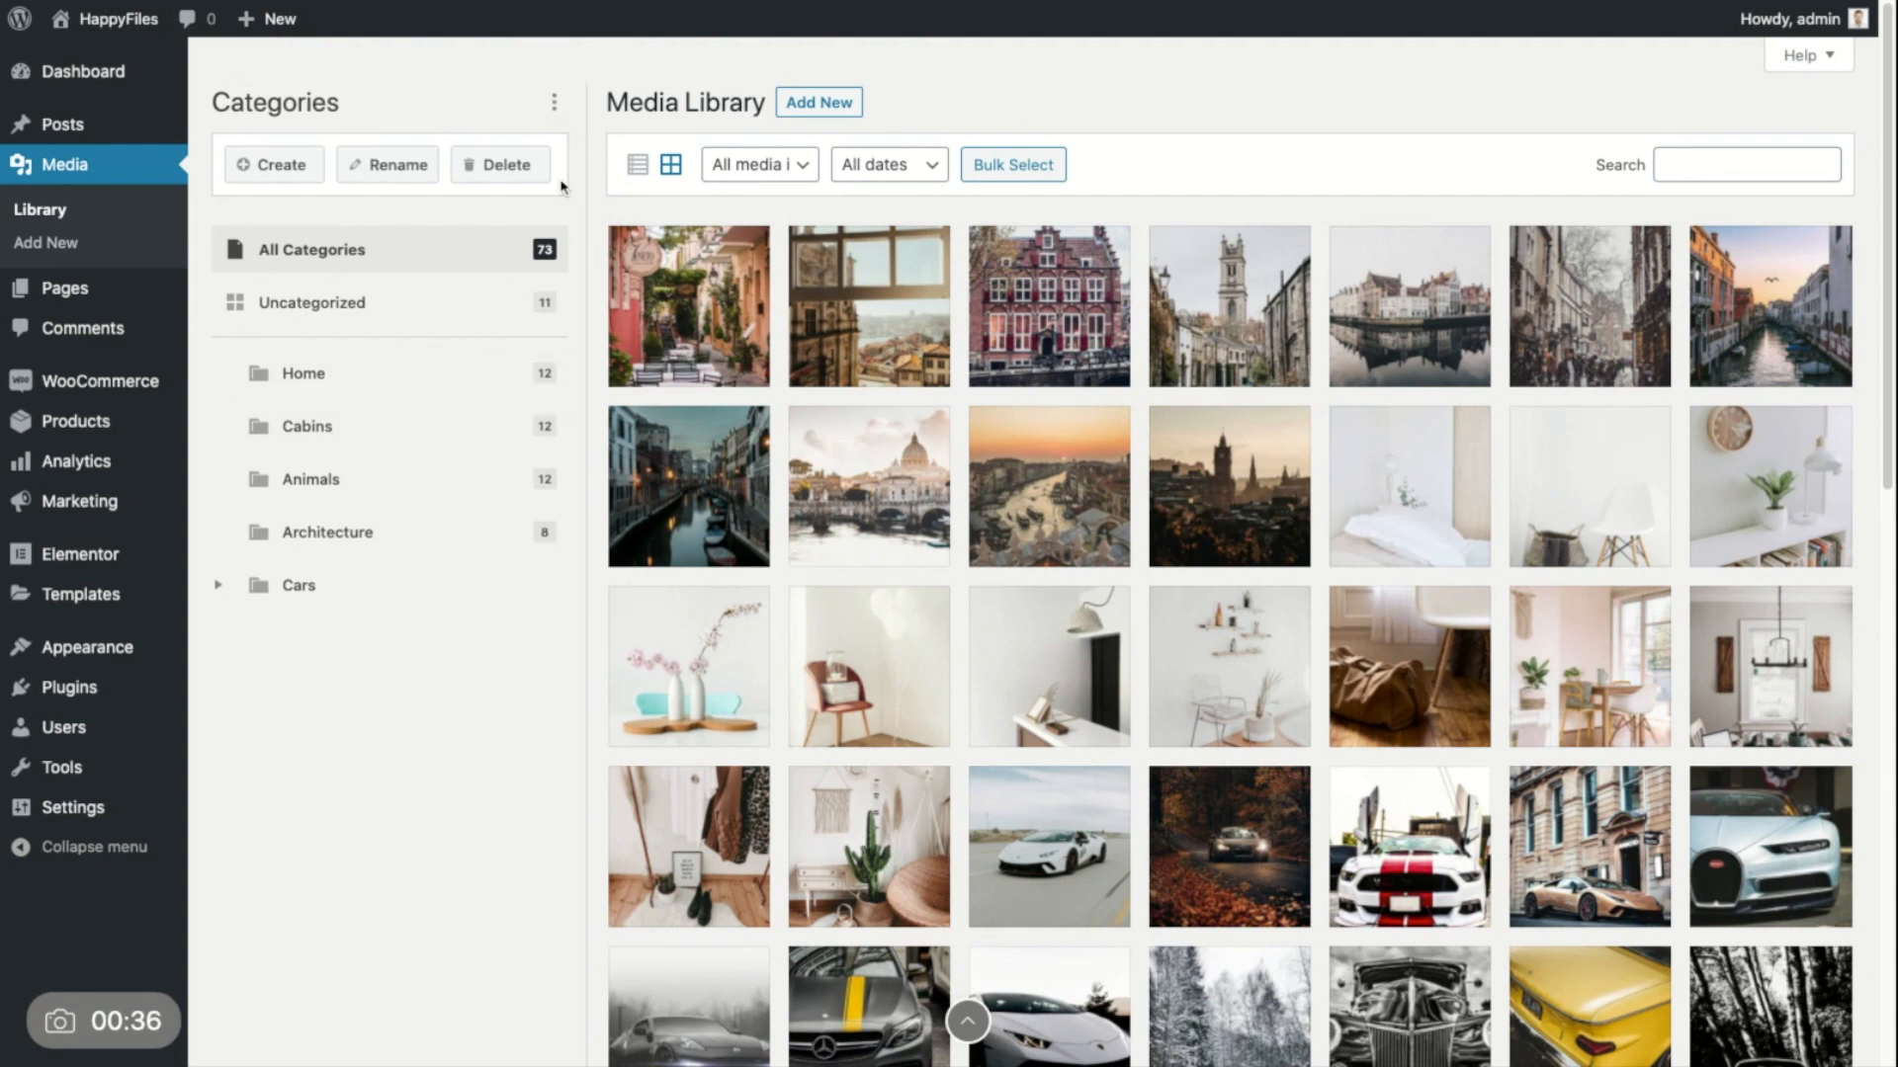
Step: Sort the HappyFiles categories ascending: Animals, Architecture, Cabins, Home, with Cars last
click(553, 102)
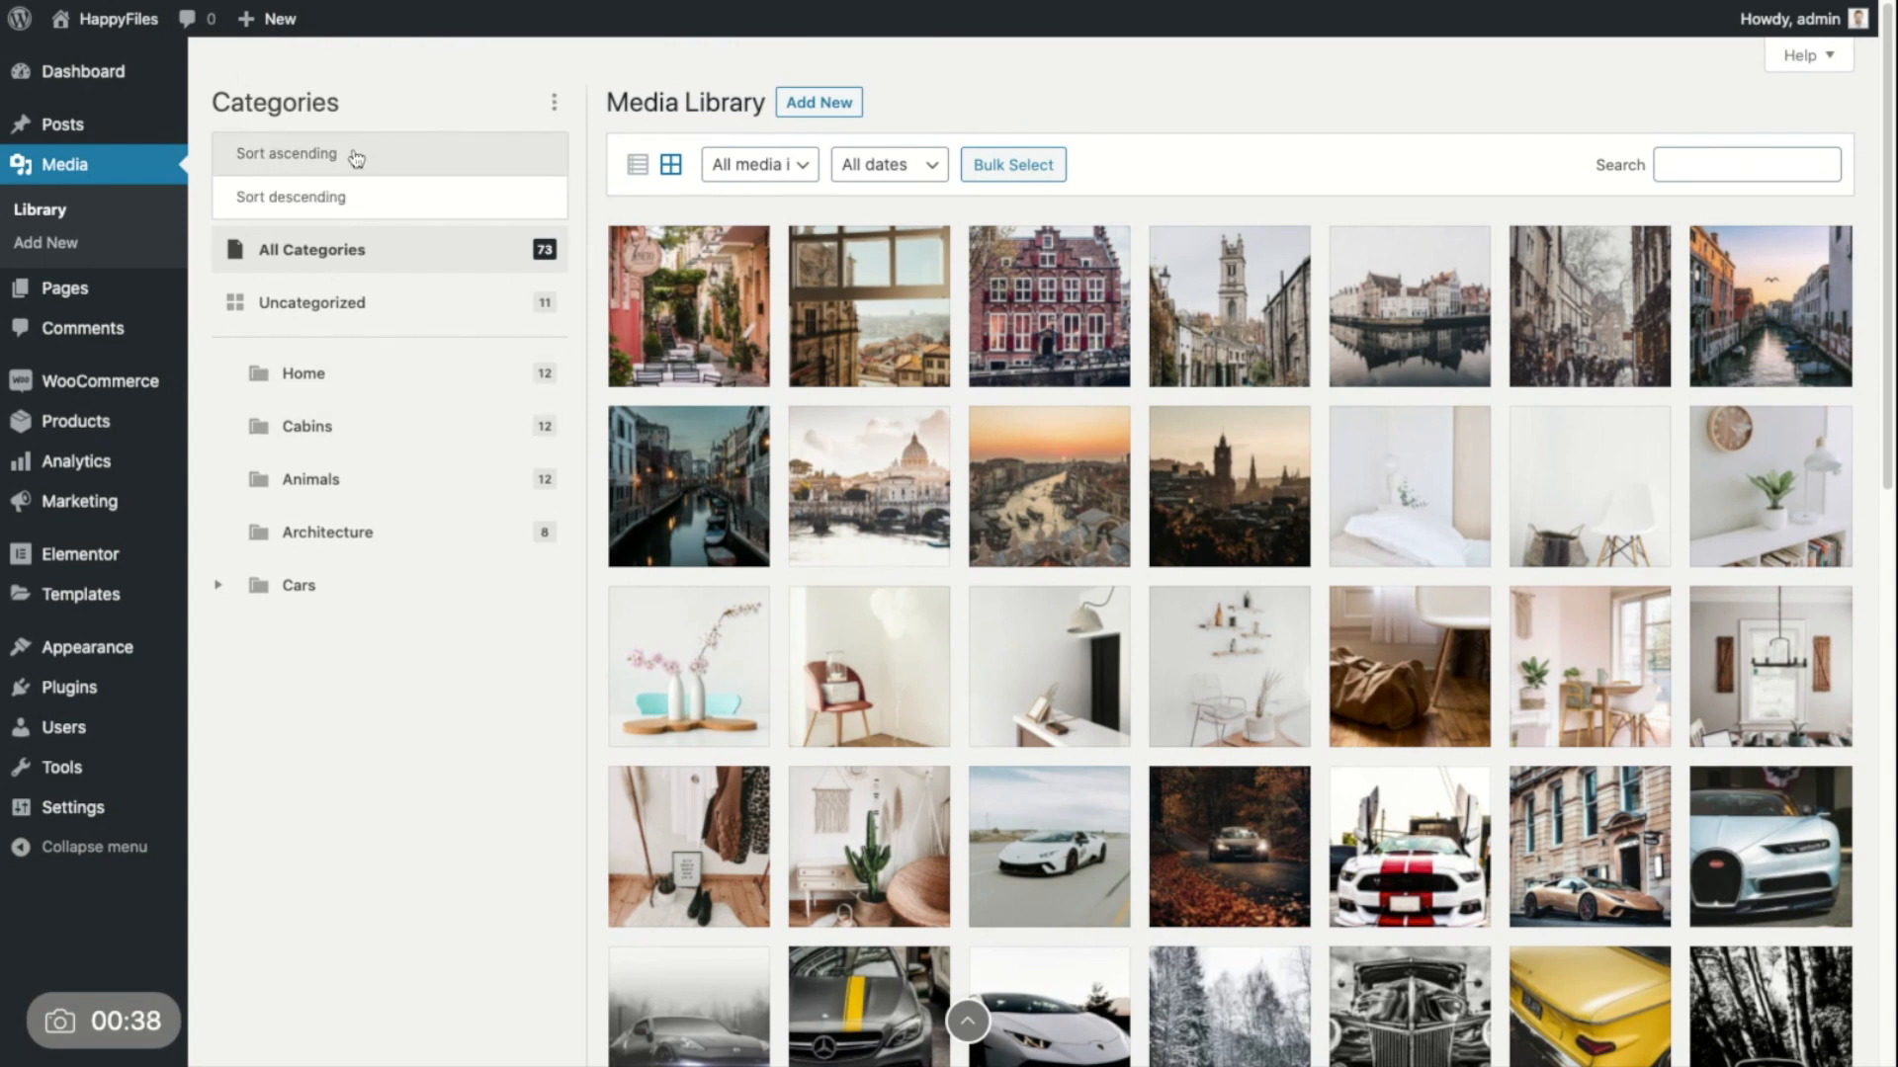
mouse_move(298, 268)
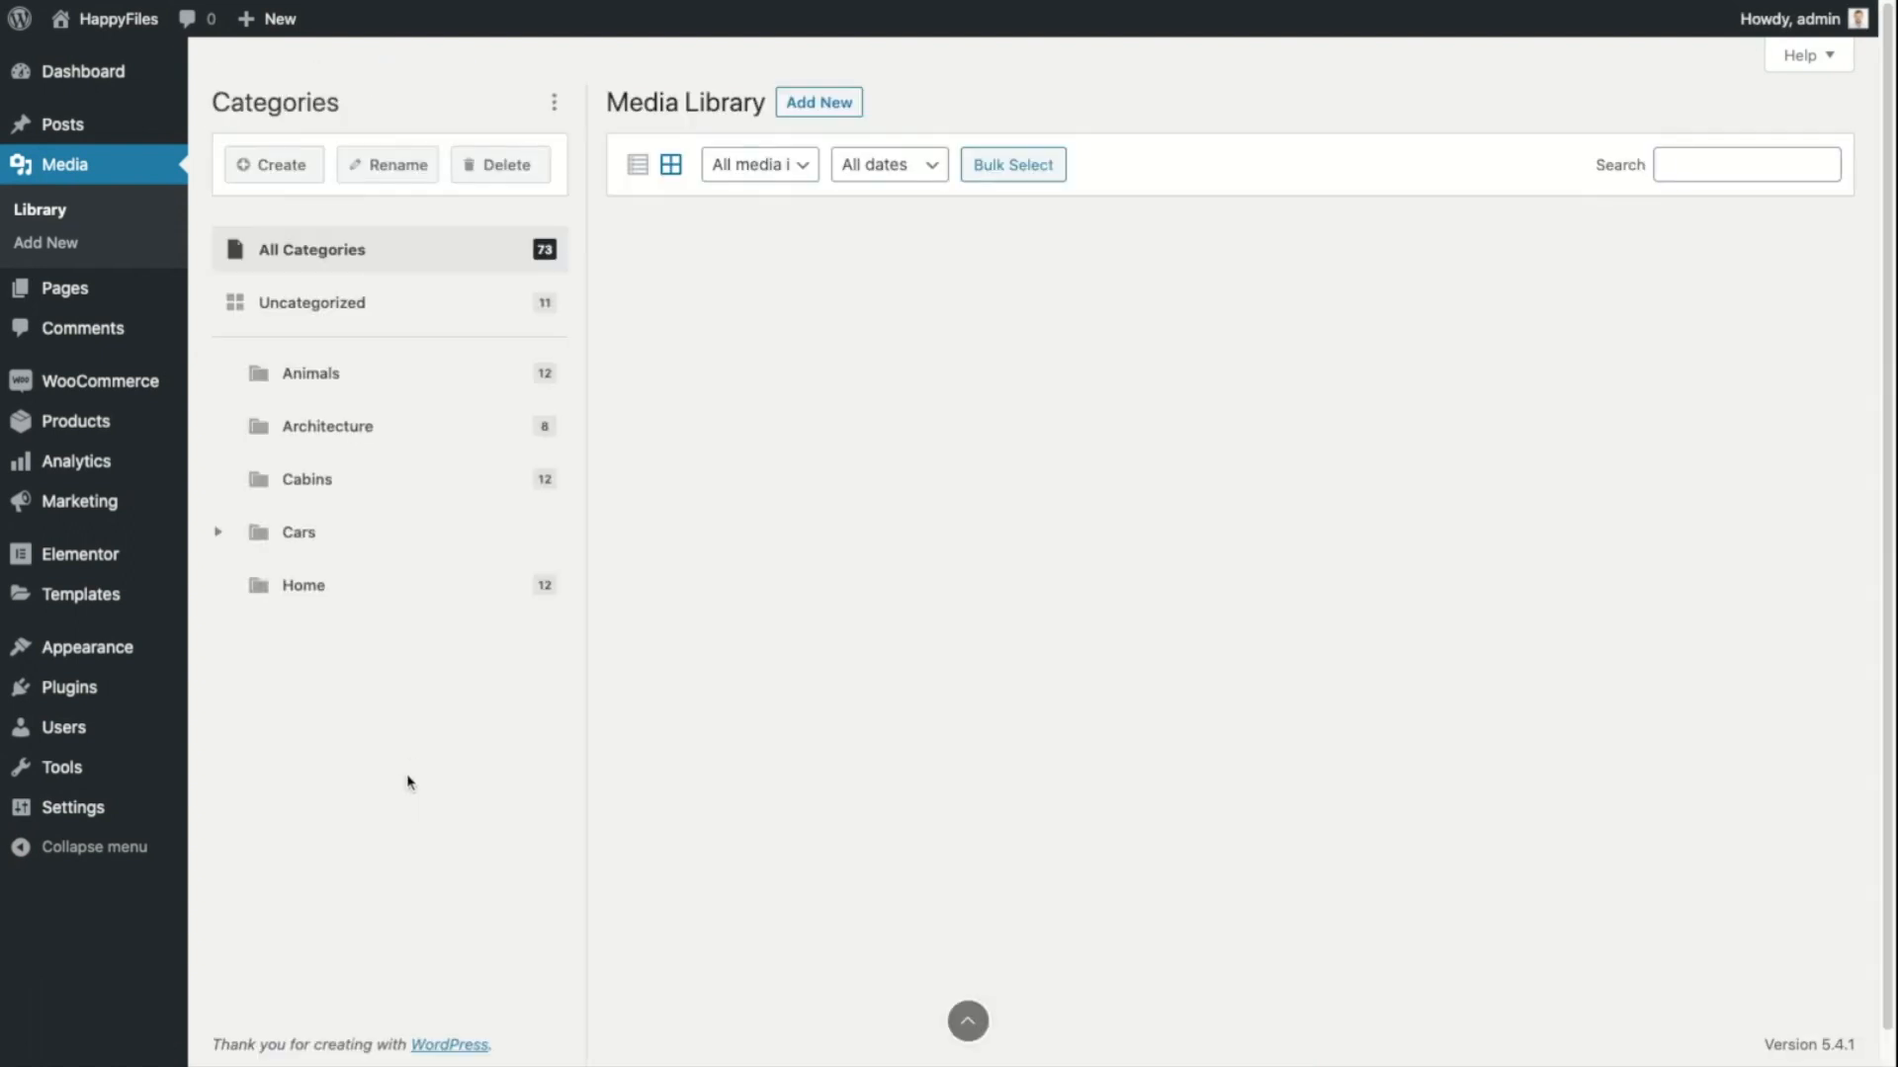
click(311, 249)
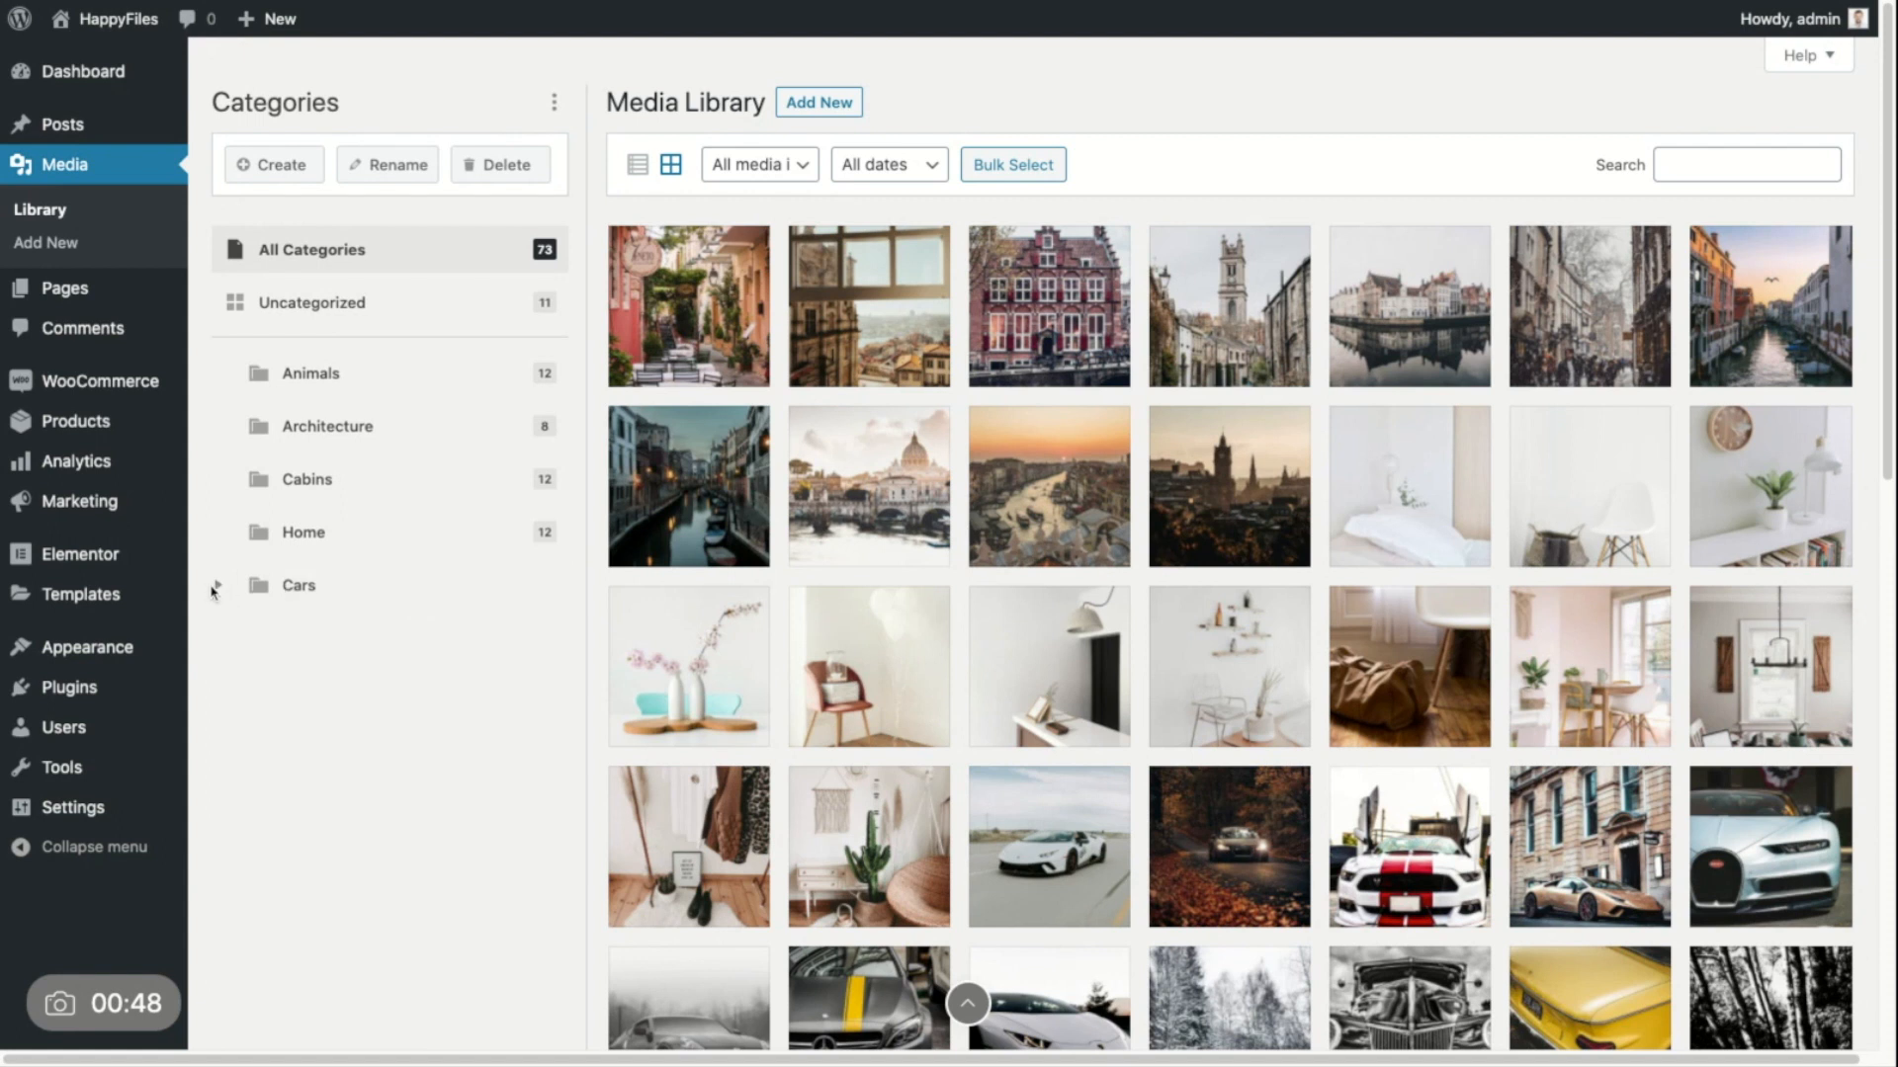
Step: Expand Cars, view Classic Cars, then display the nine Sports Cars images
click(298, 585)
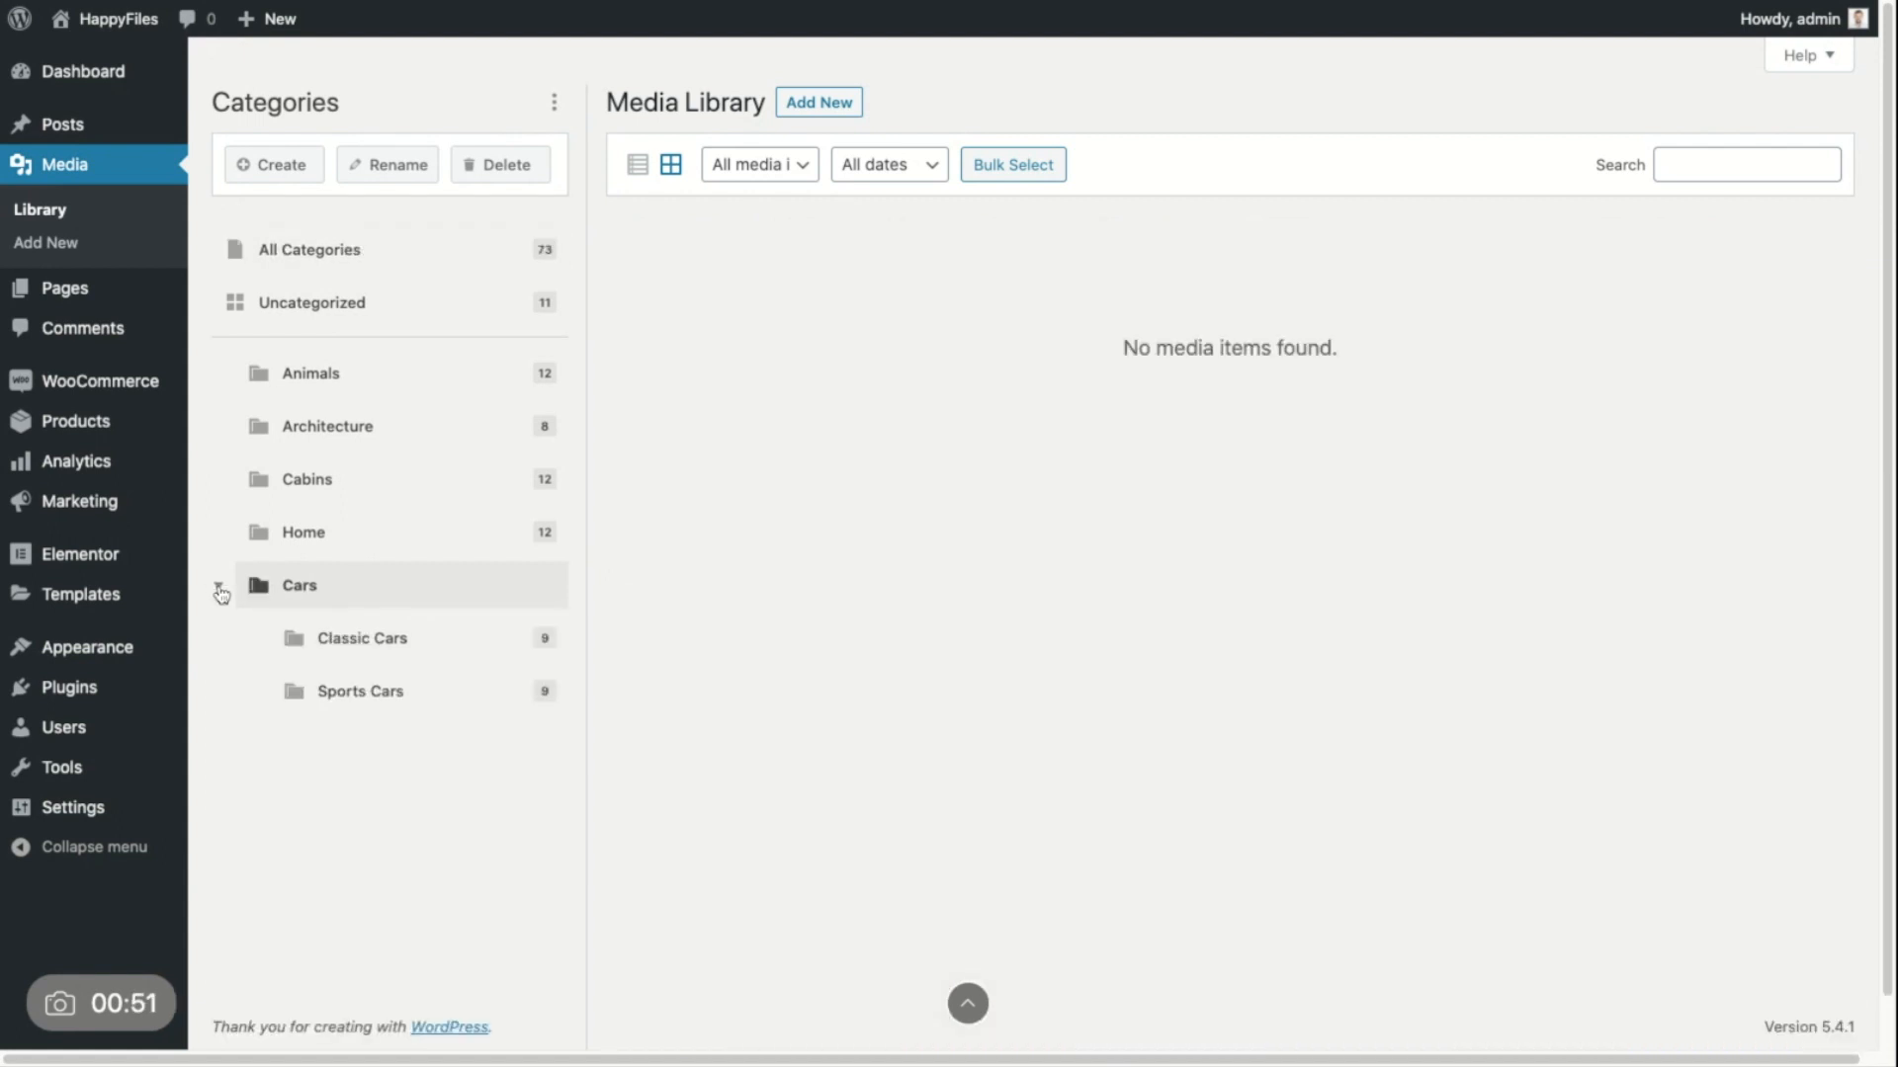
click(361, 637)
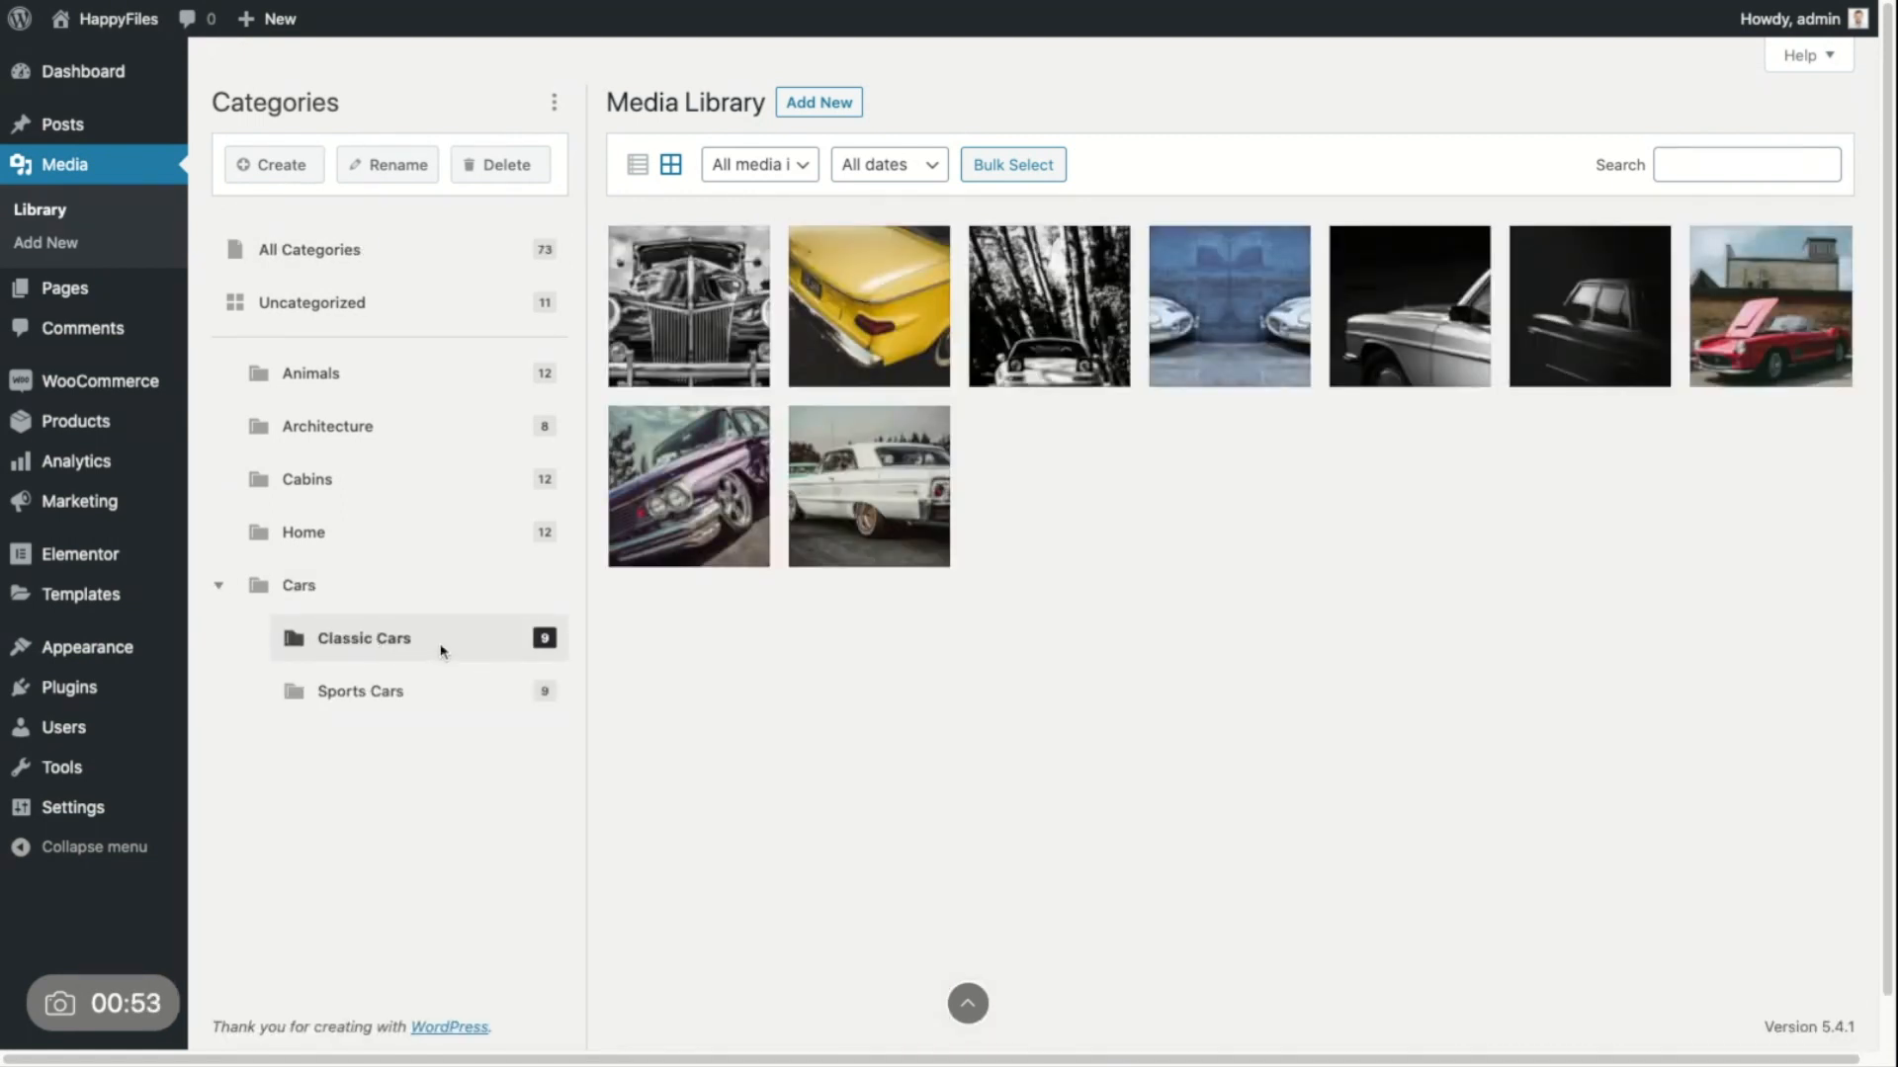
mouse_move(438, 690)
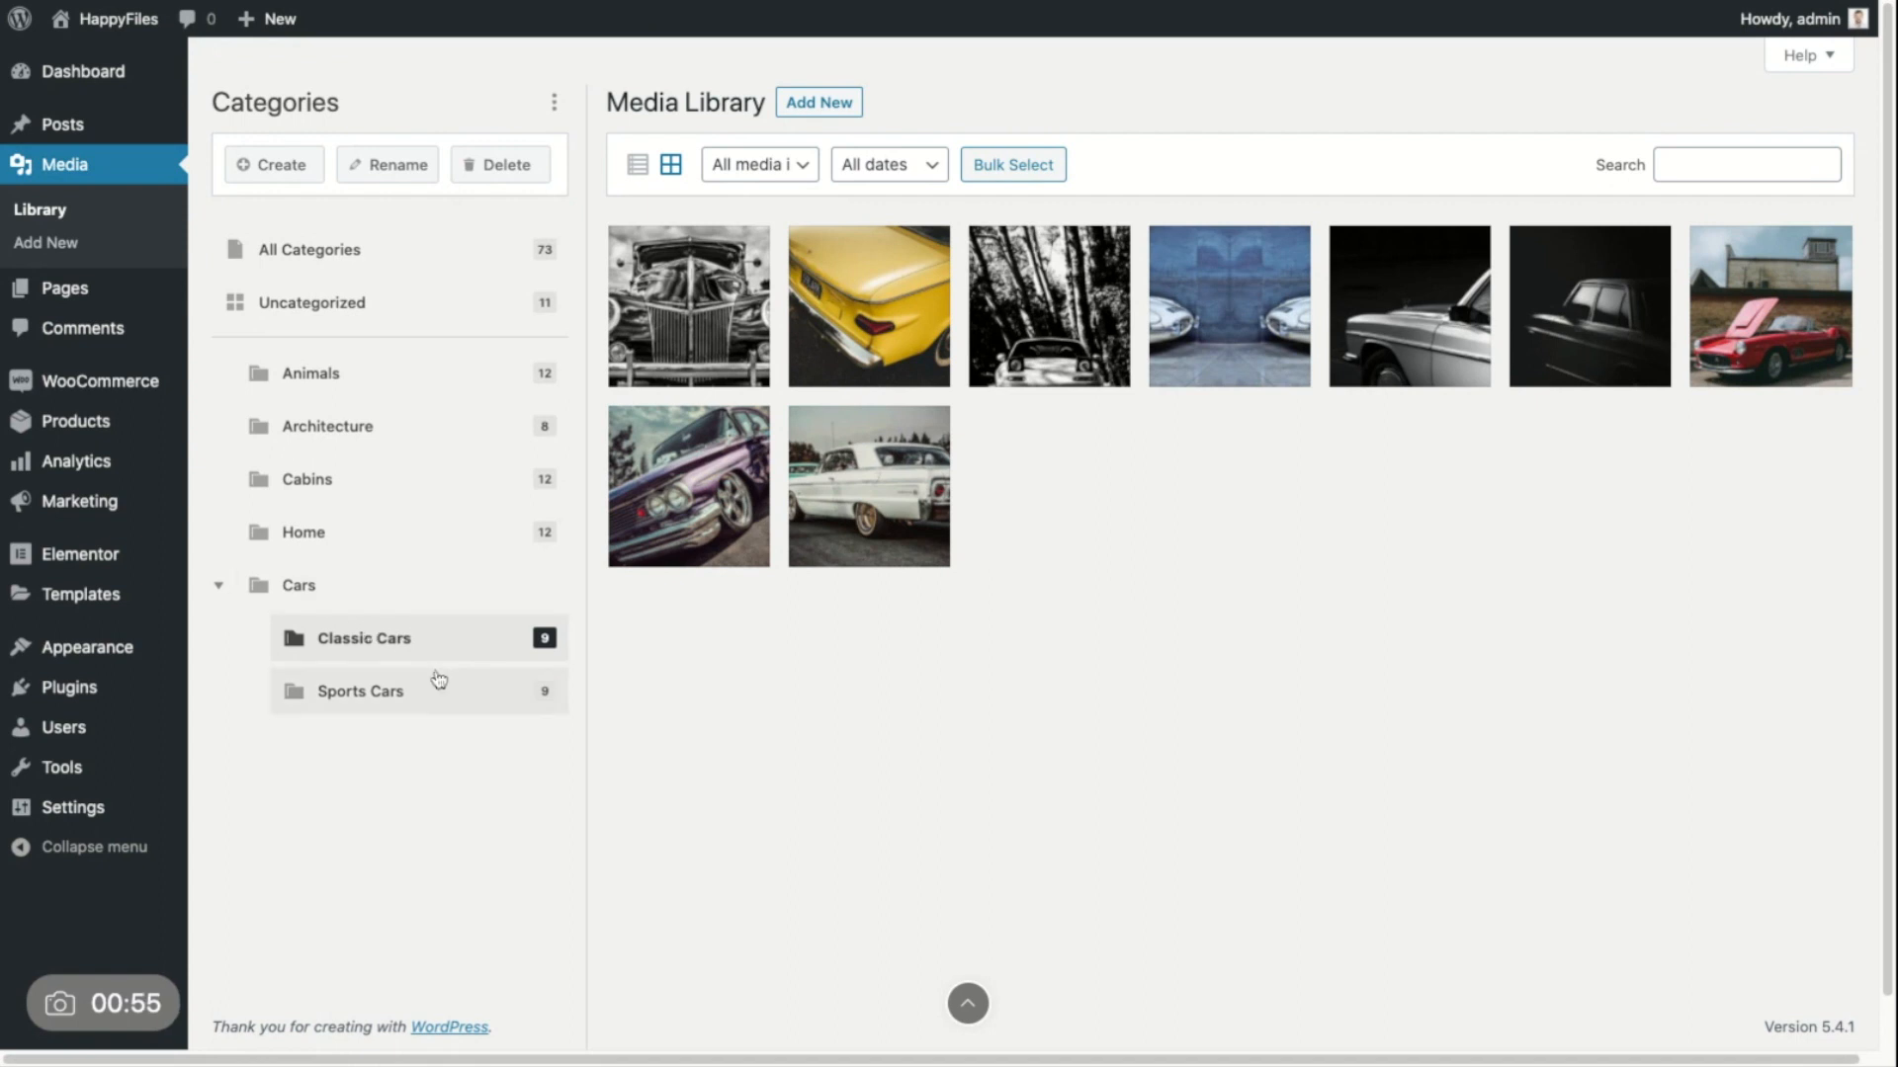
click(361, 691)
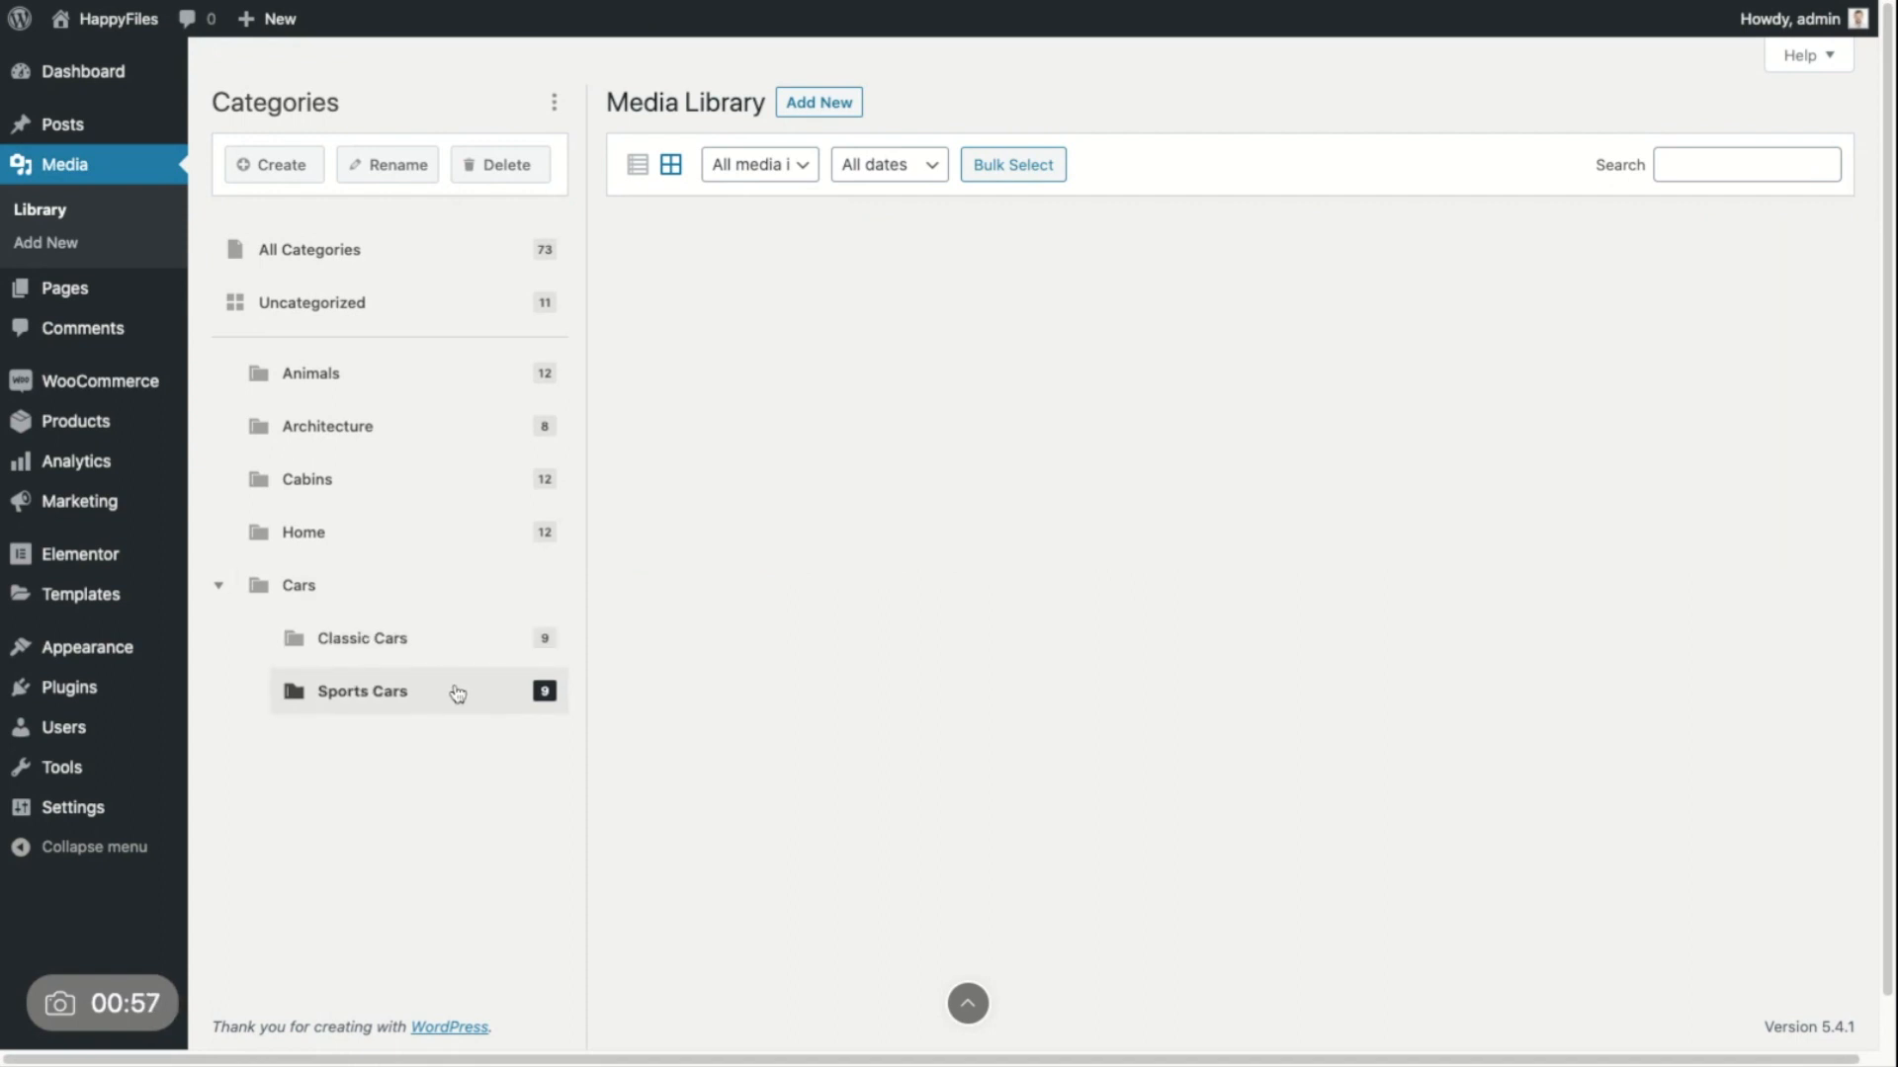
click(361, 691)
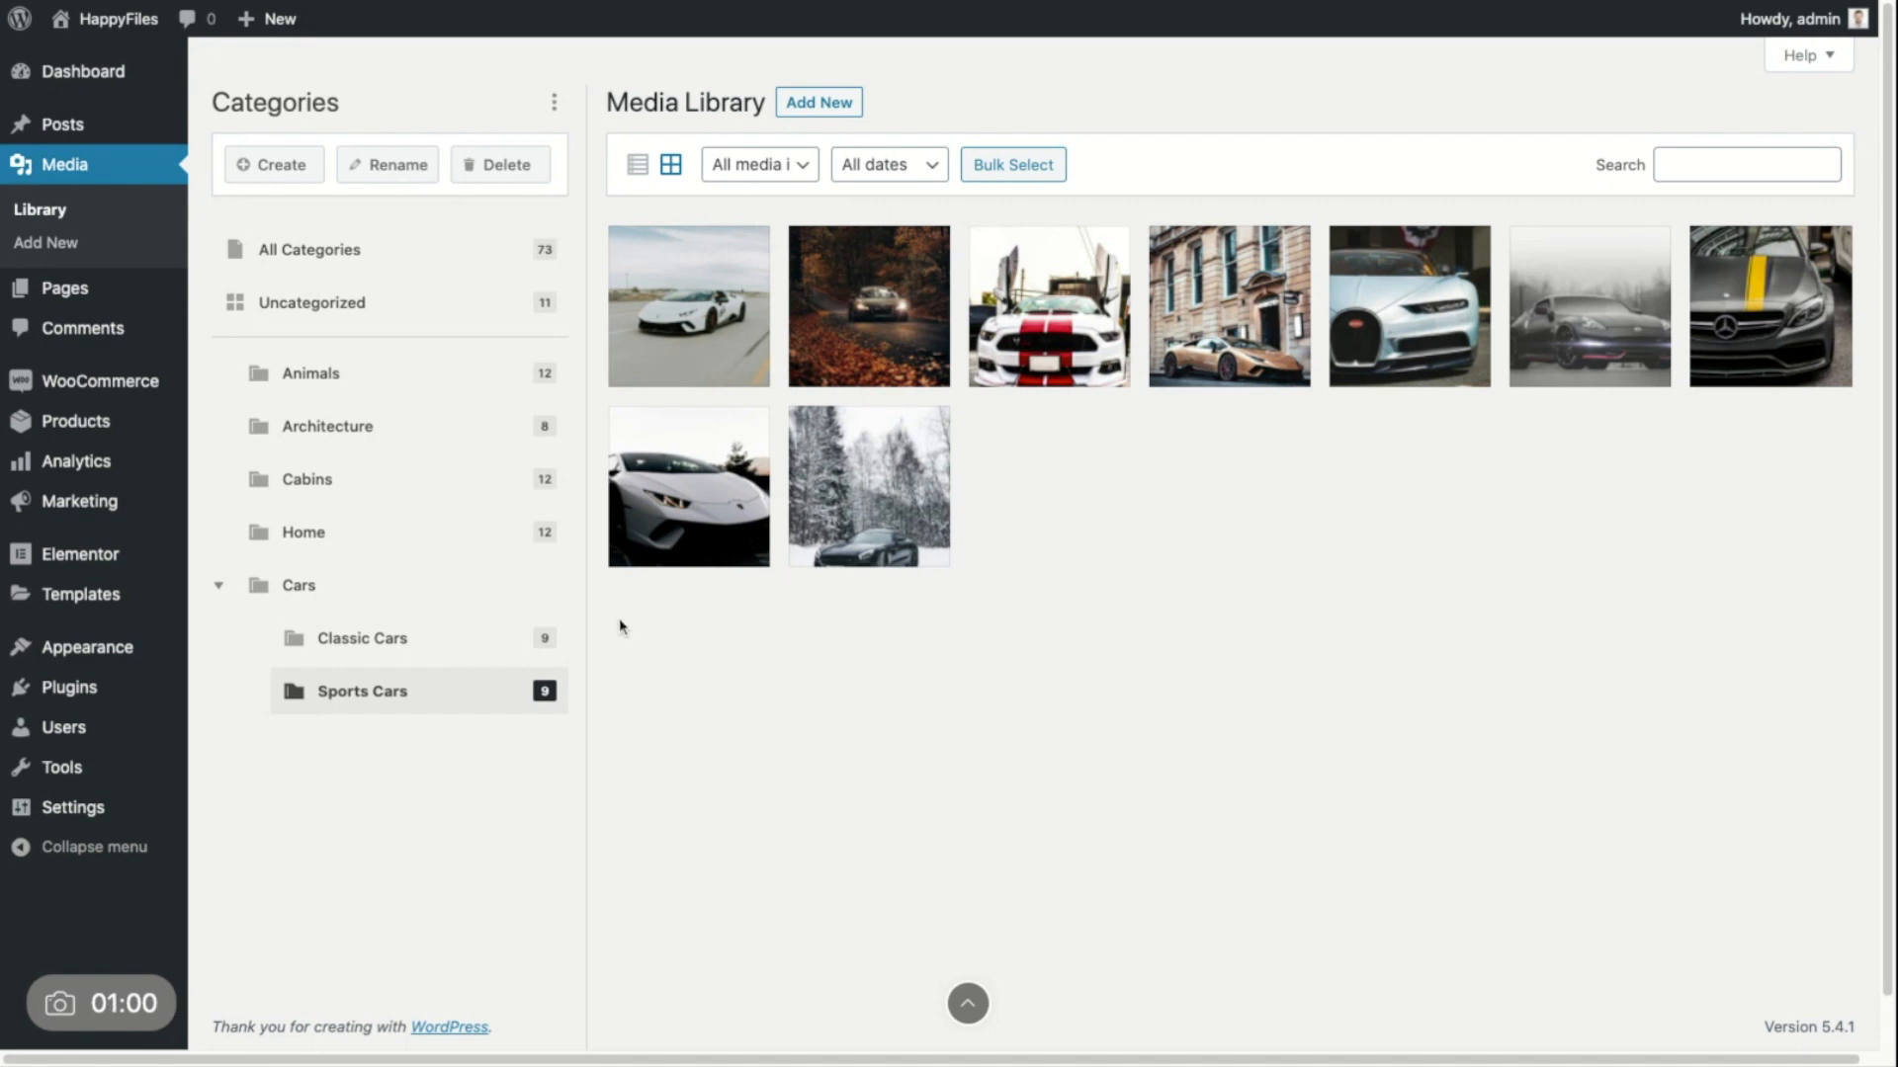
mouse_move(391, 249)
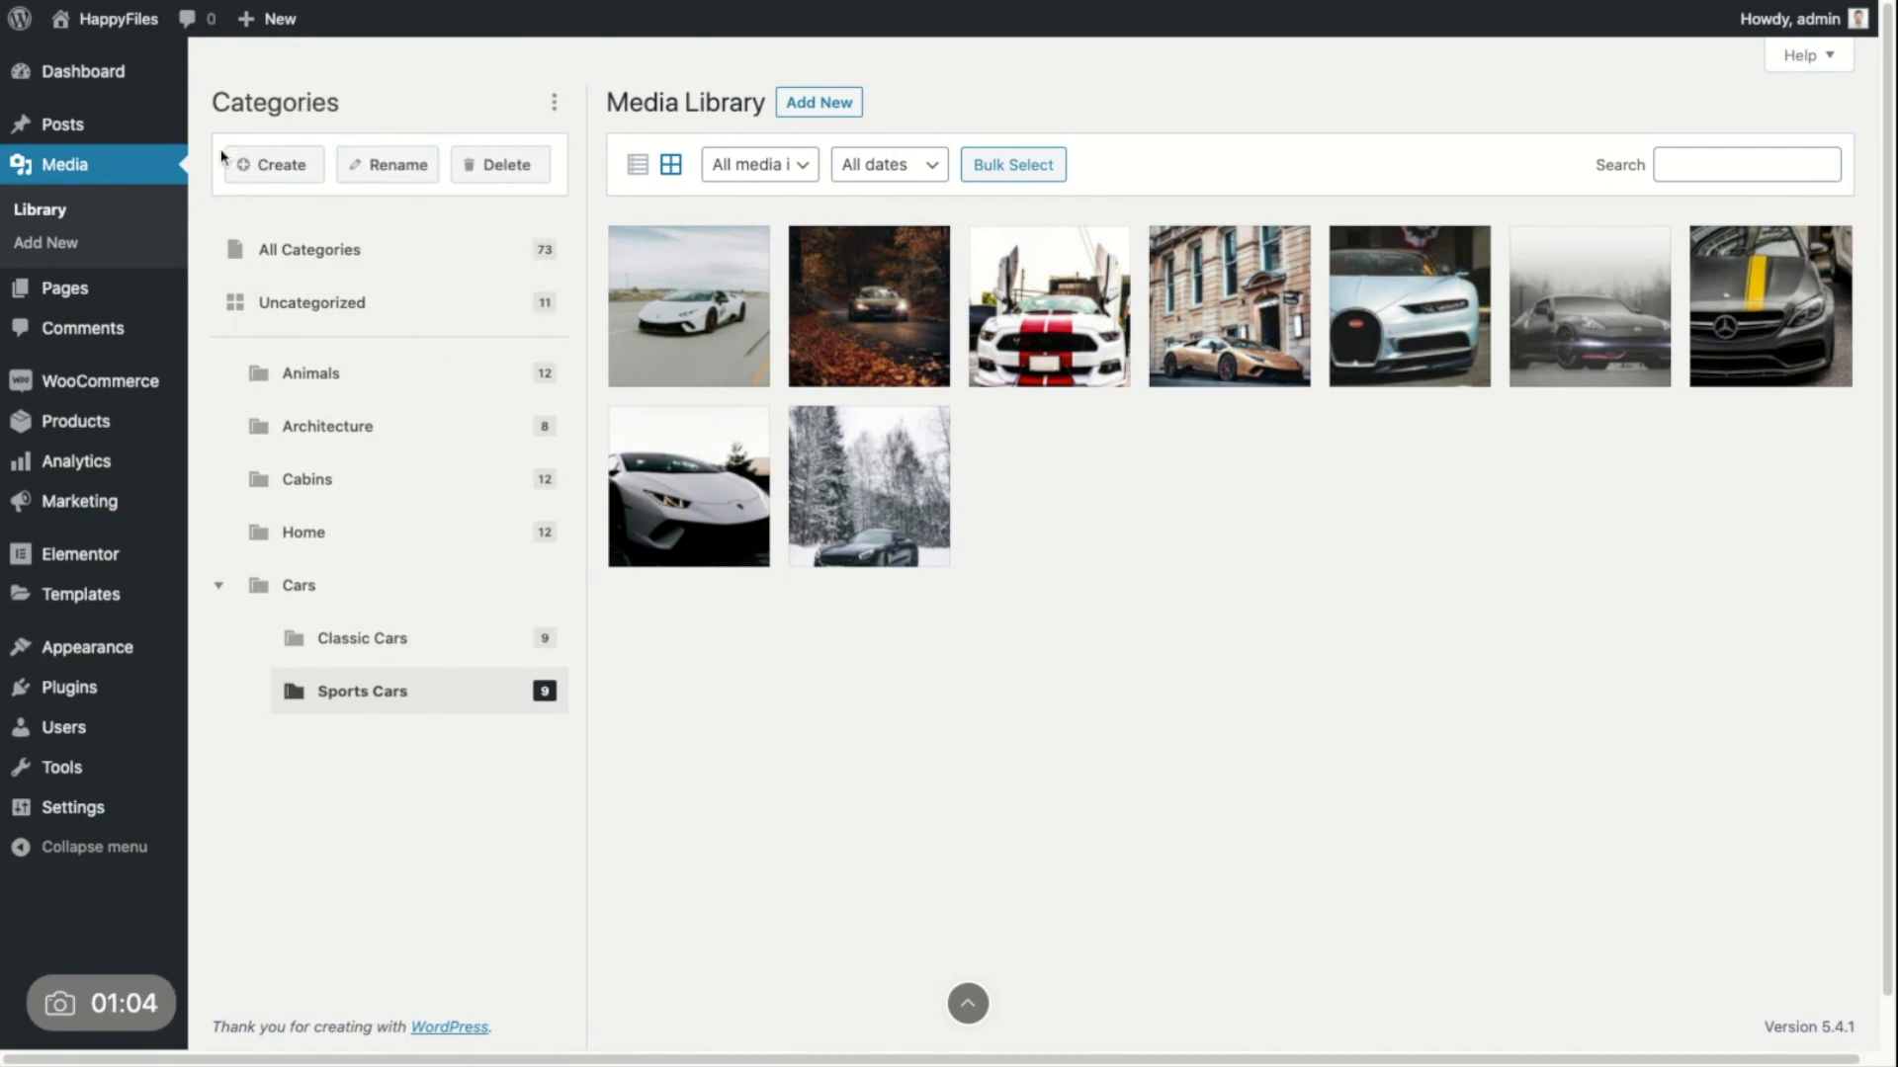
mouse_move(469, 220)
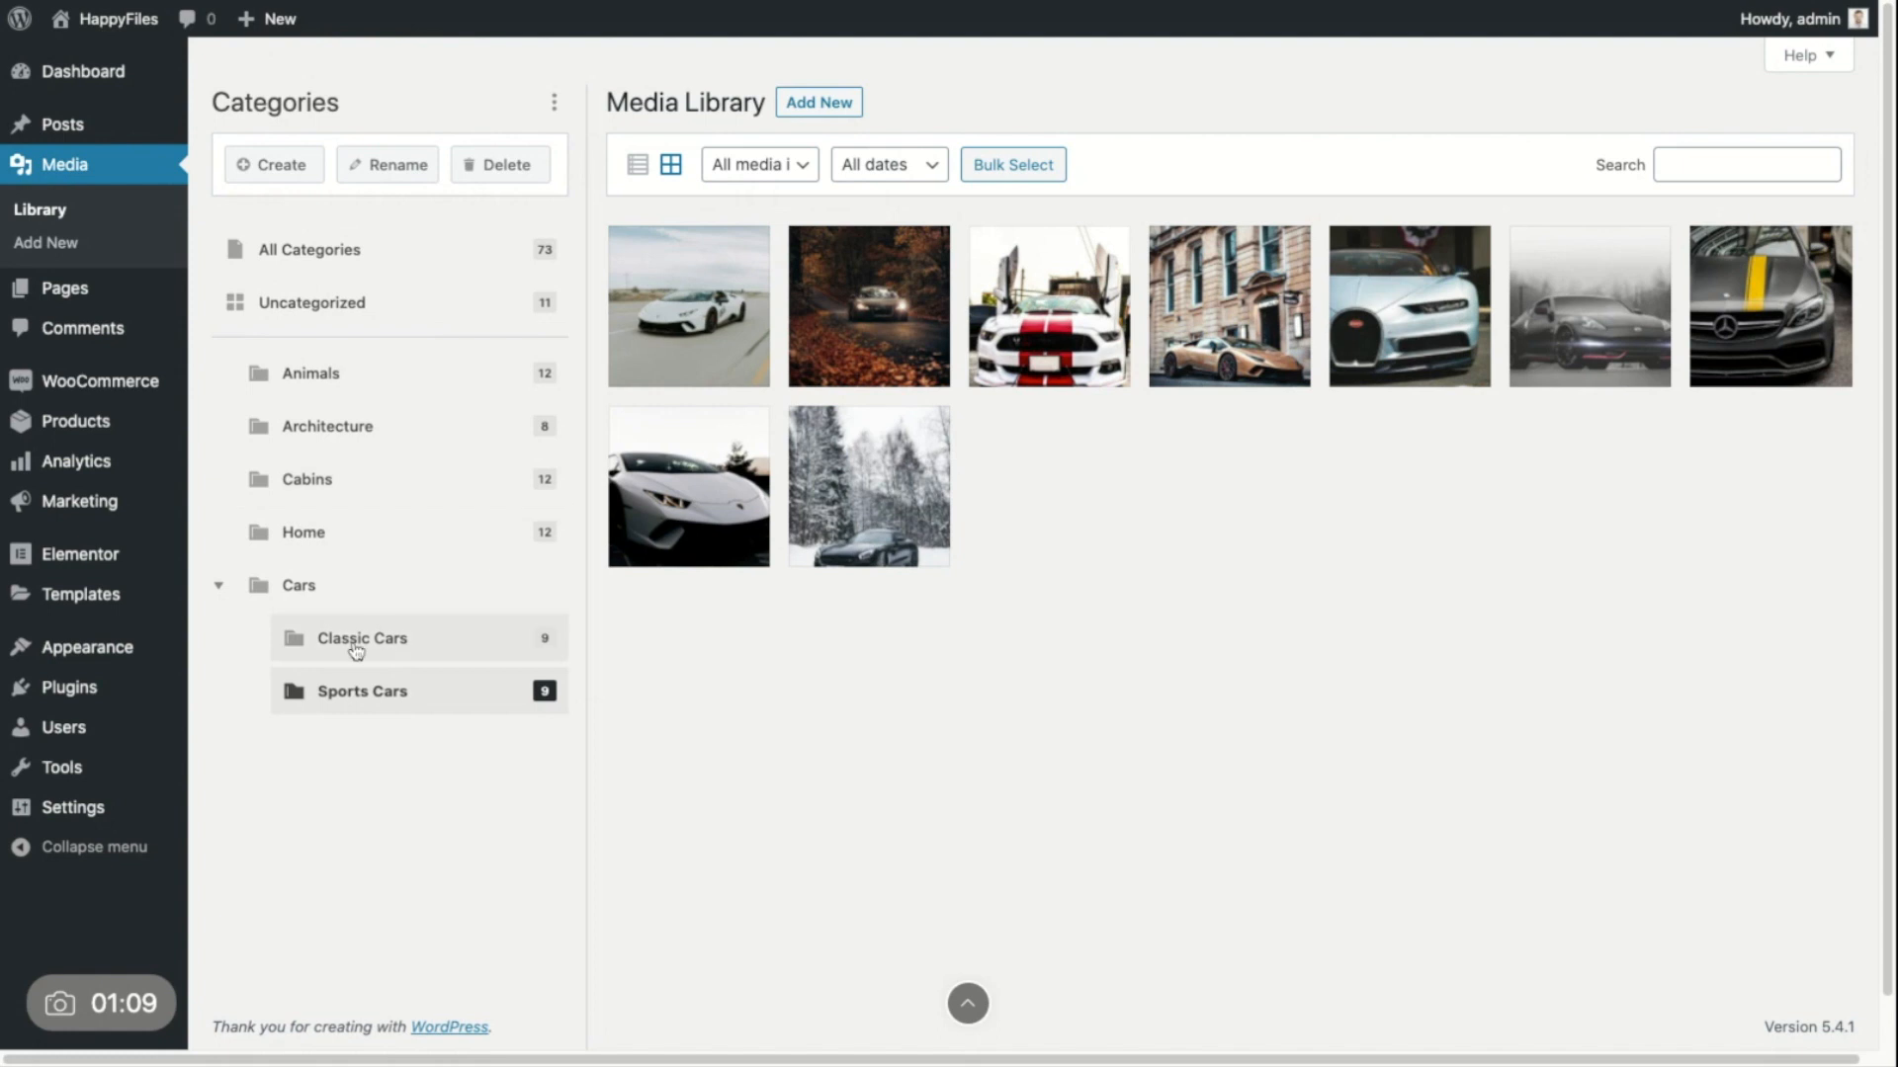
mouse_move(206, 369)
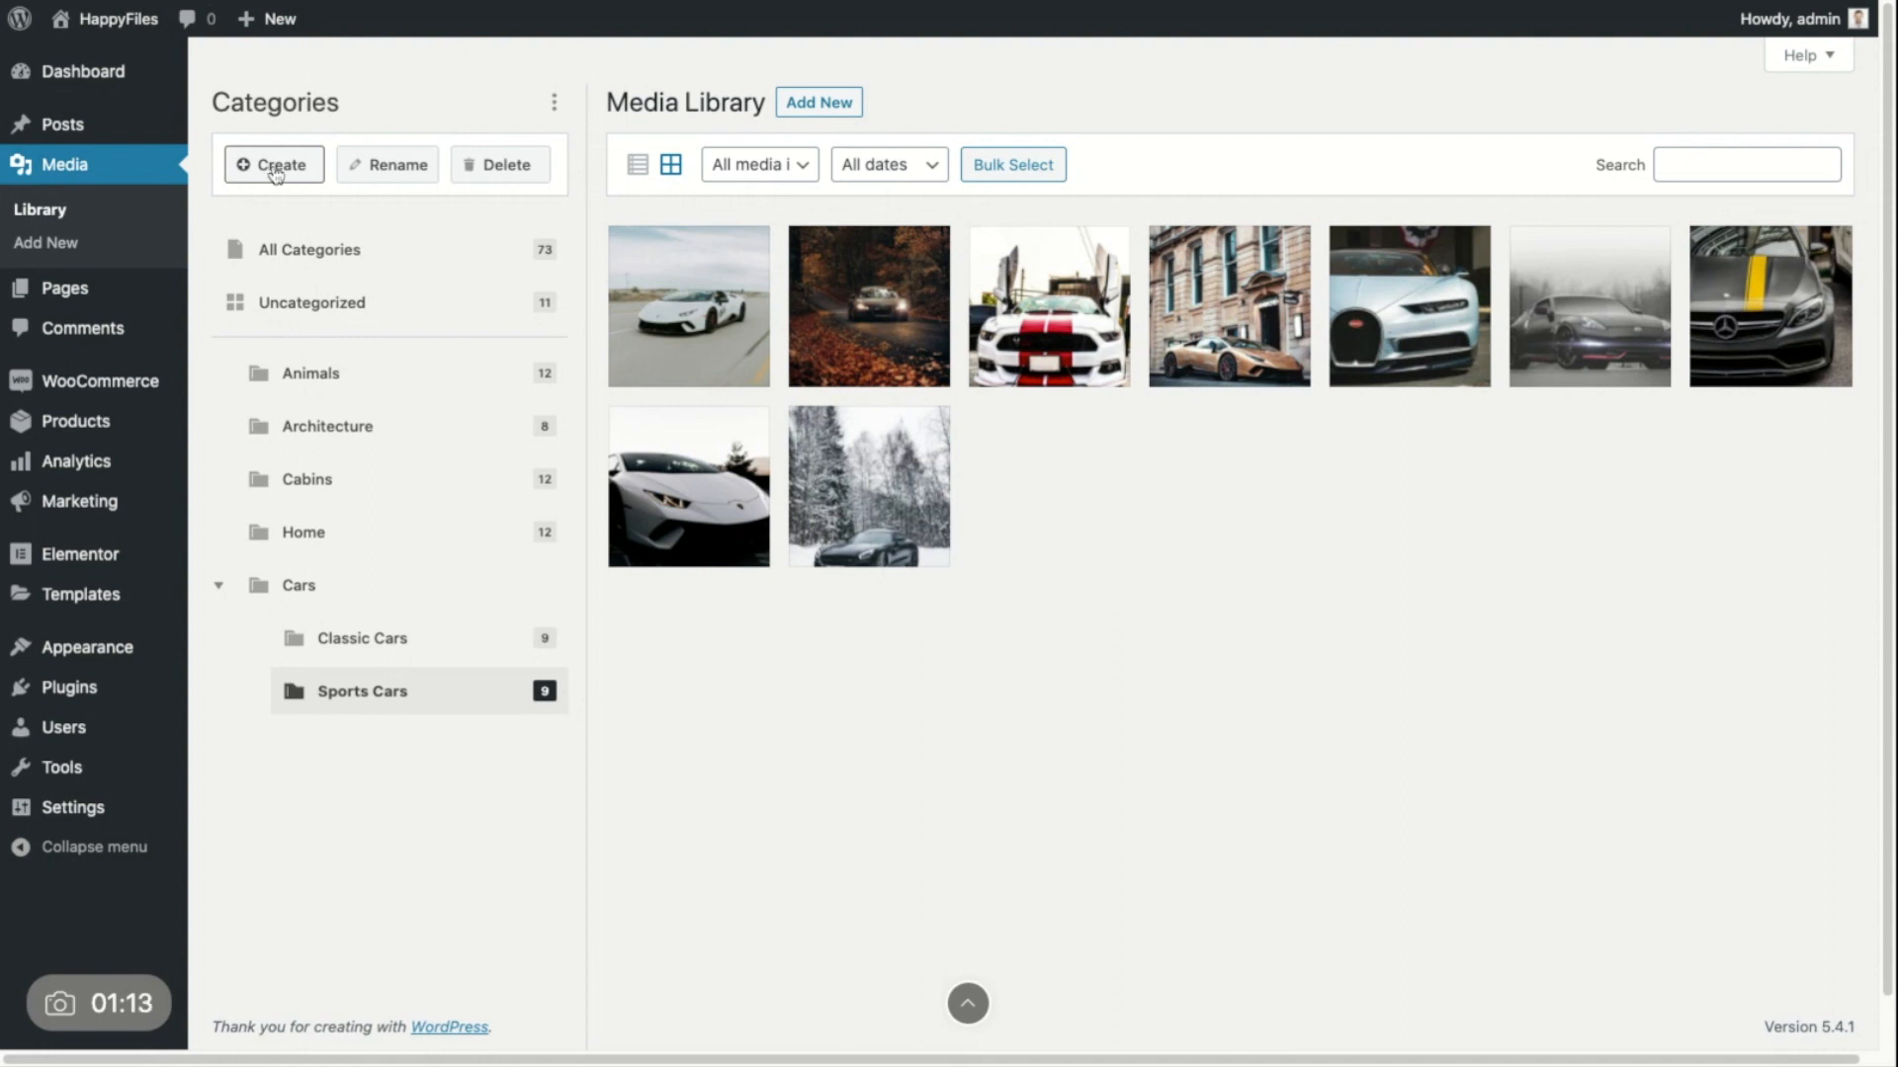
Step: Create a new More Cars category, which lands inside Sports Cars
click(217, 584)
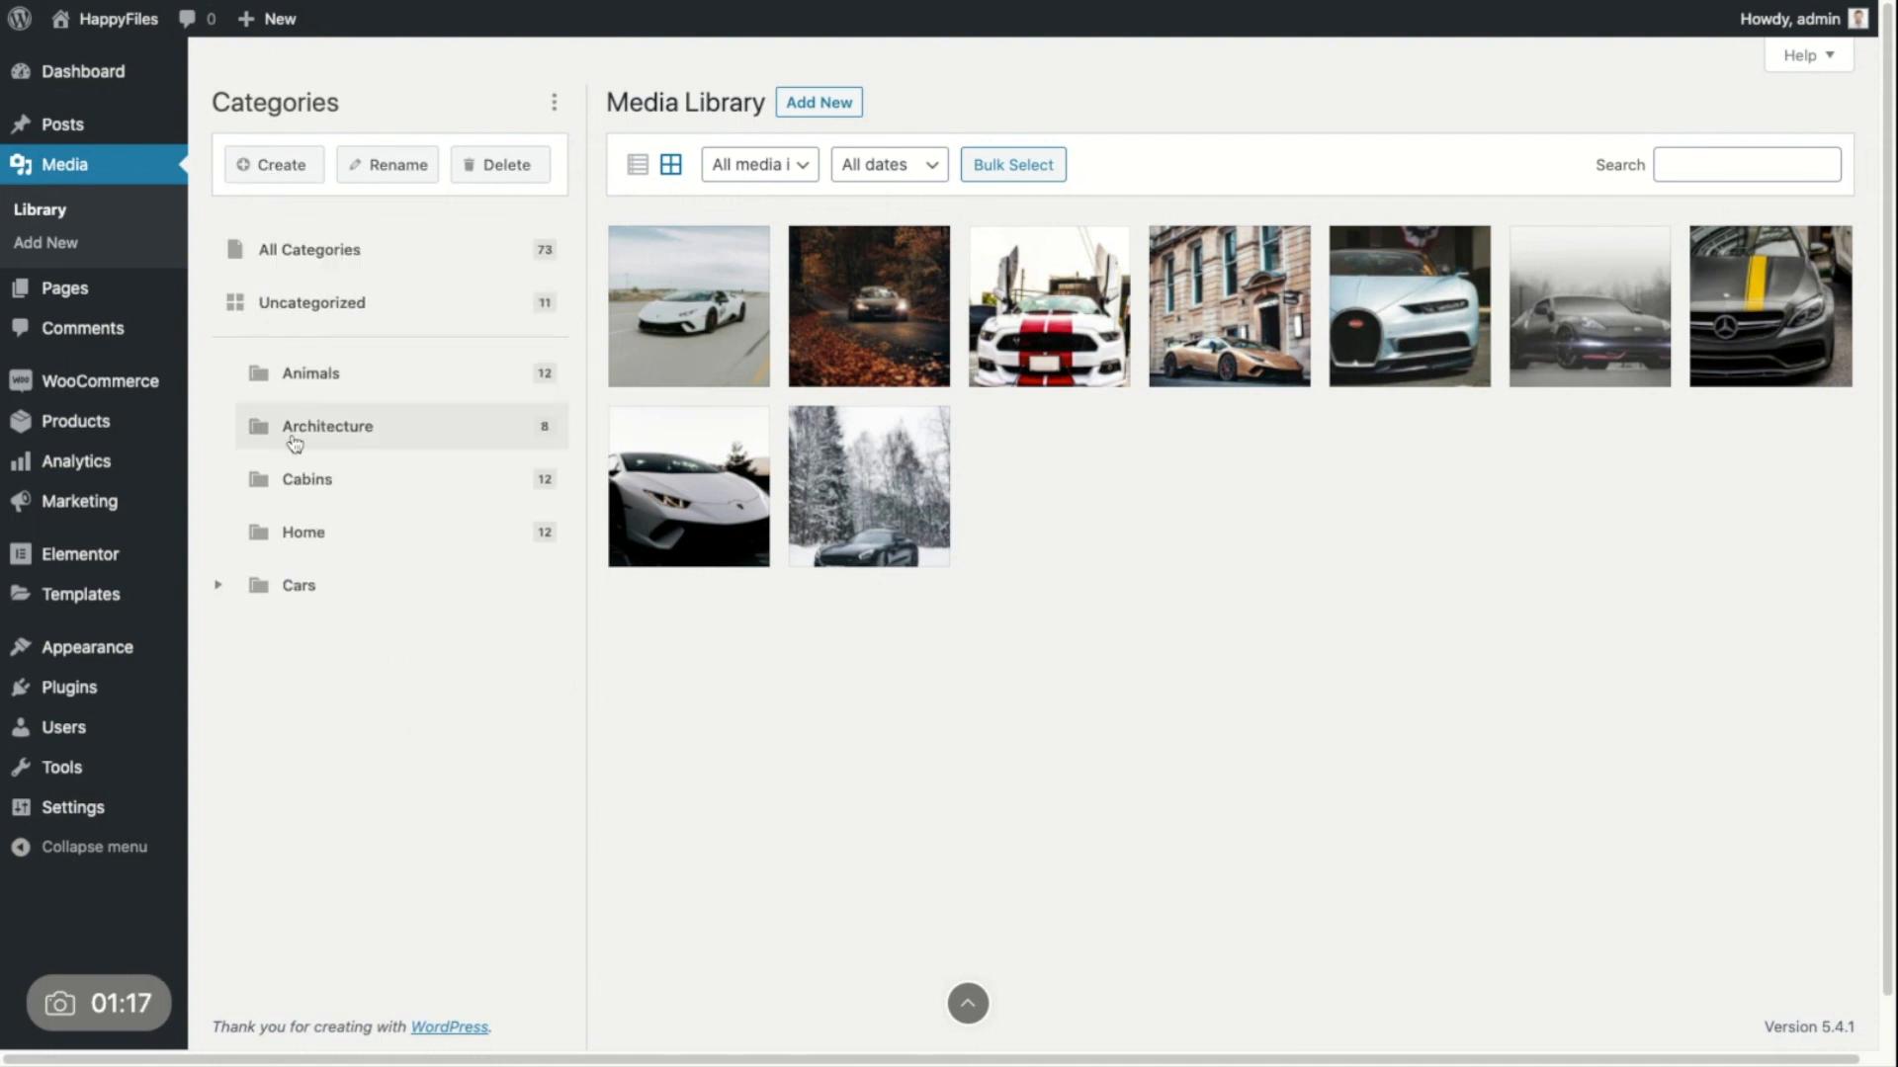
click(217, 586)
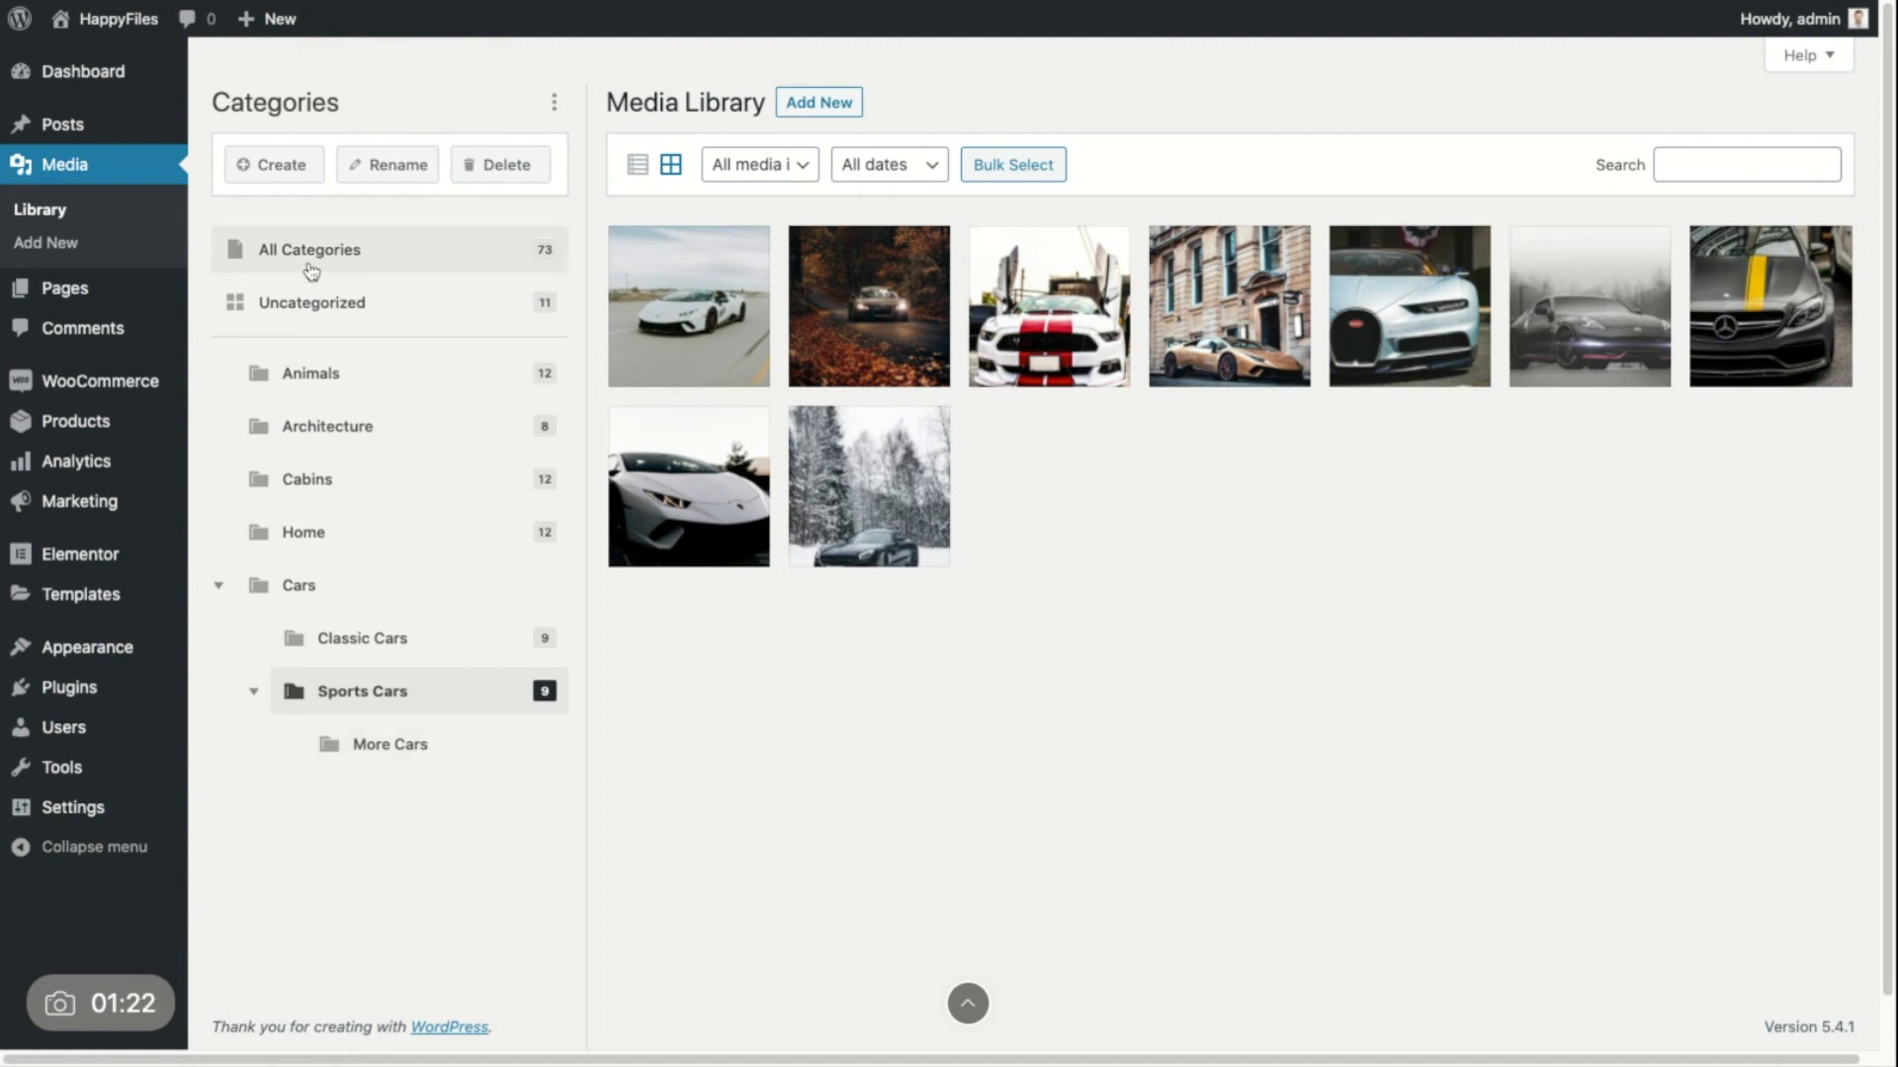
mouse_move(408, 749)
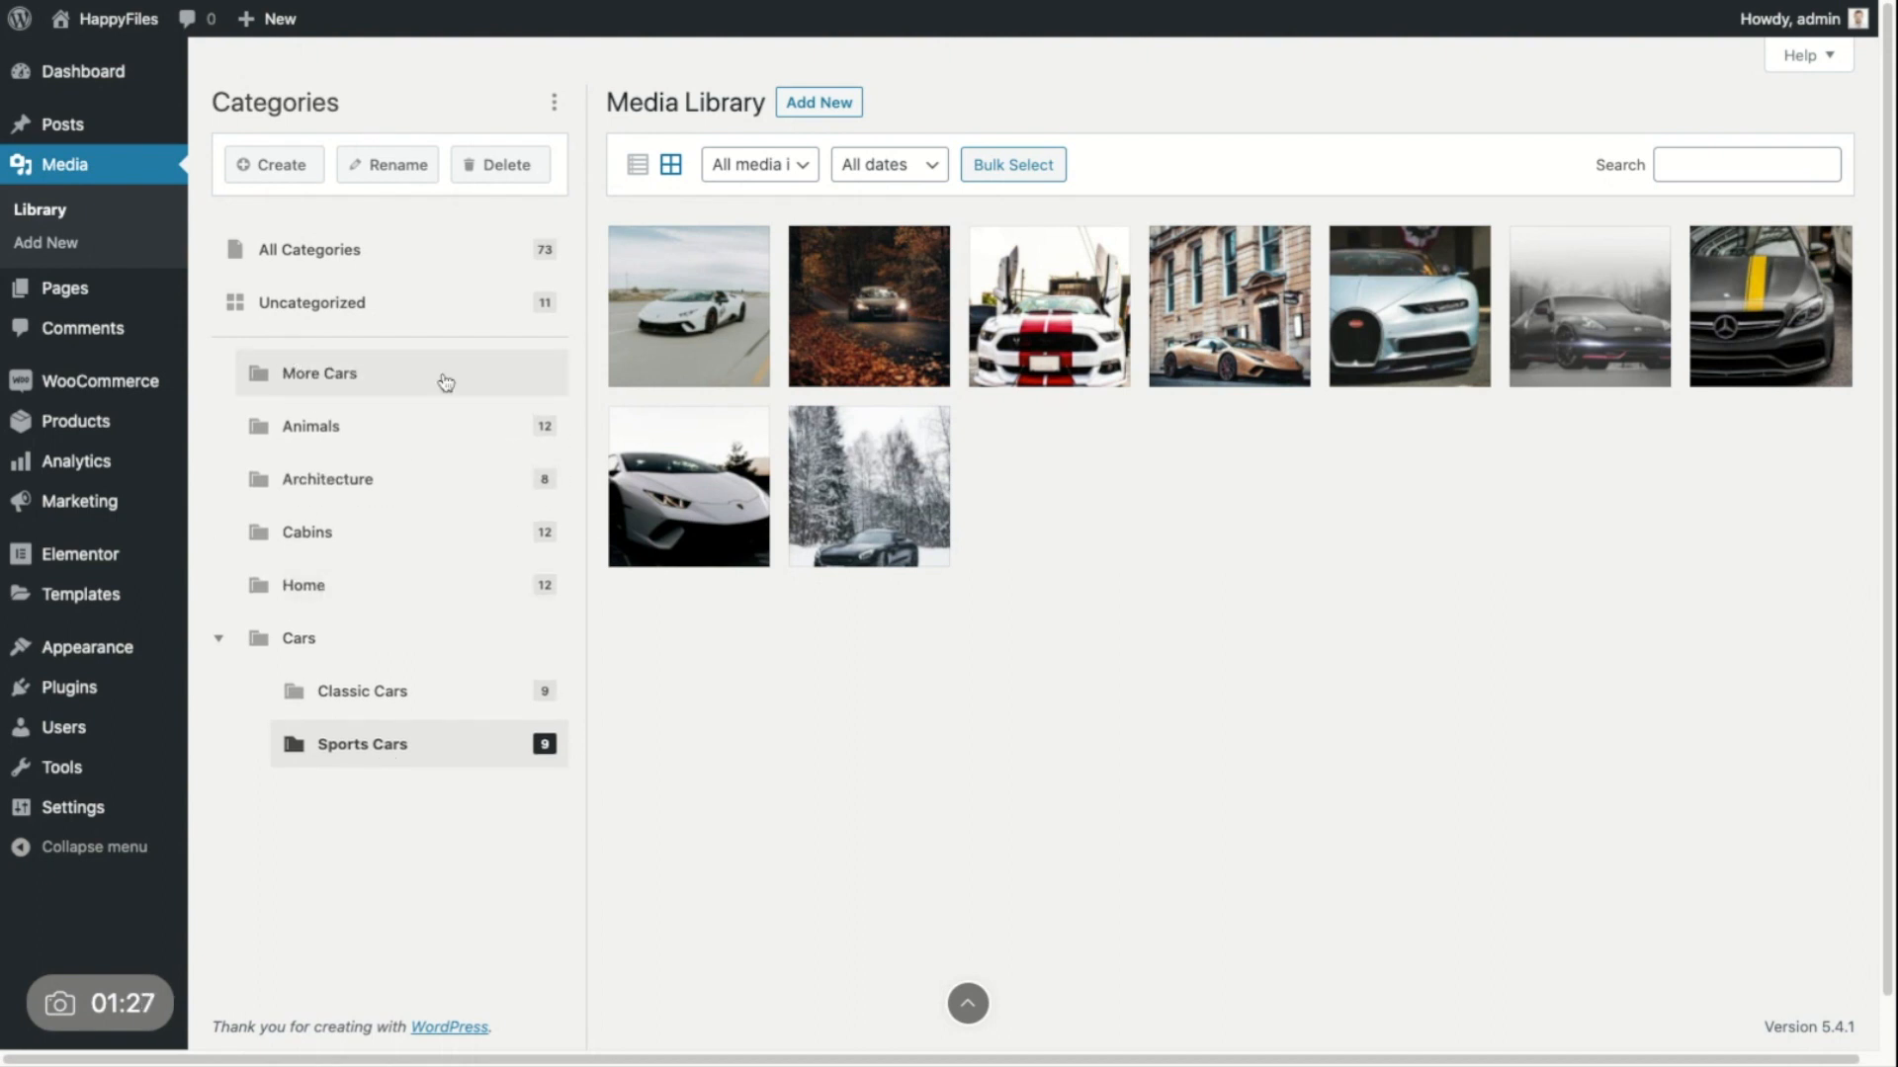
mouse_move(458, 366)
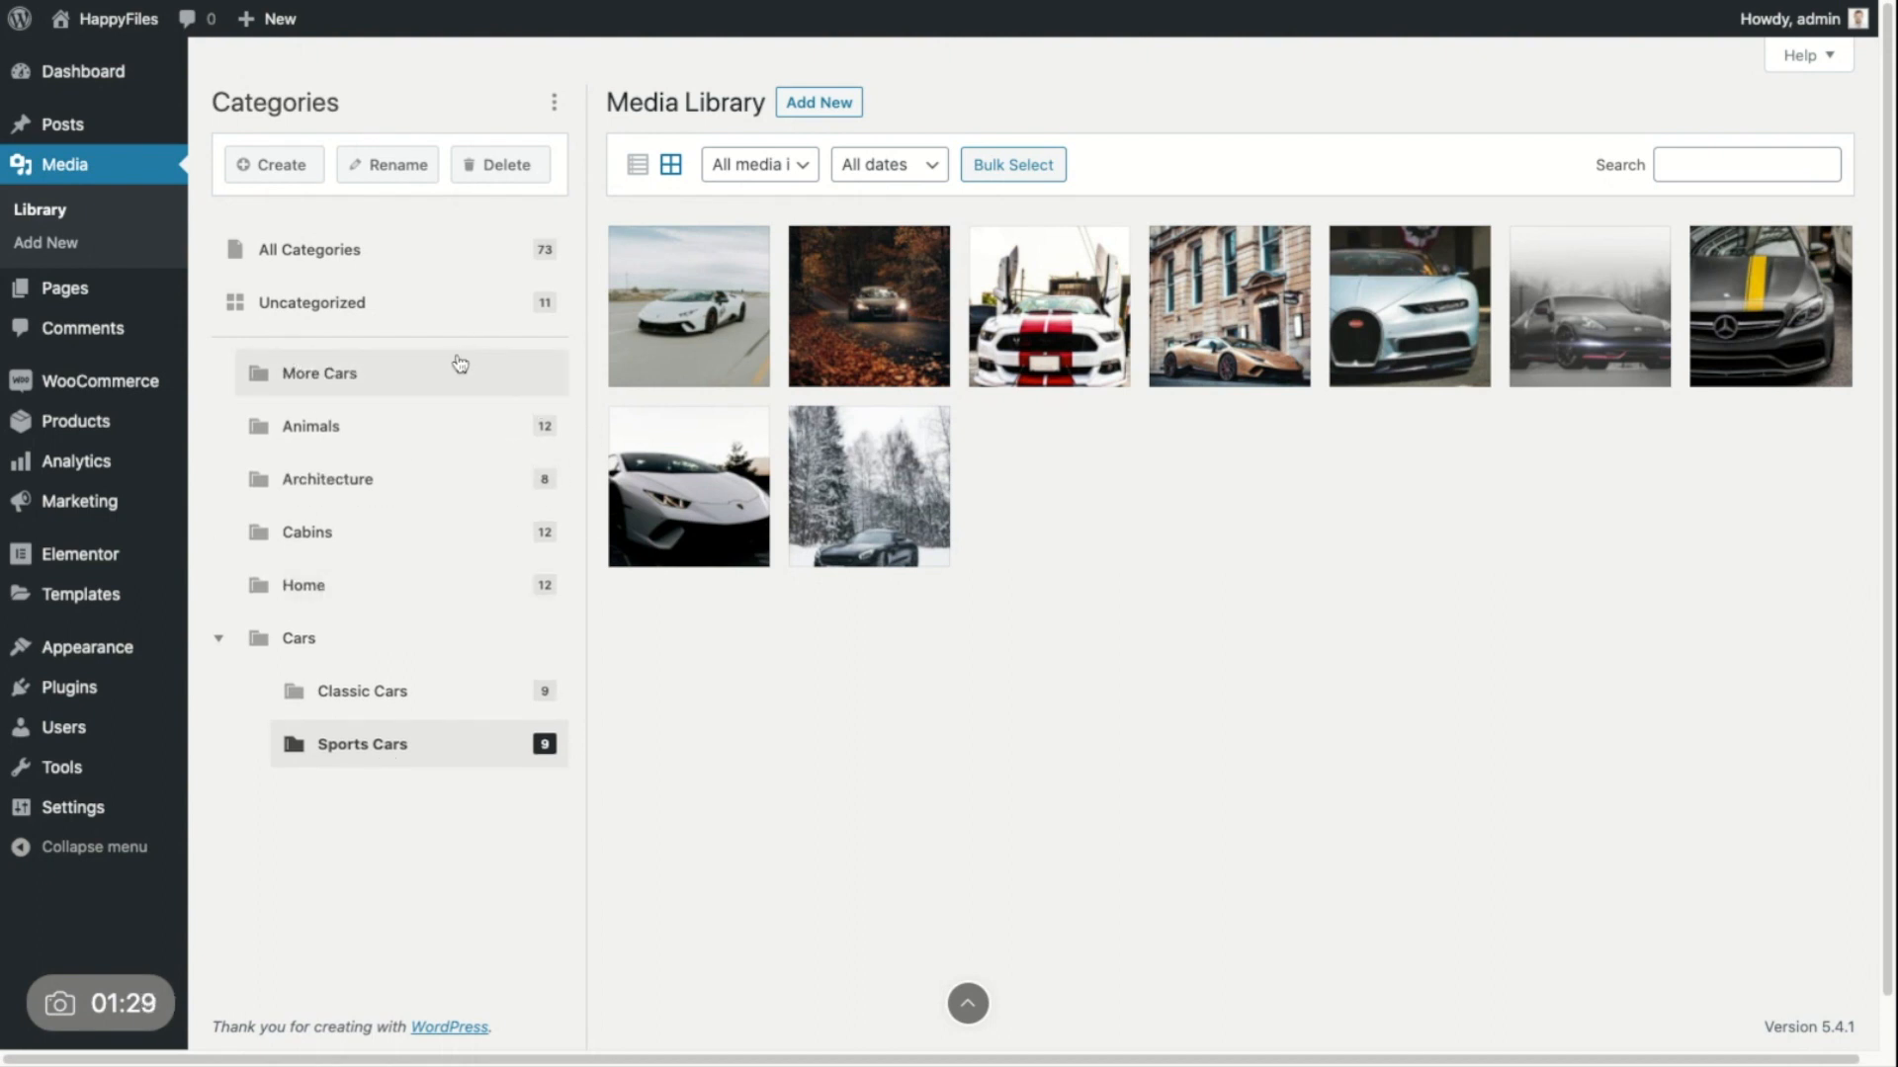
Step: Select More Cars and begin renaming it to 'More Cars, yeah'
click(319, 373)
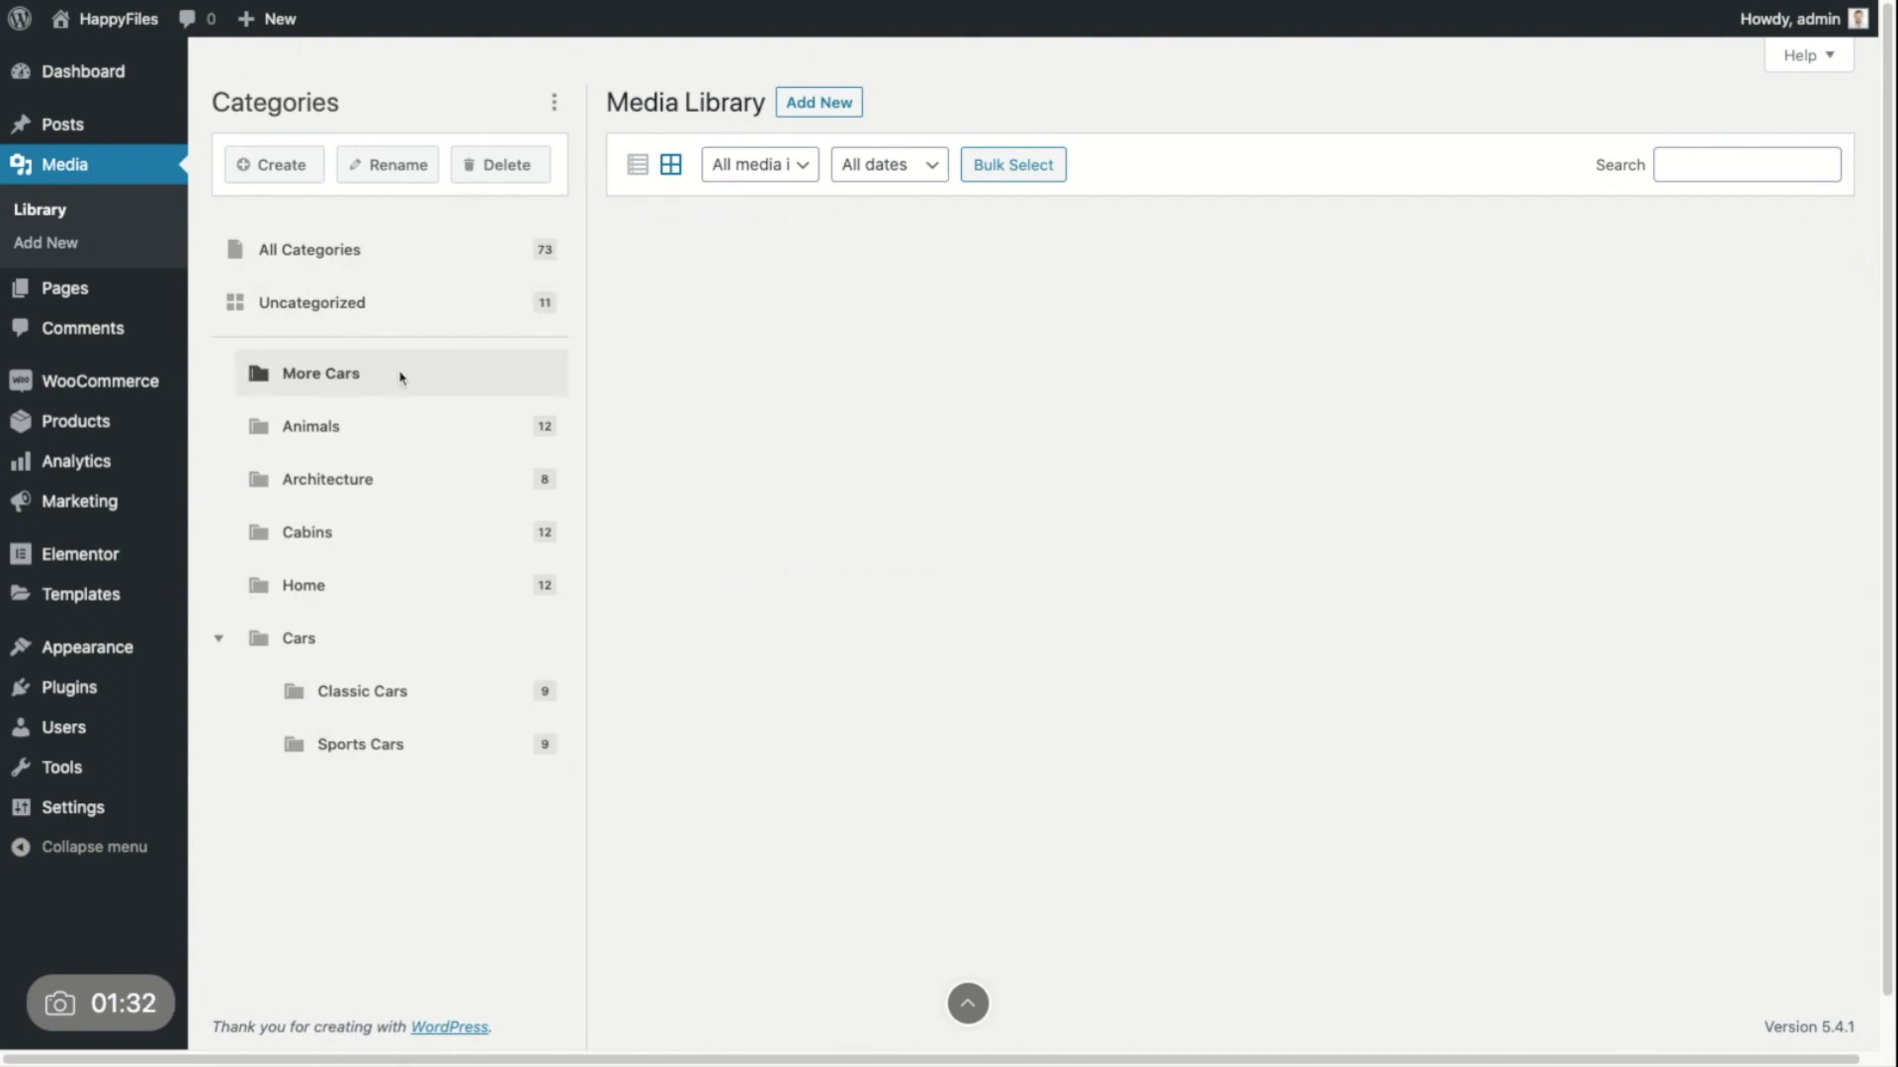
click(387, 165)
text(, yeah)
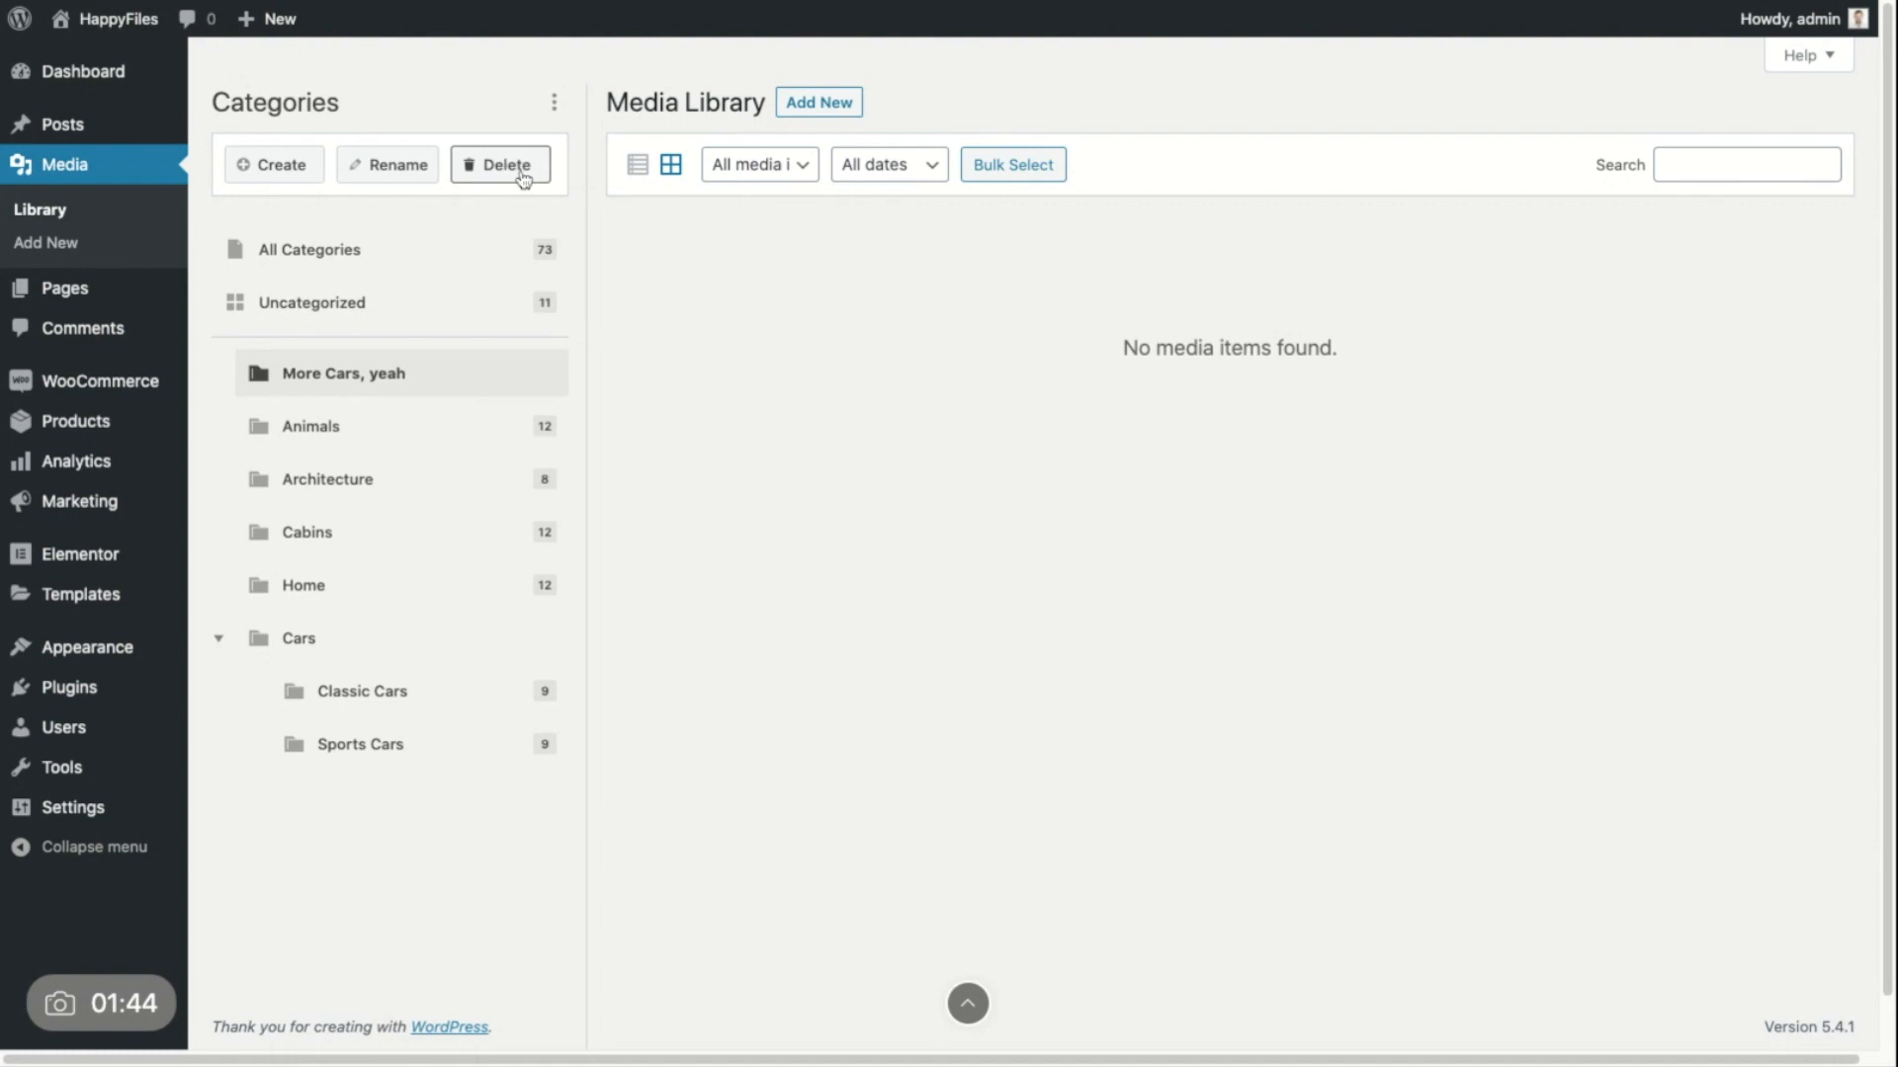
mouse_move(527, 169)
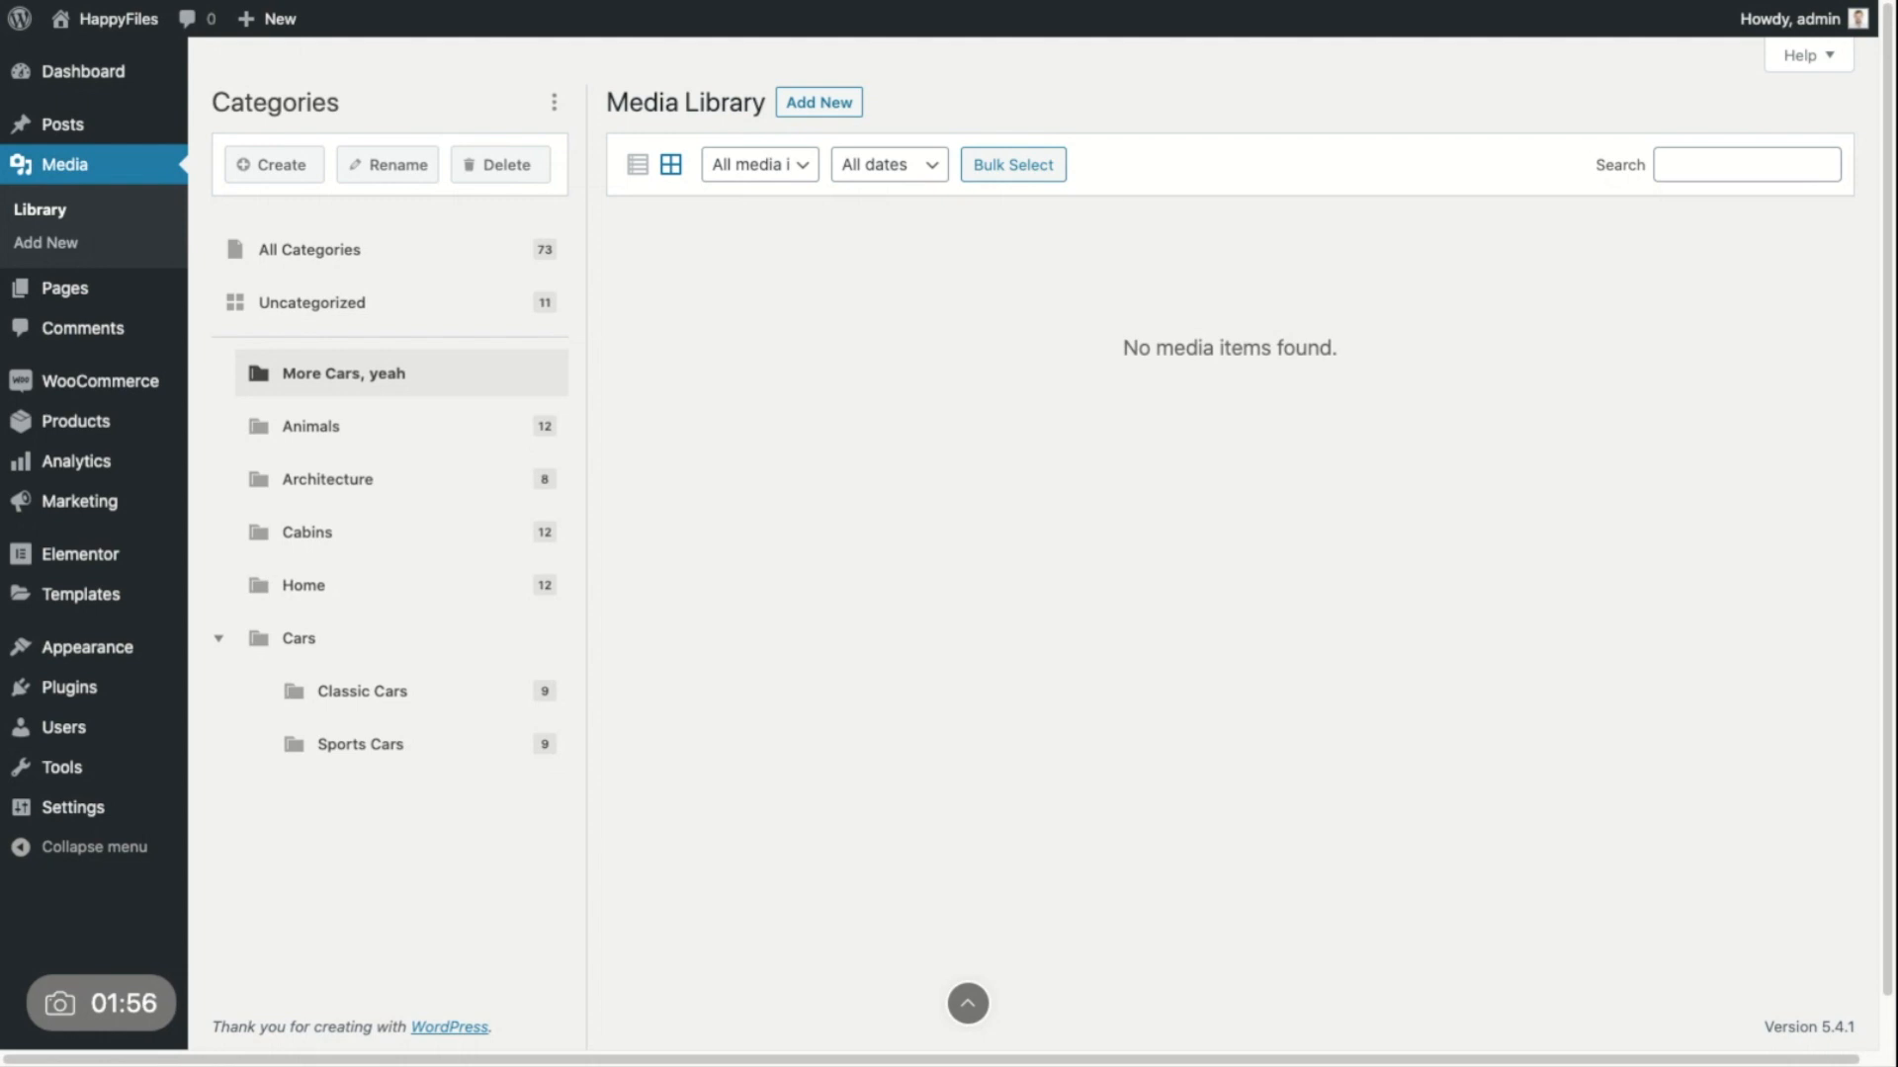
click(311, 249)
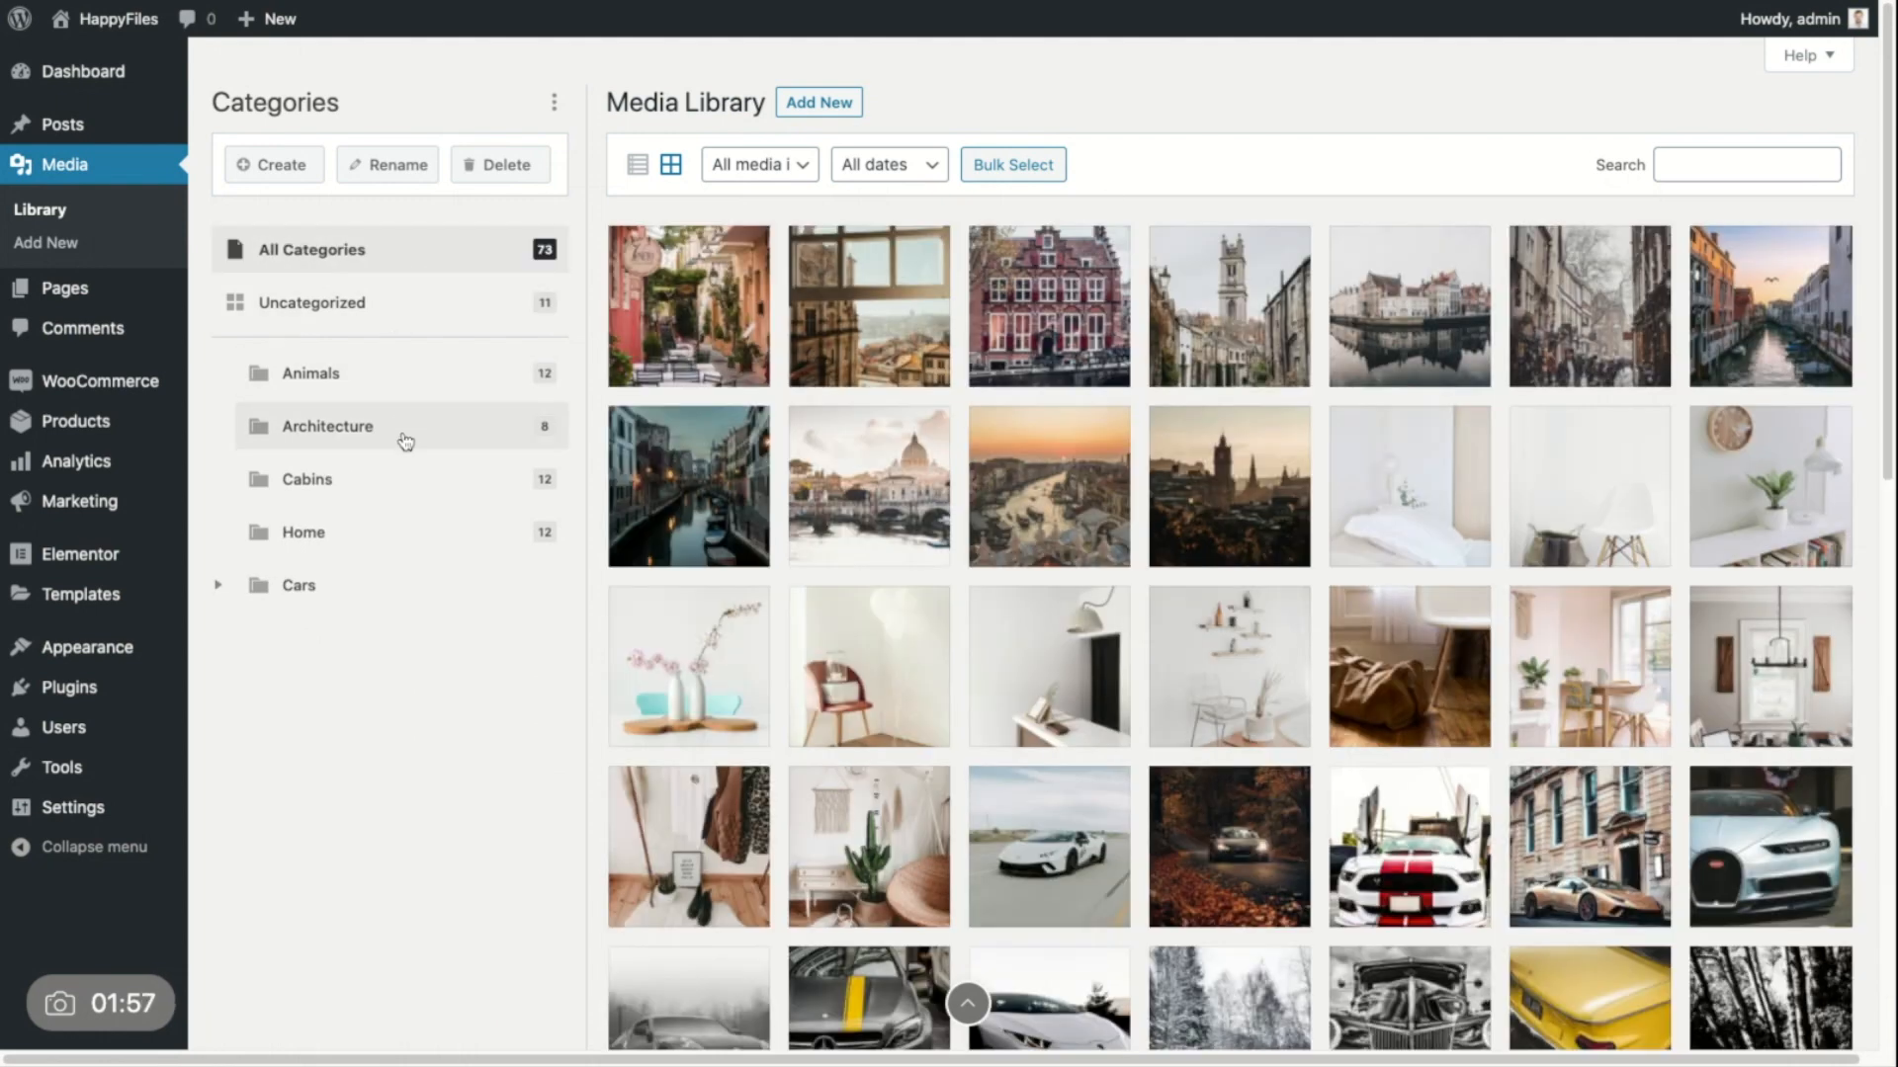
mouse_move(400, 373)
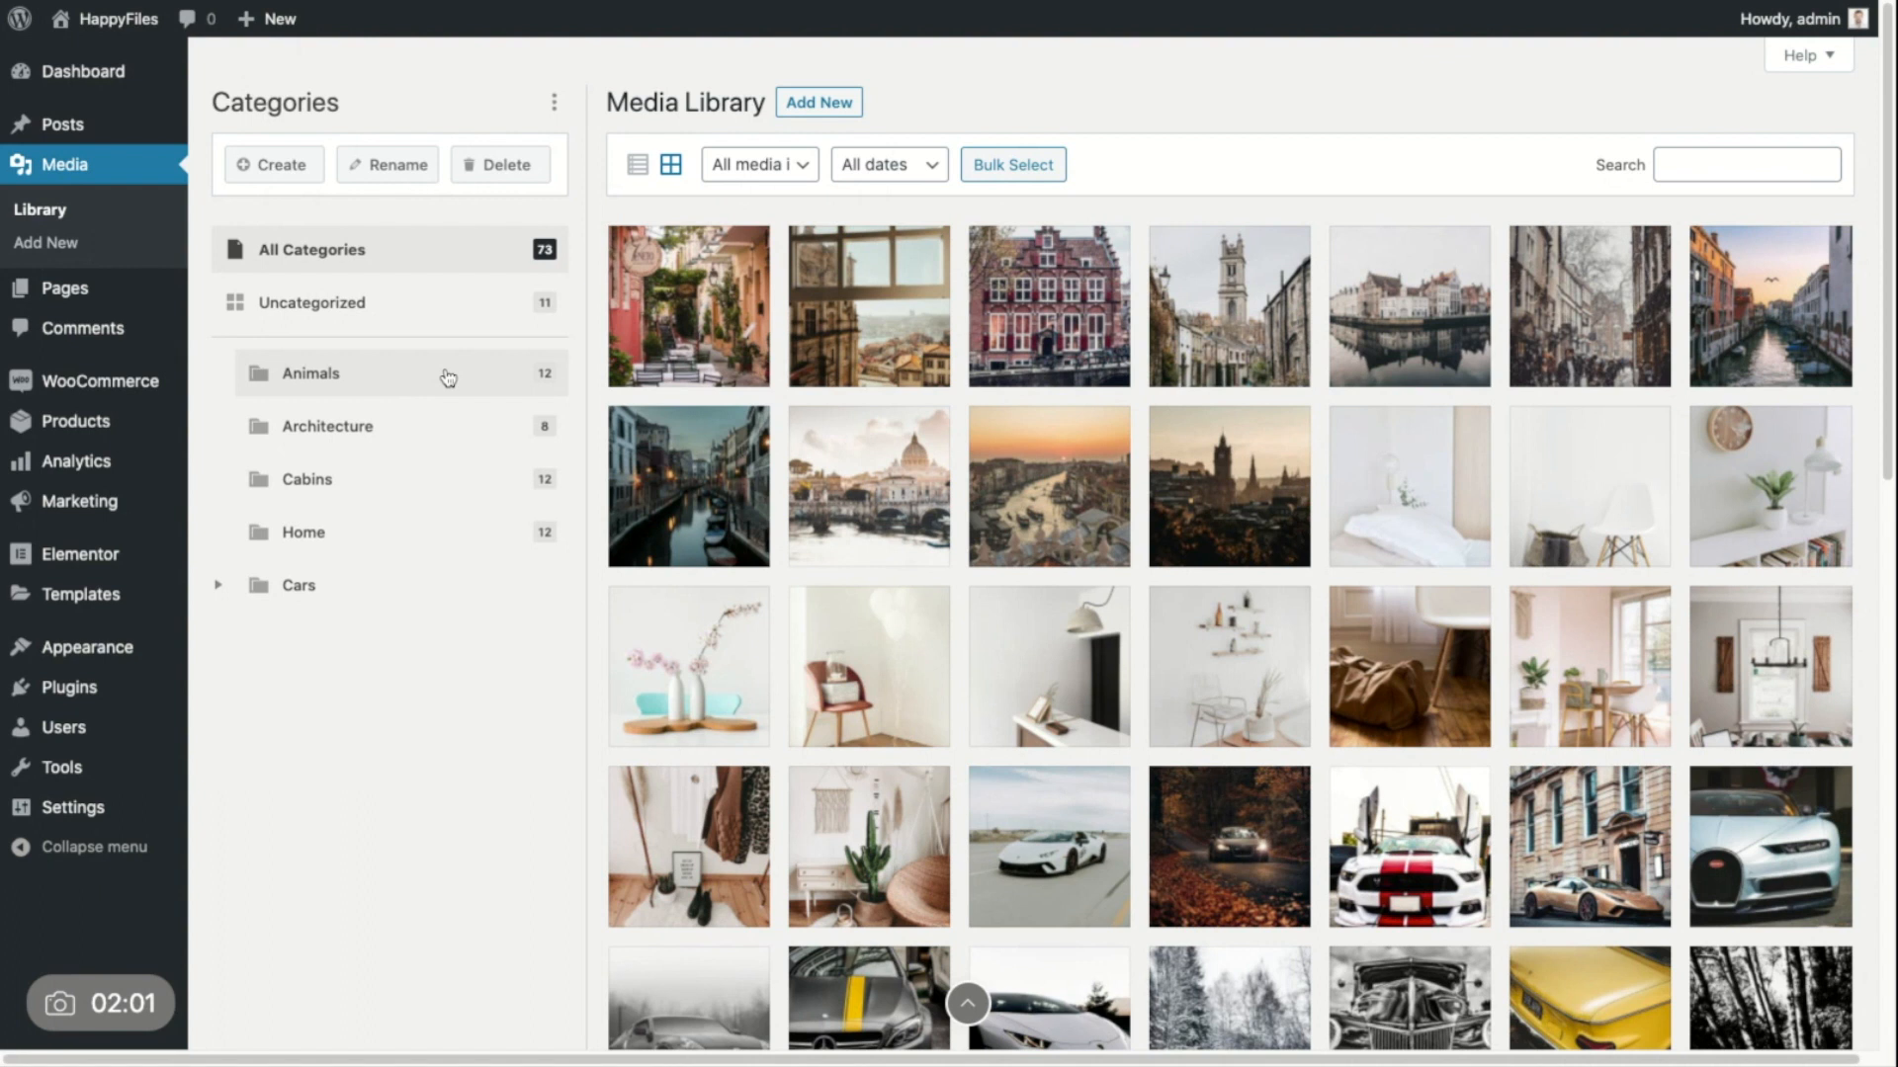
mouse_move(327, 390)
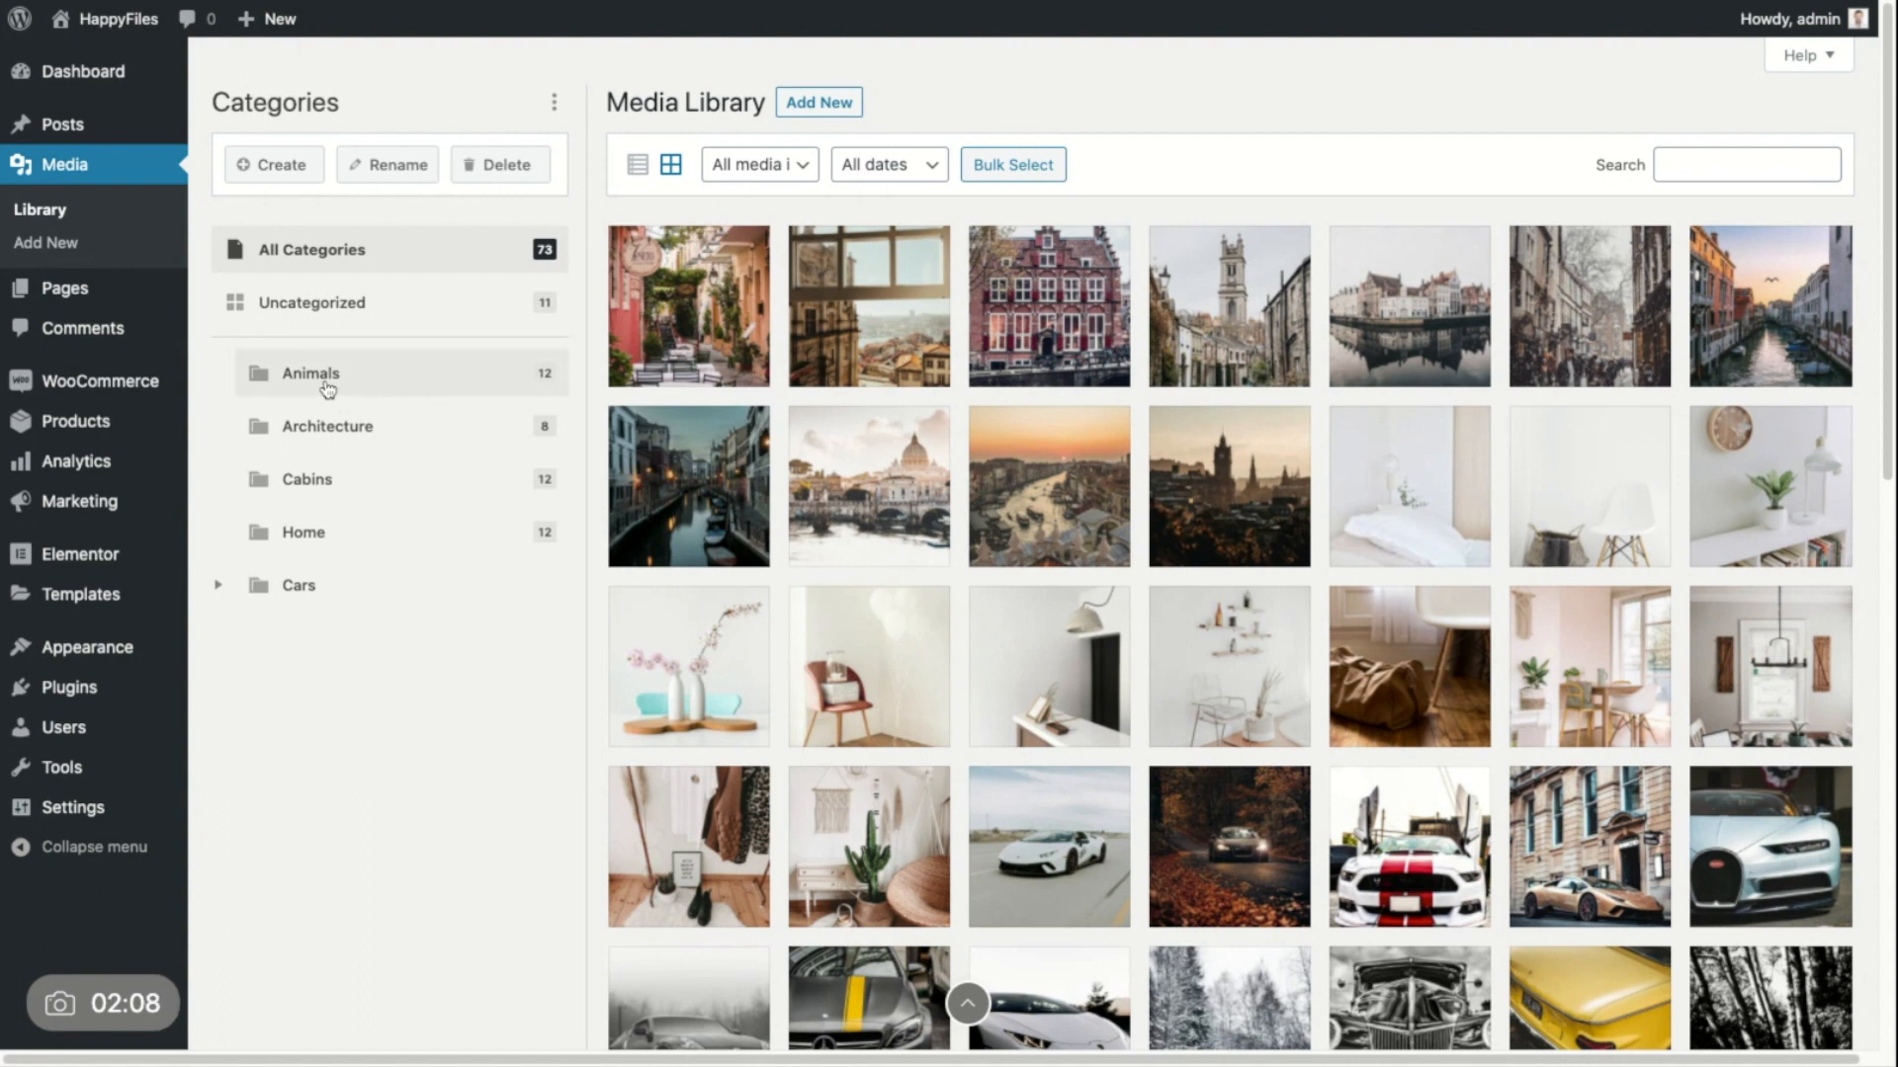
mouse_move(336, 432)
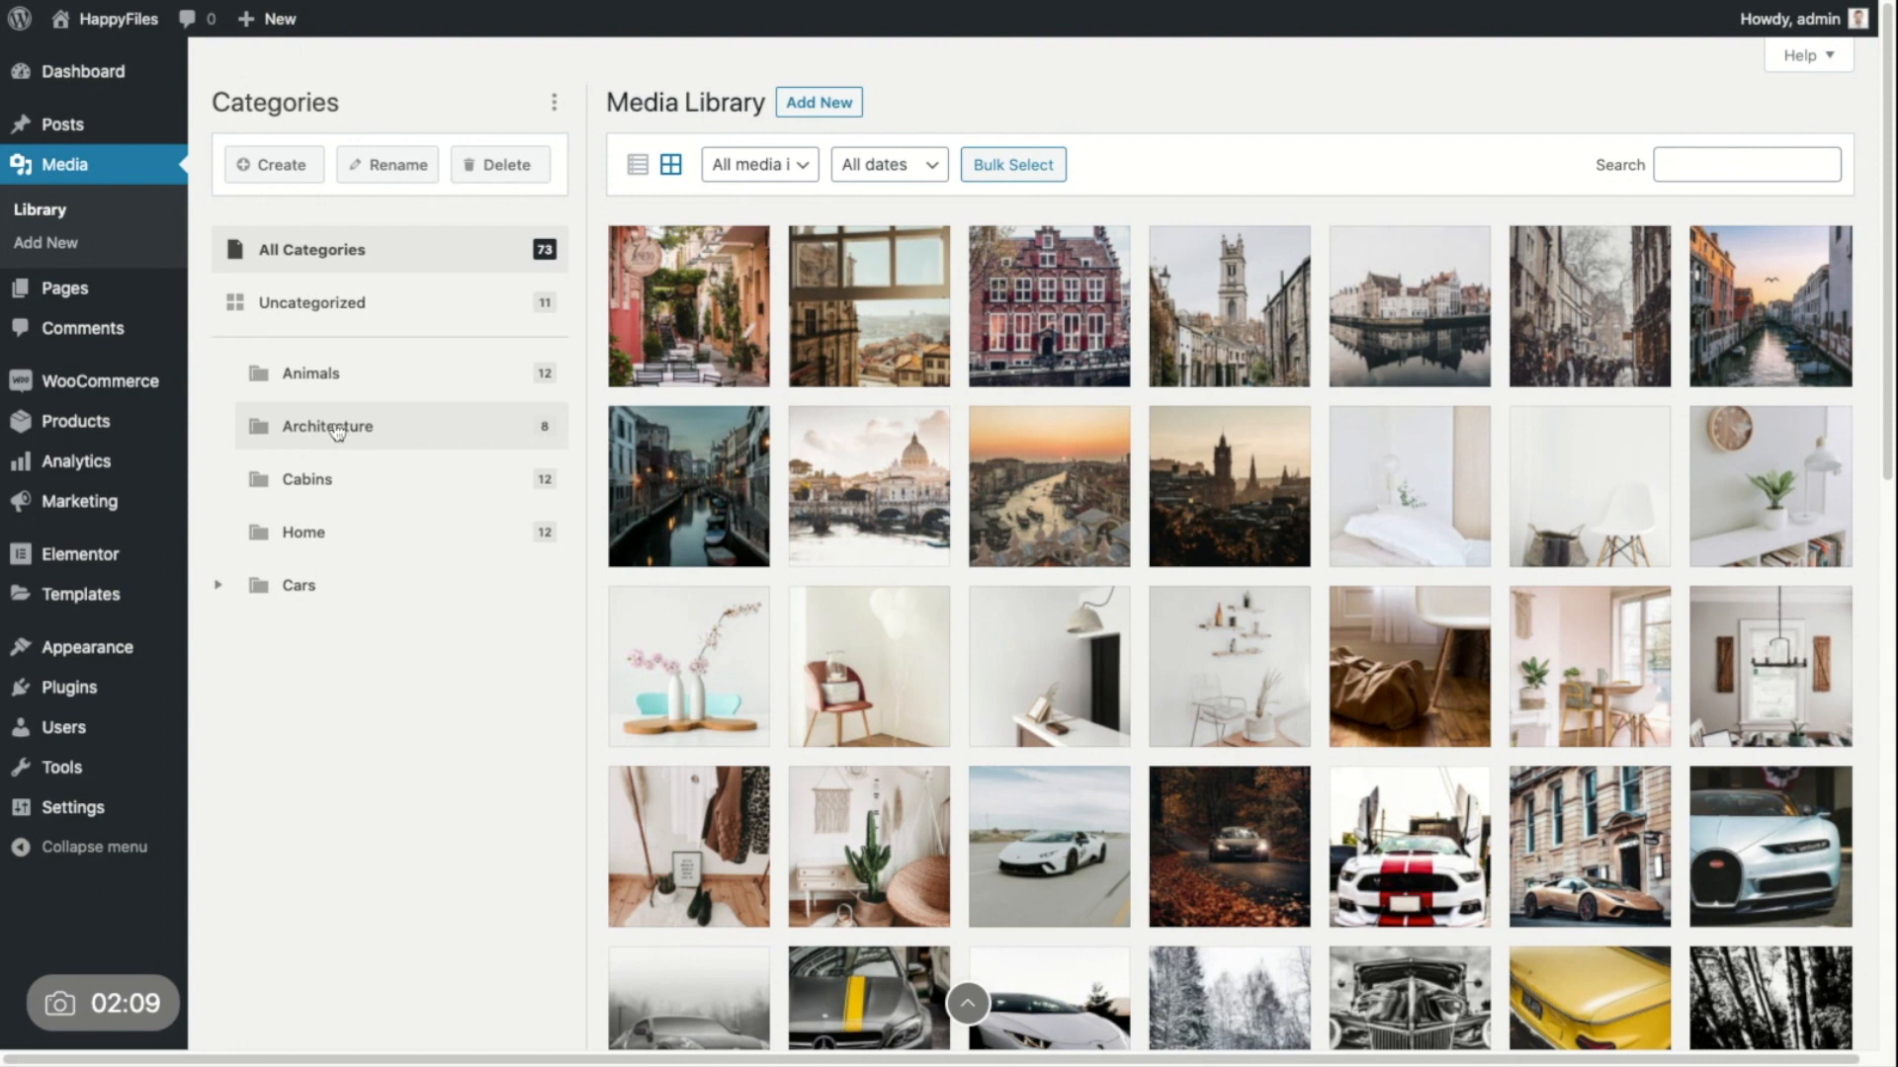
mouse_move(312, 443)
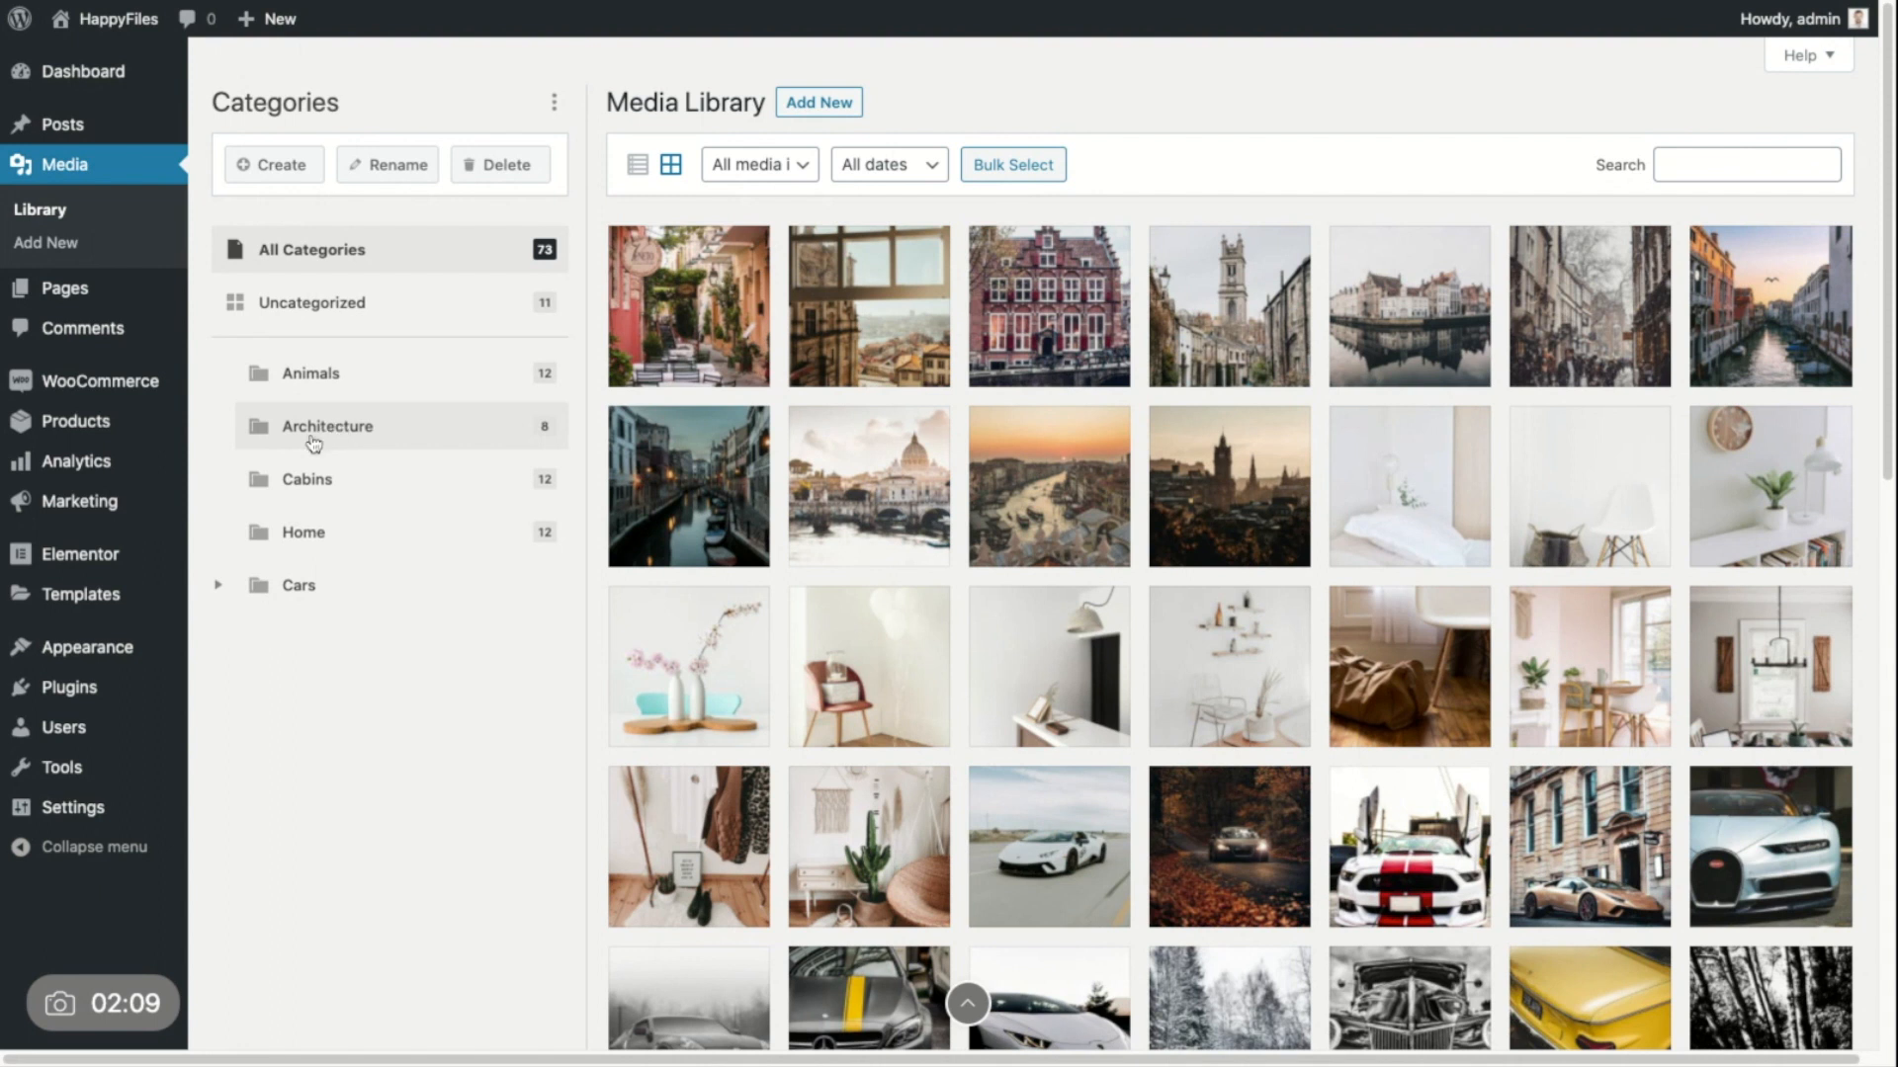
mouse_move(392, 506)
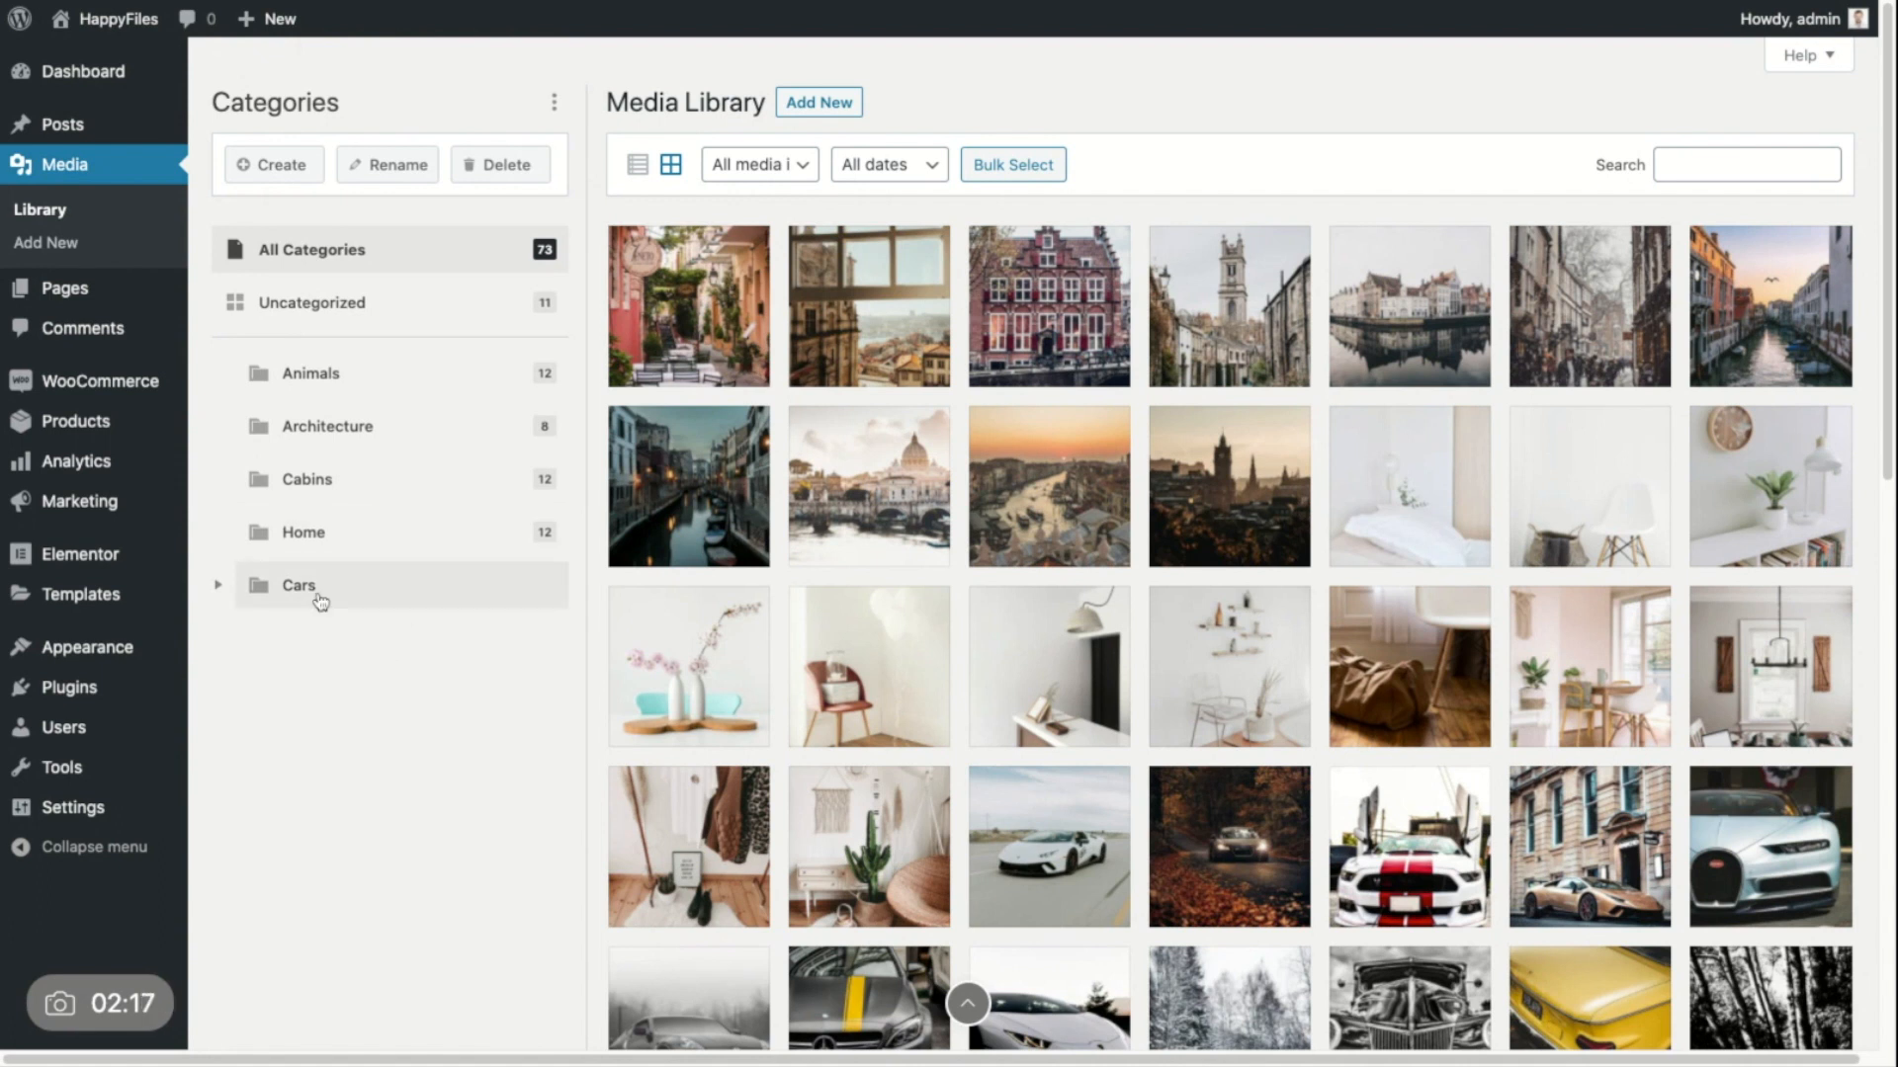
mouse_move(405, 426)
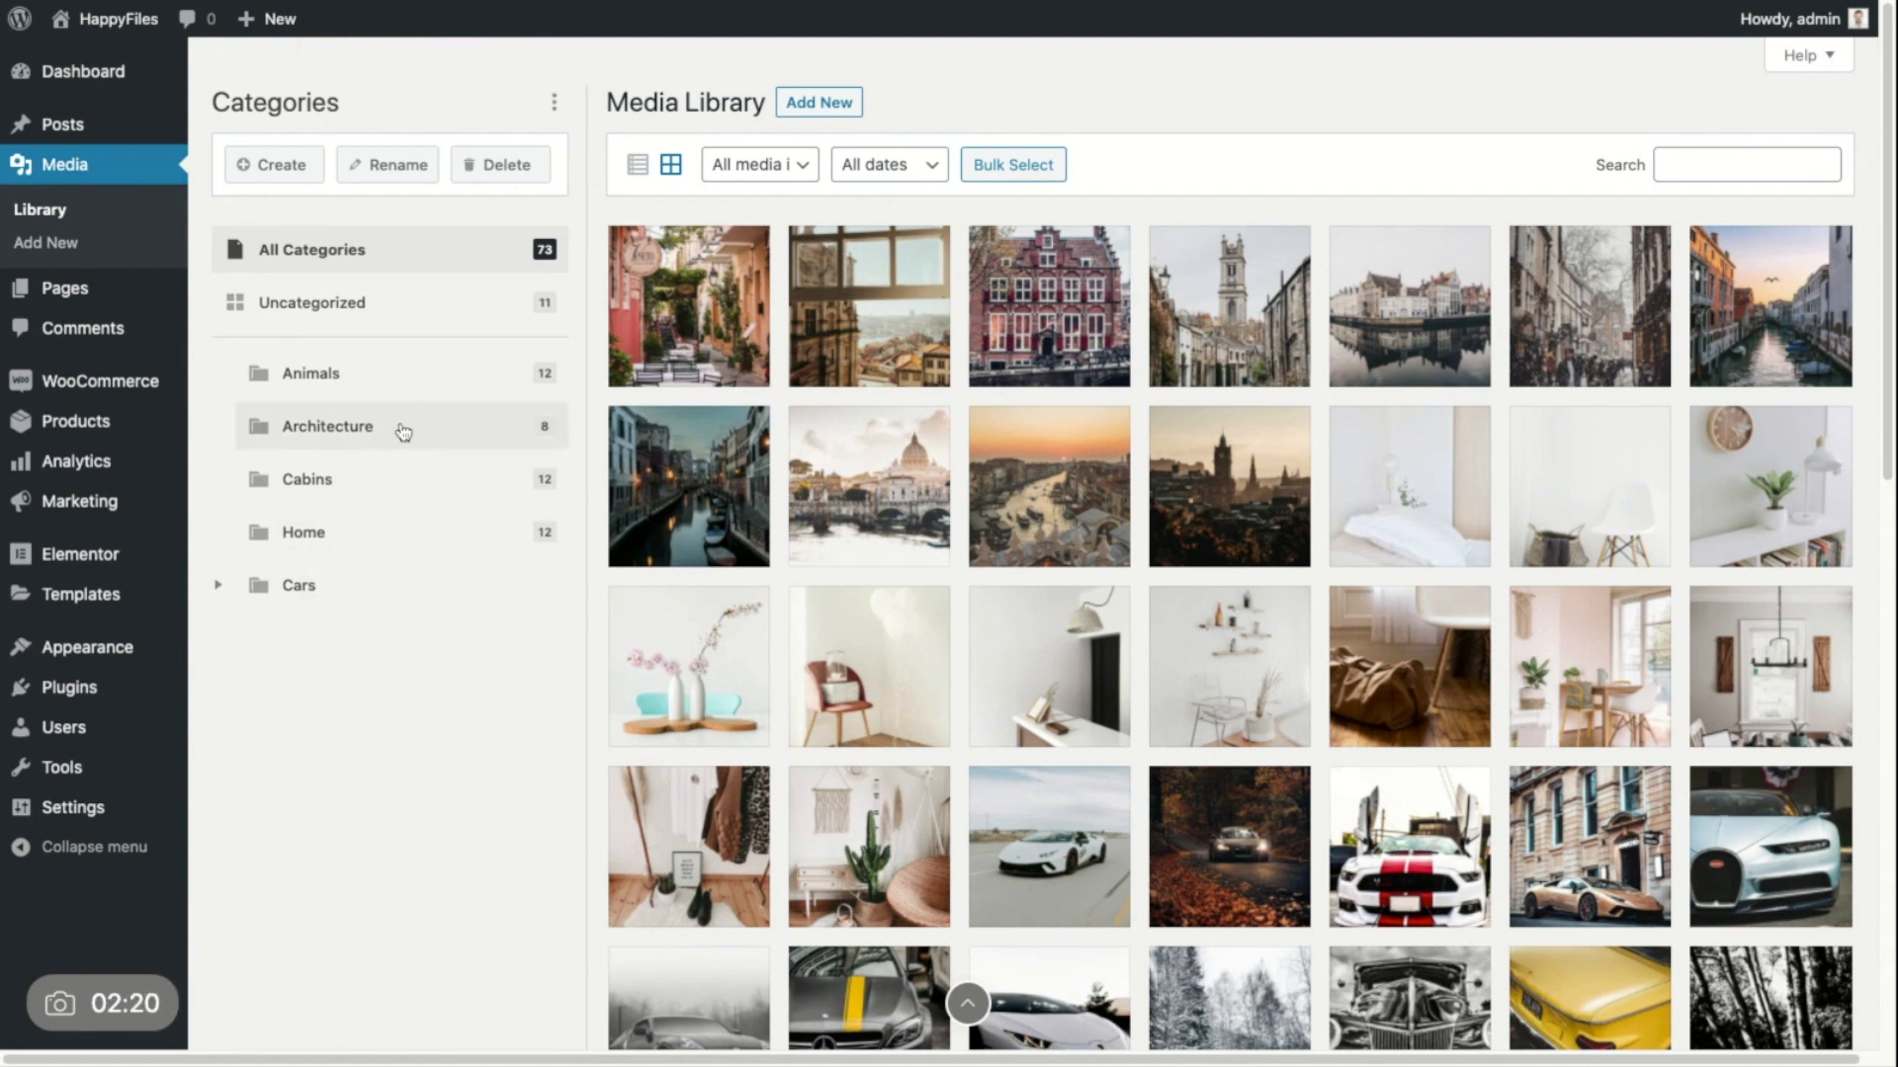
mouse_move(415, 399)
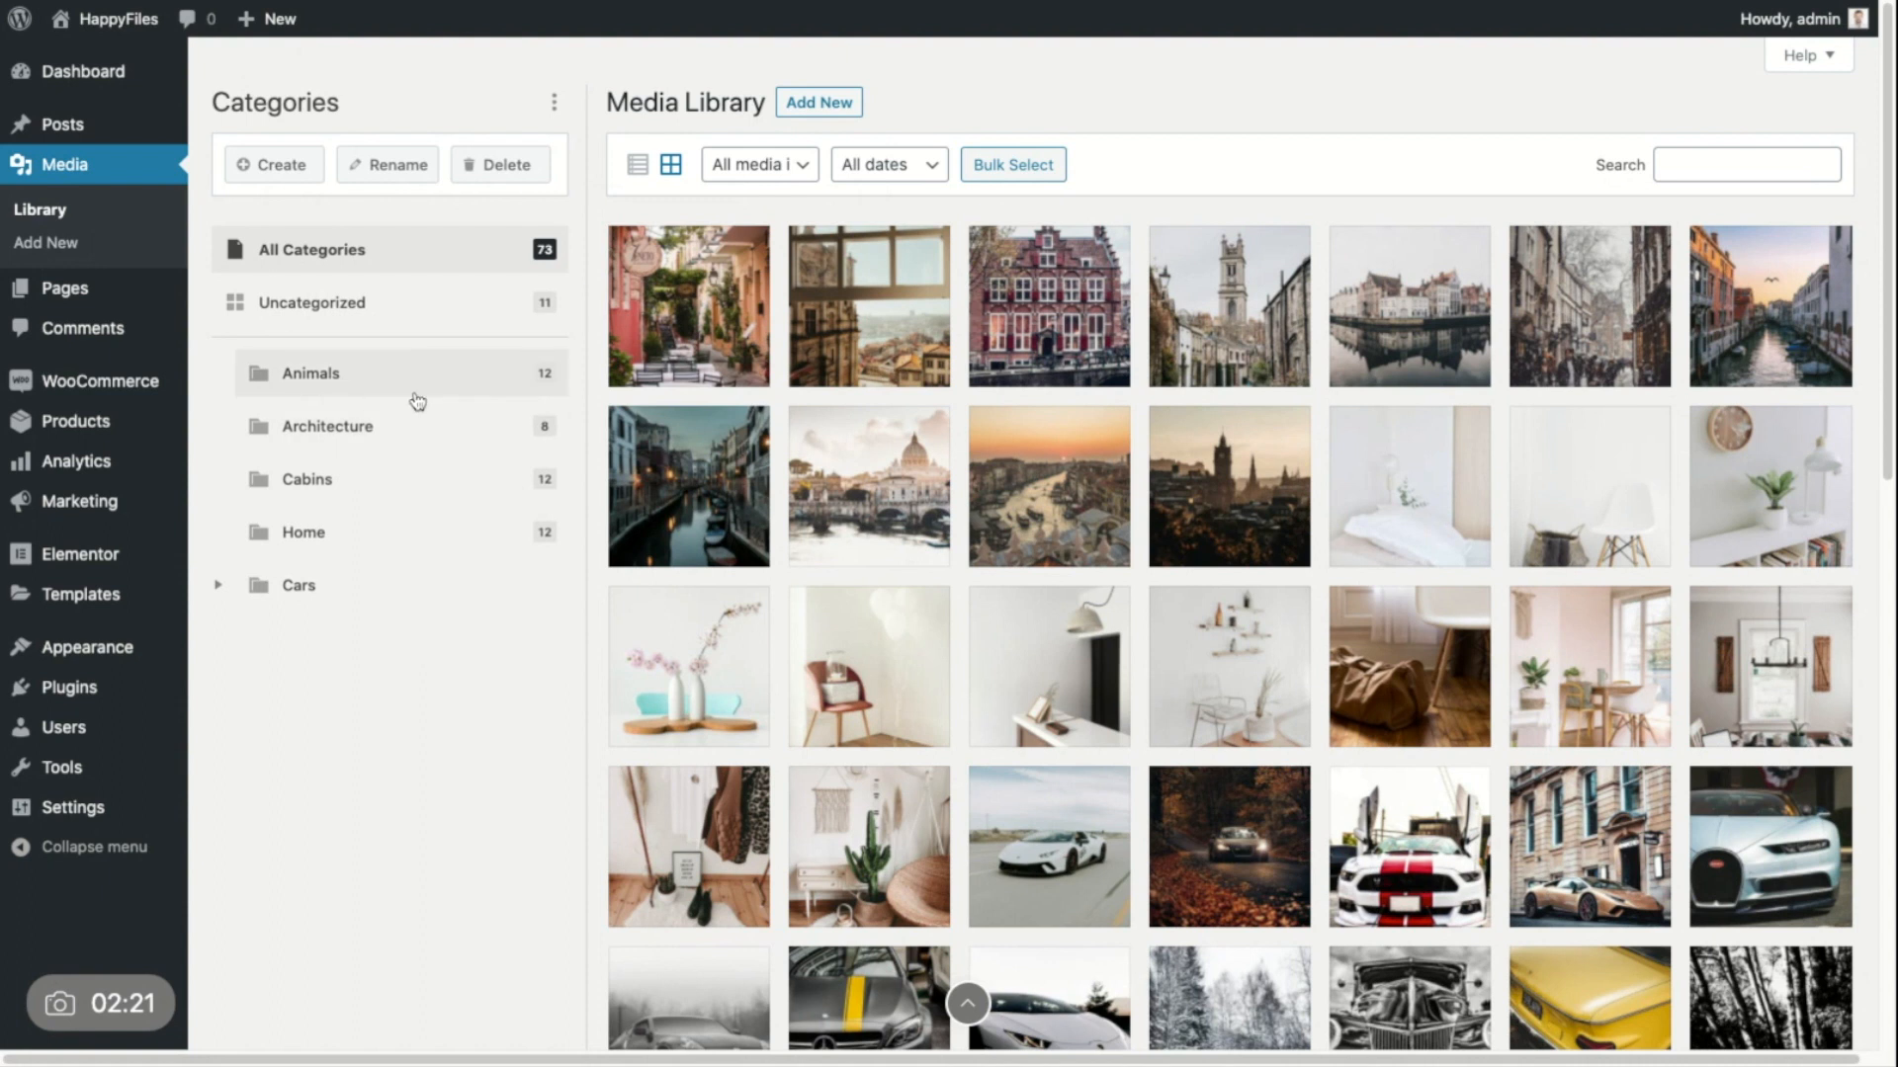
mouse_move(473, 400)
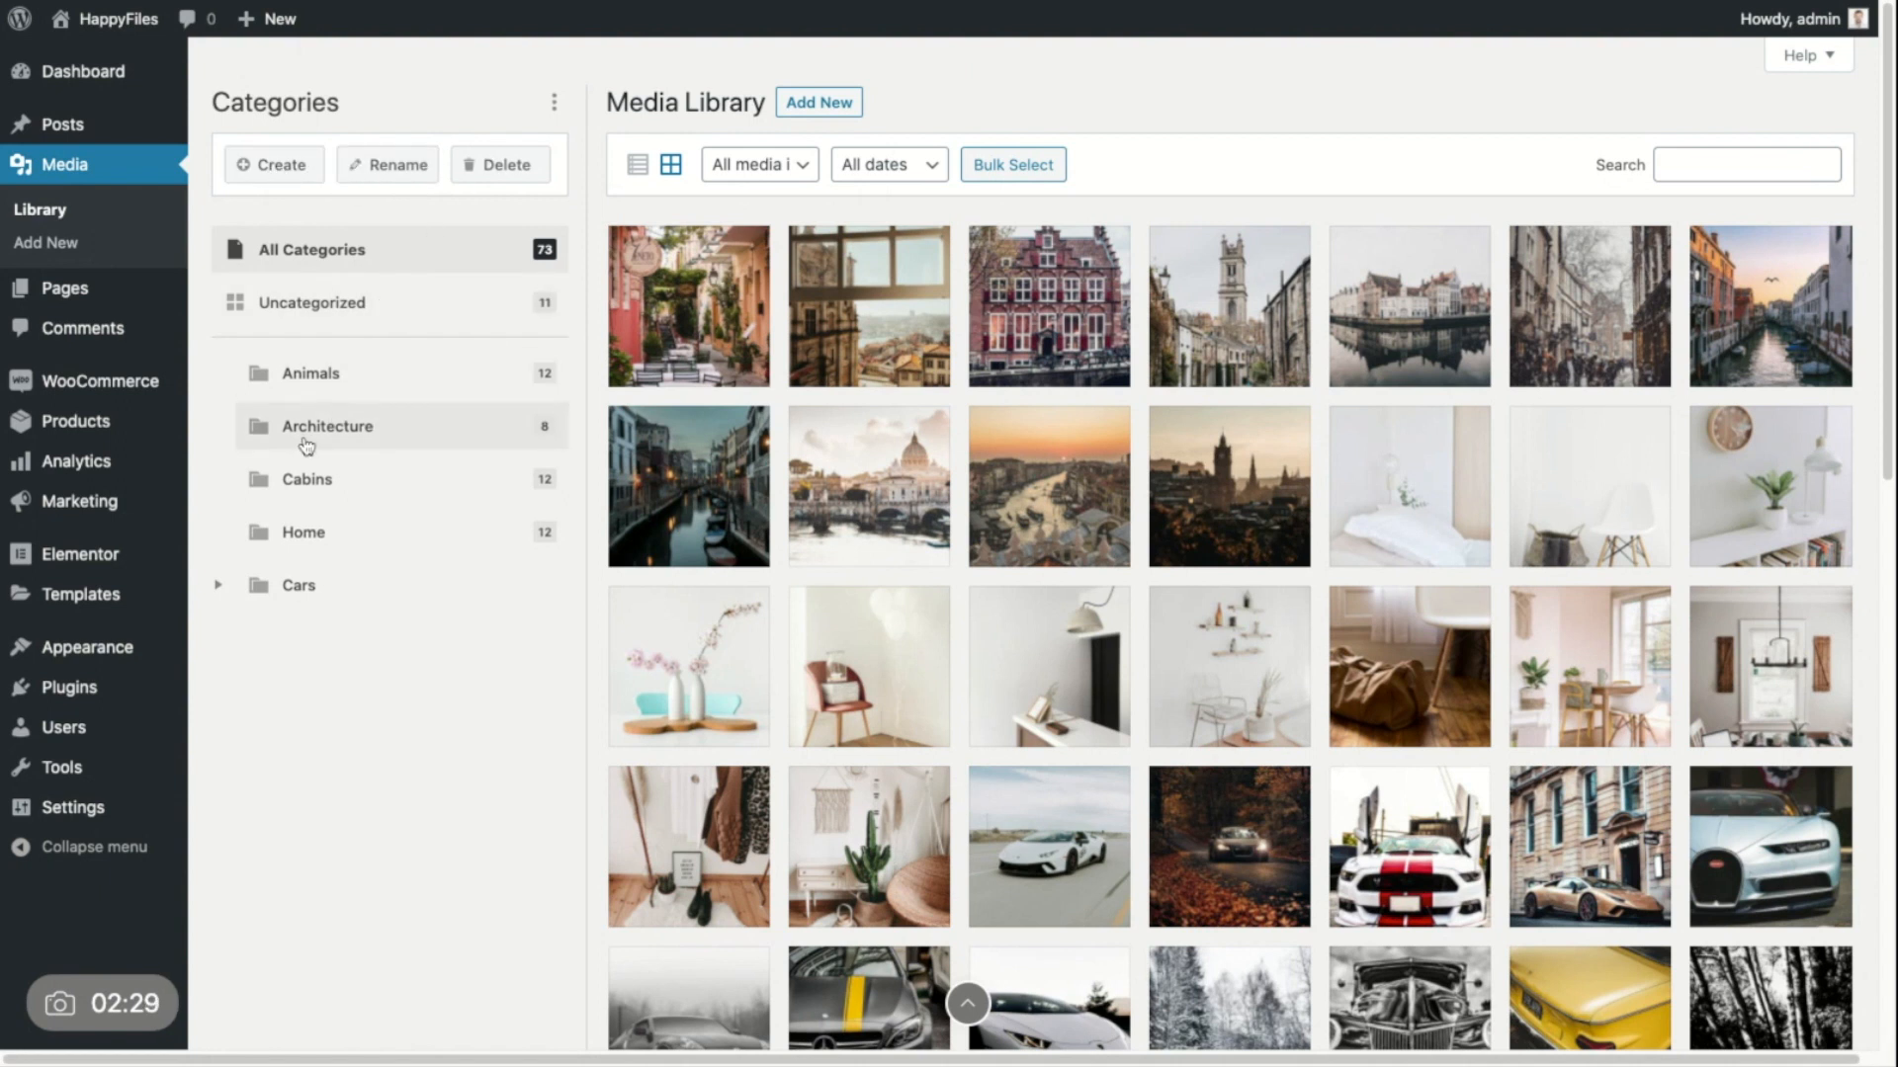
mouse_move(416, 437)
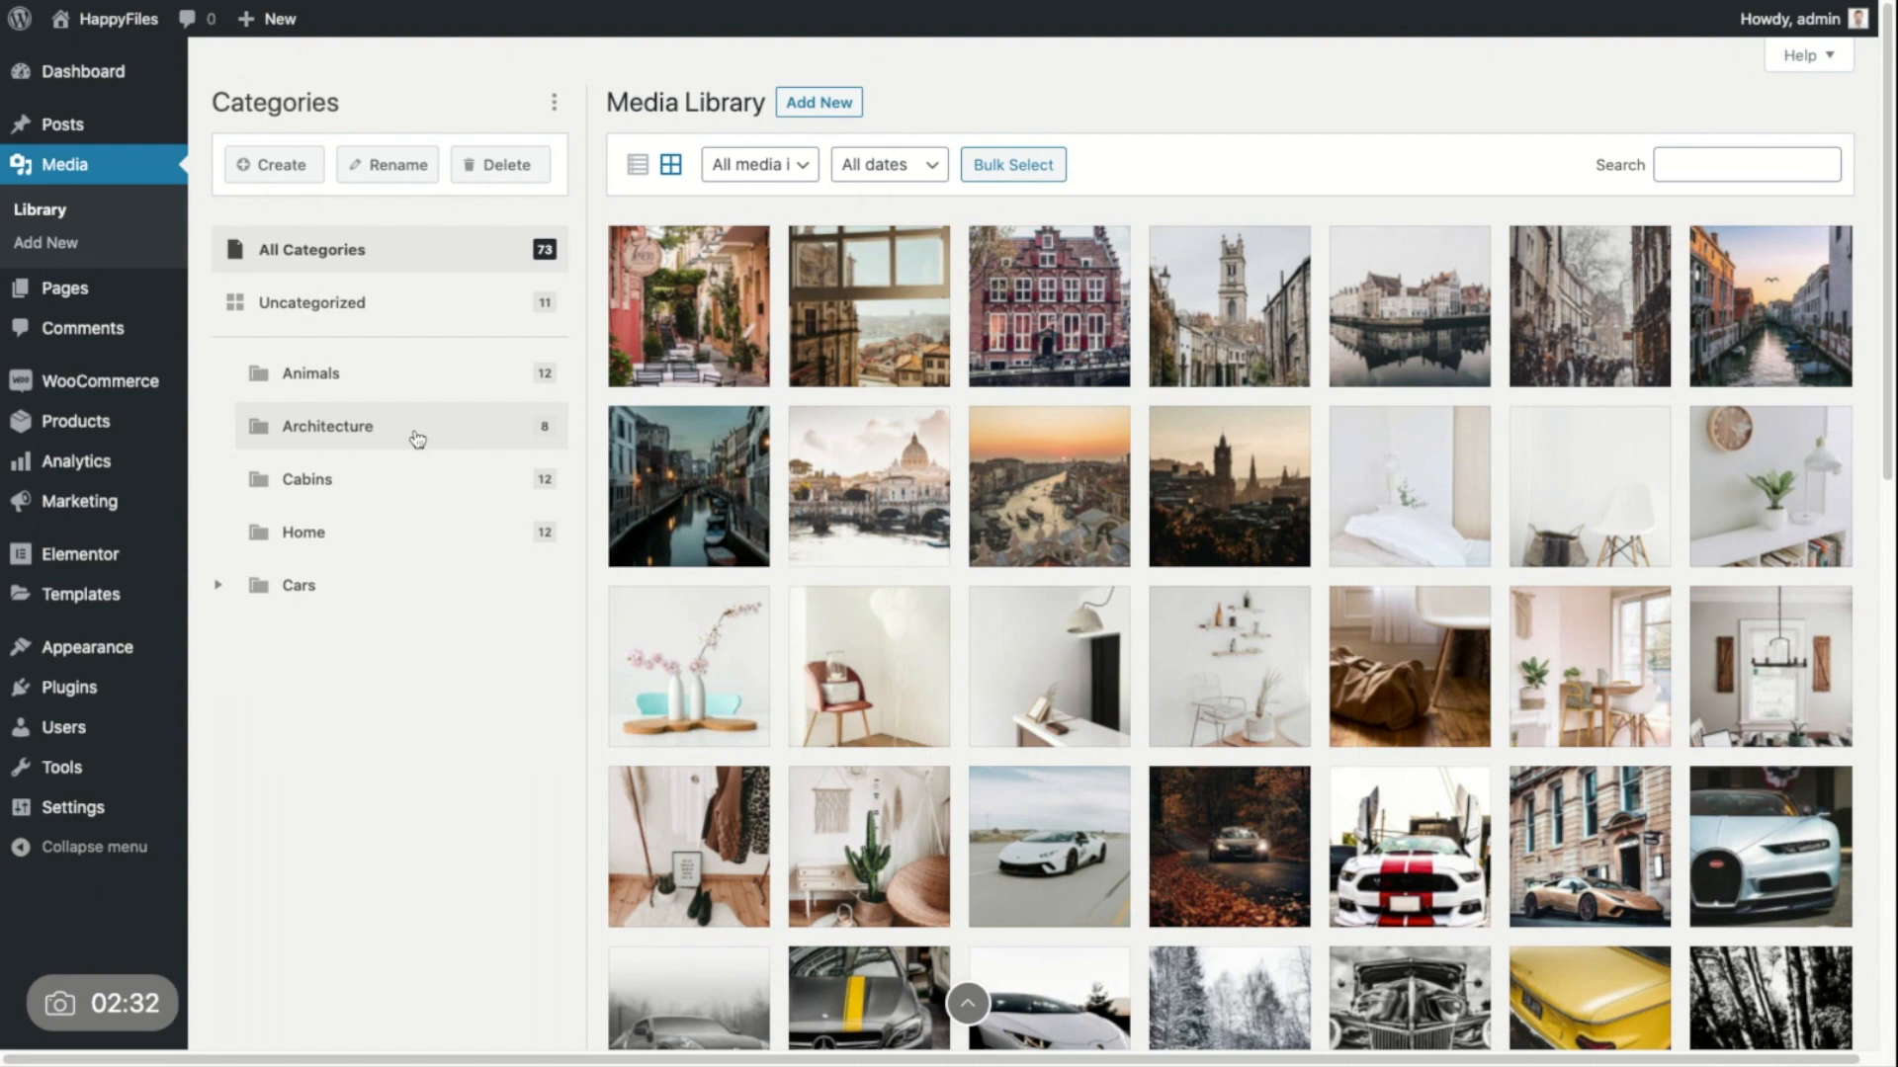
mouse_move(381, 887)
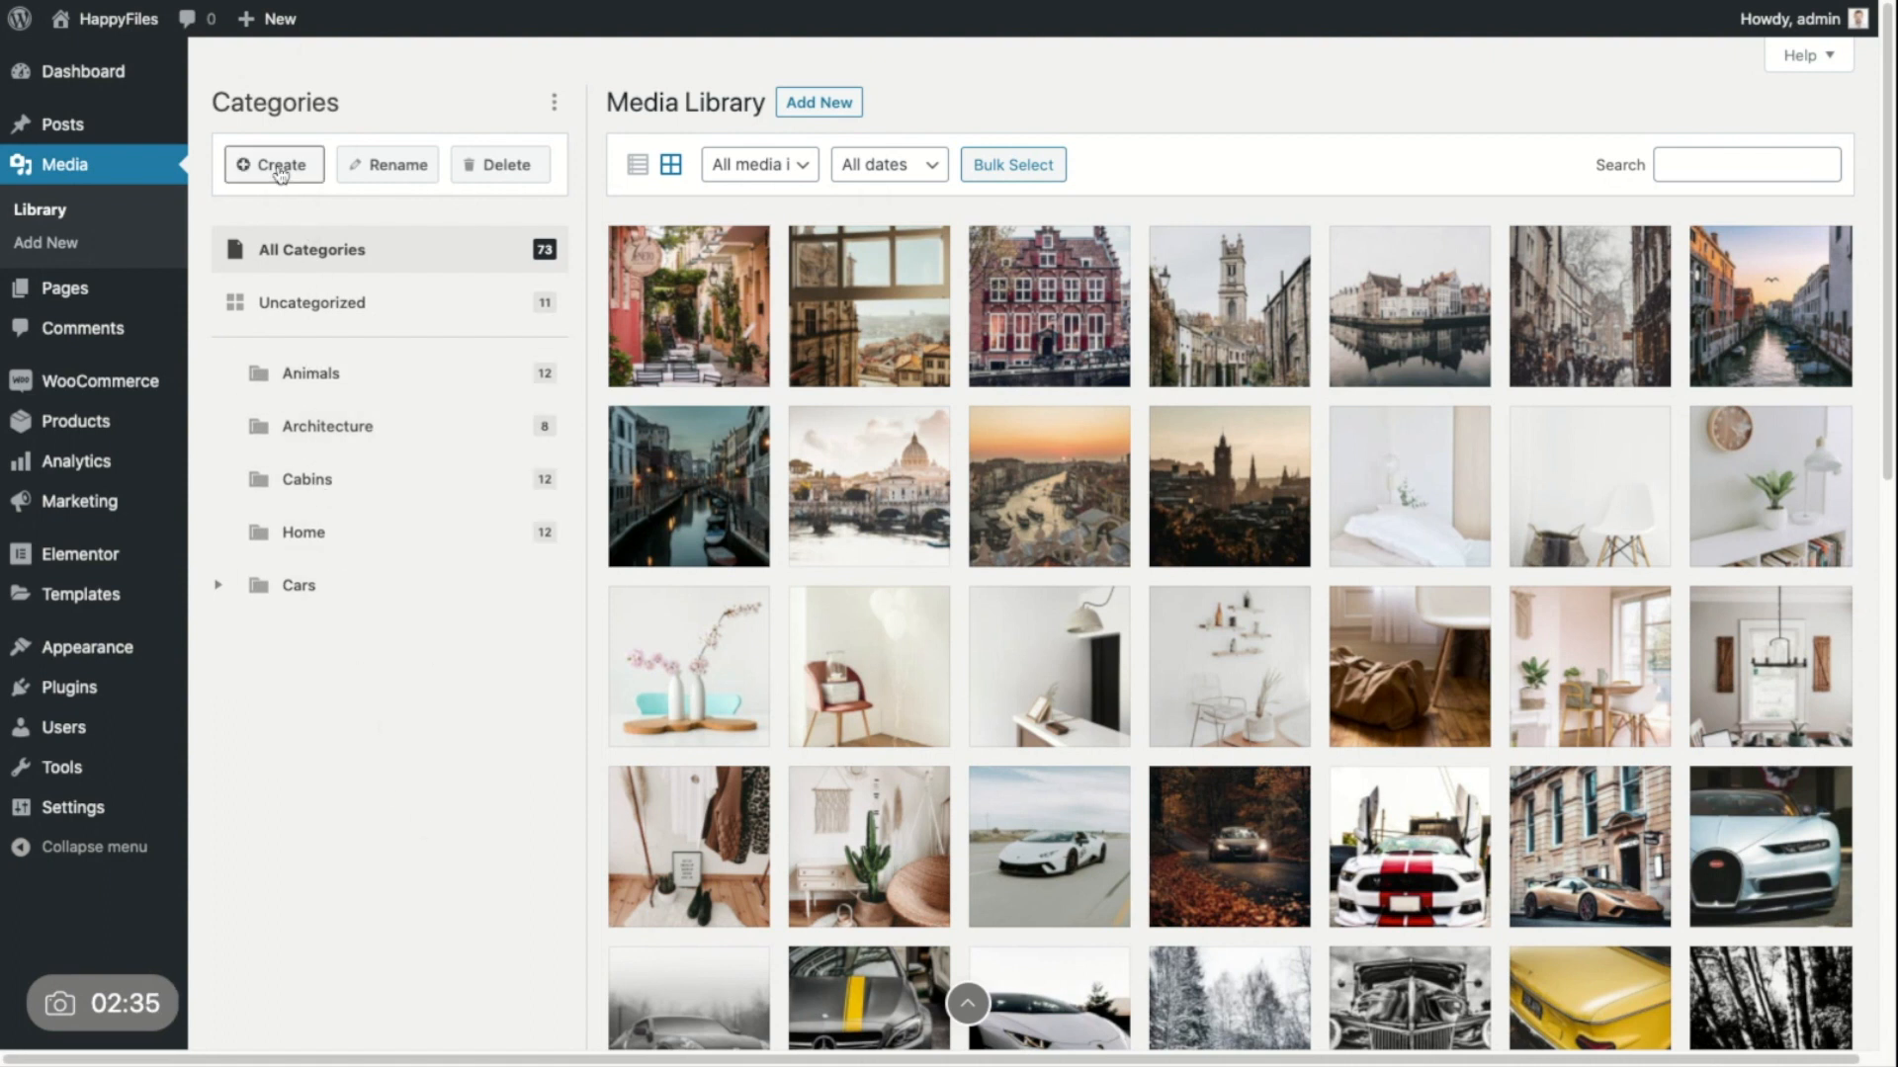
mouse_move(458, 501)
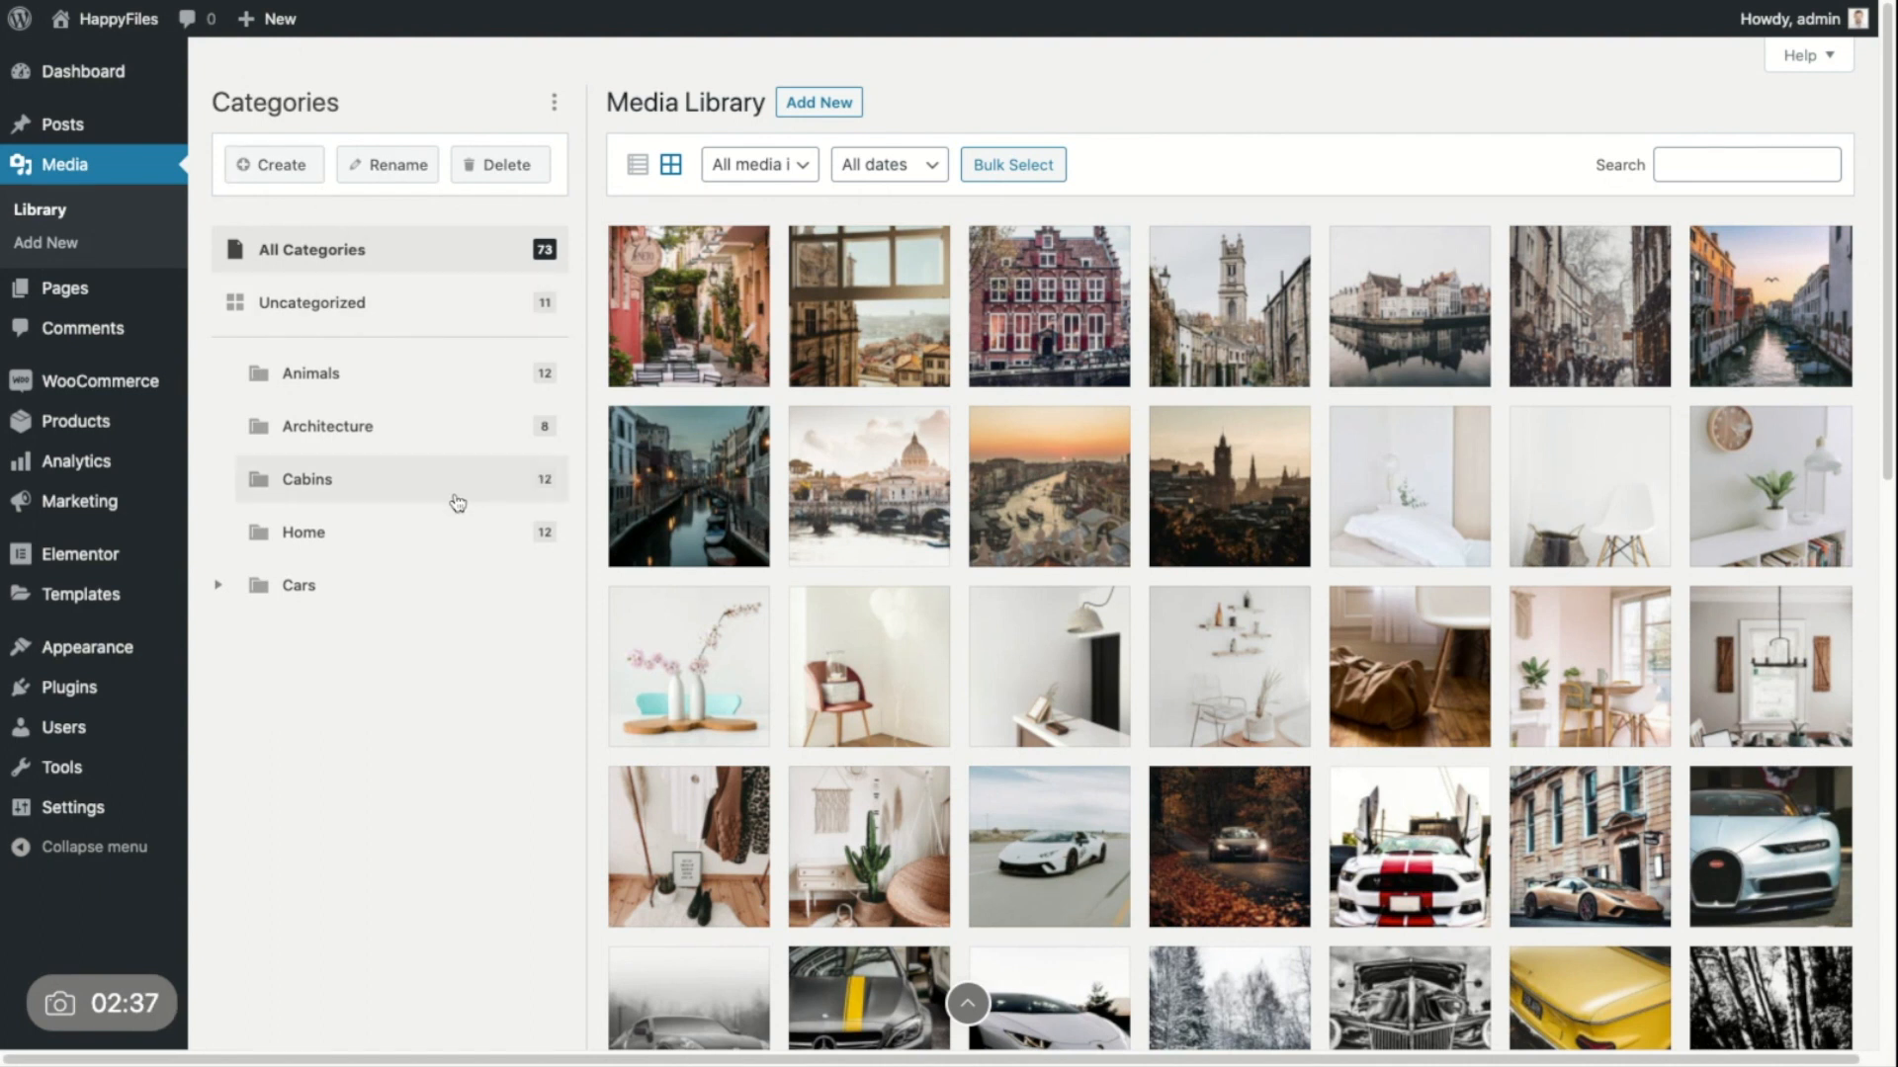
Step: Open the Cabins category's options menu while its 12 cabin photos show
right_click(306, 478)
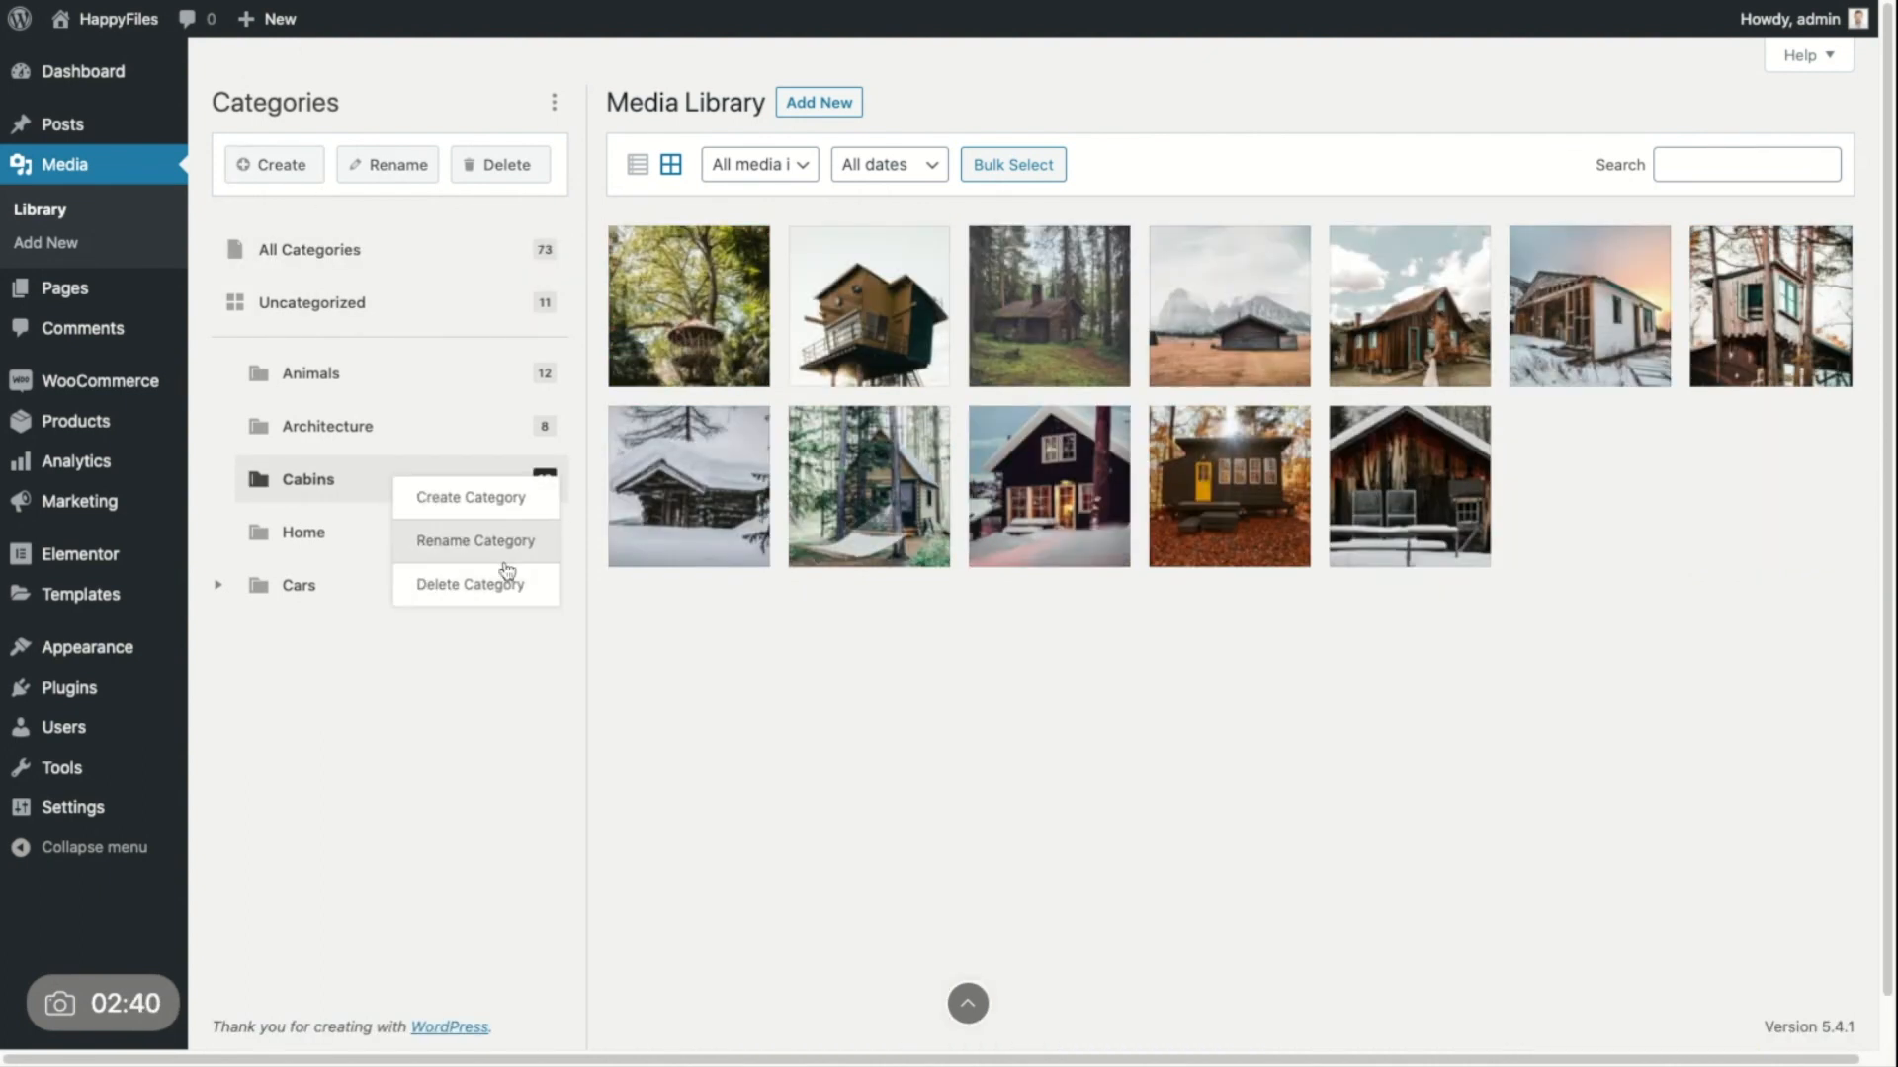
mouse_move(464, 513)
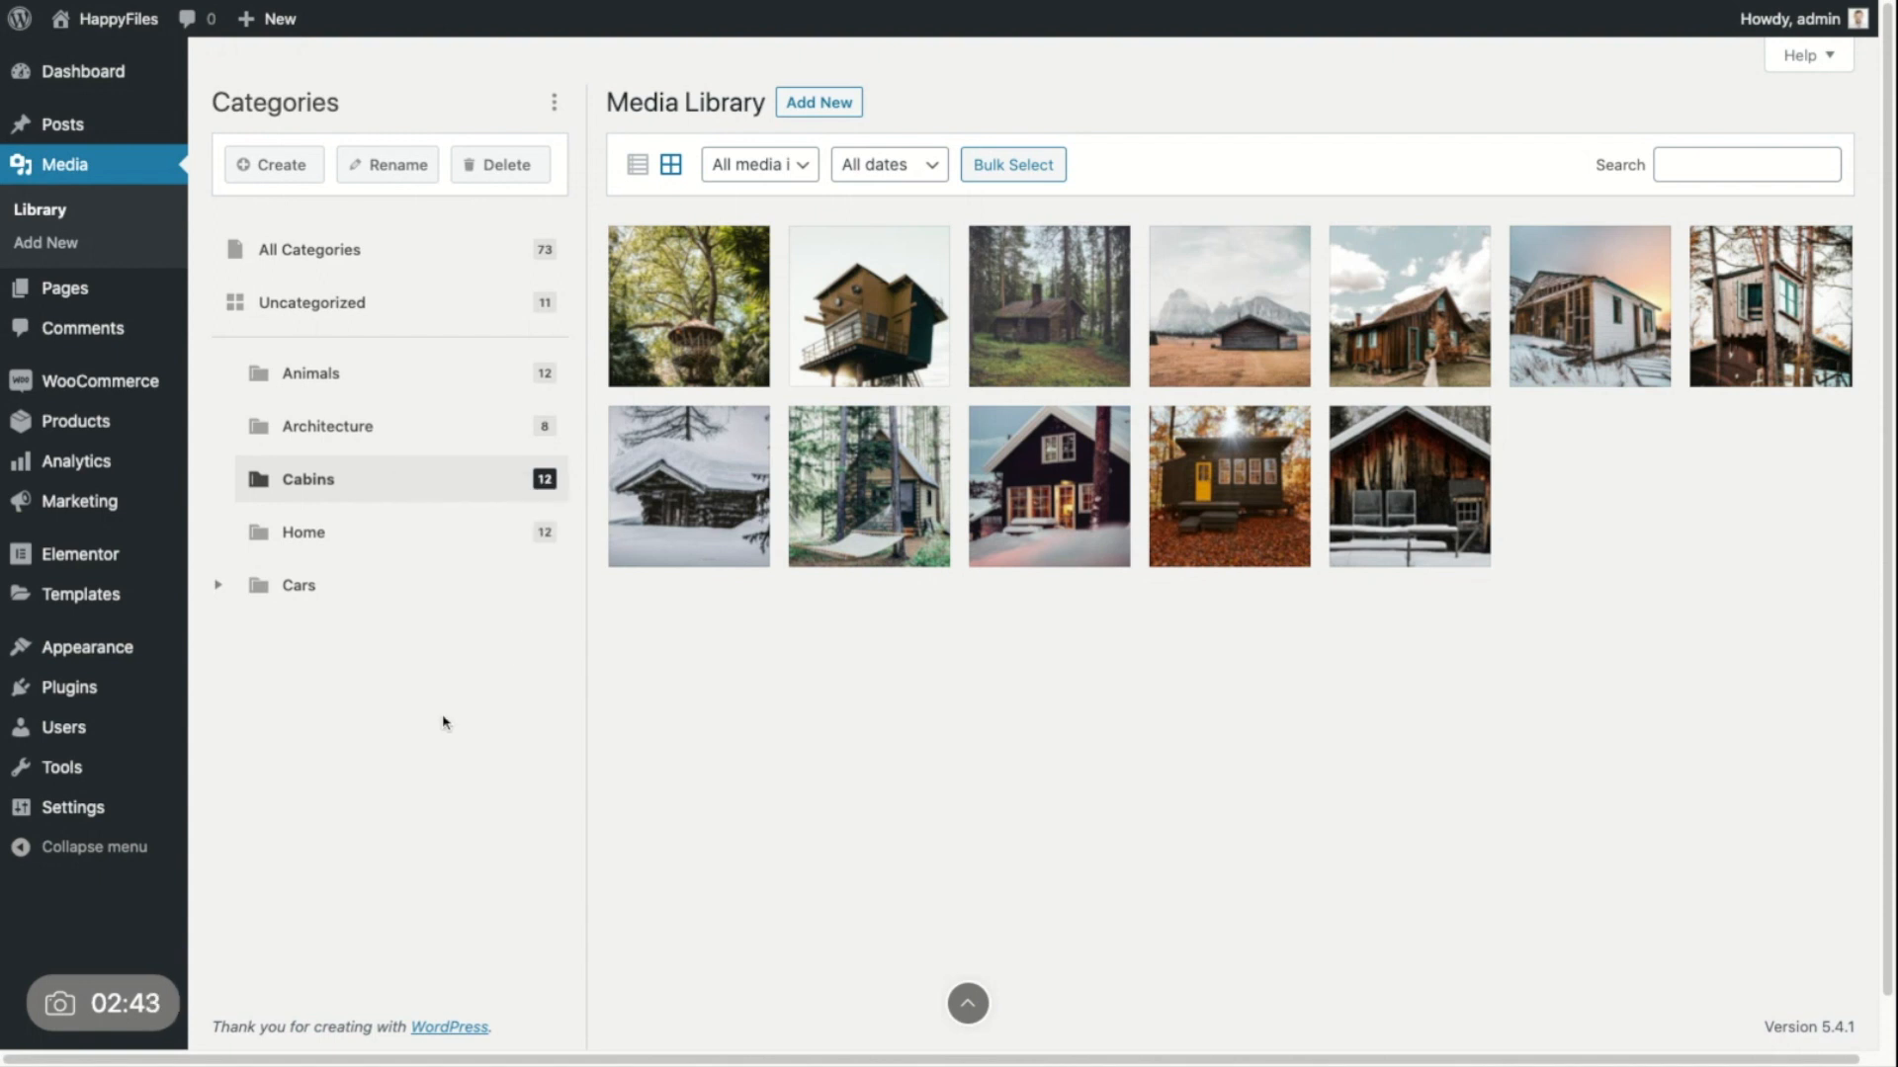
mouse_move(511, 809)
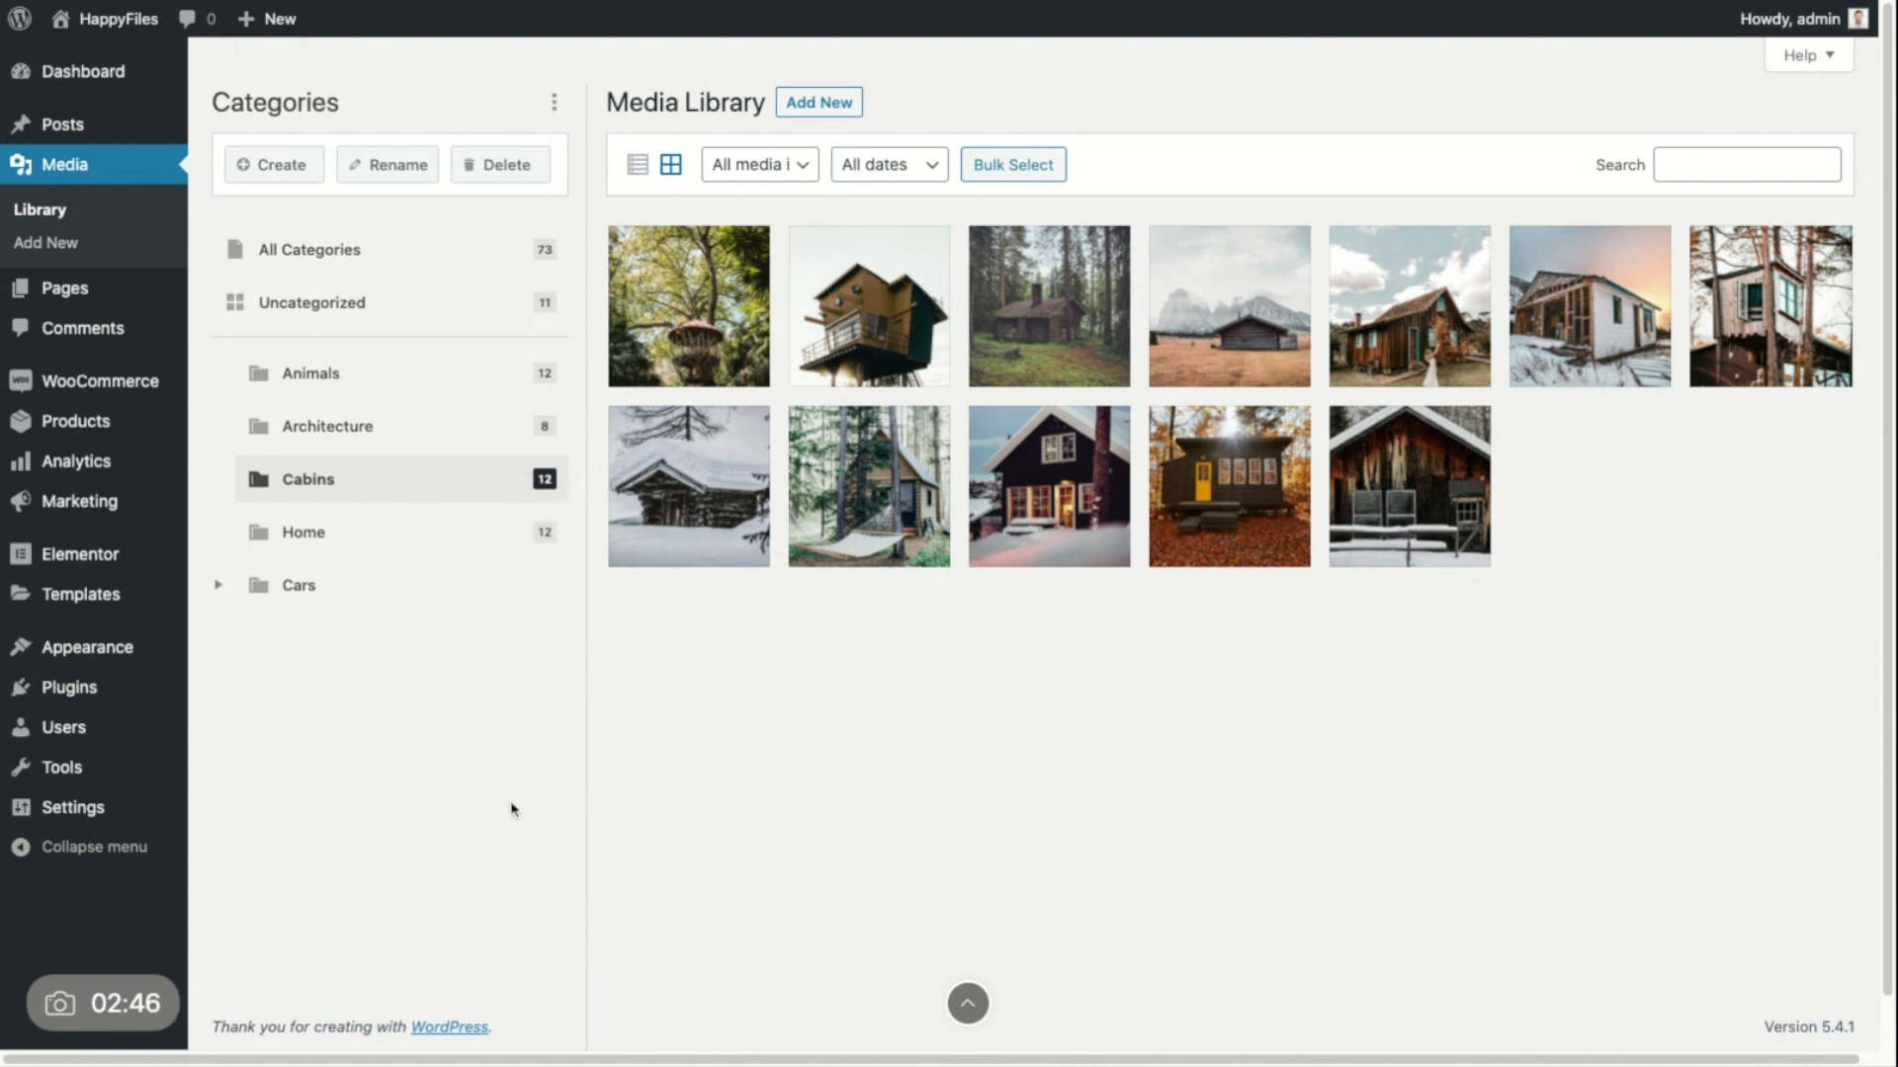
mouse_move(455, 819)
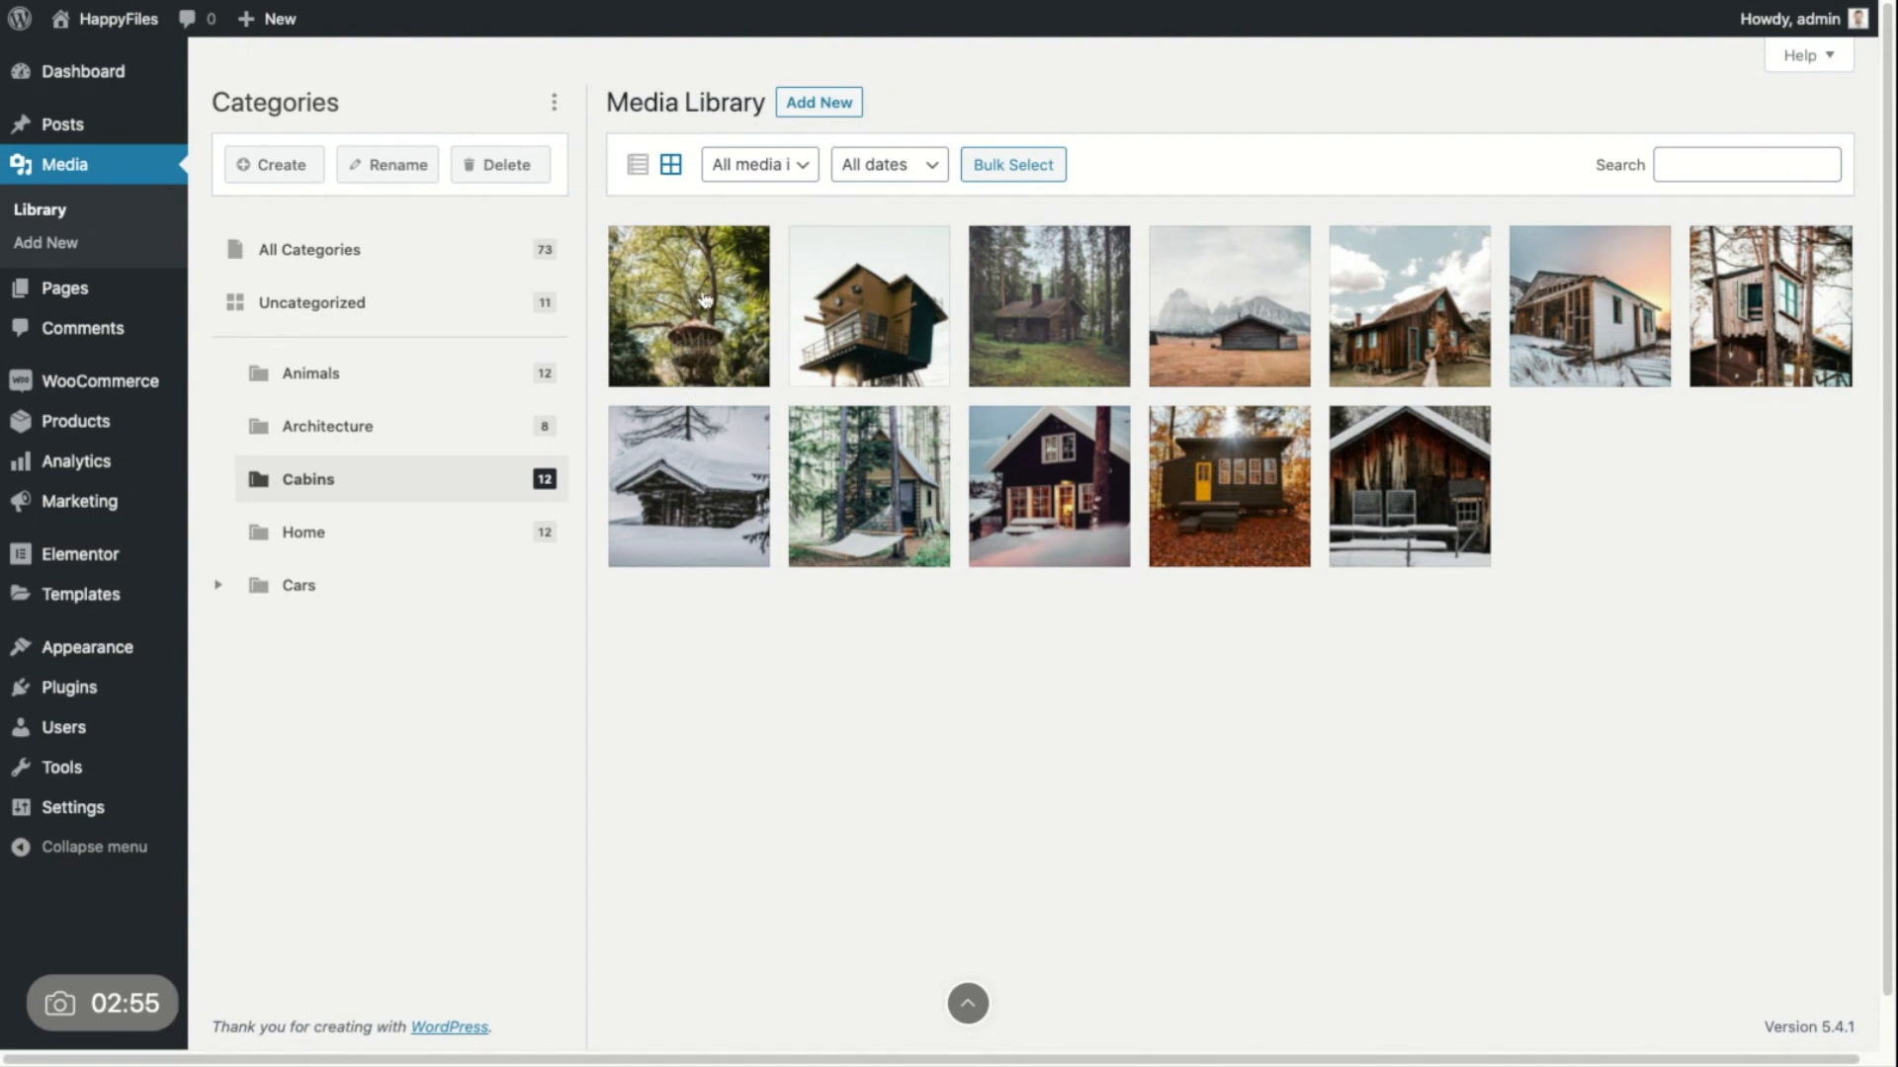
mouse_move(408, 249)
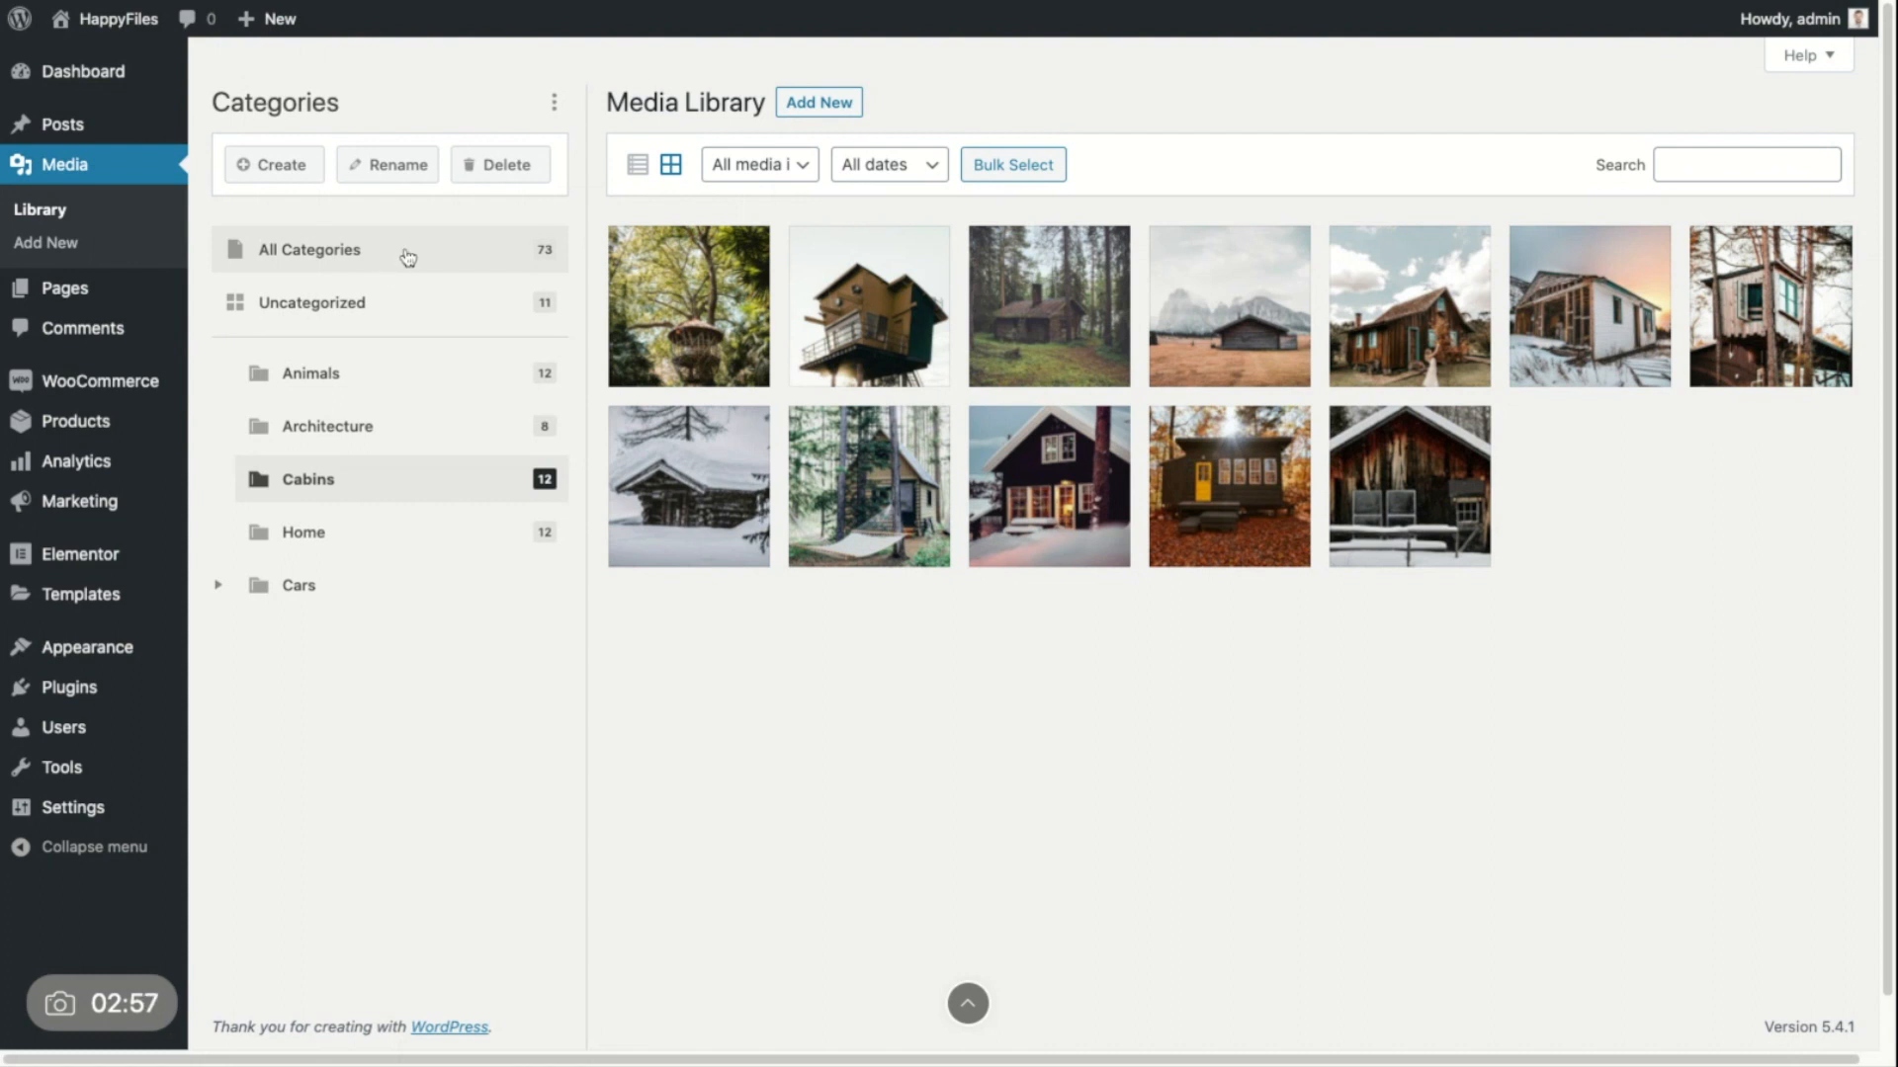
Step: Show all 73 media items, then filter to the nine Sports Cars images
click(309, 249)
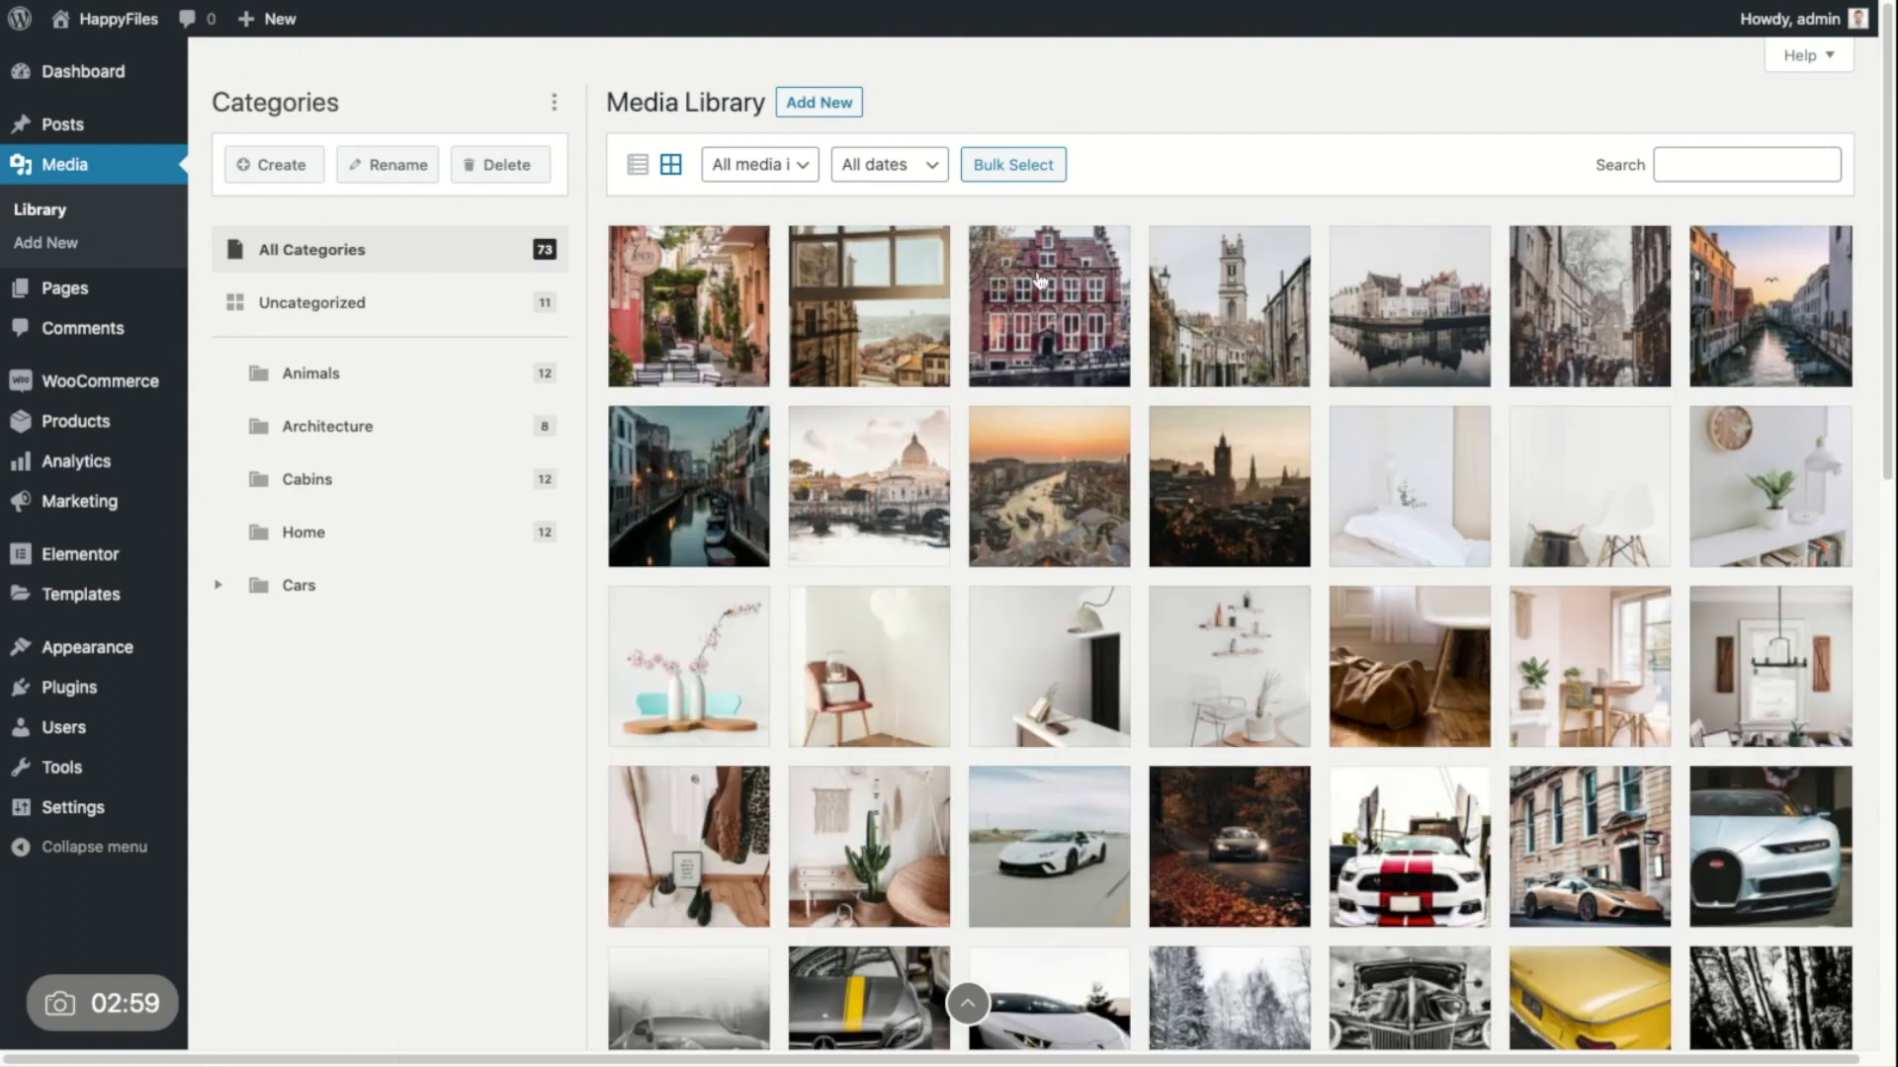
mouse_move(1219, 856)
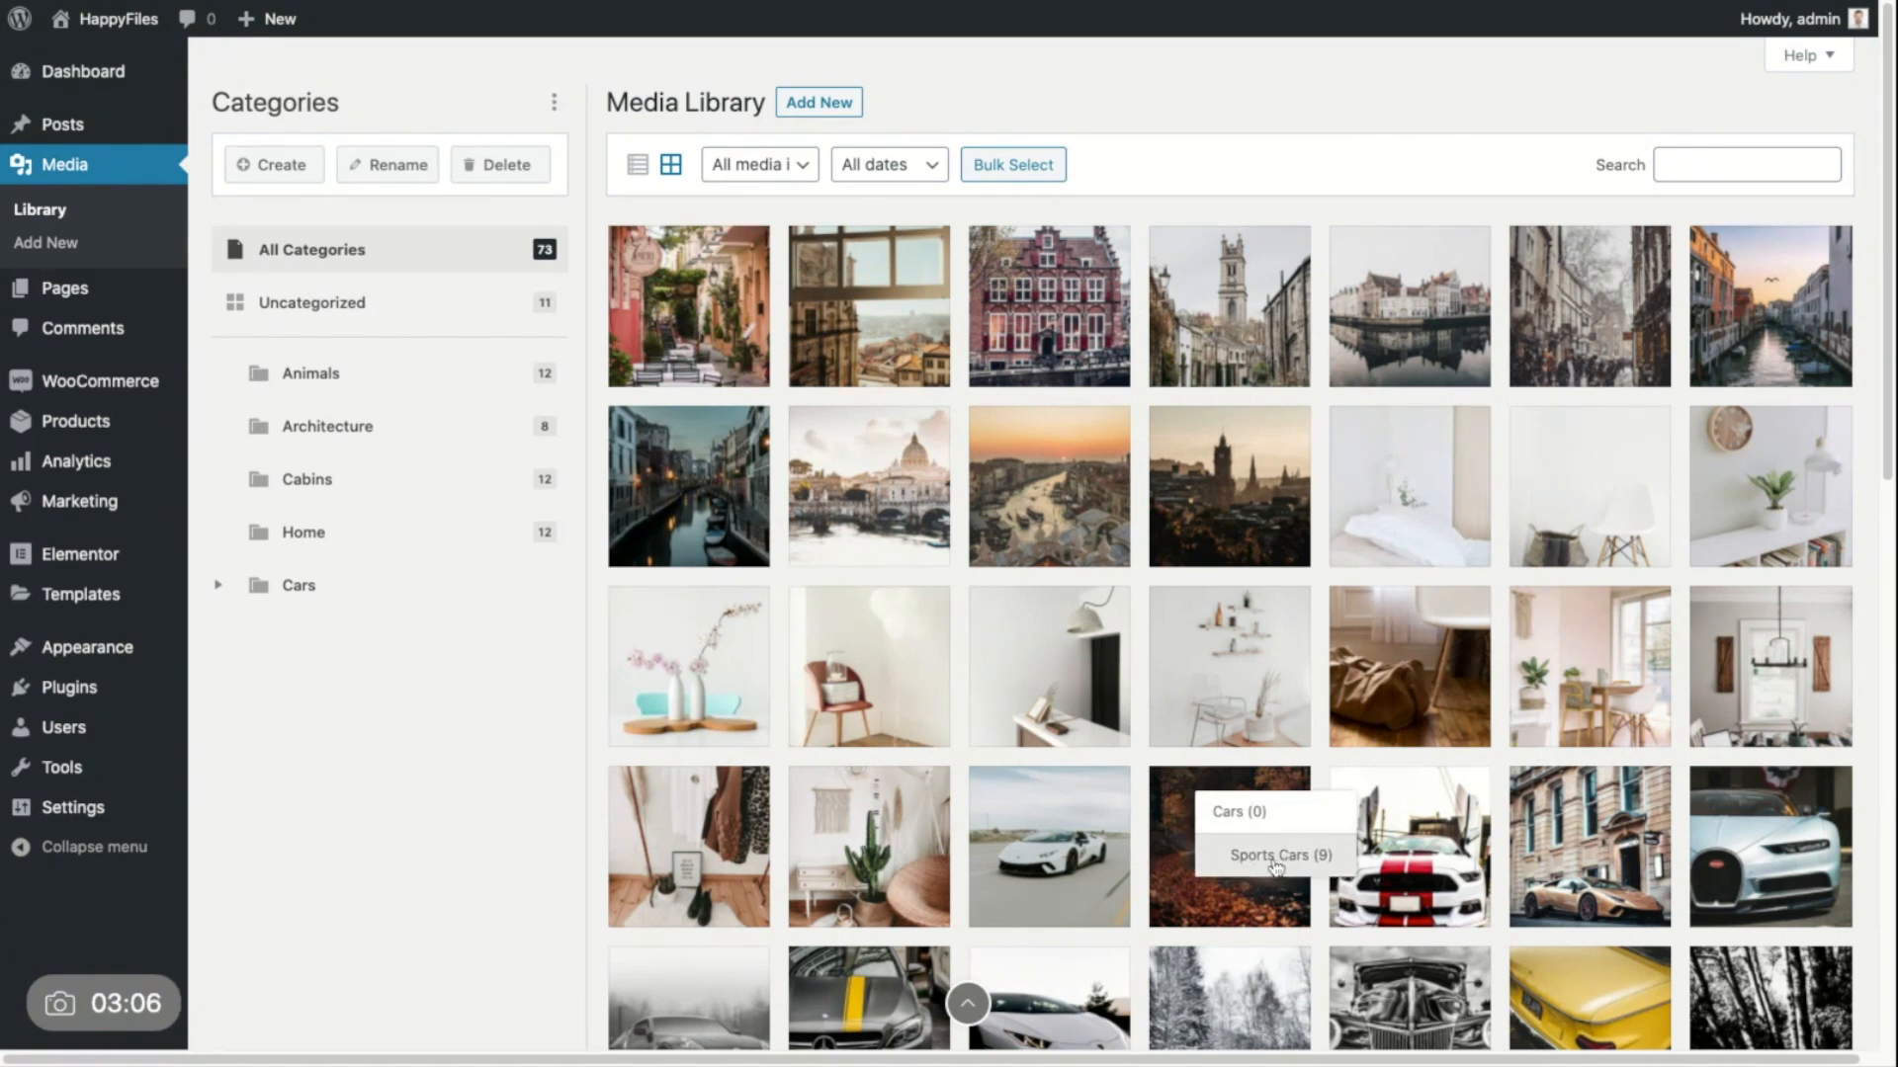
mouse_move(1246, 864)
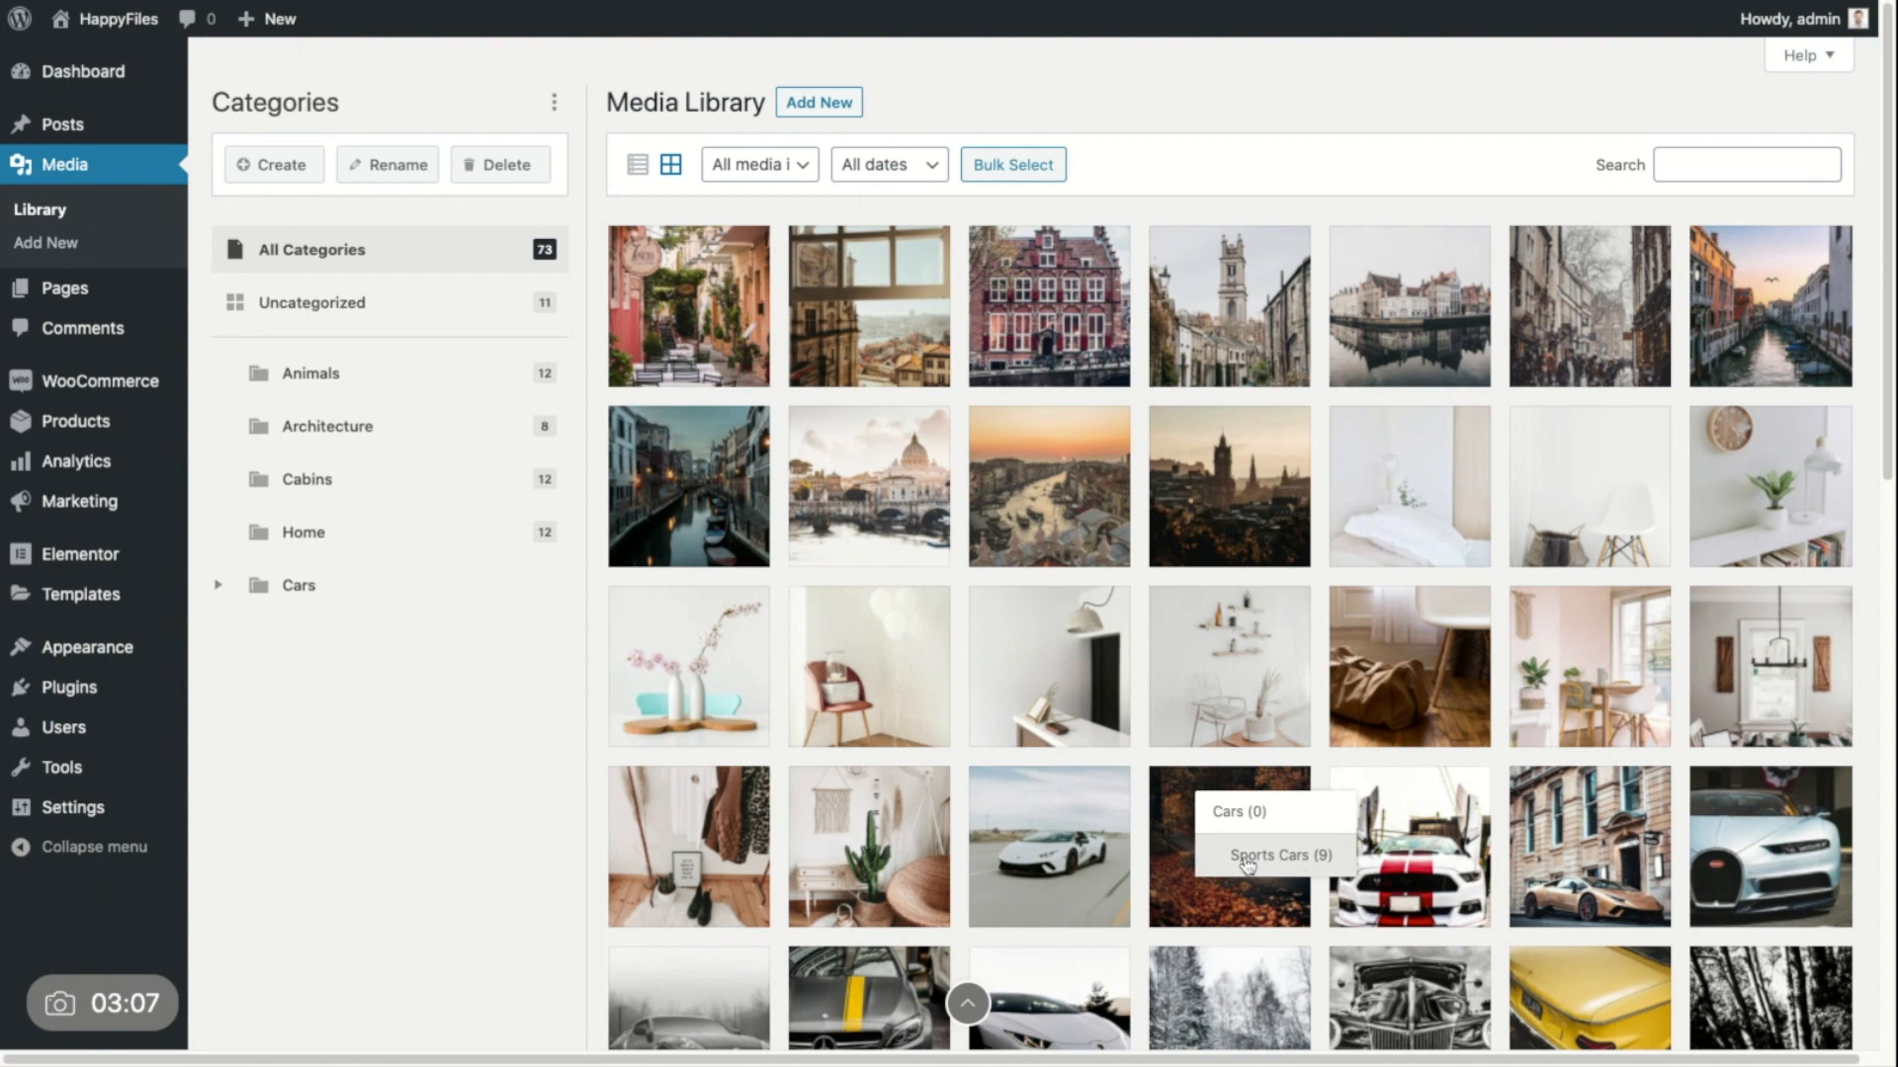
click(1276, 854)
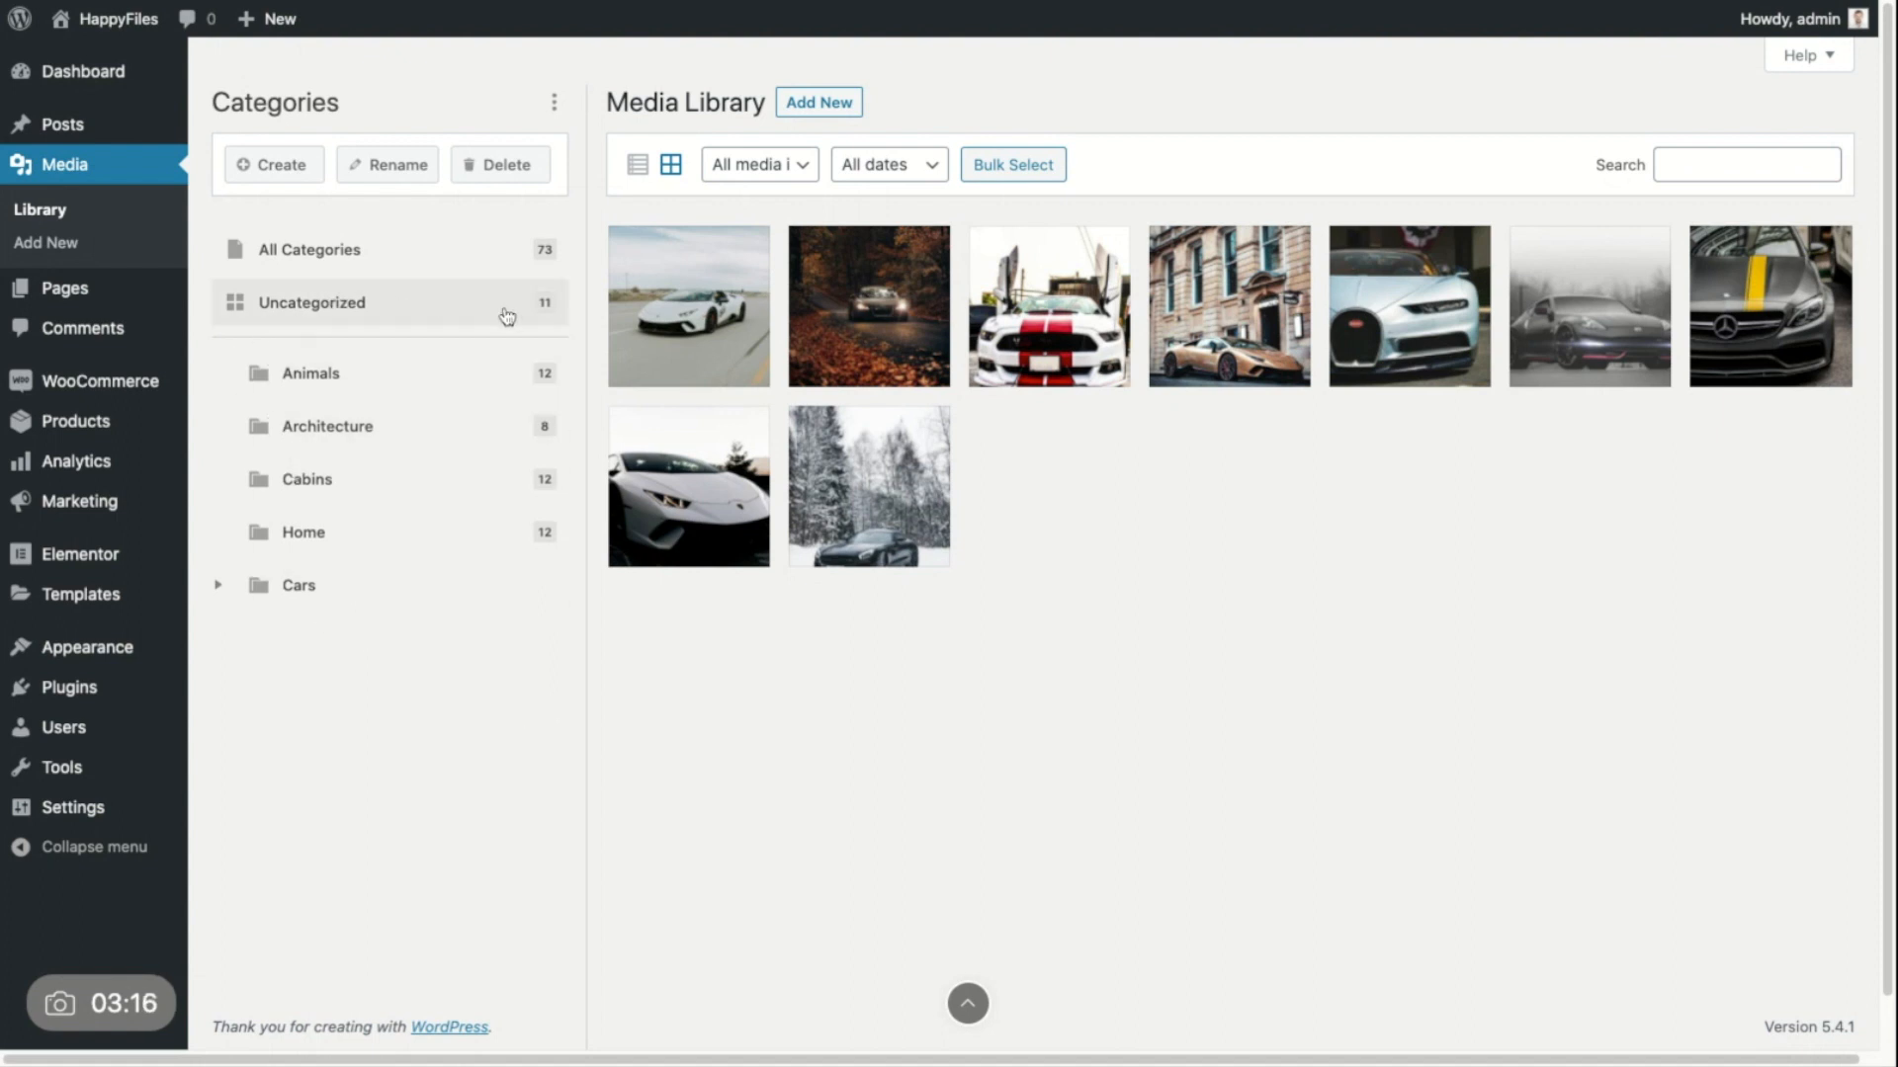
mouse_move(734, 308)
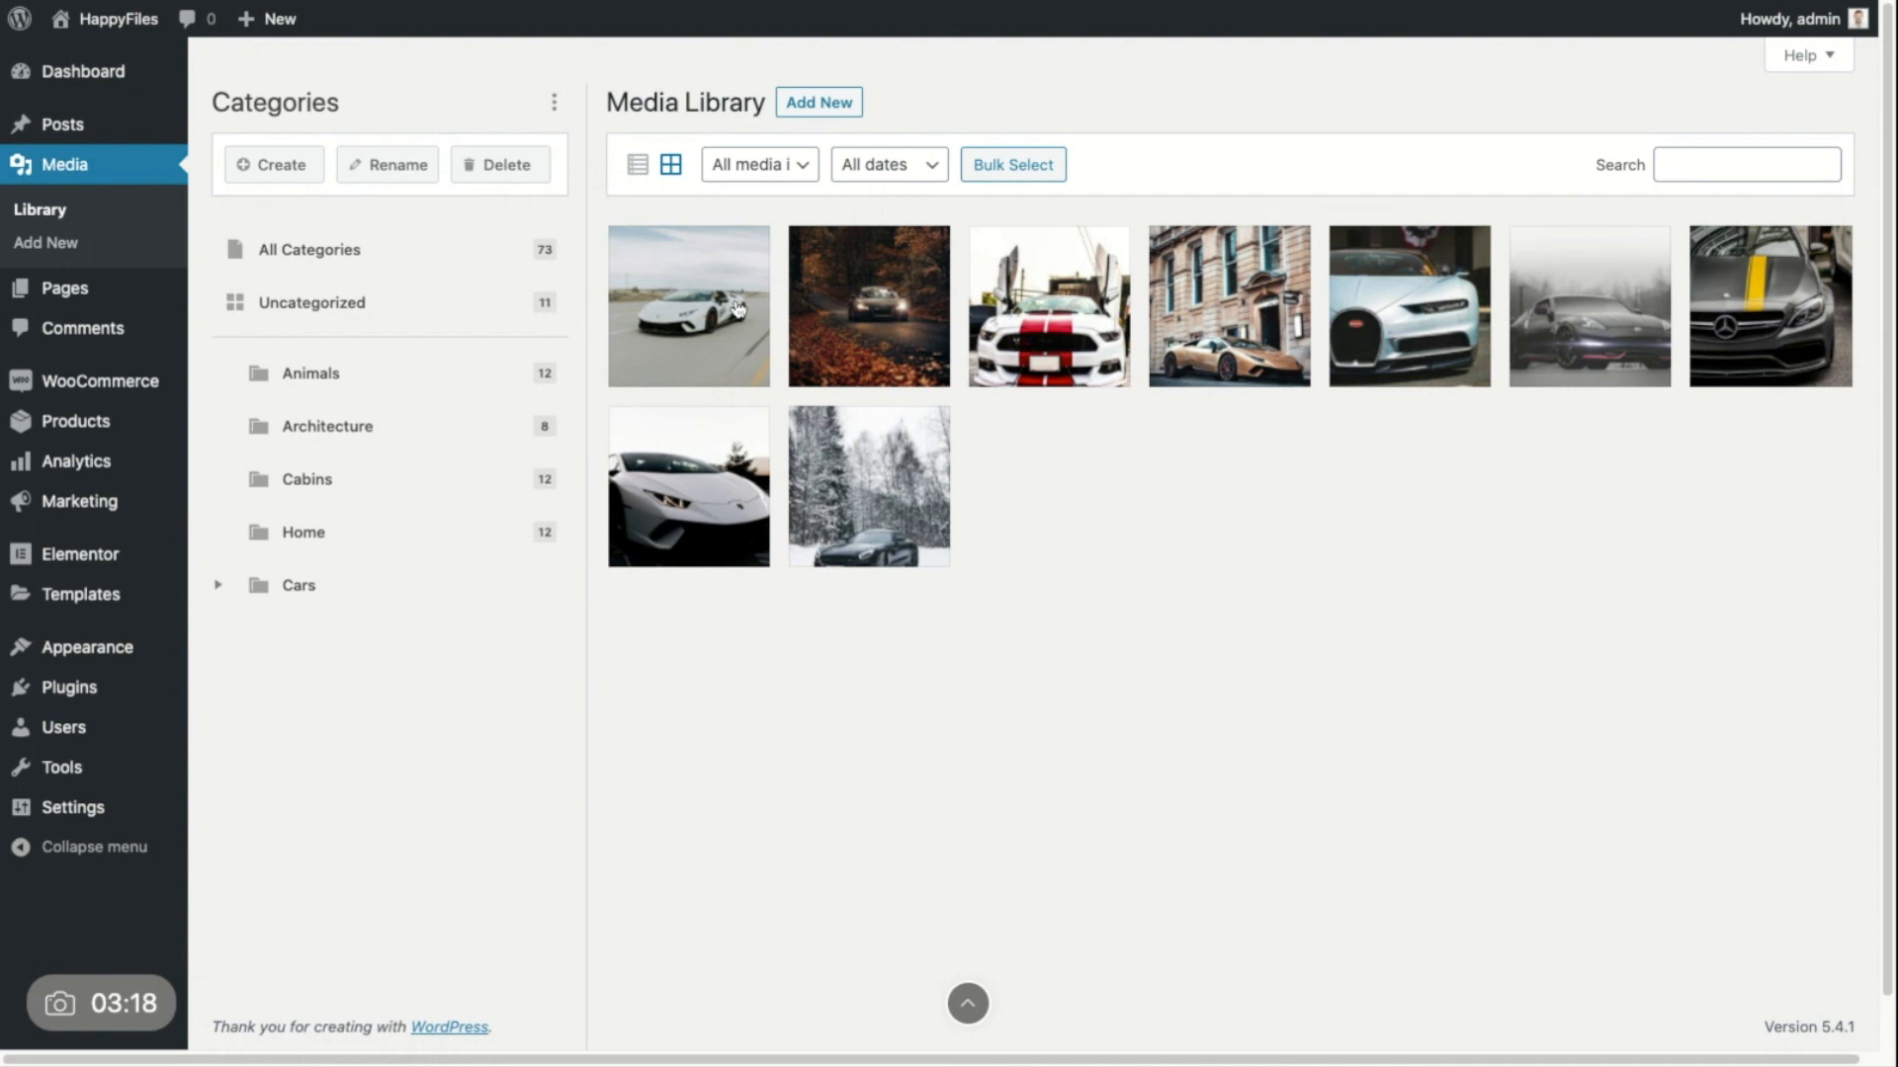
mouse_move(404, 302)
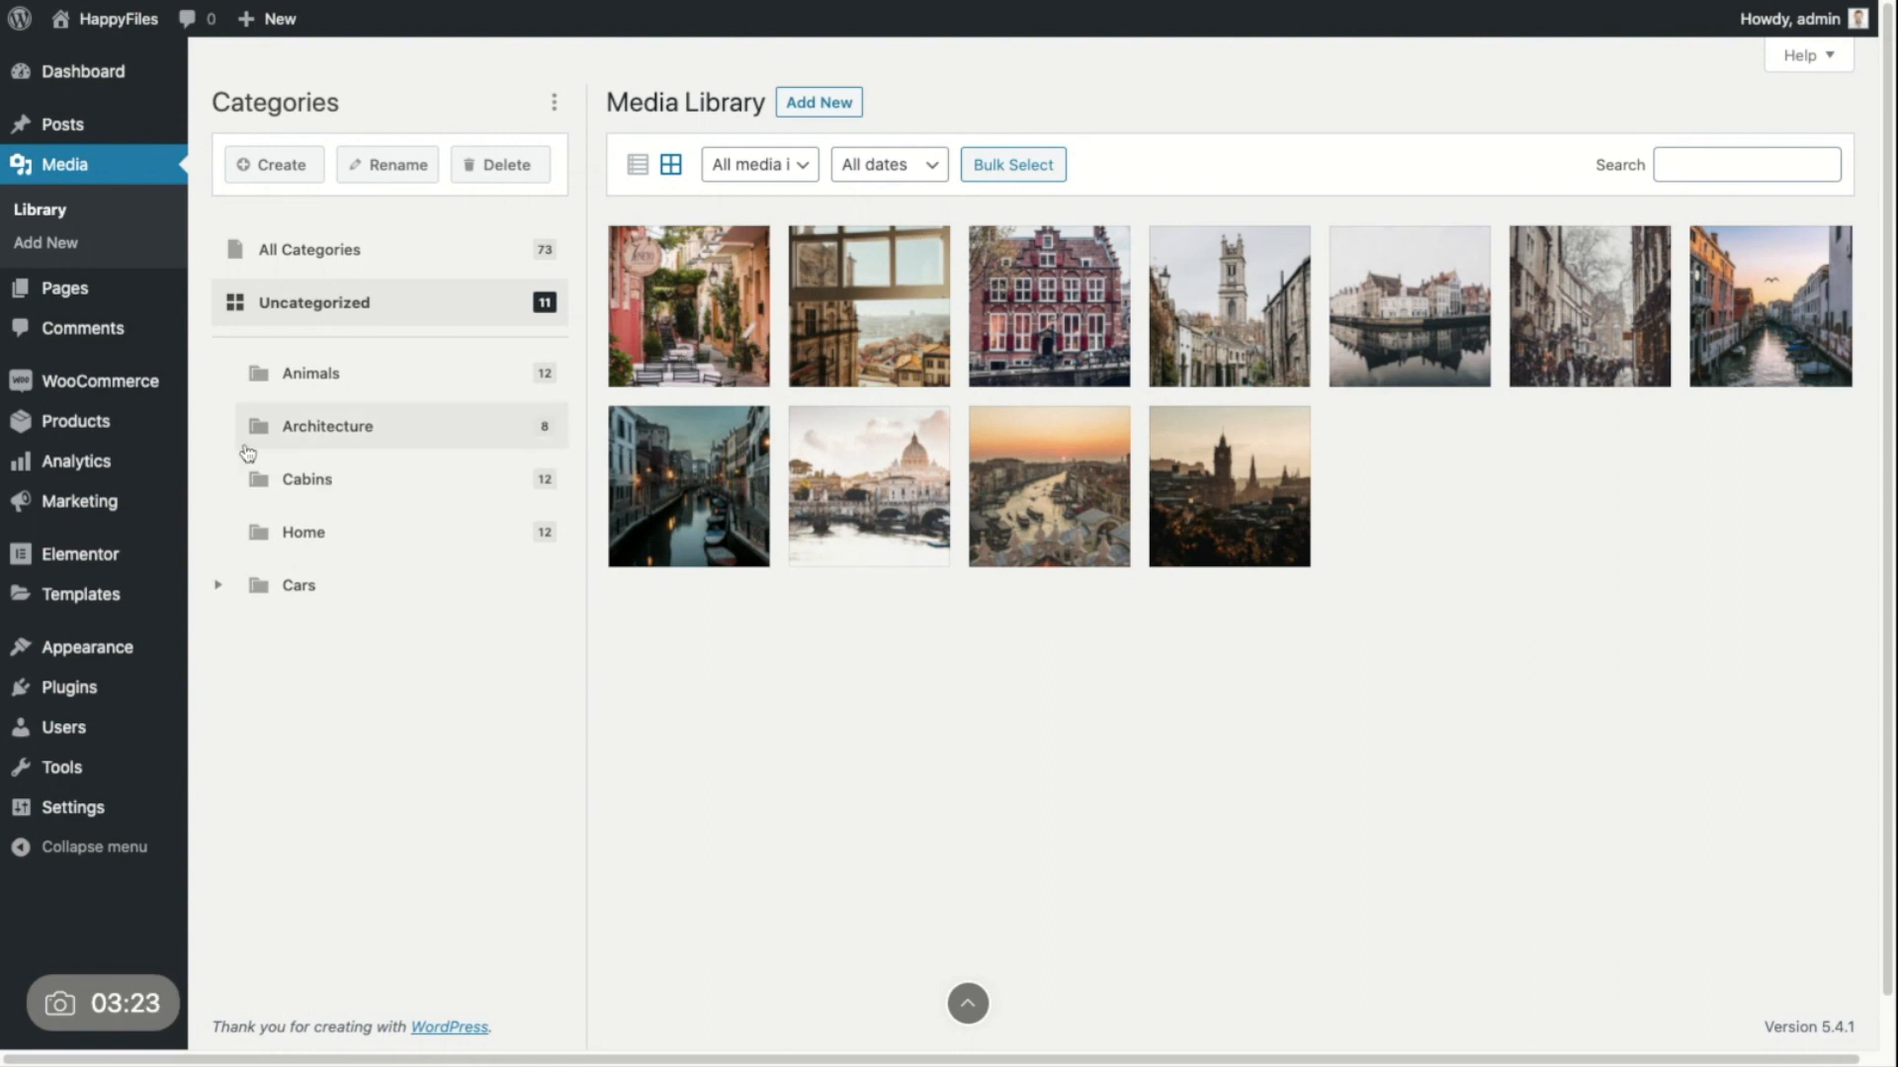
mouse_move(276, 298)
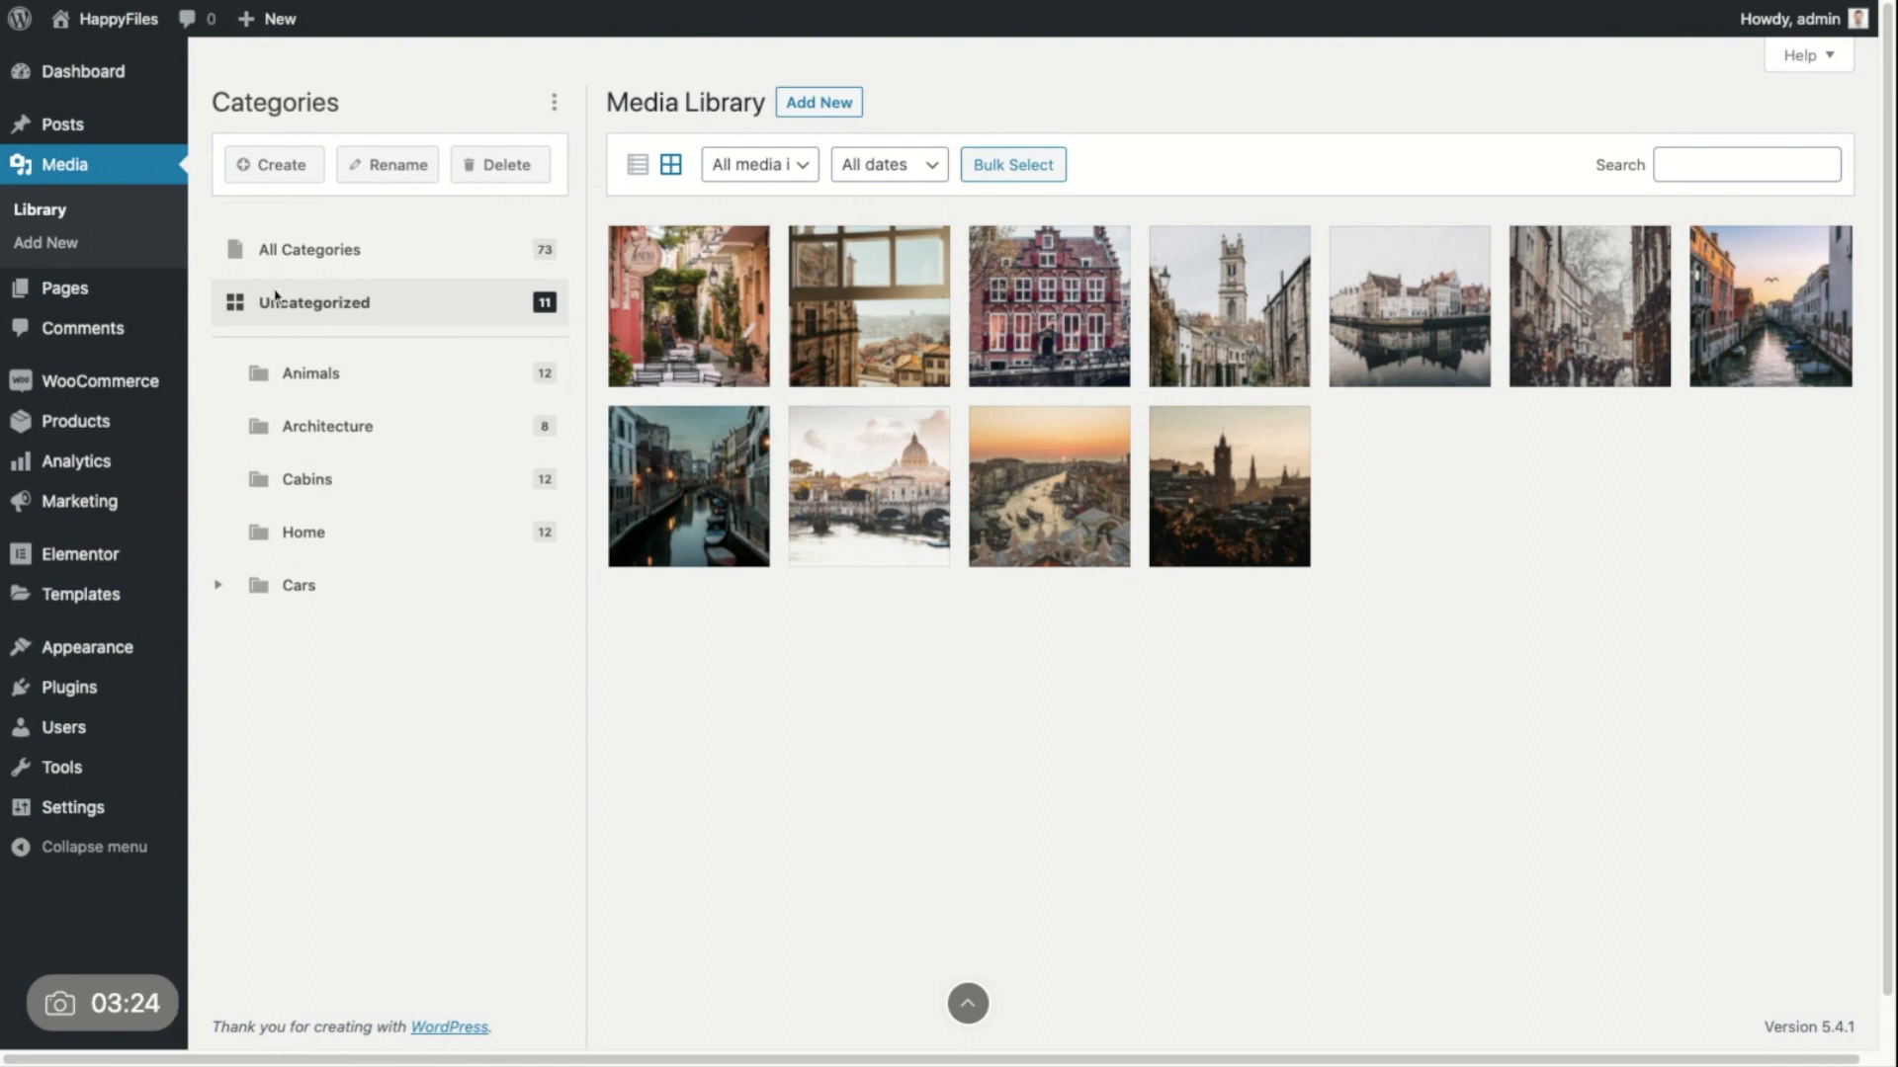
Step: Create a City category holding one street photo, leaving 10 uncategorized
click(273, 165)
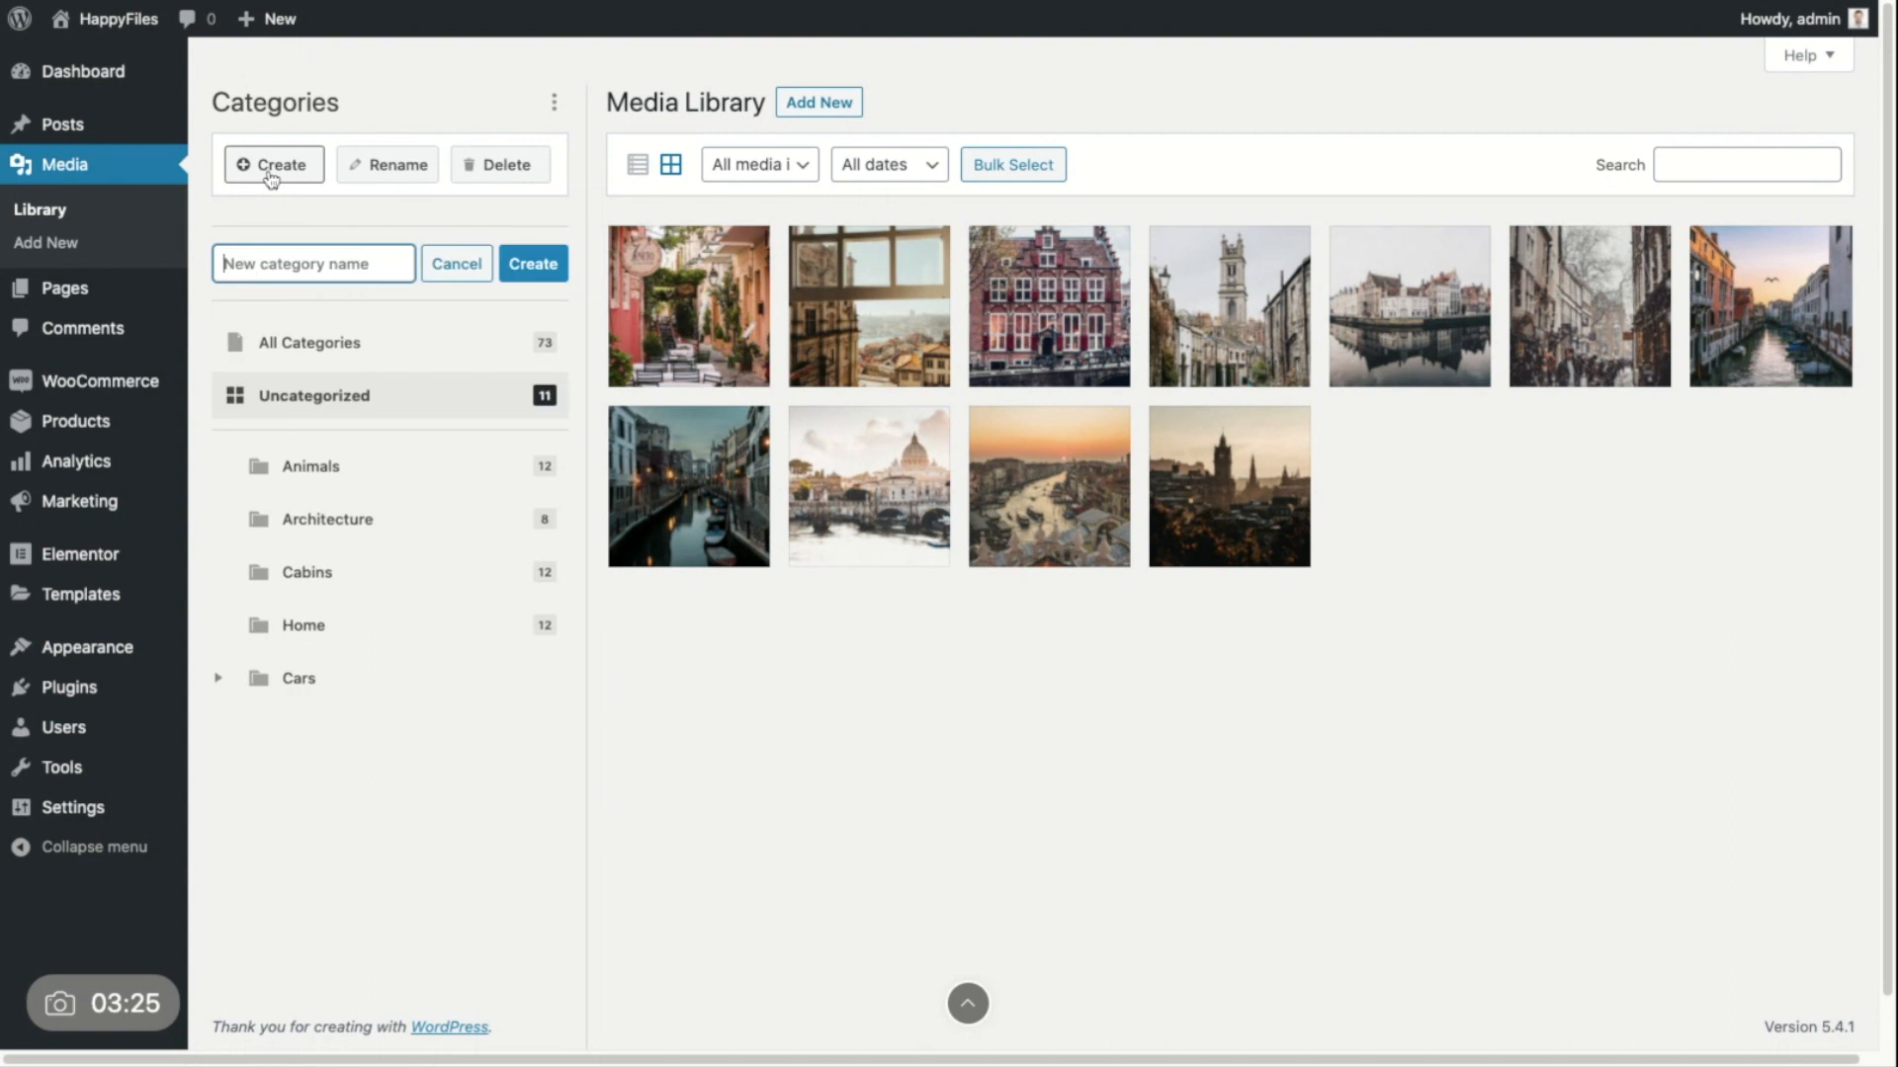
click(532, 263)
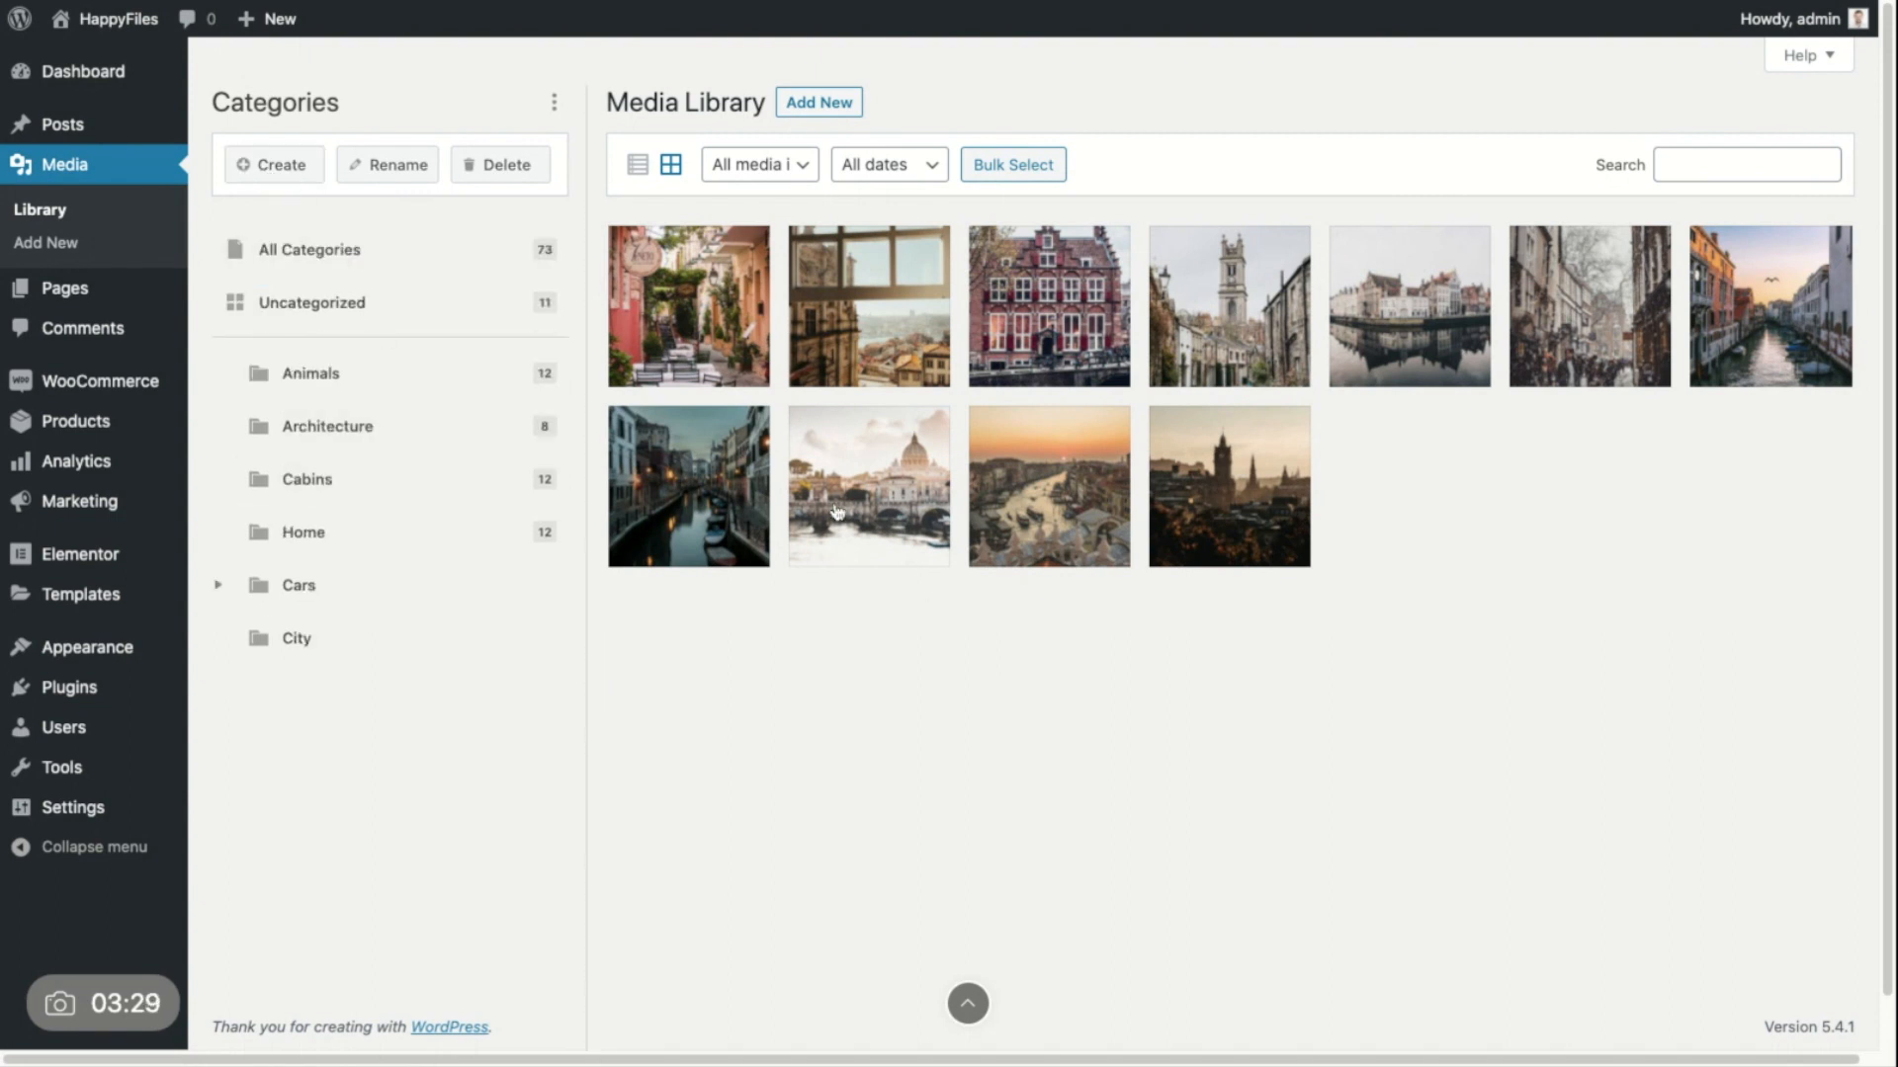
mouse_move(688, 292)
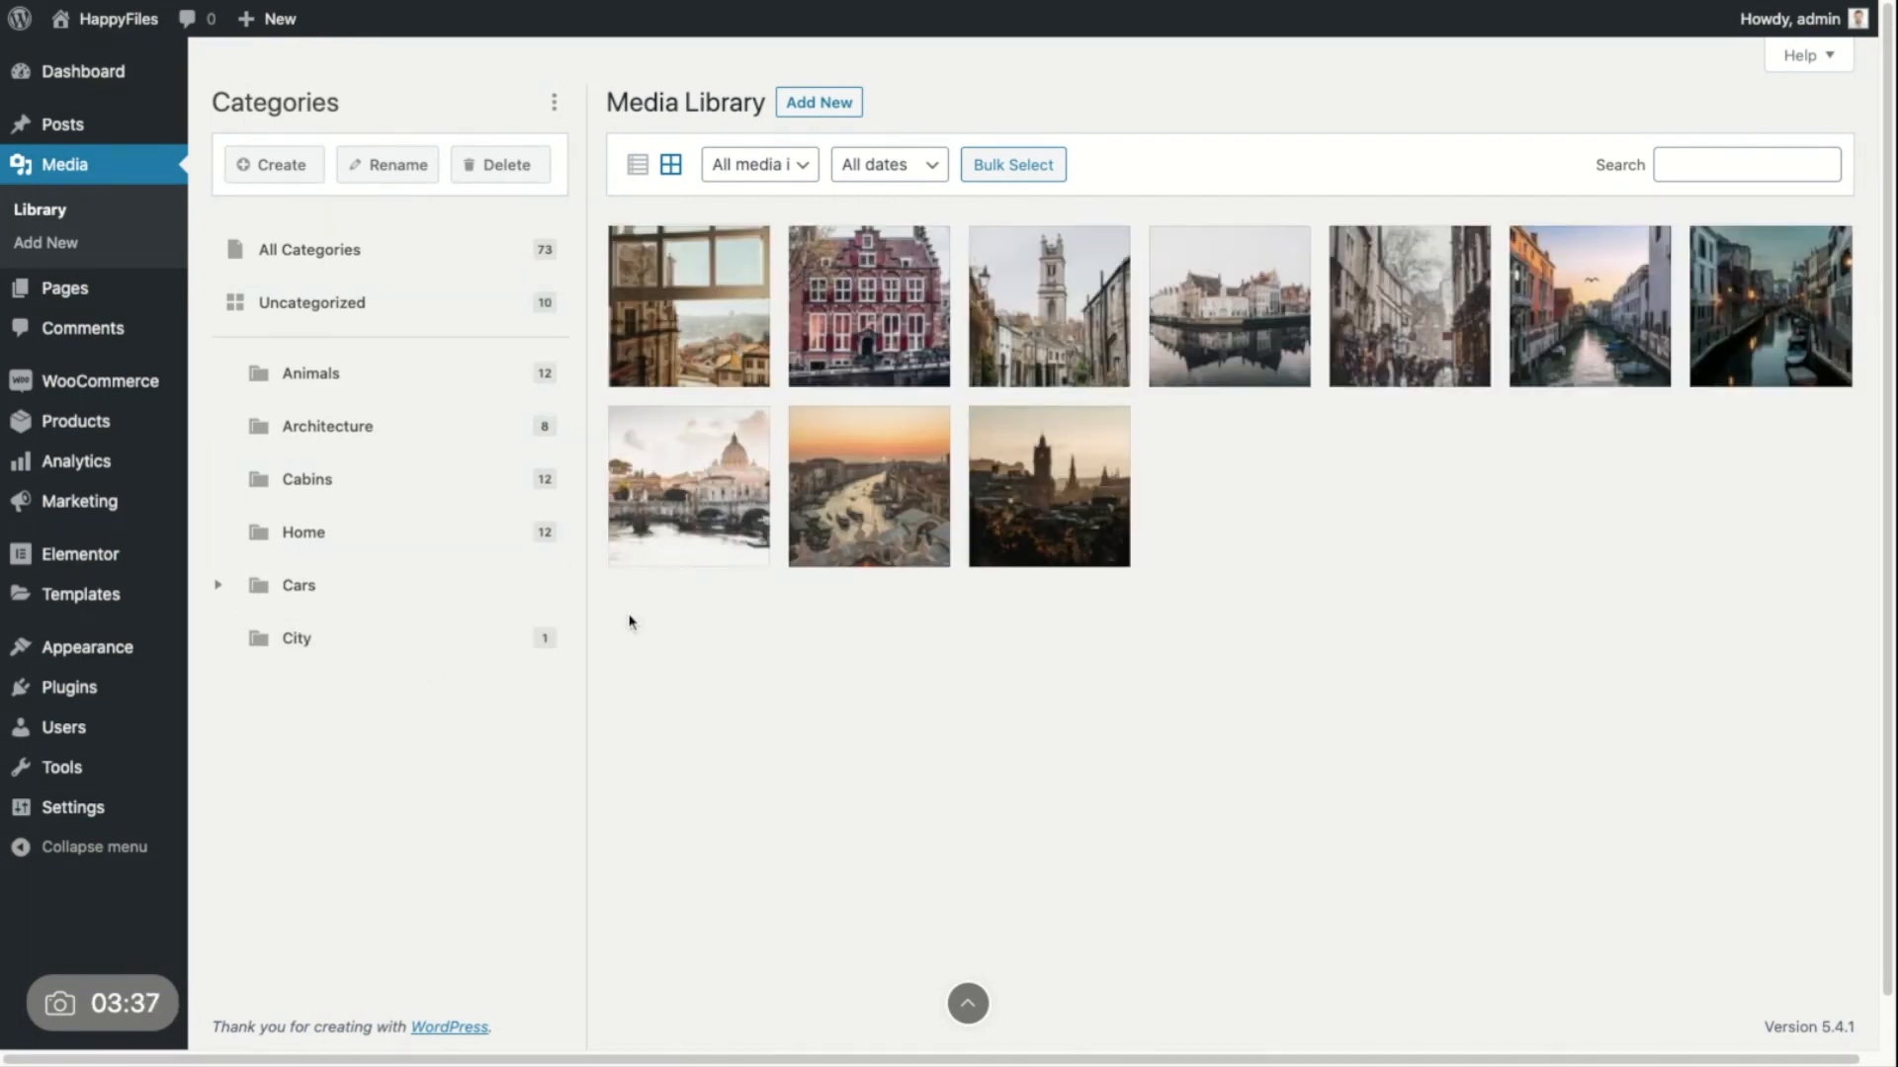
click(296, 637)
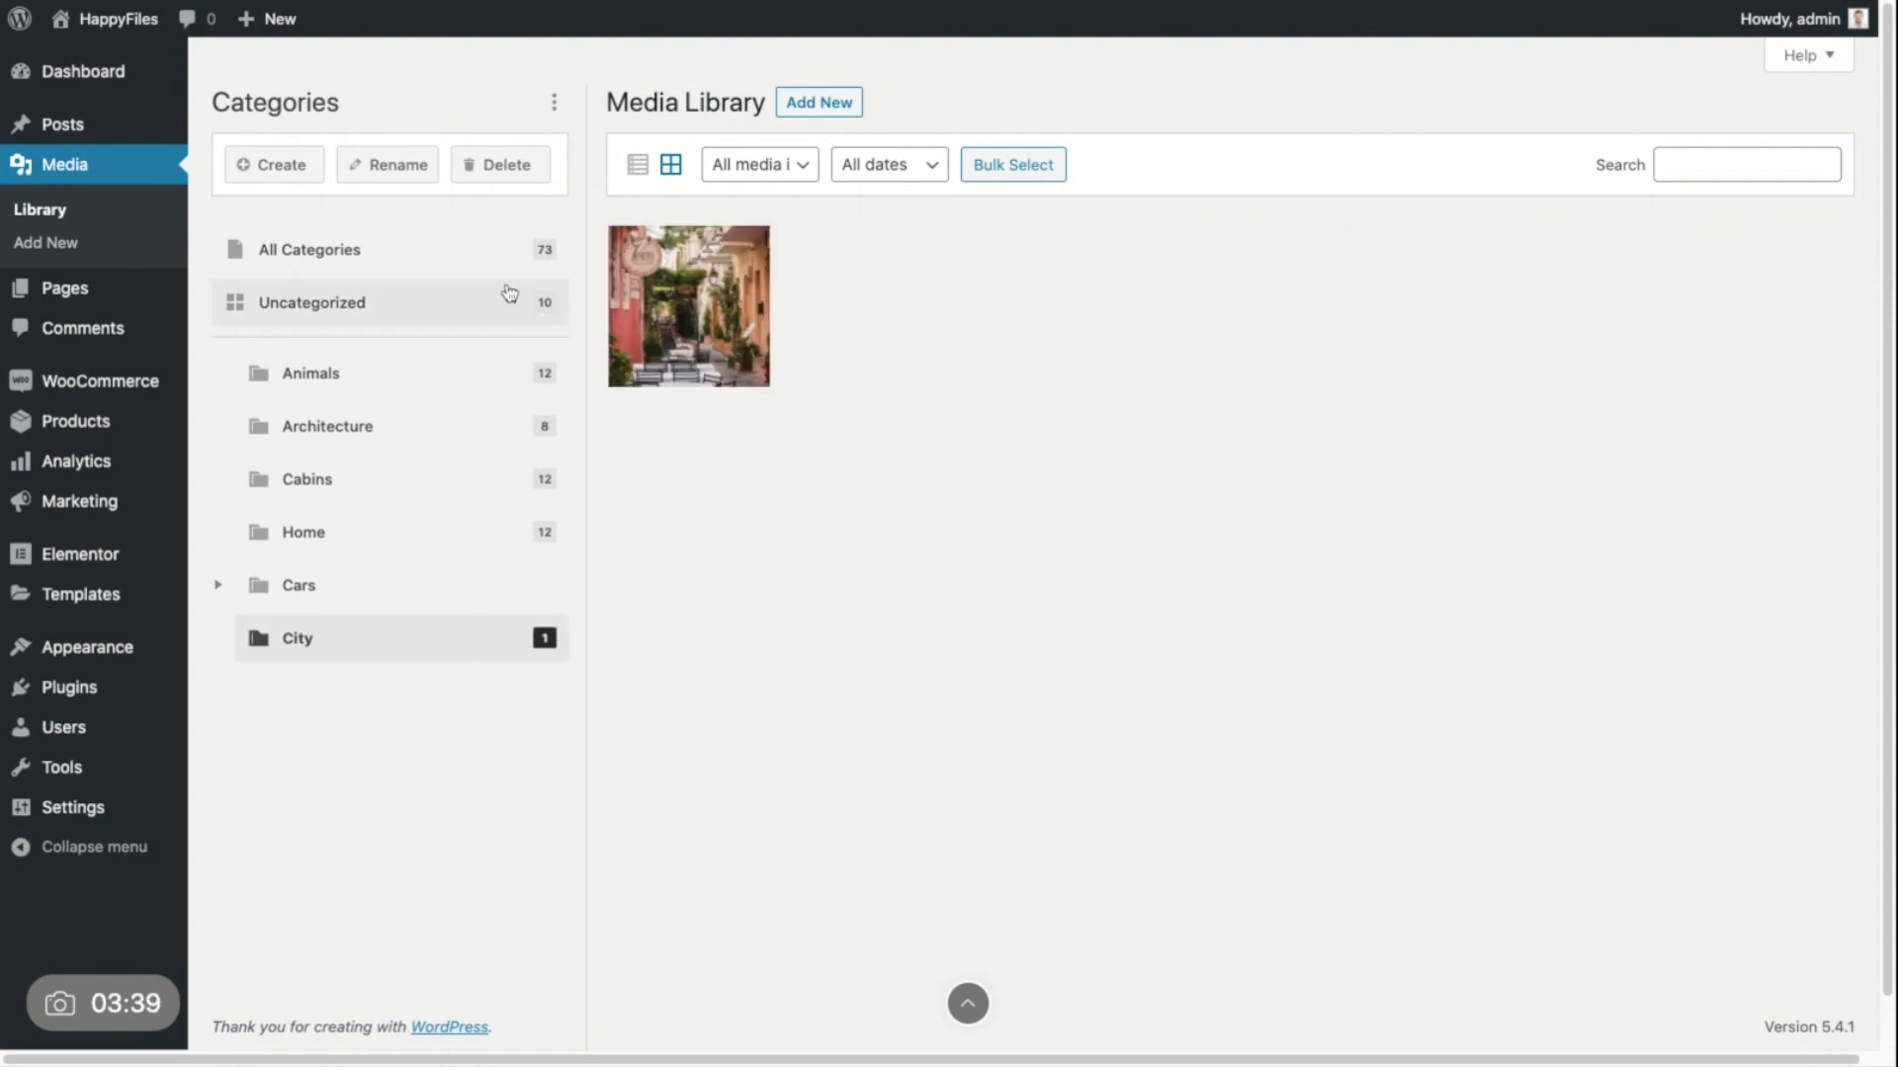
click(311, 301)
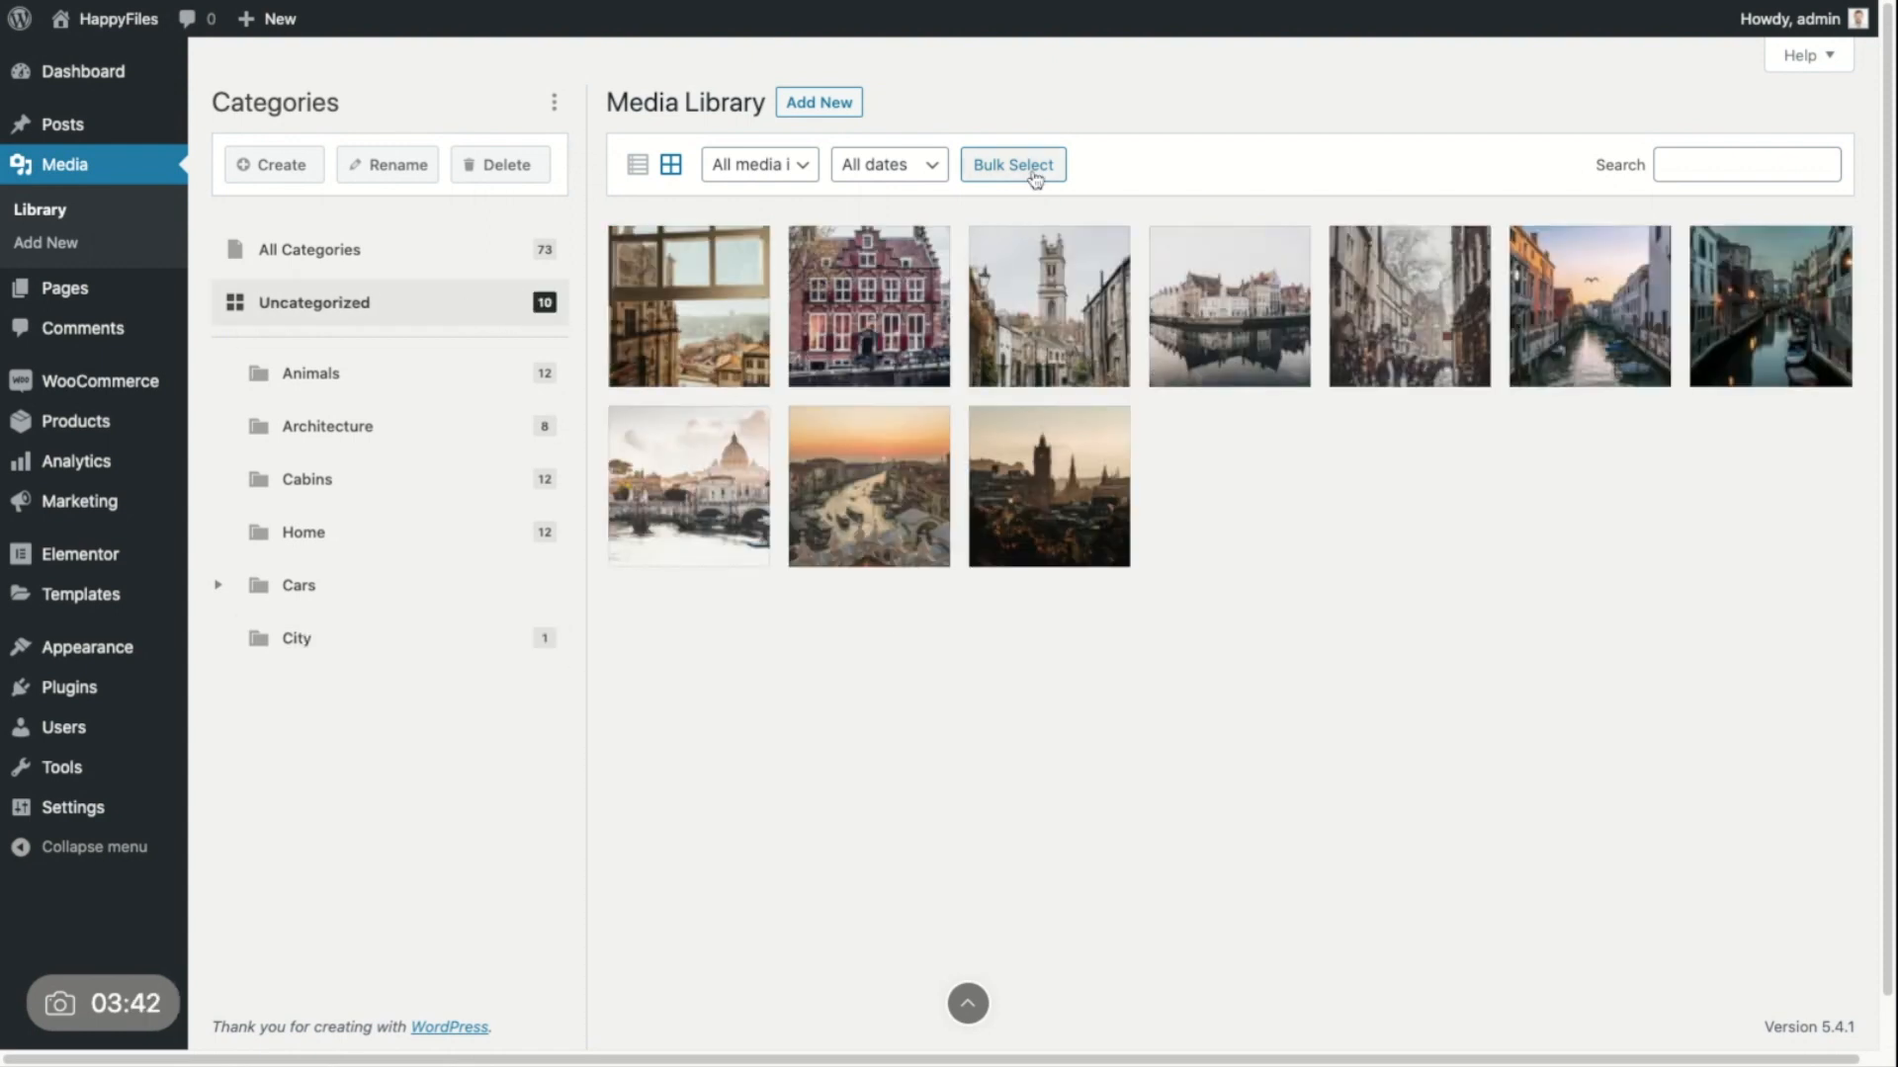
Step: Bulk-select the ten uncategorized images into City, bringing it to 11 photos
click(1012, 165)
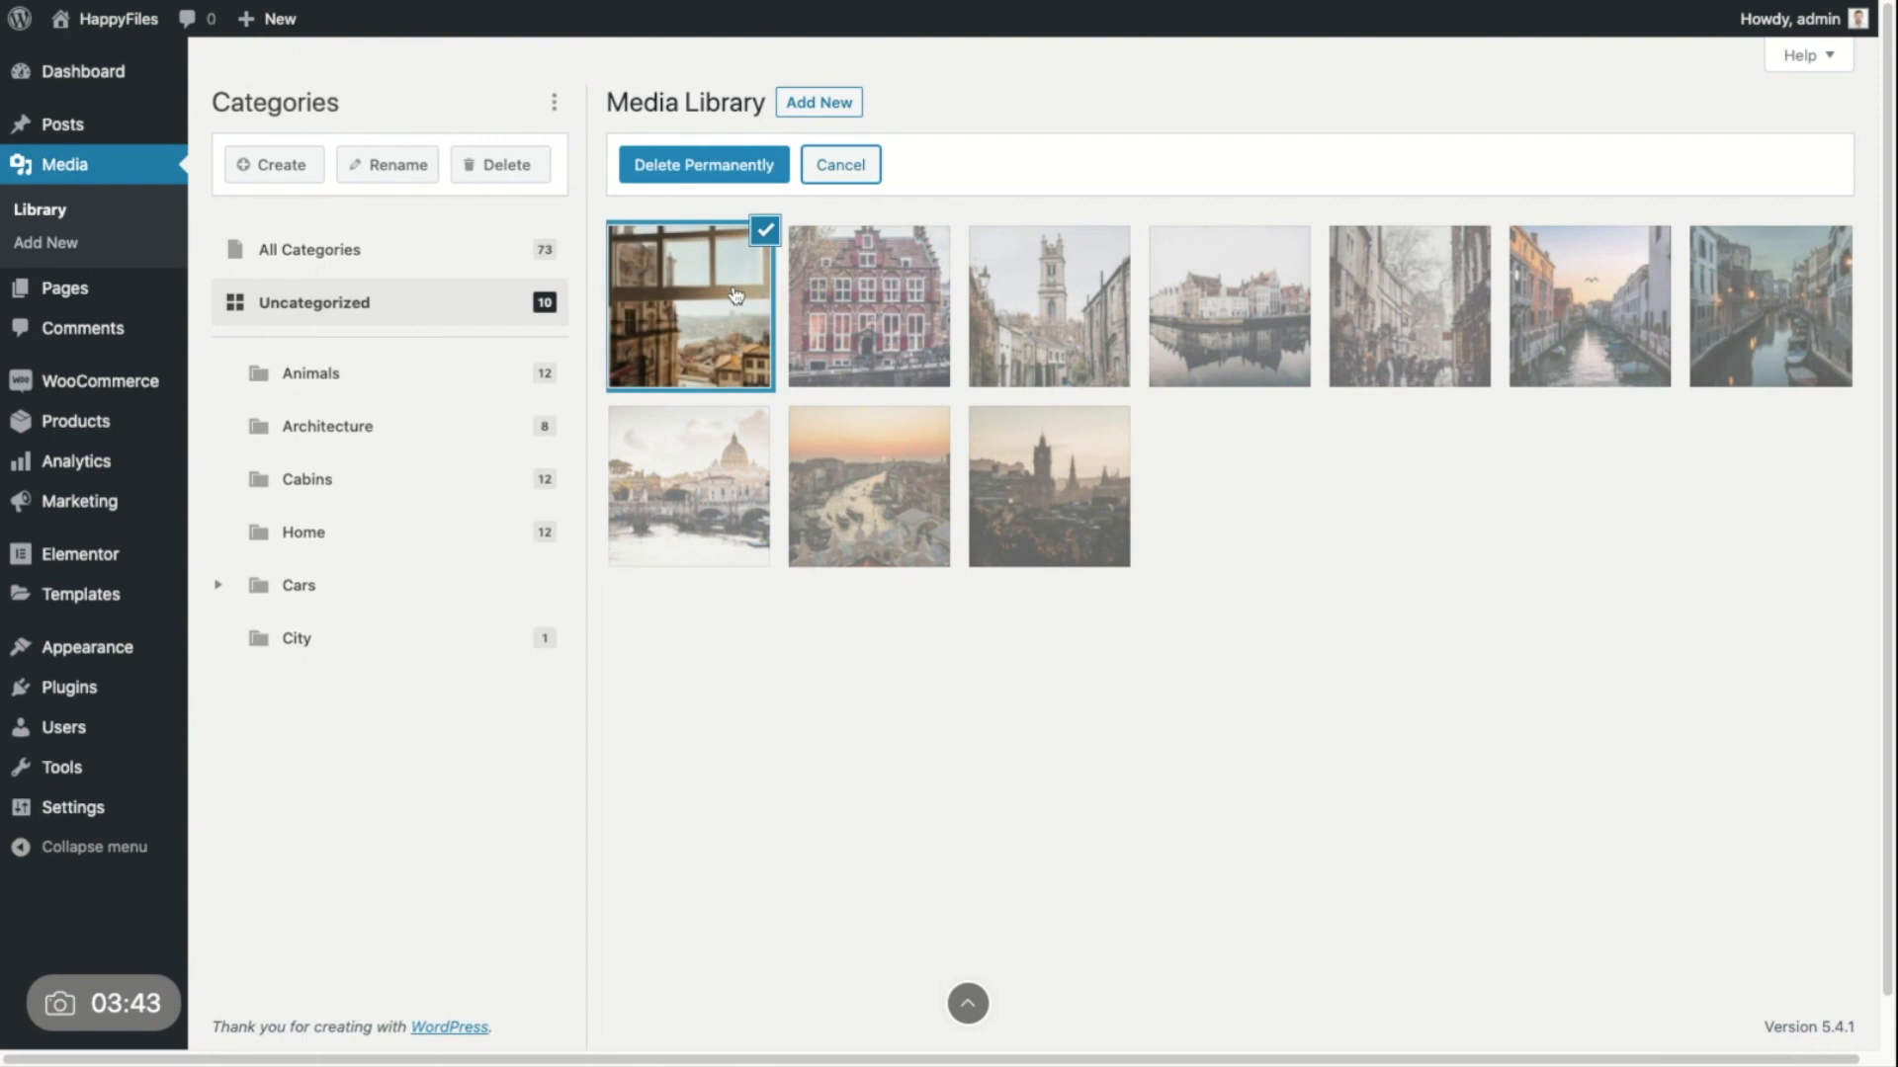
click(1048, 485)
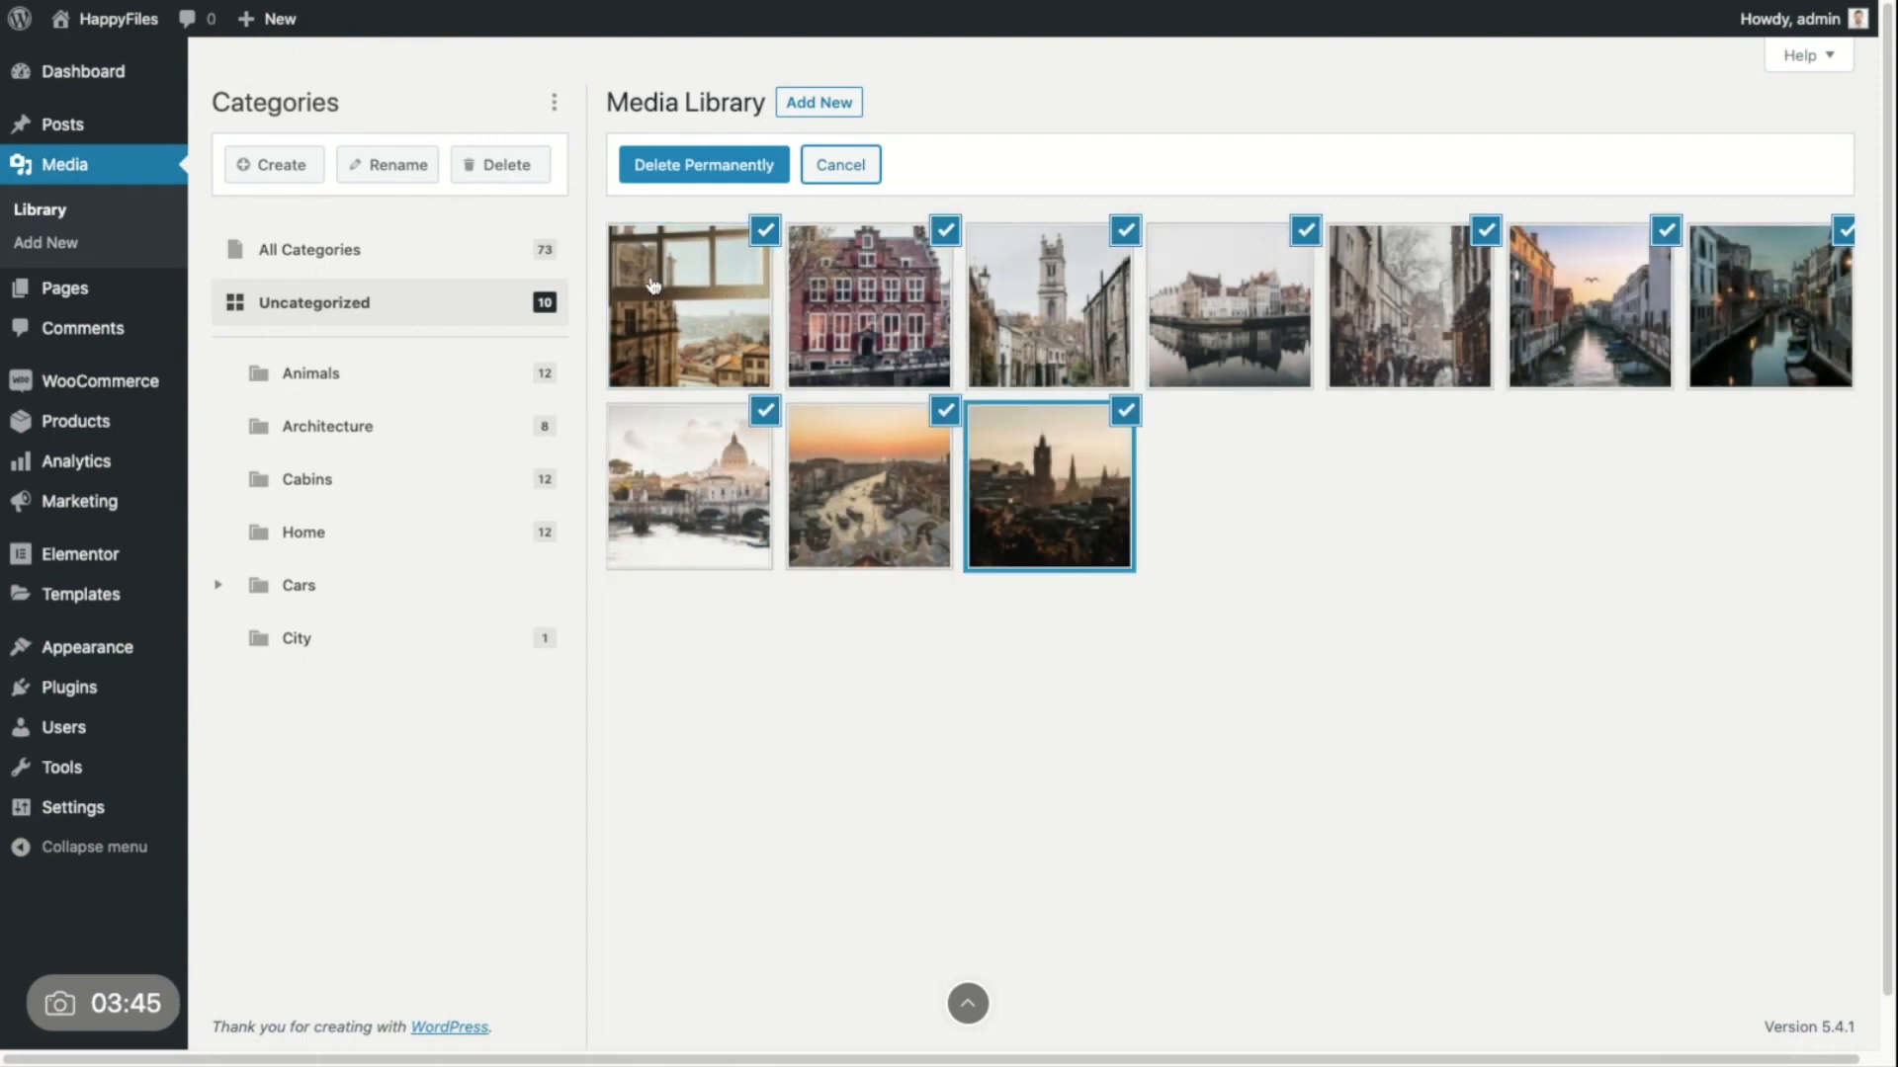
mouse_move(672, 287)
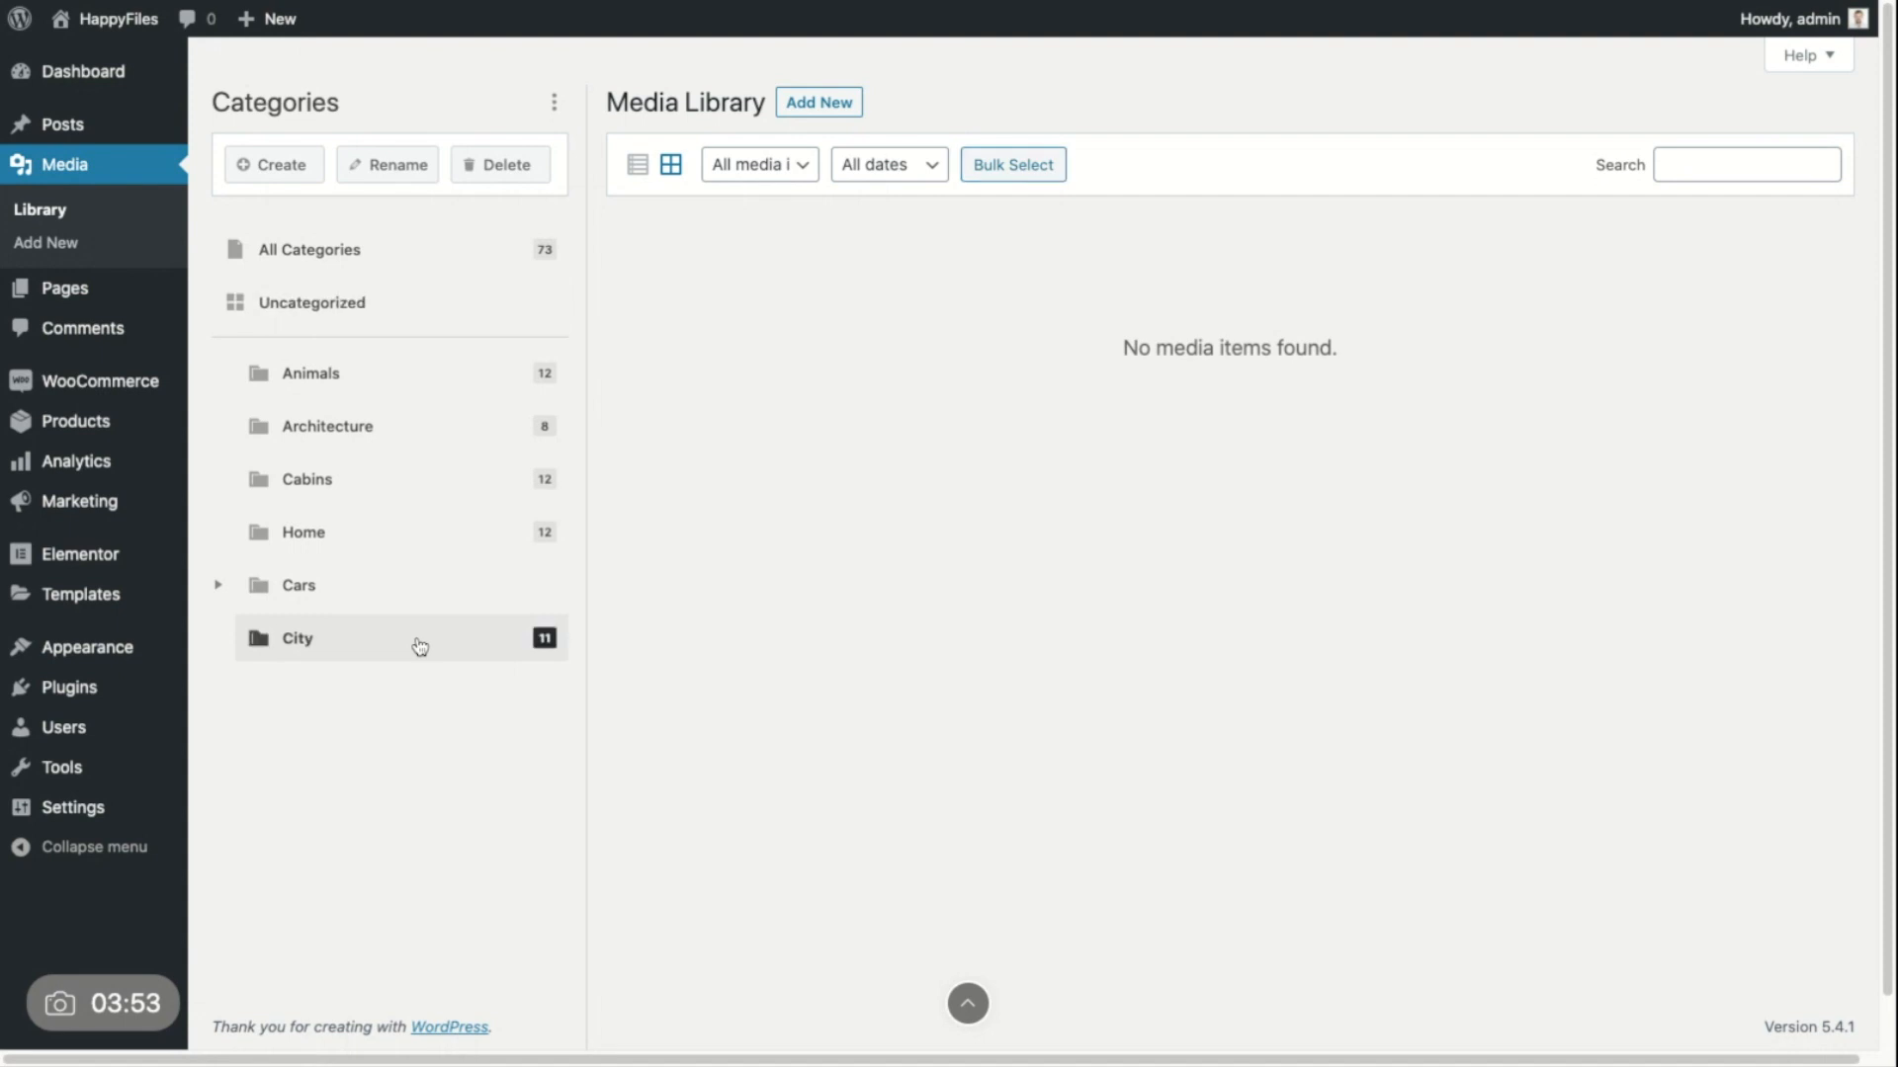
click(296, 638)
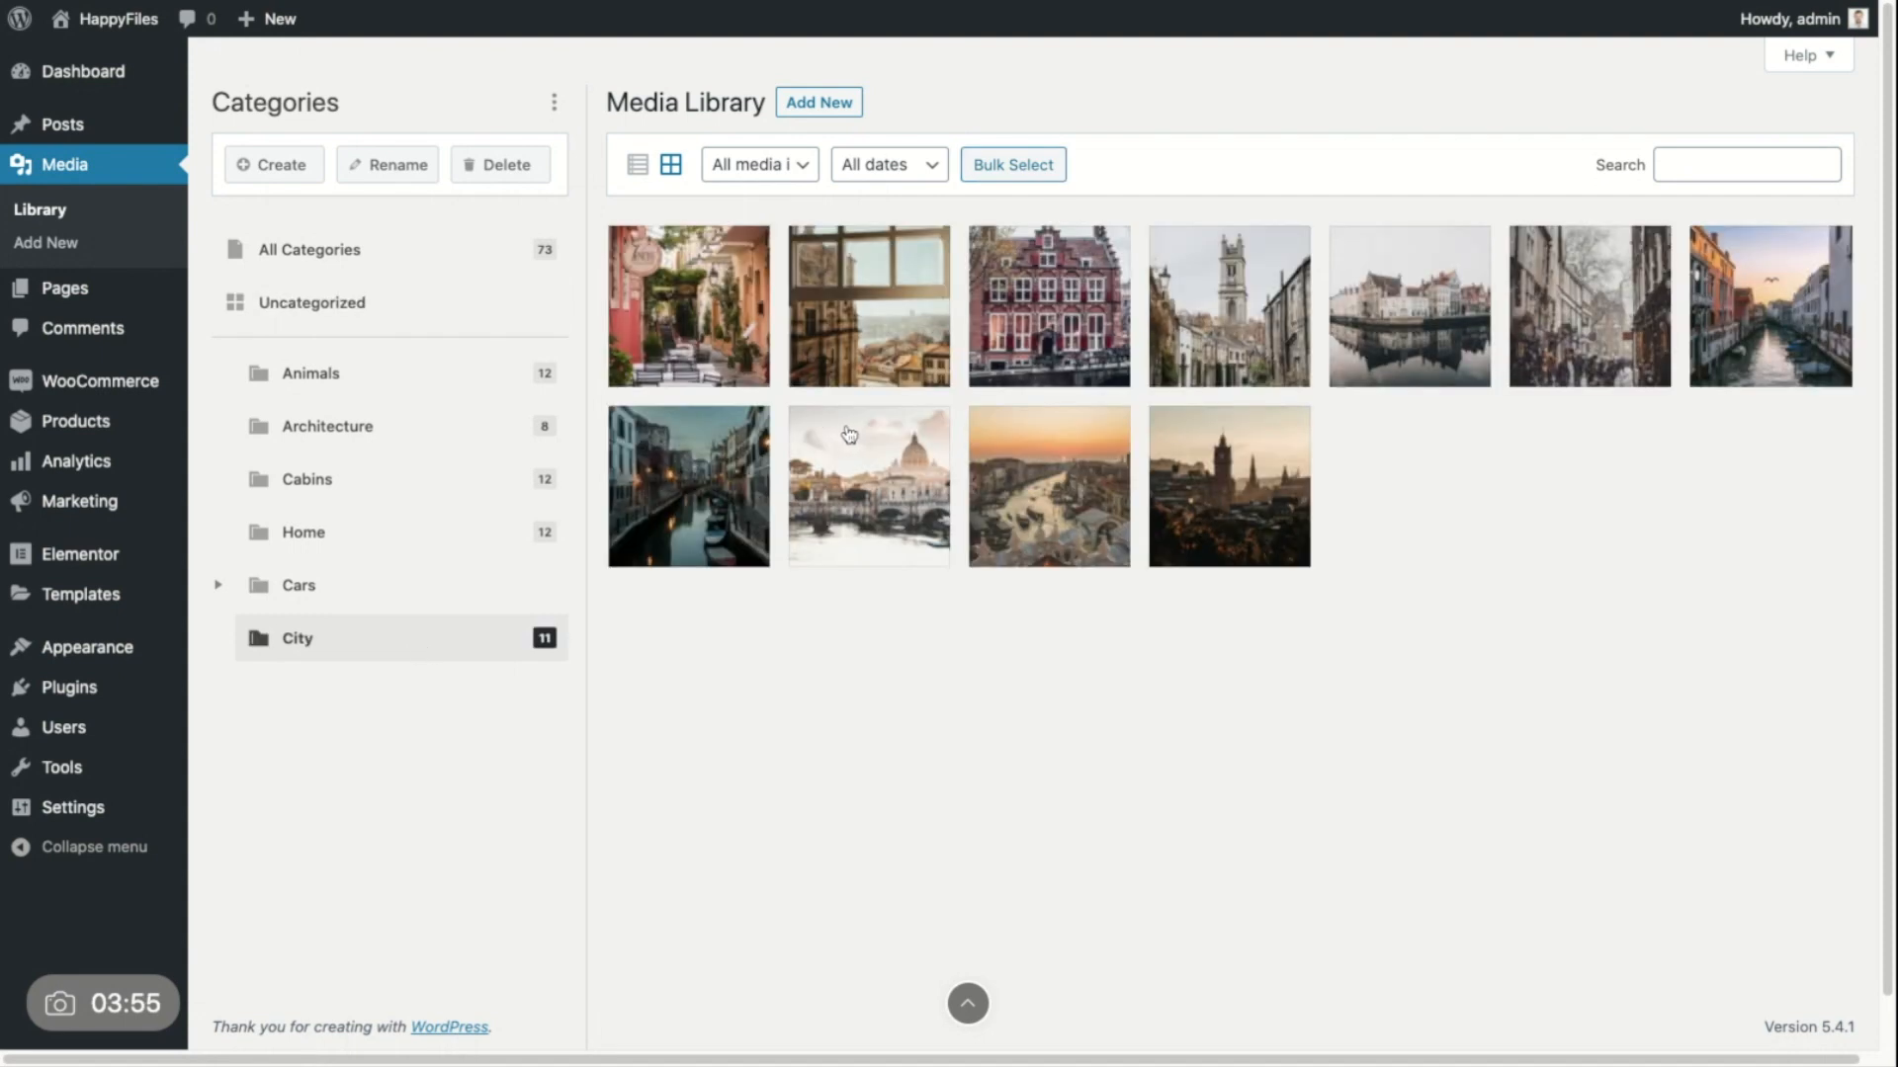
mouse_move(694, 304)
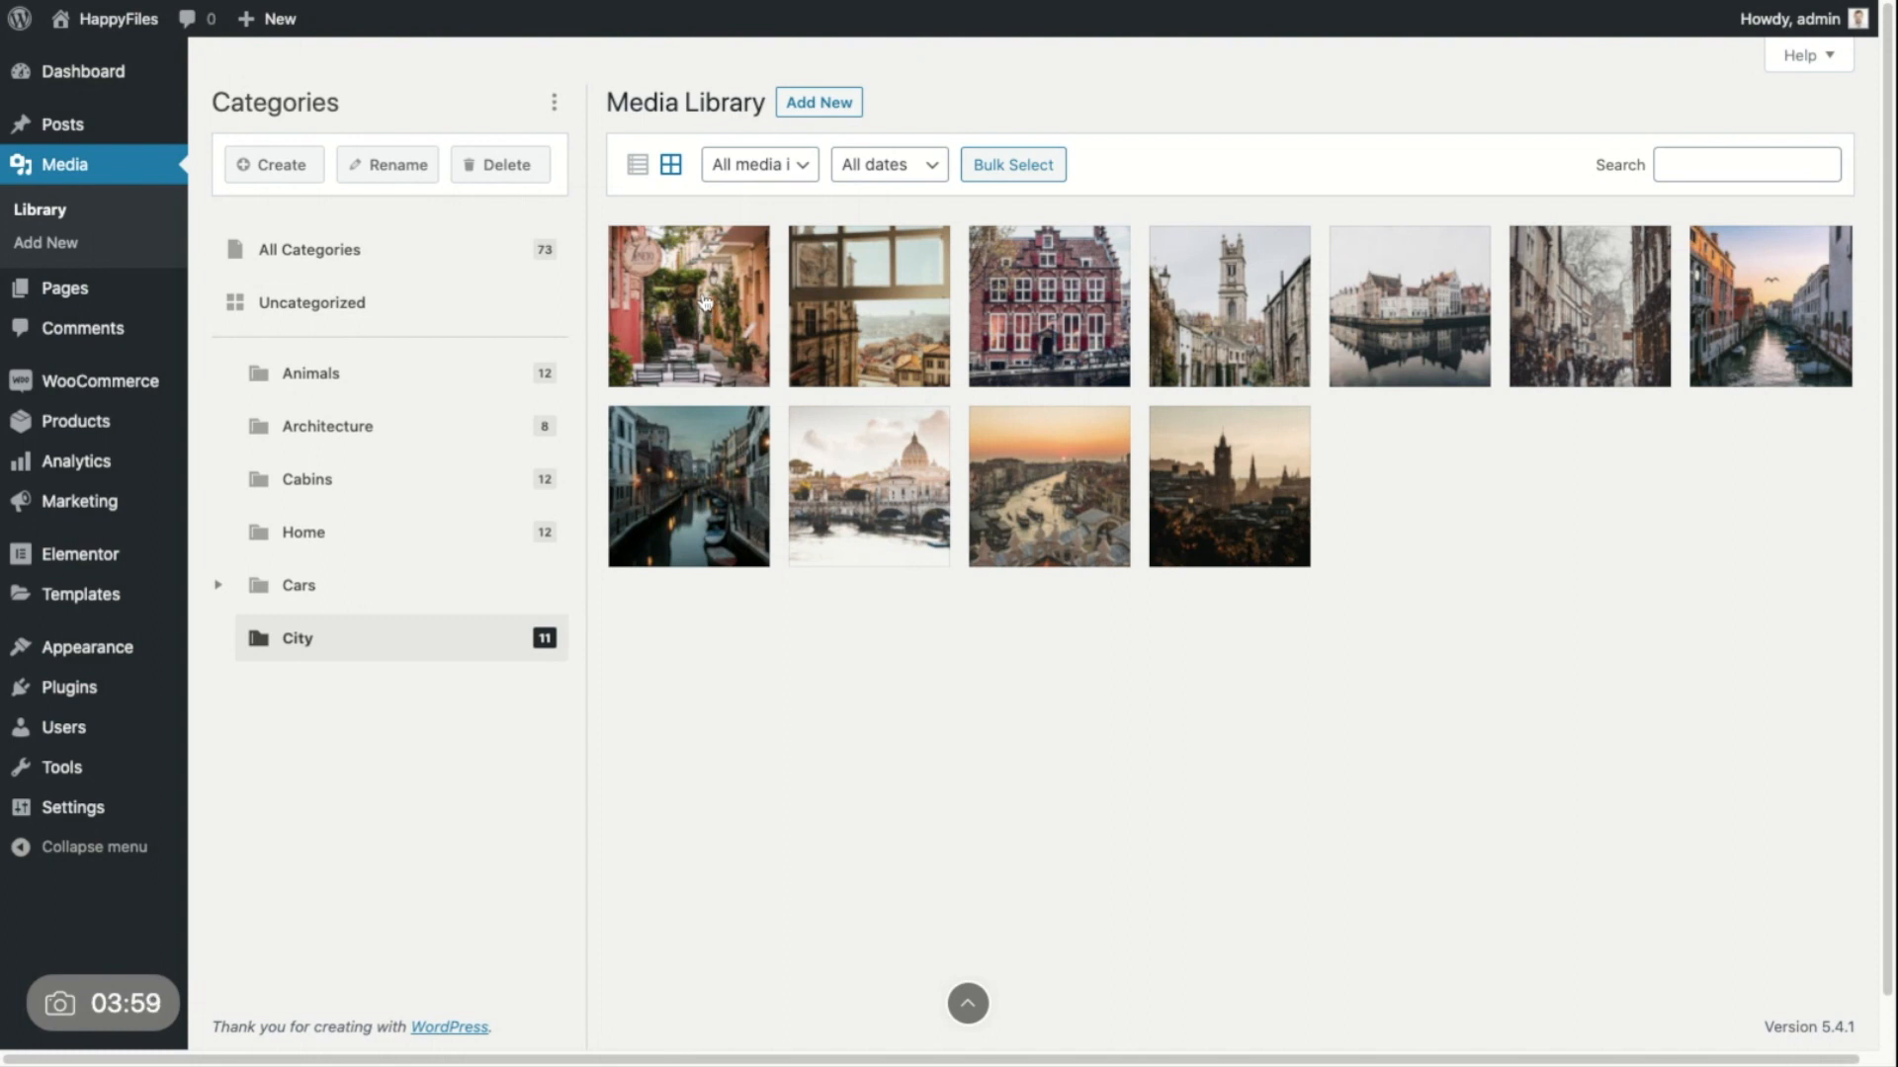
mouse_move(703, 304)
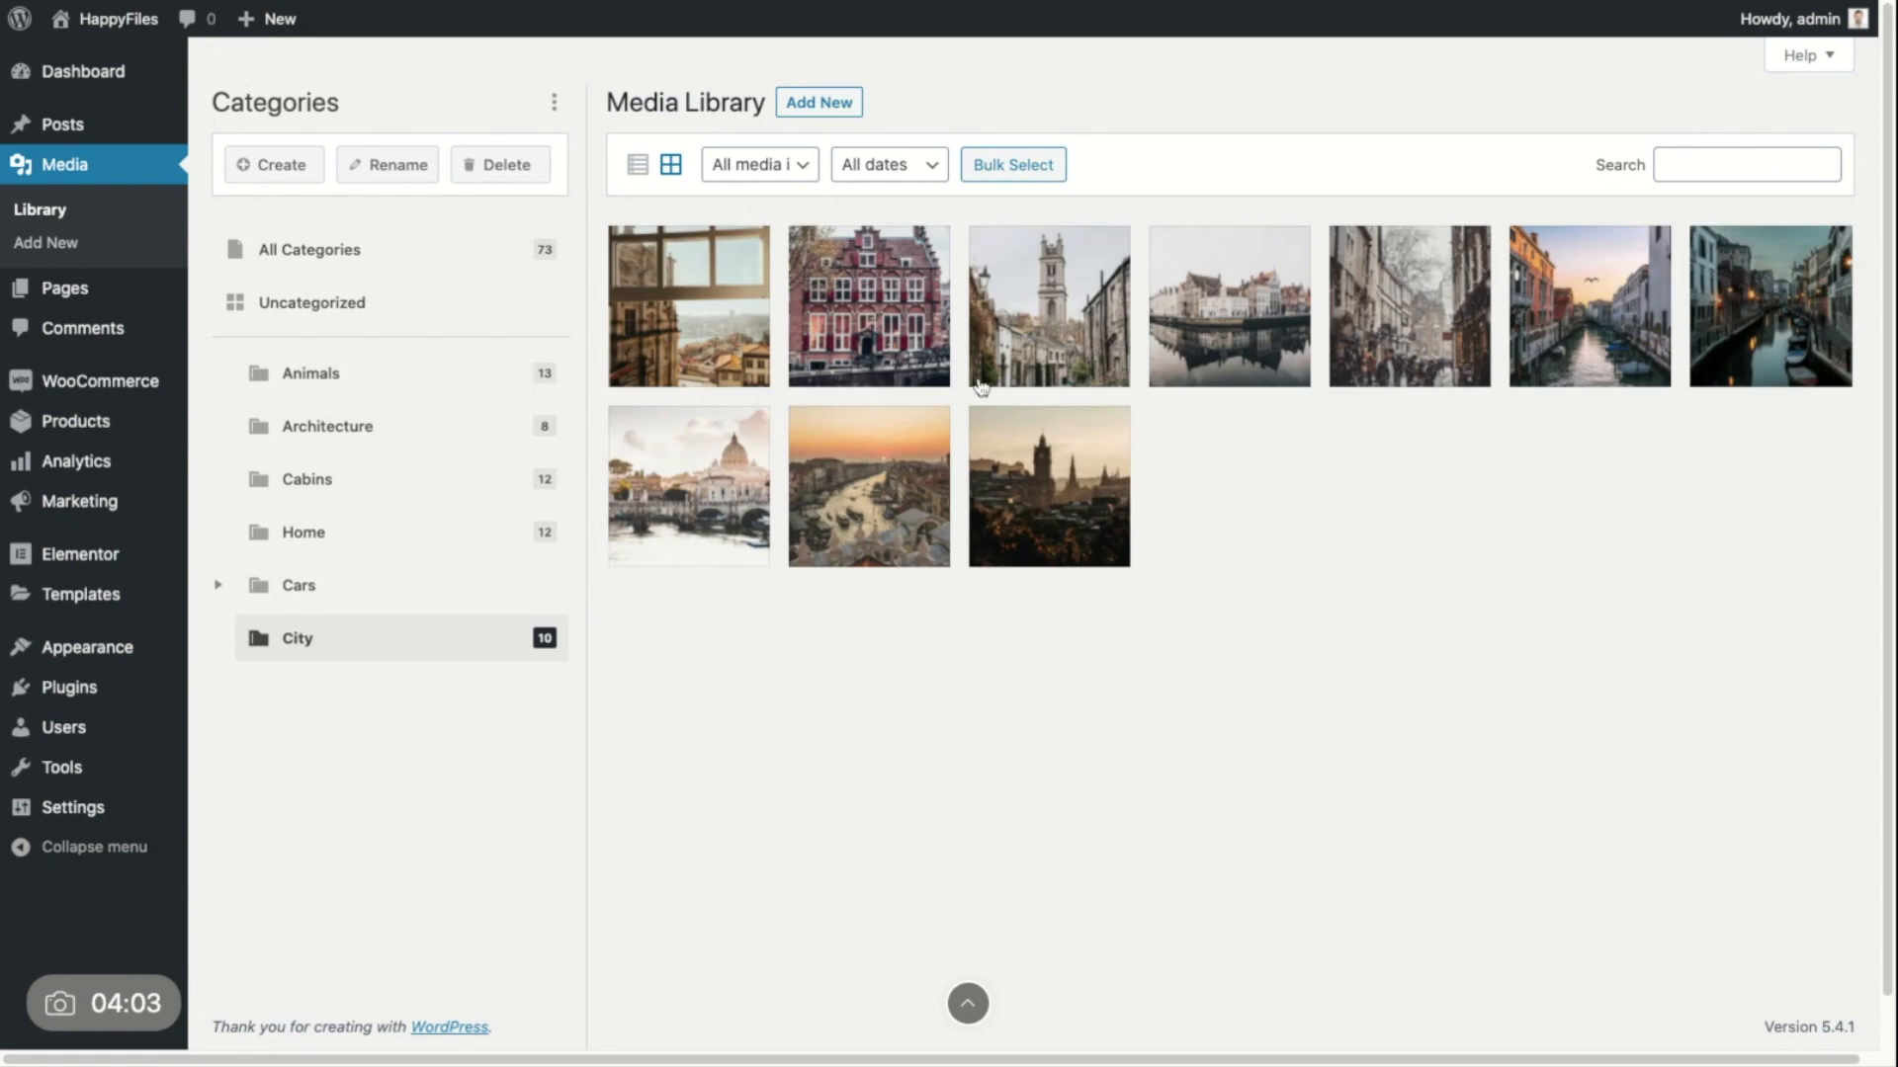
mouse_move(355, 658)
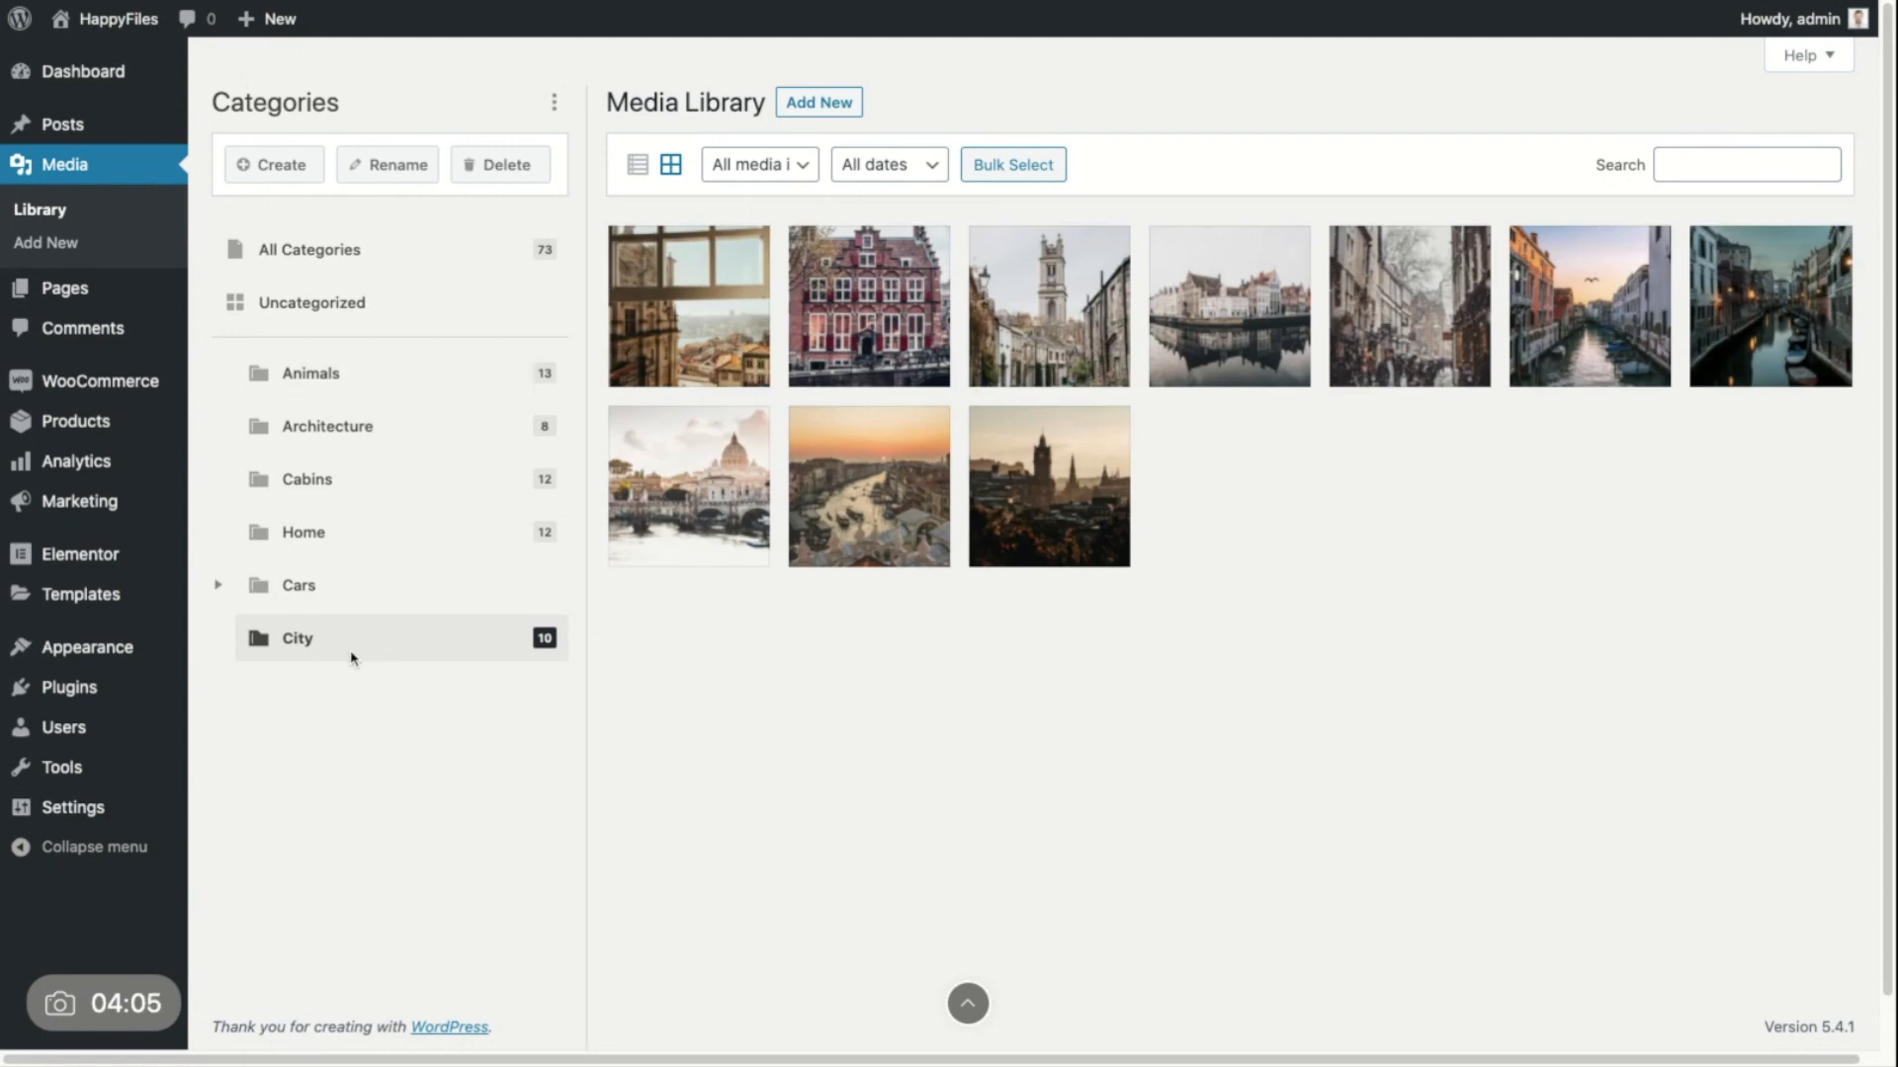
Step: View Animals, then enable 'multiple categories' in HappyFiles settings and save
click(311, 373)
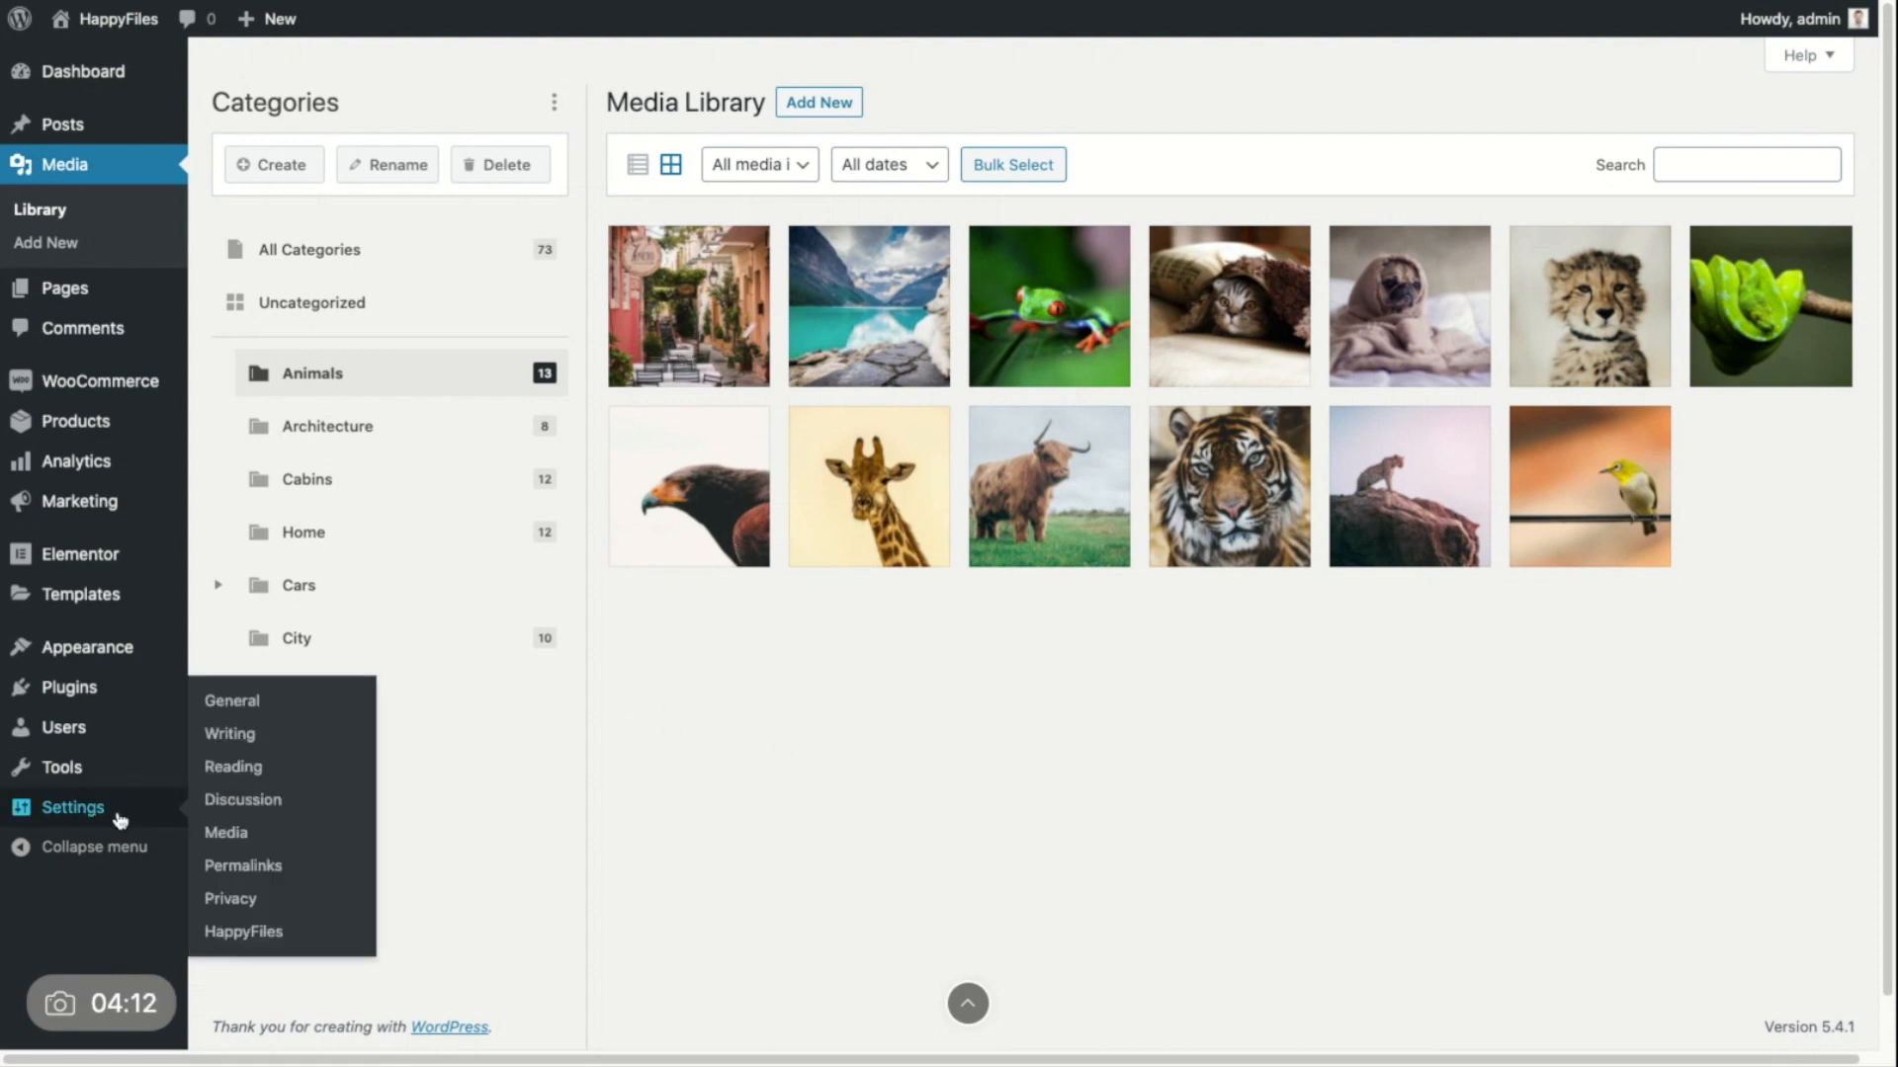
click(243, 931)
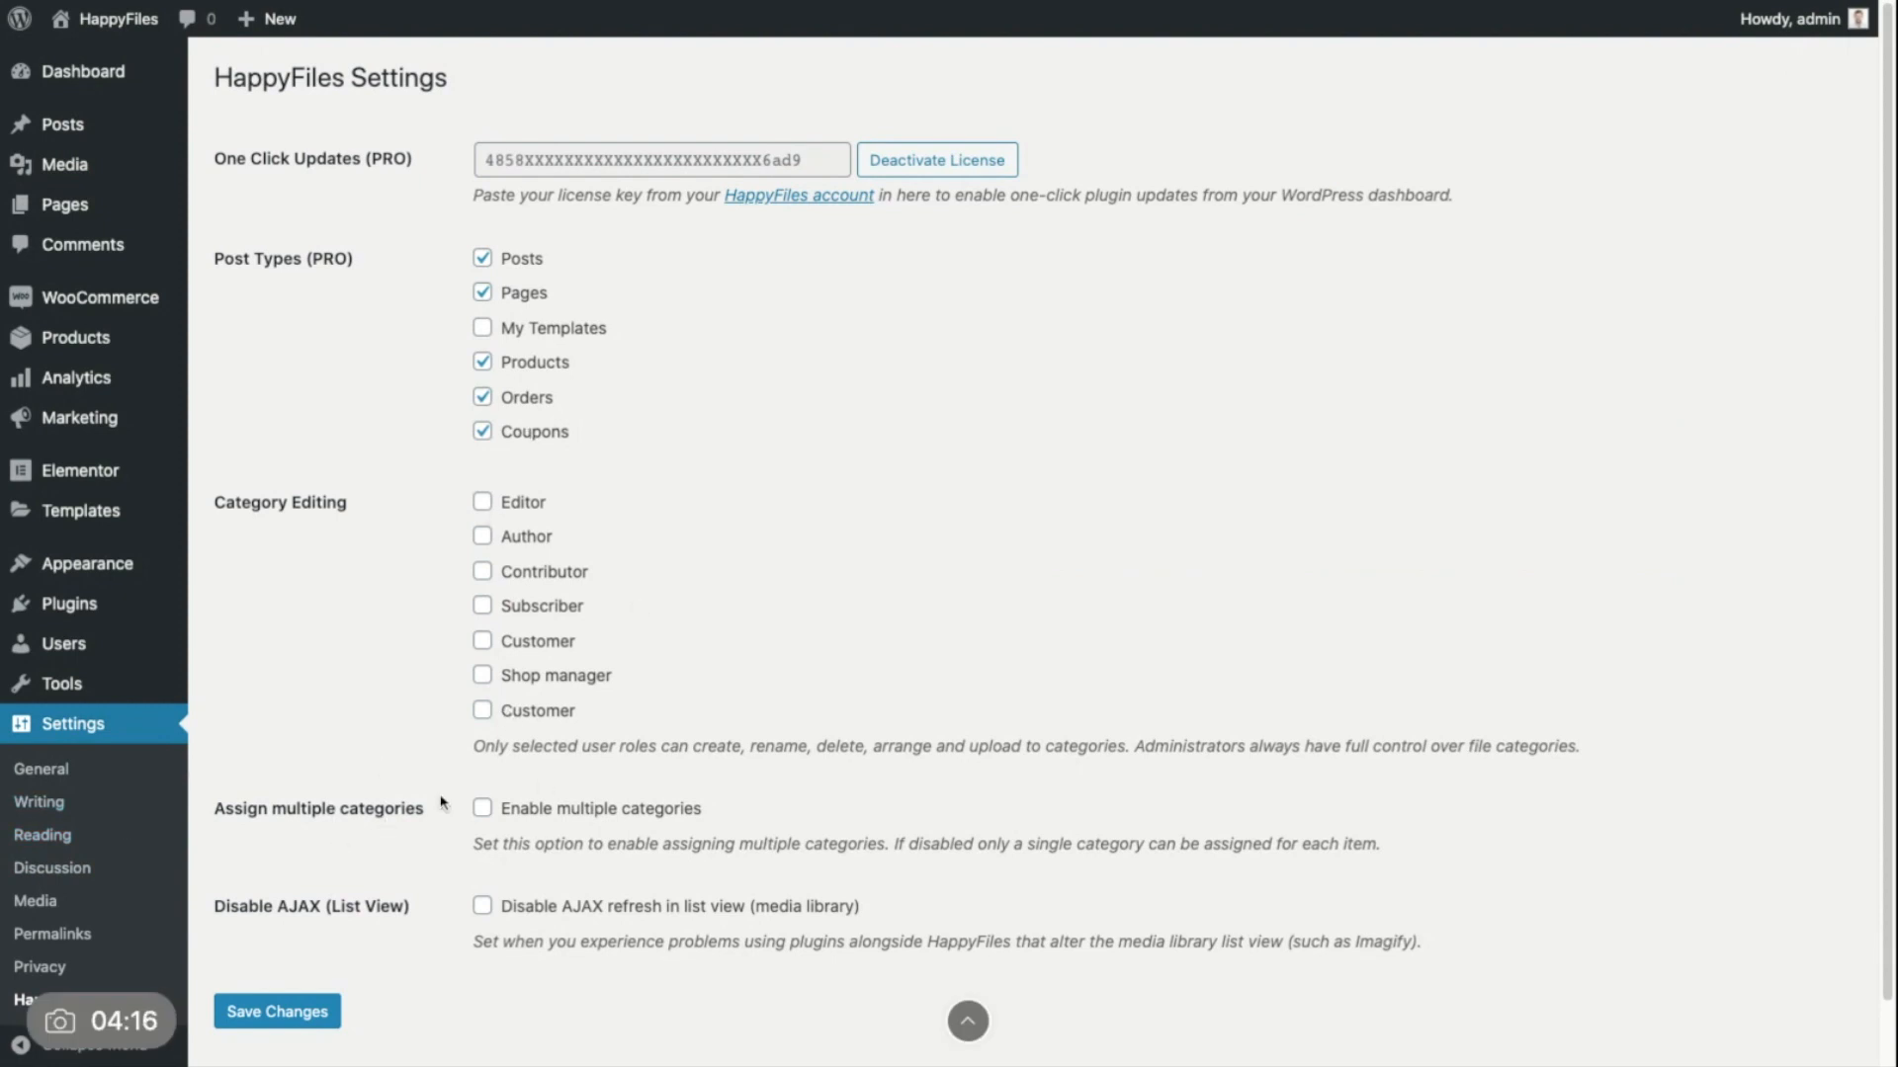
click(483, 808)
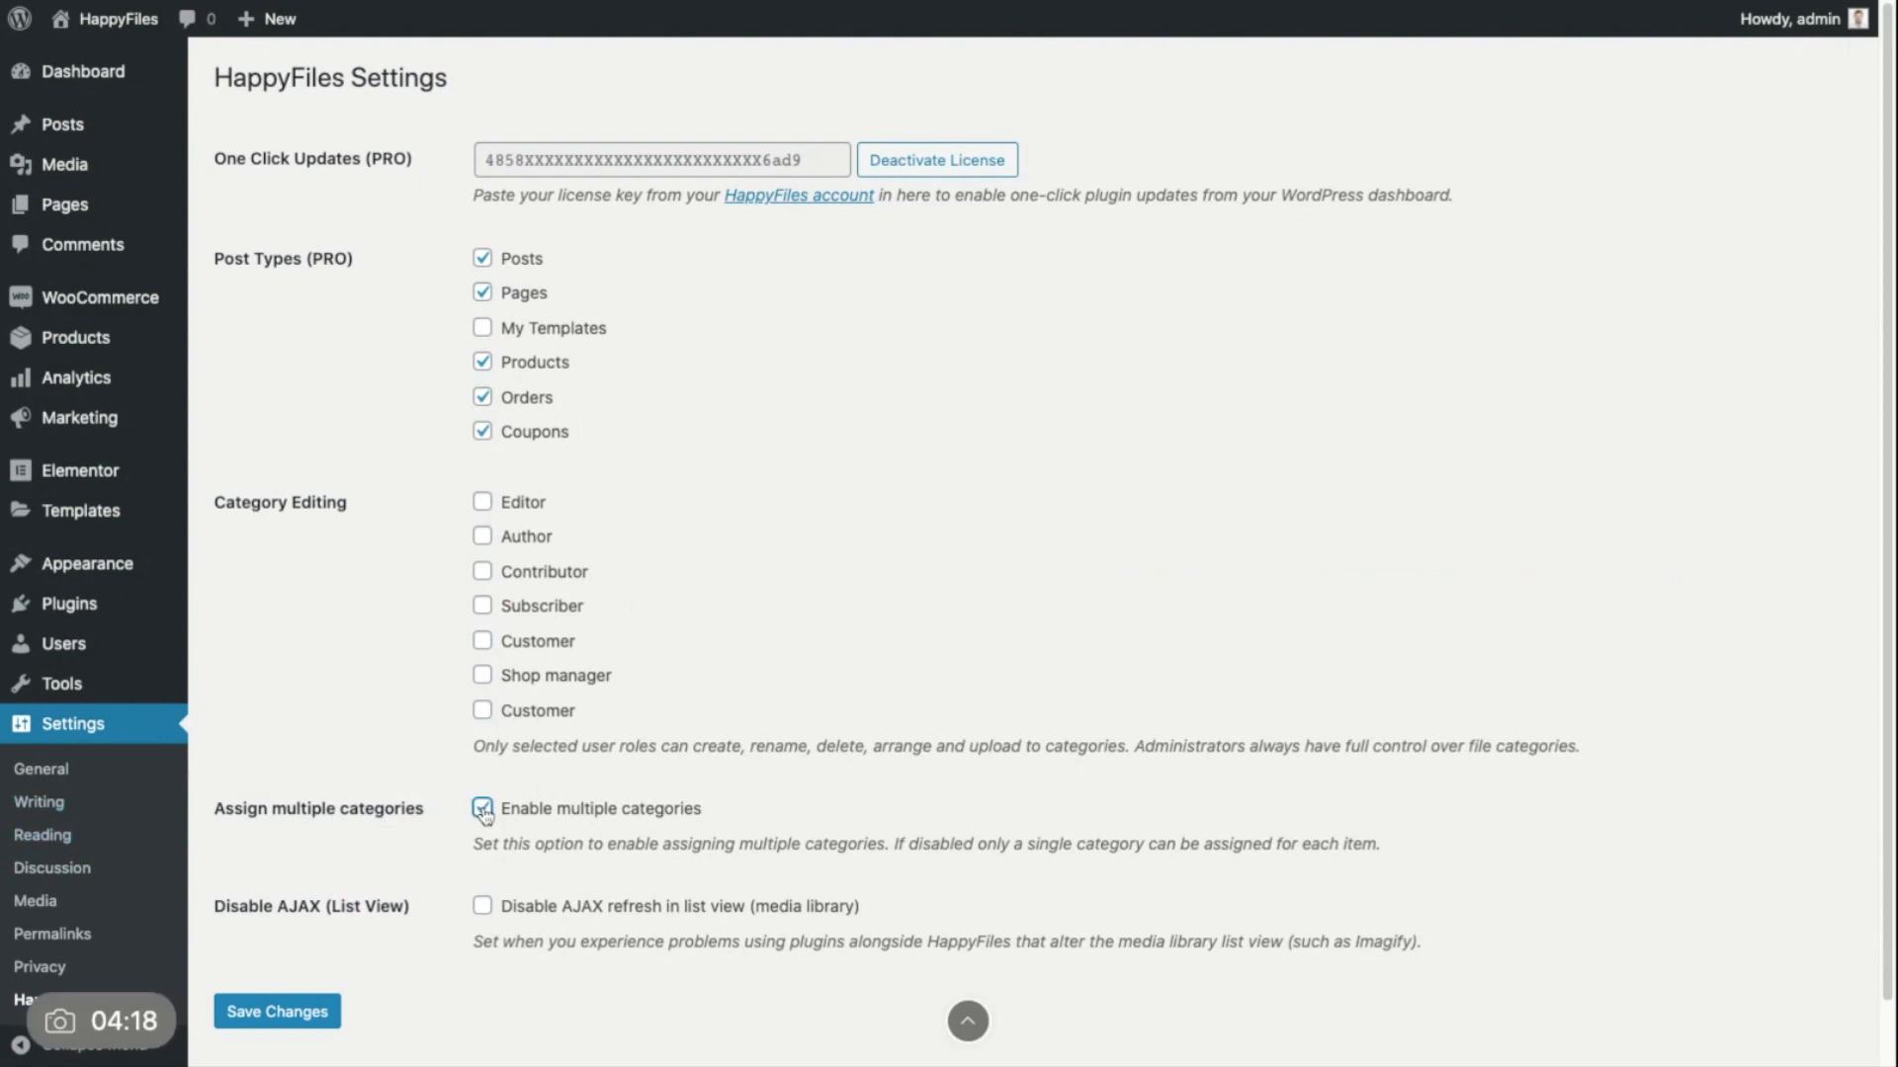
click(276, 1010)
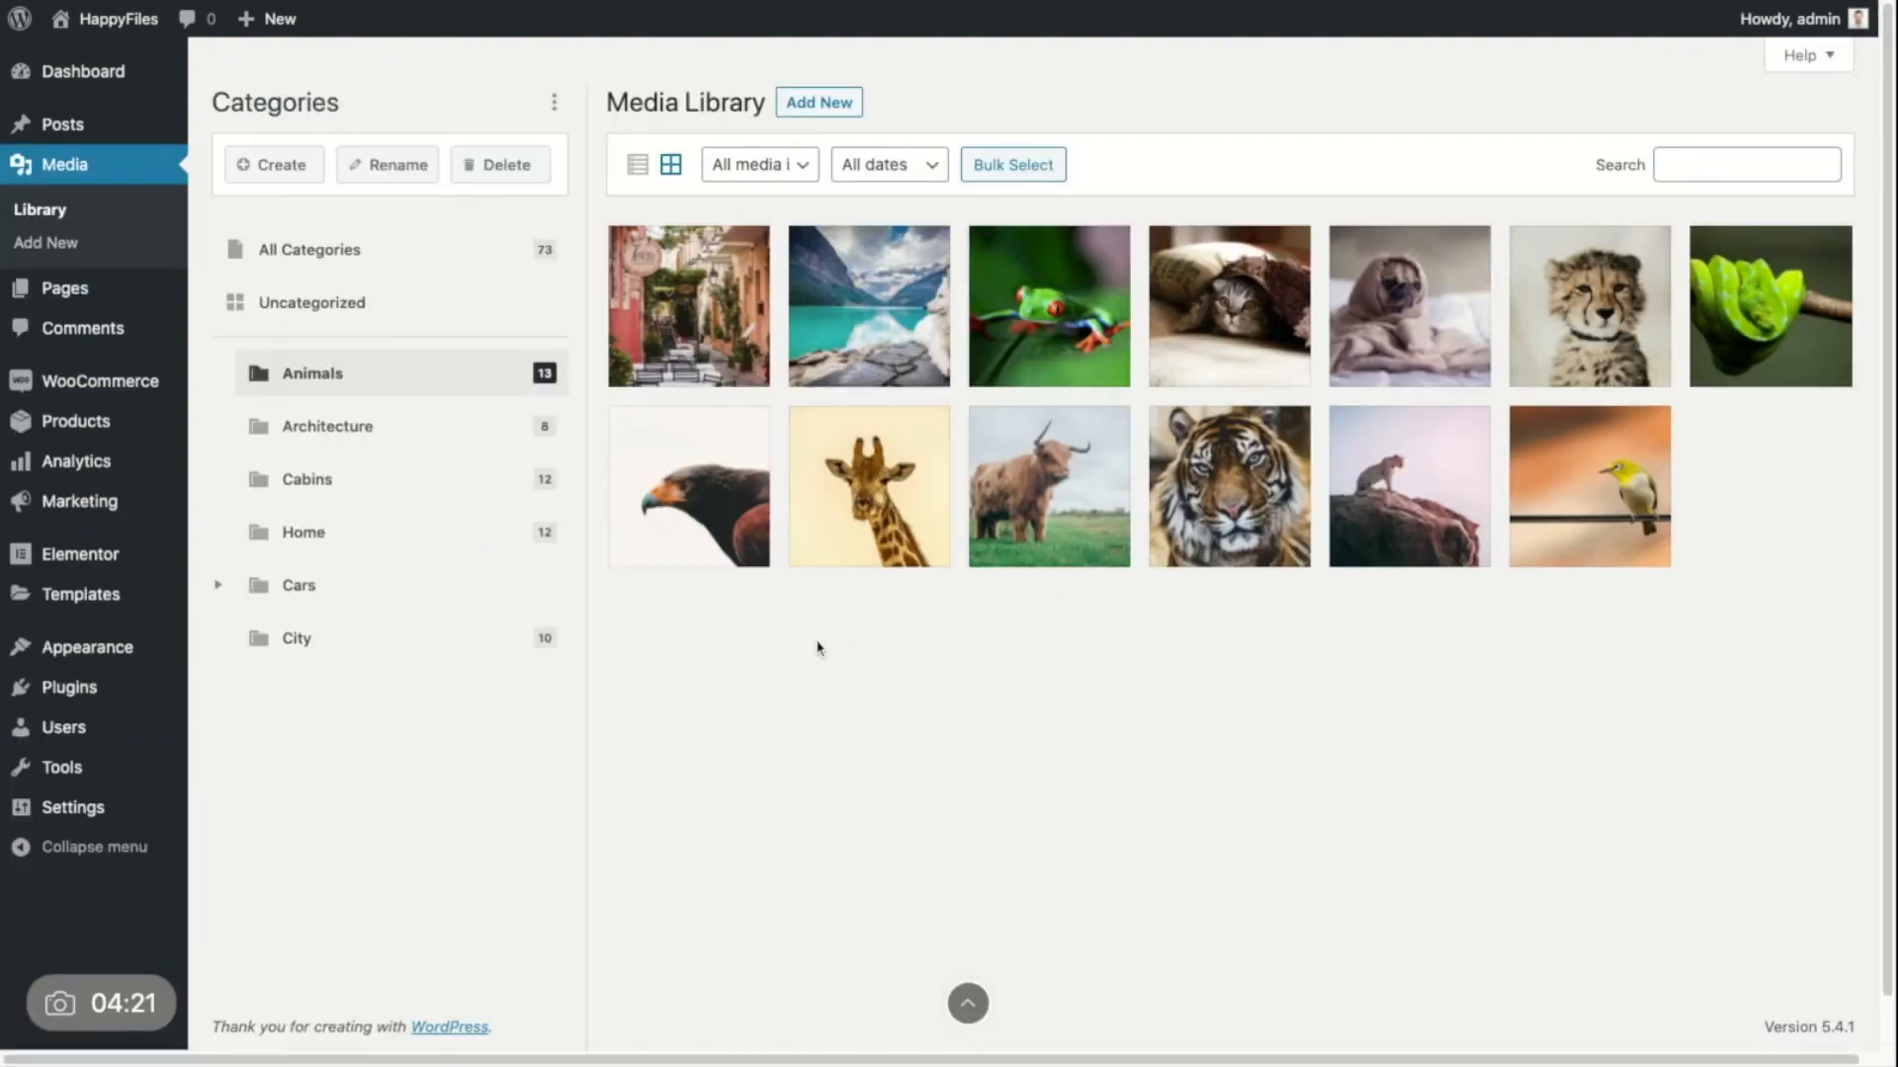
mouse_move(700, 300)
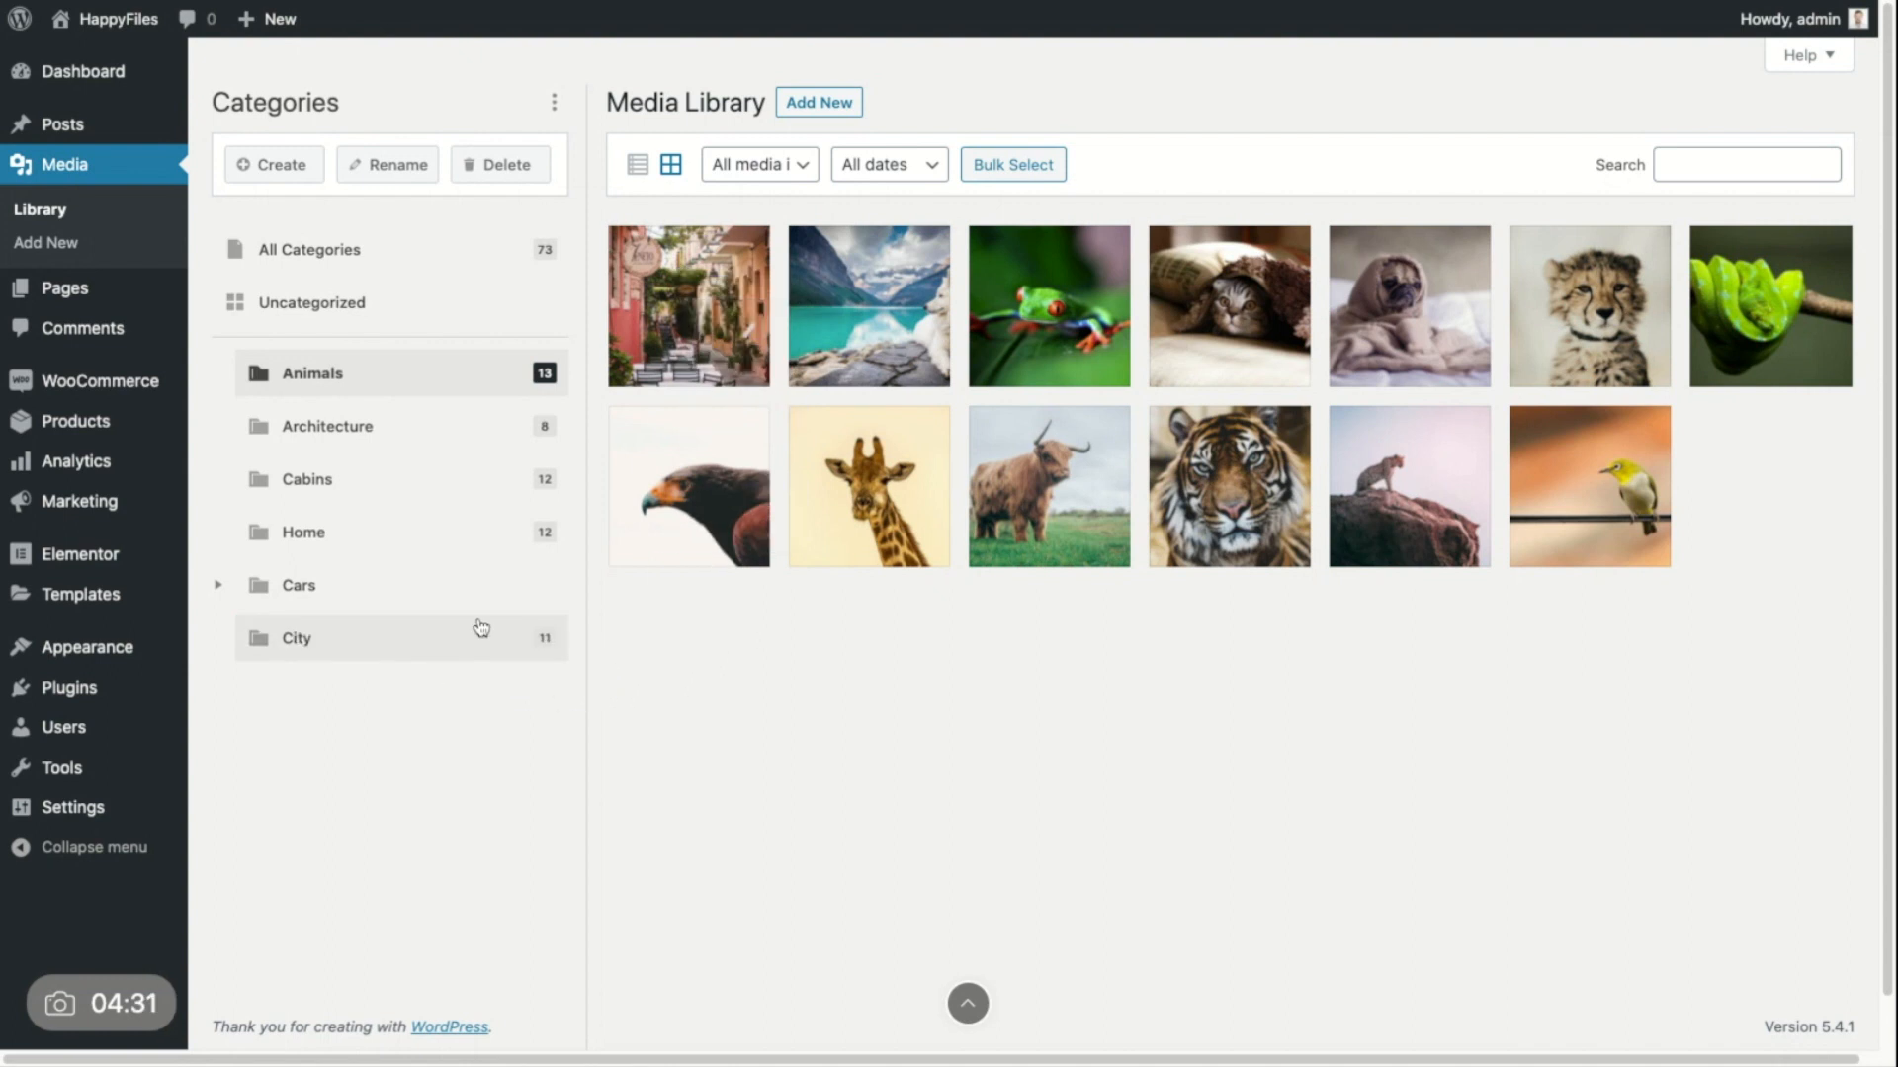
mouse_move(453, 659)
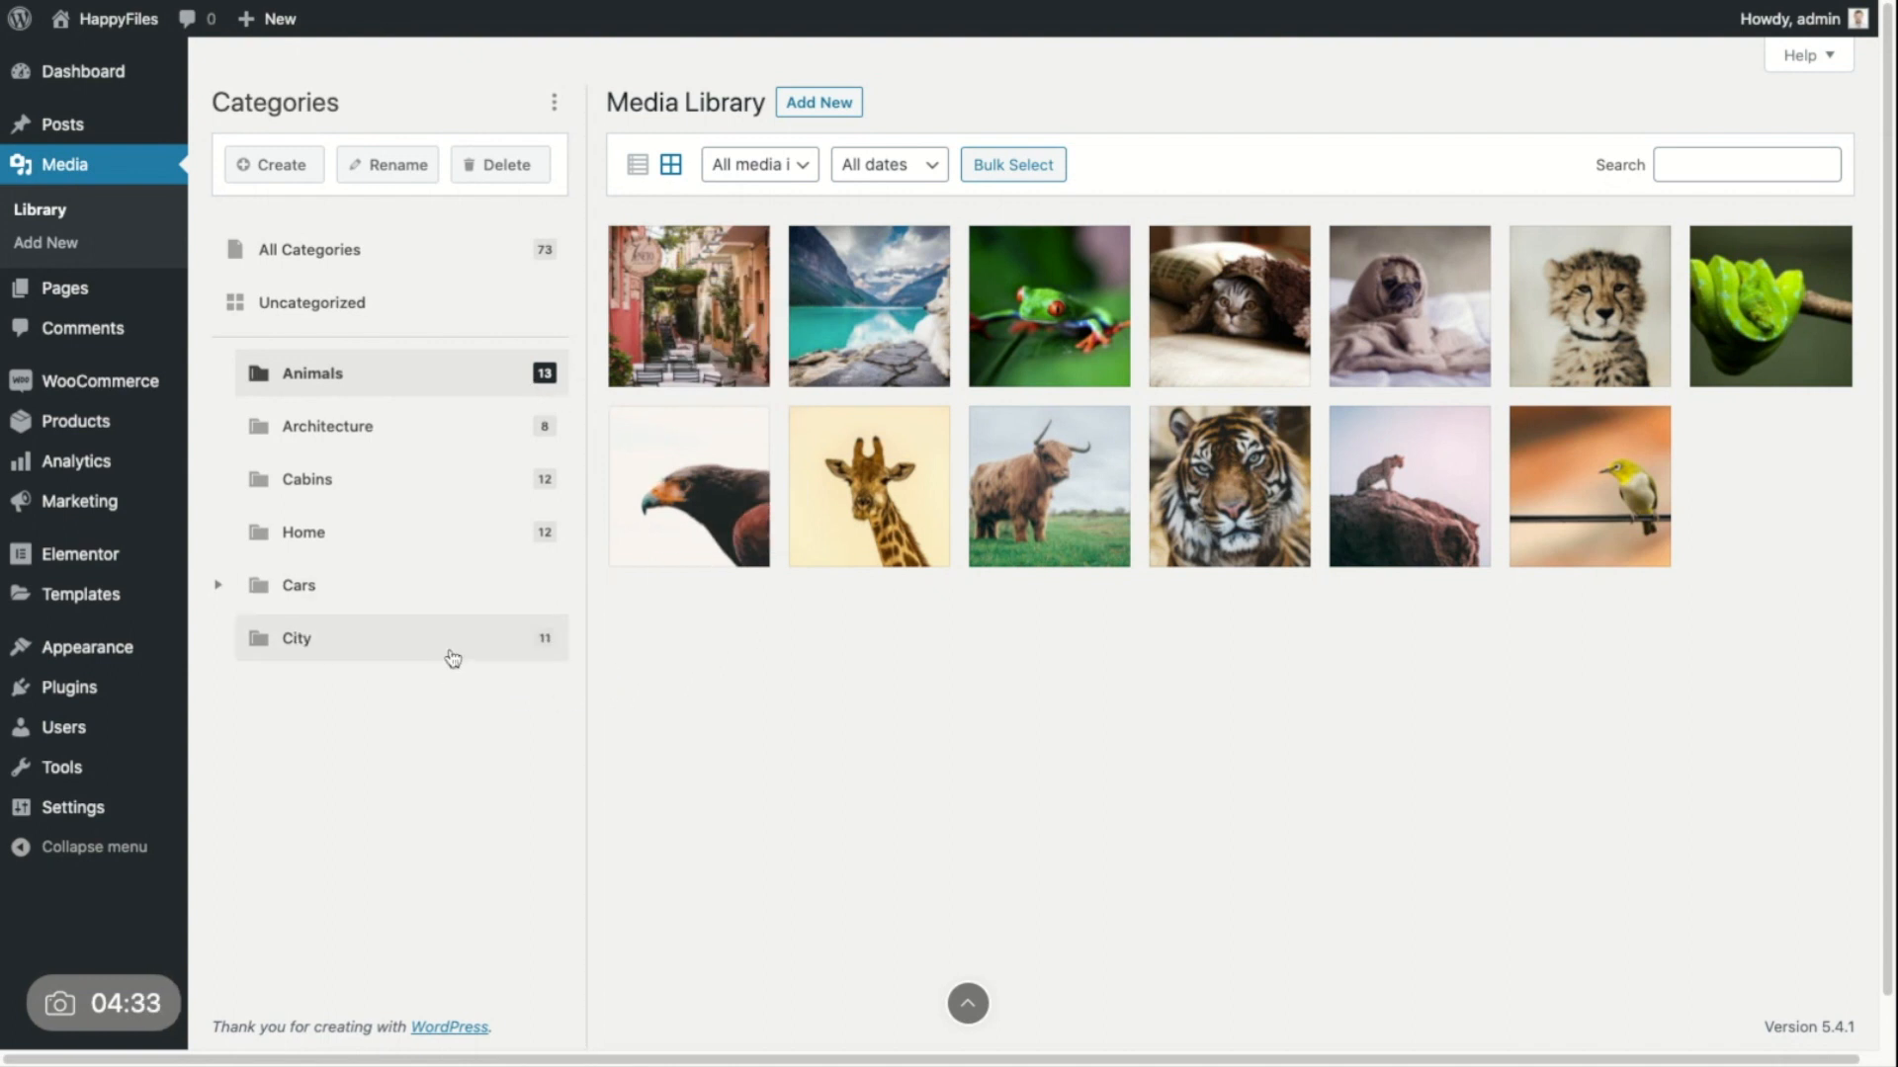
mouse_move(484, 394)
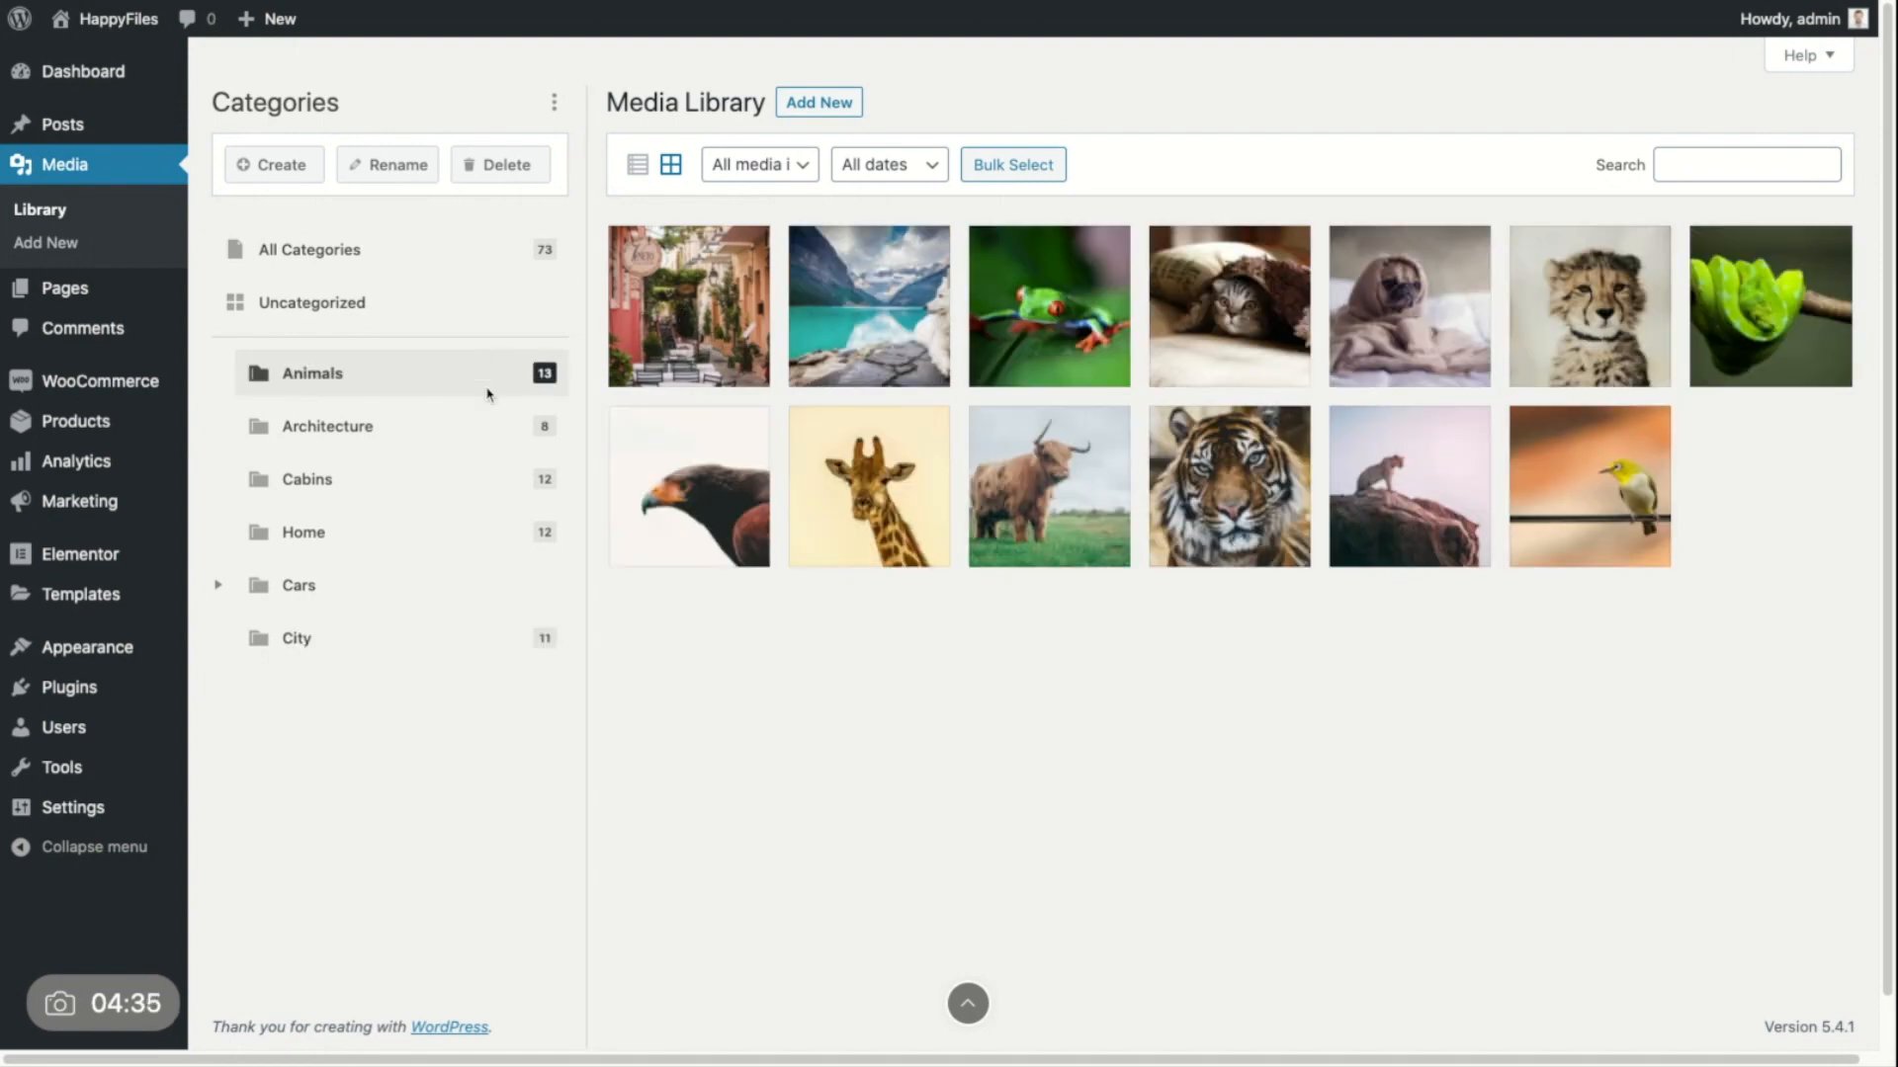
mouse_move(415, 374)
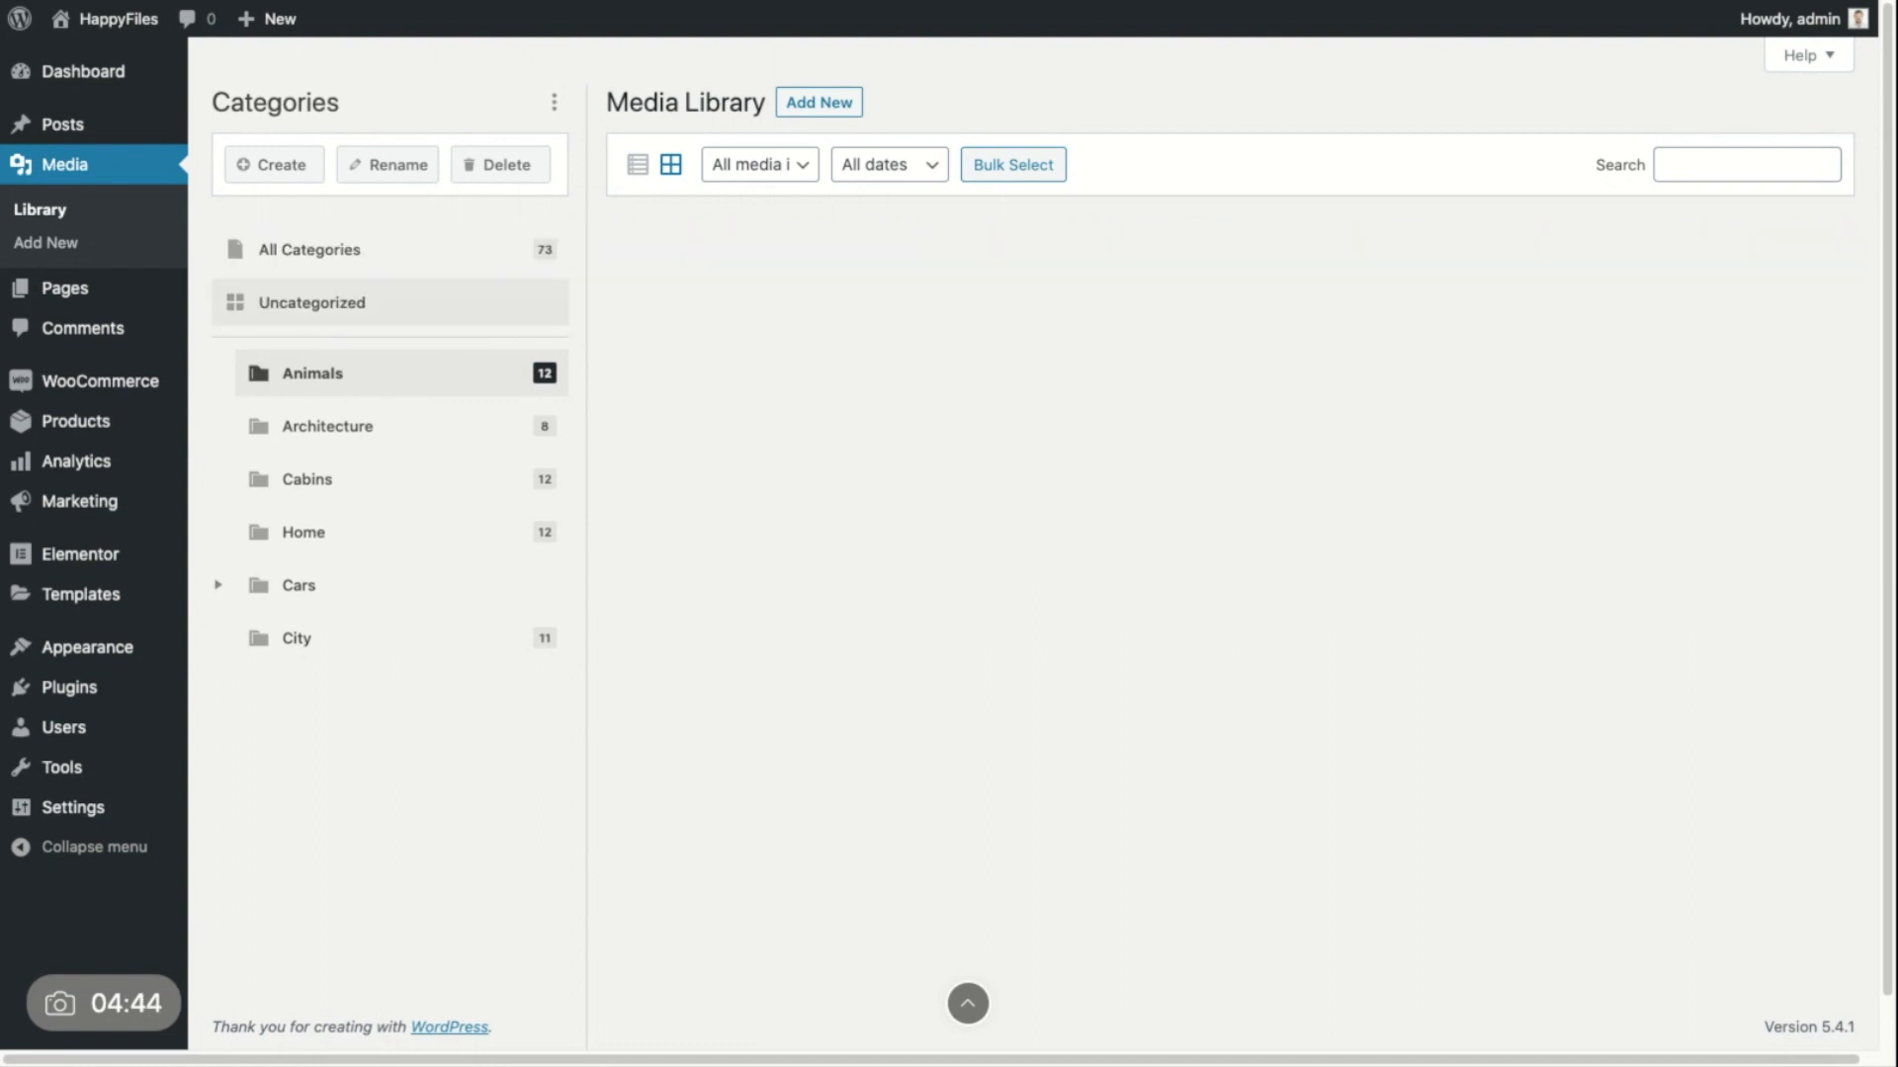
Step: Check Animals and the 11 City photos, then hide and reshow the categories sidebar
click(311, 373)
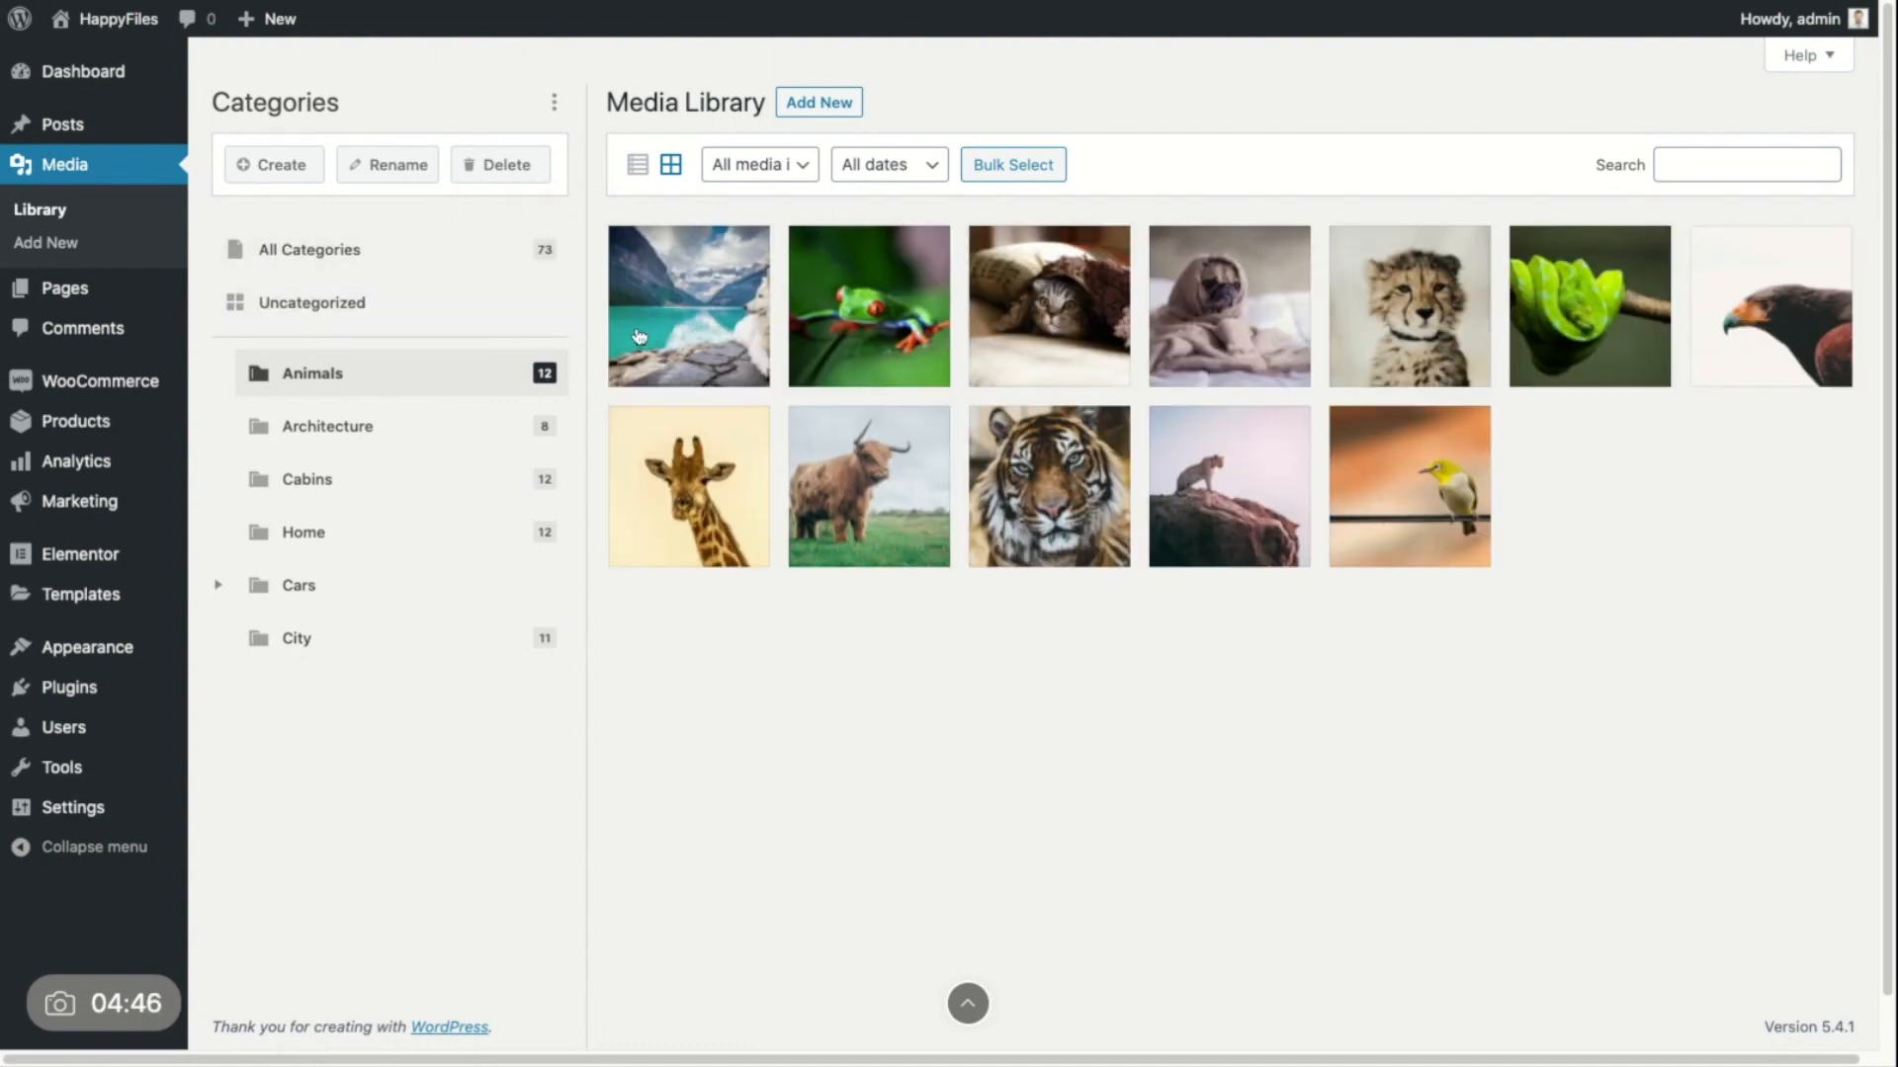
click(297, 638)
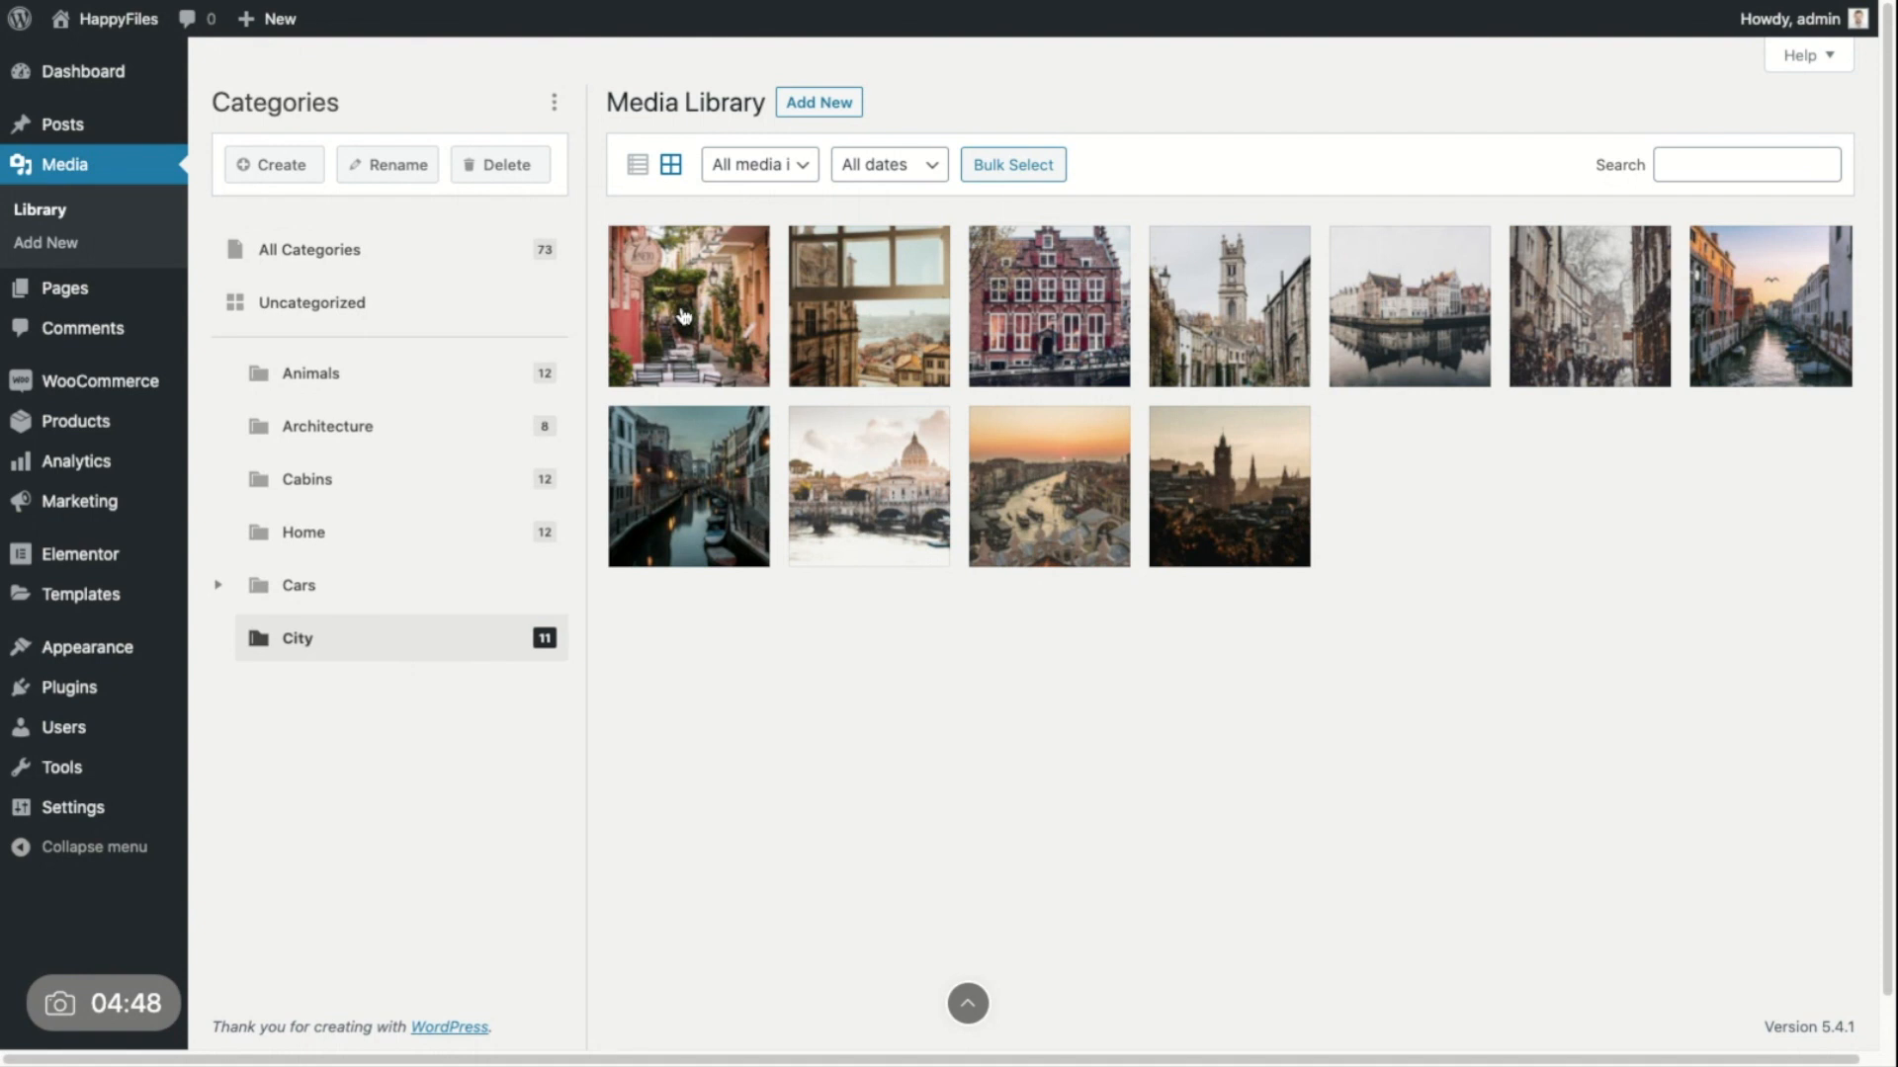
mouse_move(543, 469)
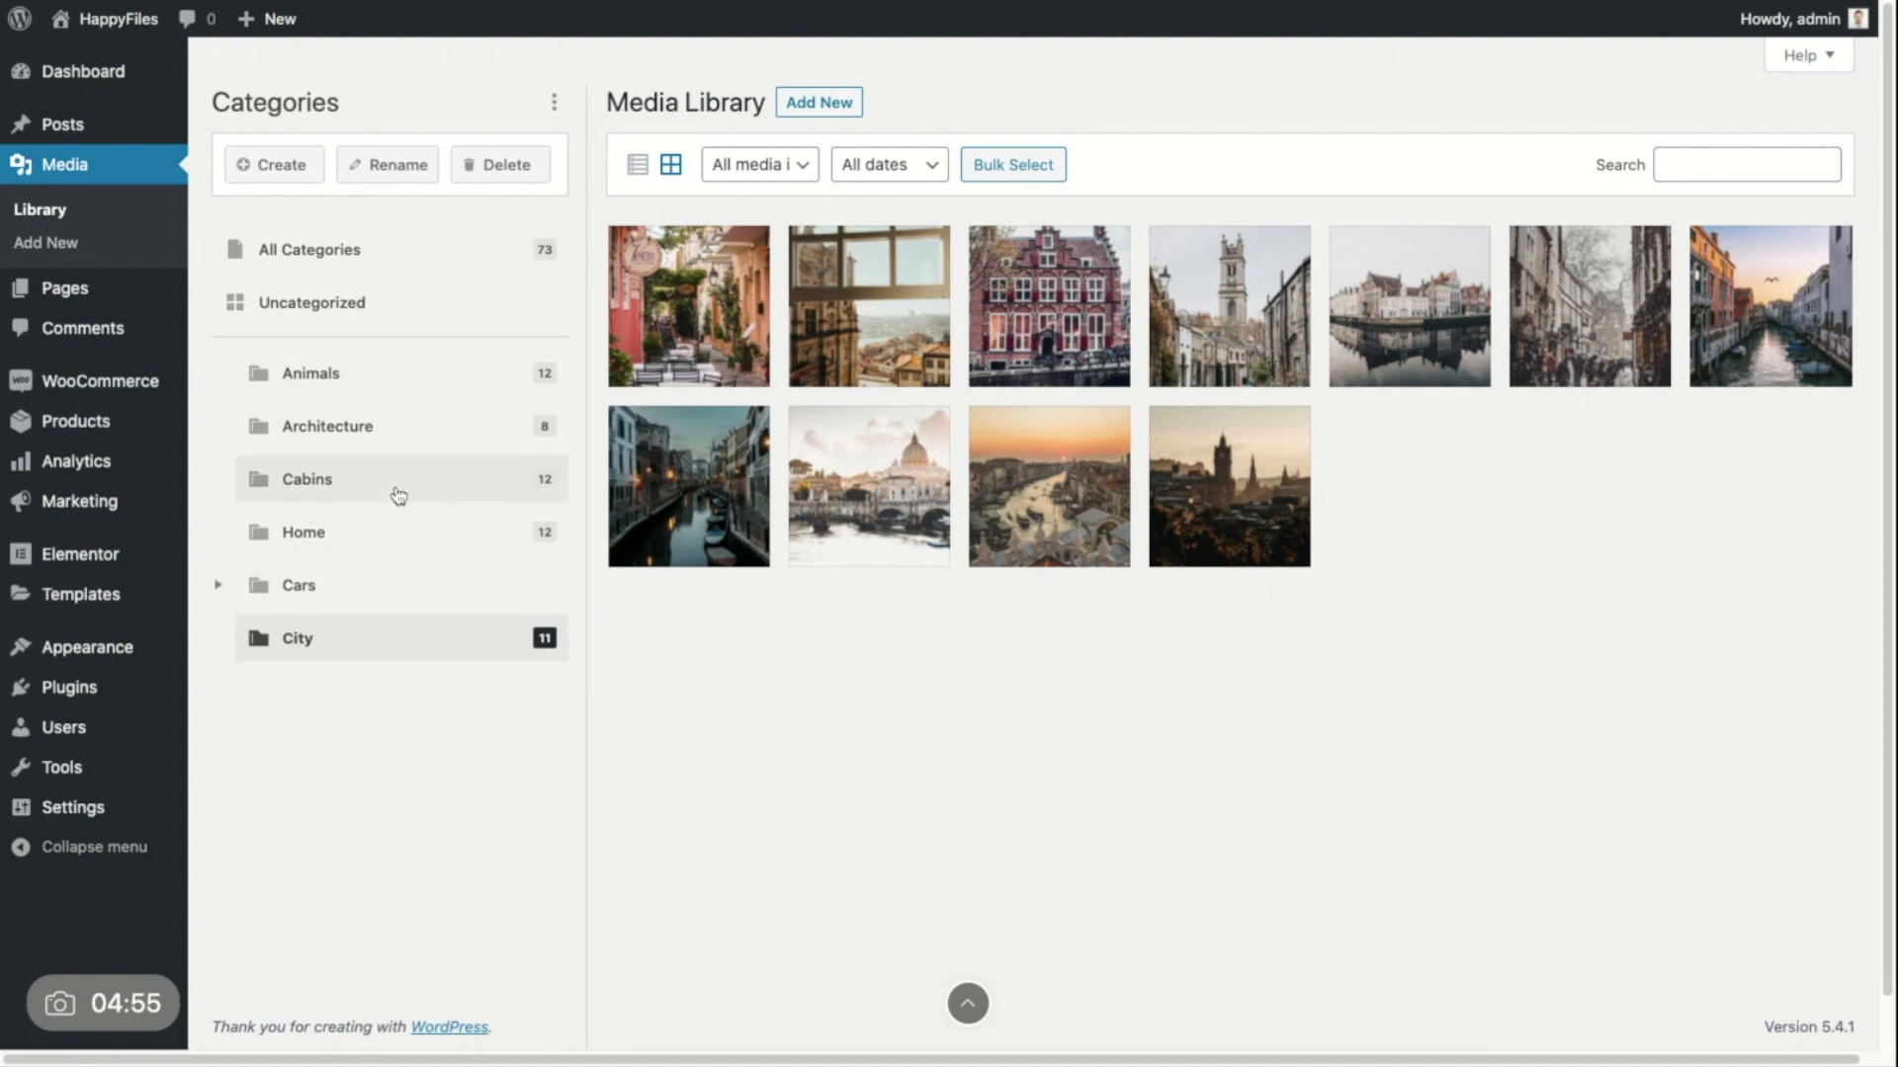
mouse_move(355, 481)
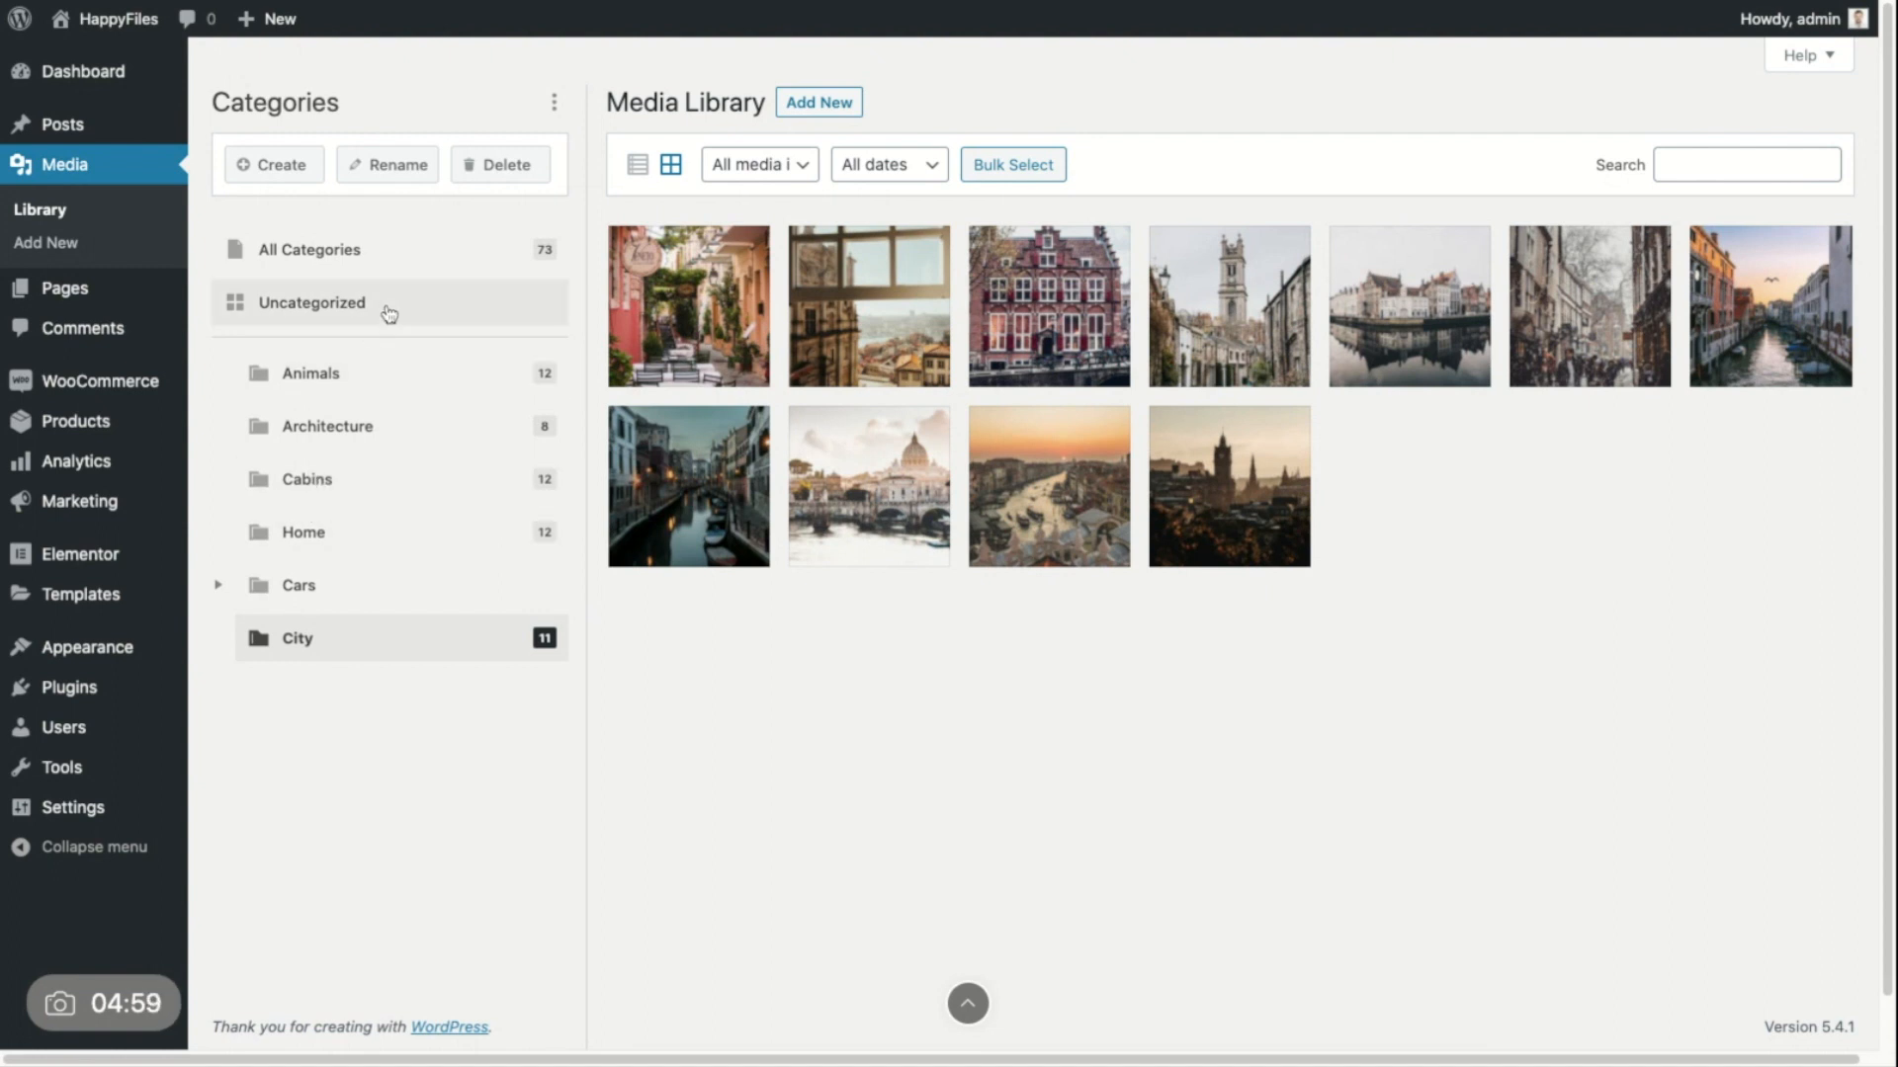
mouse_move(573, 463)
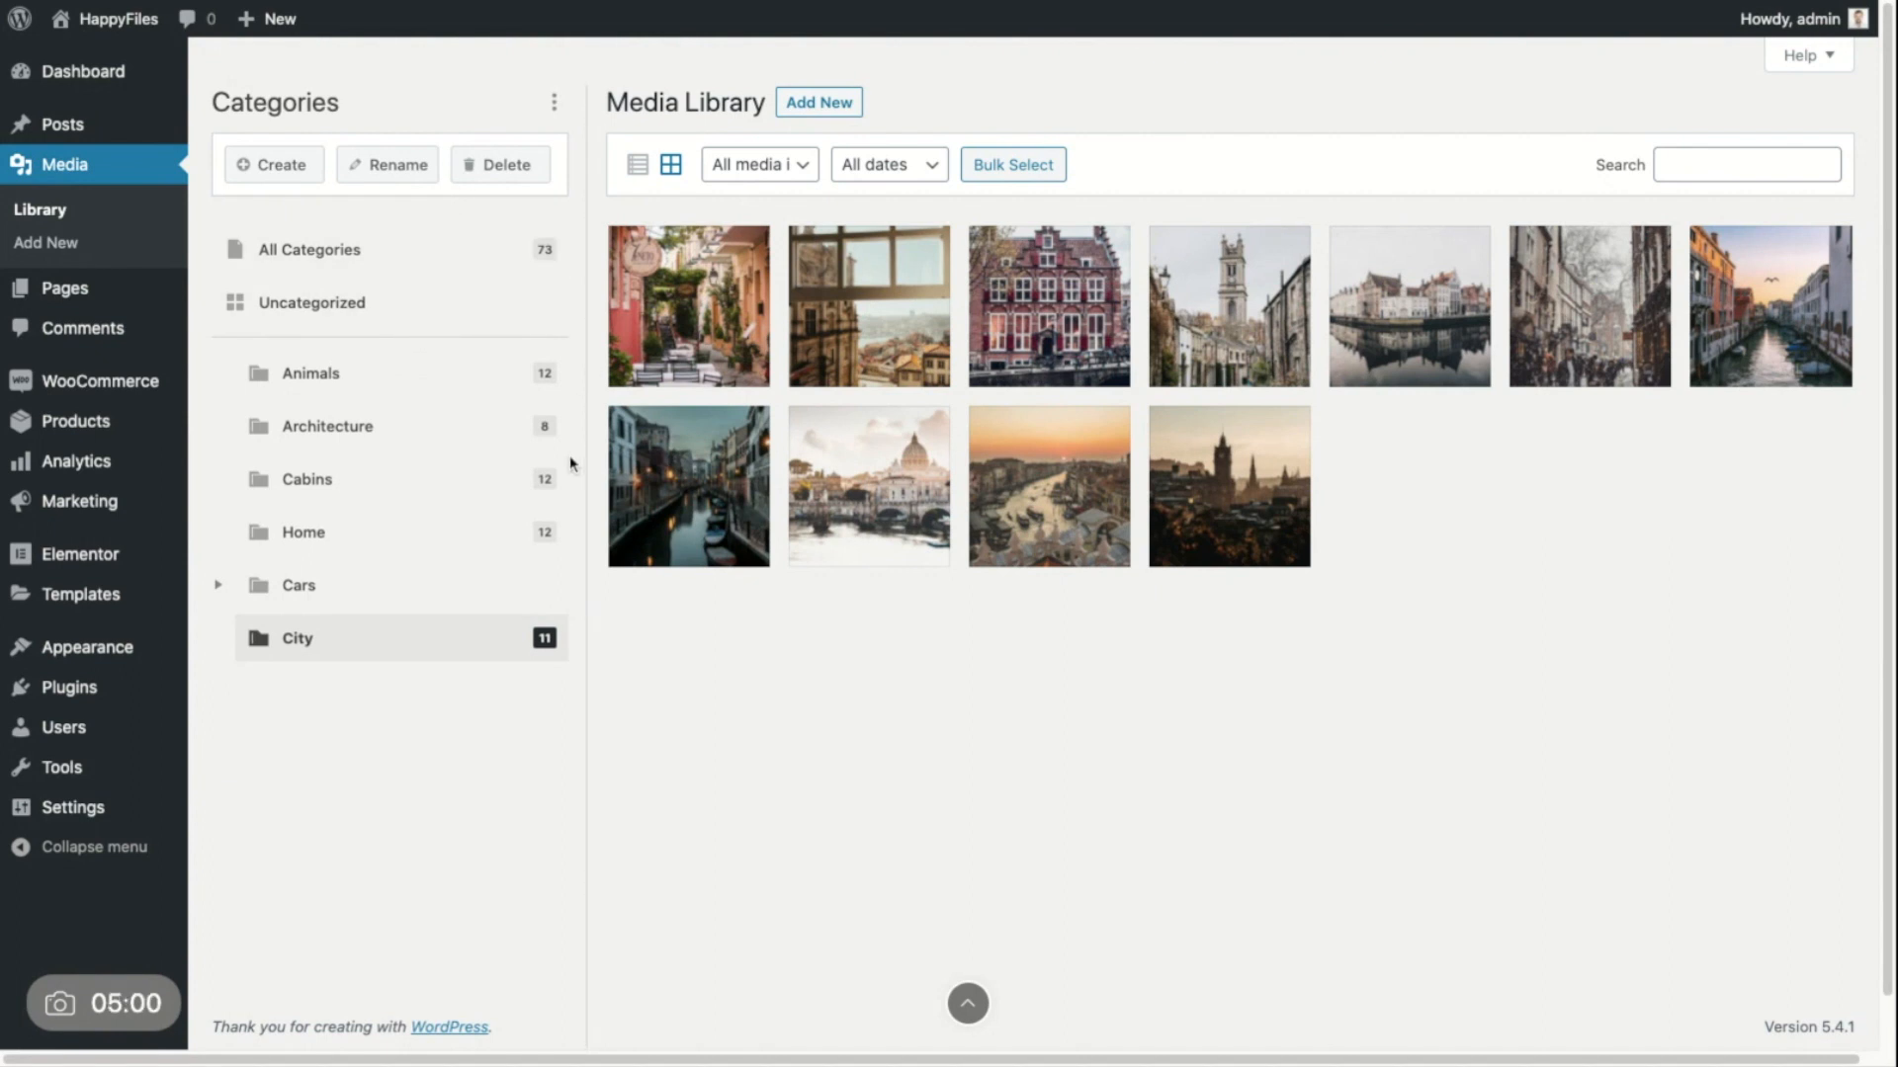
click(222, 164)
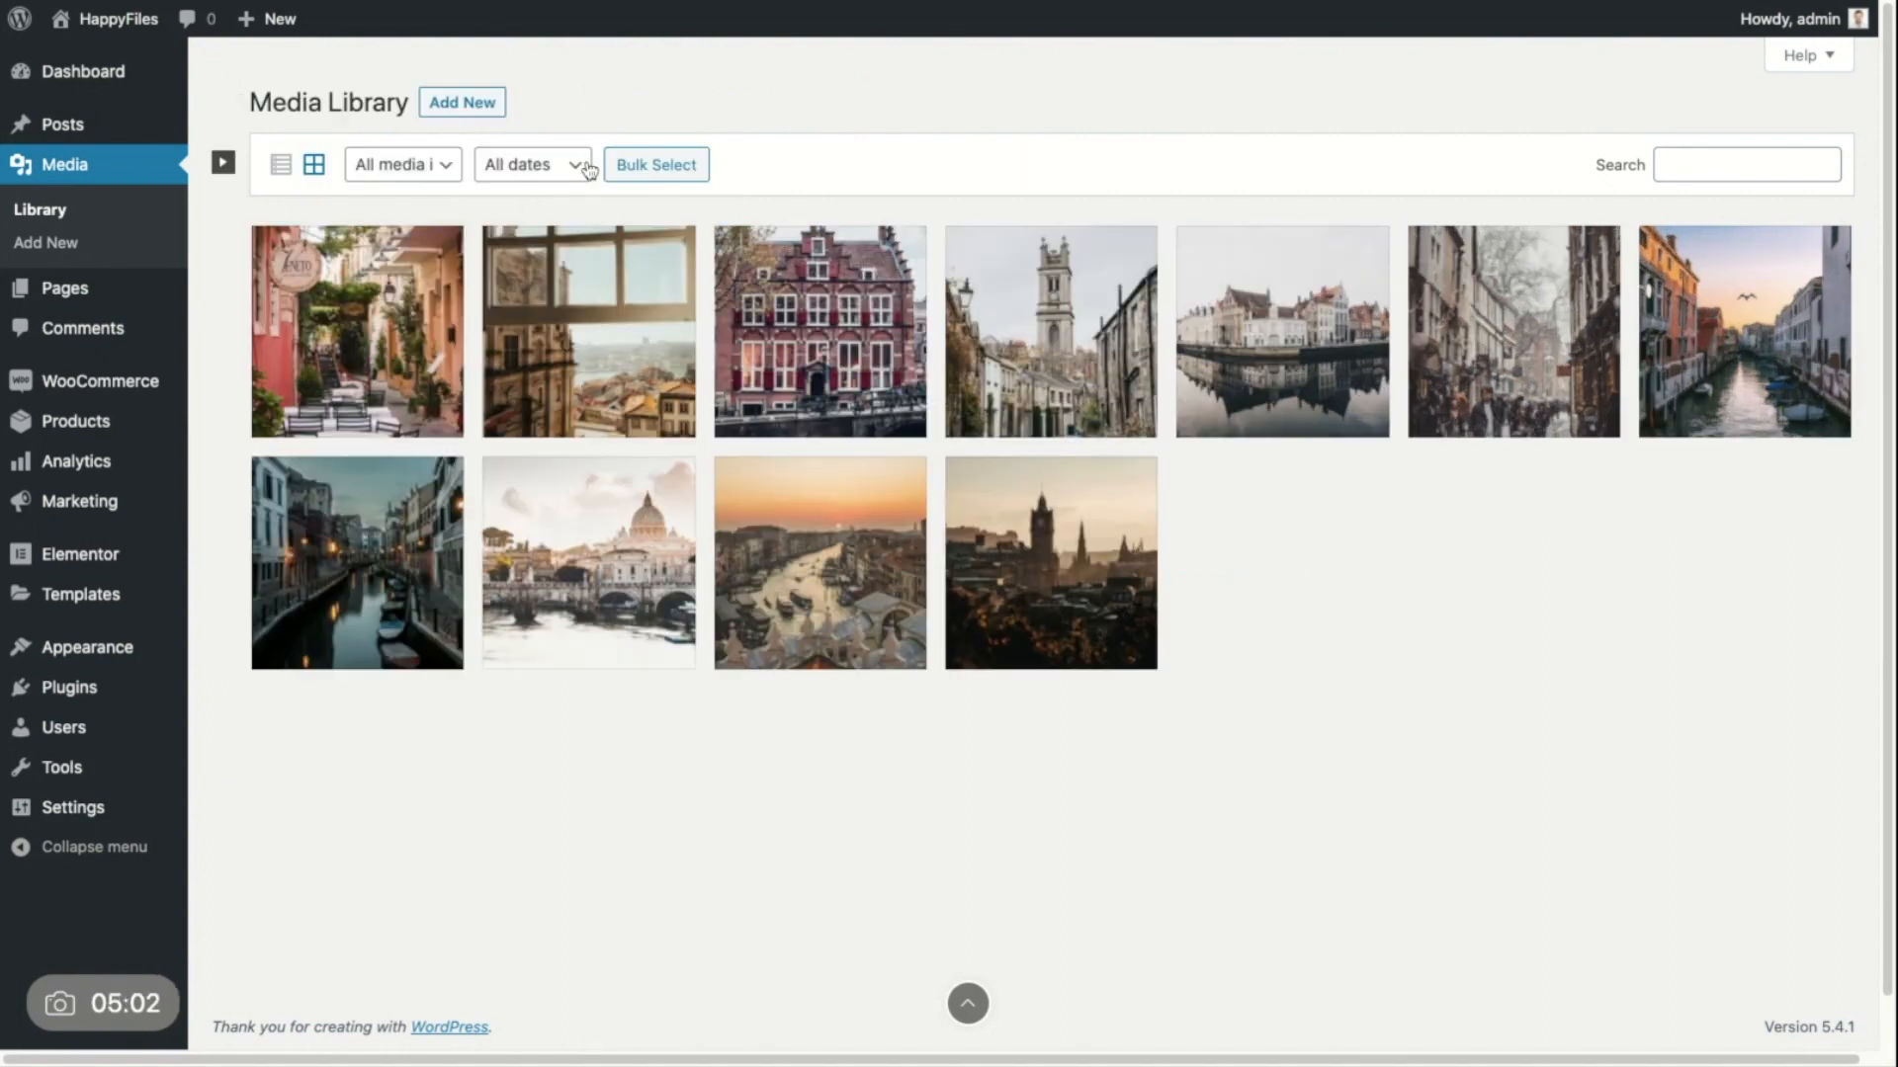
click(223, 163)
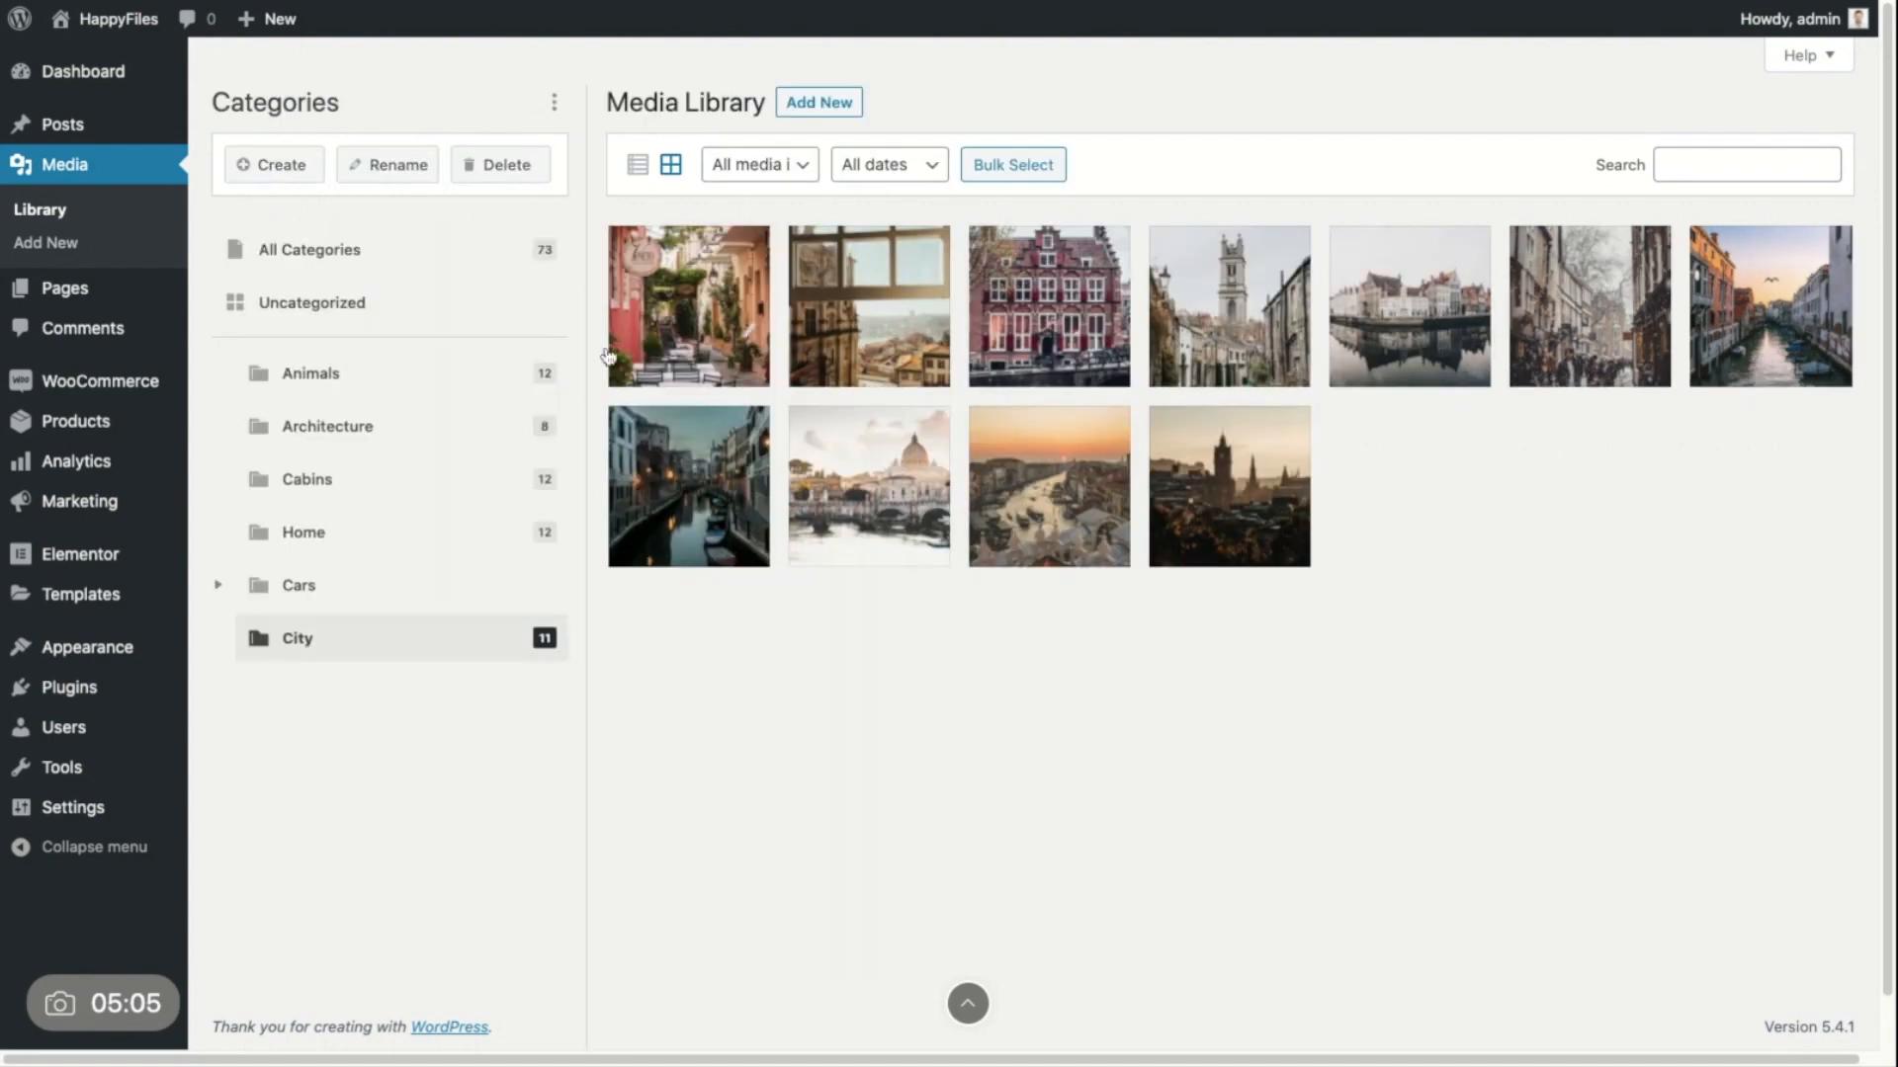
Step: Widen the HappyFiles categories panel and open the upload area above City's photos
drag(553, 352, 763, 351)
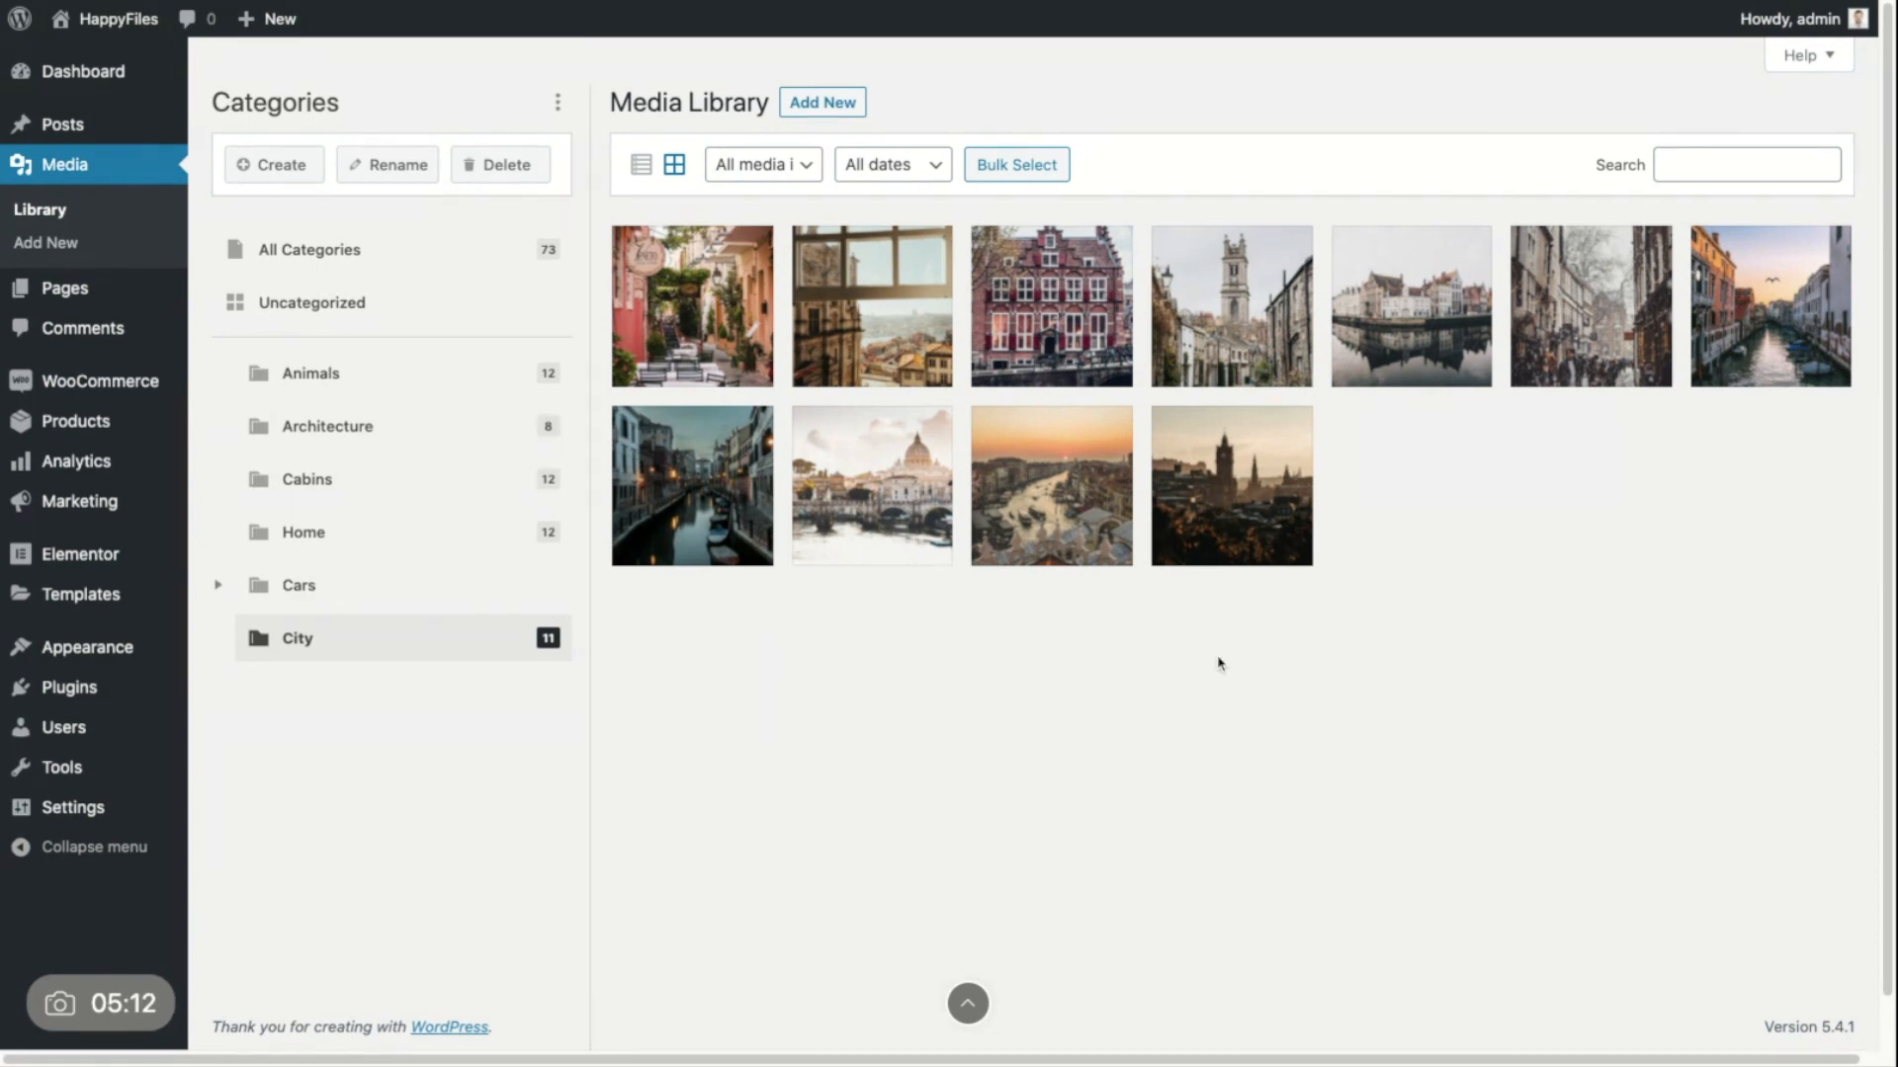
mouse_move(1124, 117)
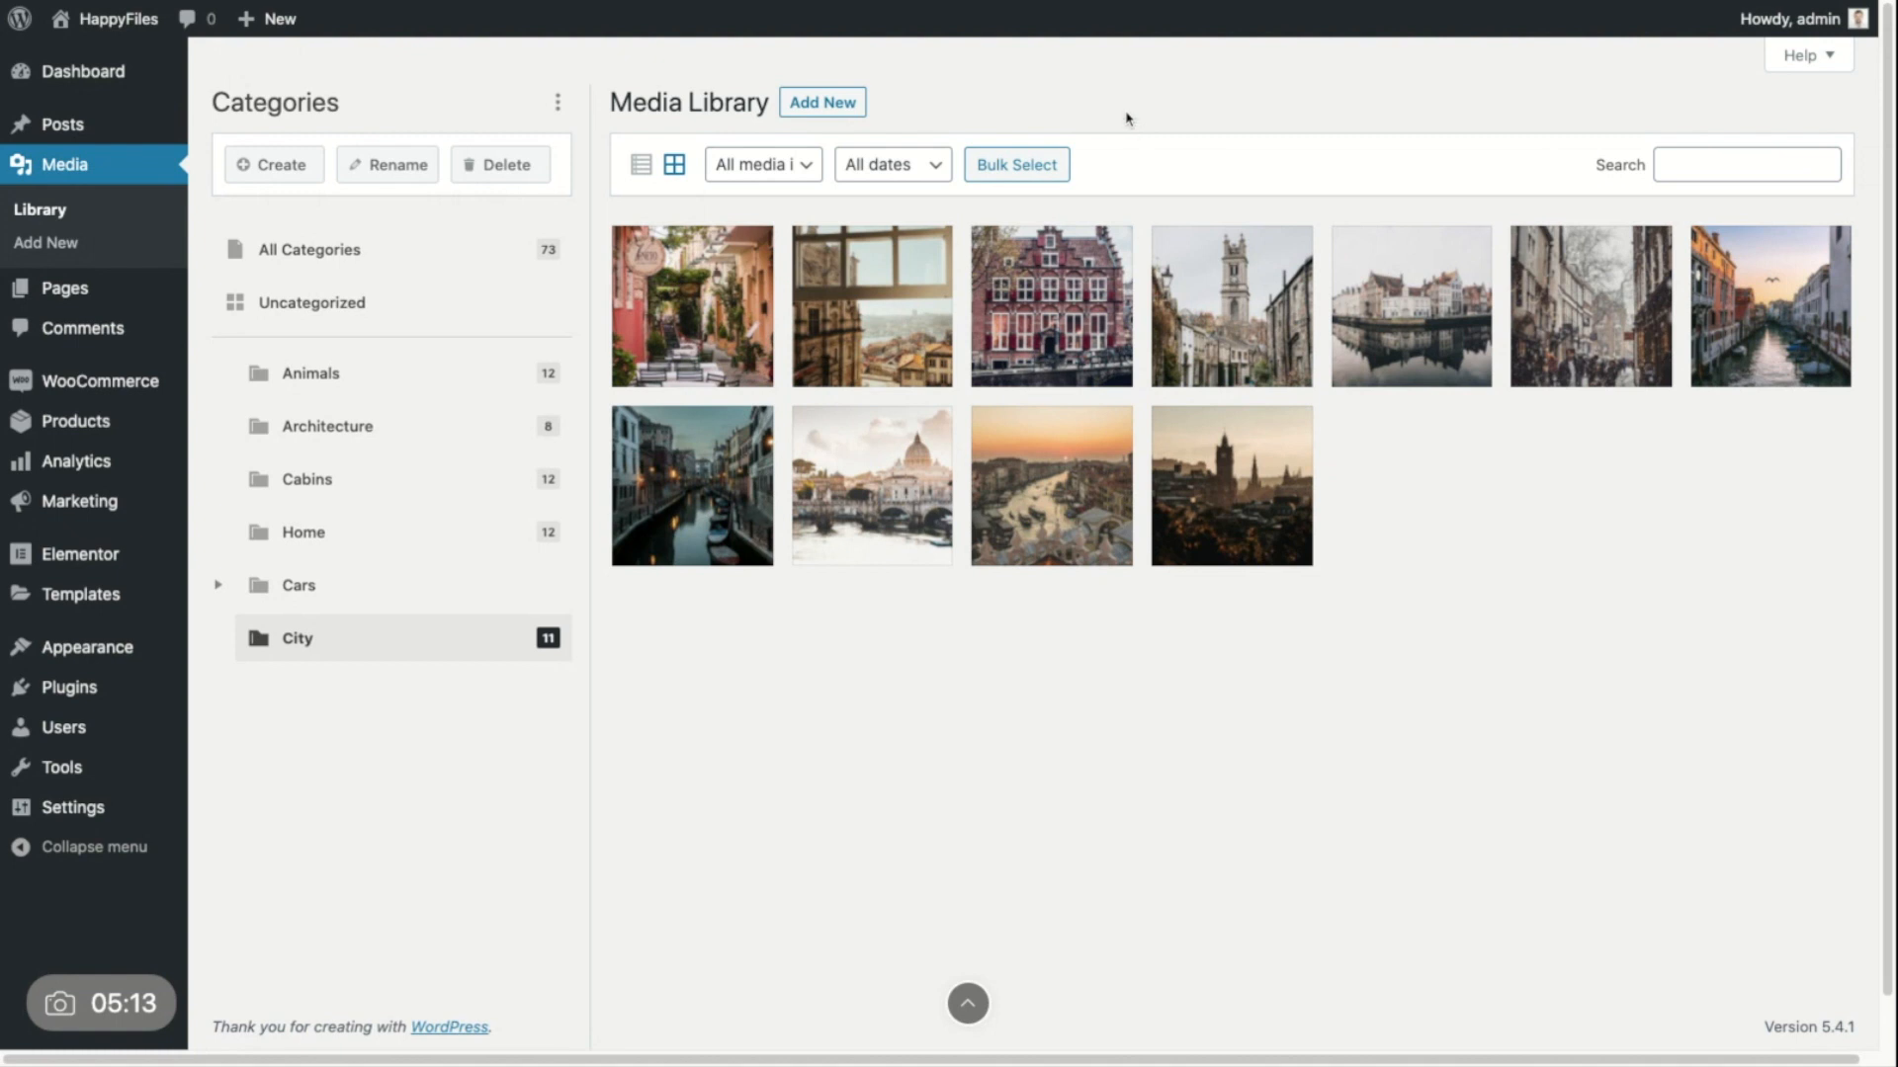
mouse_move(617, 72)
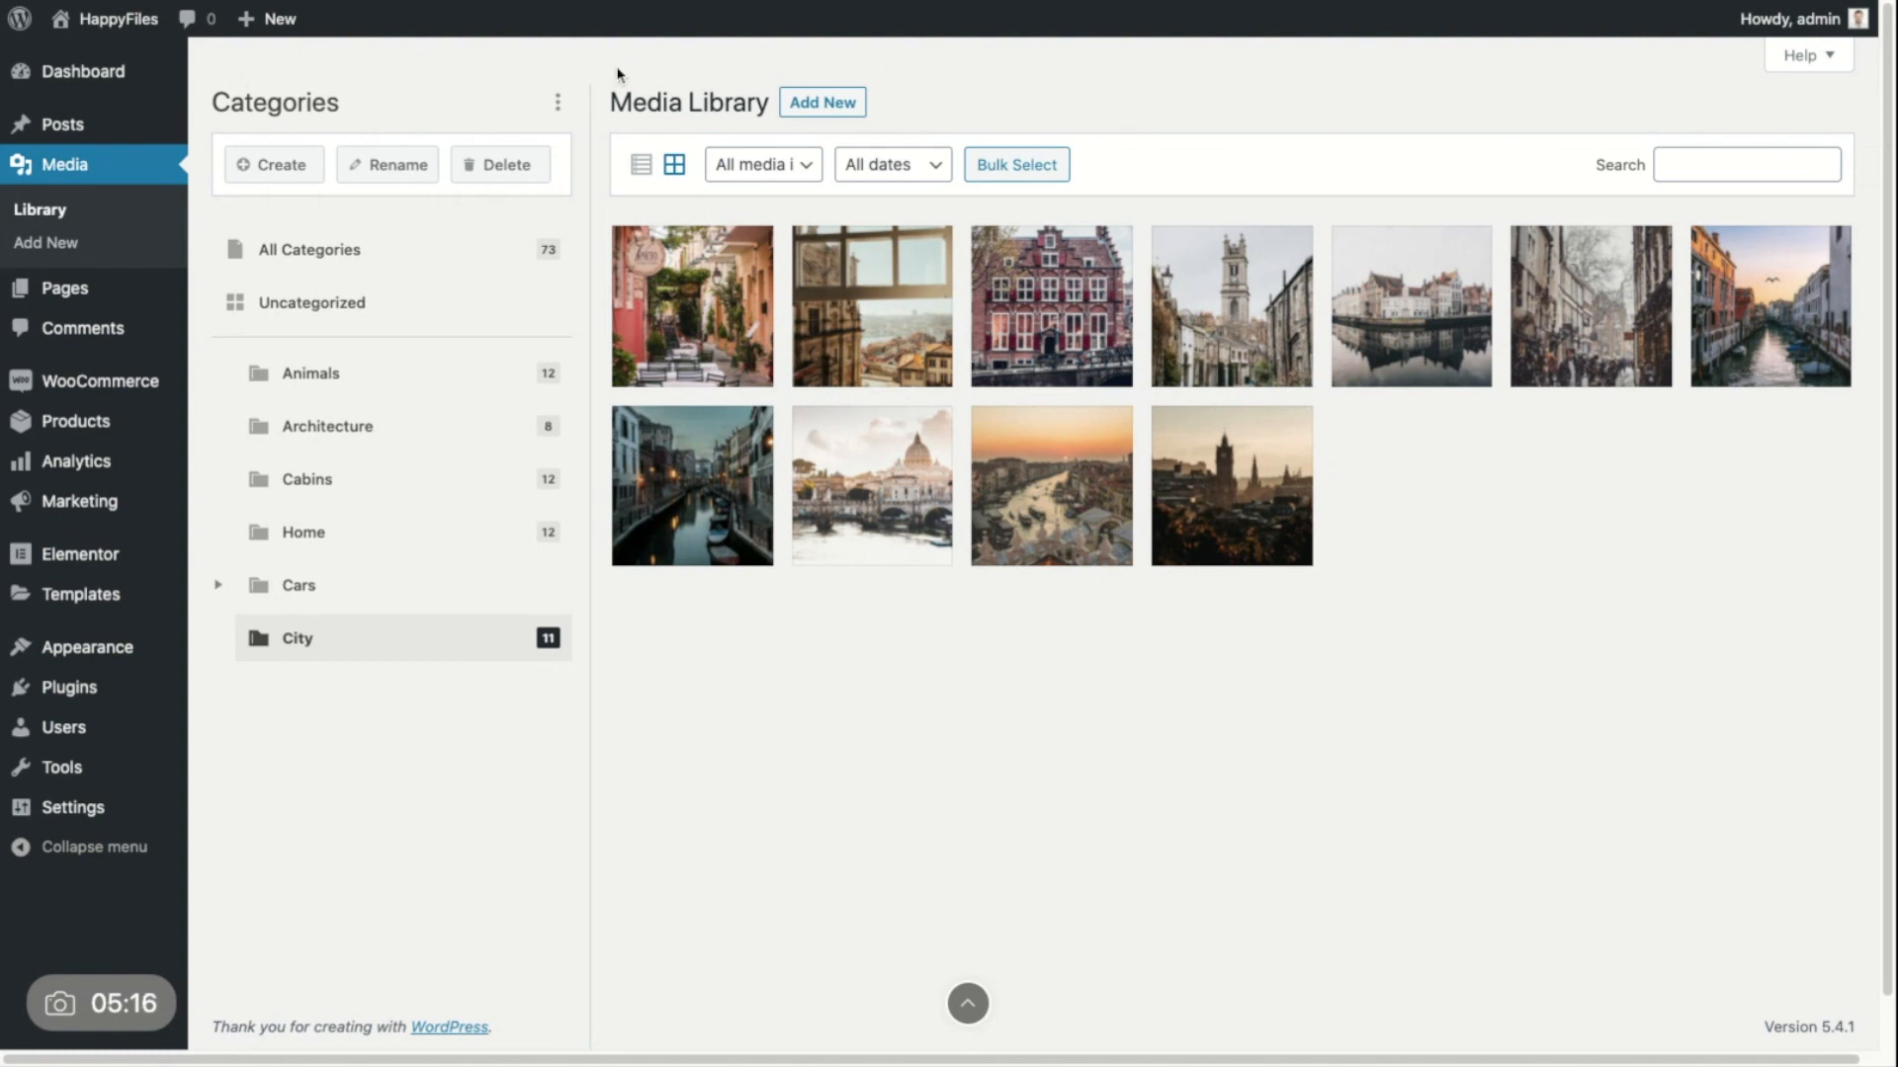
mouse_move(775, 206)
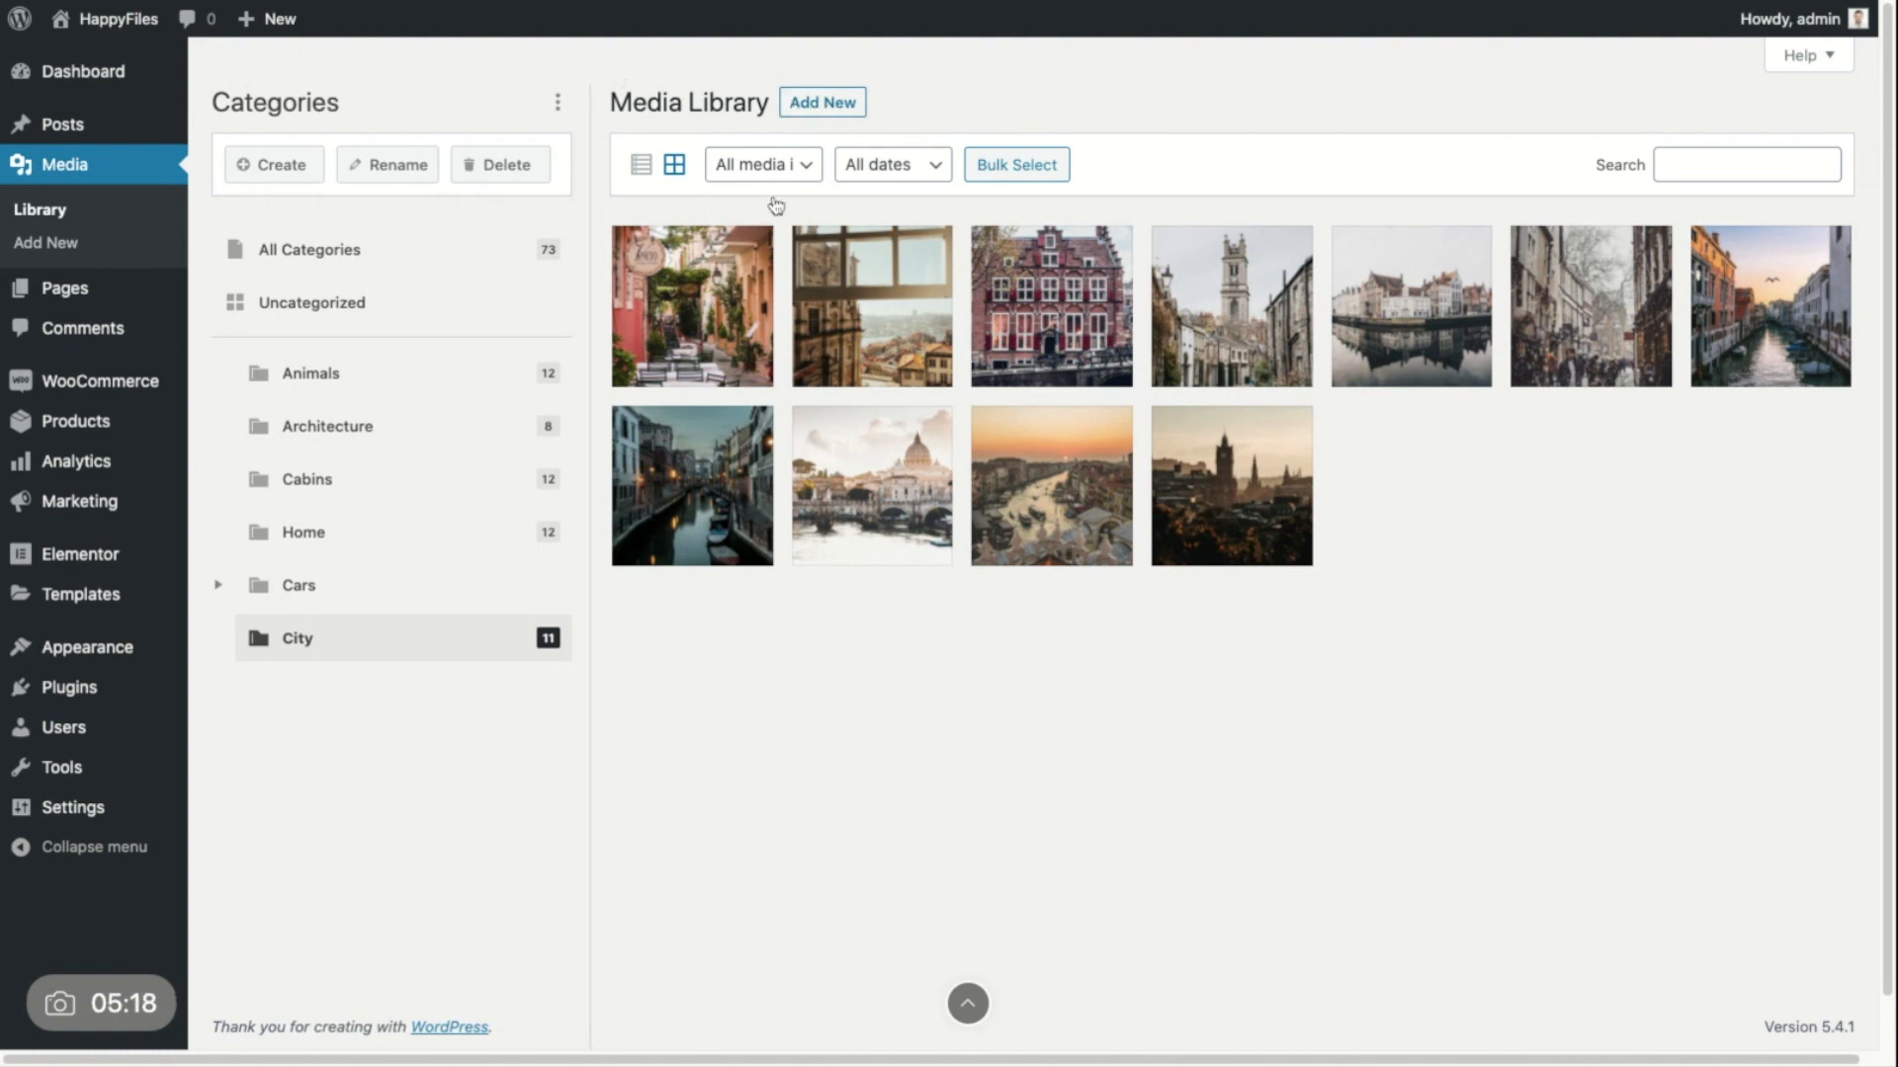
mouse_move(491, 487)
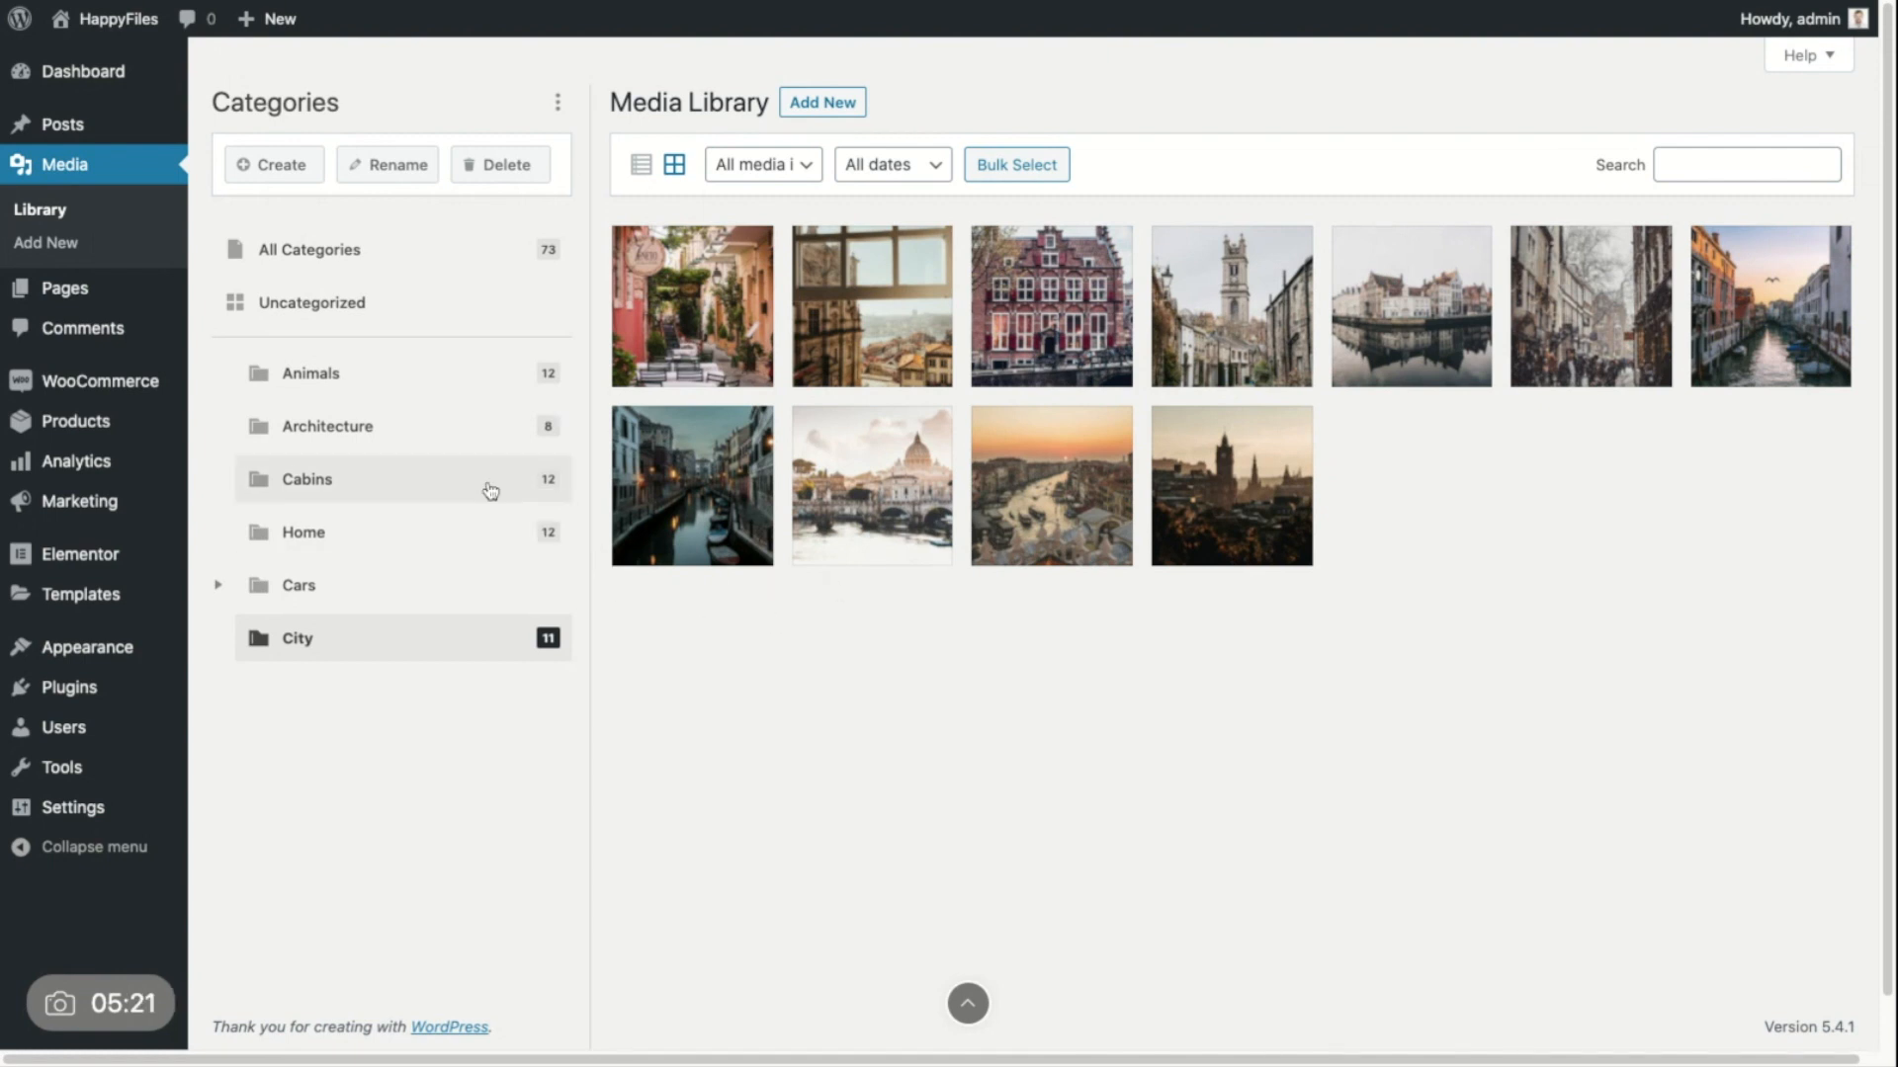
mouse_move(484, 661)
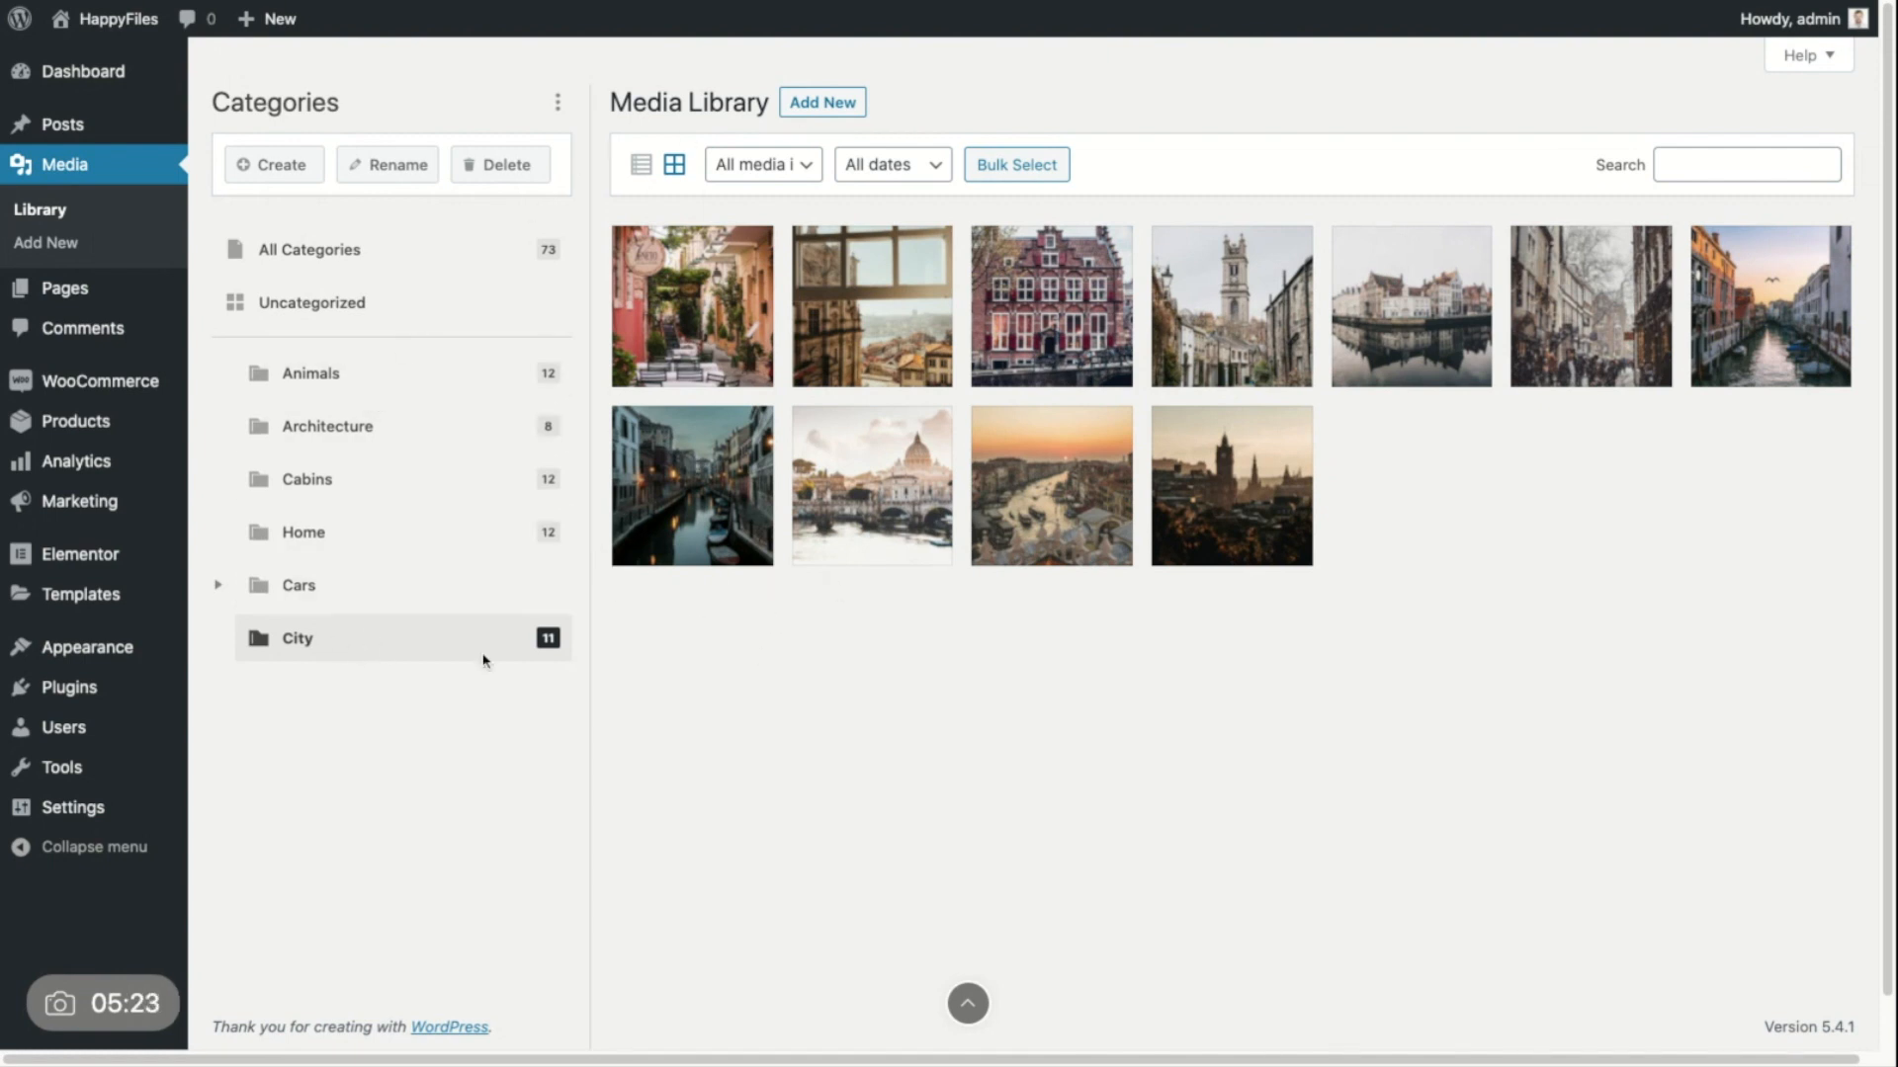
mouse_move(636, 464)
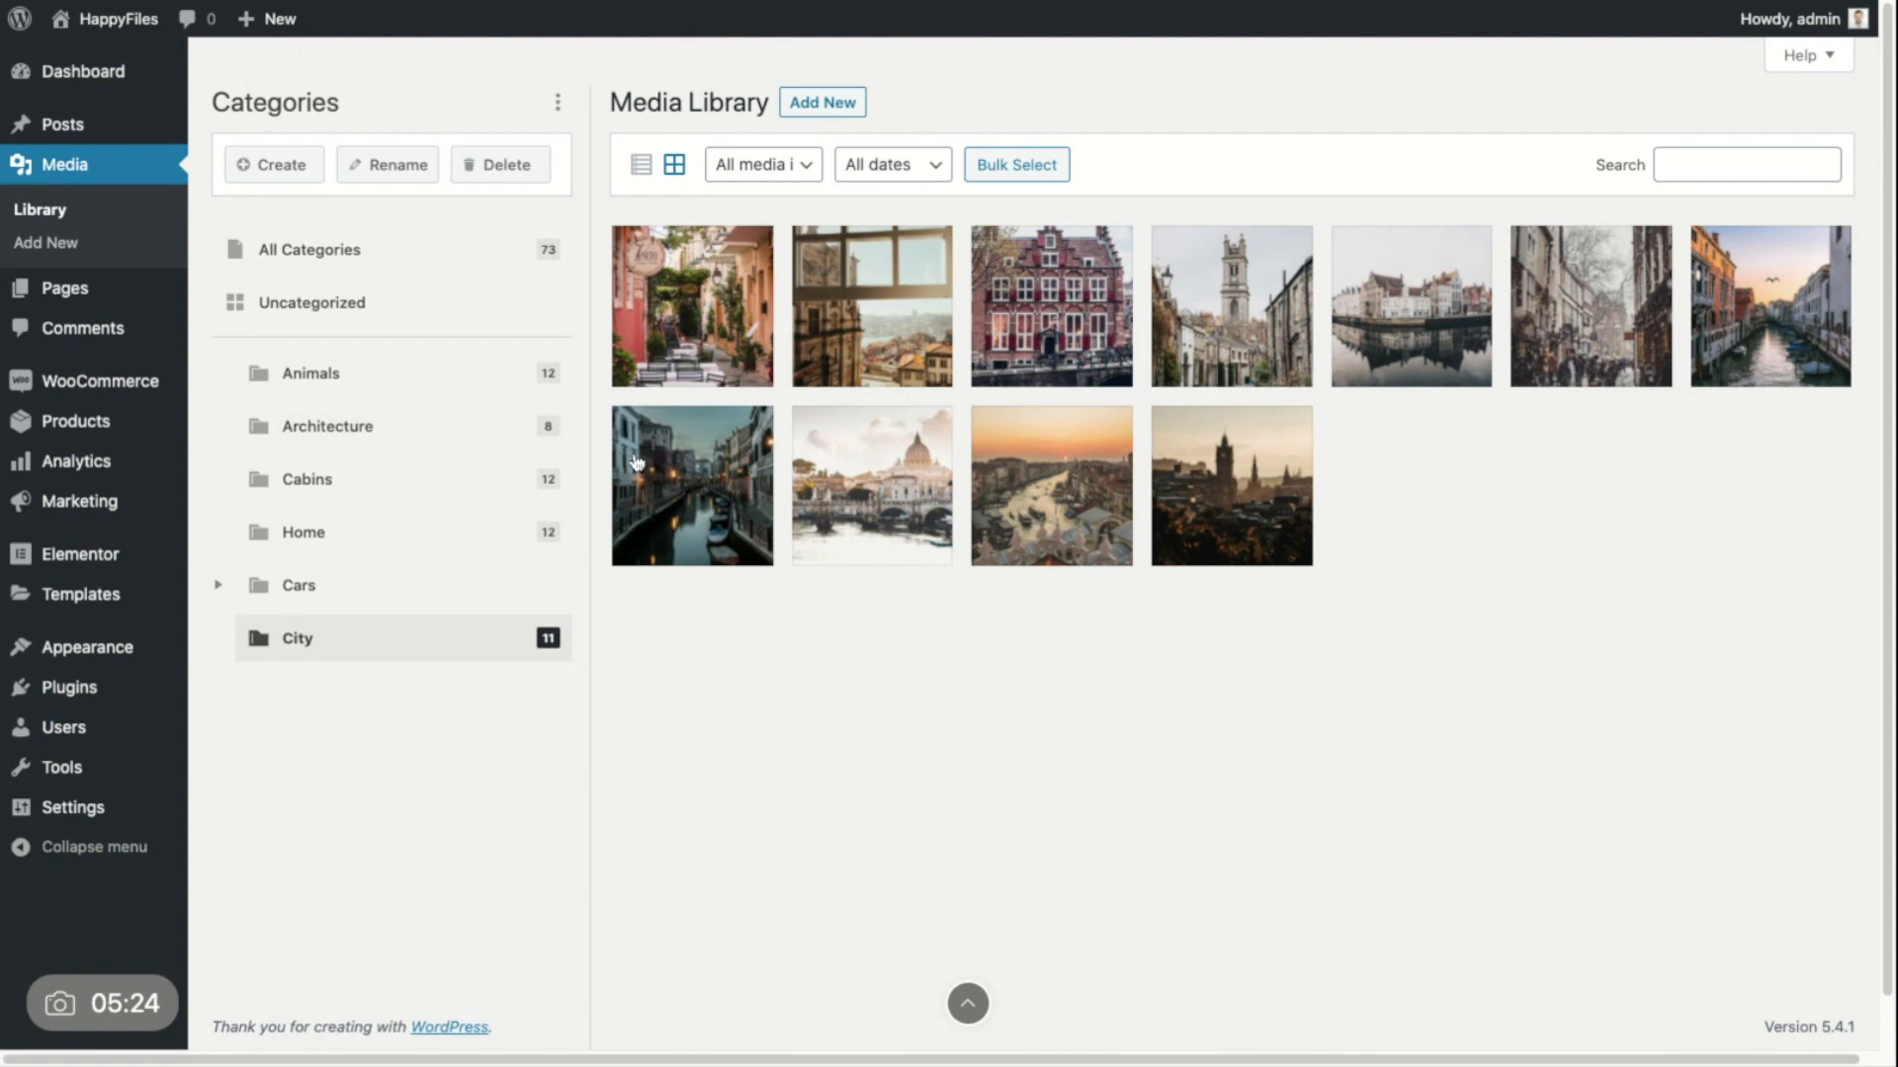
click(821, 102)
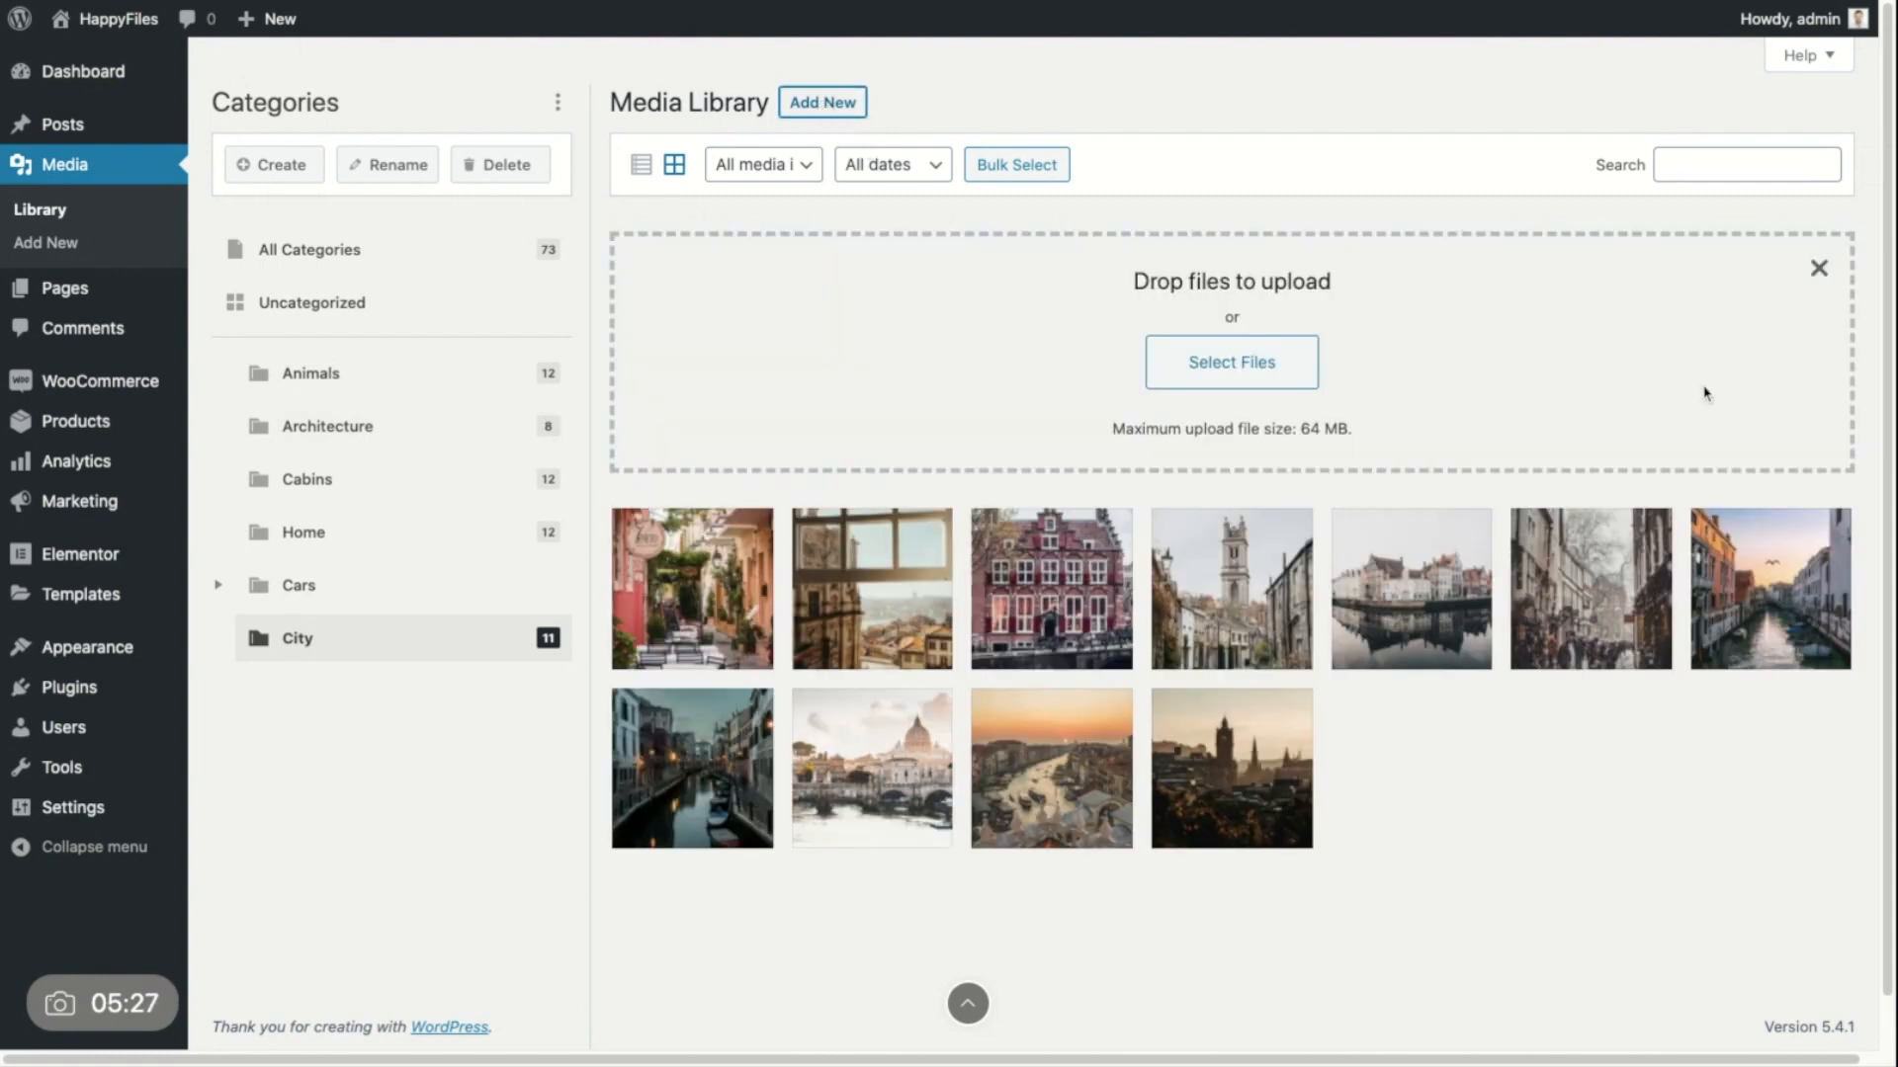
mouse_move(402, 667)
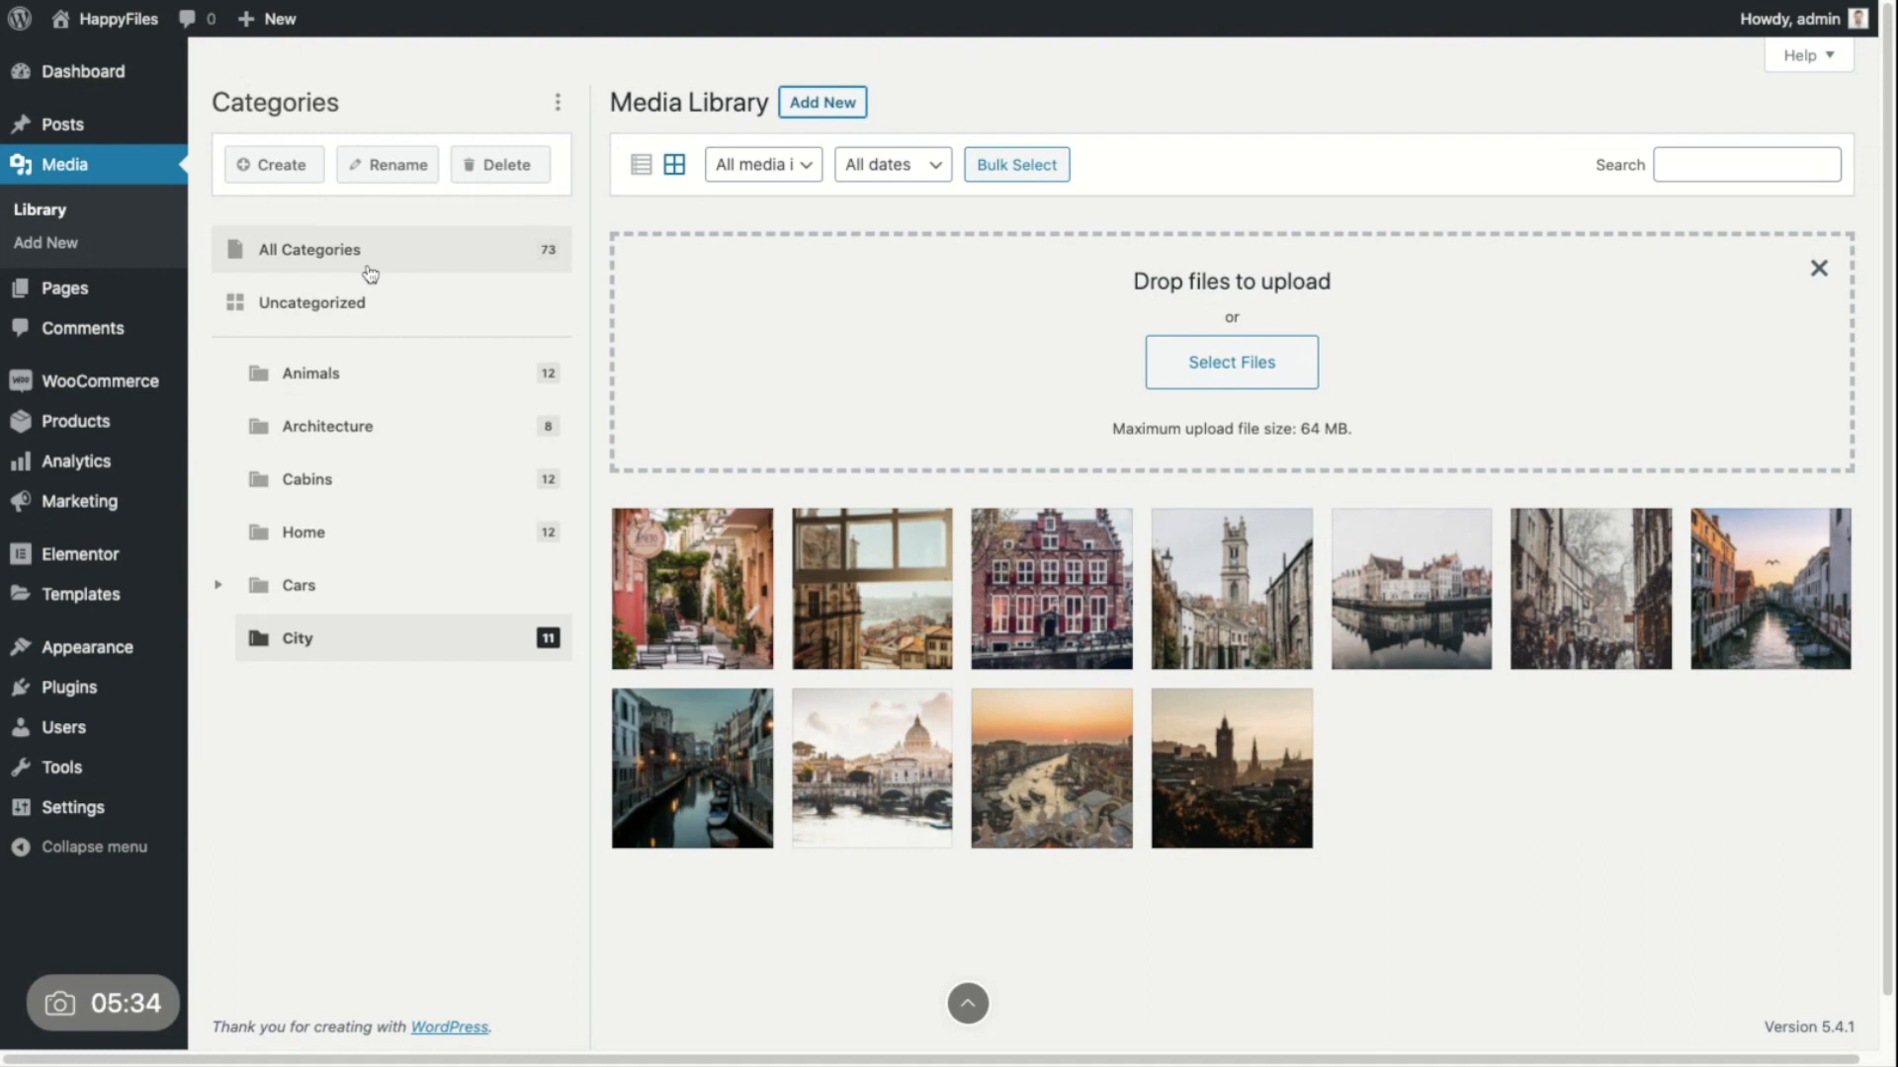
mouse_move(384, 302)
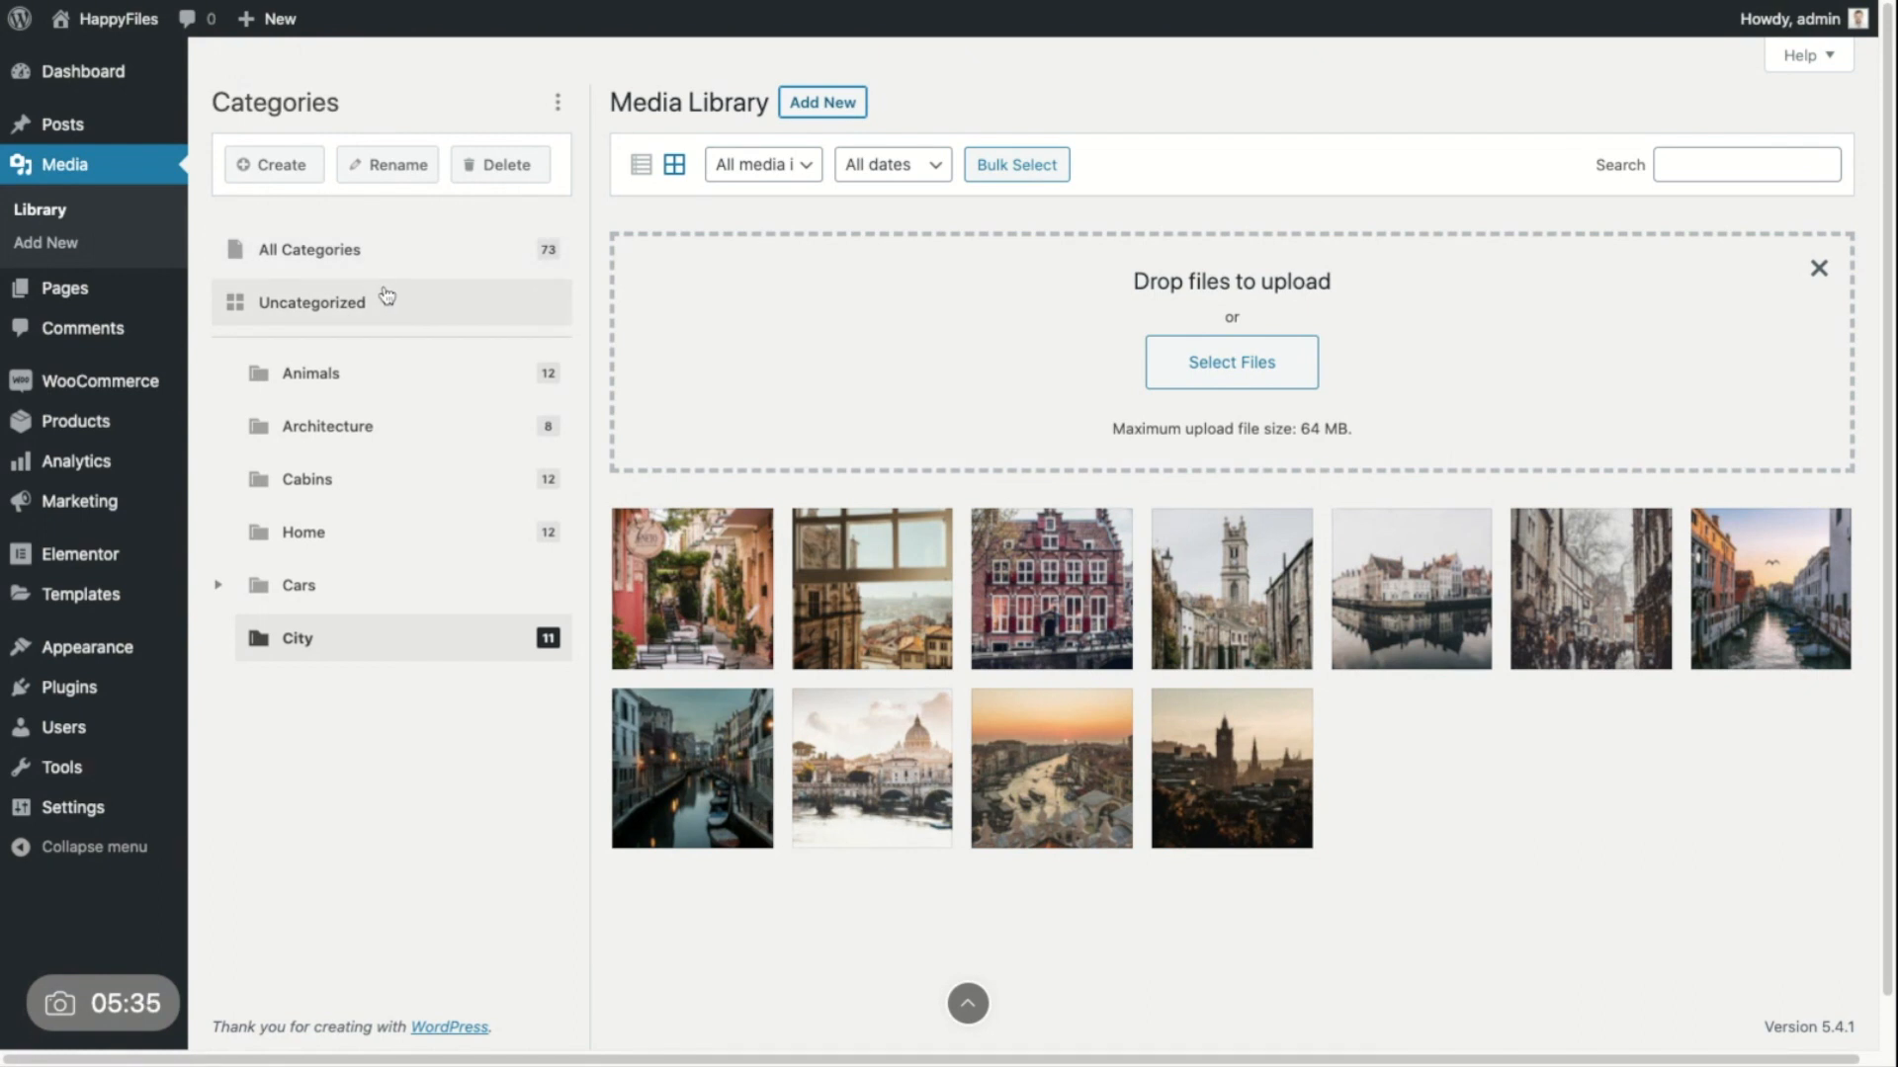
mouse_move(452, 293)
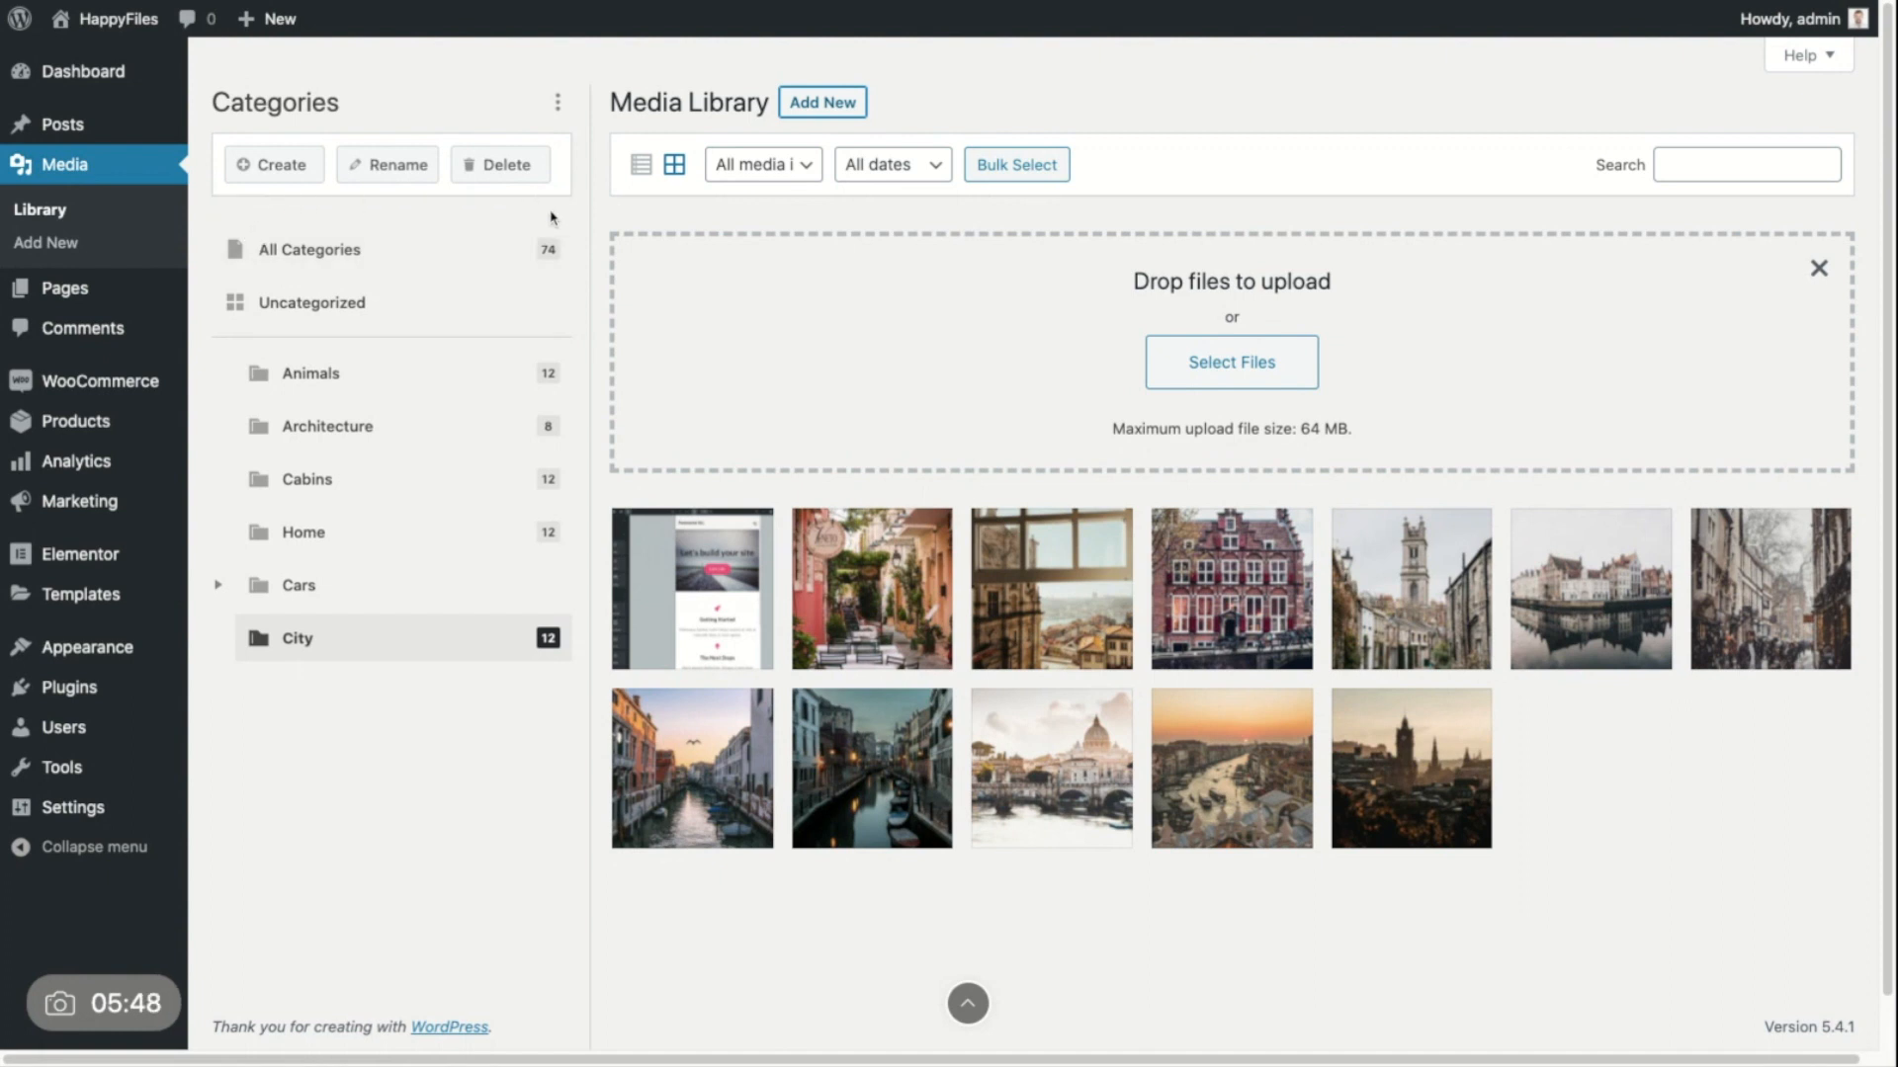
mouse_move(1045, 99)
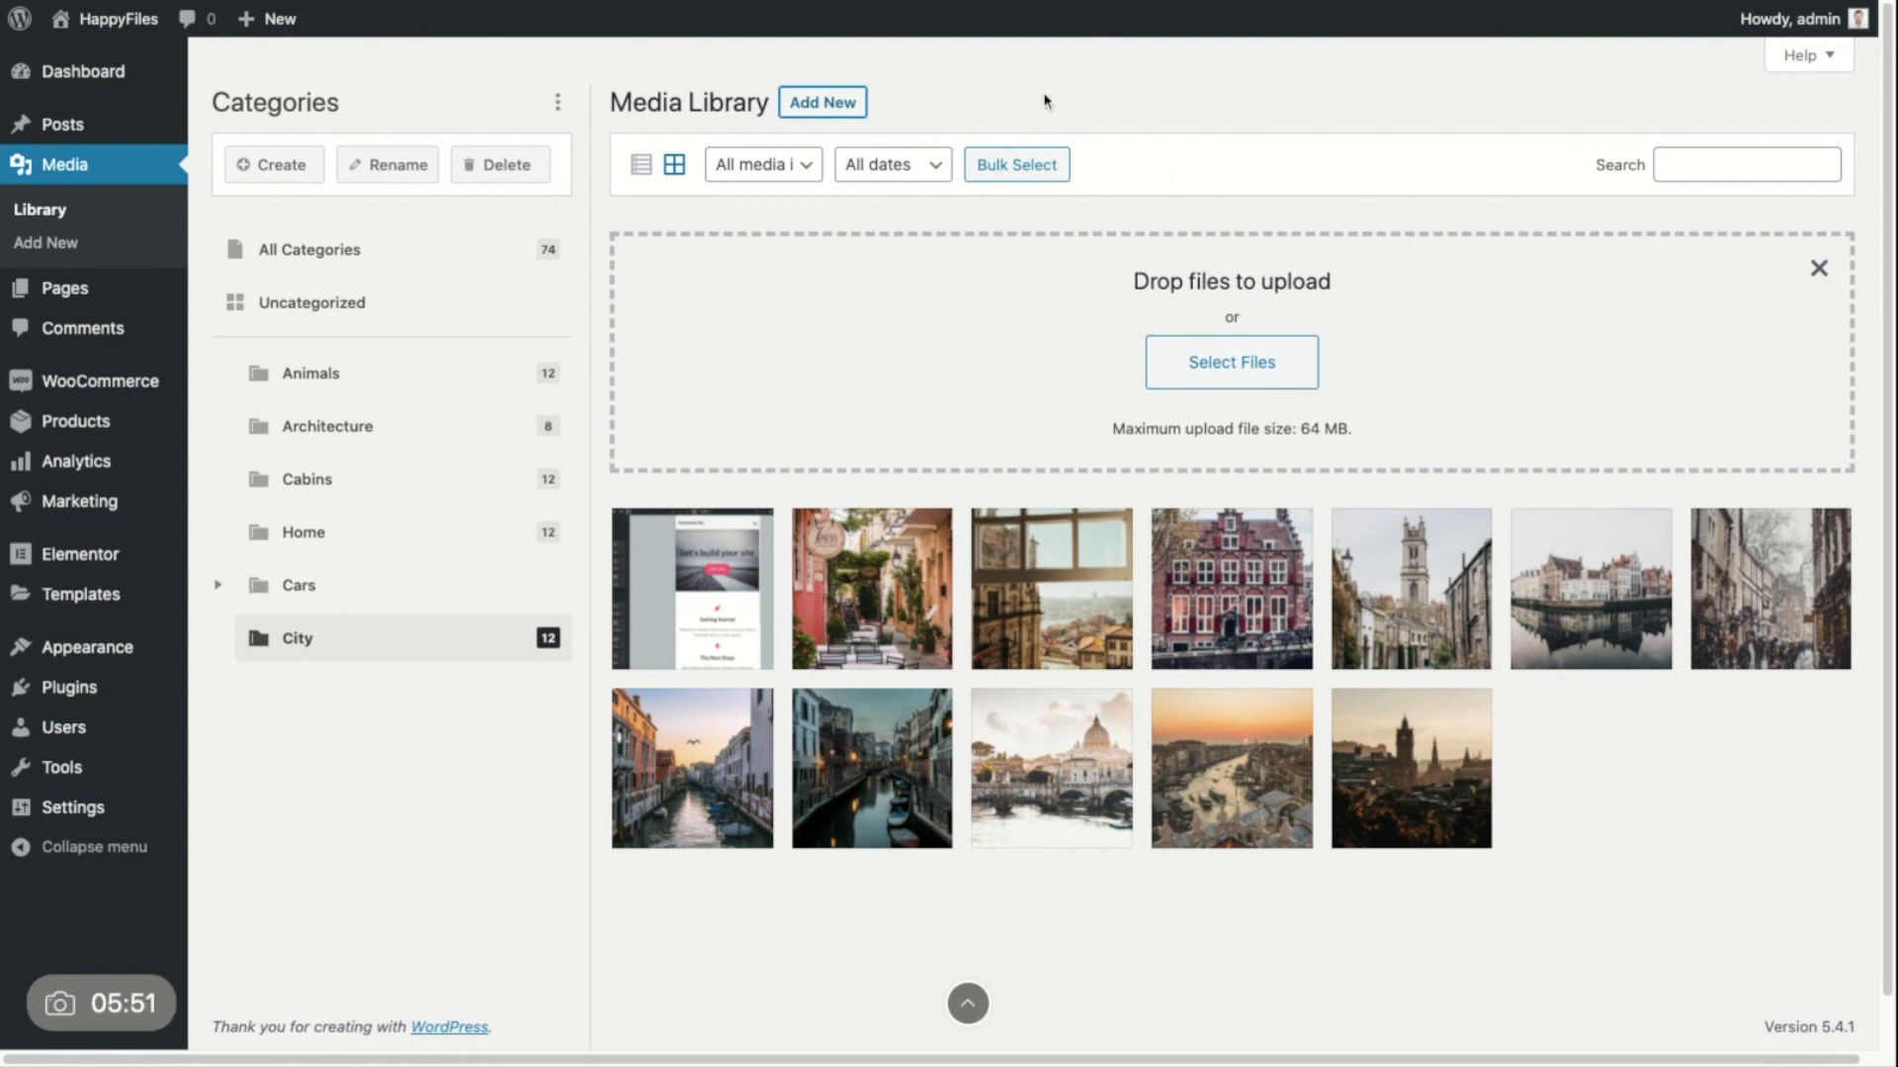
mouse_move(788, 566)
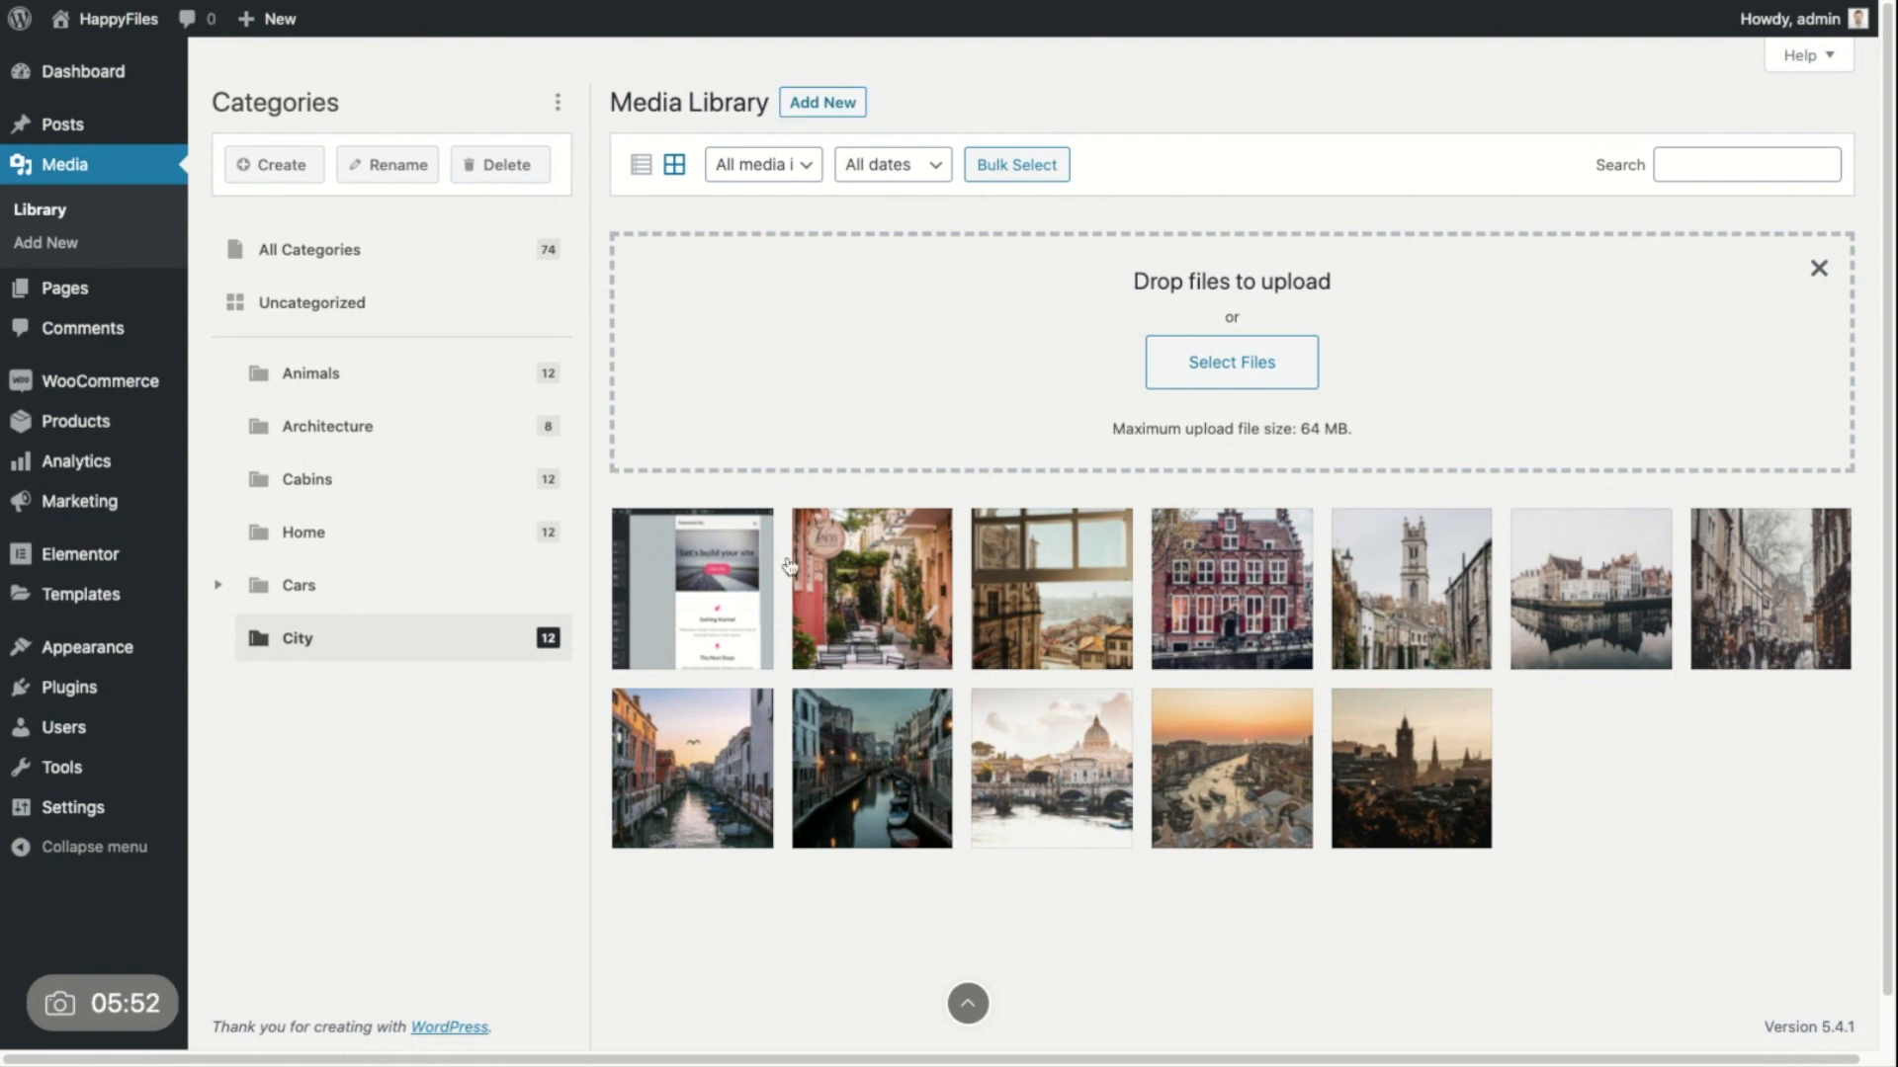
mouse_move(667, 577)
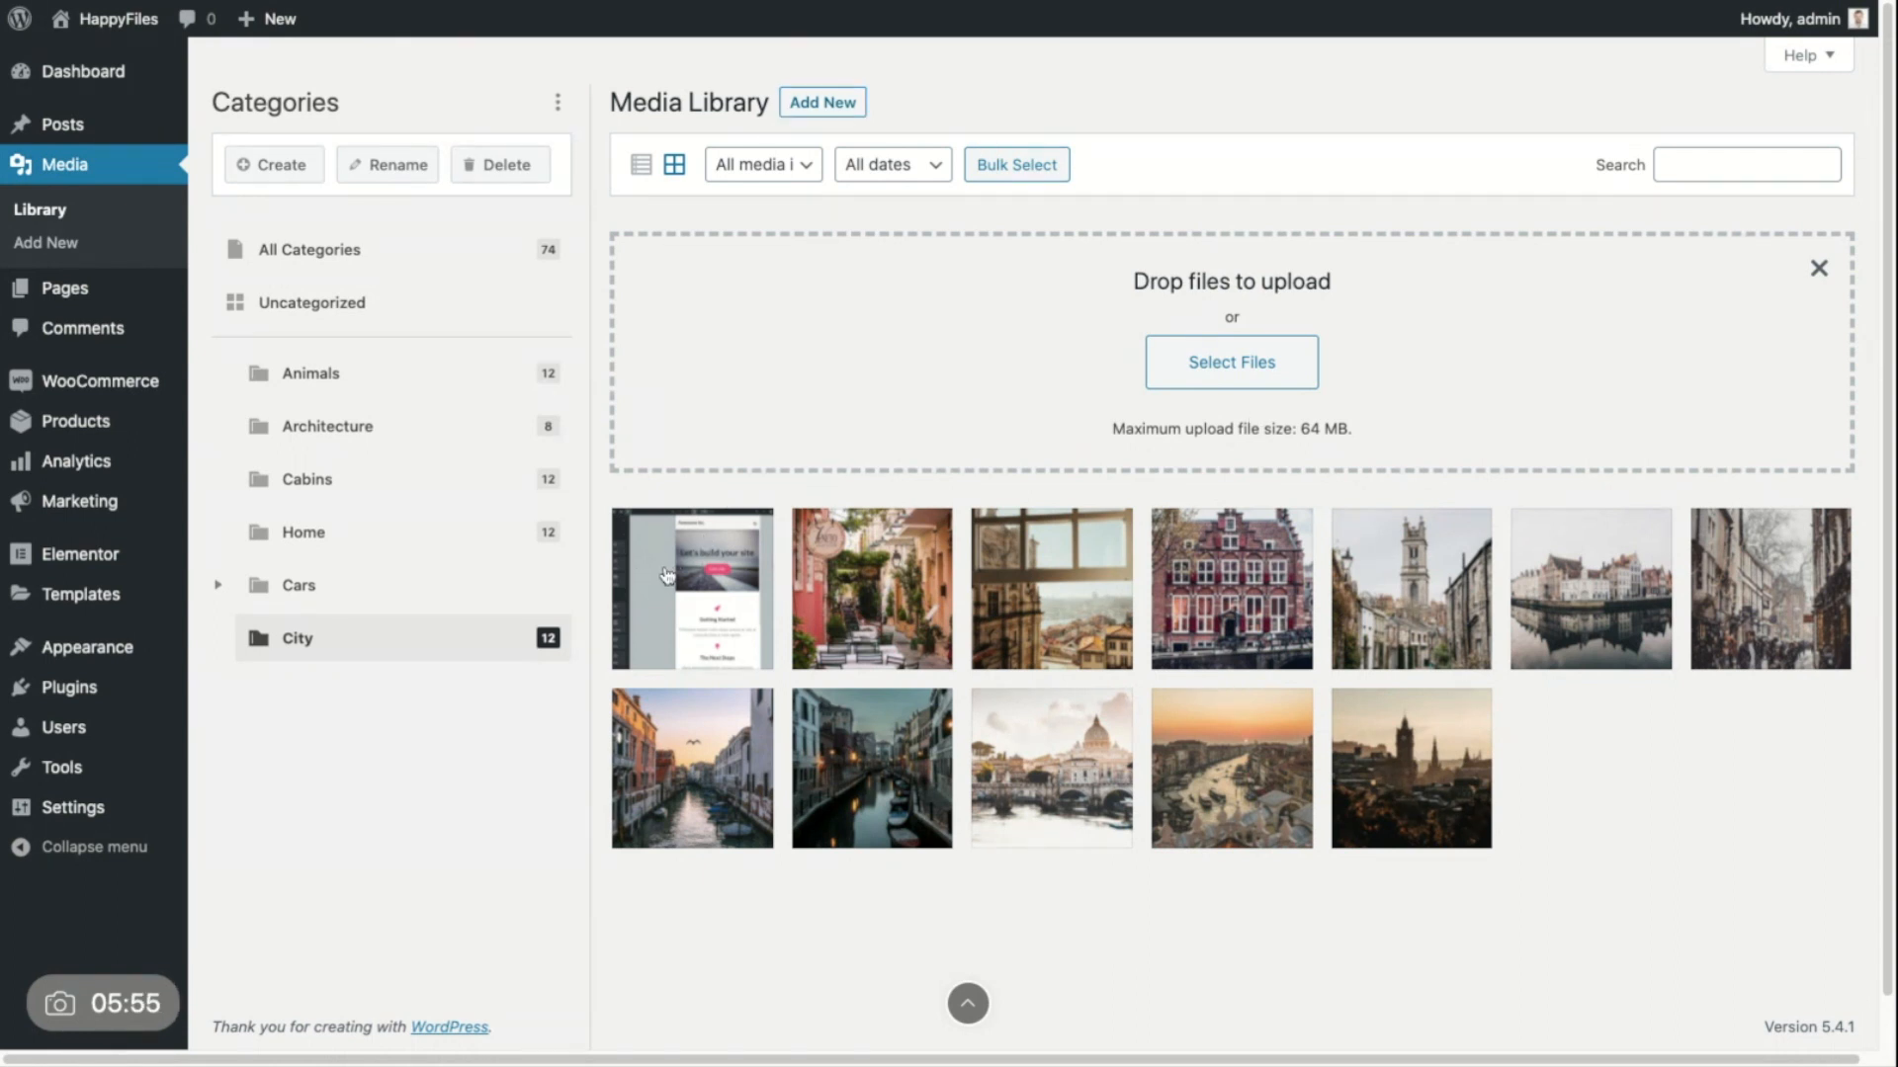
mouse_move(640, 565)
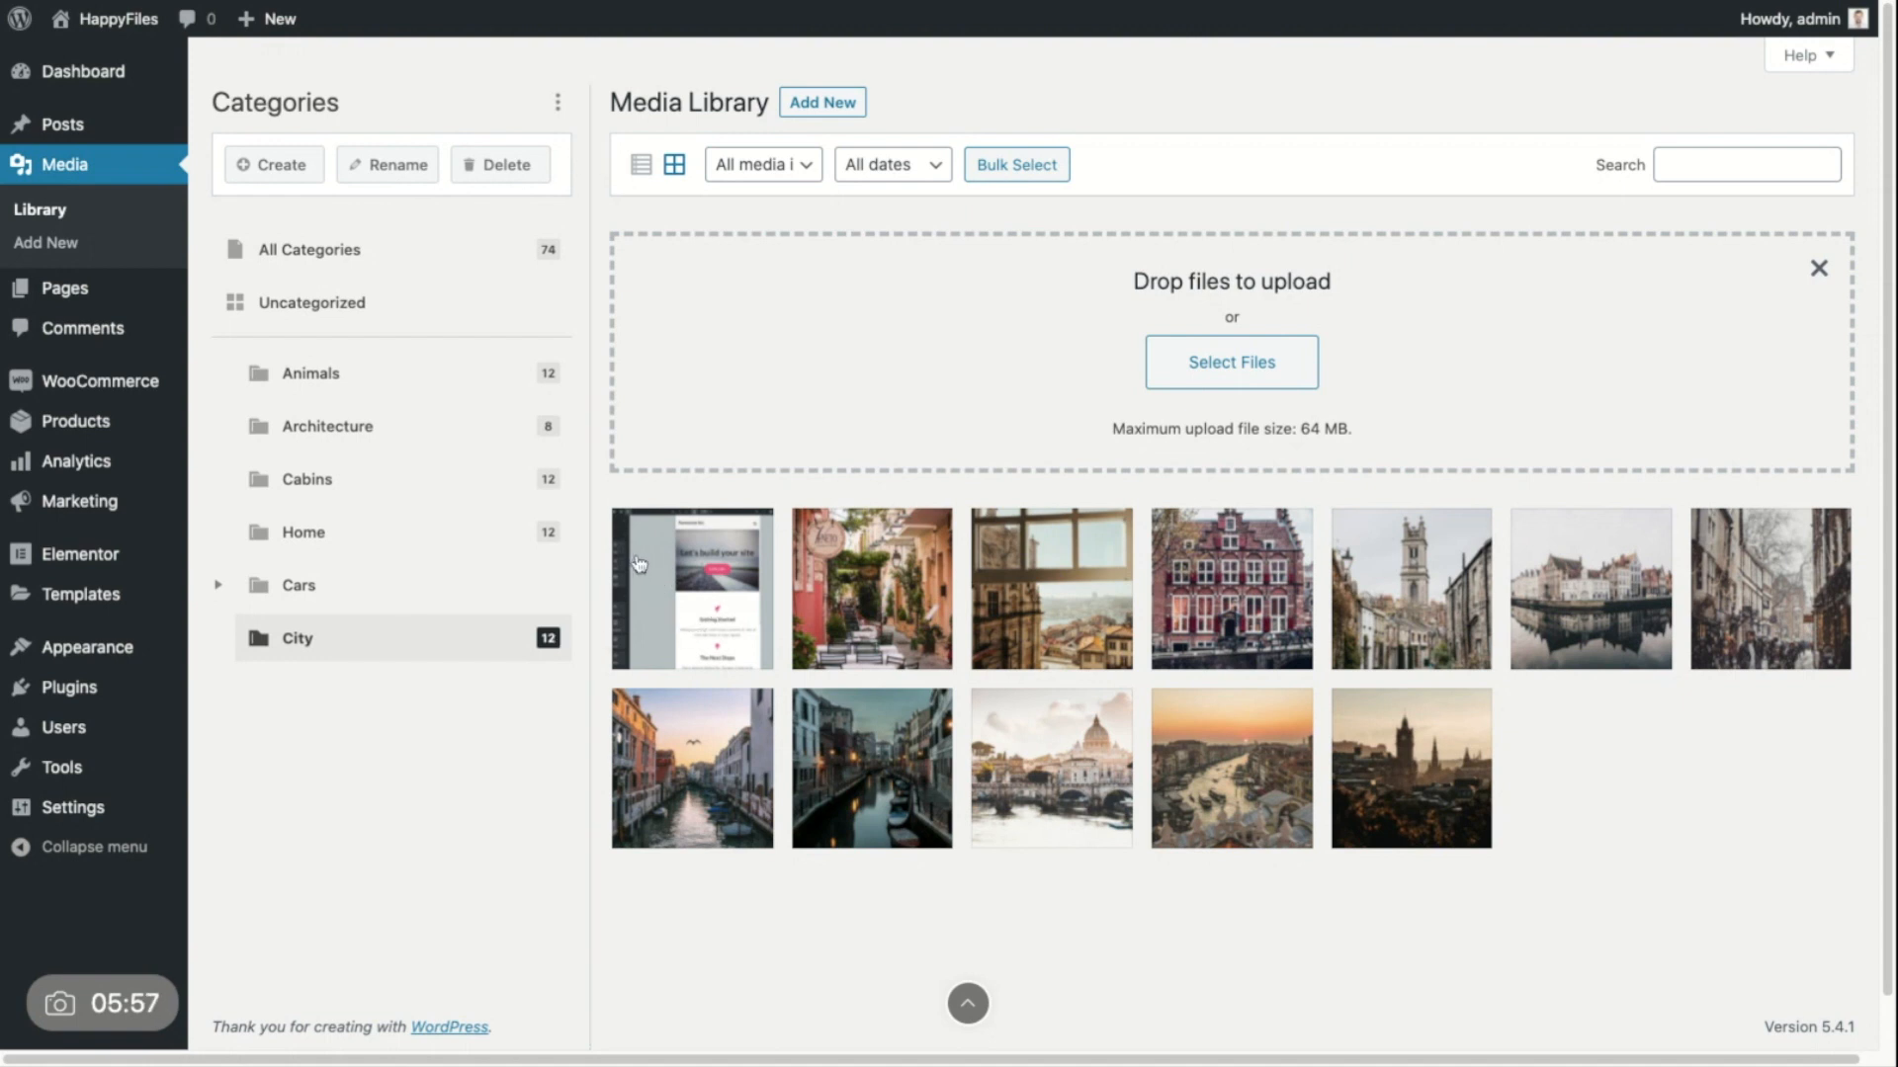
mouse_move(663, 605)
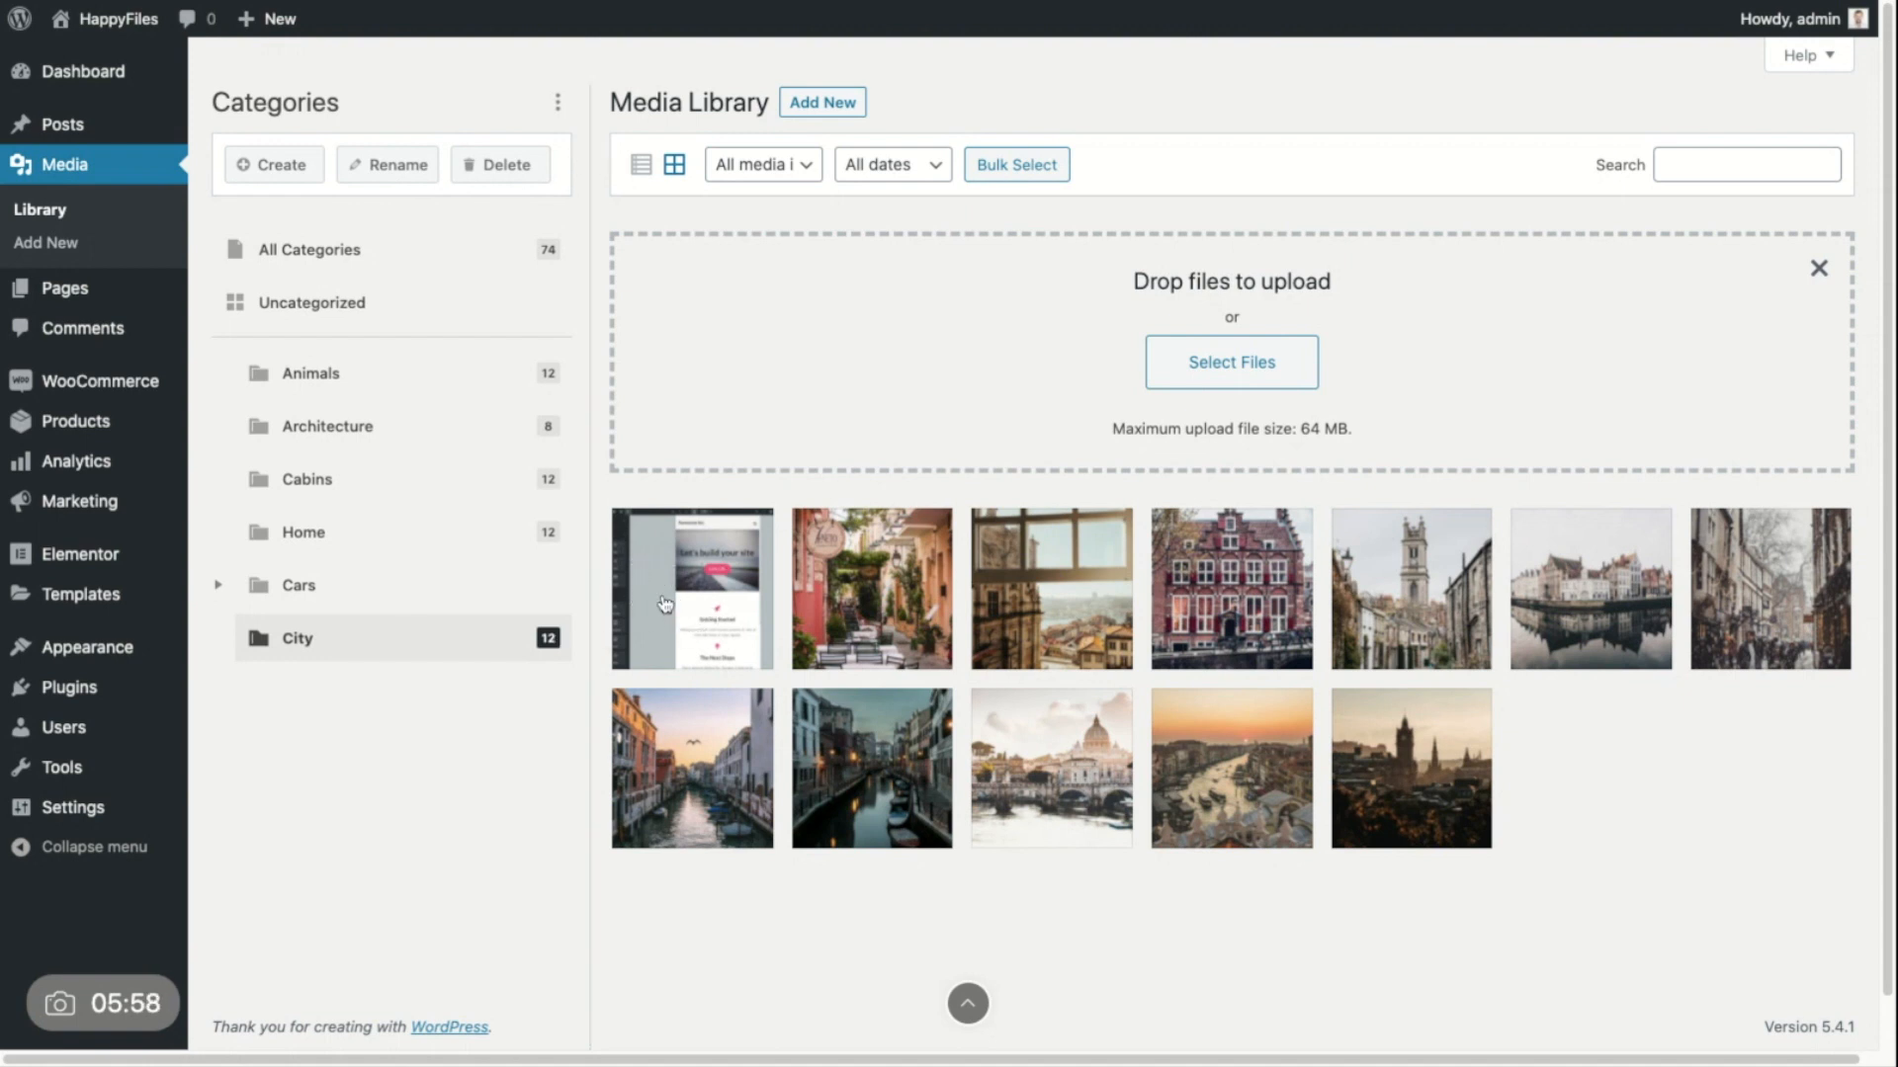
mouse_move(817, 621)
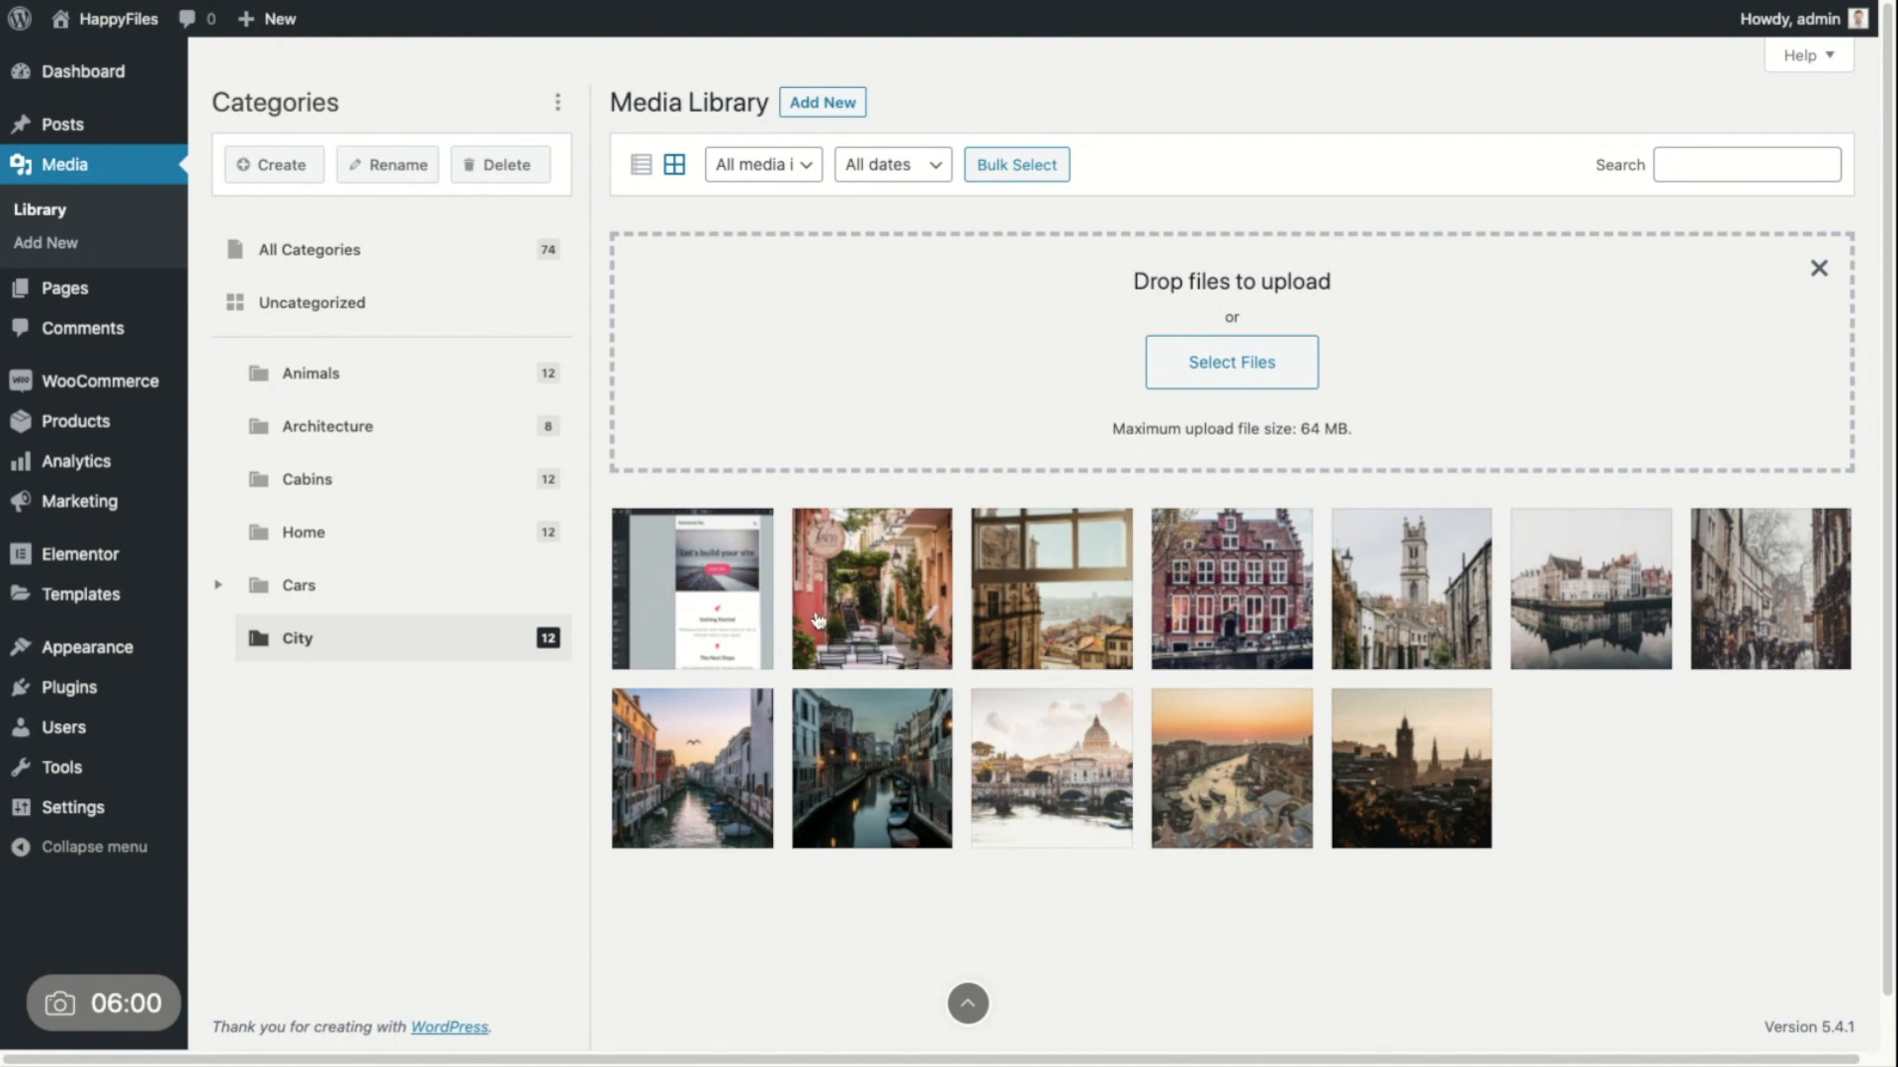
mouse_move(676, 582)
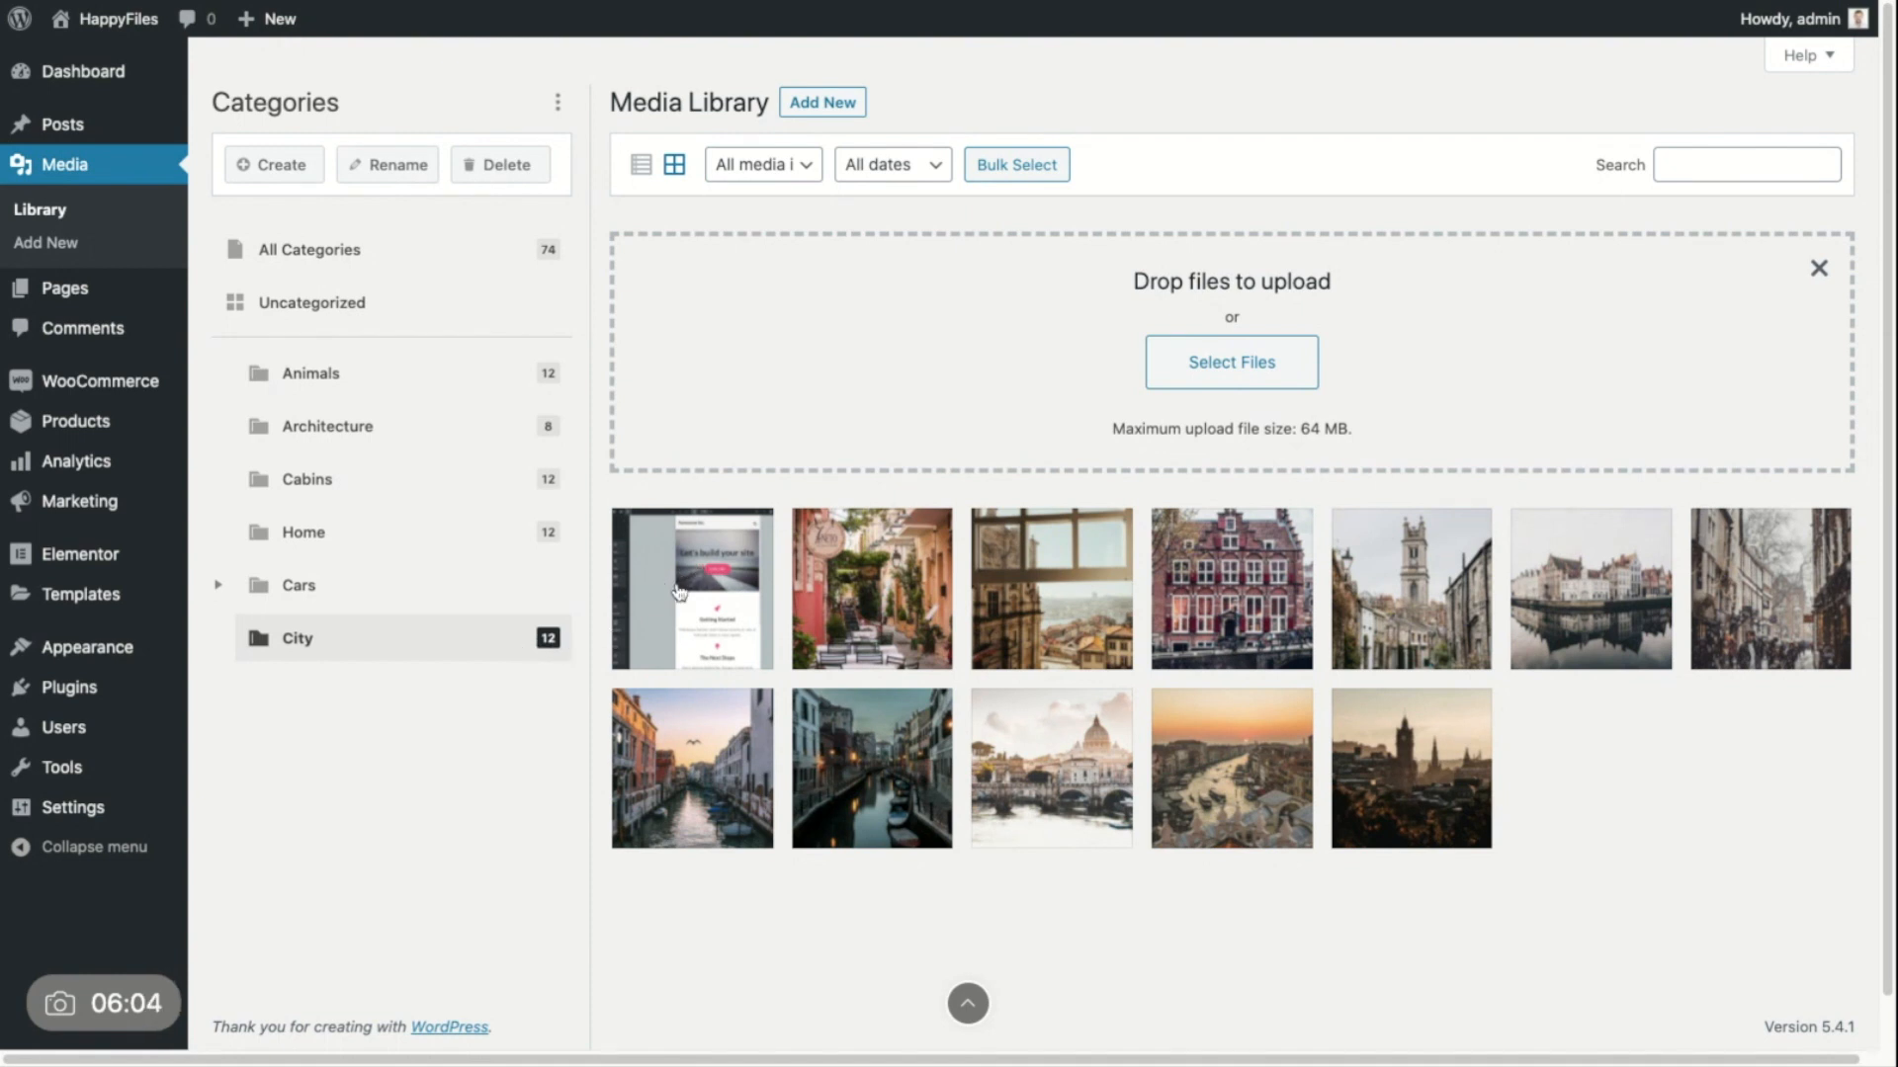
Step: Delete the uploaded website screenshot, returning City to 11 images
click(691, 588)
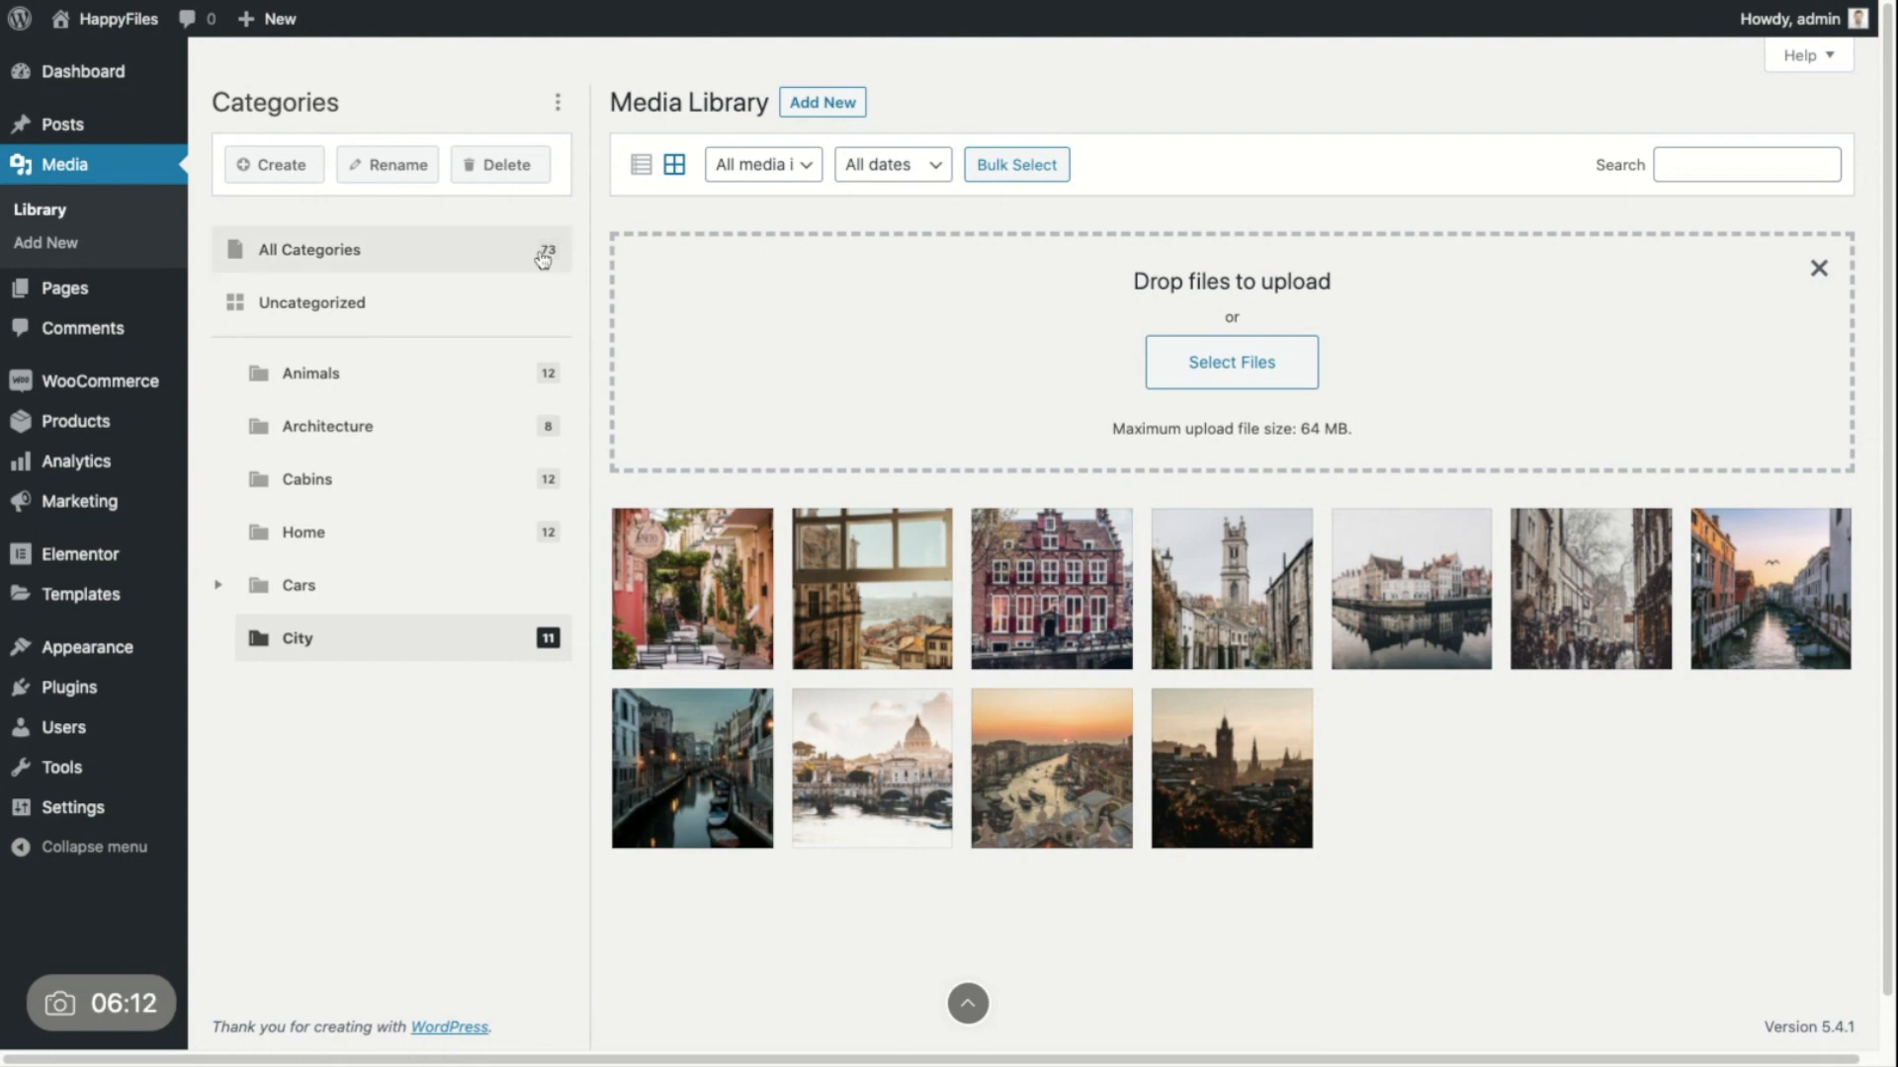
mouse_move(1821, 276)
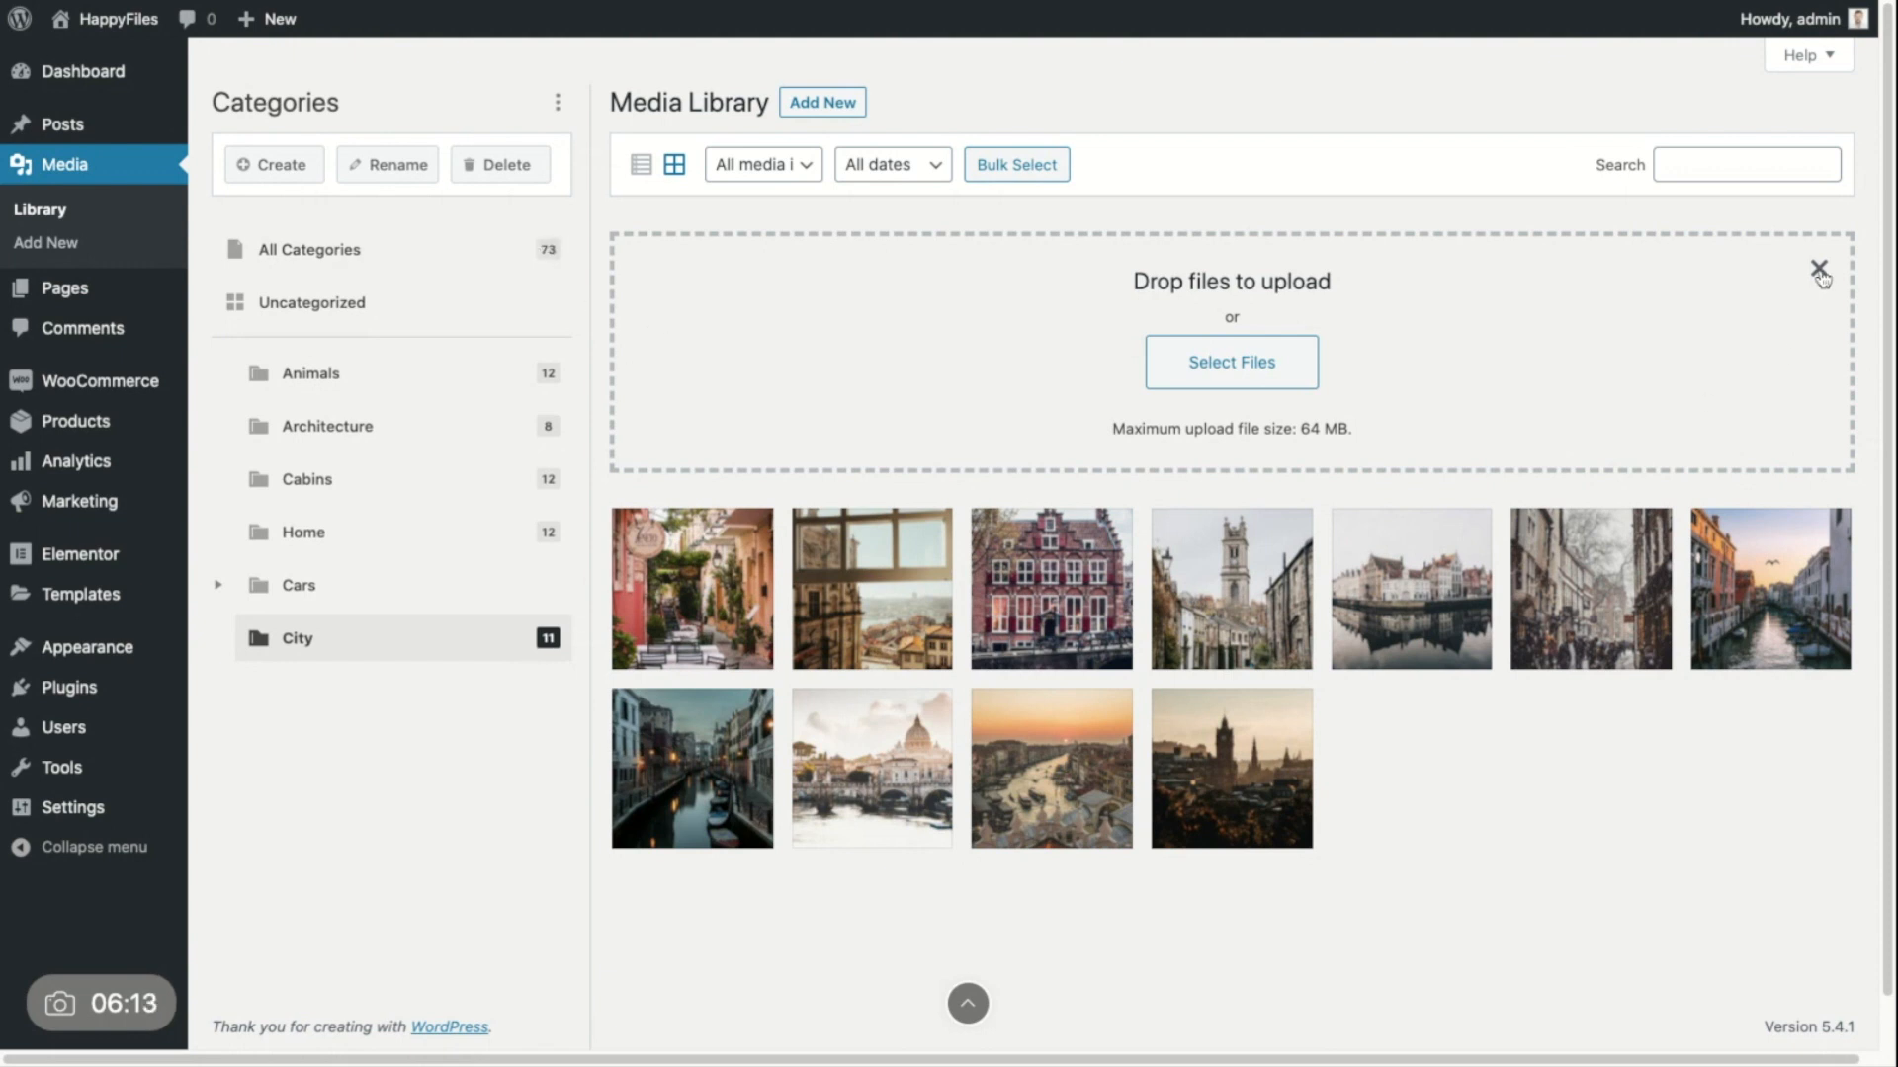
Step: Close the Drop files to upload panel, leaving City's 11 photos displayed
click(1818, 268)
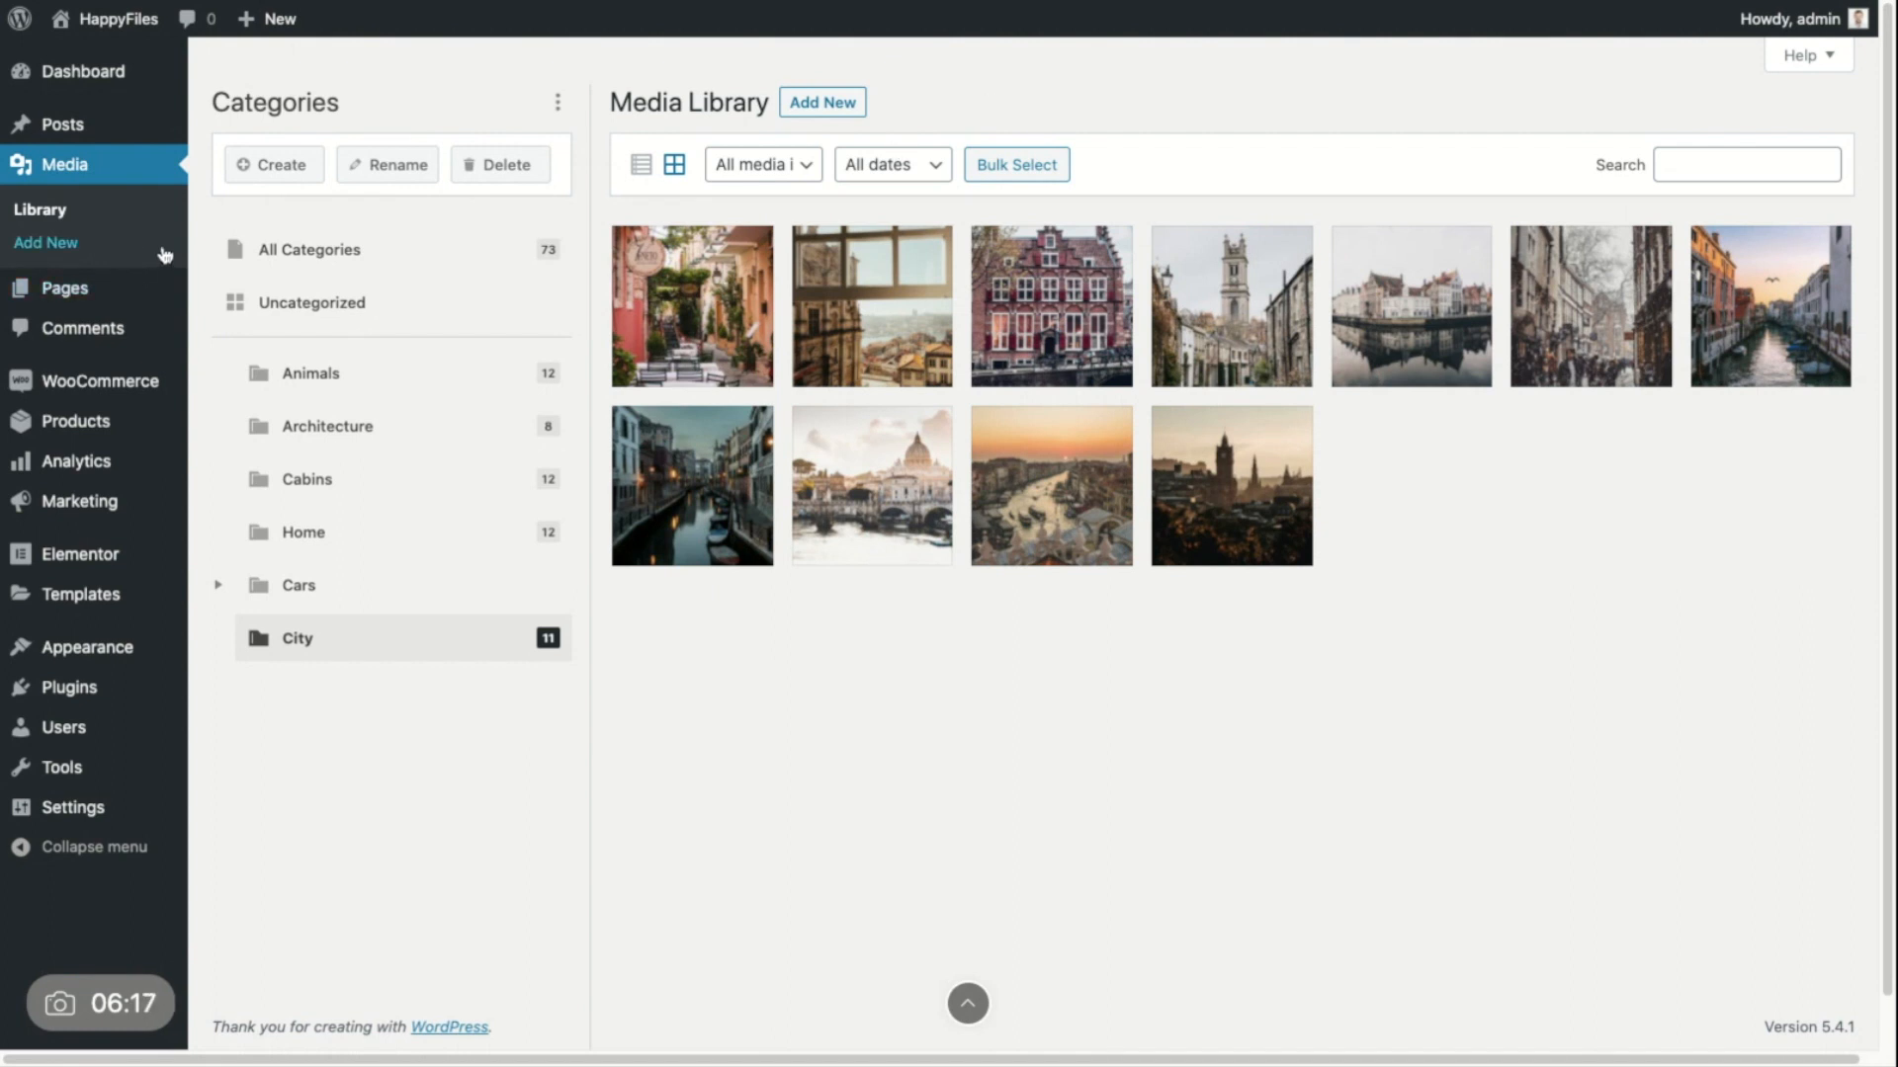
Step: Open Upload New Media with Uncategorized as the optional upload category
click(47, 243)
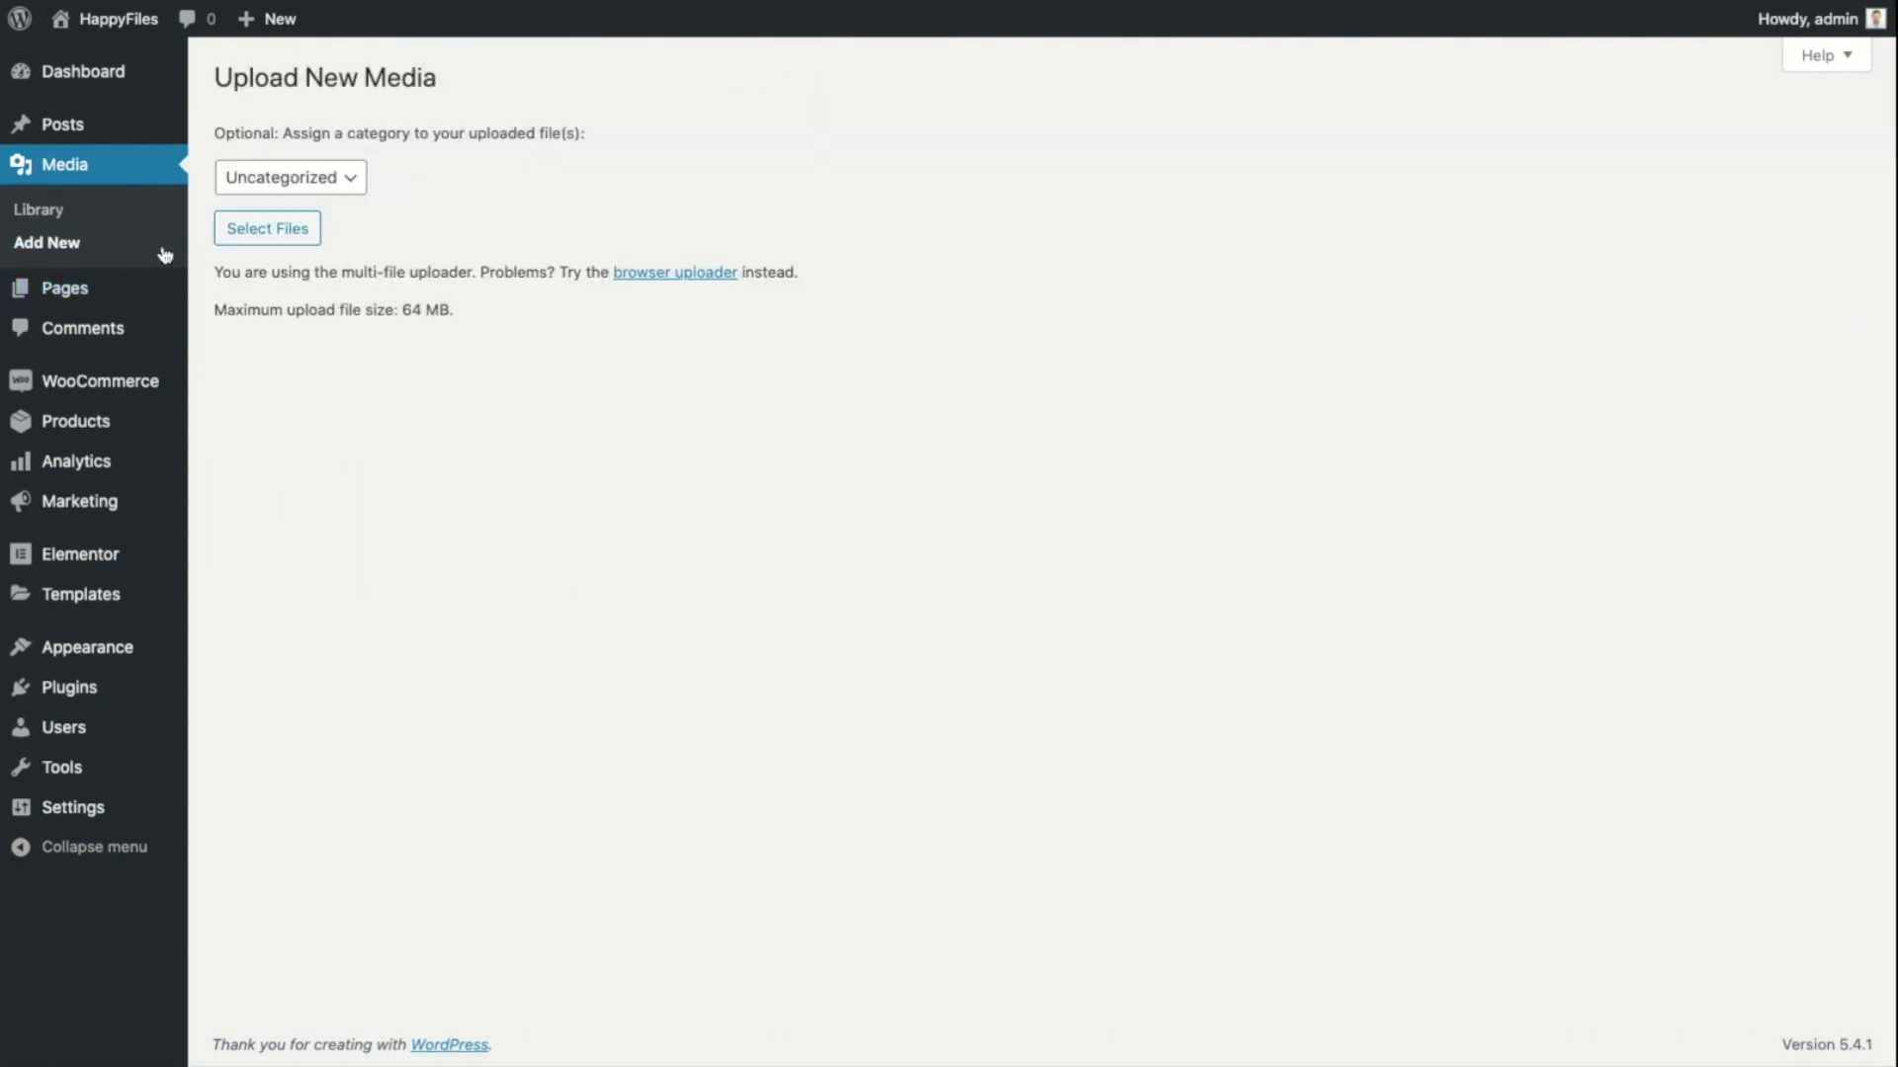
click(268, 227)
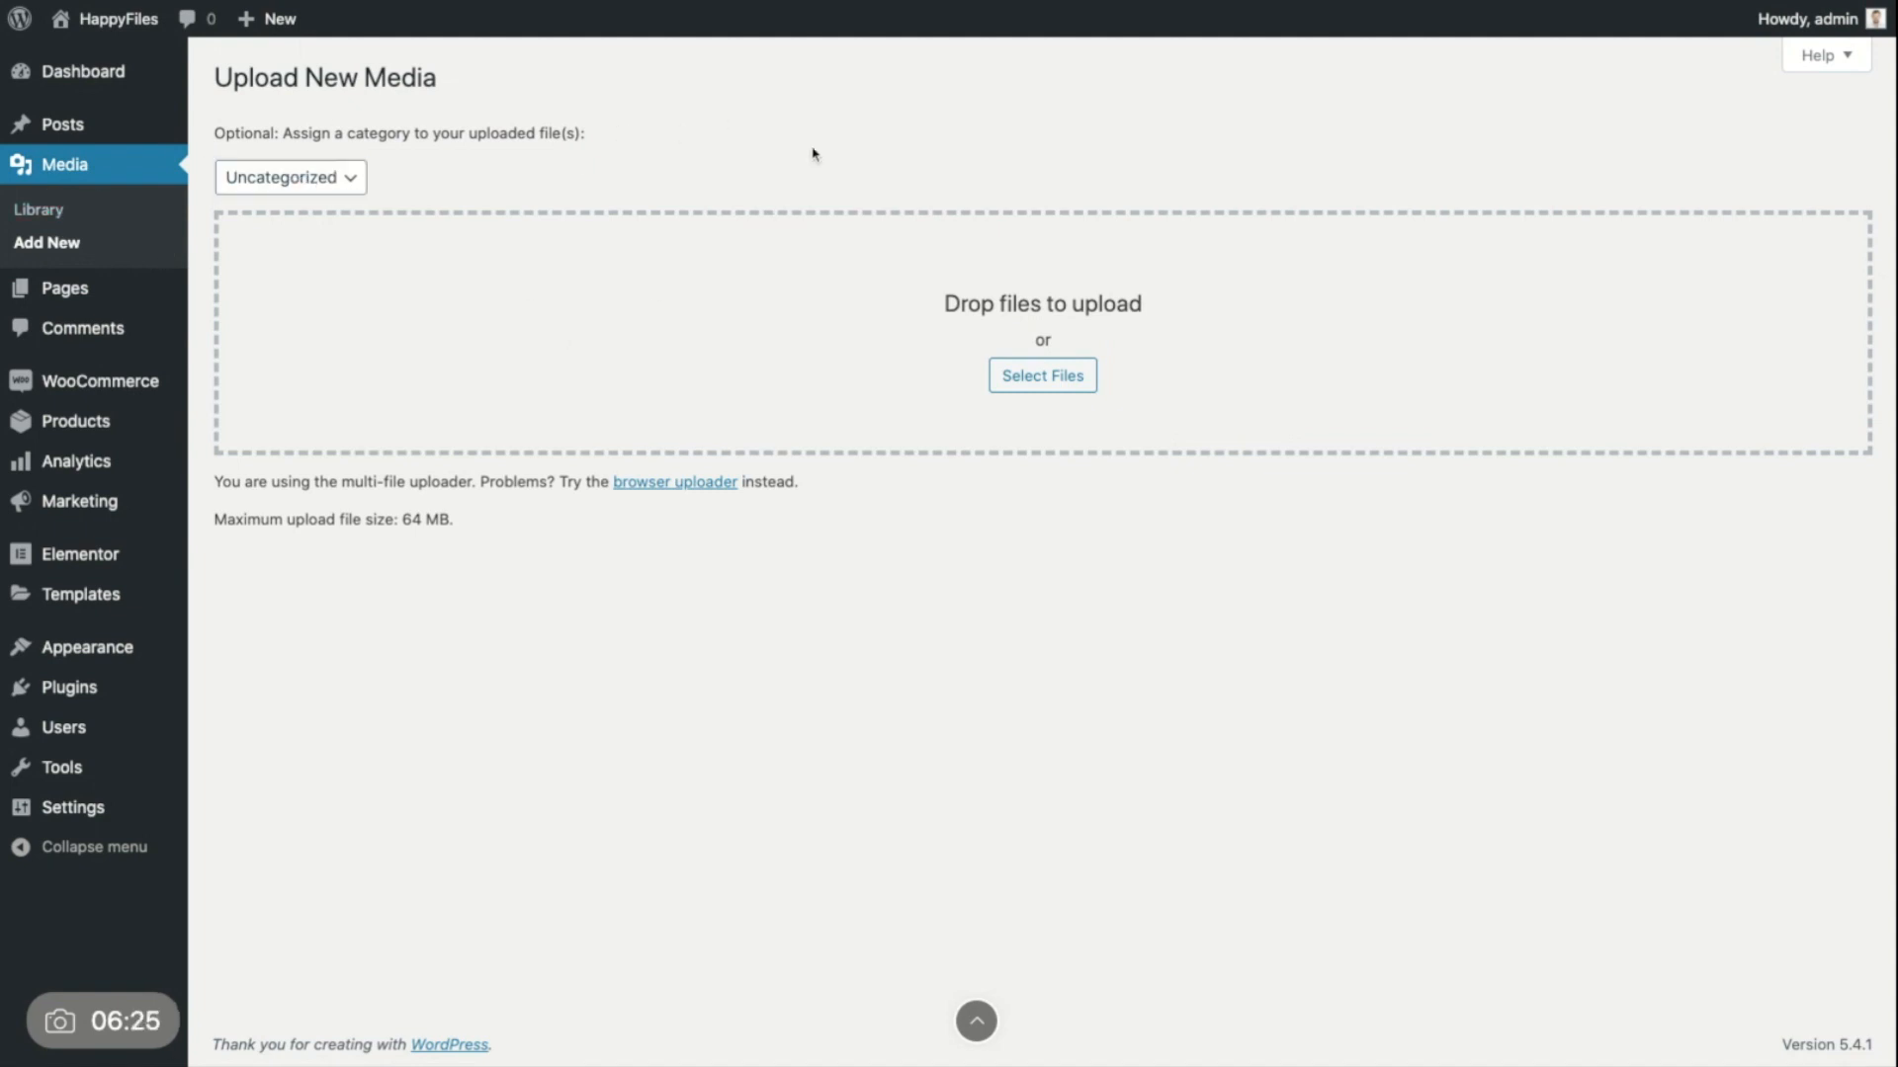
mouse_move(708, 617)
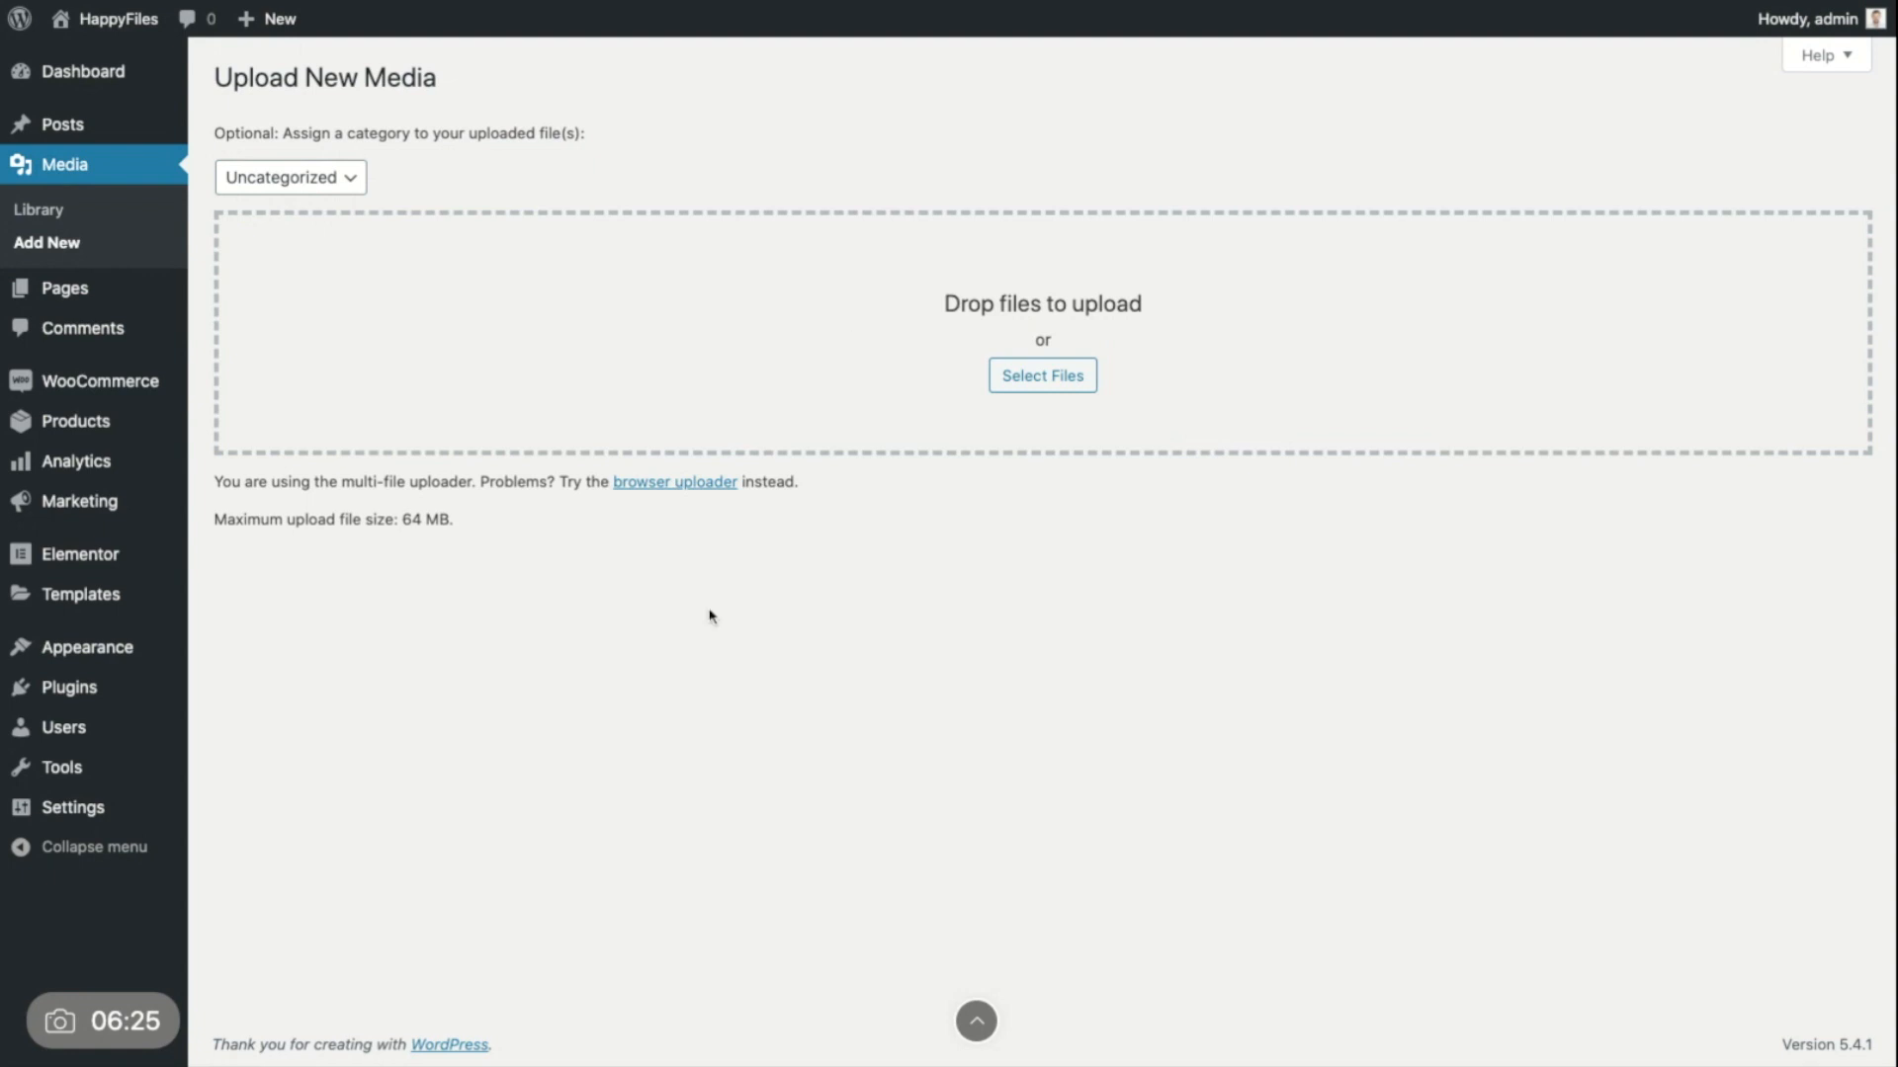
mouse_move(586, 640)
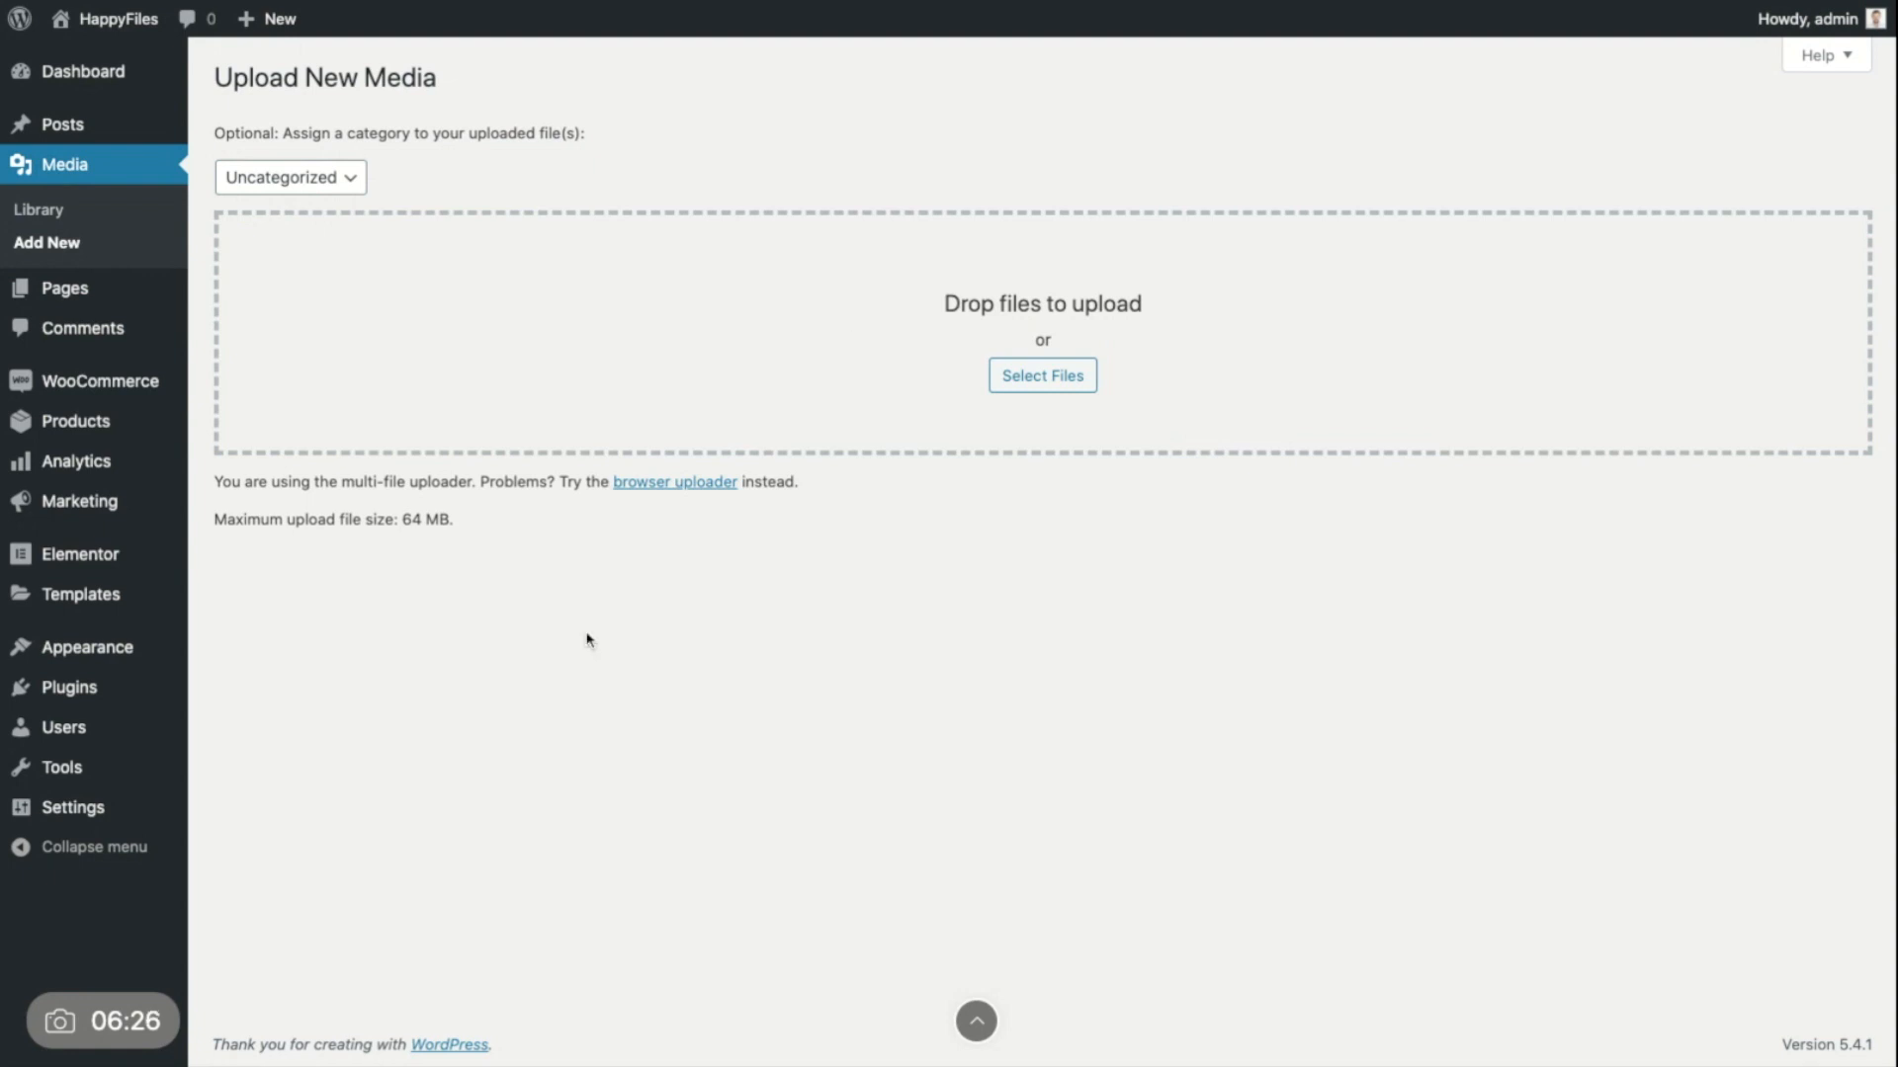
mouse_move(290, 613)
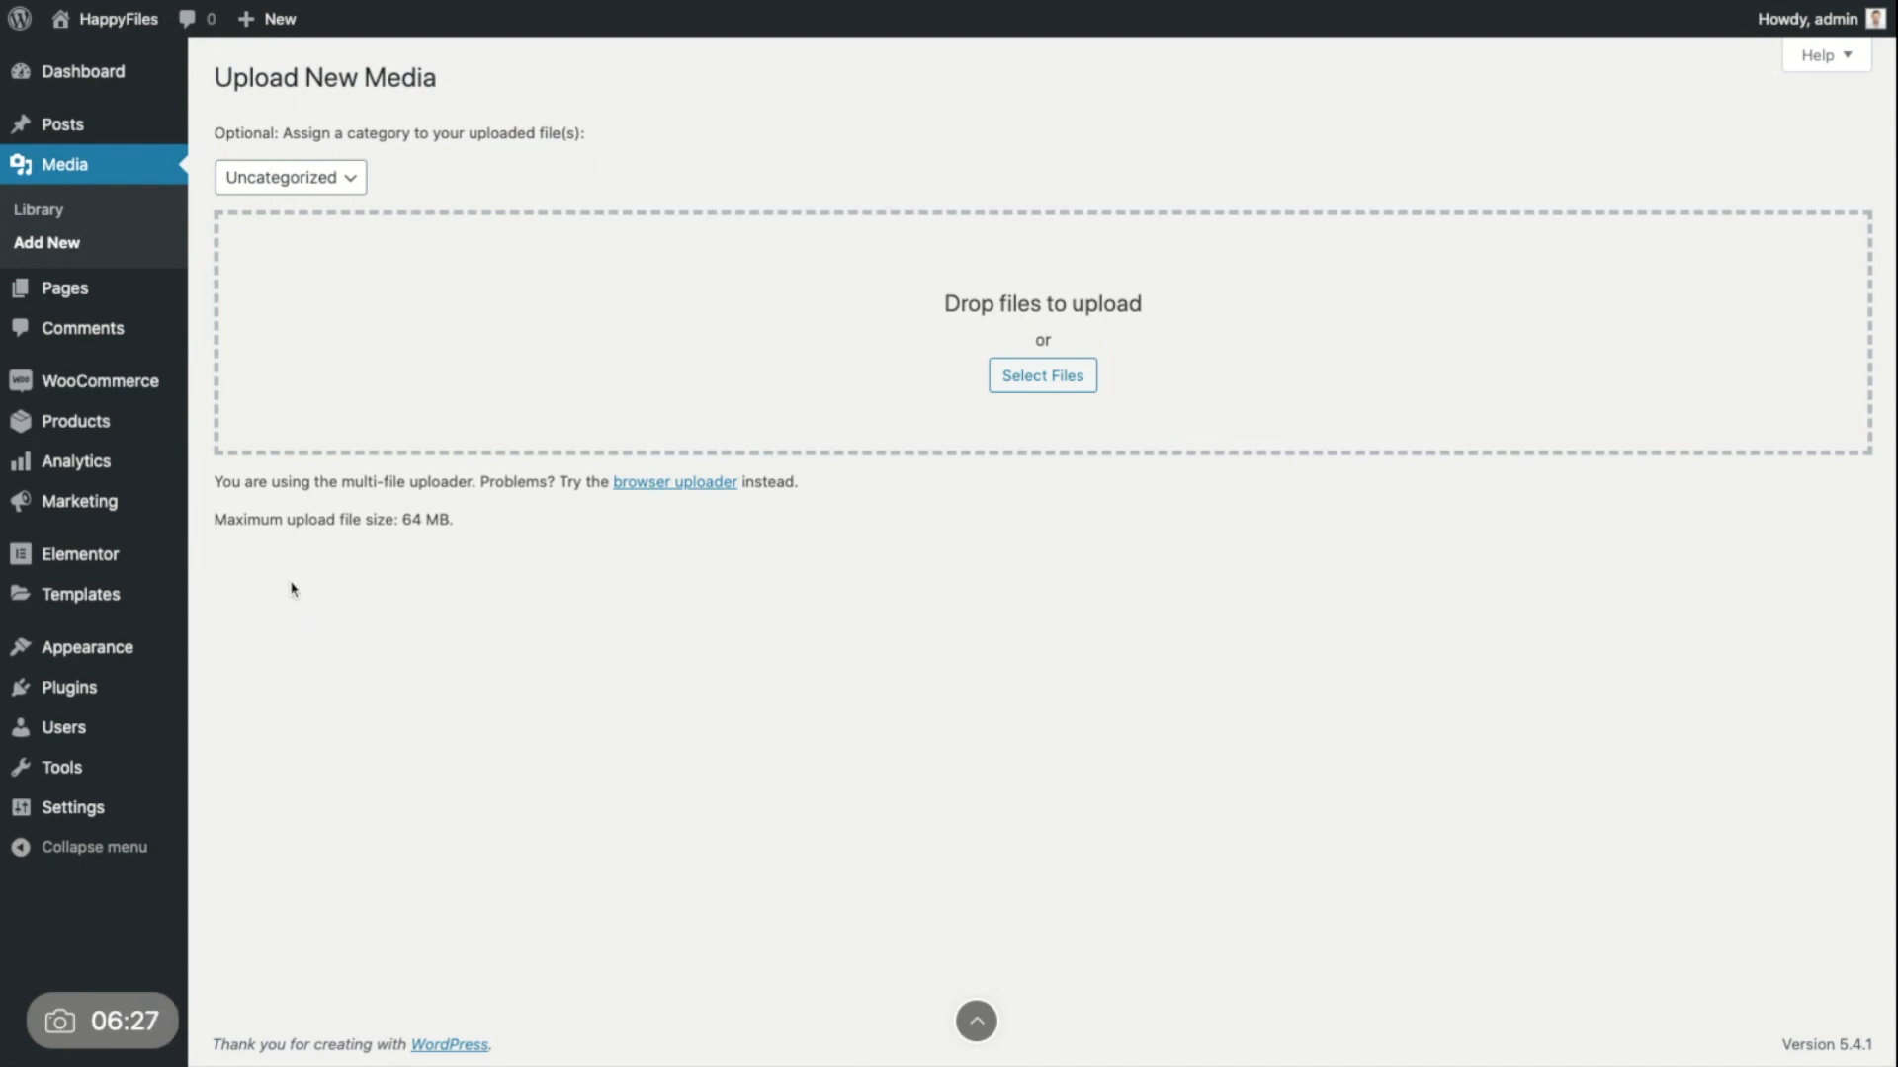
mouse_move(425, 627)
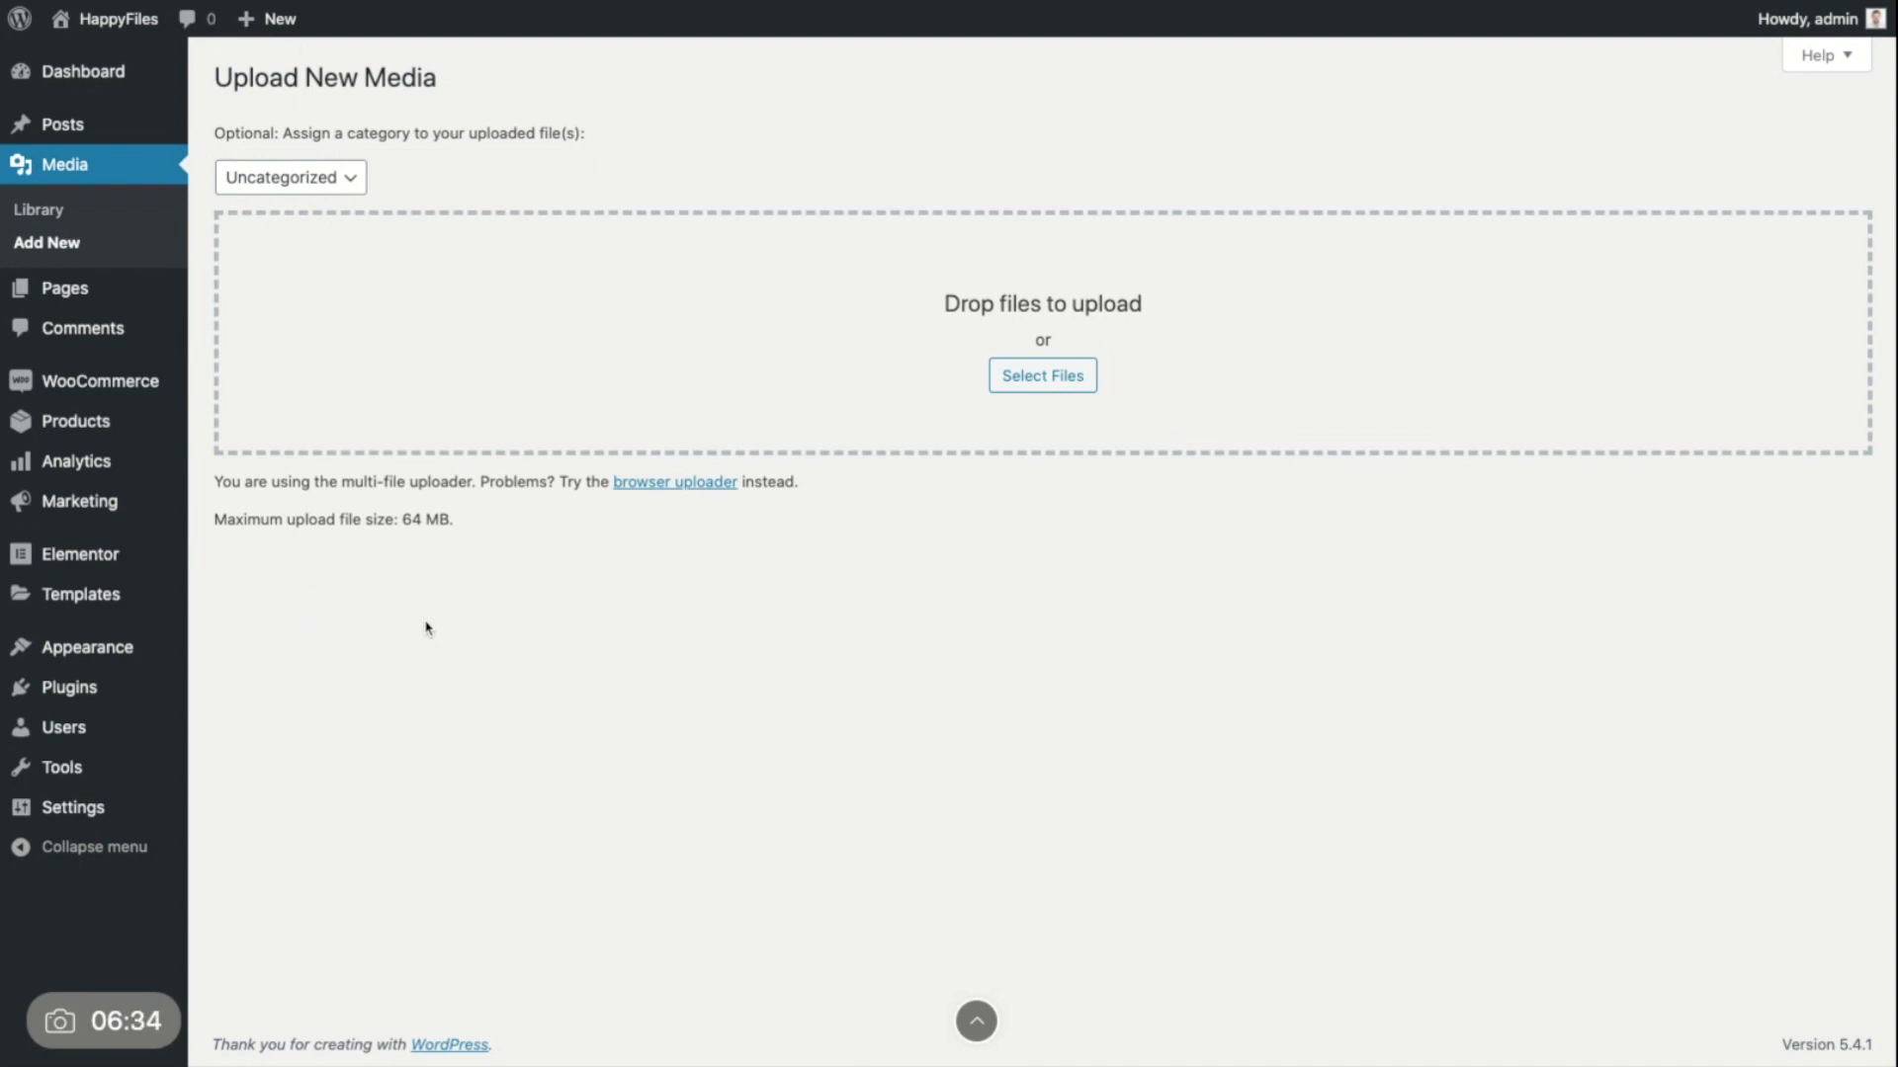
mouse_move(176, 603)
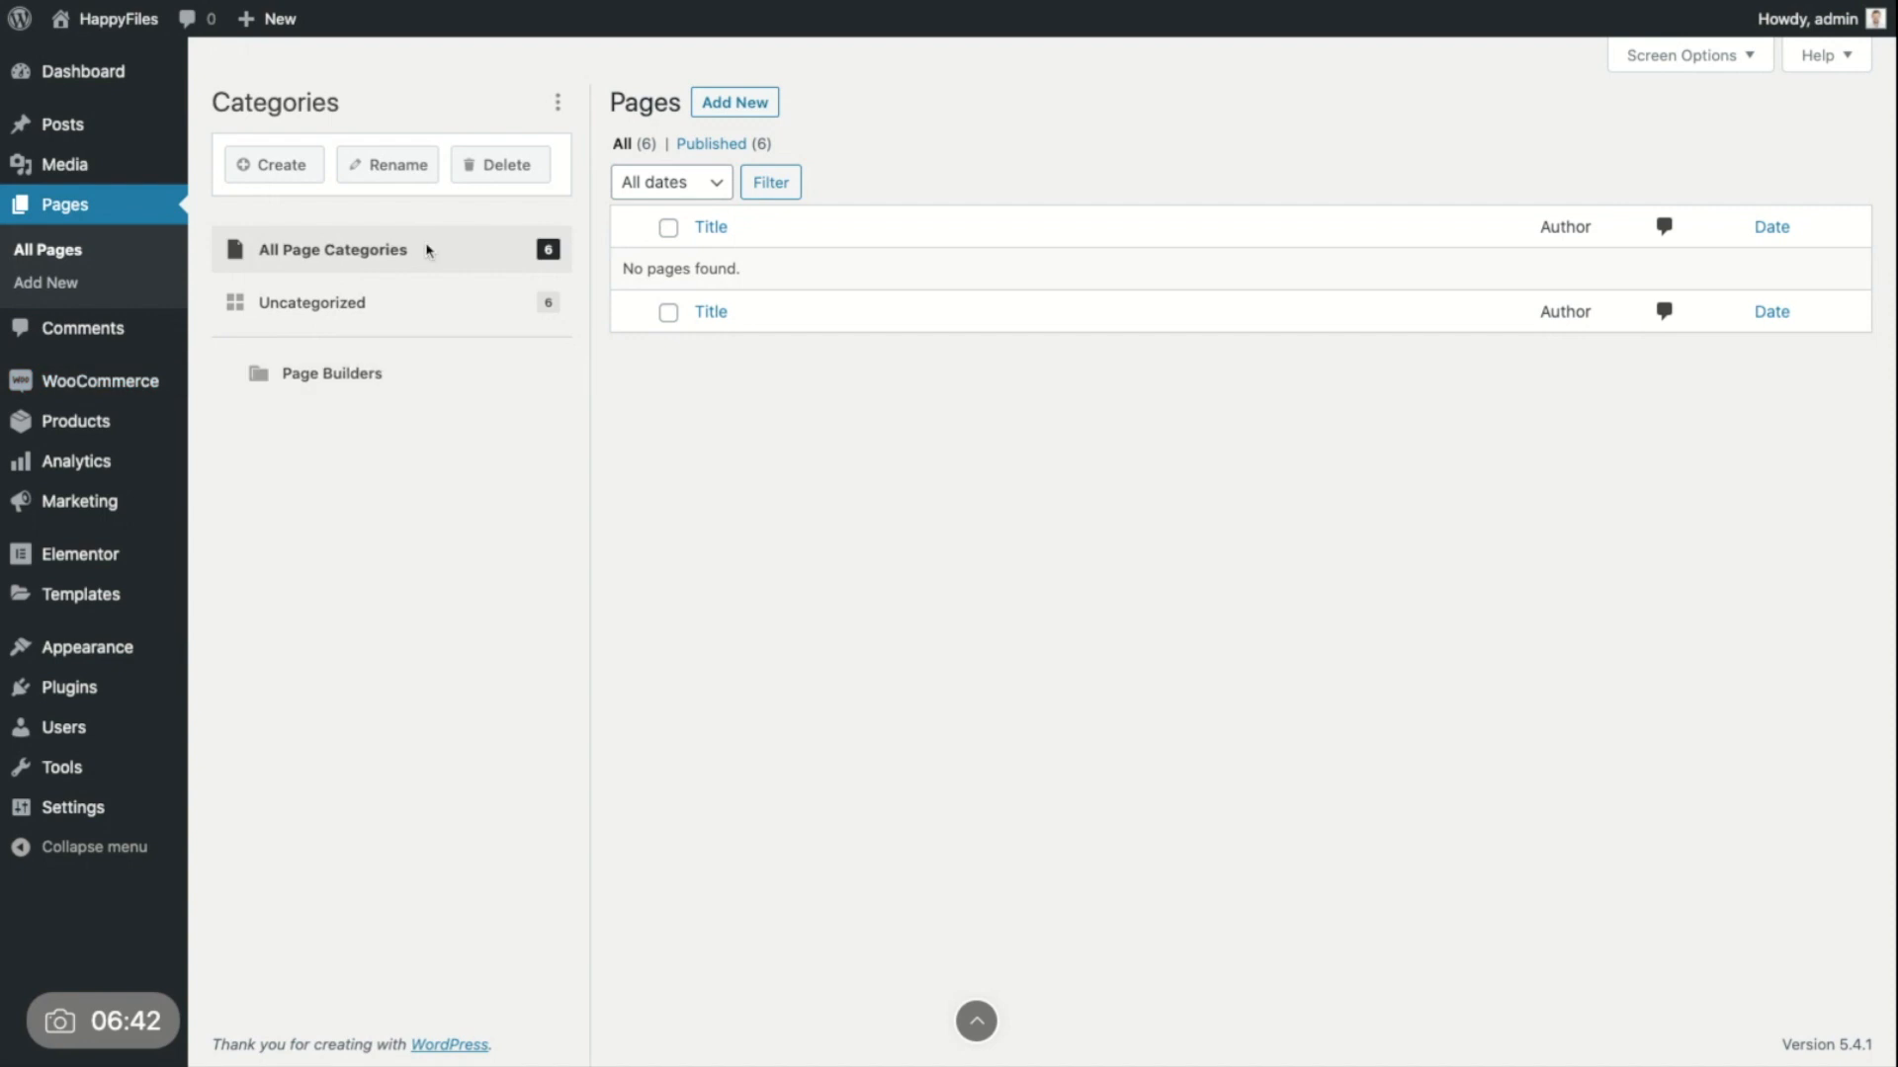
Step: List pages from all page categories and launch Elementor on the Elementor page
click(334, 249)
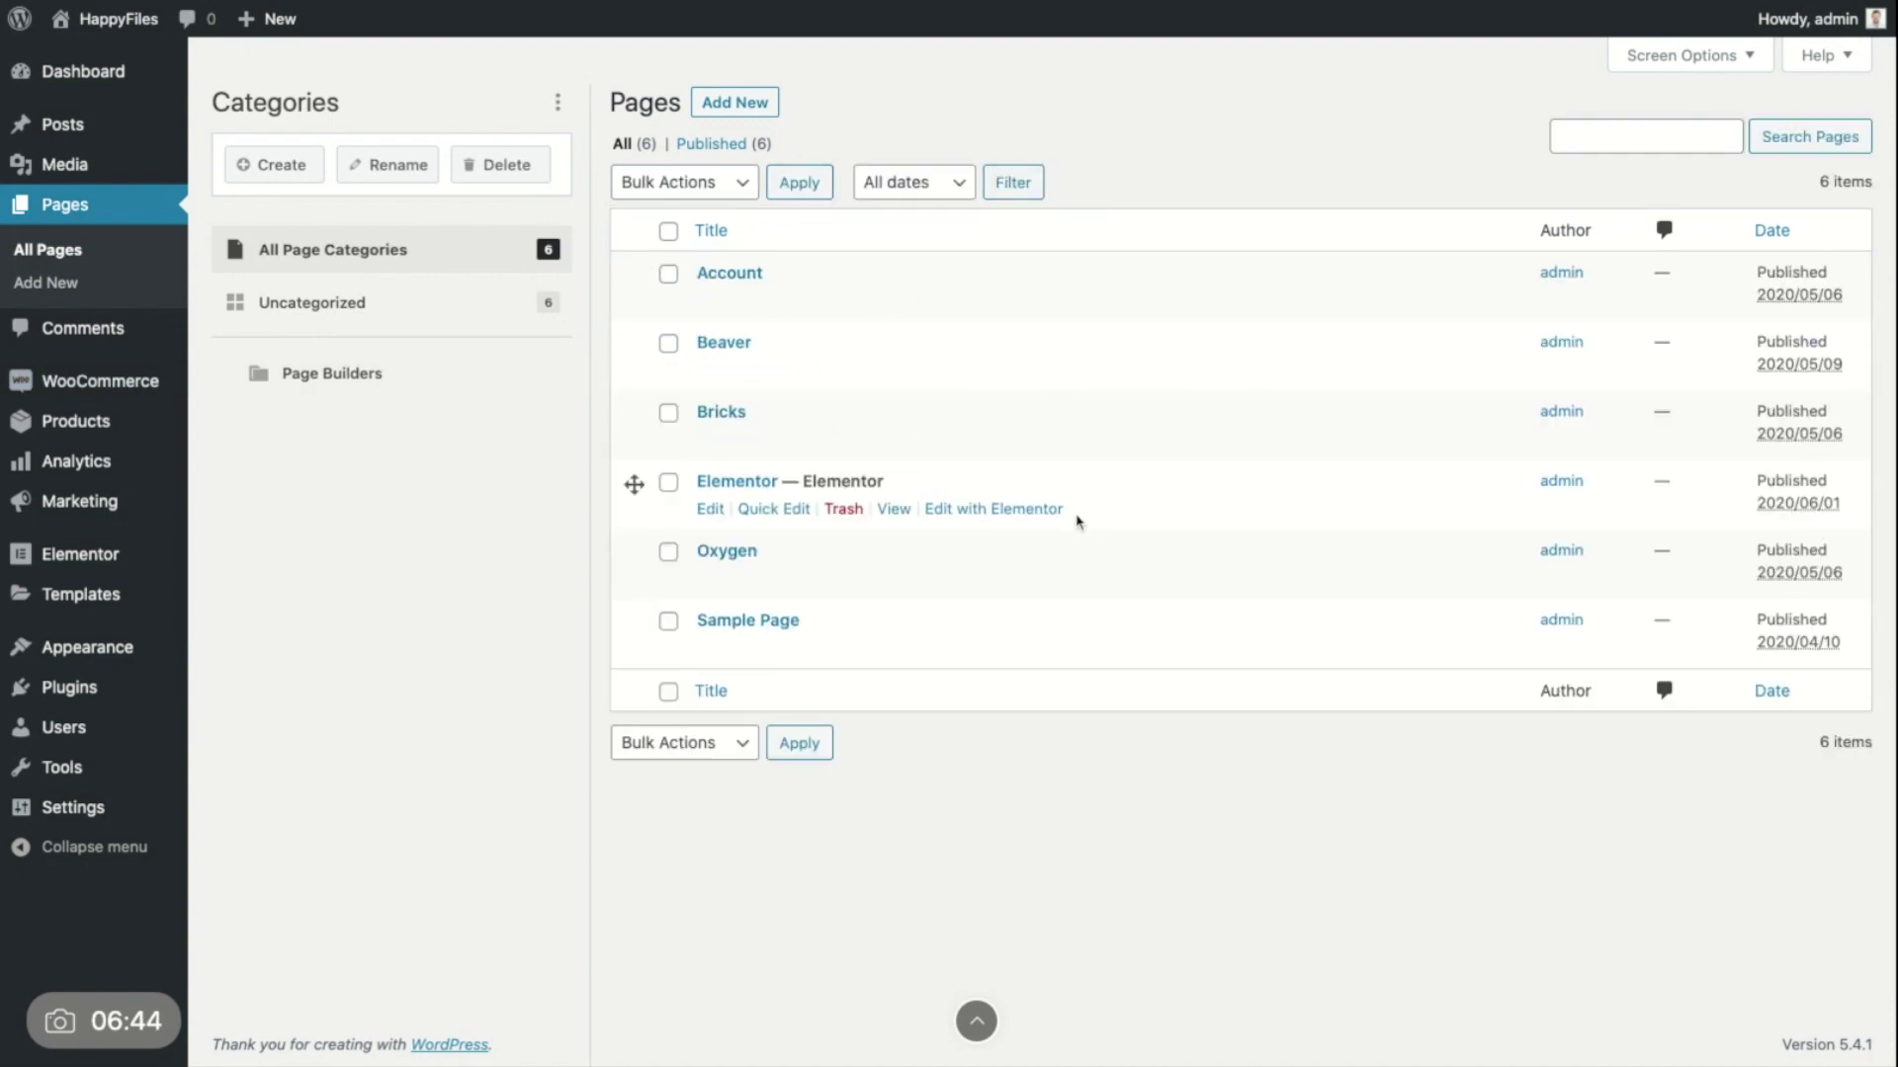
mouse_move(962, 514)
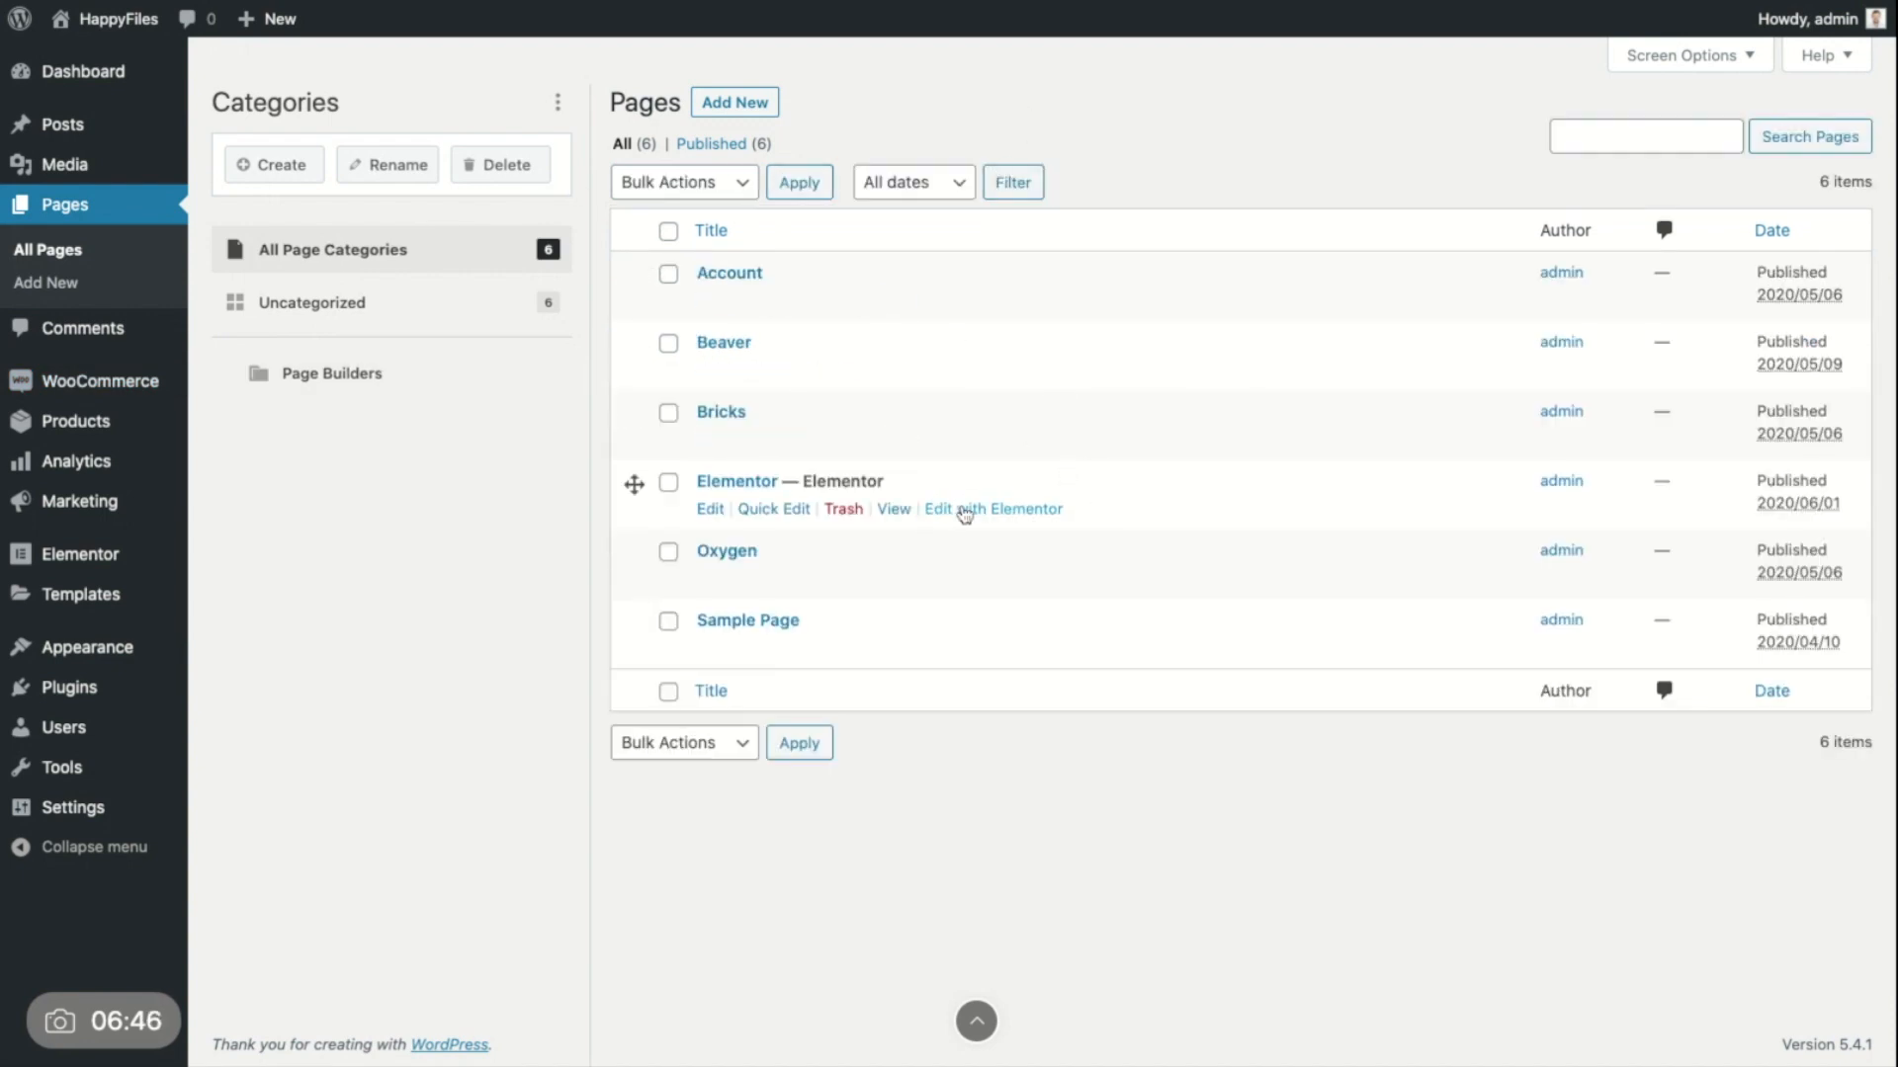
click(993, 508)
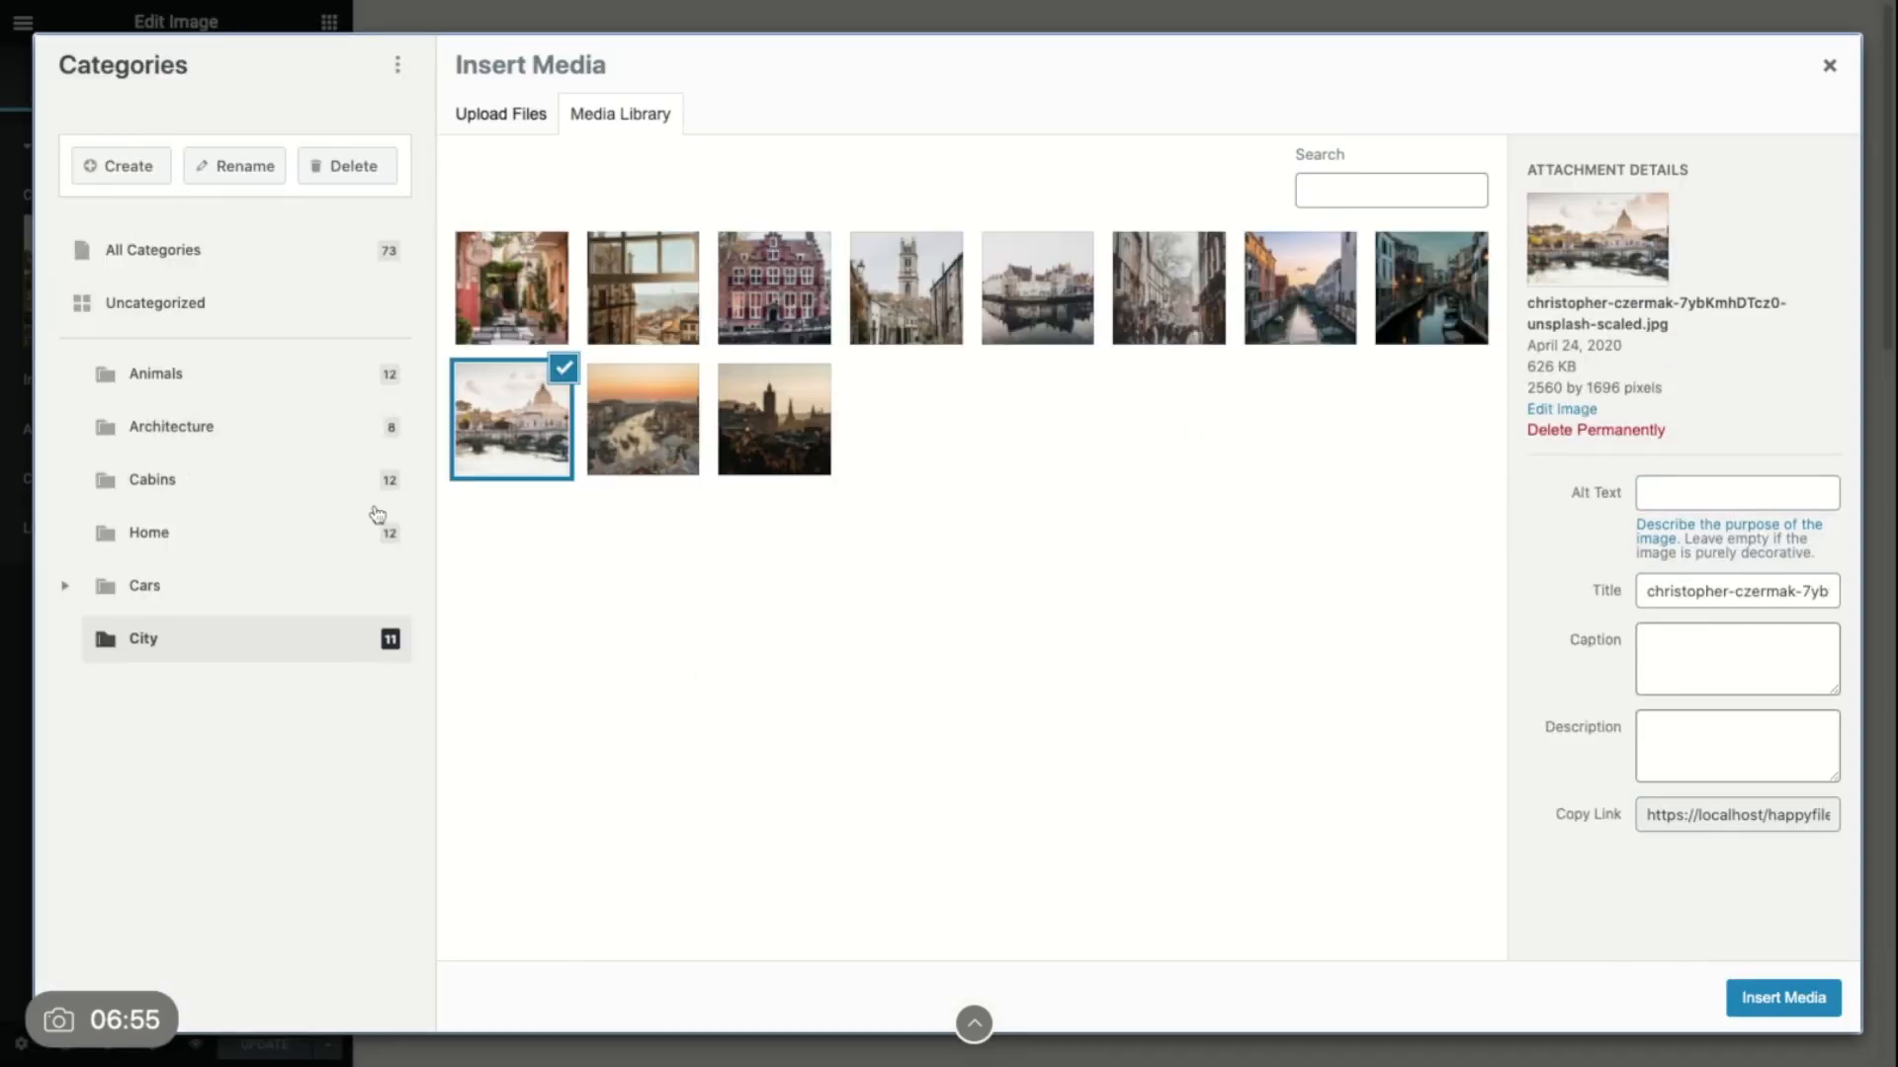
mouse_move(968, 473)
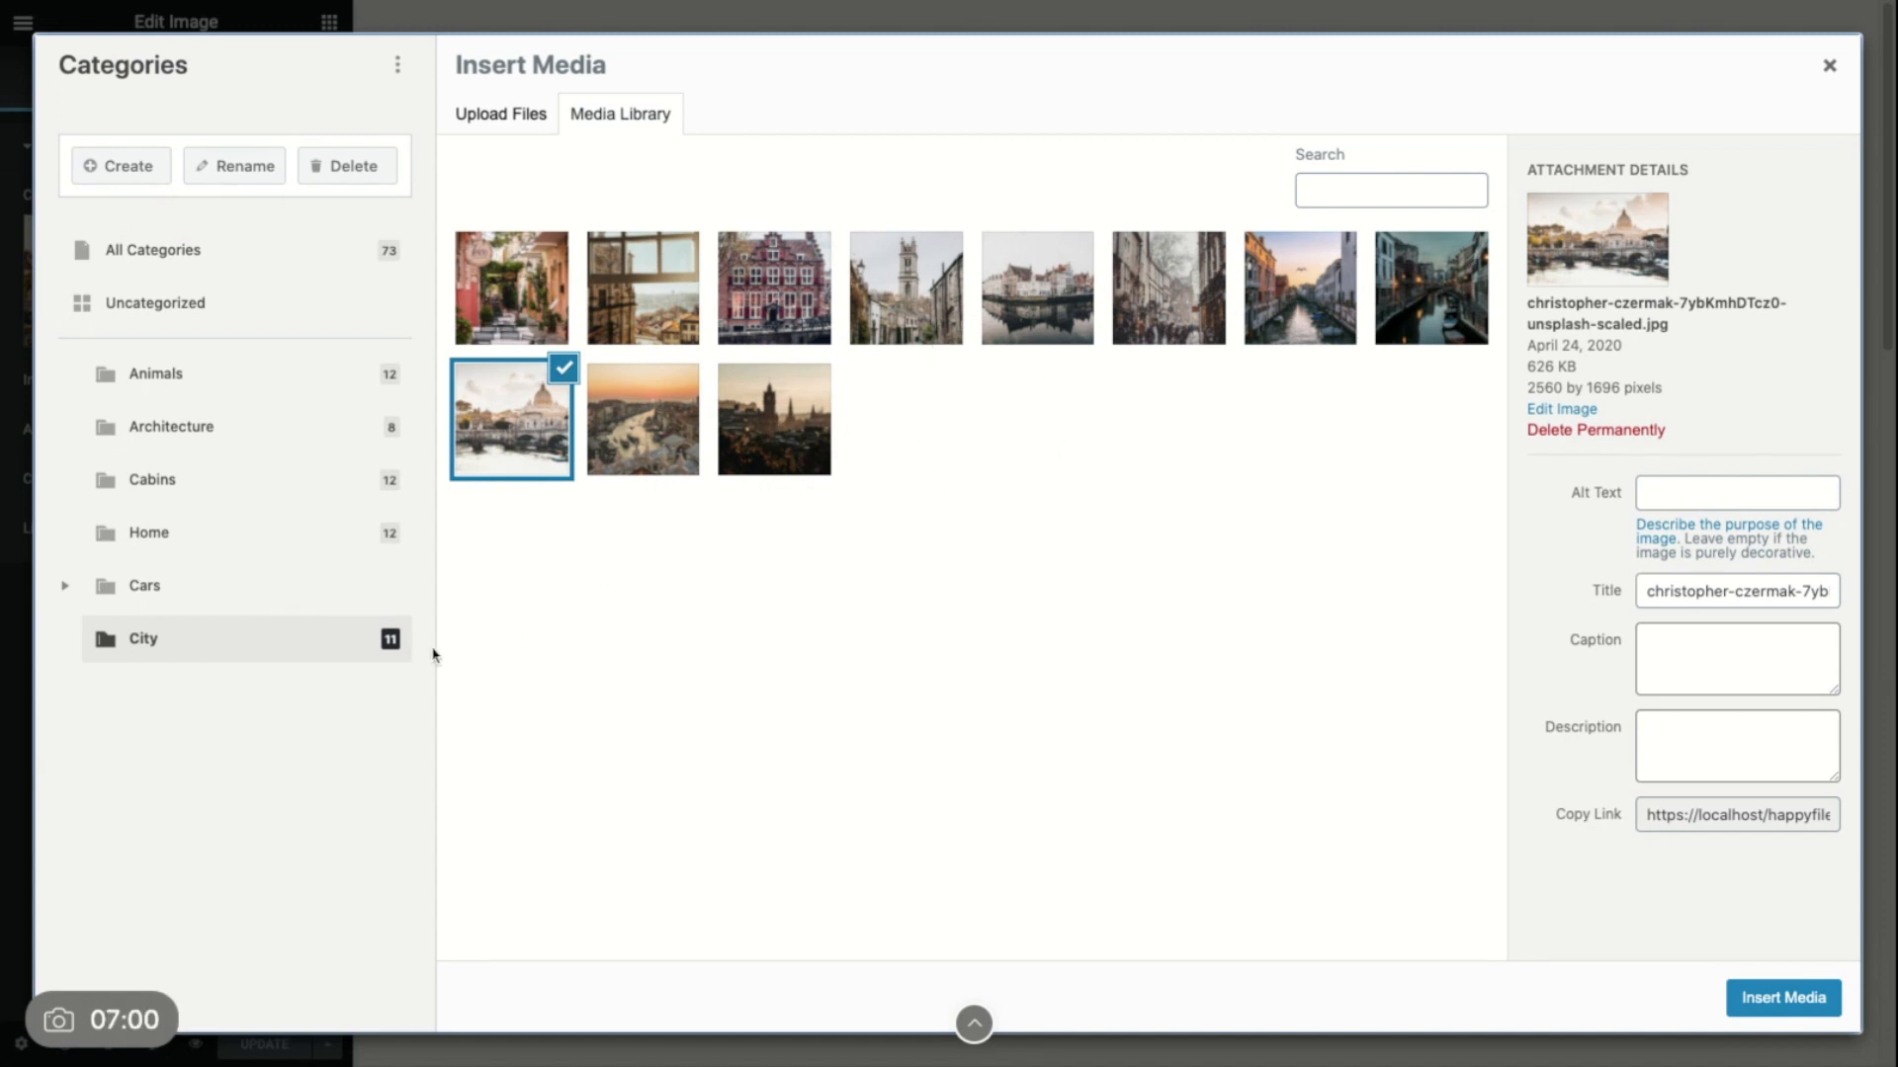
Step: Browse the Animals category and sort options, close the media picker, and exit to dashboard
click(156, 373)
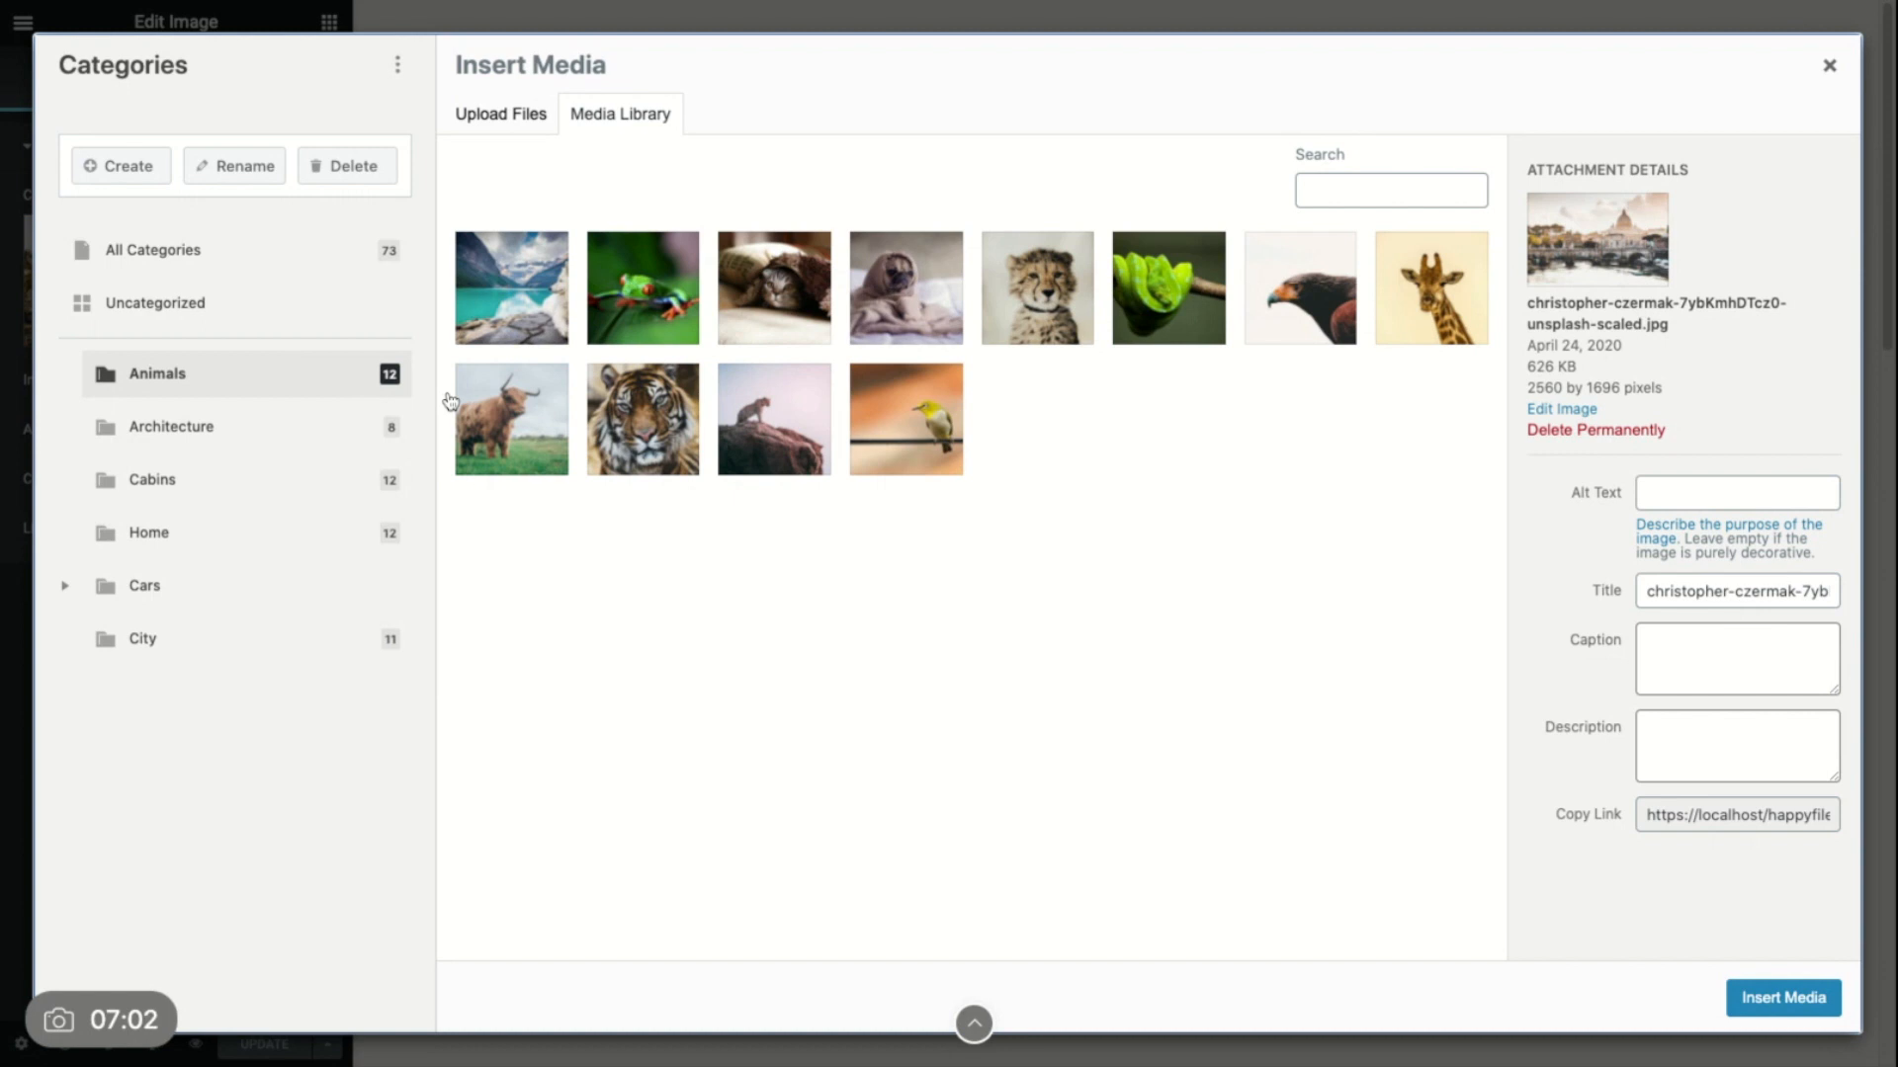
mouse_move(134, 227)
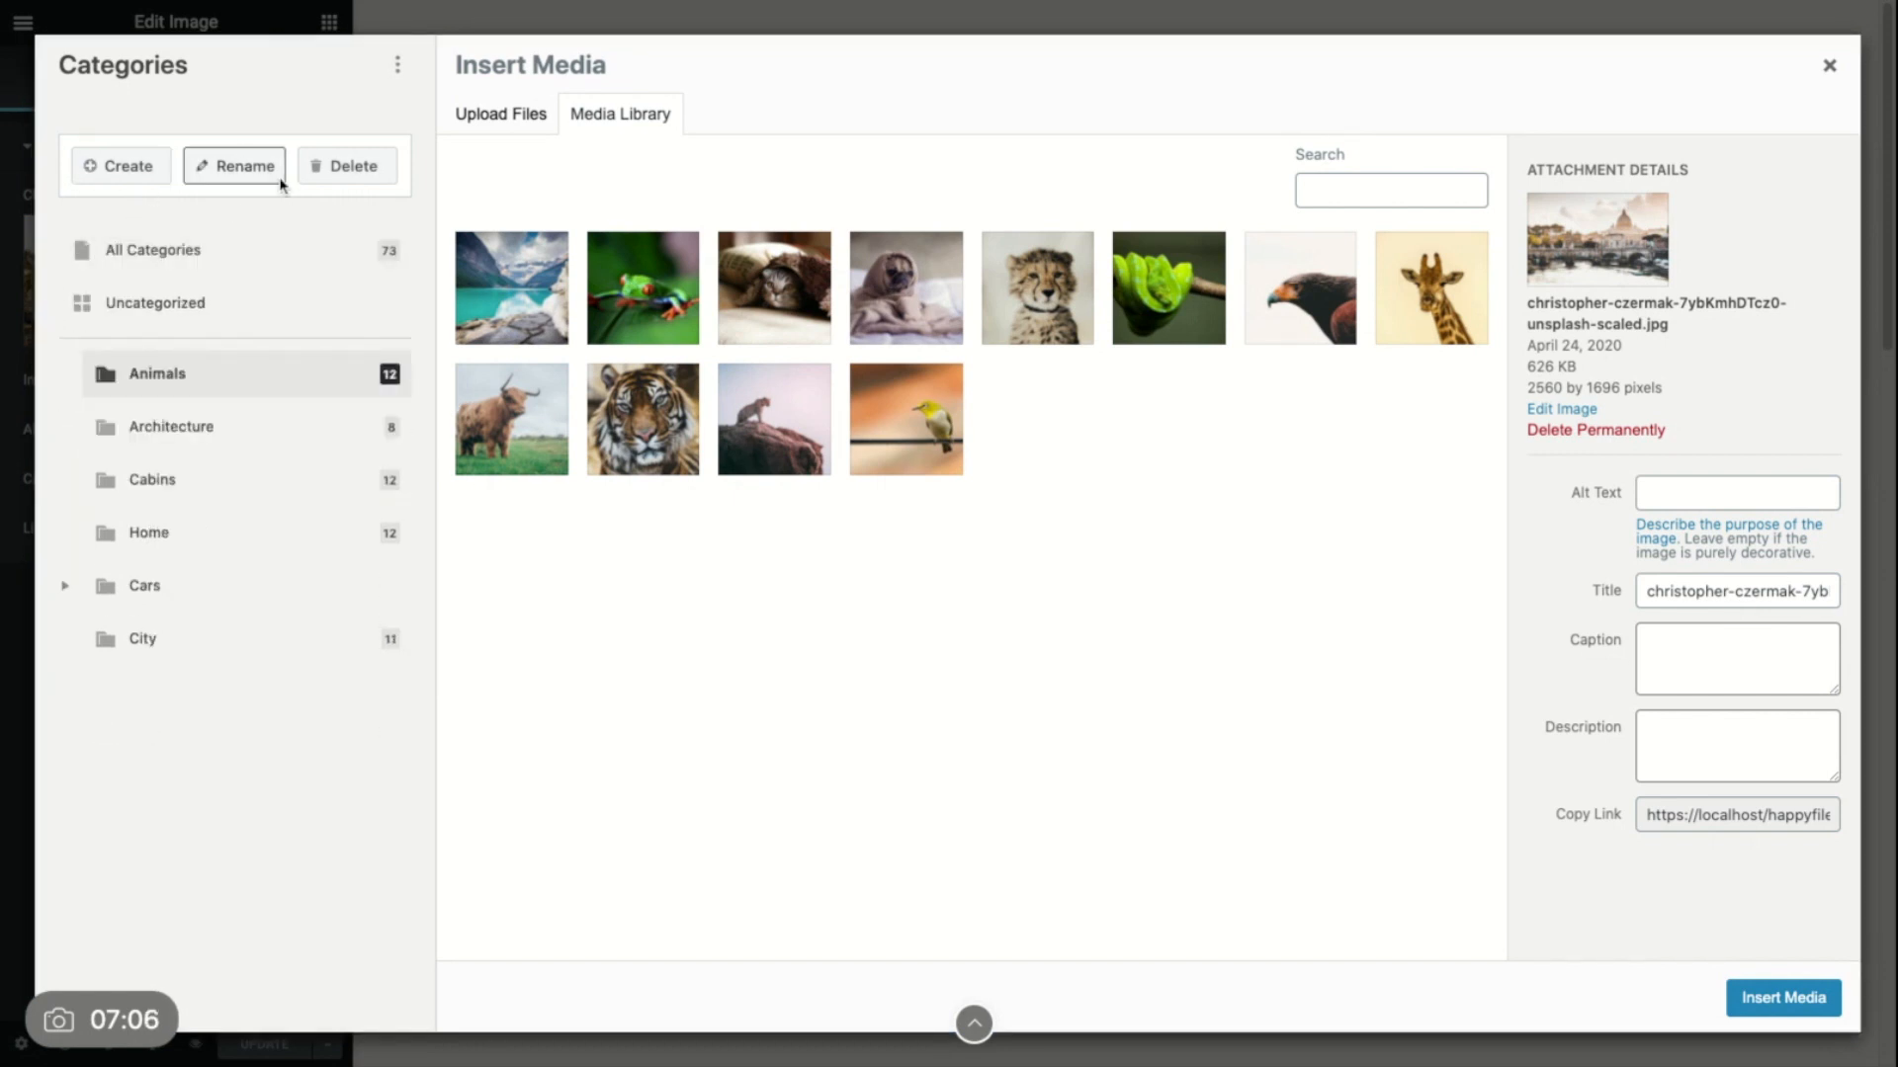
click(397, 65)
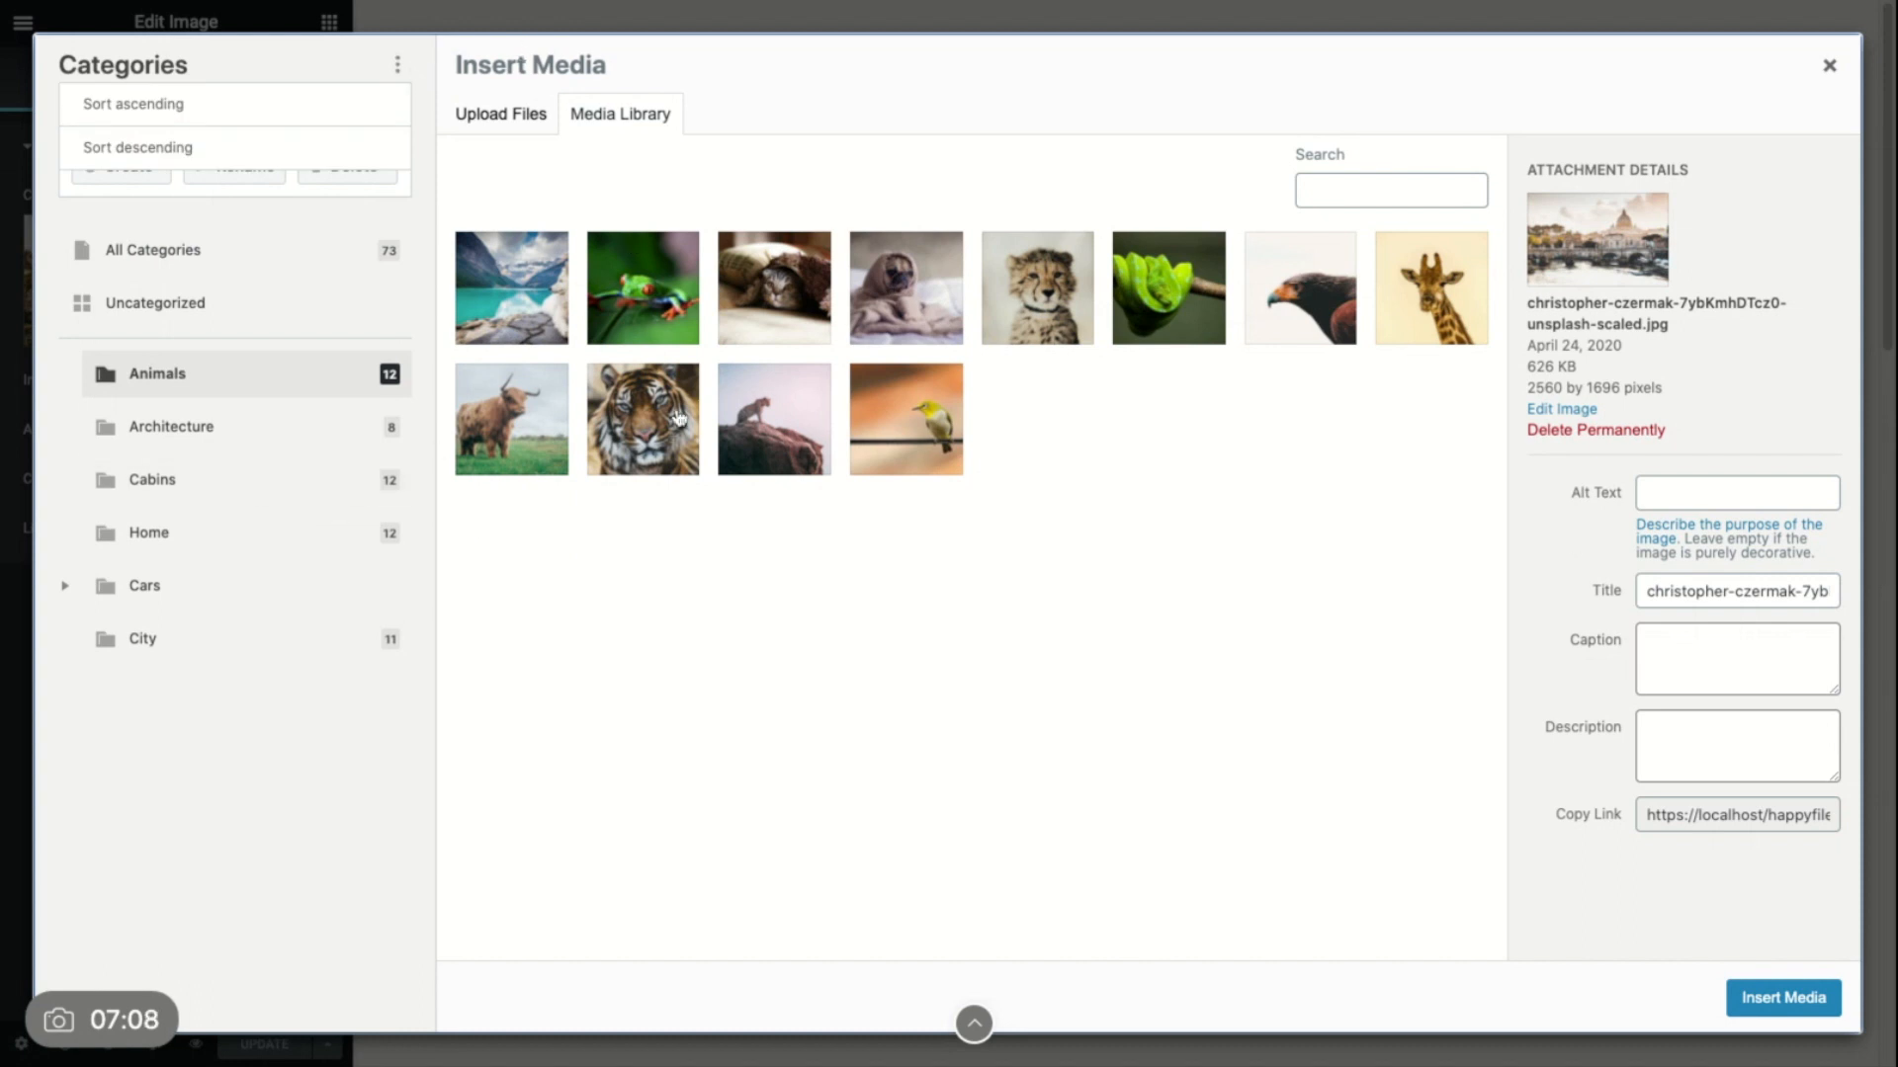
click(1781, 998)
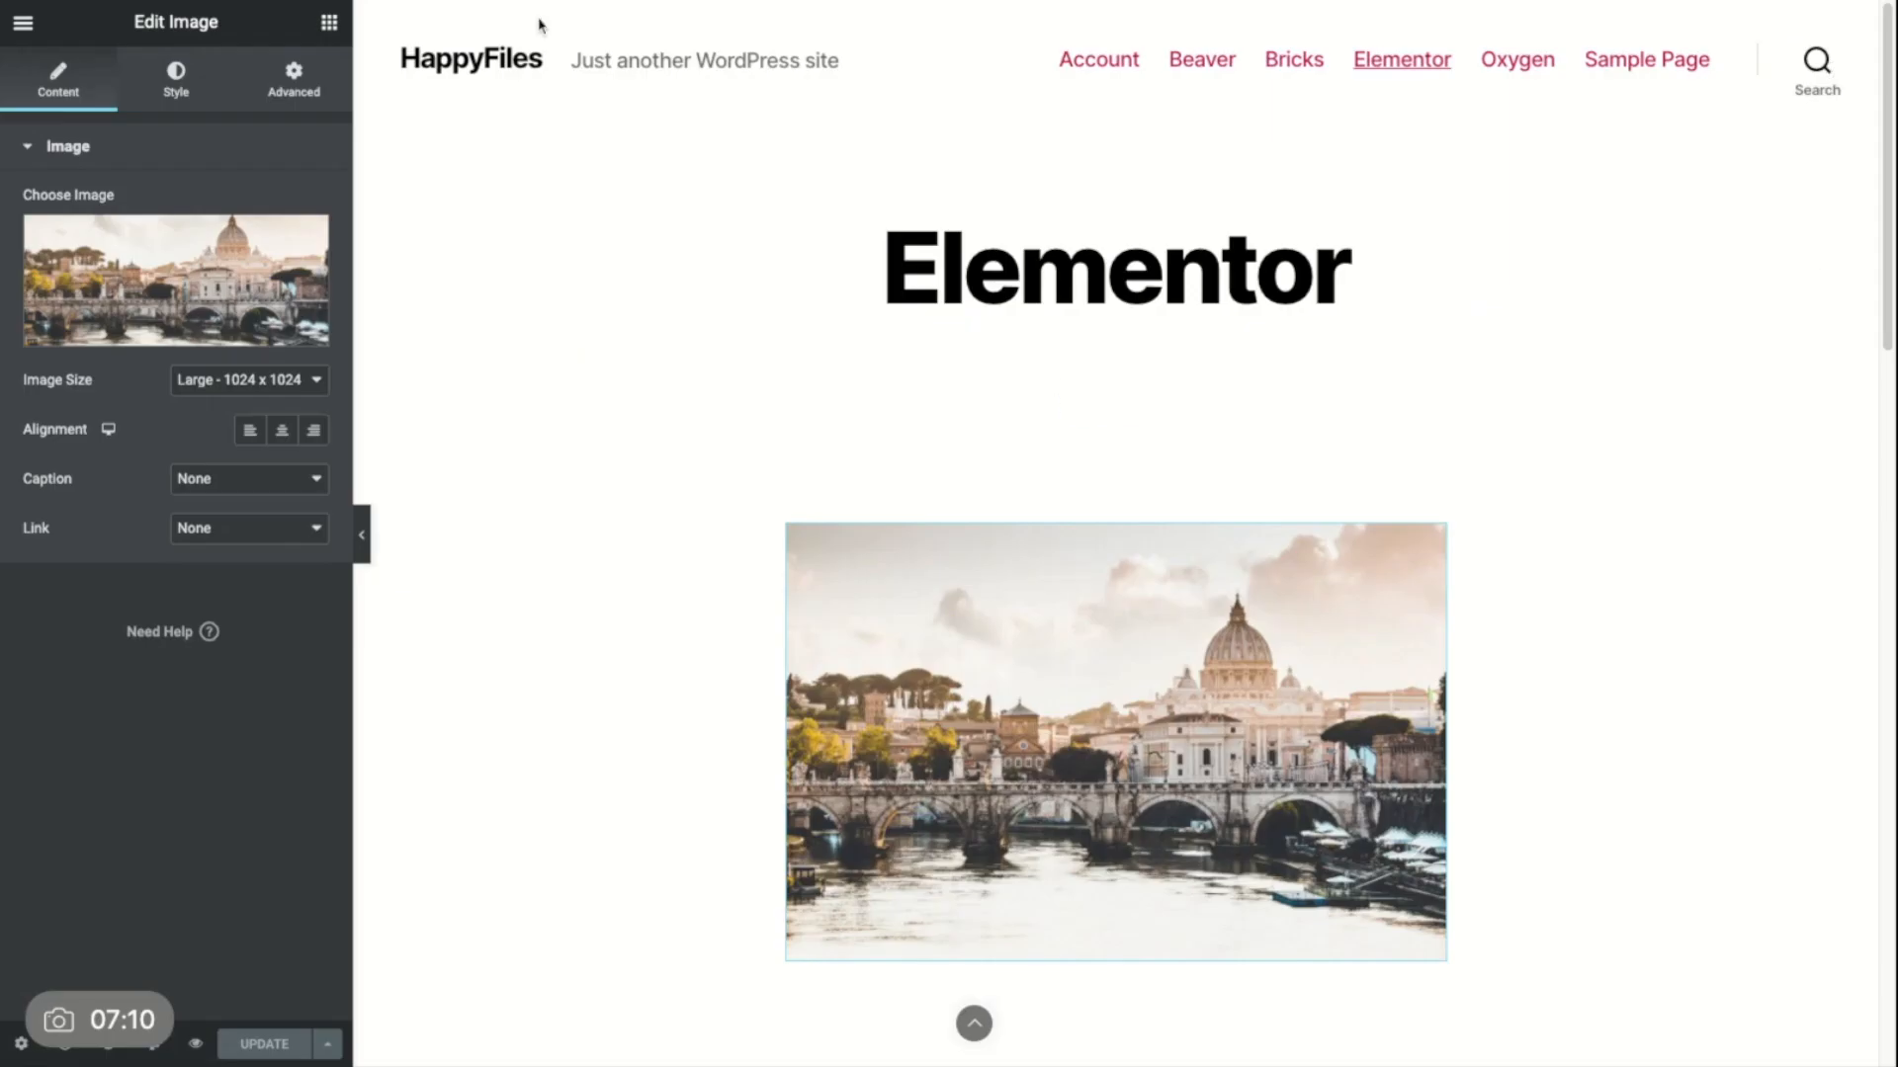
click(22, 22)
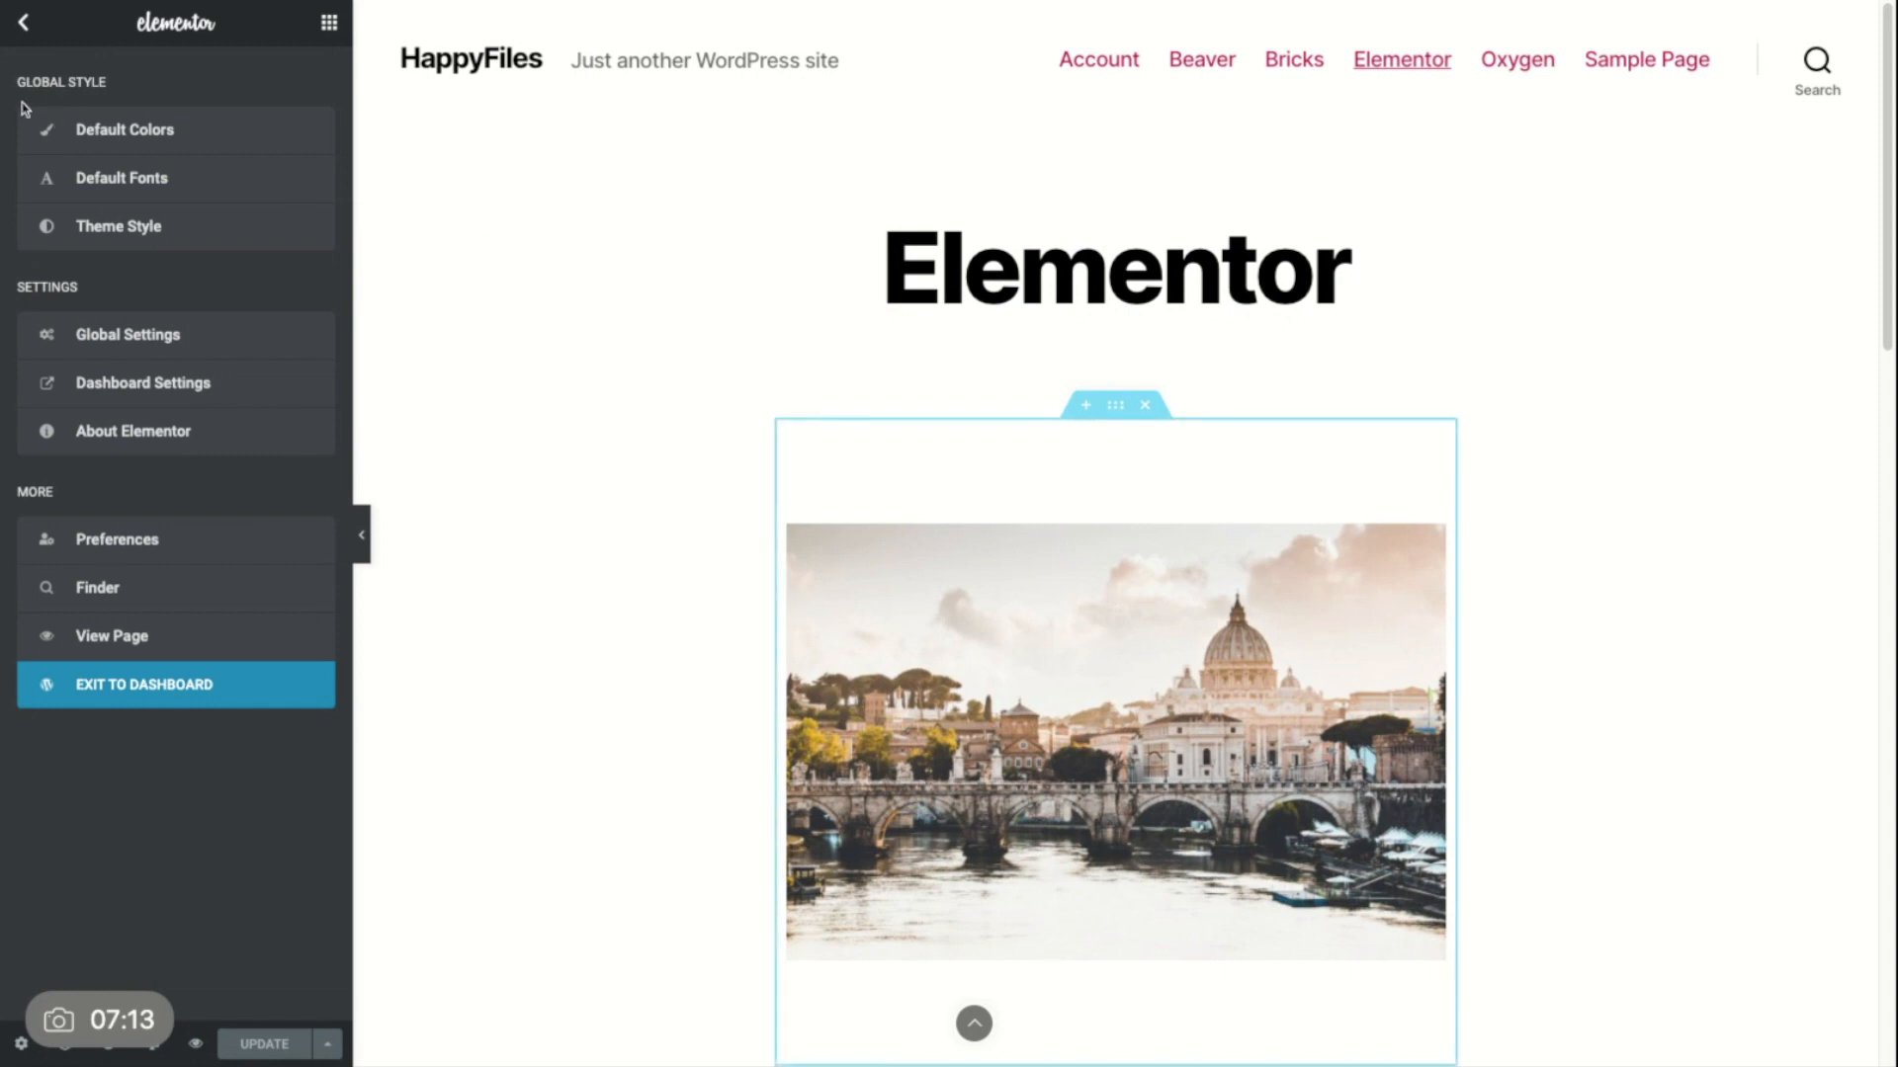
click(145, 684)
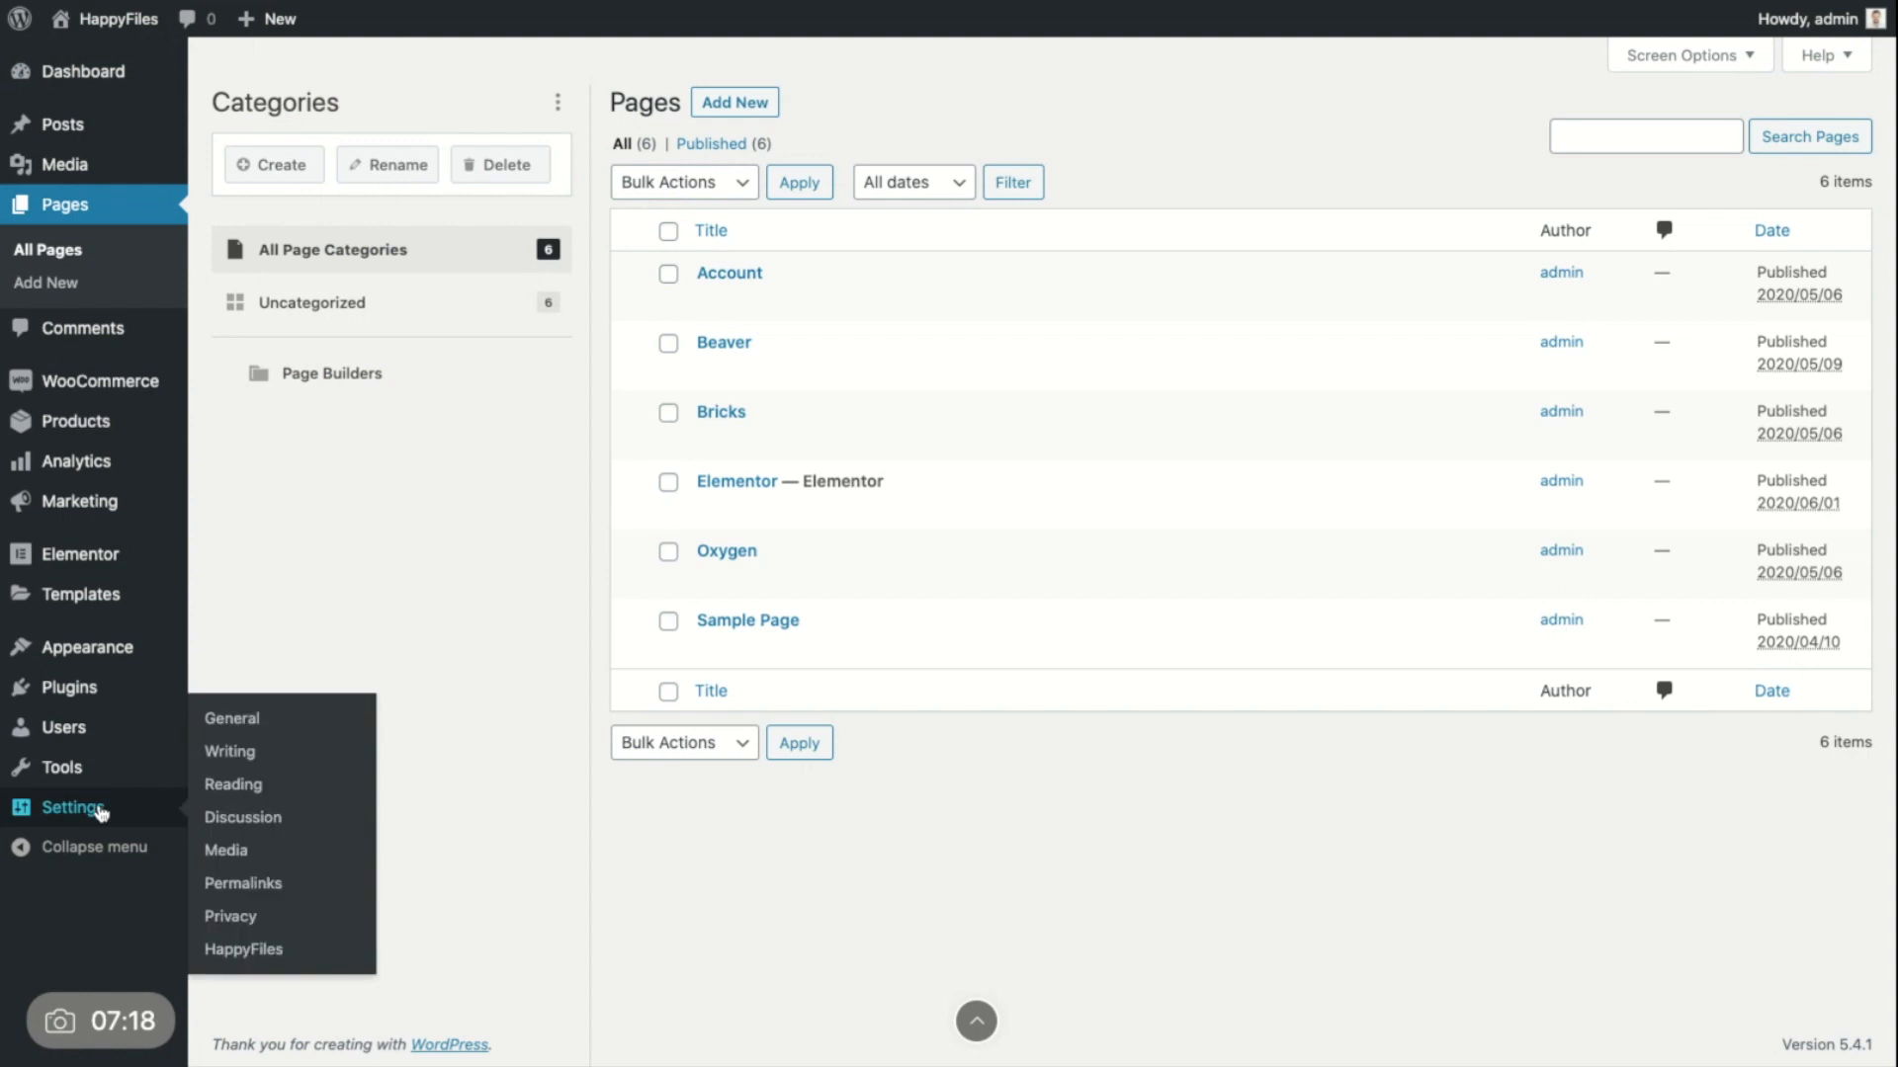
Step: Open Settings > HappyFiles to view enabled post types and category options
click(242, 948)
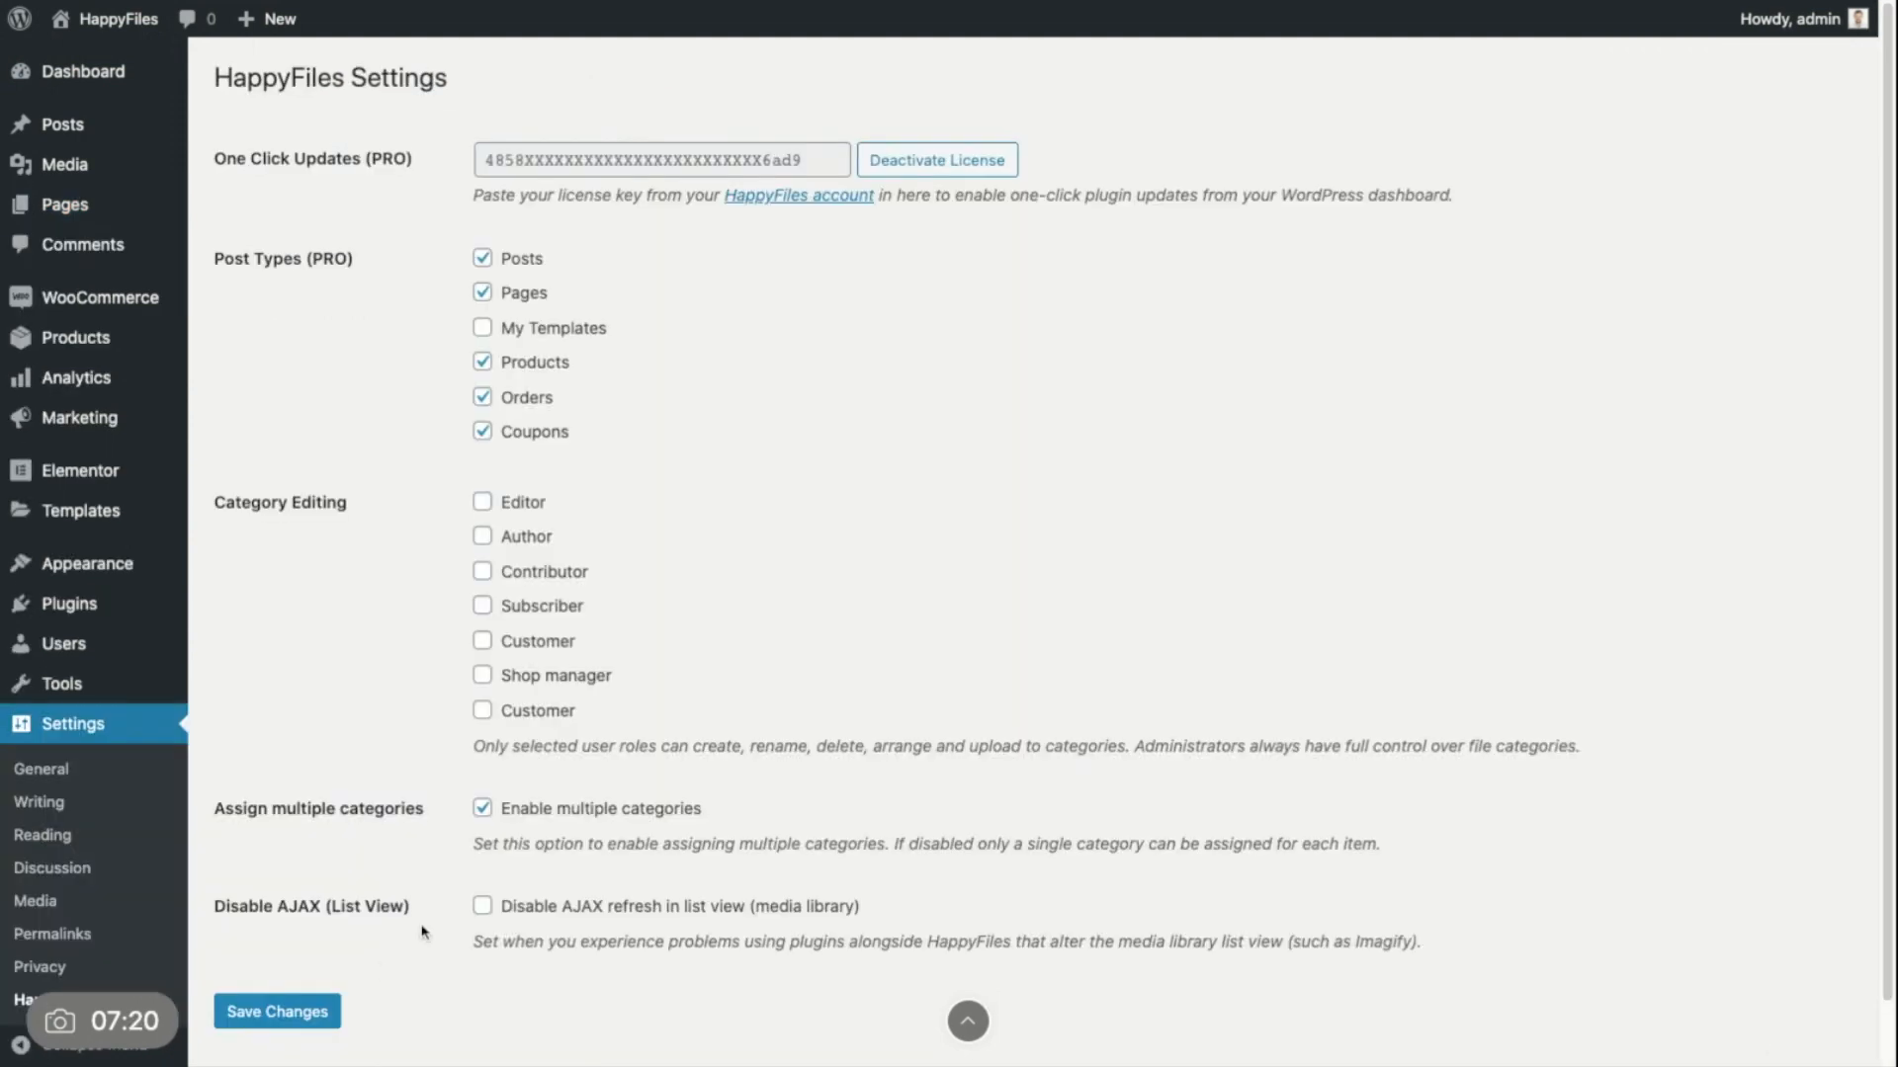
mouse_move(314, 520)
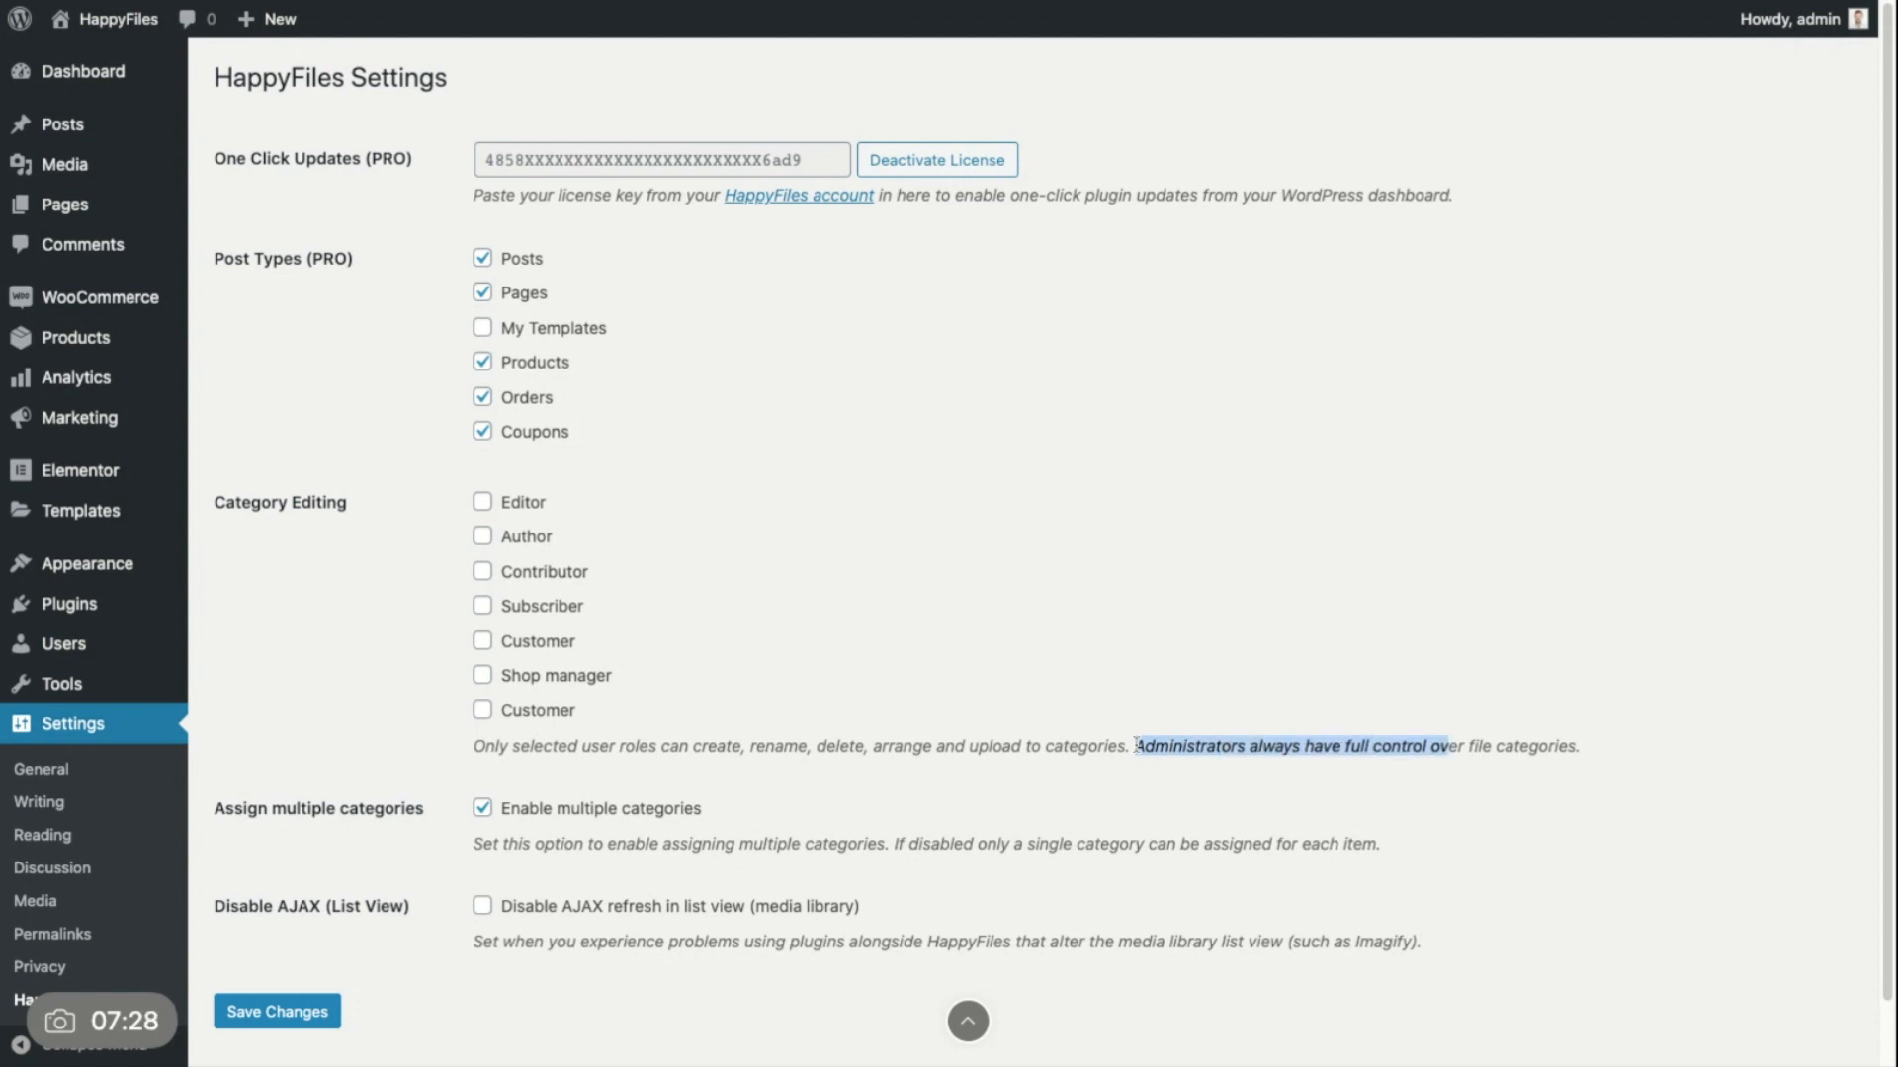
mouse_move(416, 528)
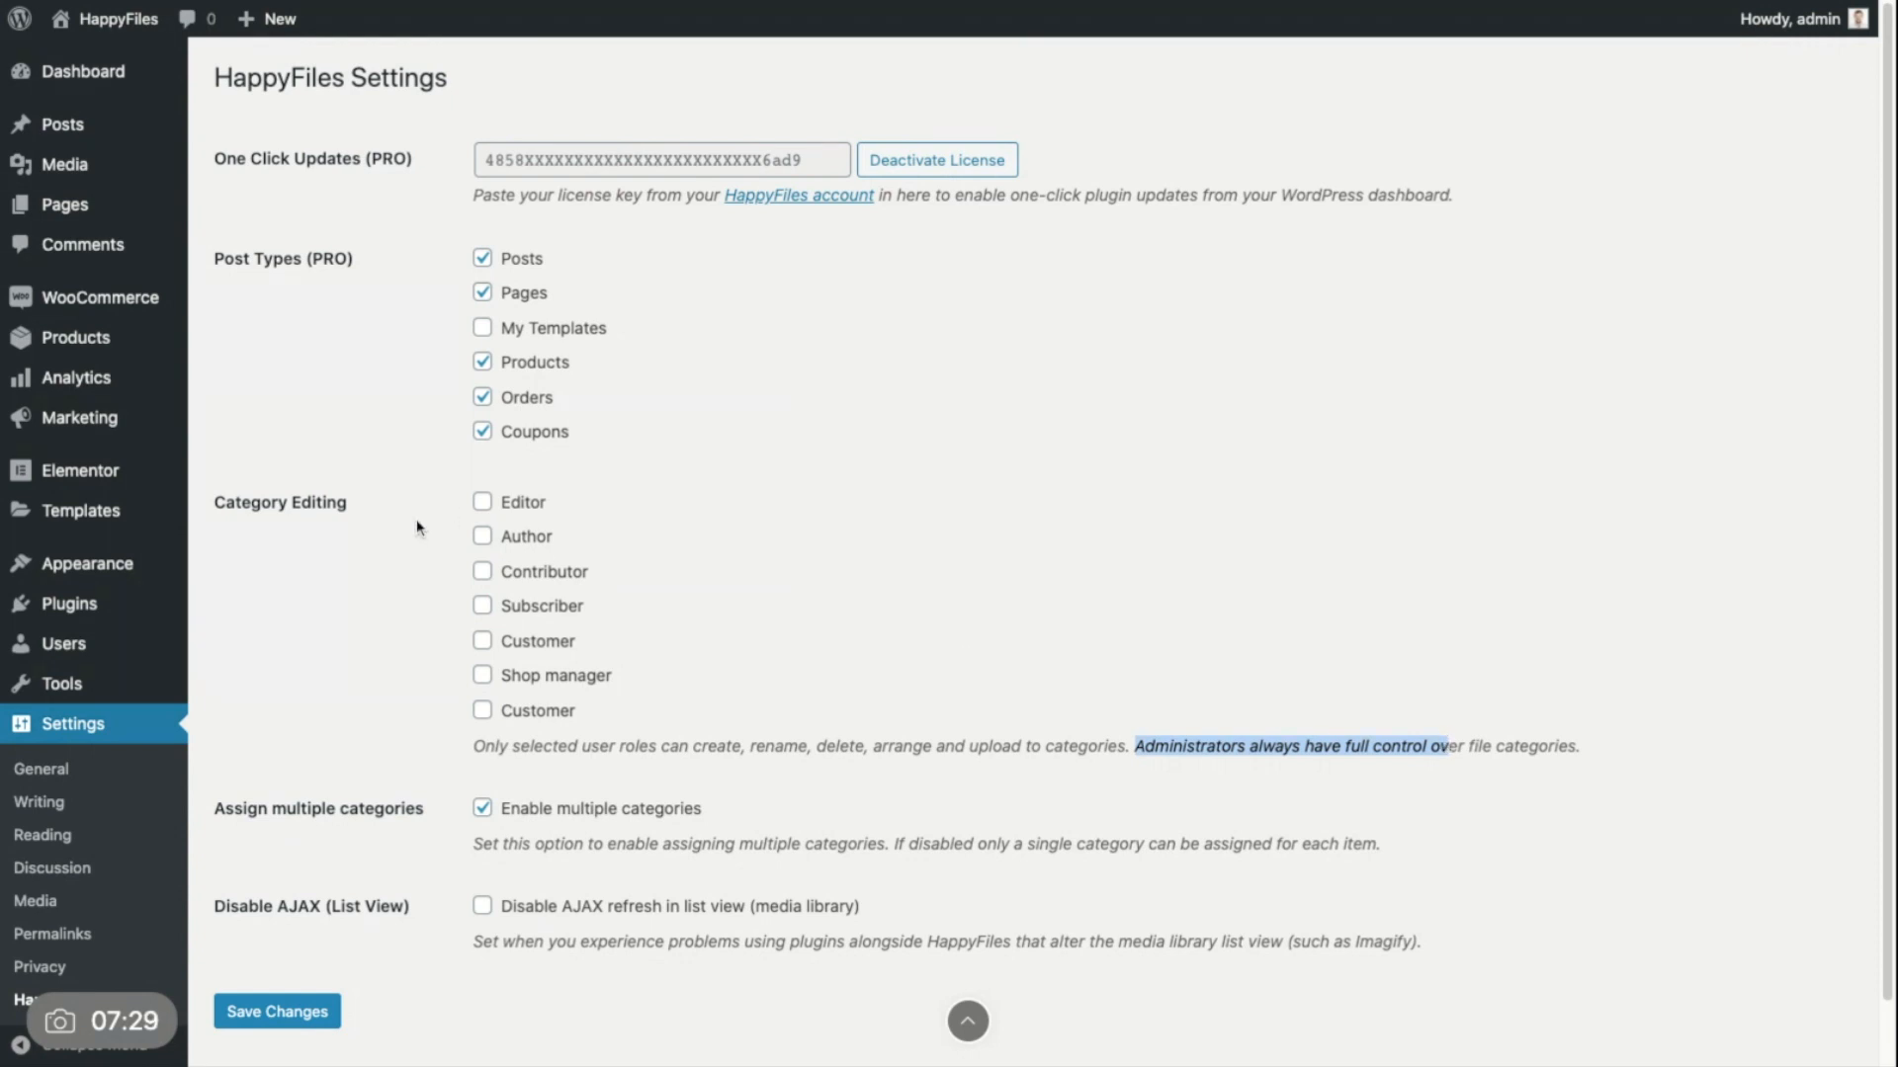
mouse_move(841, 505)
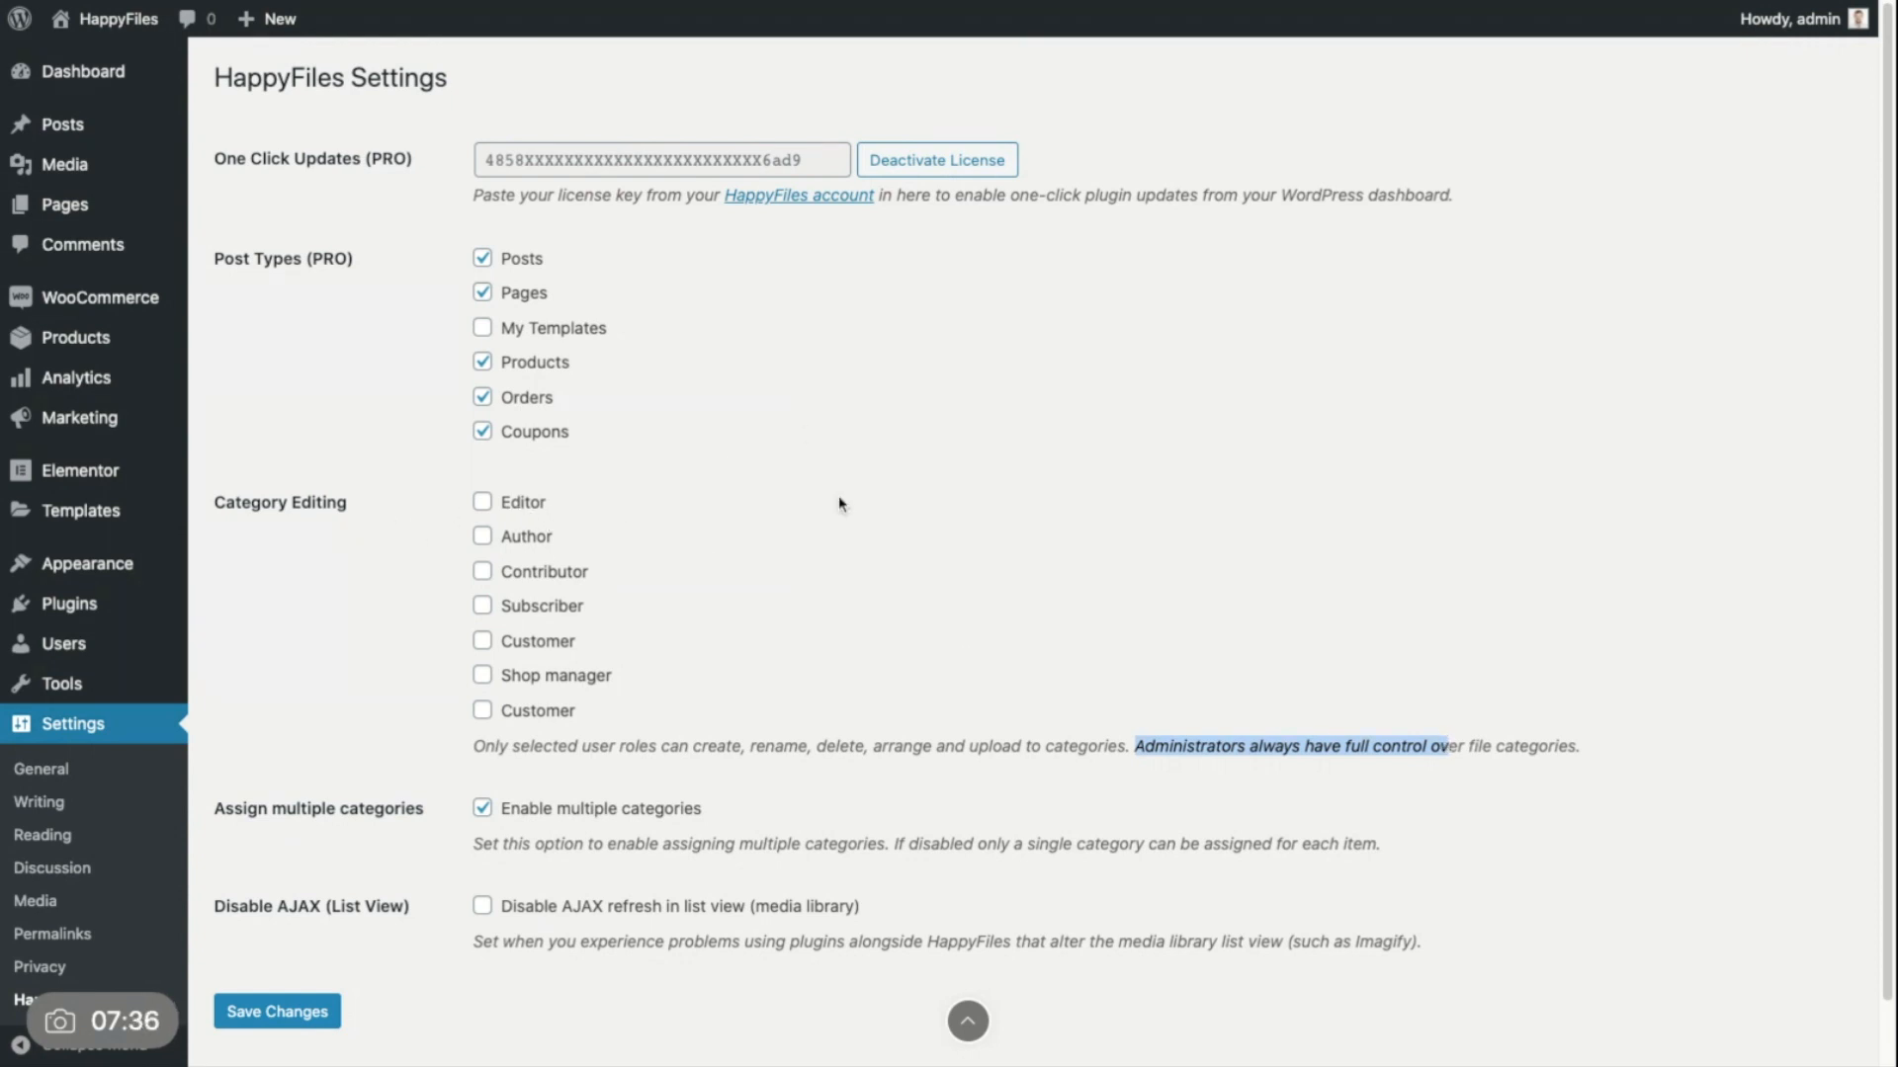
mouse_move(427, 510)
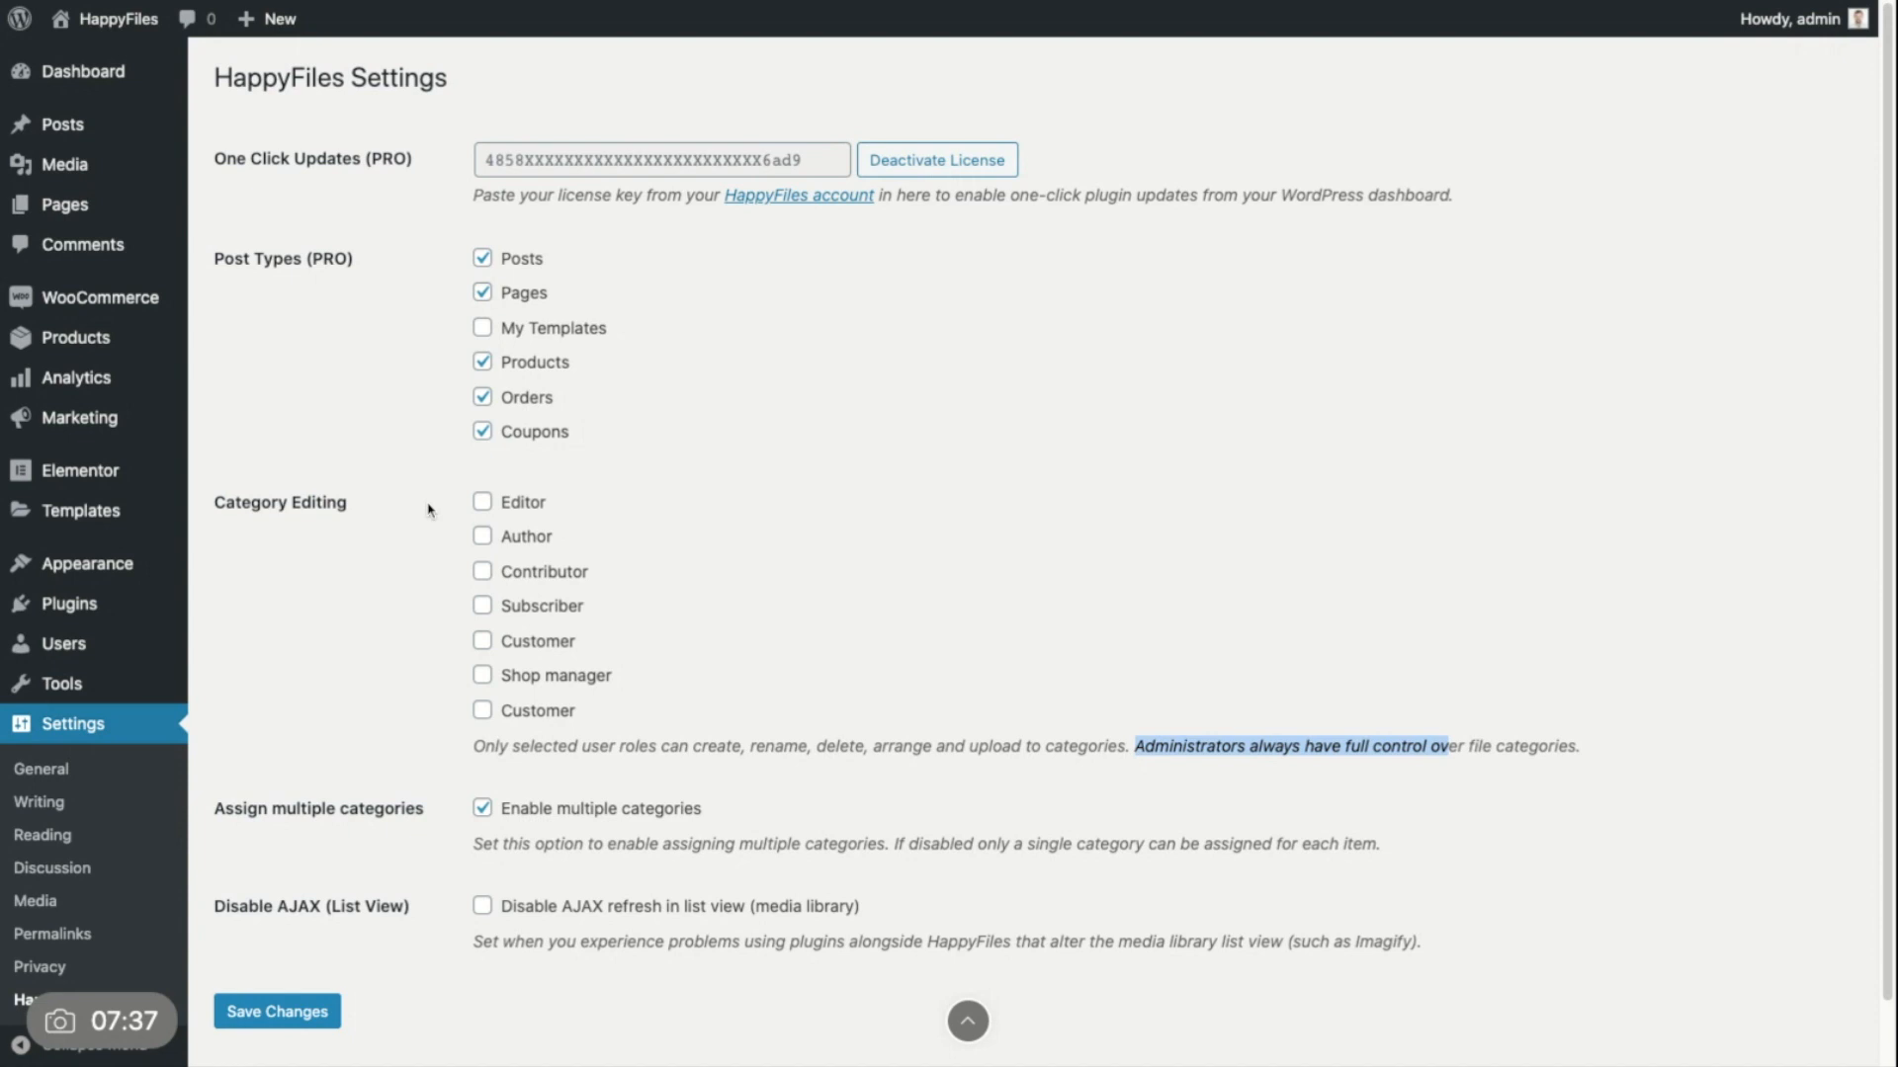
mouse_move(413, 511)
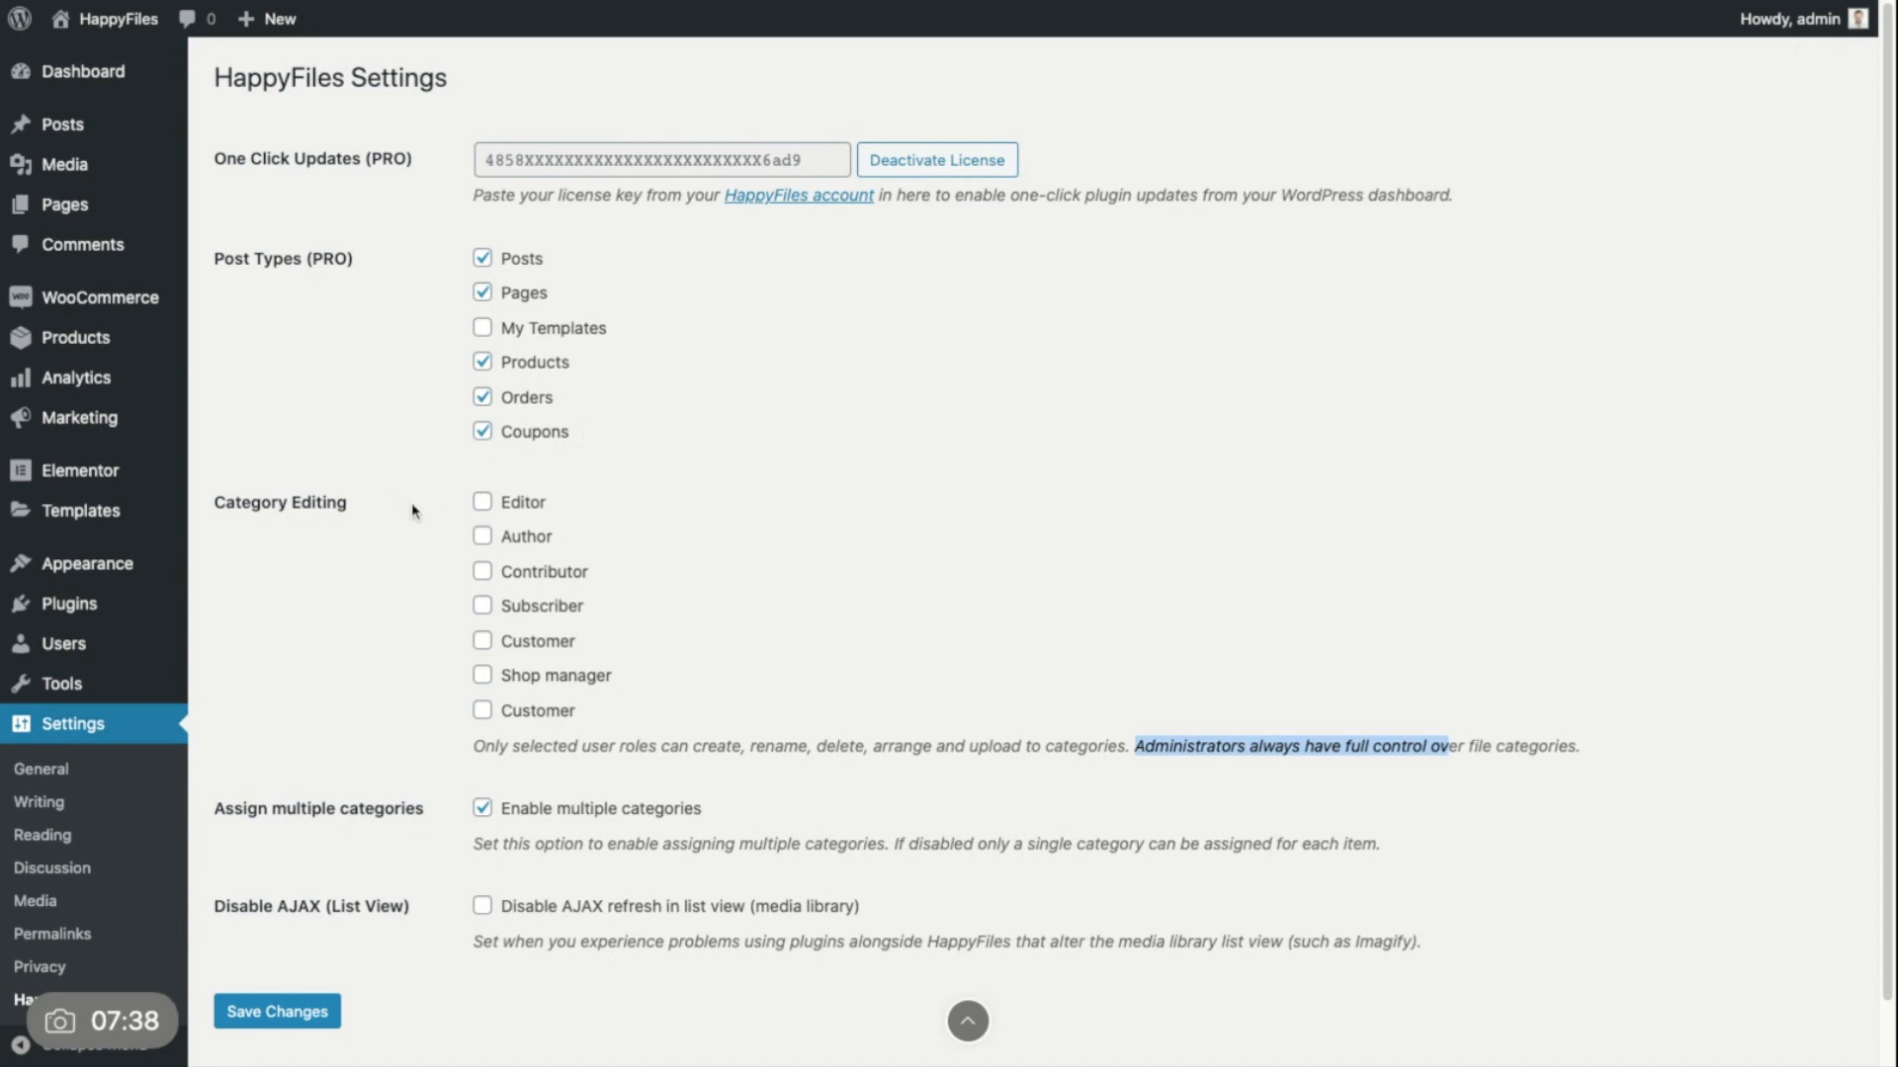
mouse_move(374, 522)
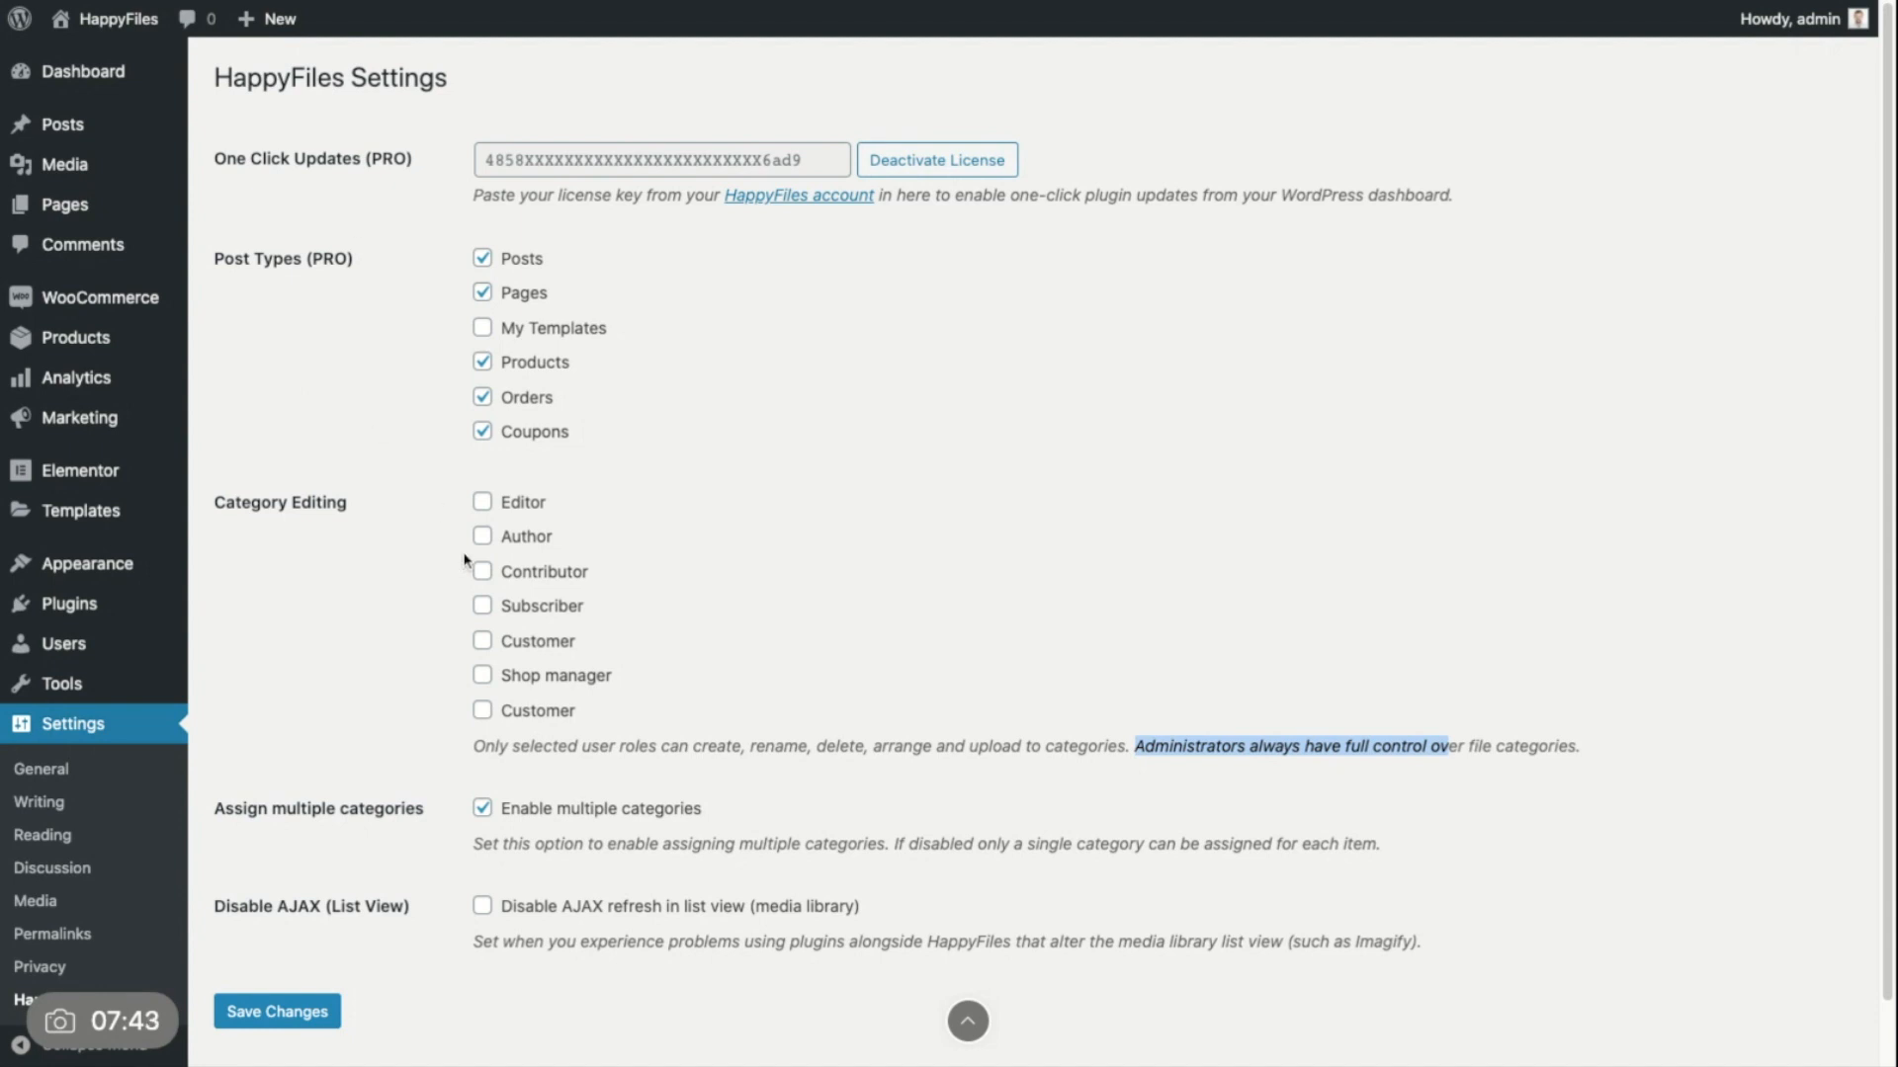
mouse_move(408, 518)
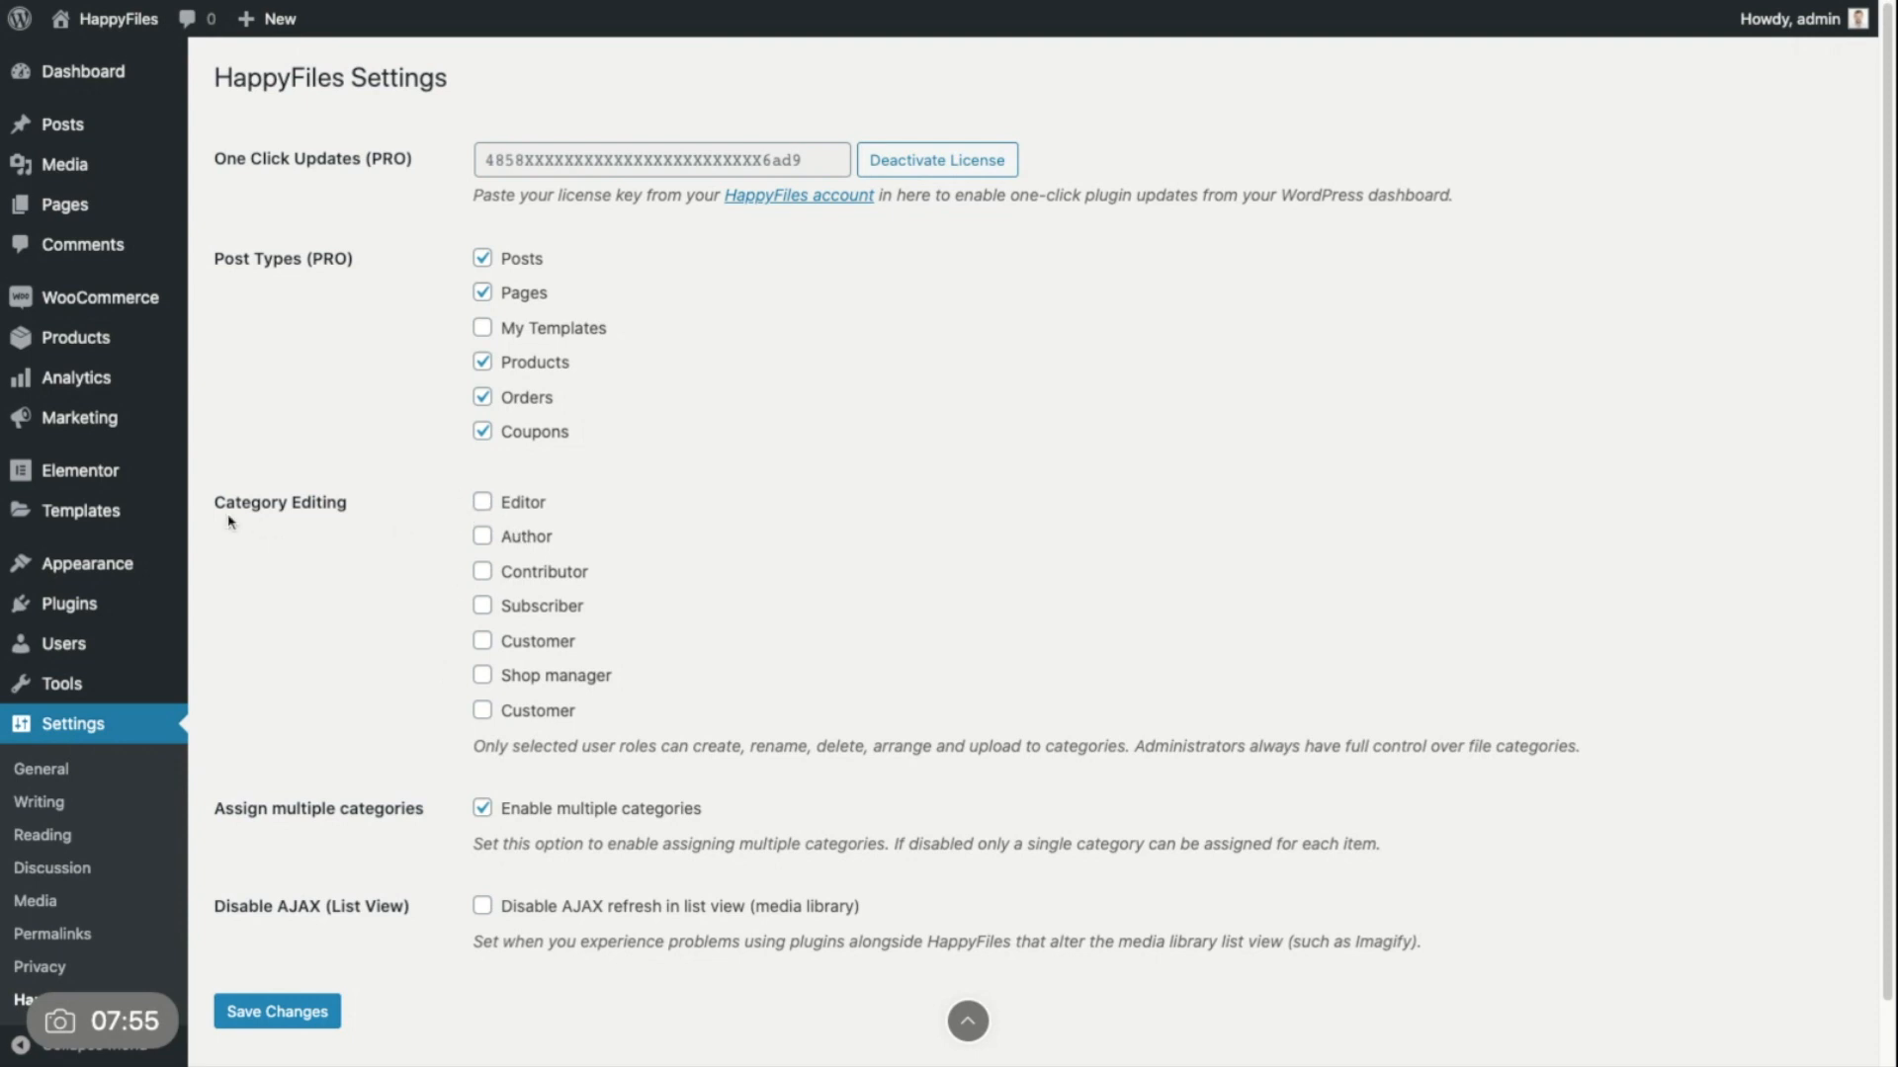
mouse_move(215, 514)
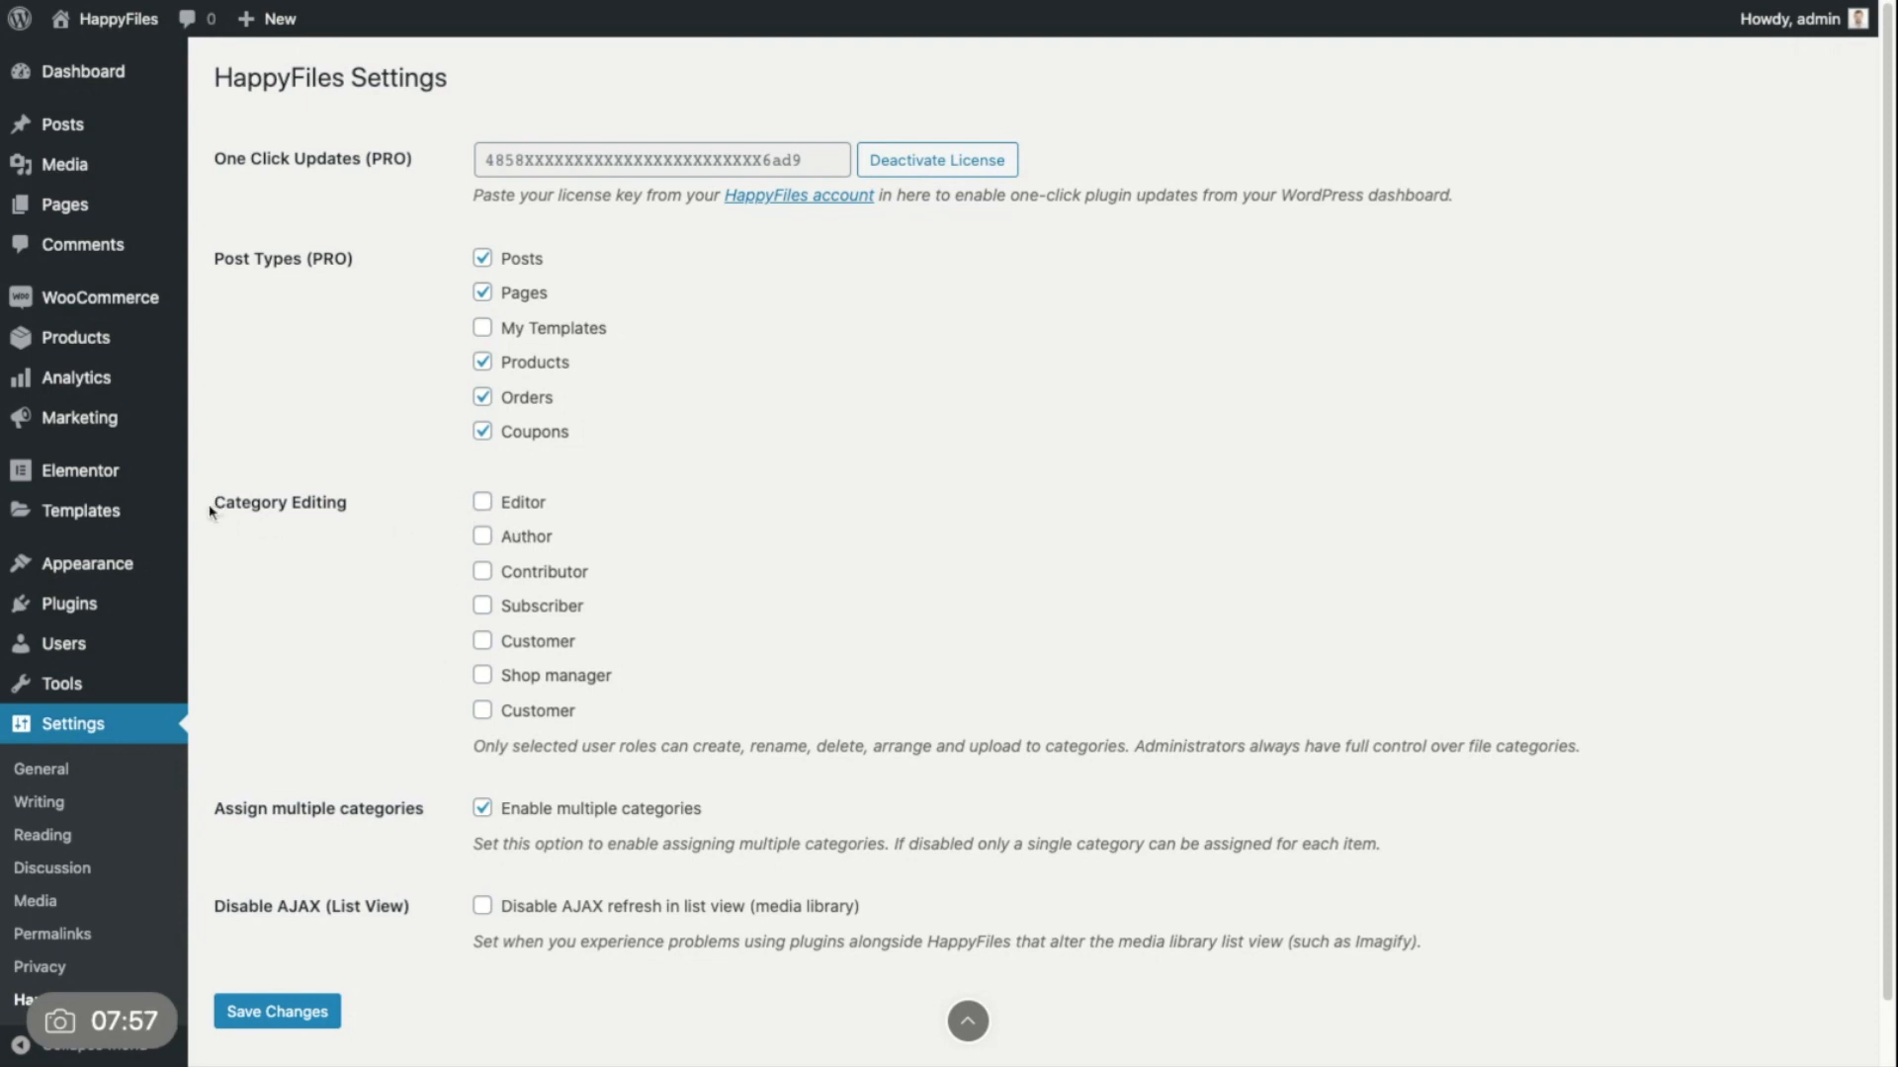
mouse_move(431, 529)
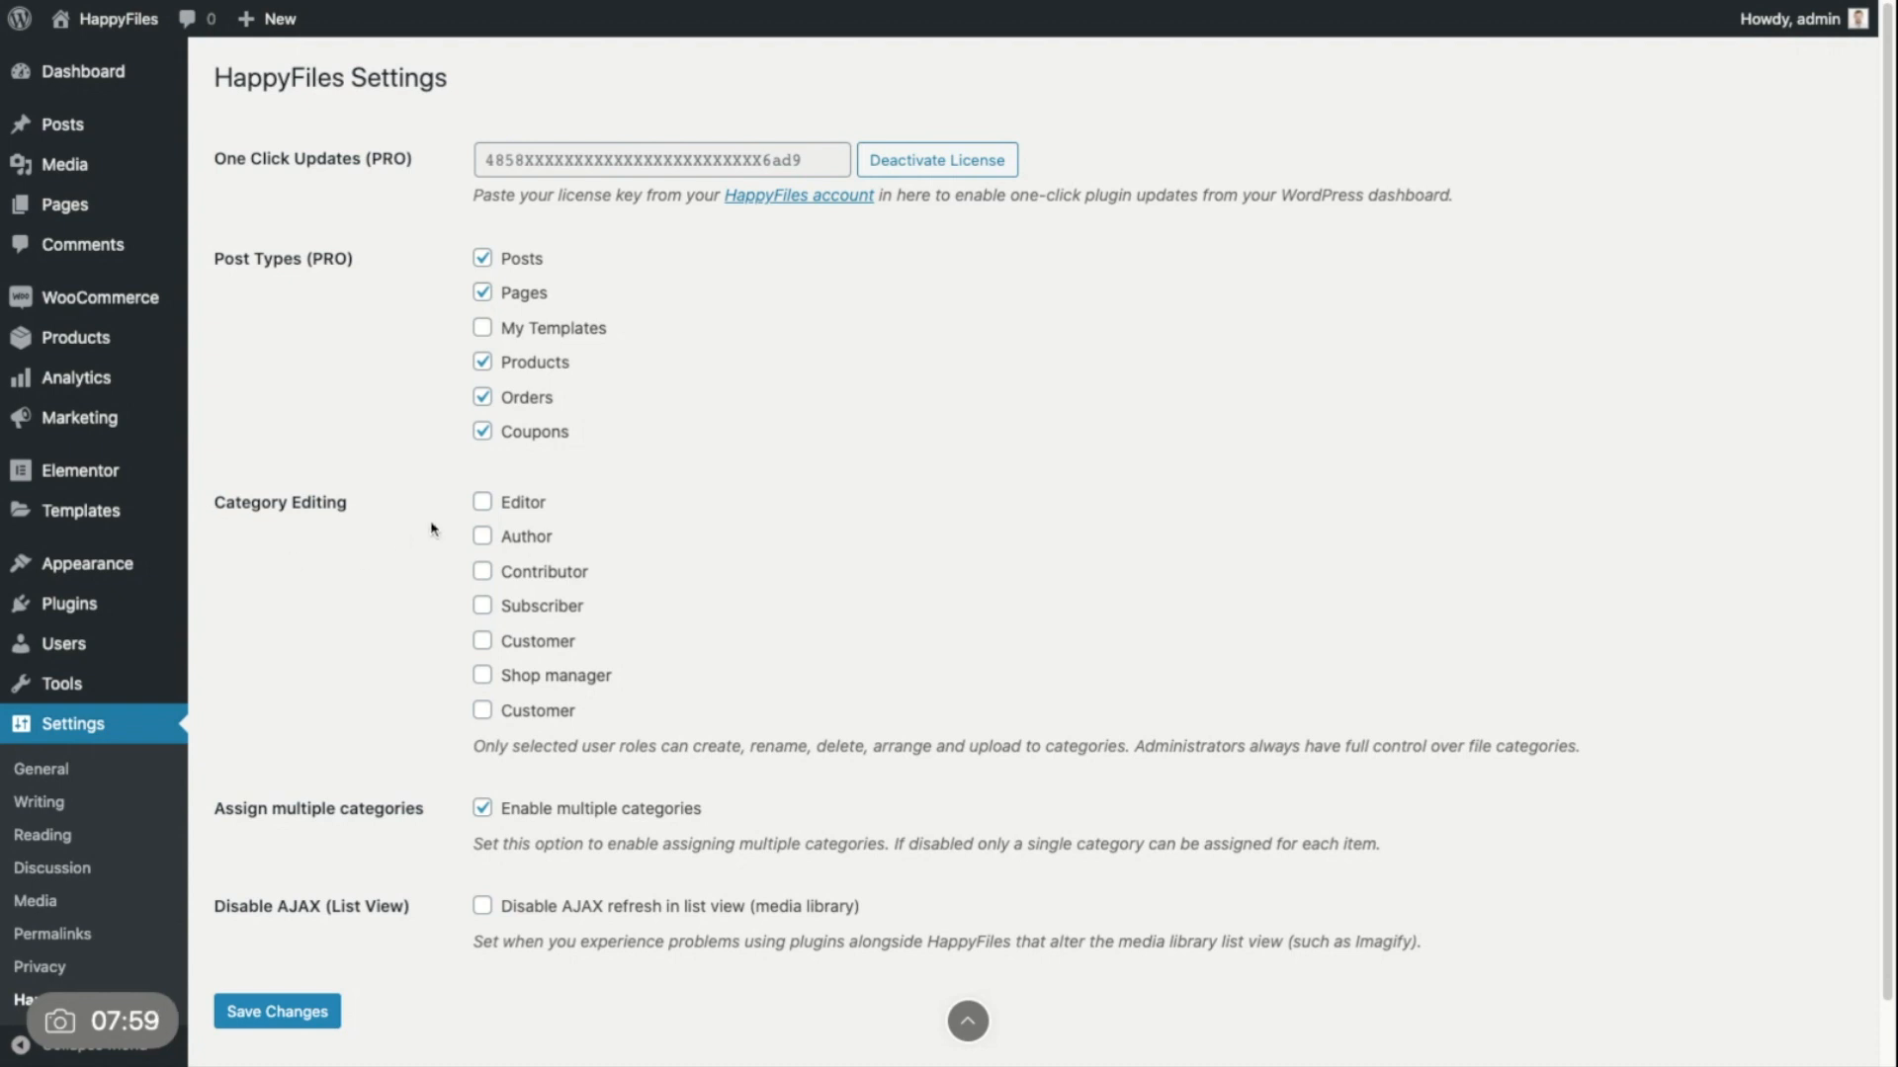
mouse_move(372, 566)
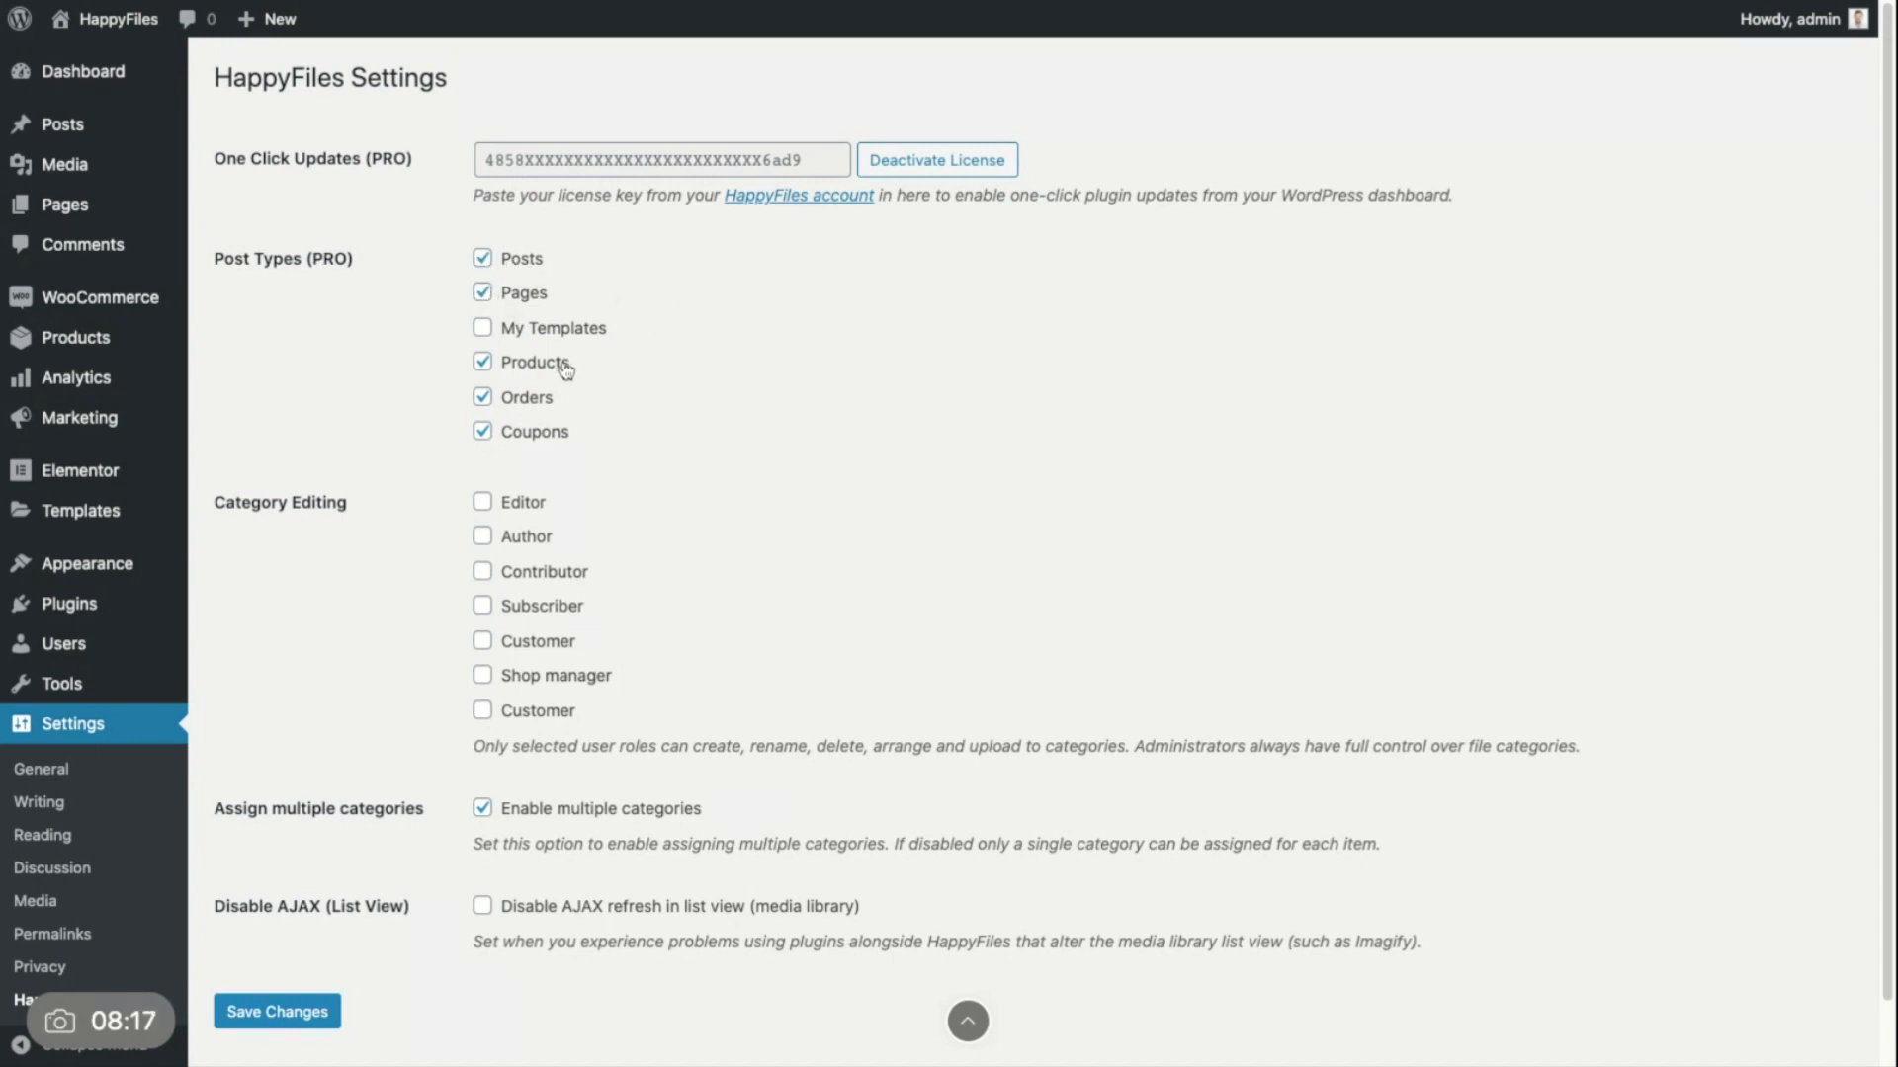
mouse_move(83, 72)
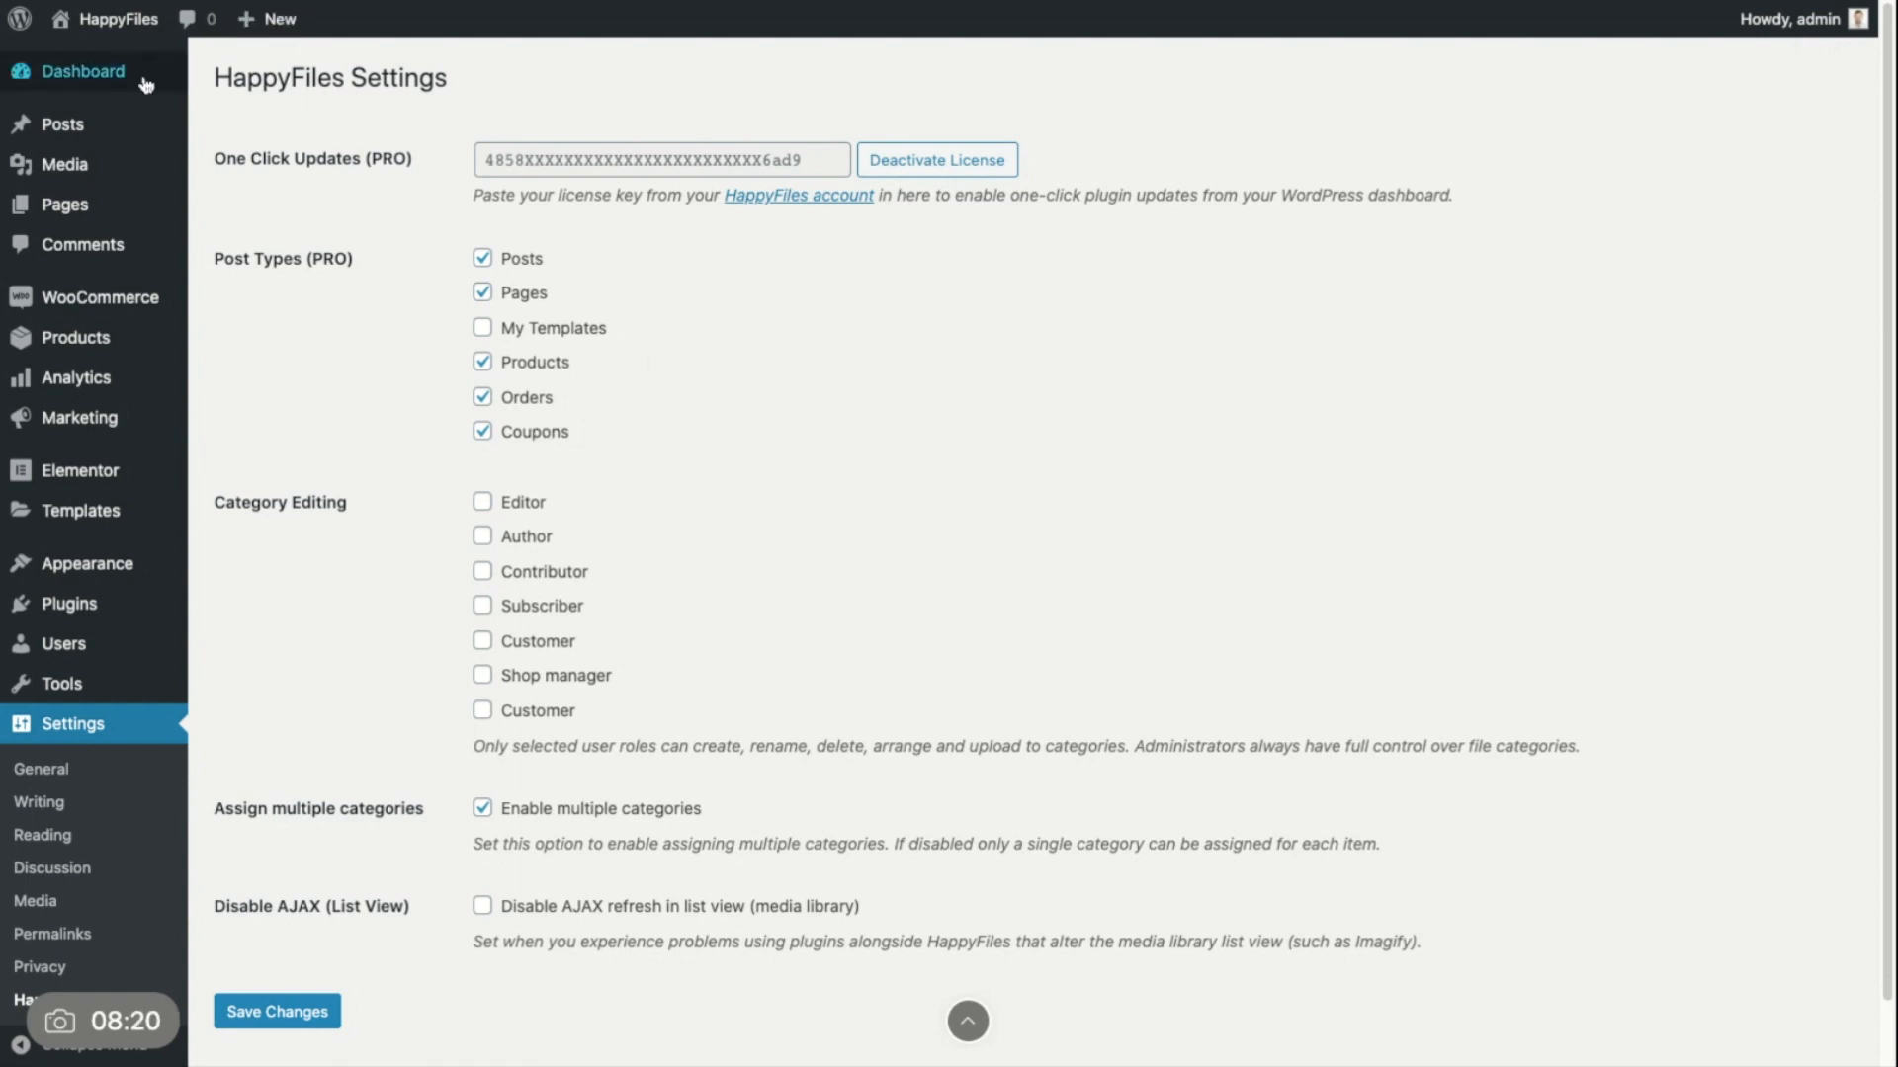
Step: Open Pages and filter to Page Builders, listing Beaver, Bricks, Elementor and Oxygen
click(63, 204)
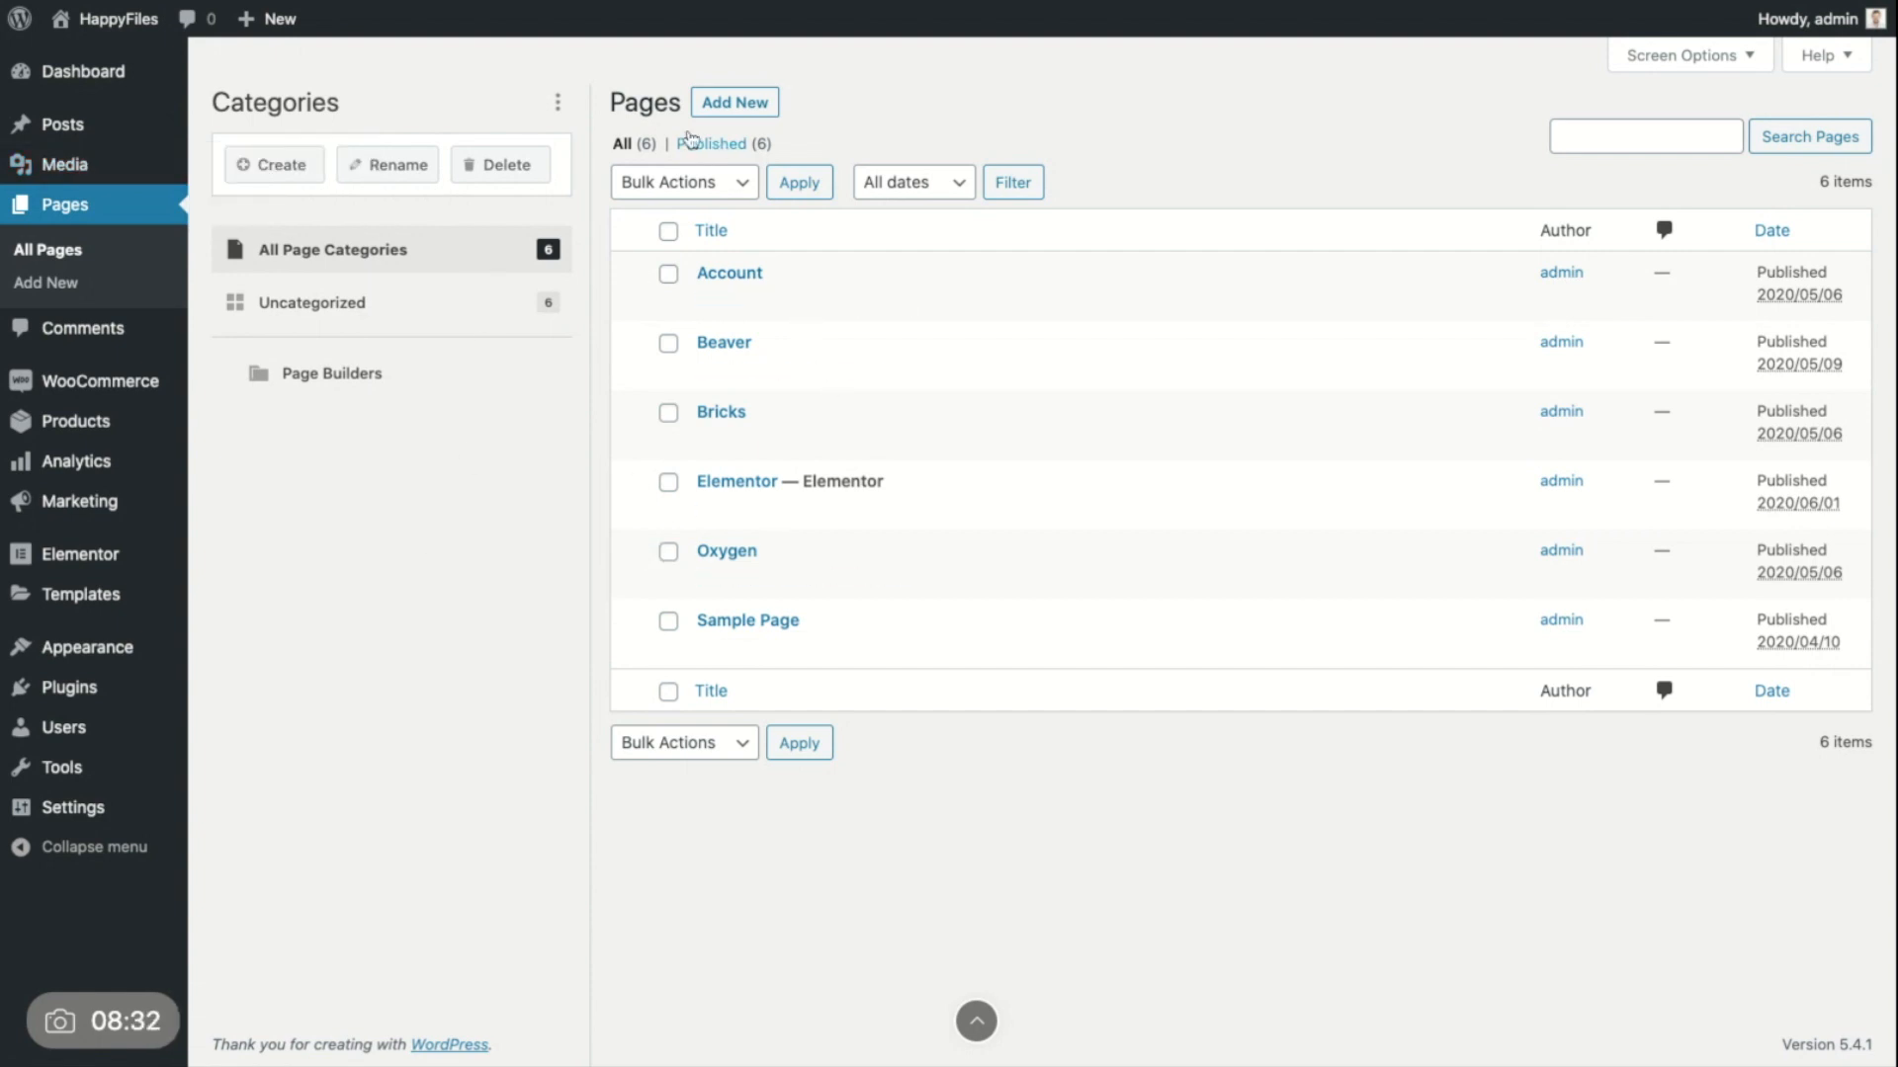
mouse_move(728, 273)
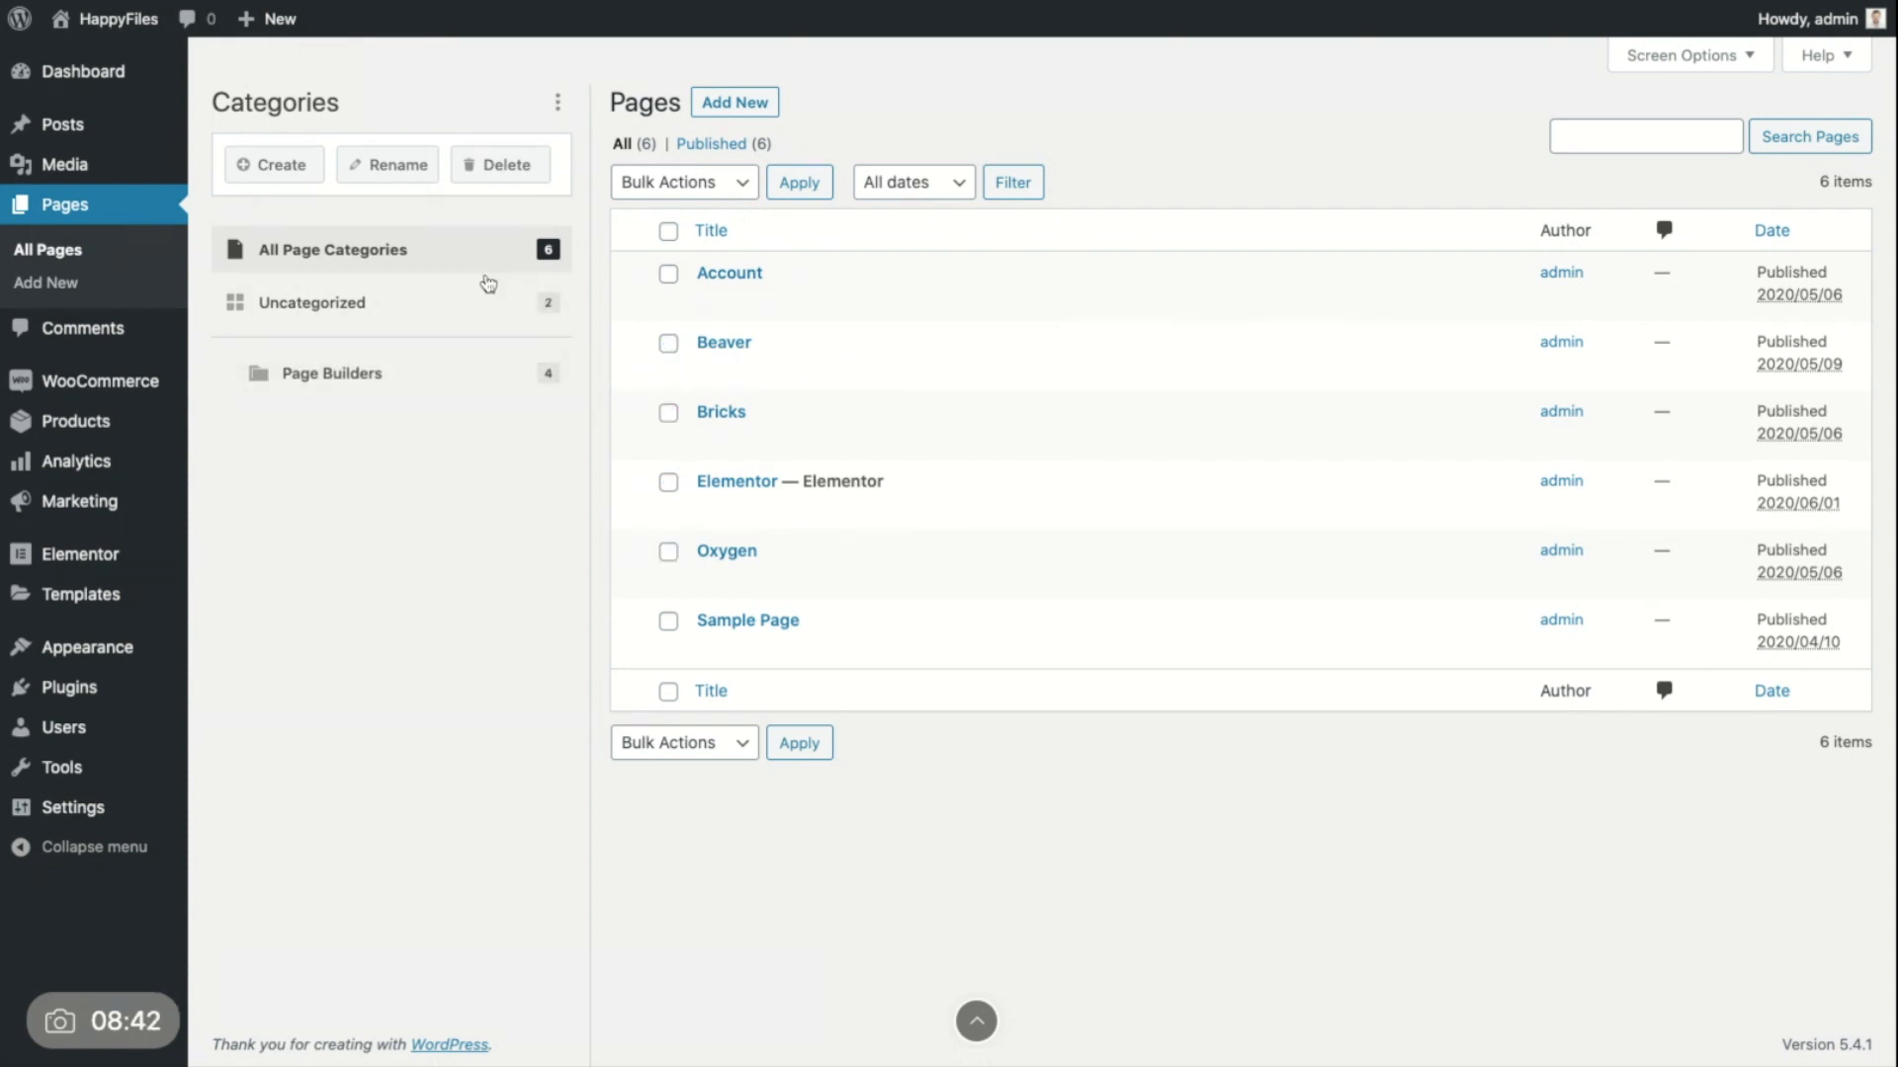
click(332, 373)
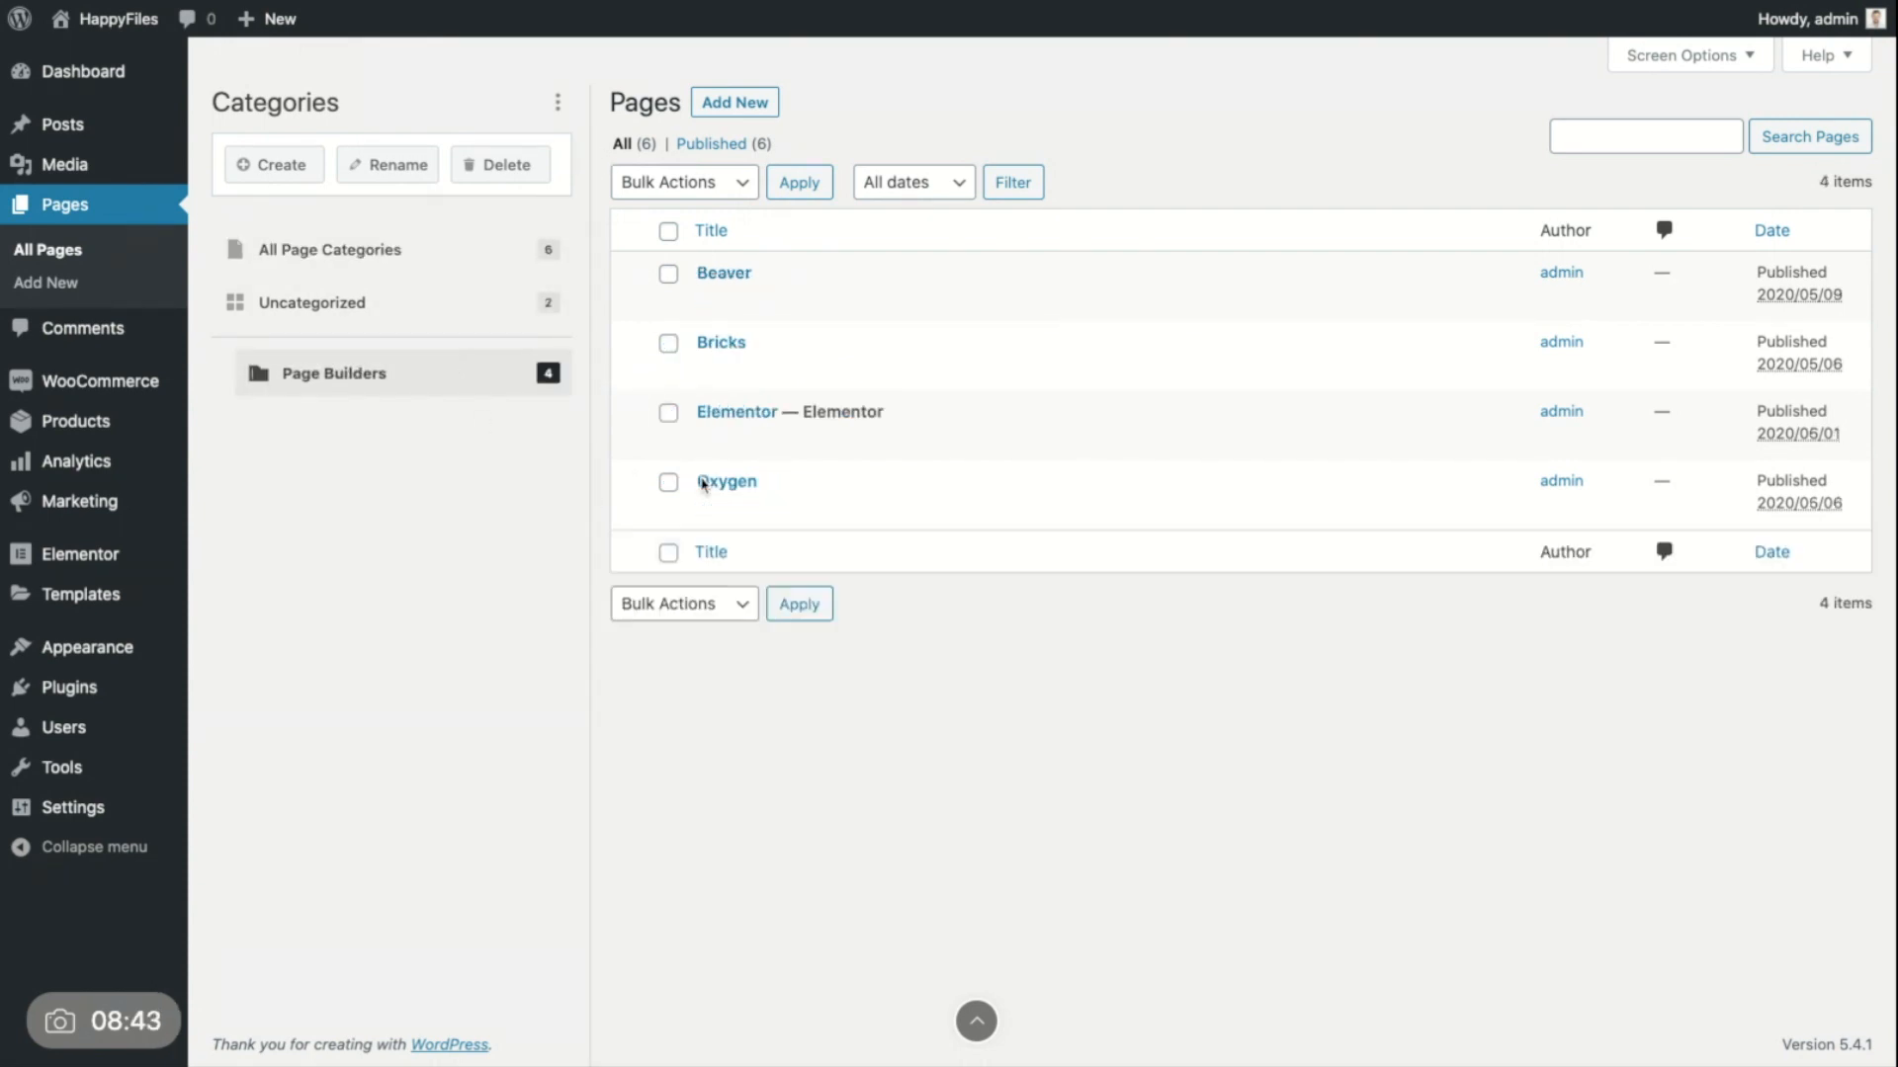
mouse_move(333, 90)
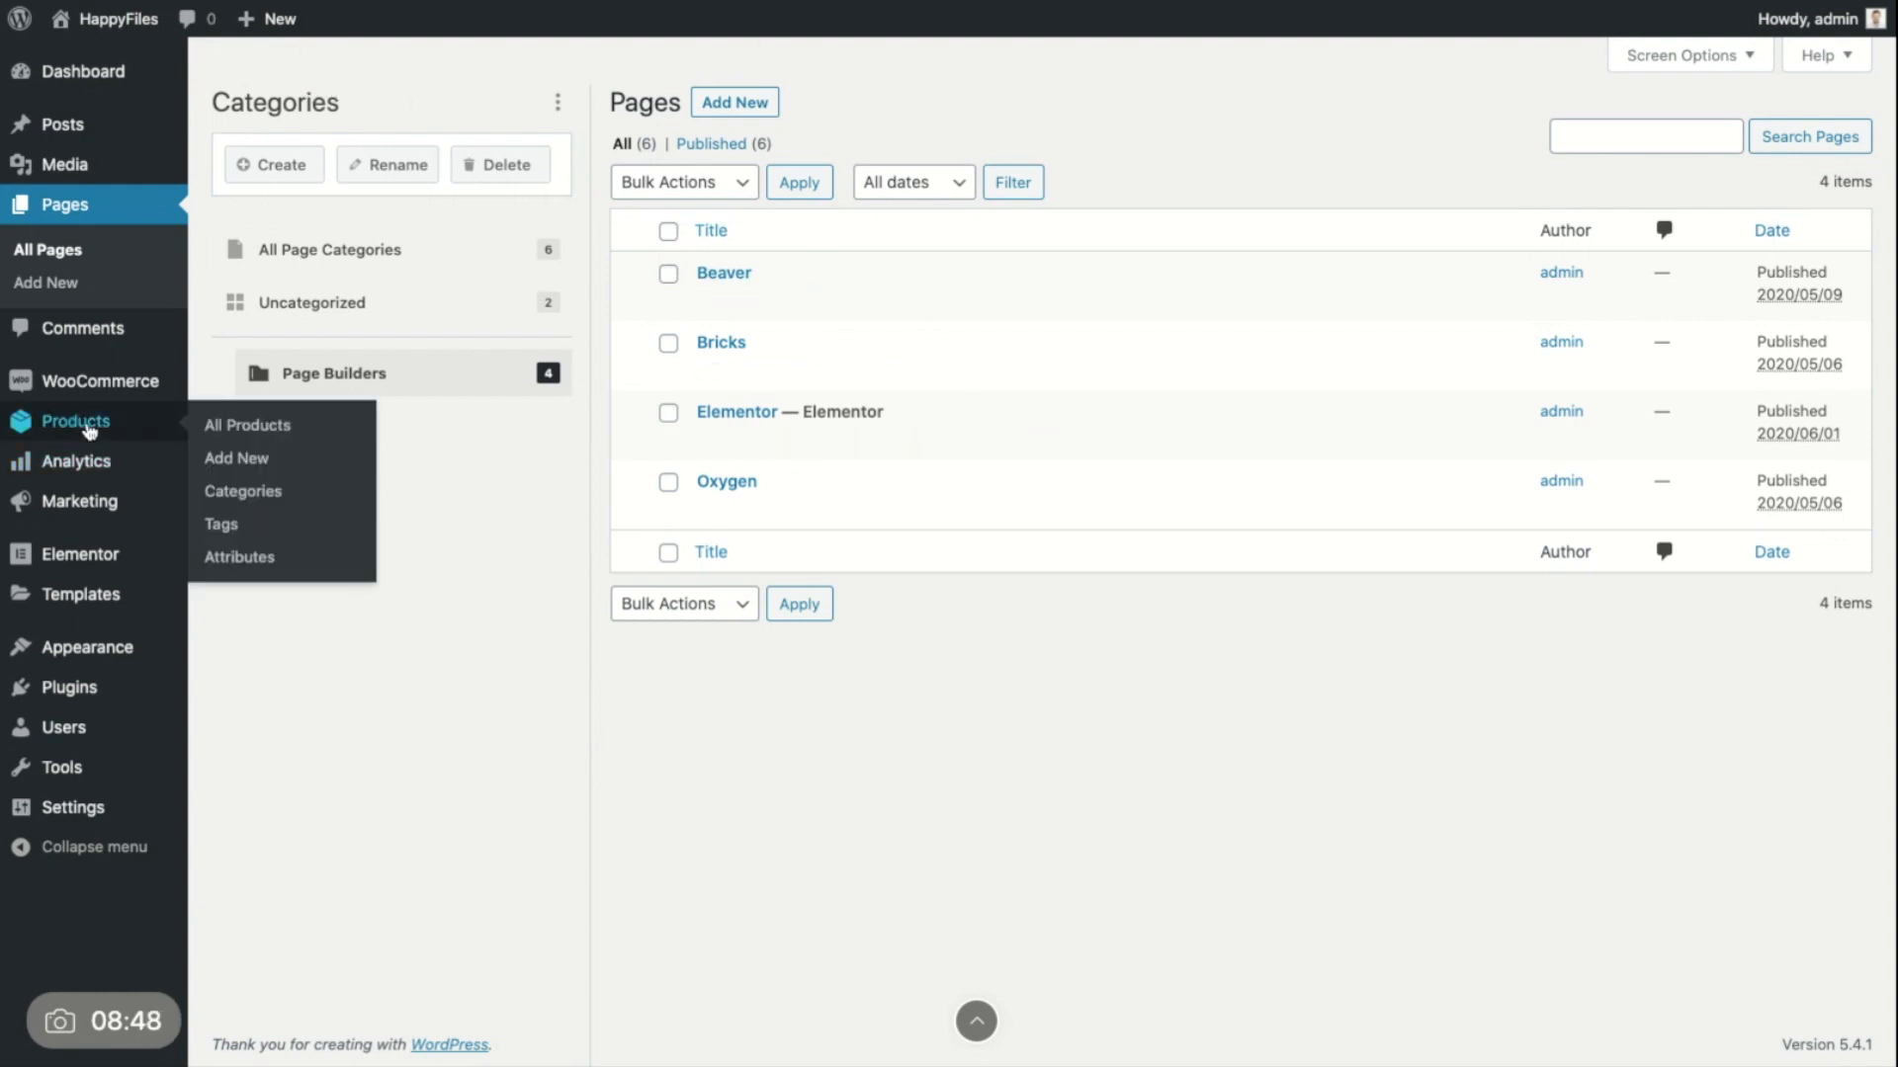
Step: Filter products to New Products showing Test Product #2, then open the Posts list
click(247, 424)
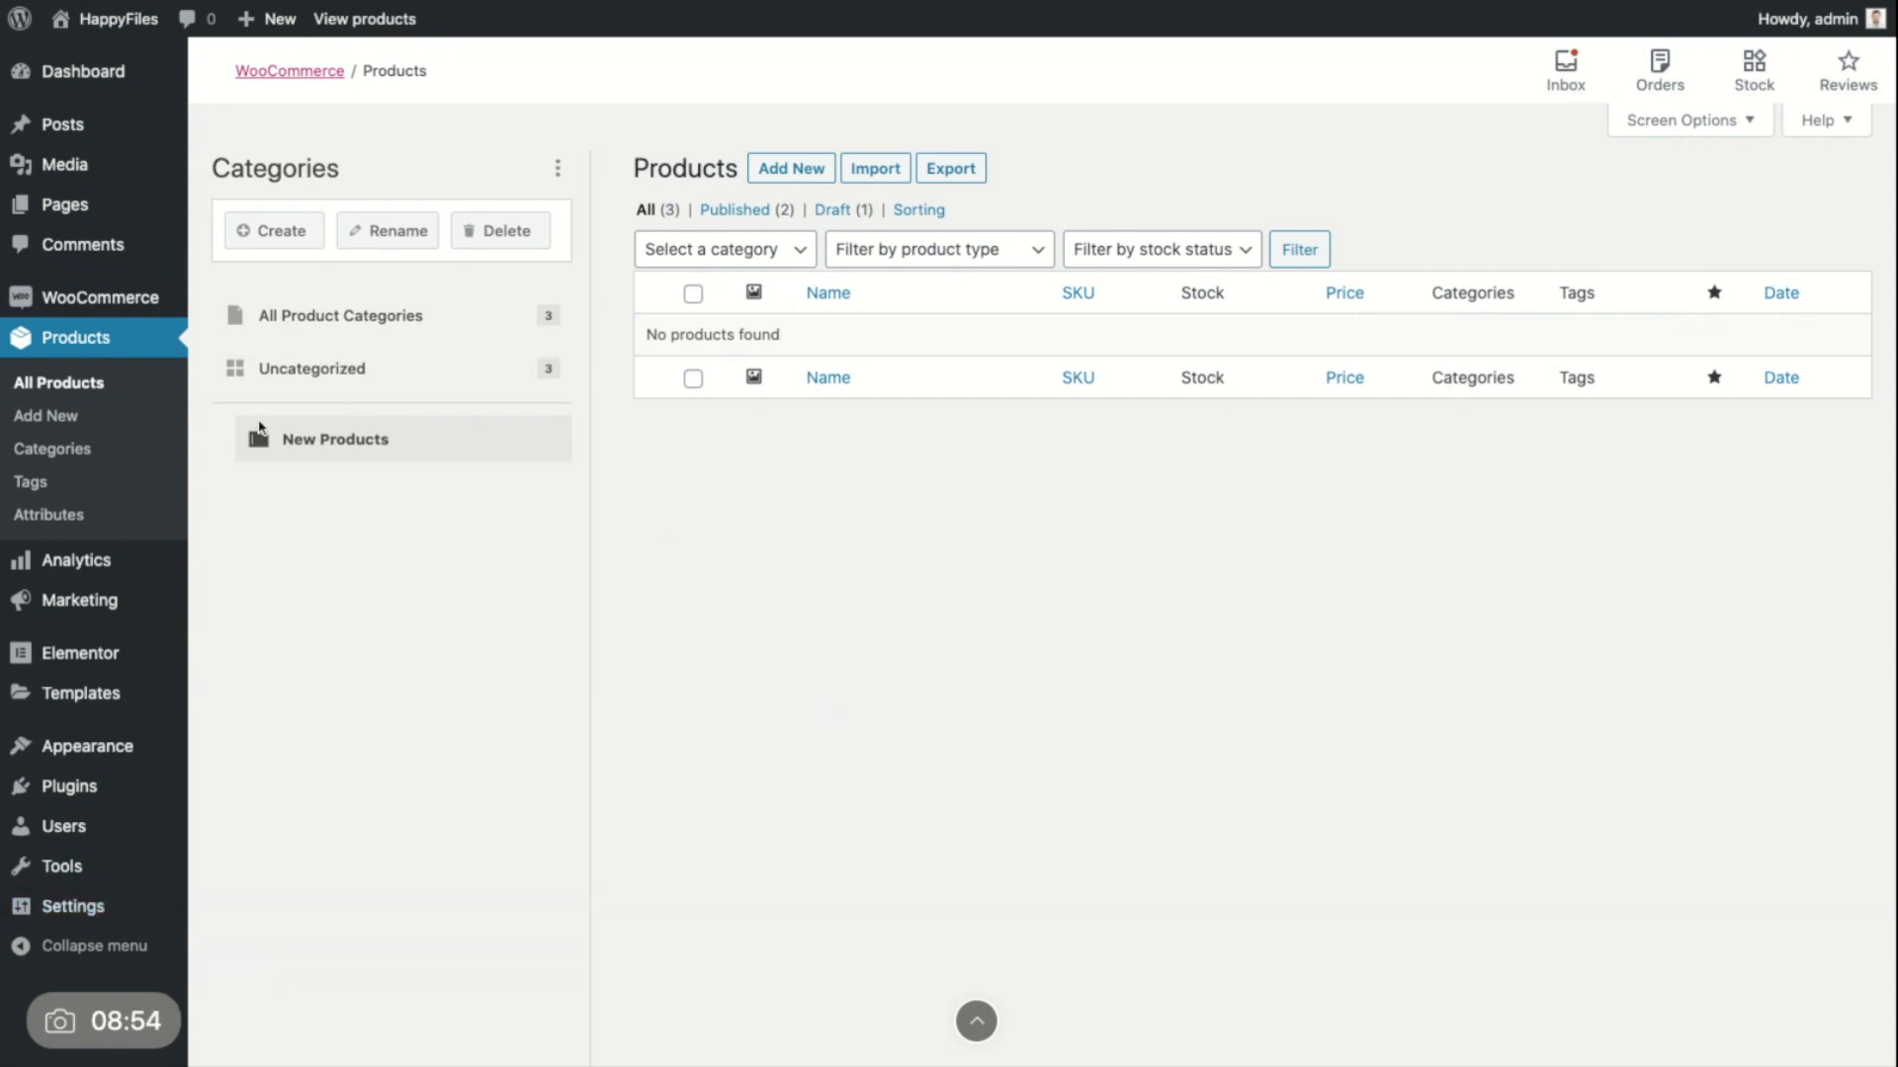
mouse_move(361, 424)
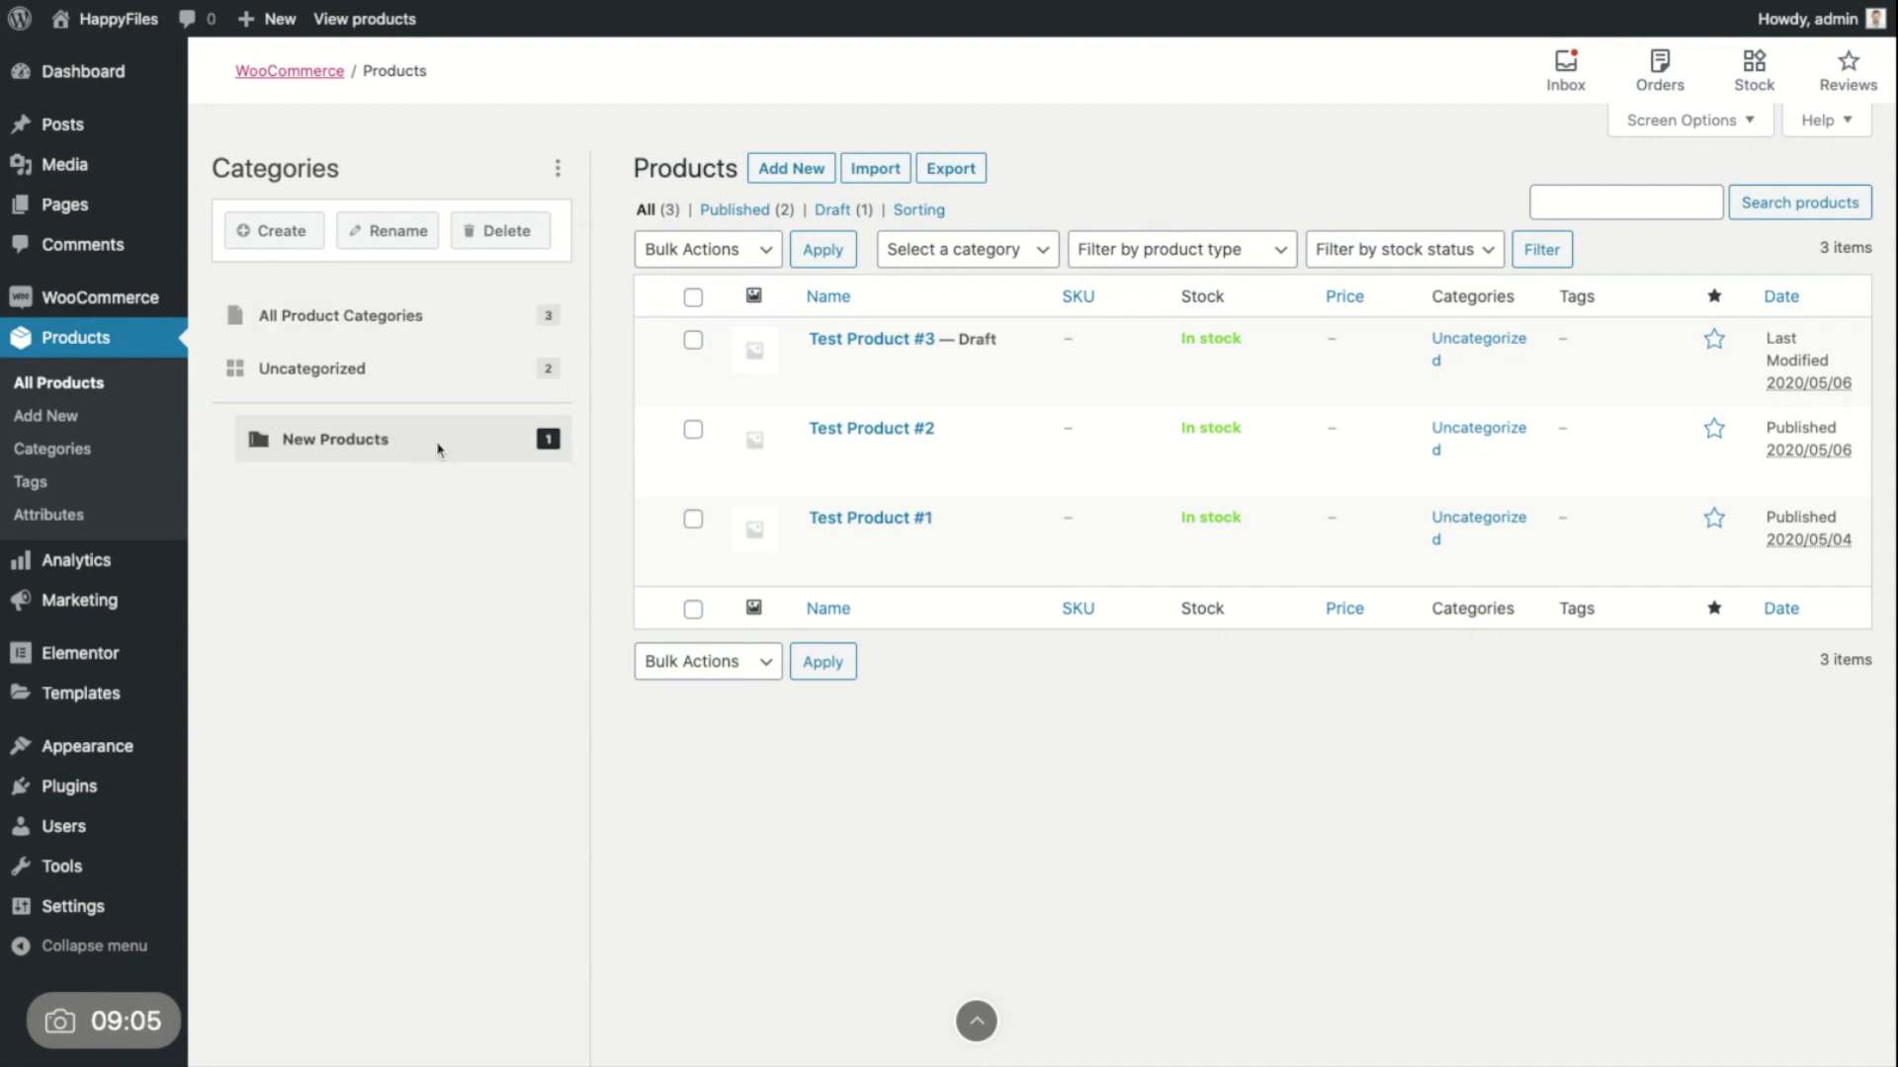
click(334, 438)
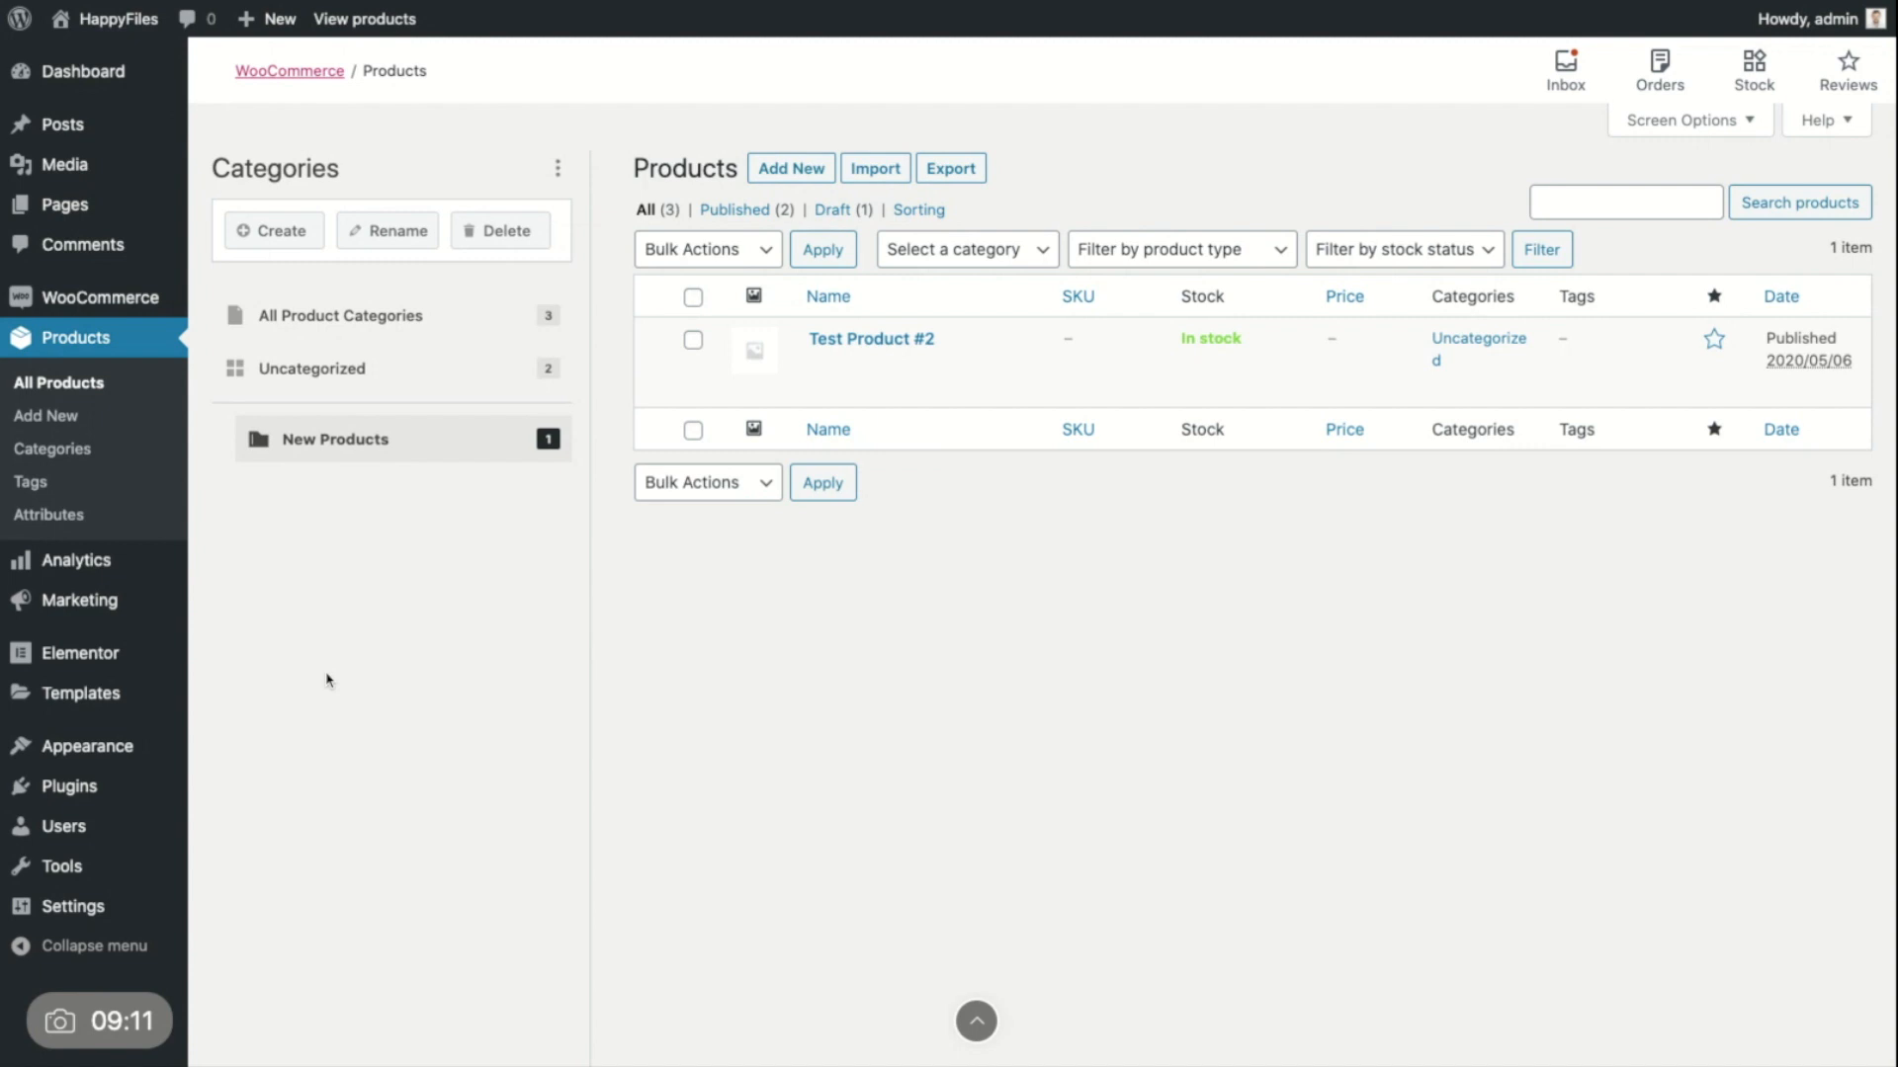
click(61, 124)
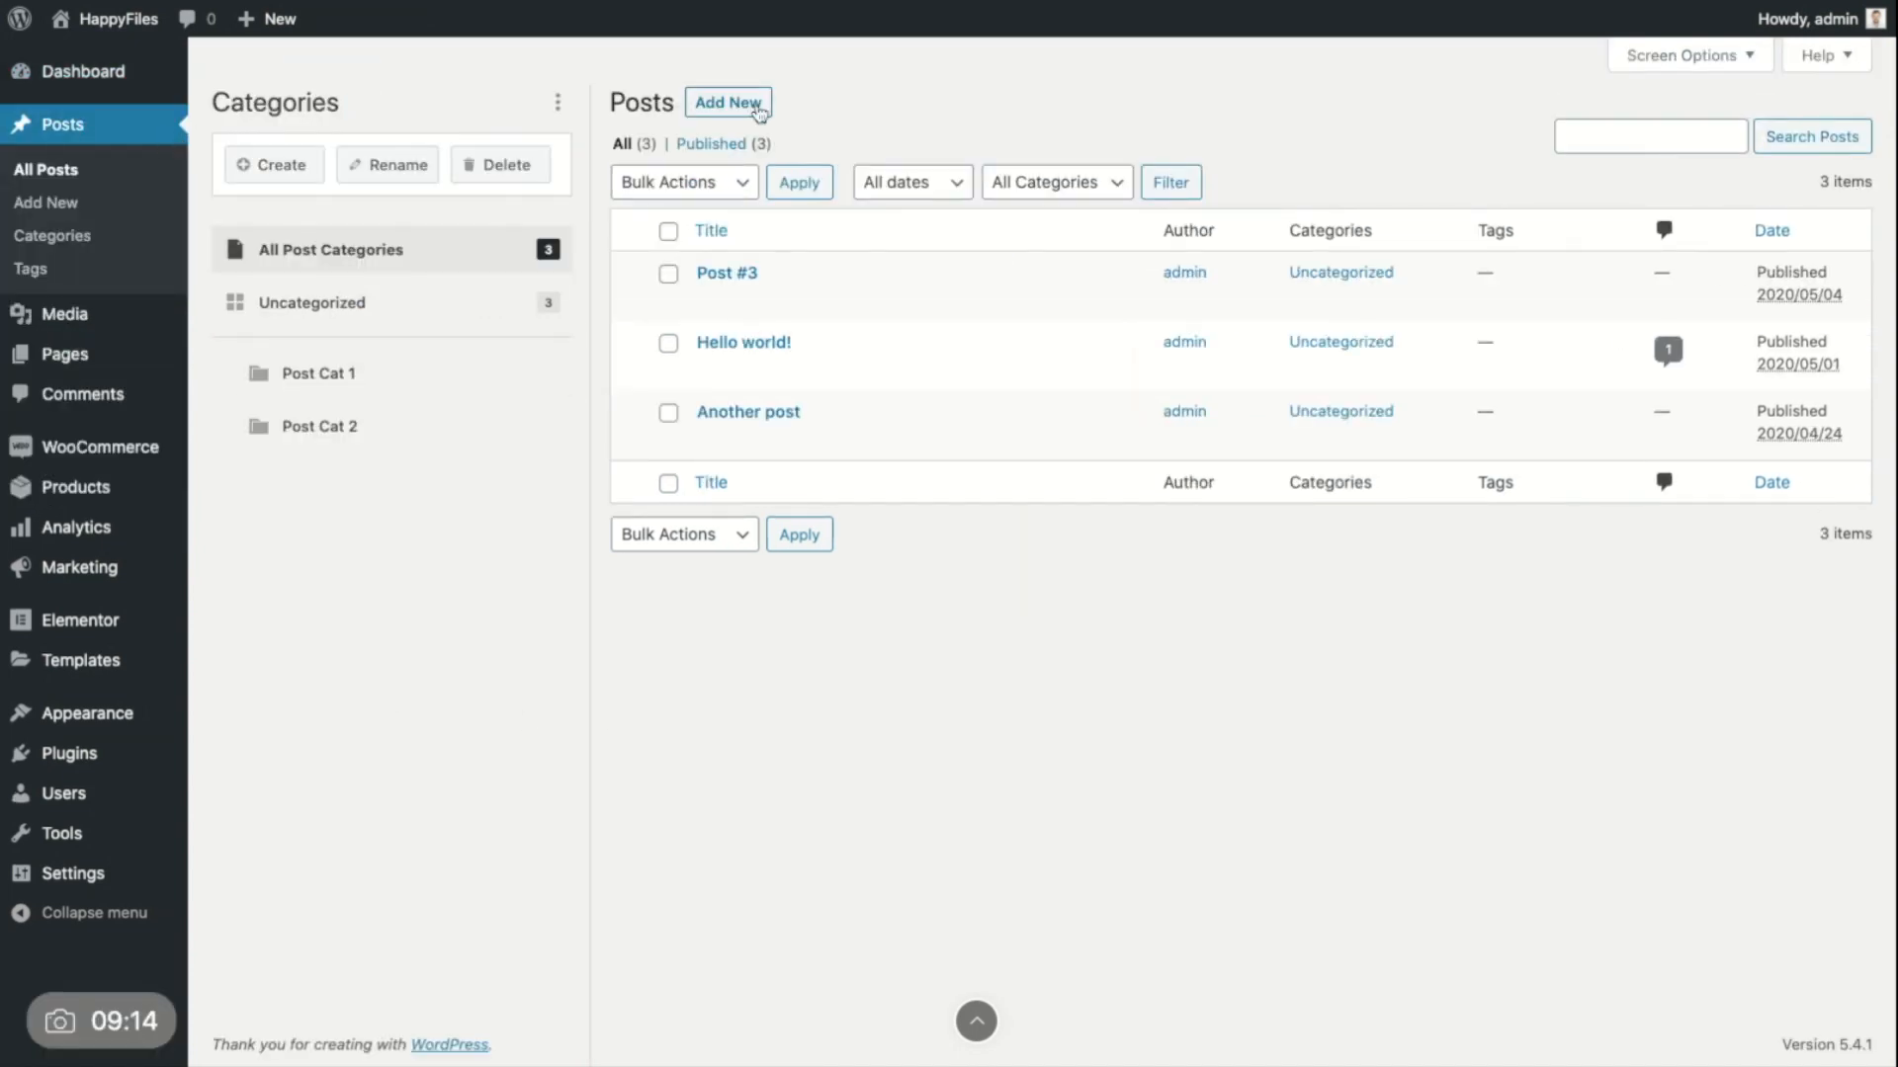
mouse_move(864, 94)
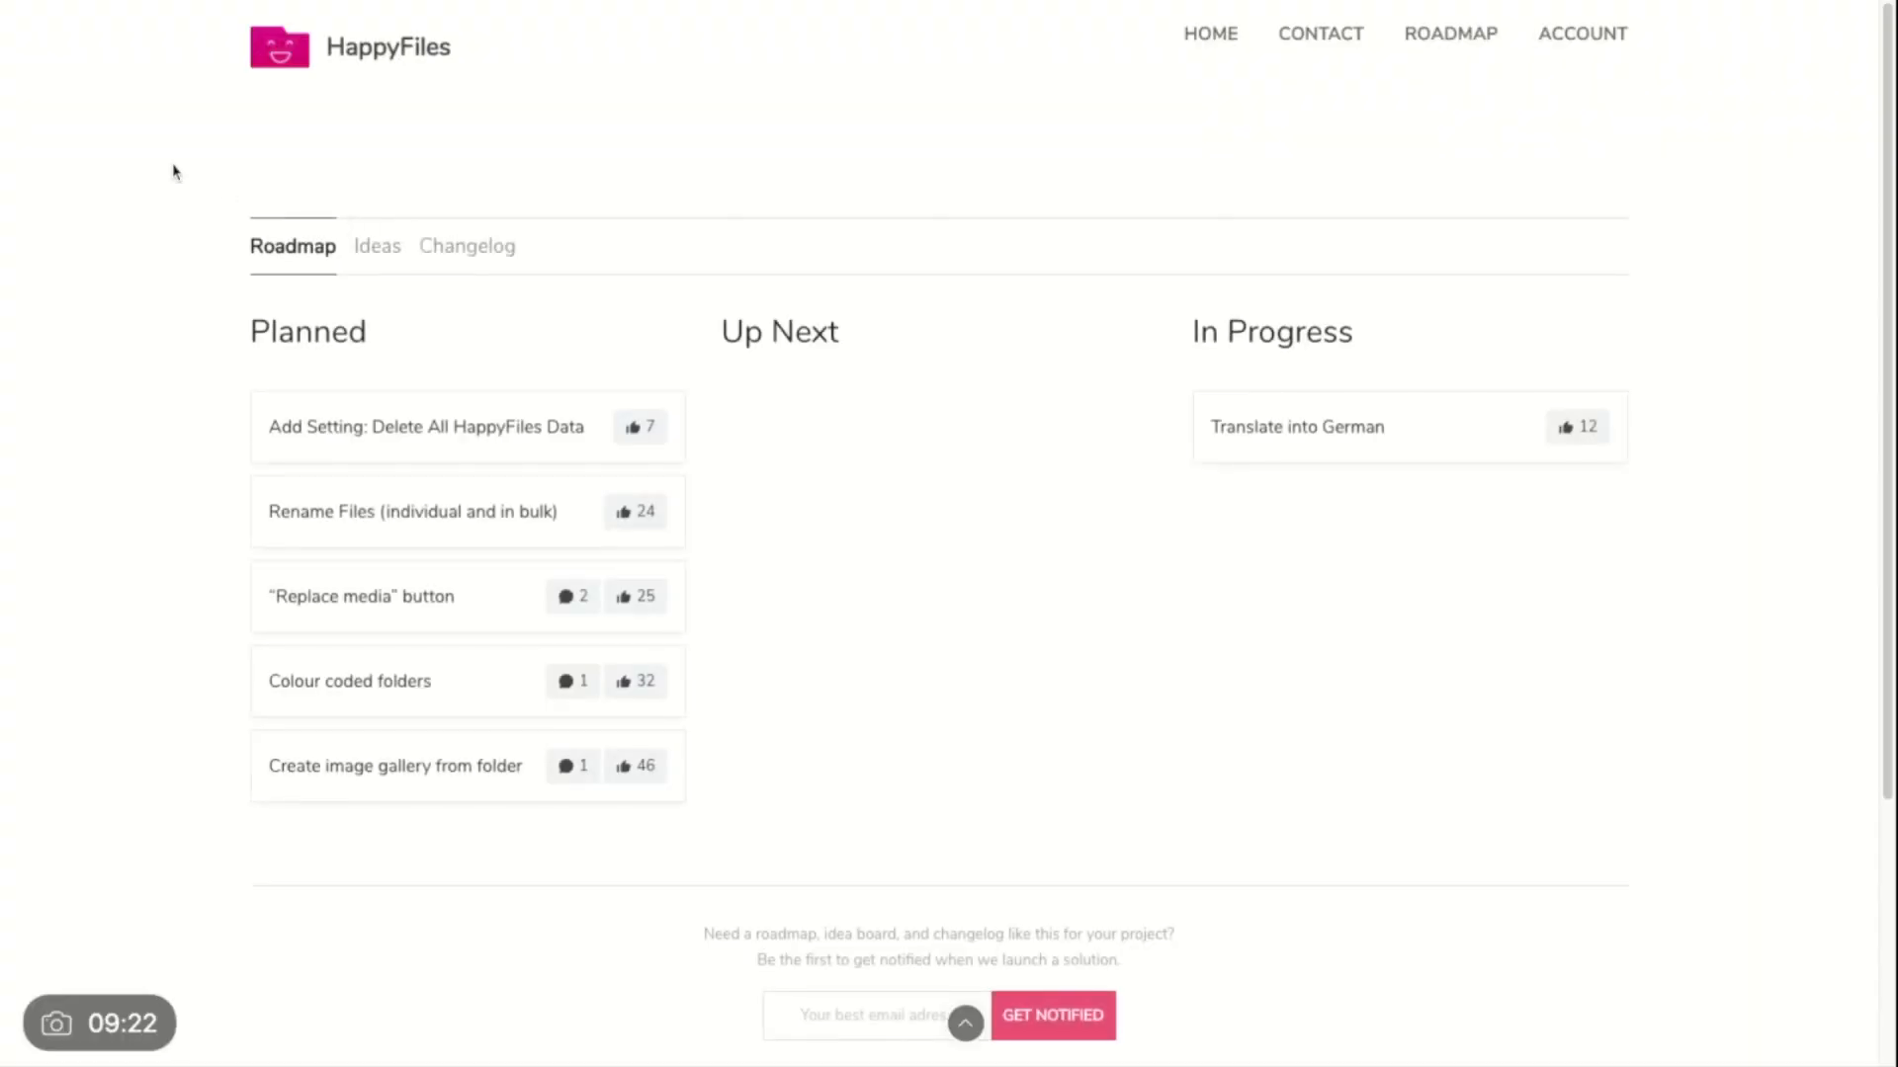
mouse_move(228, 230)
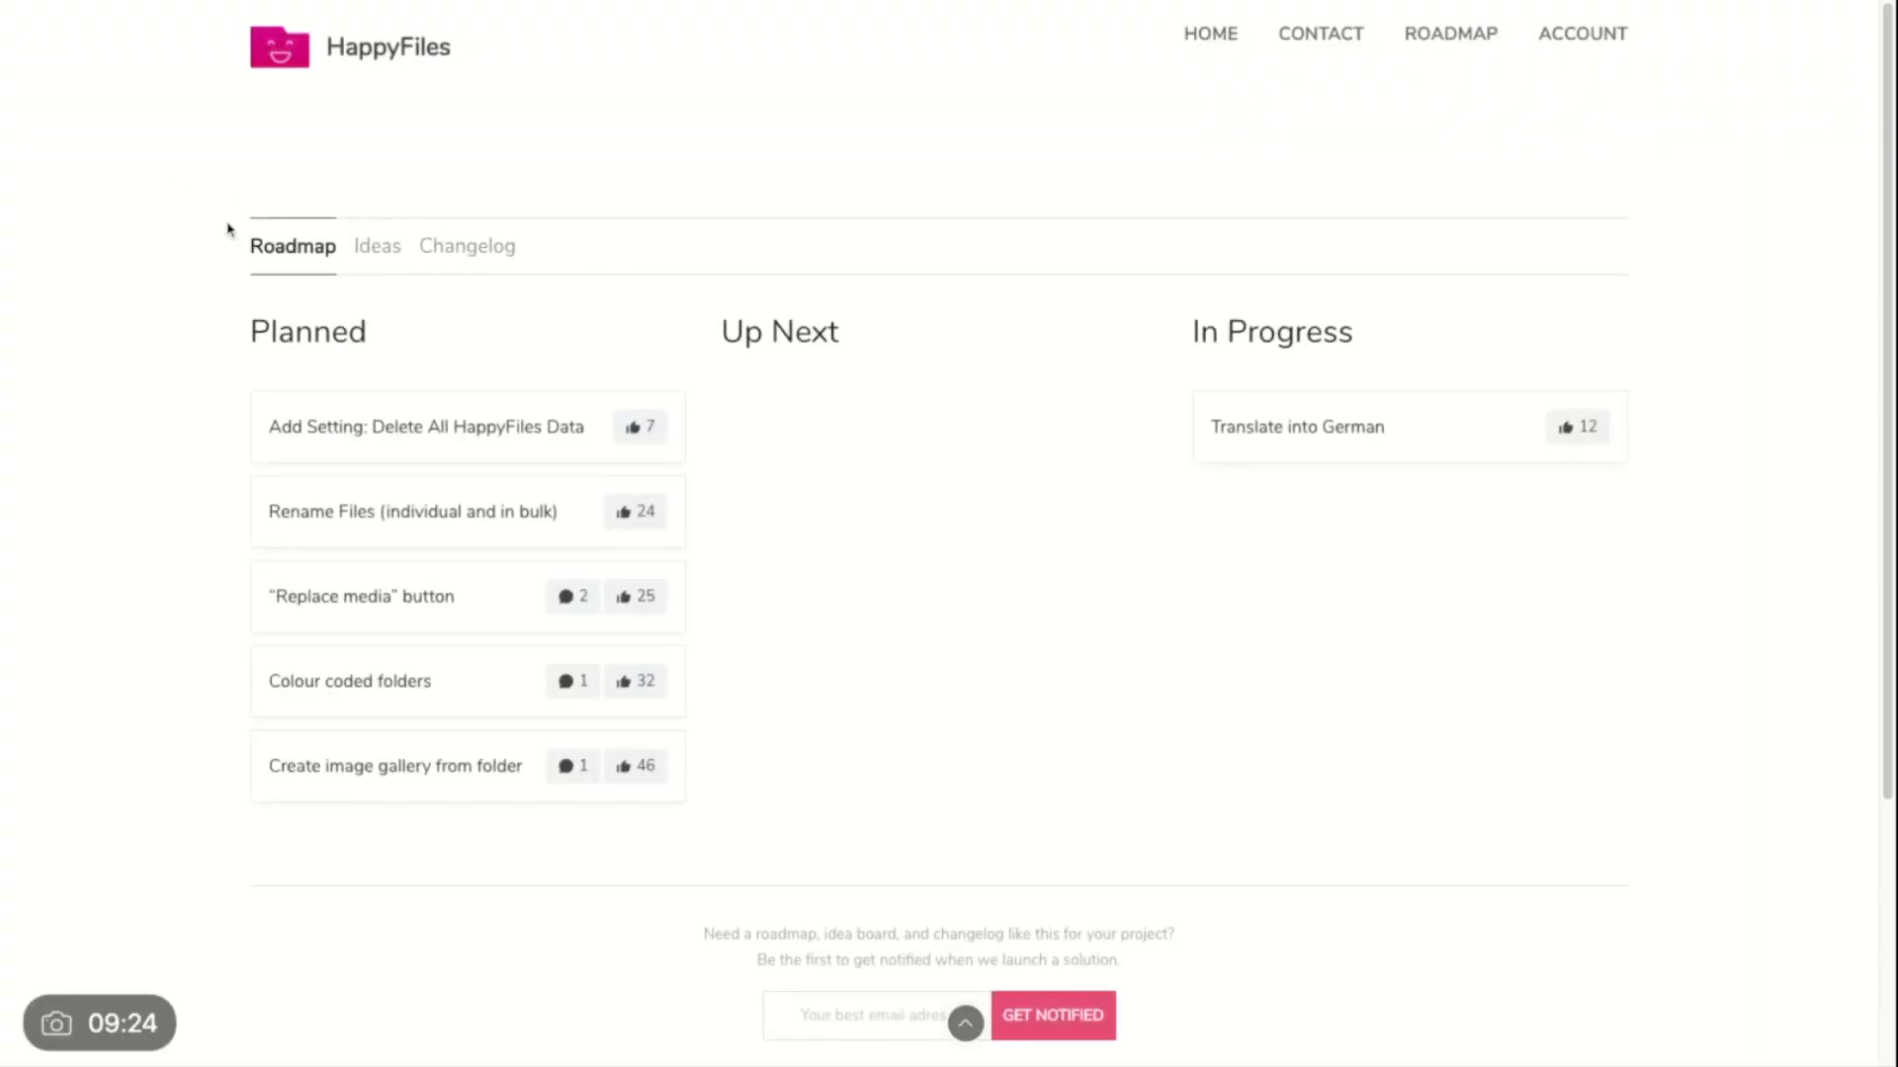
mouse_move(675, 69)
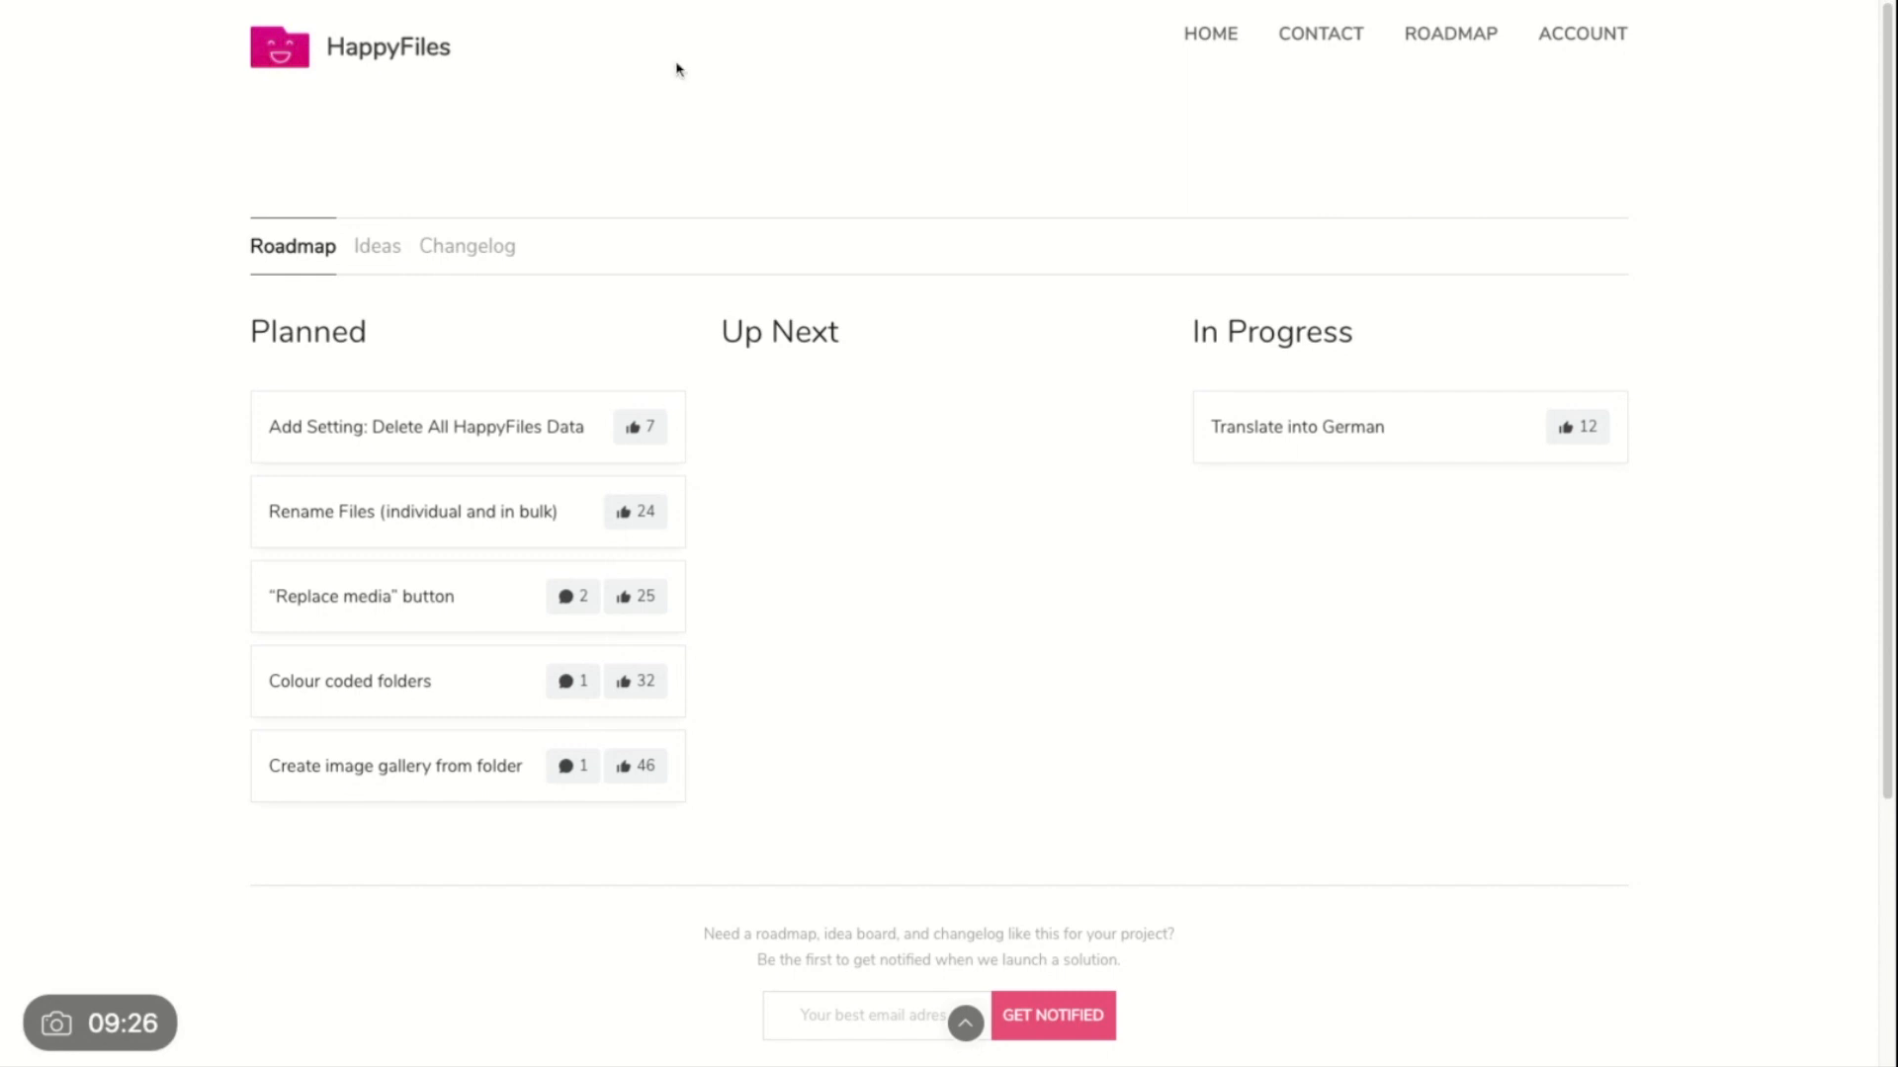
mouse_move(388, 246)
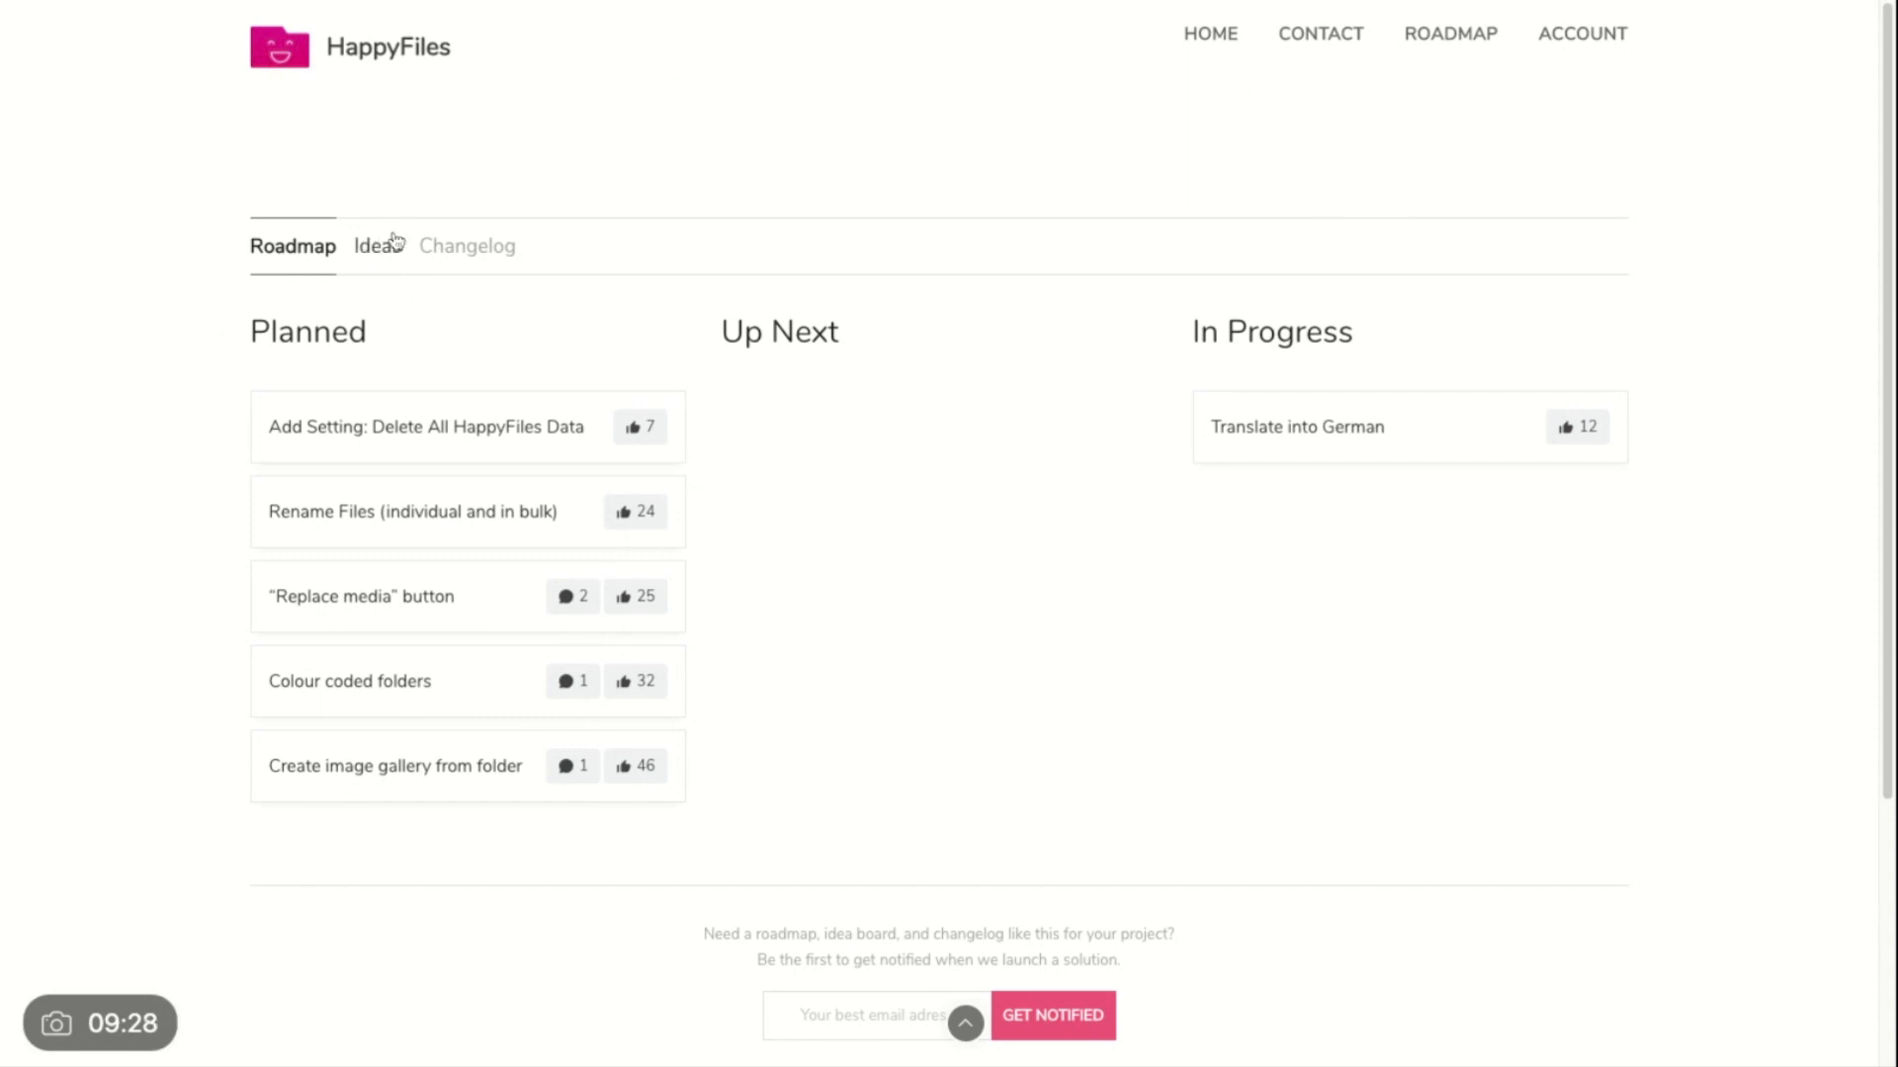
Step: View the 21 ideas on the Ideas tab, then return to the Roadmap tab
click(376, 246)
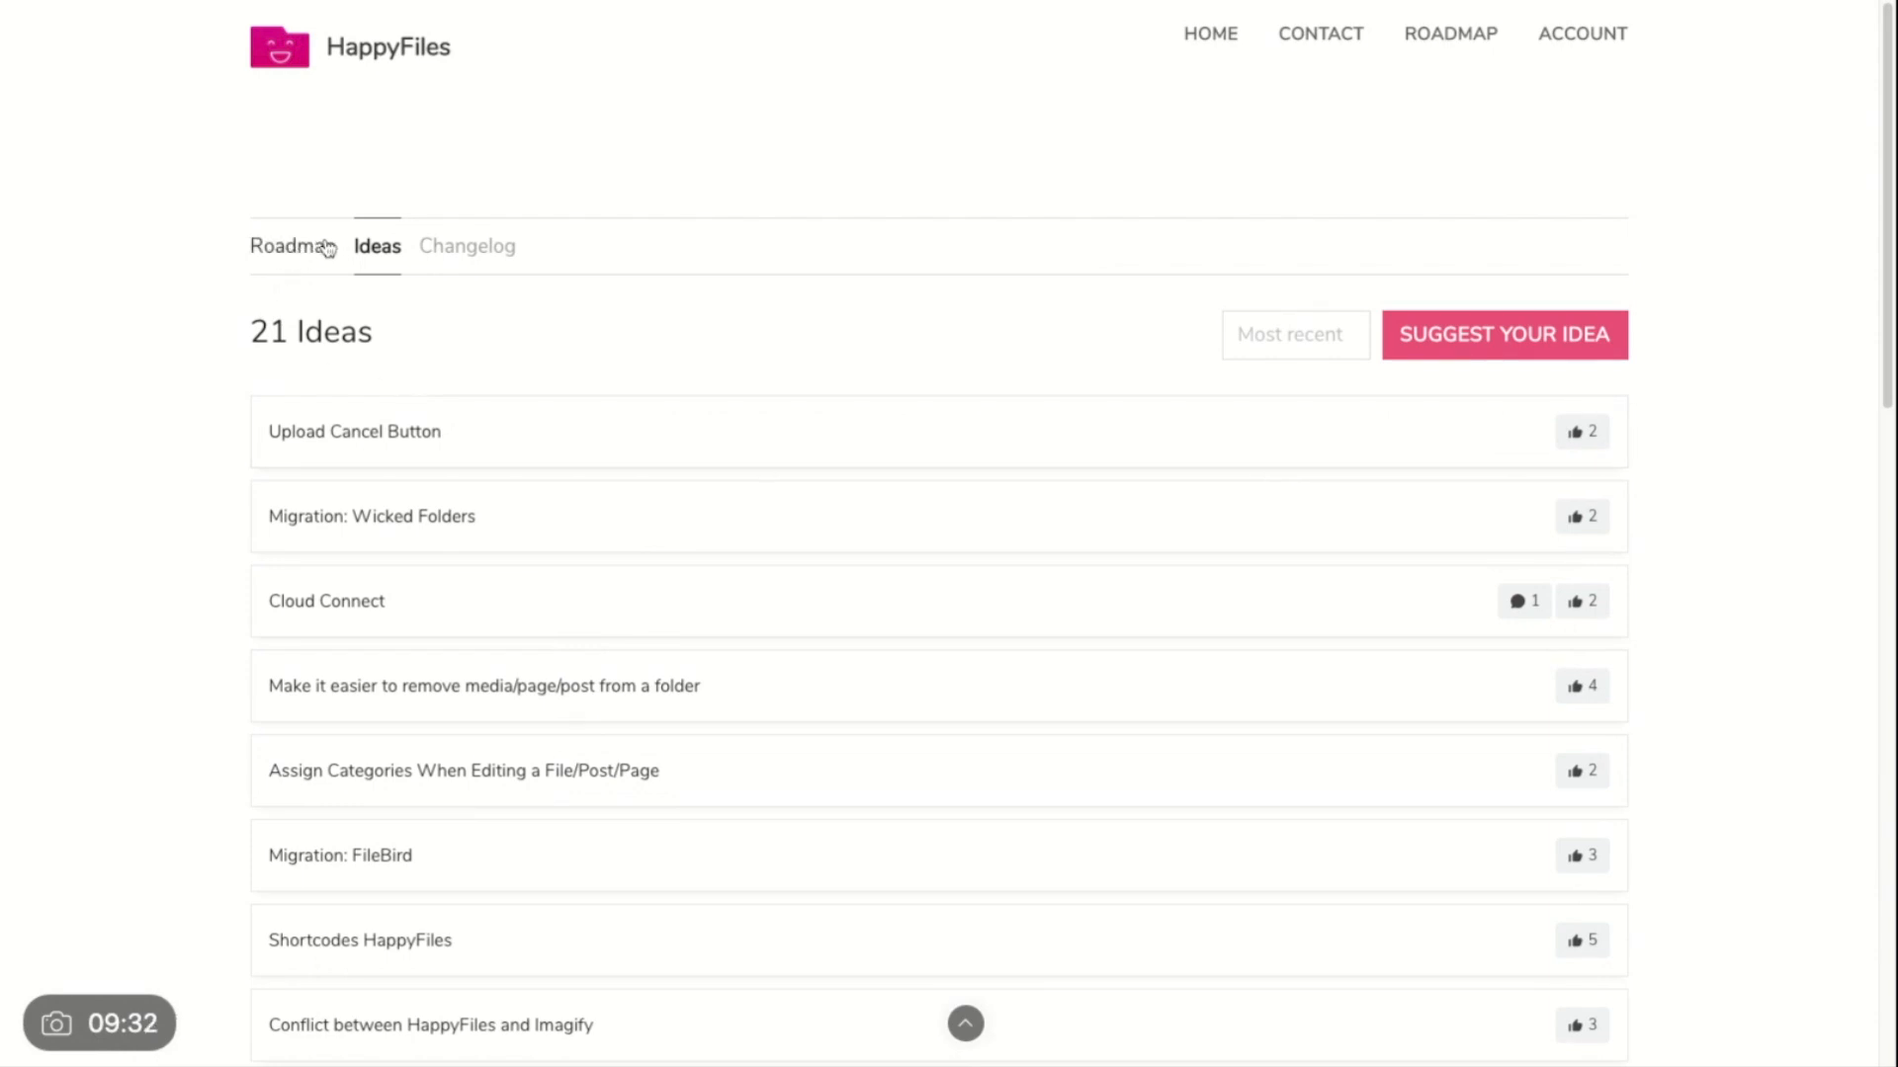
click(293, 247)
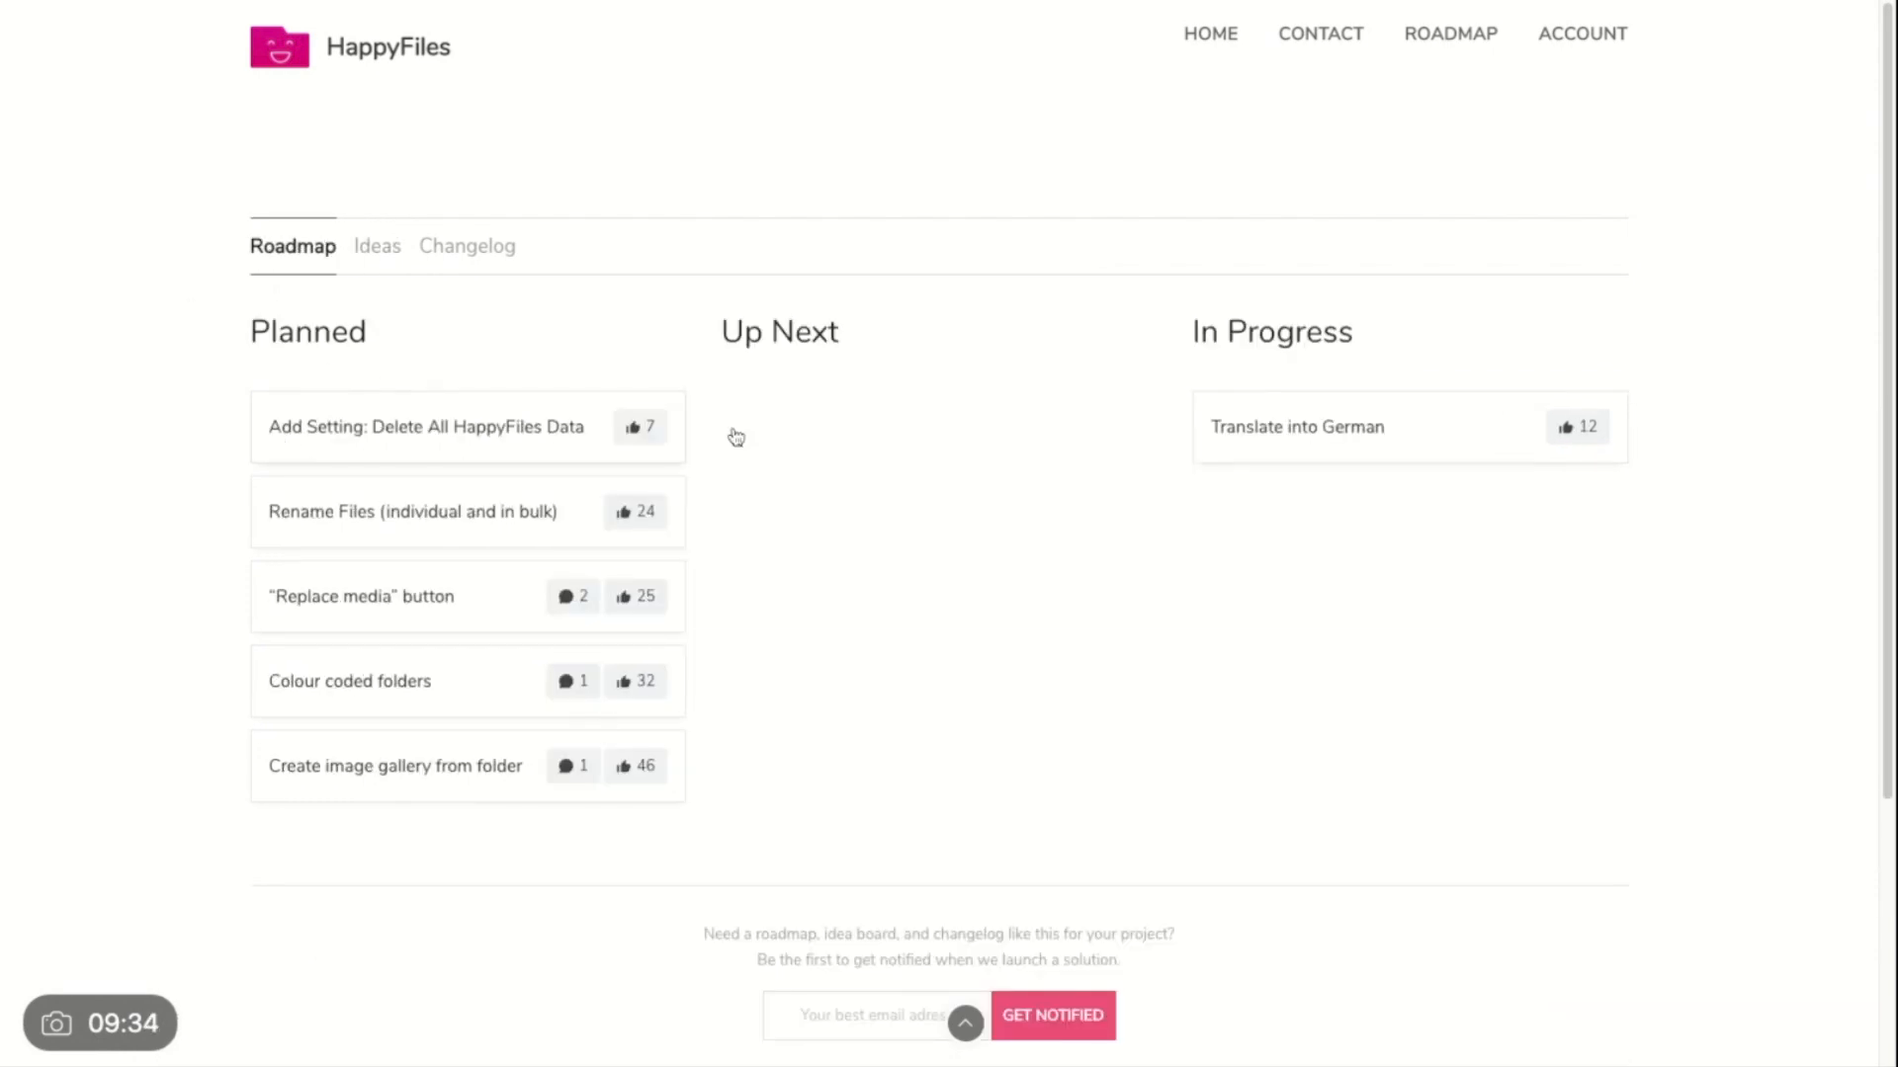
mouse_move(443, 377)
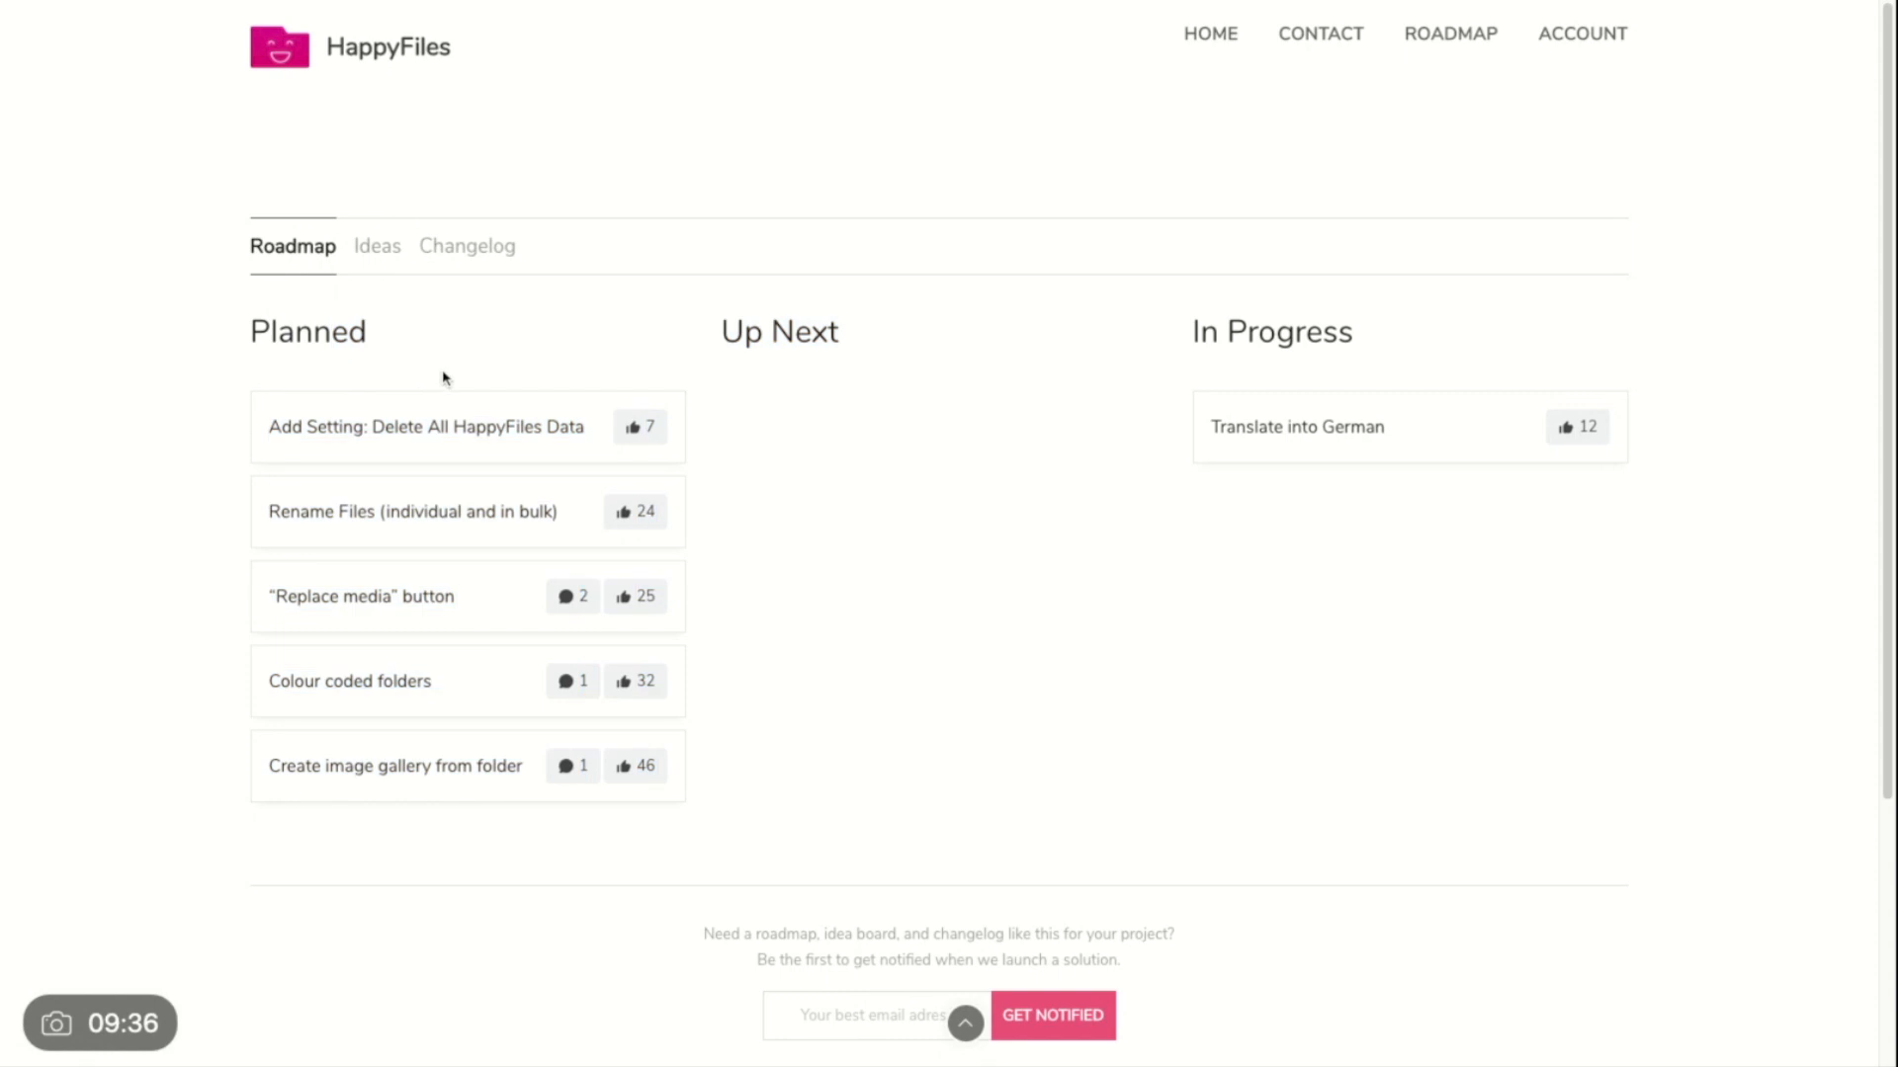
mouse_move(821, 291)
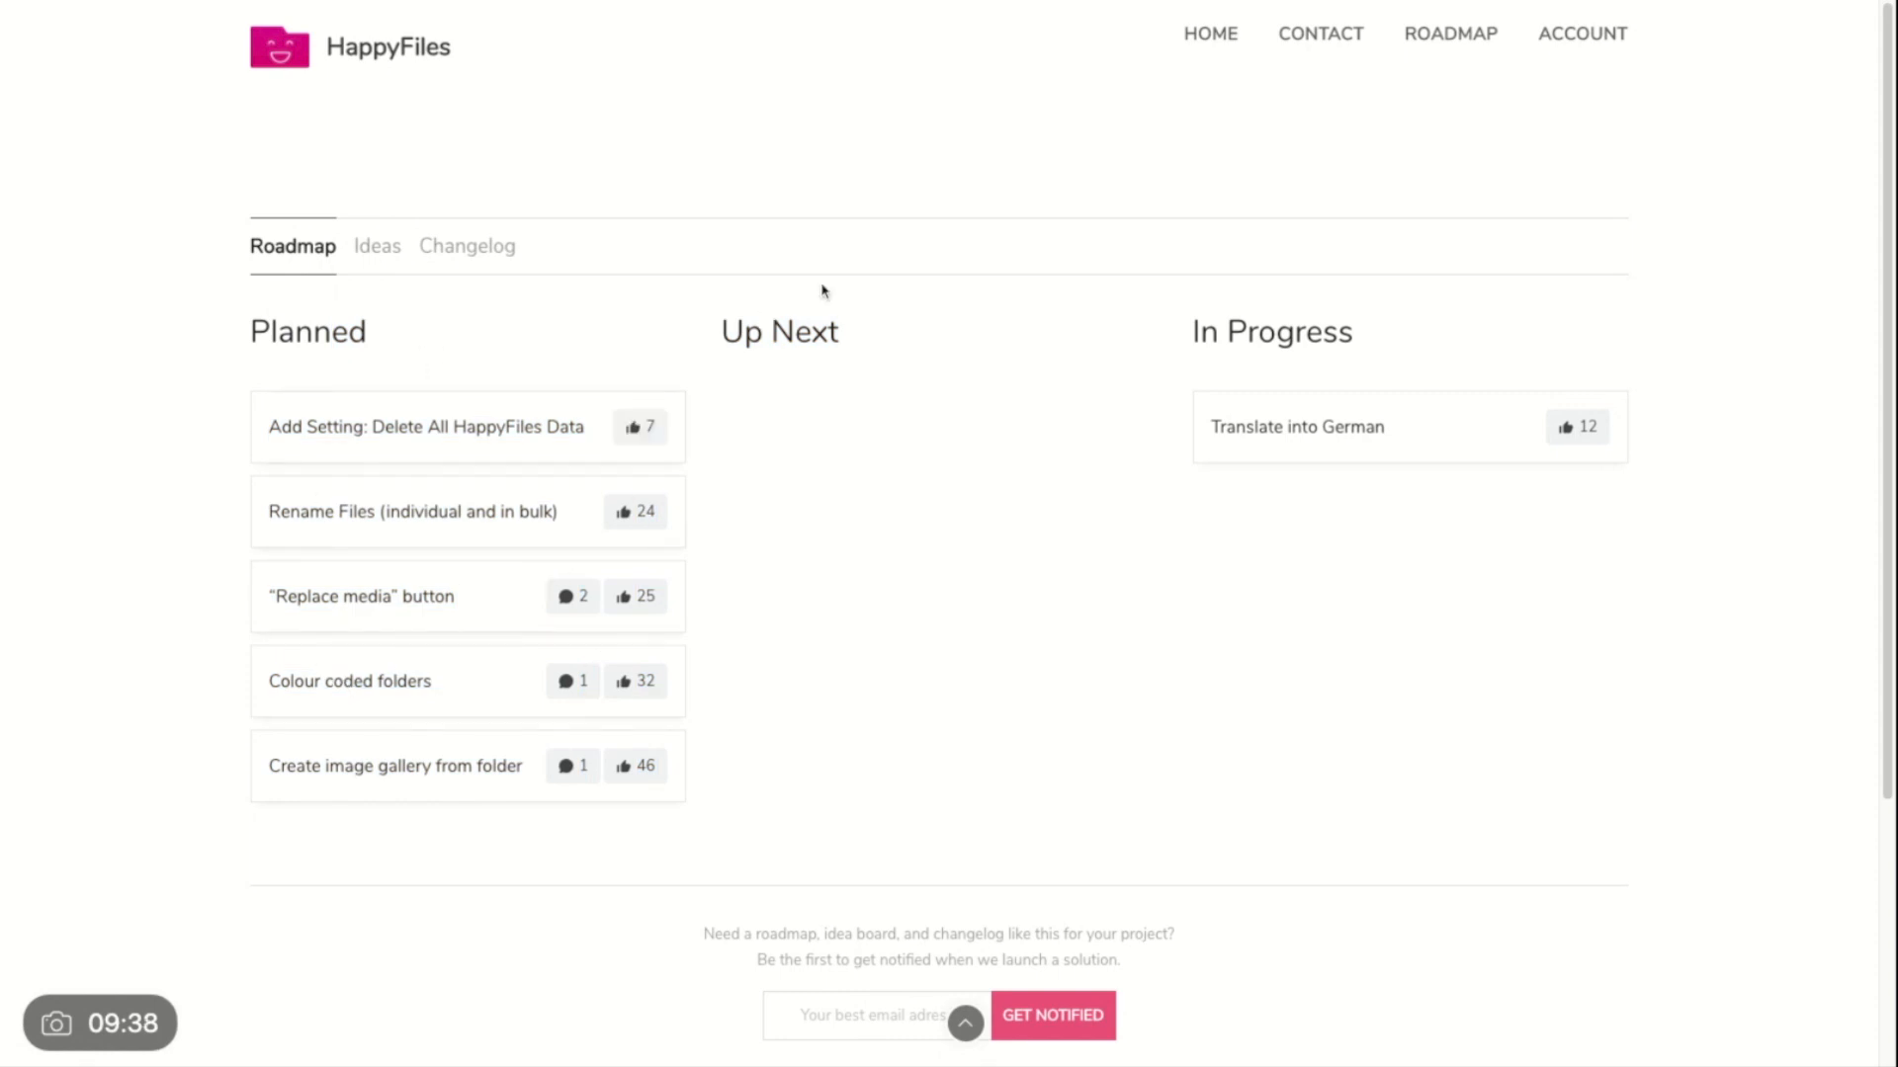
mouse_move(459, 238)
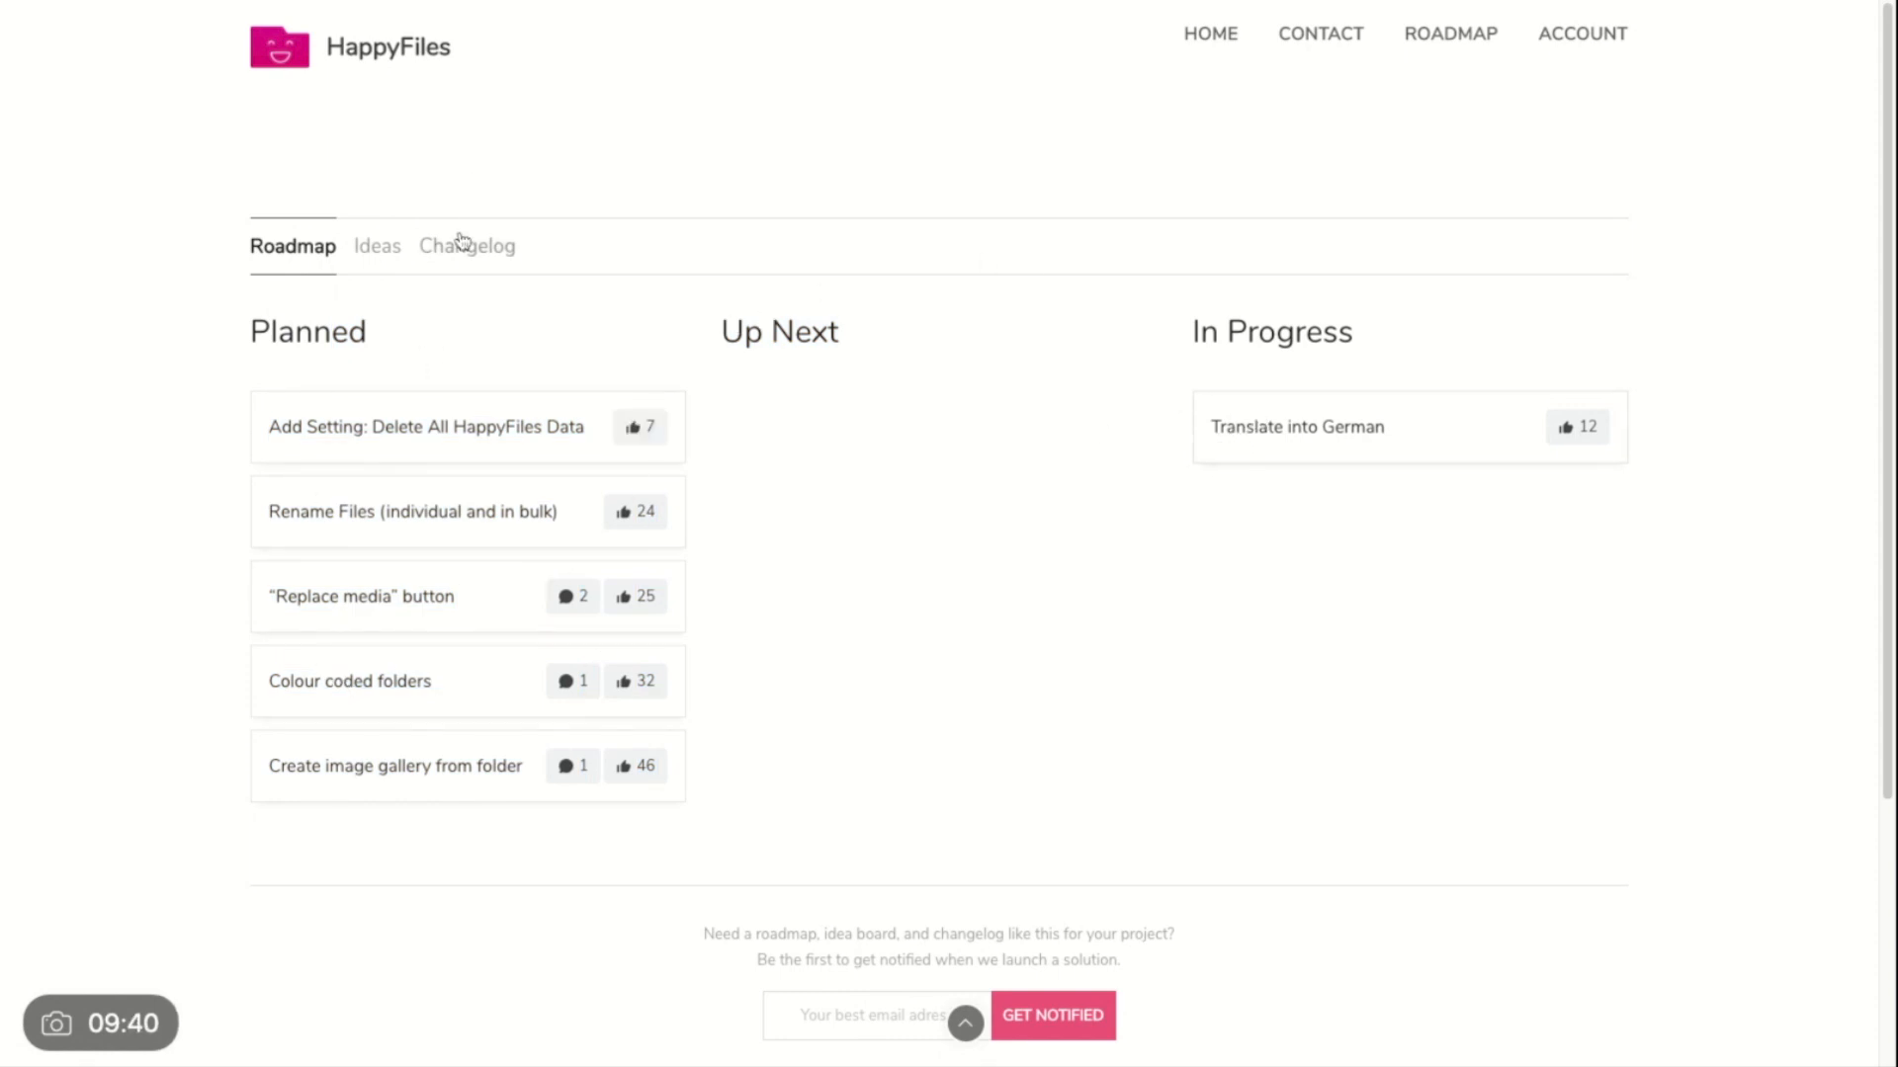
mouse_move(466, 254)
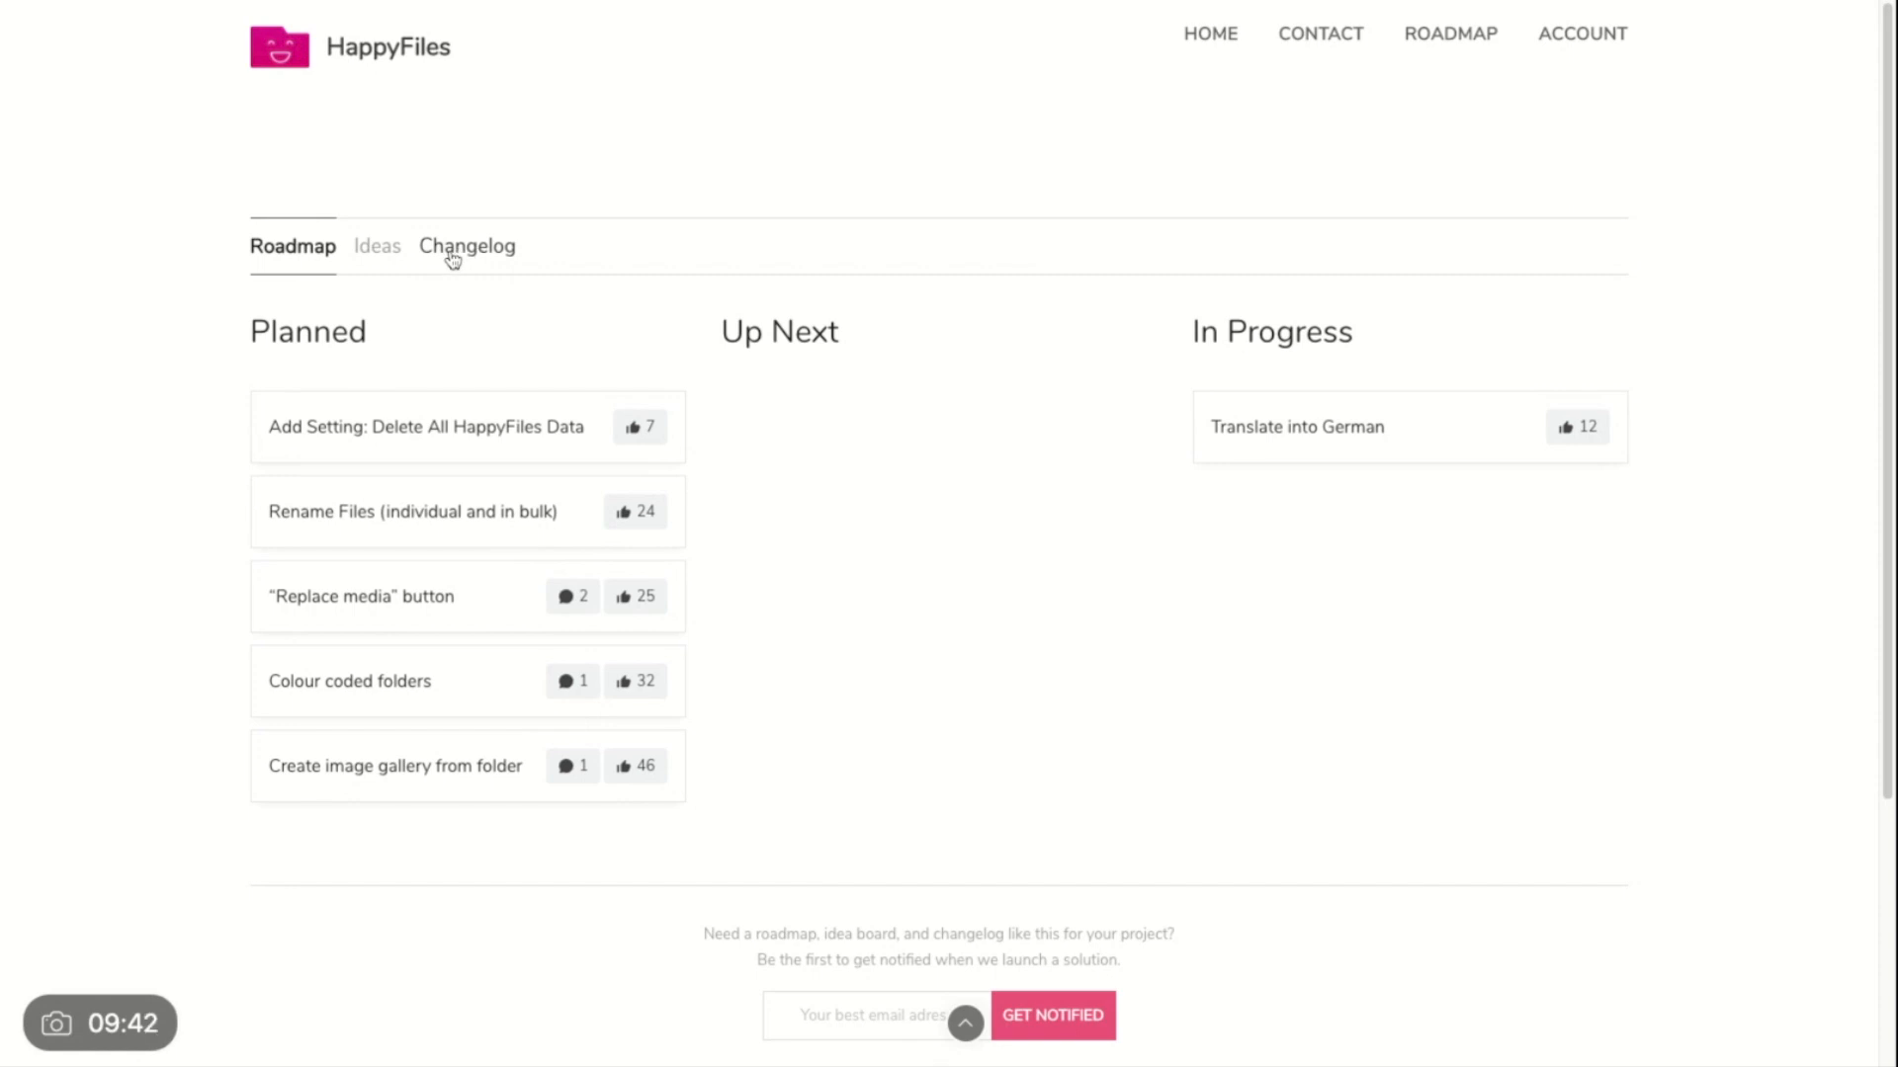
Step: View the HappyFiles changelog's version 1.1 (June 1, 2020) and 1.0 (May 9) release notes
click(465, 246)
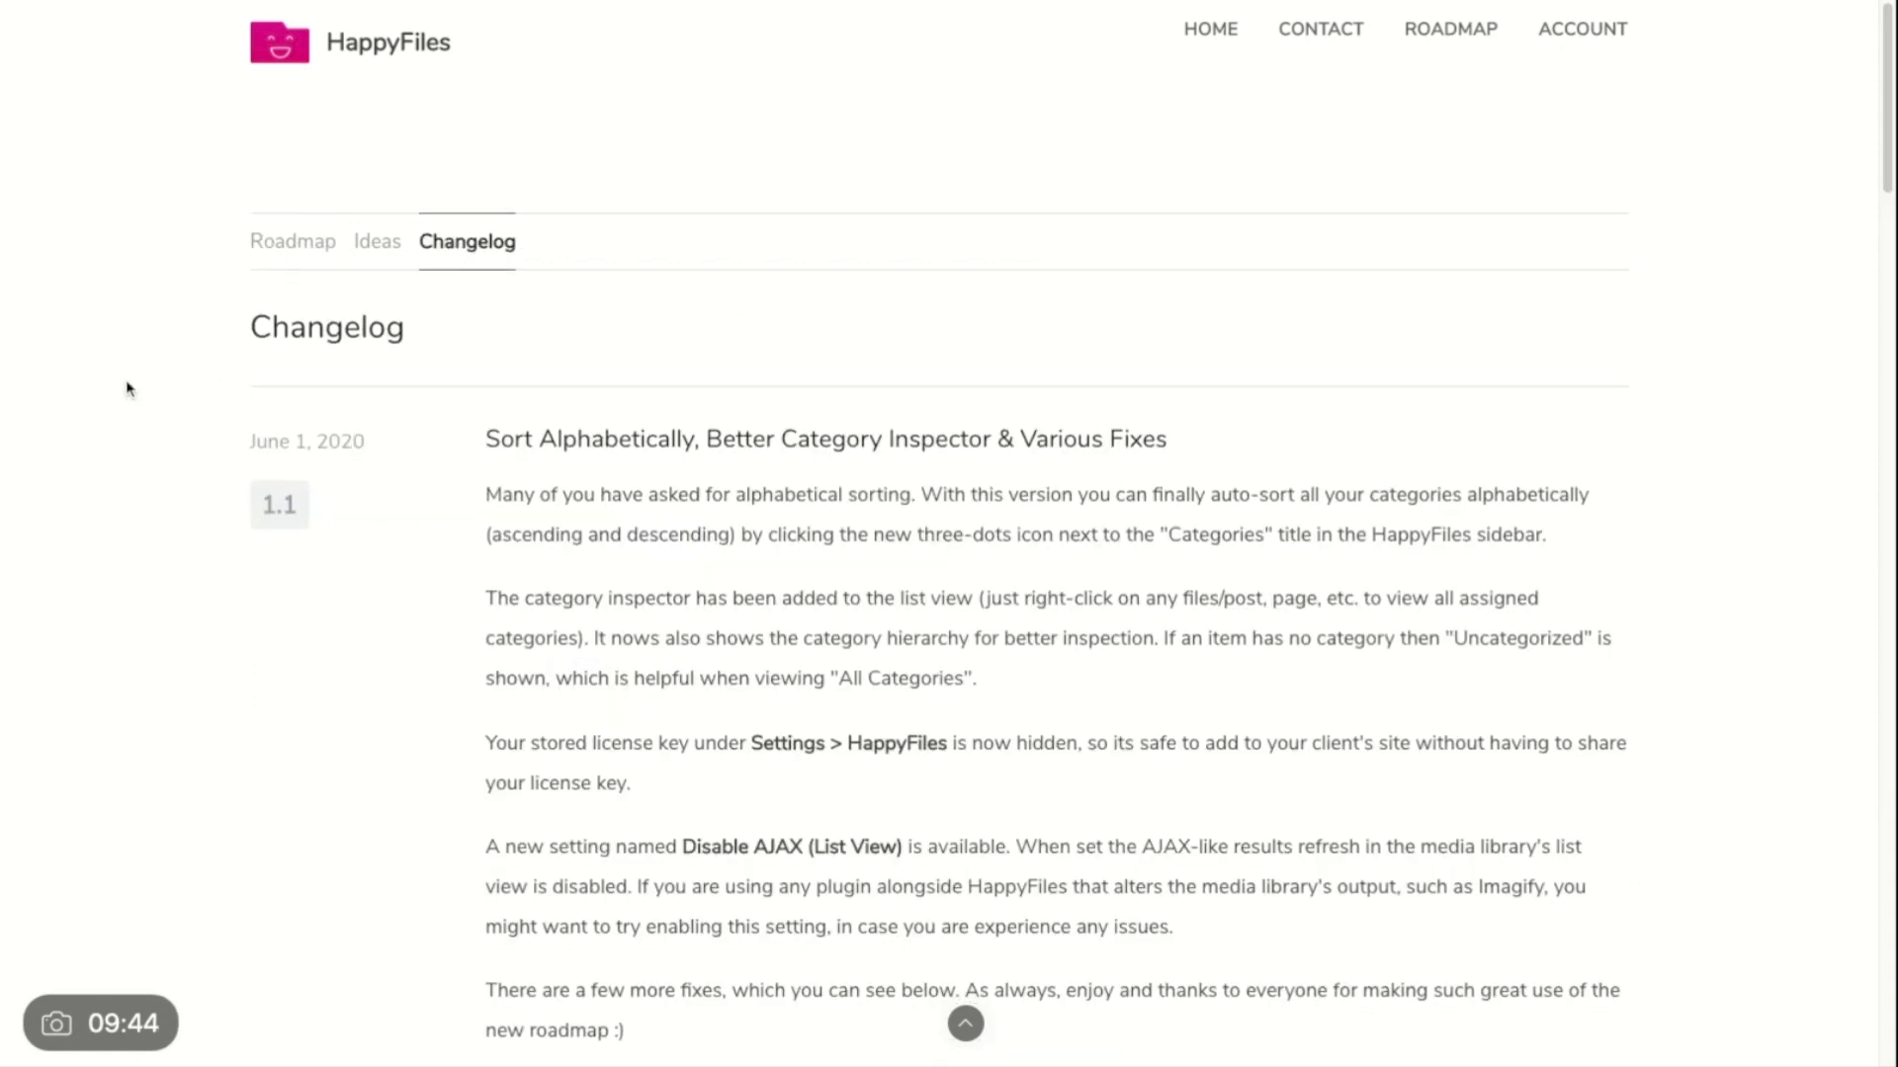
scroll(down, 3)
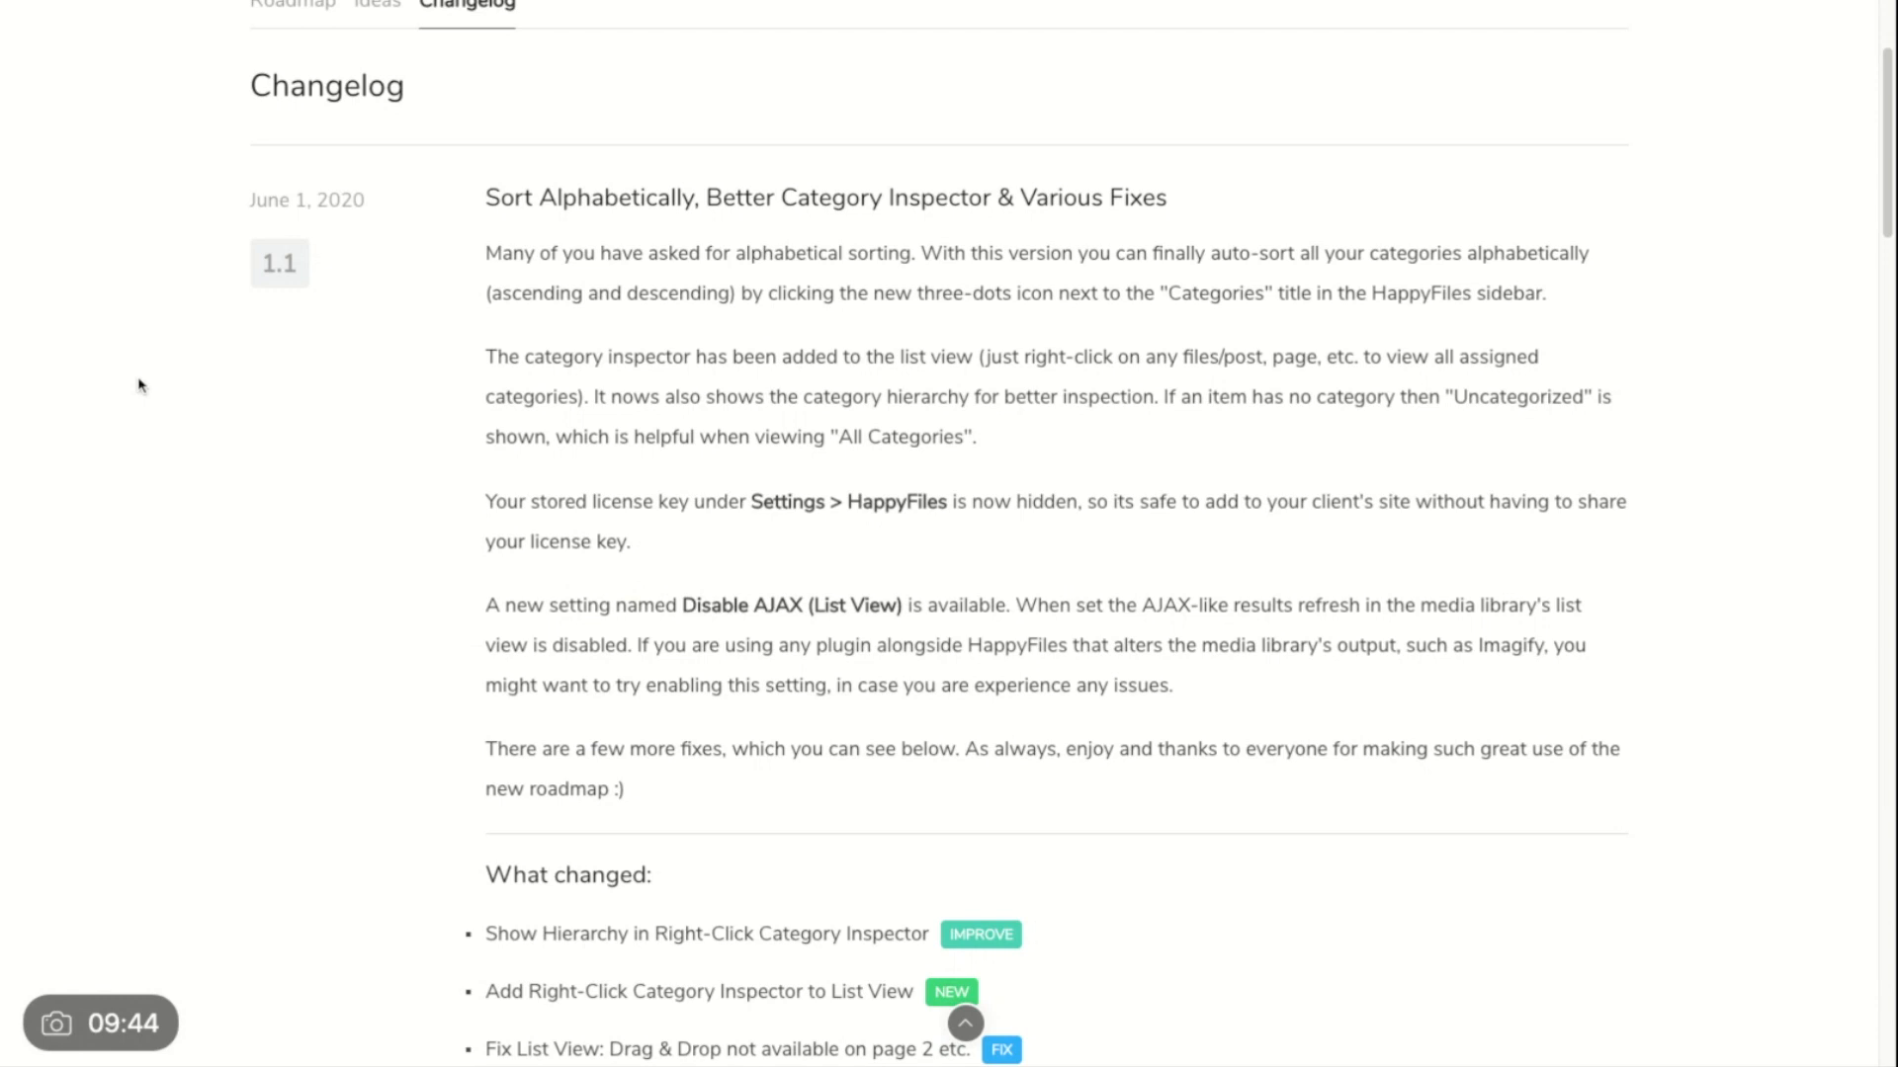
scroll(down, 3)
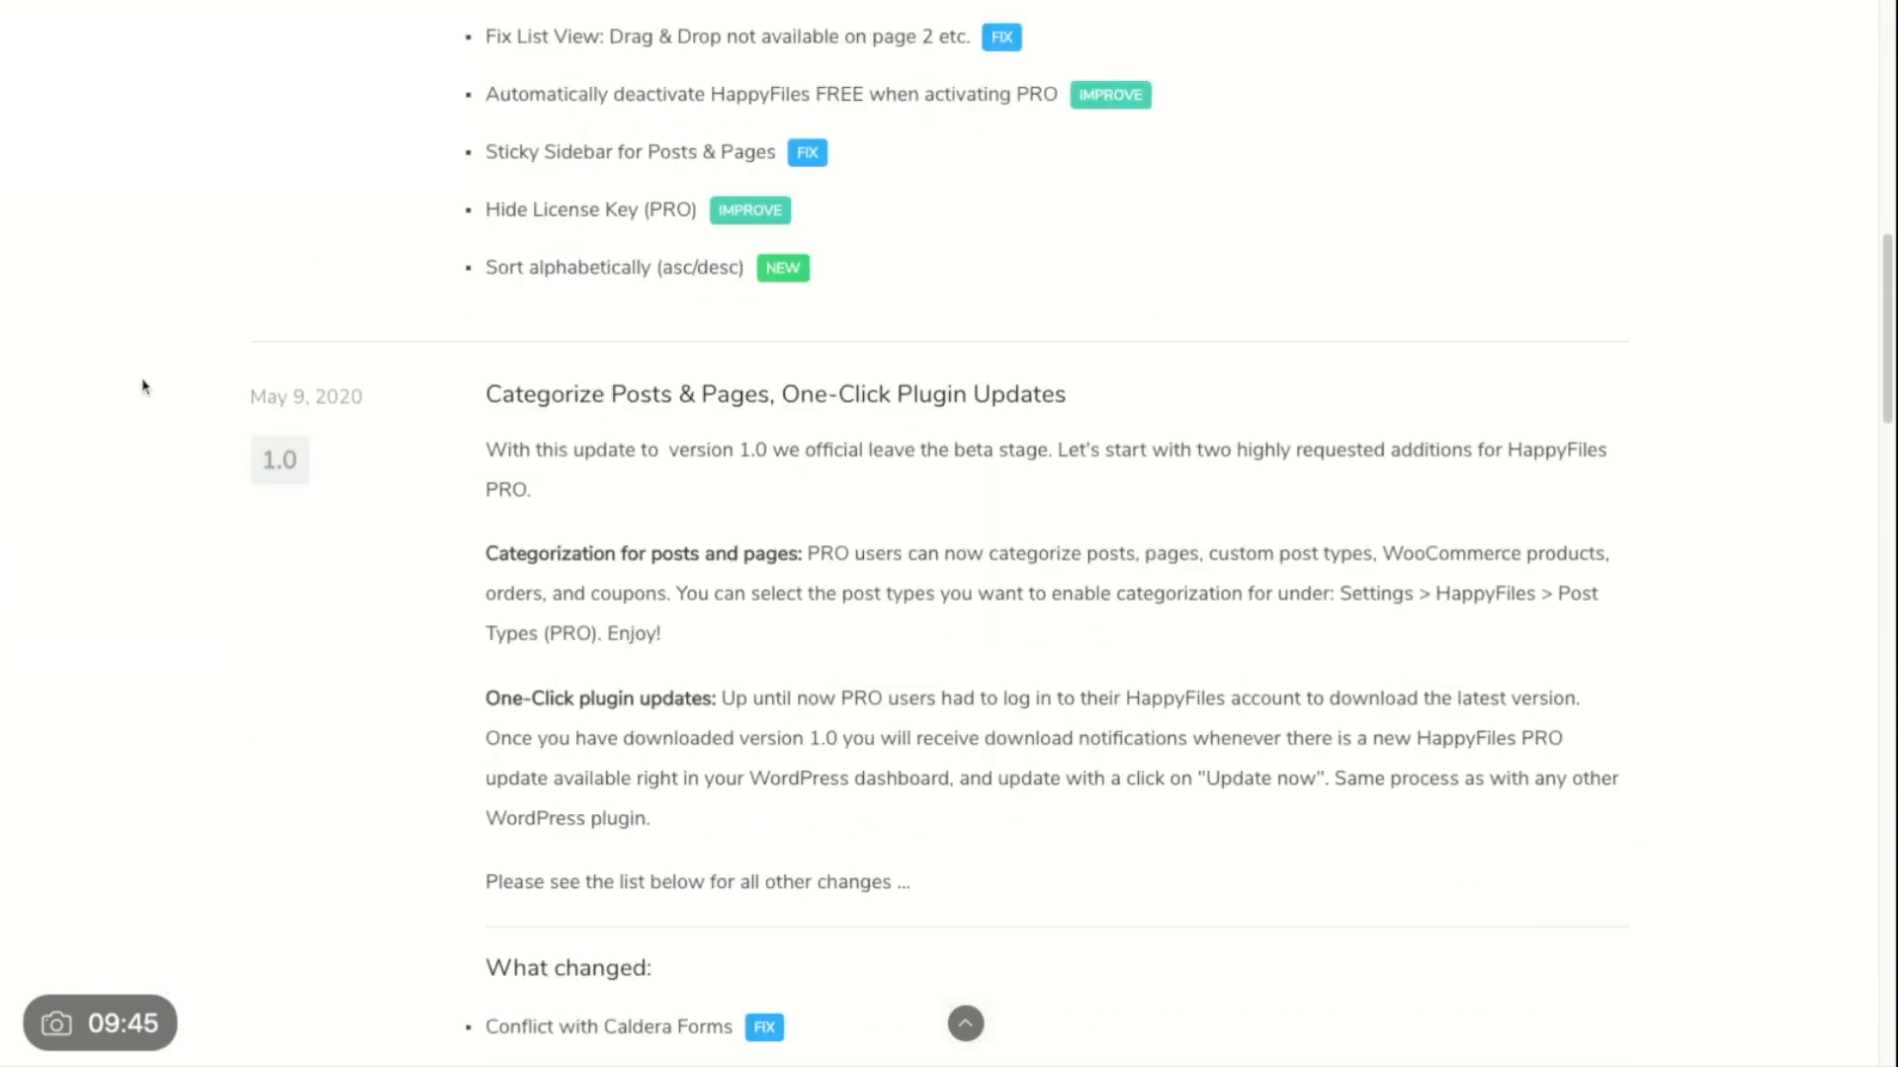
scroll(up, 3)
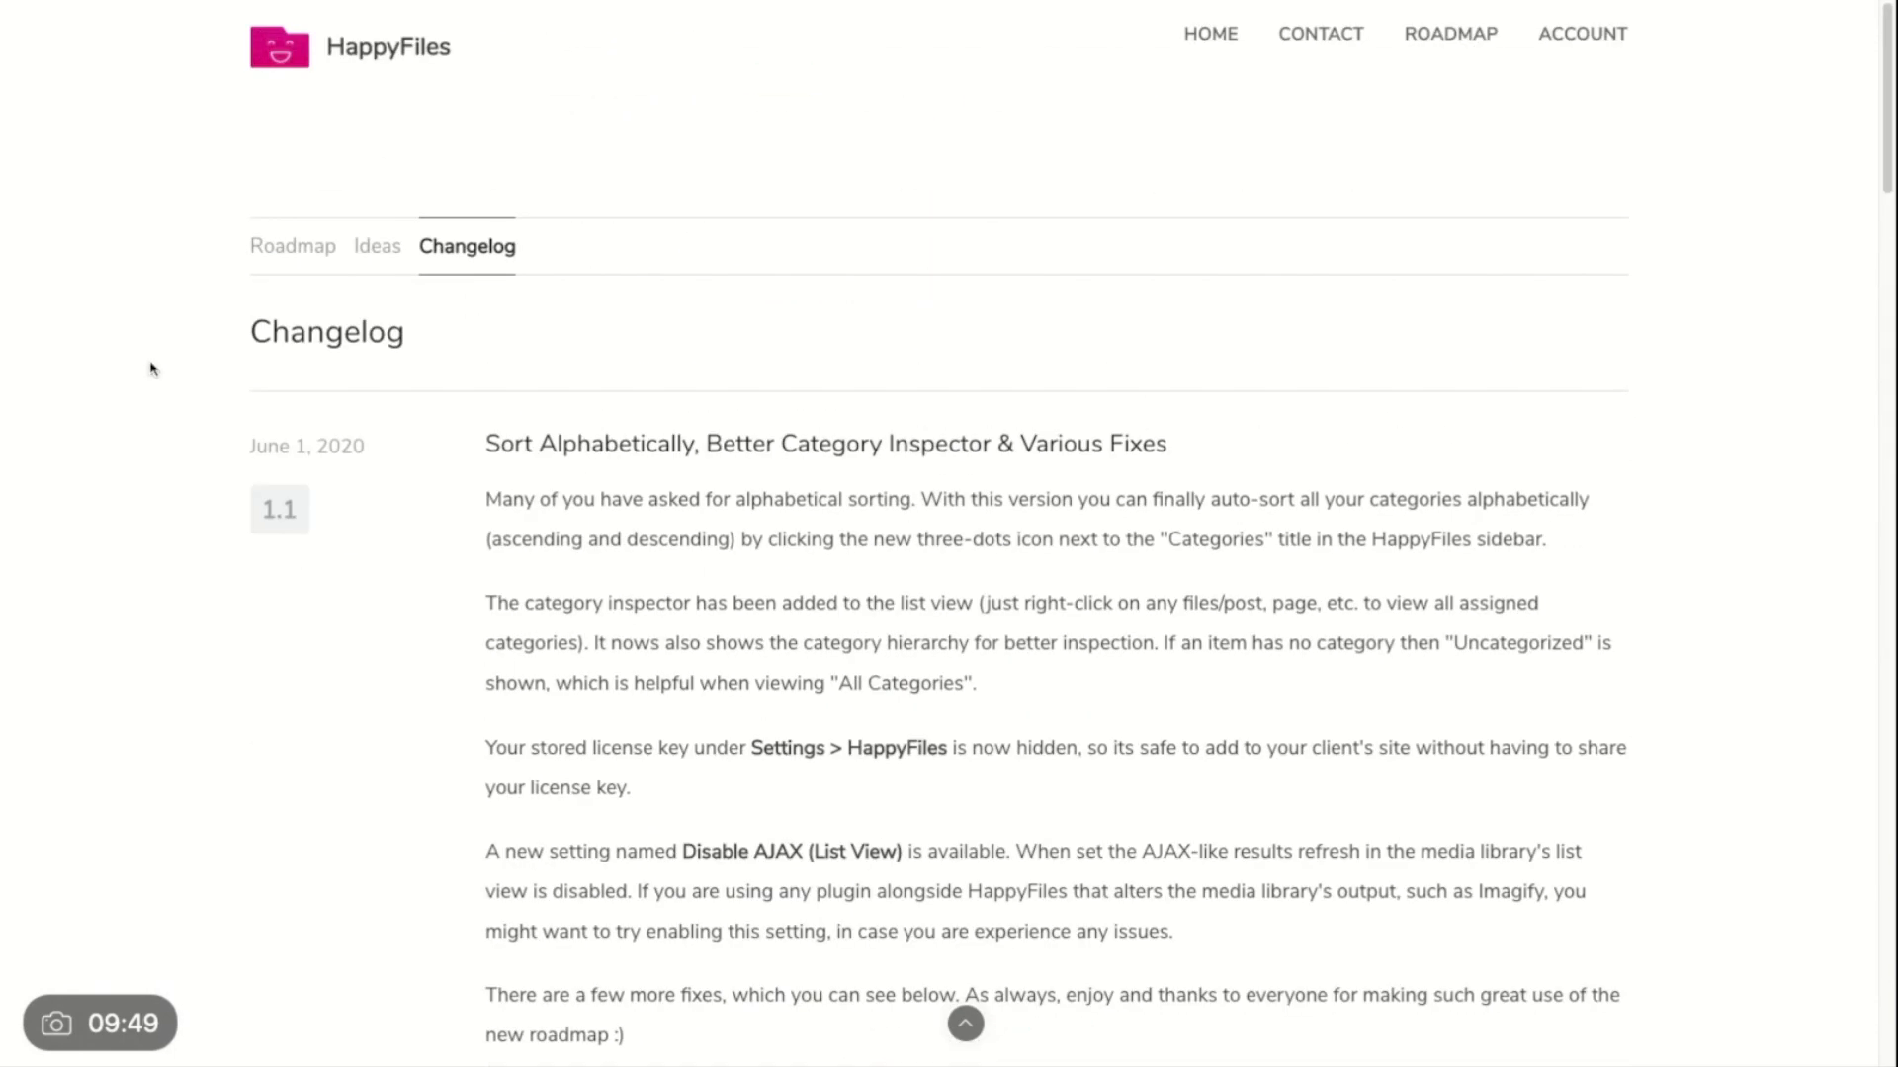
mouse_move(146, 188)
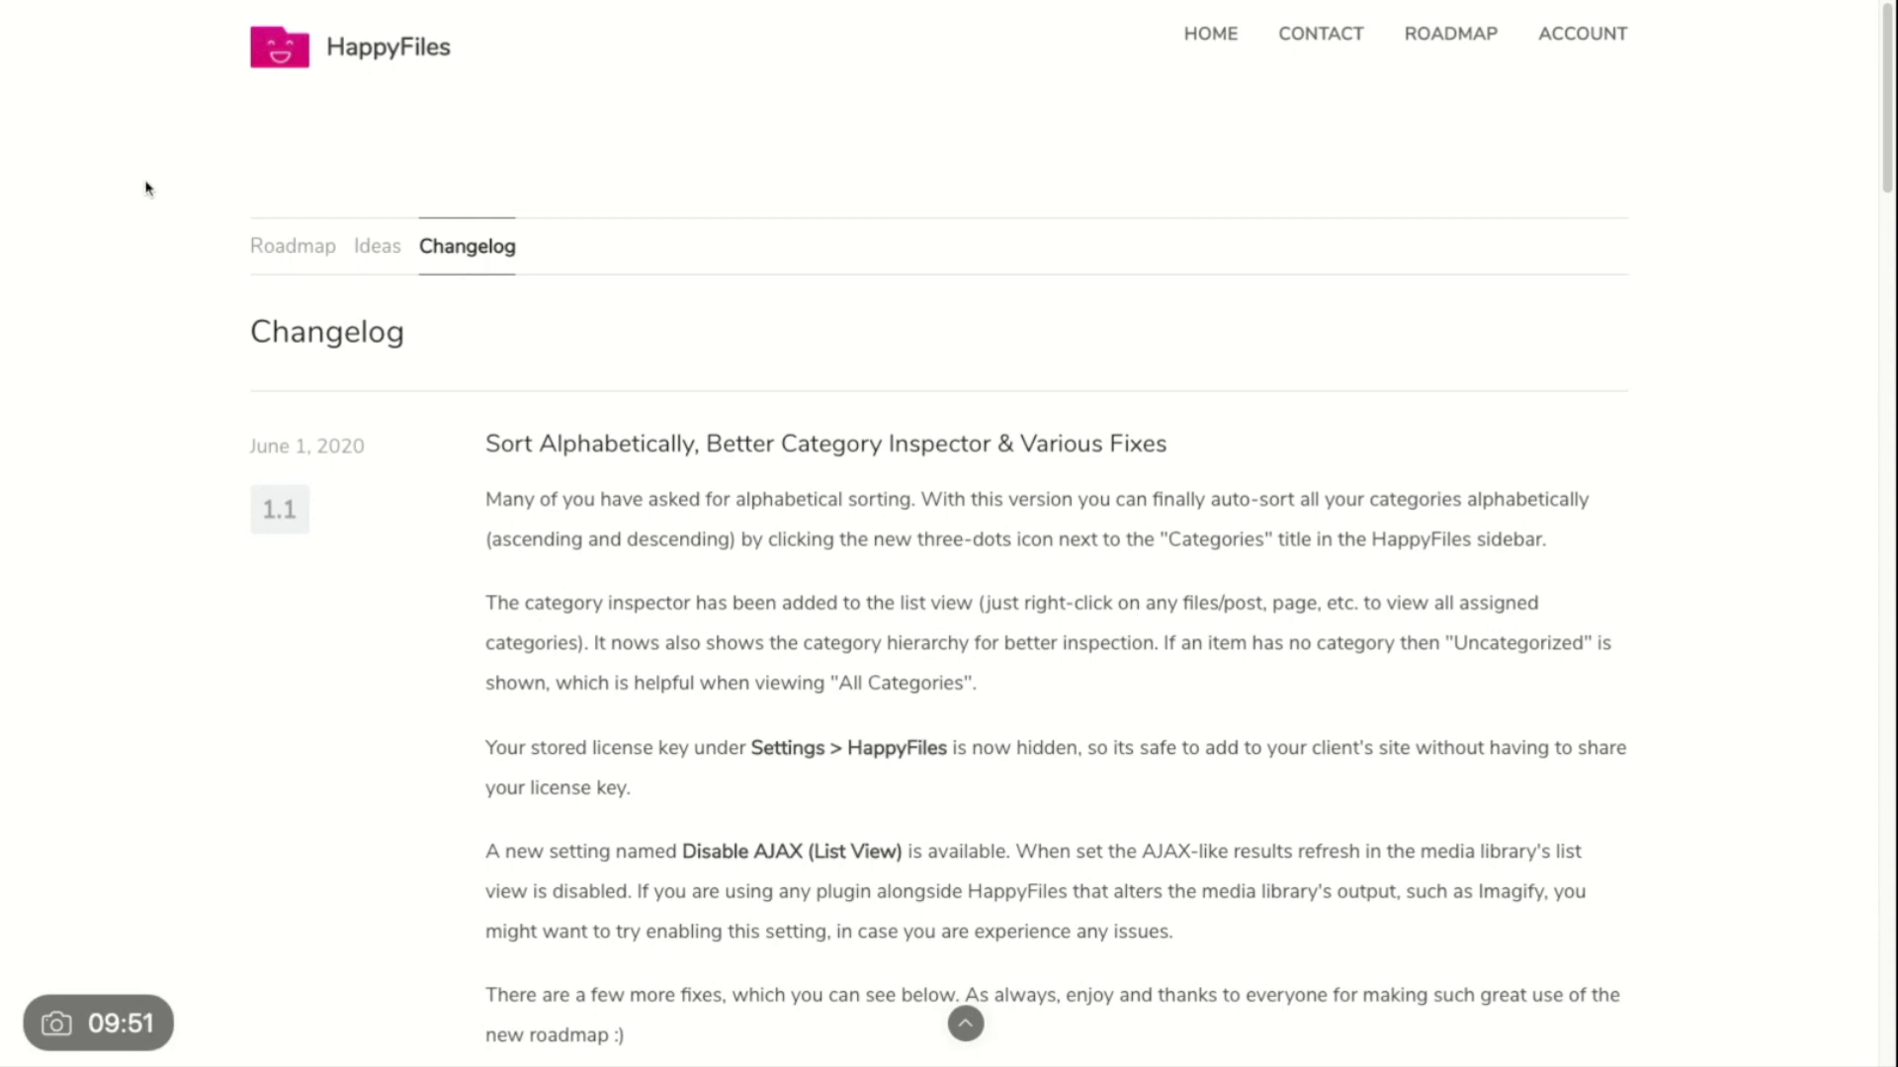